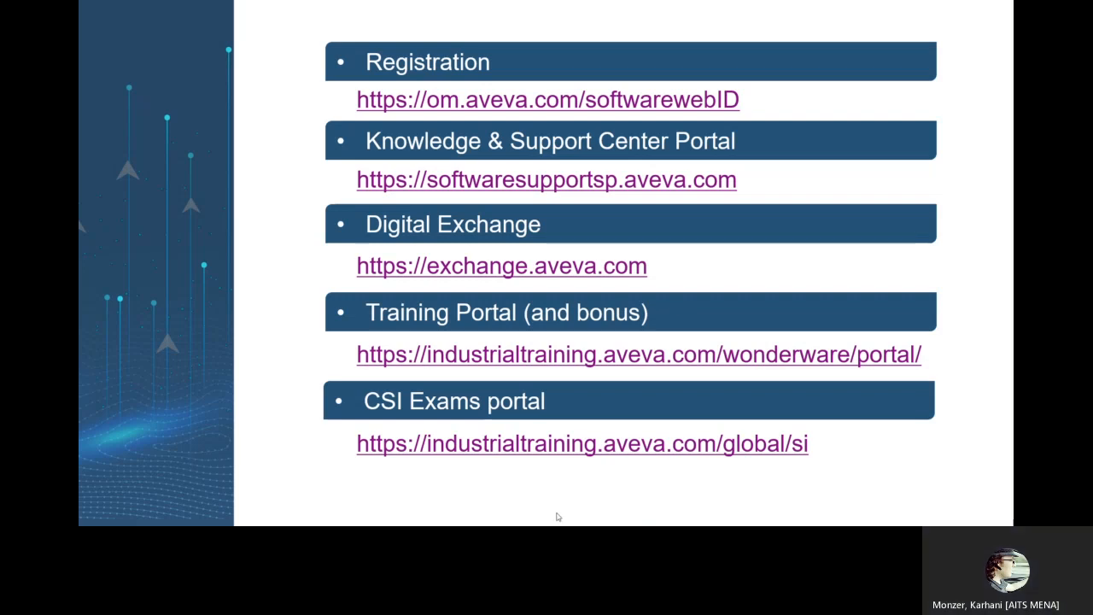
Open the Register for New Web Account page and scroll through its empty profile and password fields.
click(92, 514)
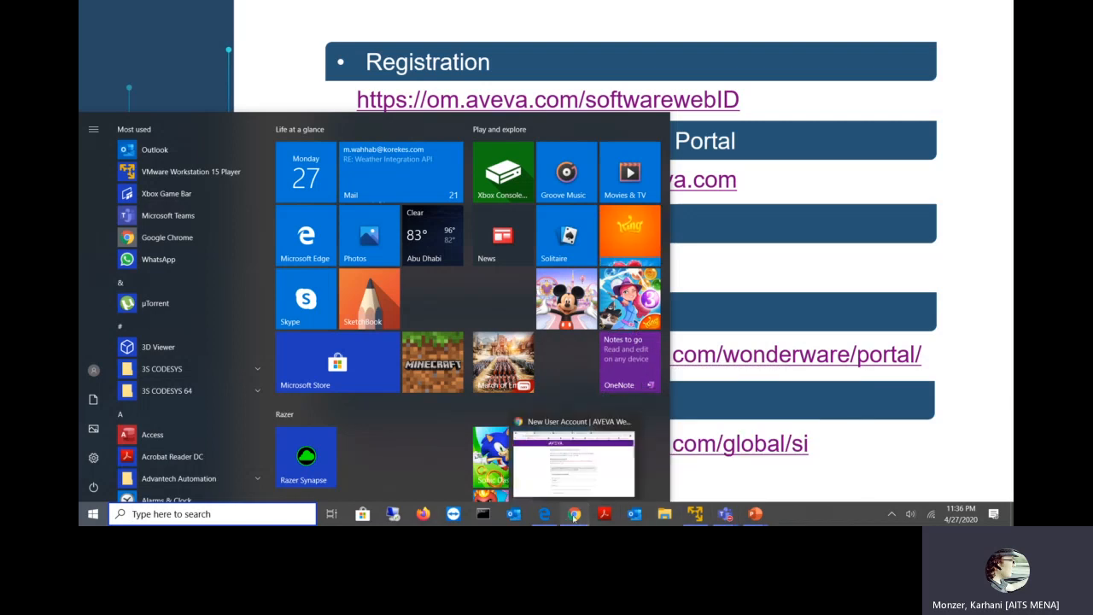
click(573, 463)
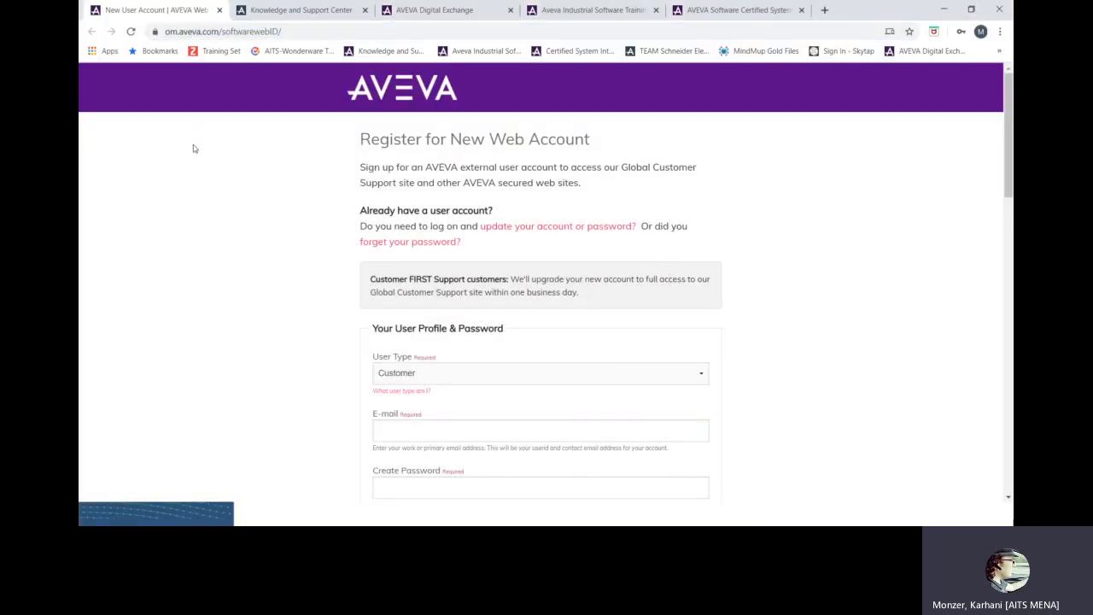
scroll(down, 3)
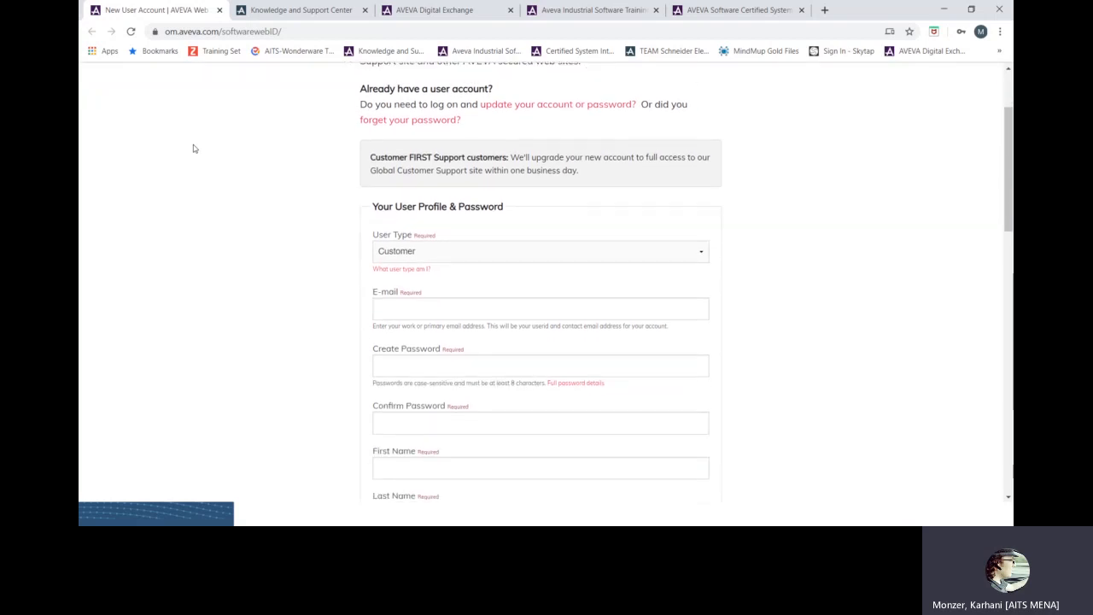
mouse_move(363, 169)
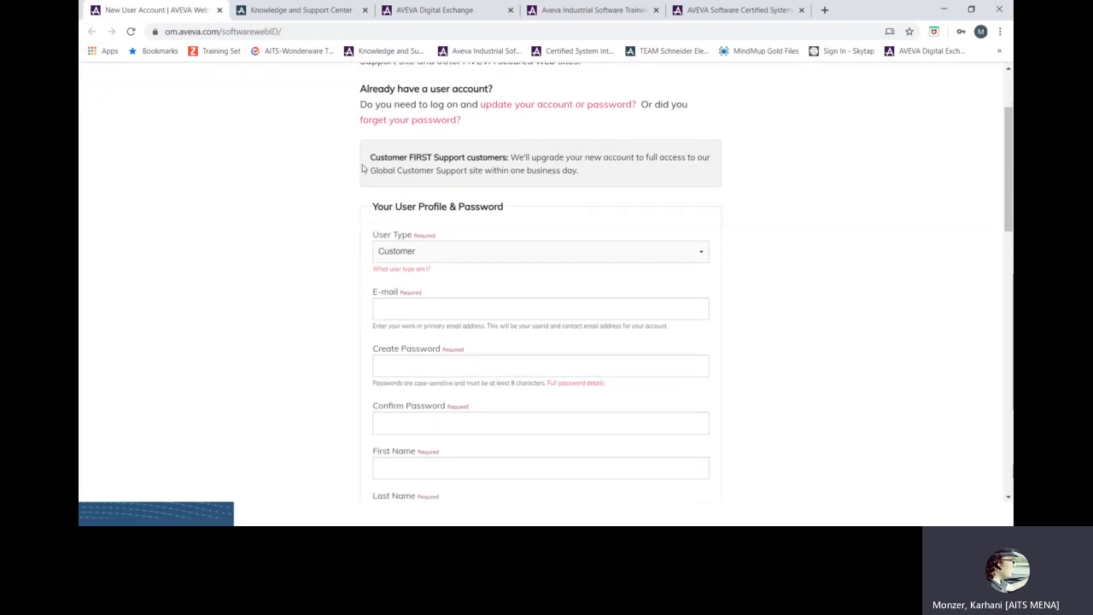
mouse_move(373, 203)
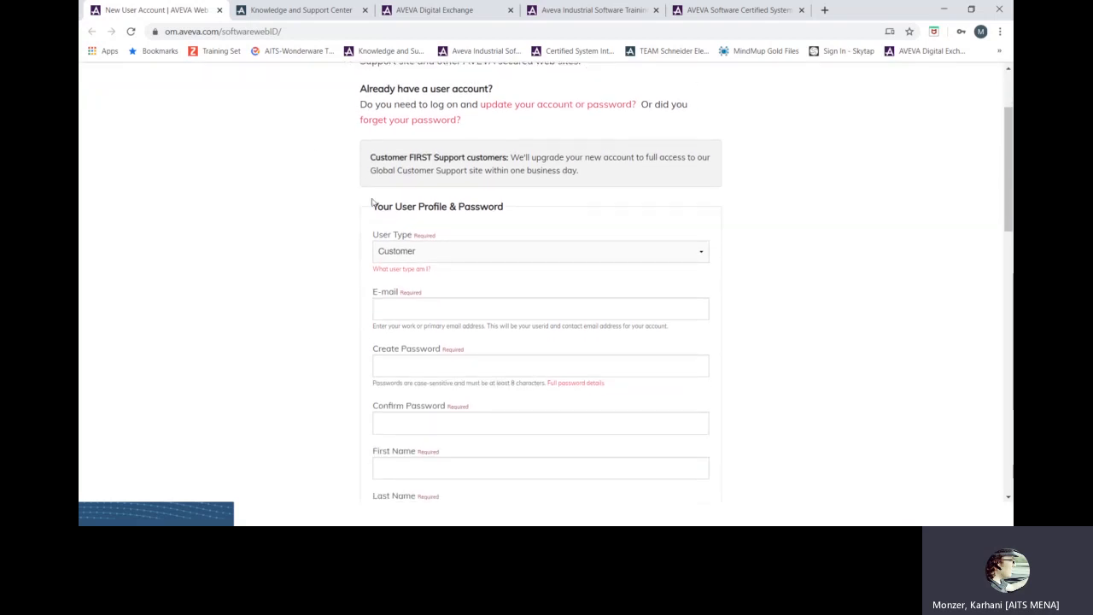
mouse_move(333, 262)
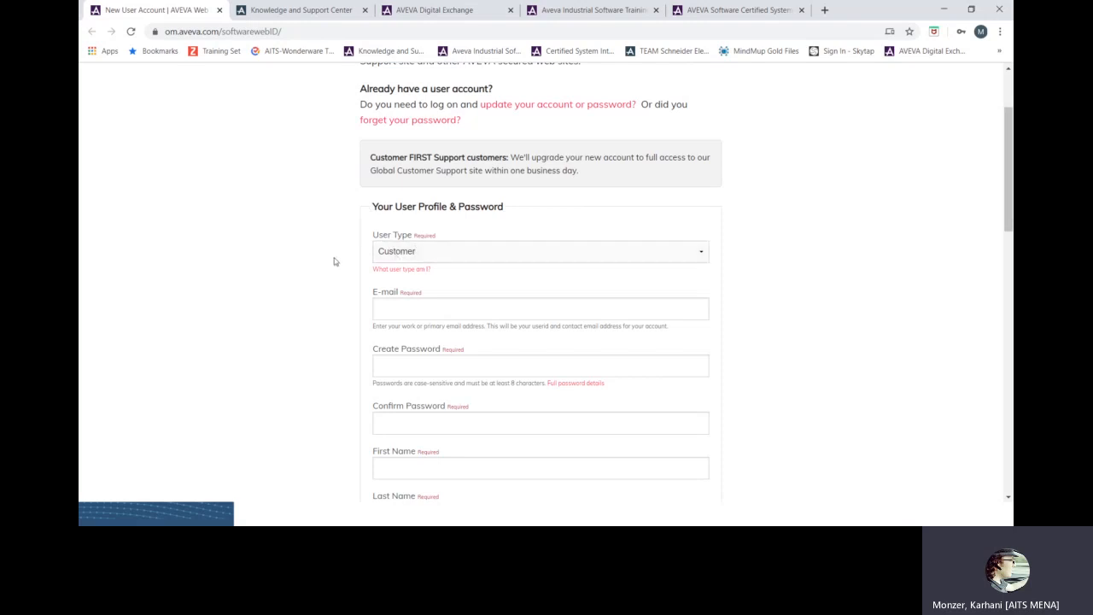
mouse_move(368, 222)
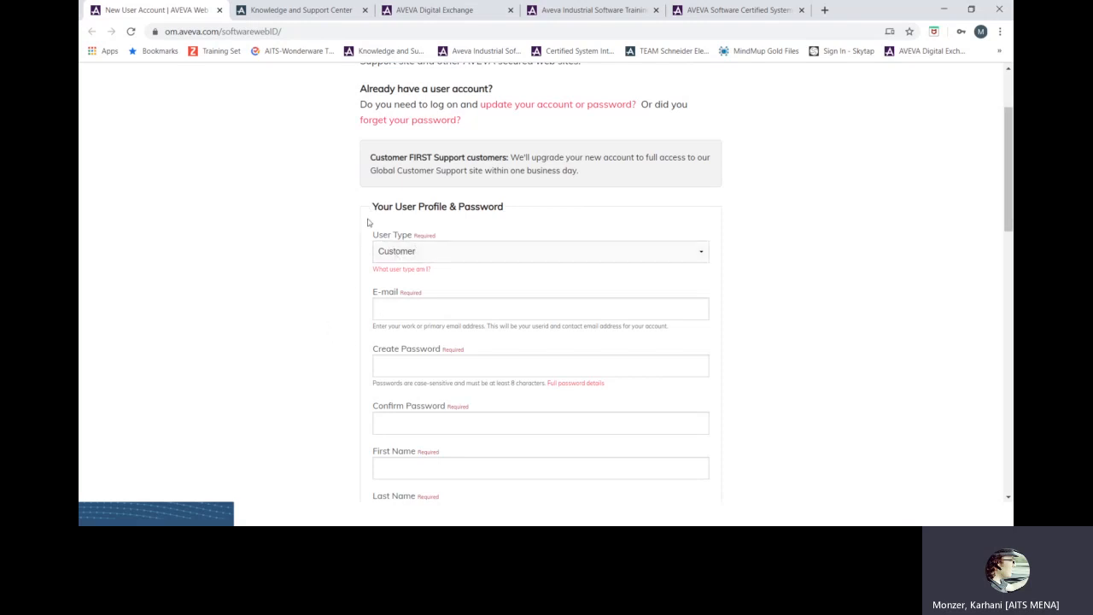
scroll(down, 3)
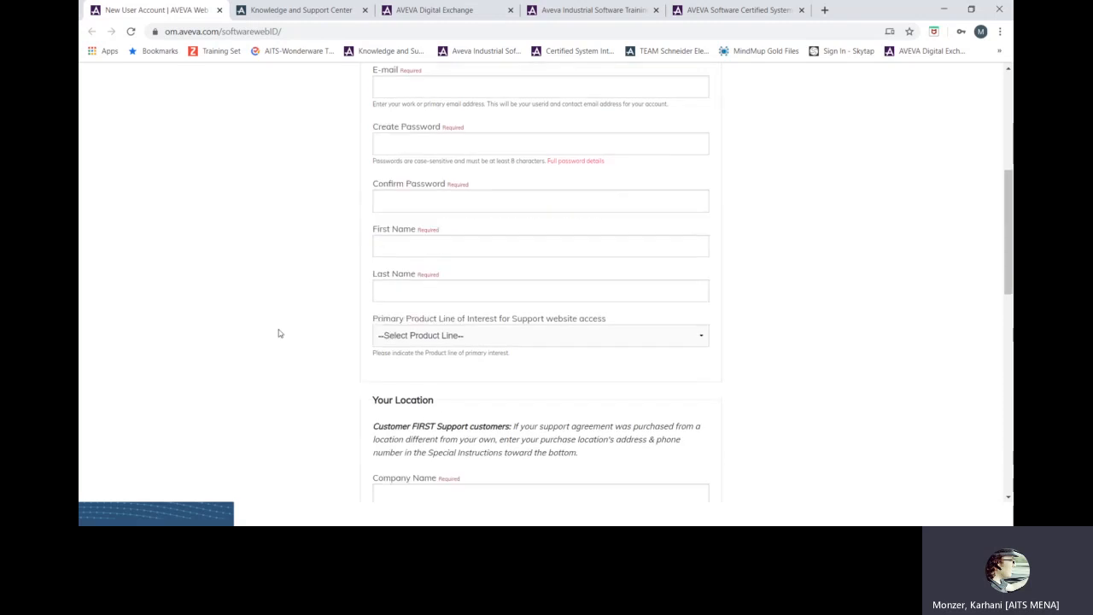
scroll(up, 3)
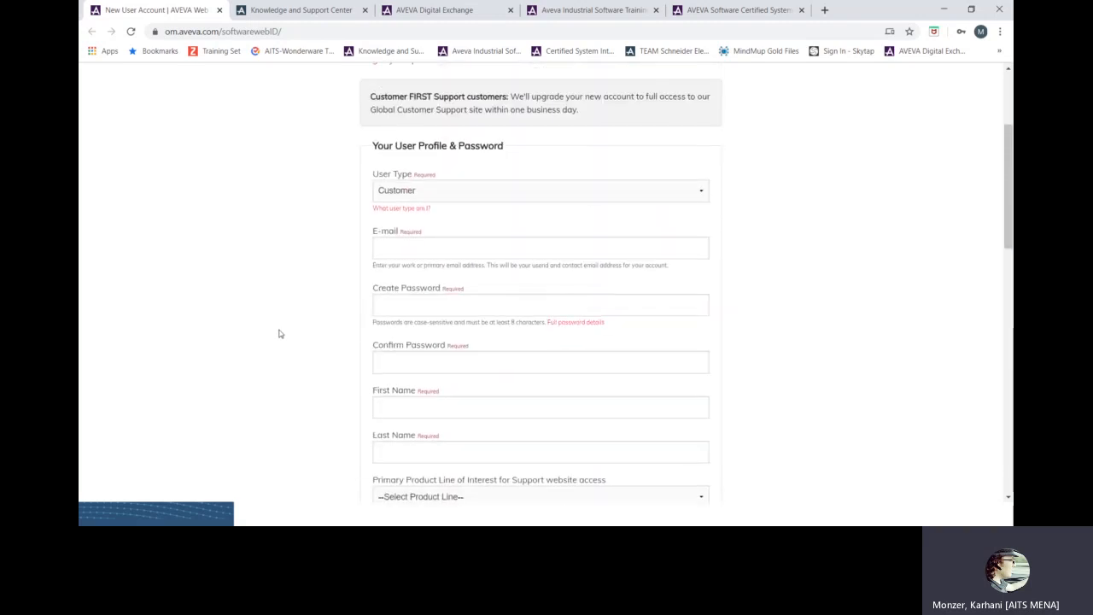
mouse_move(267, 306)
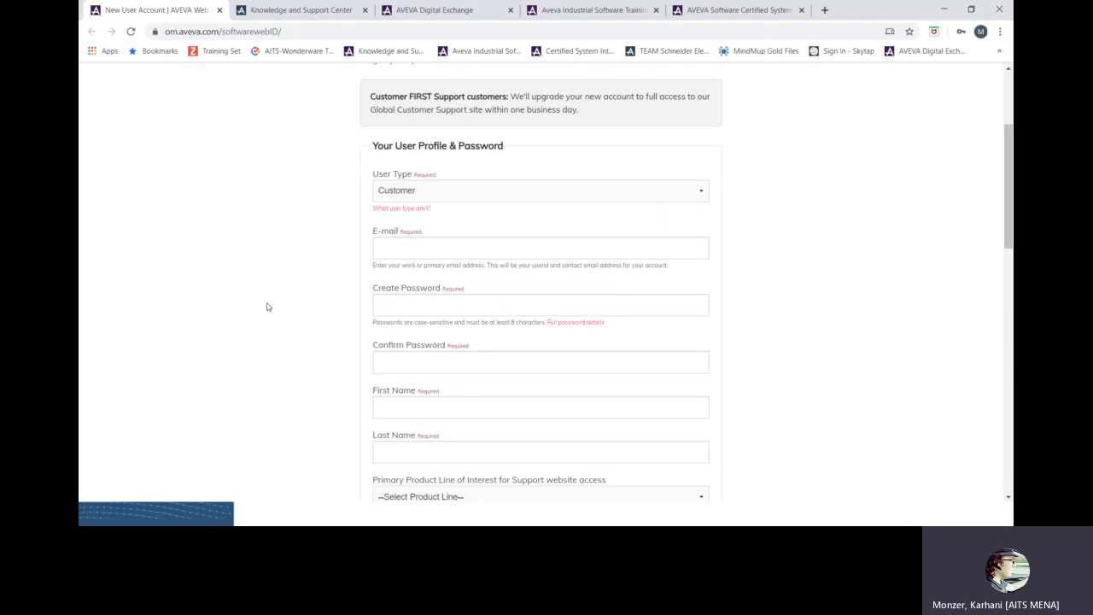
scroll(up, 3)
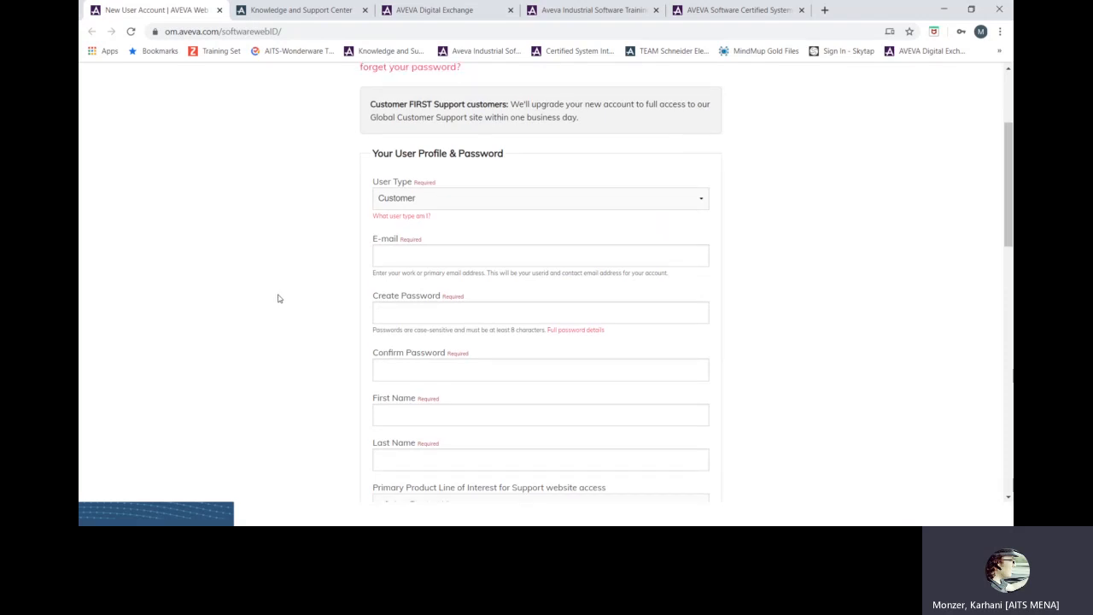
scroll(up, 3)
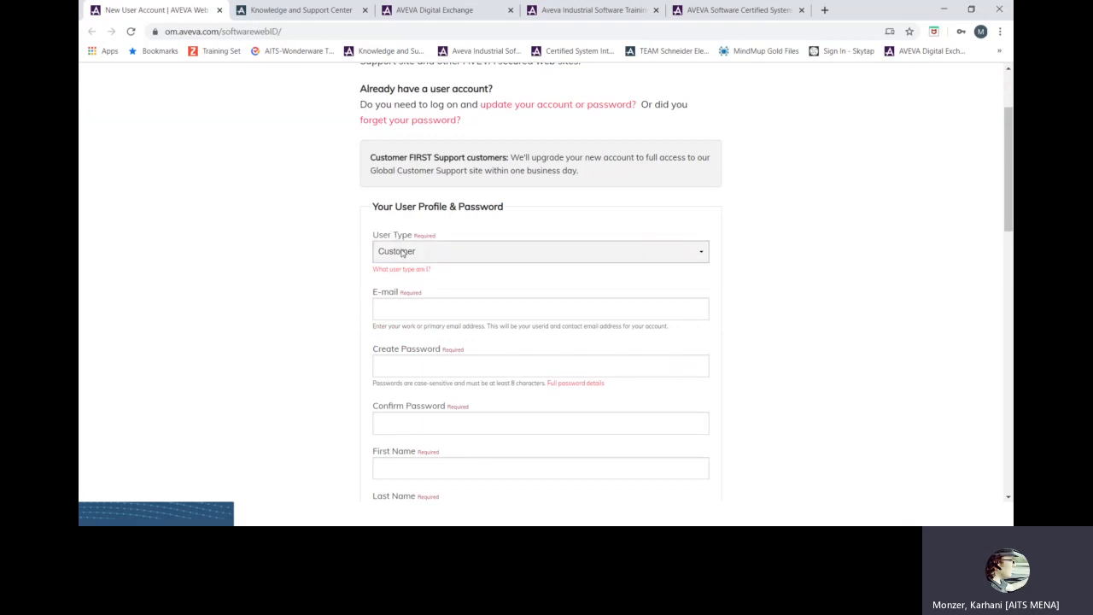
Set User Type to Distributor after briefly choosing System Integrator.
click(540, 251)
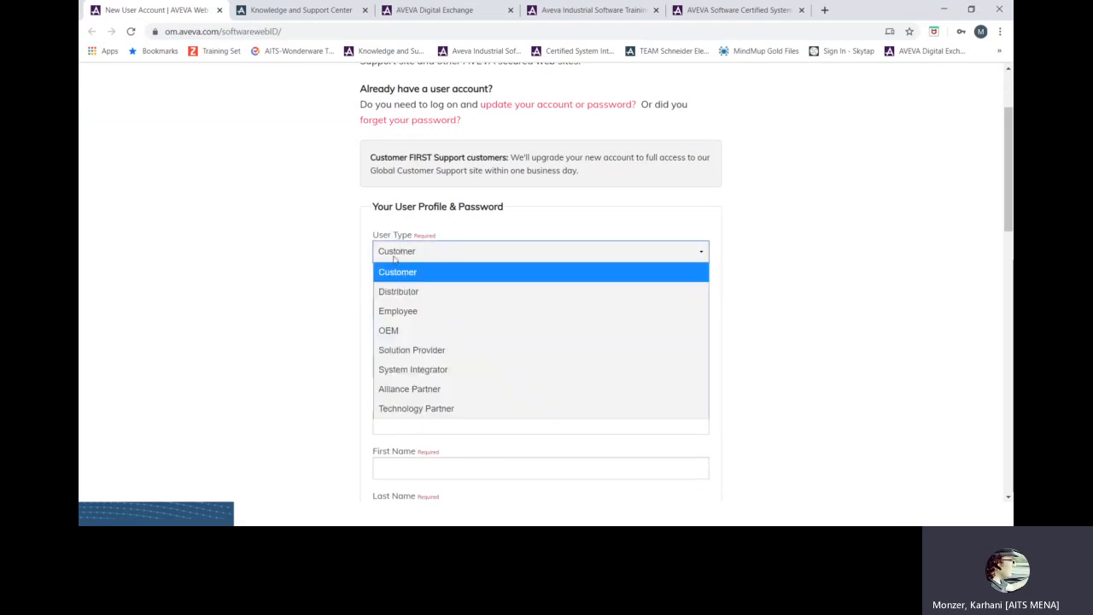
click(413, 369)
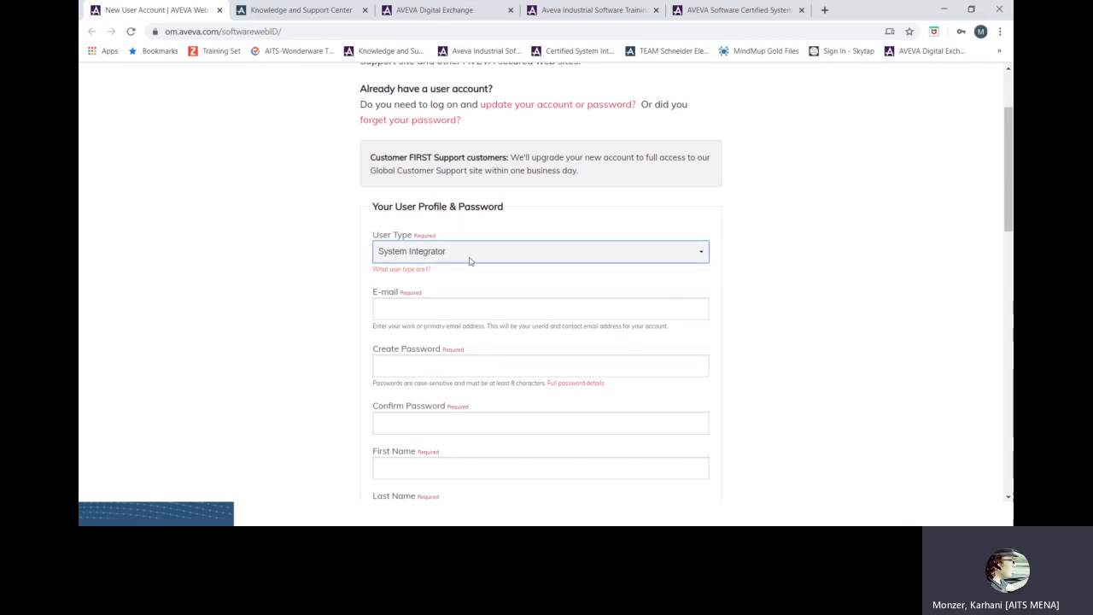
click(539, 251)
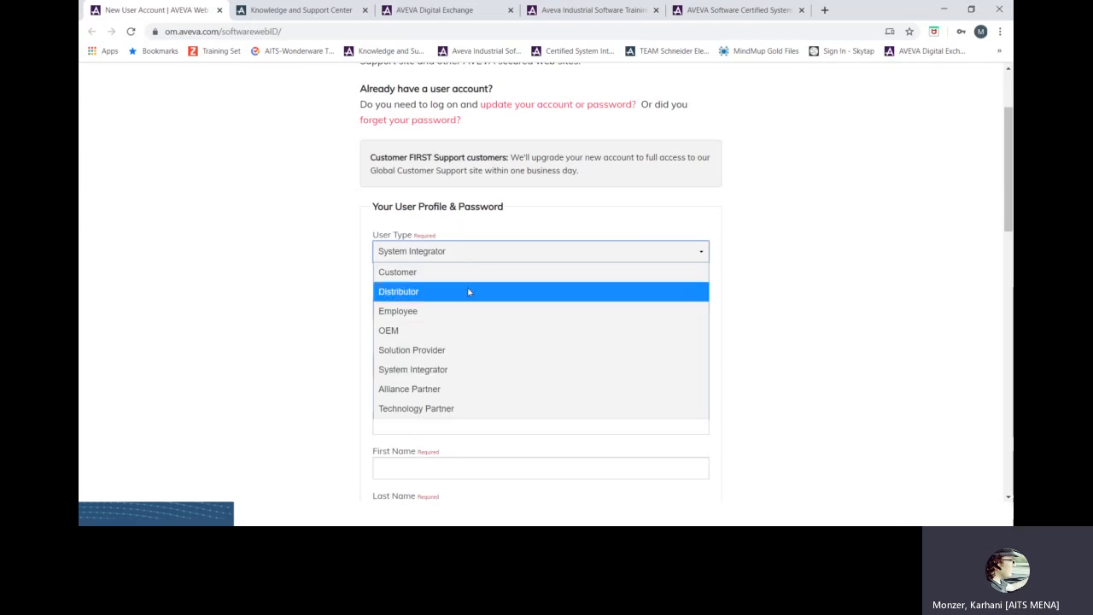
mouse_move(456, 311)
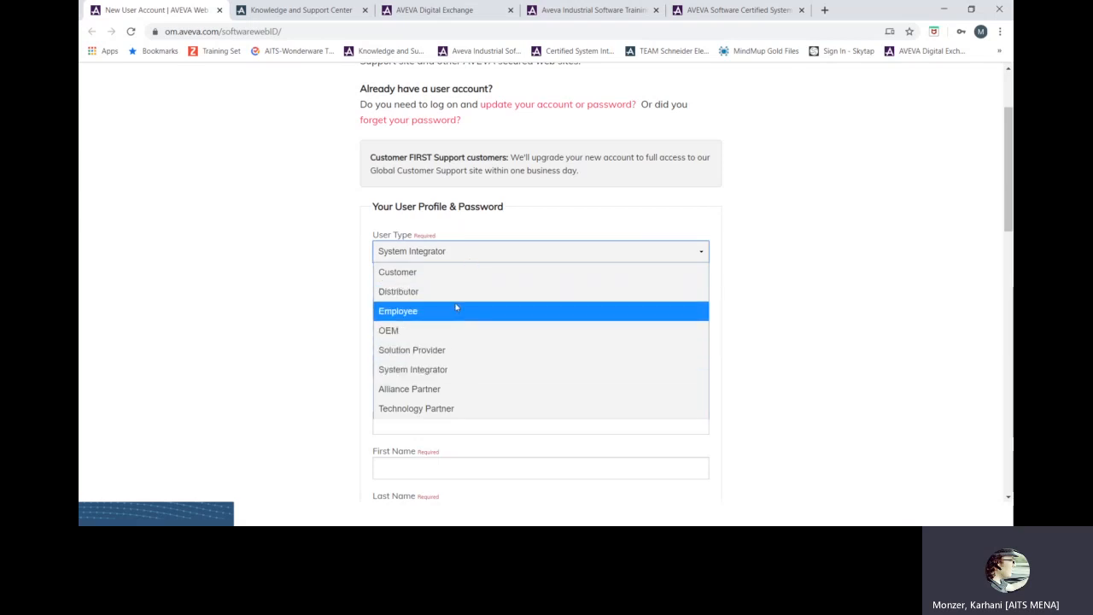
click(398, 291)
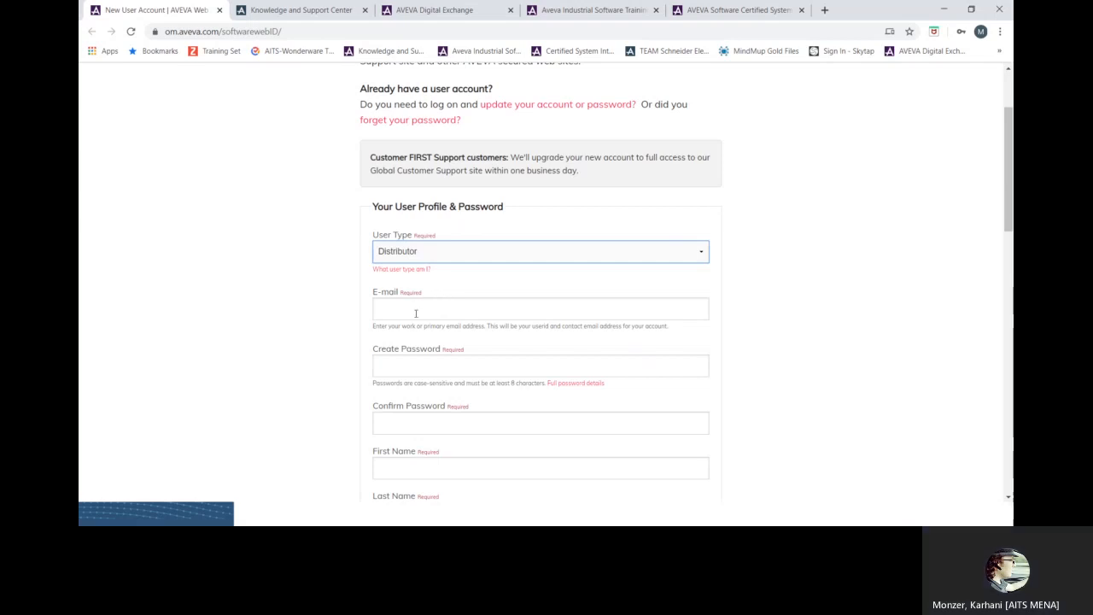
Autofill the e-mail and first name from the saved work details.
click(540, 309)
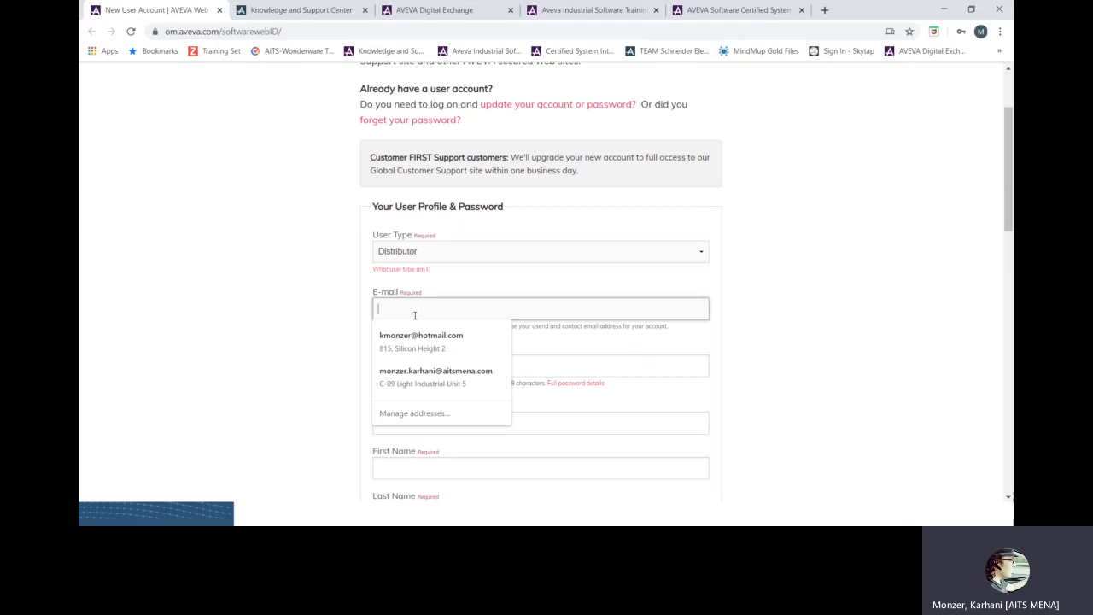
click(421, 336)
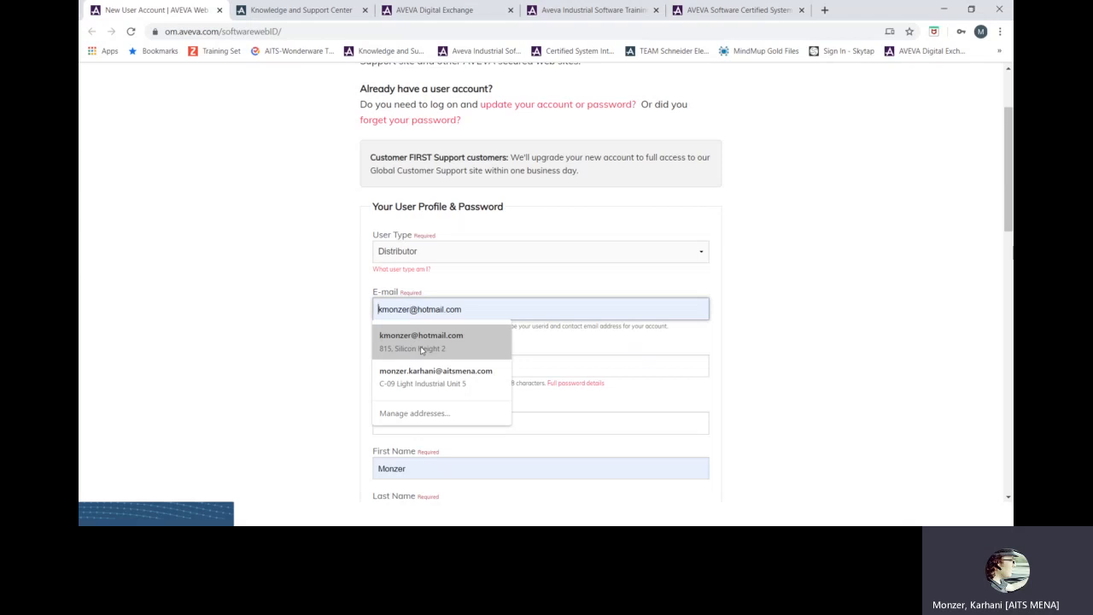
click(435, 371)
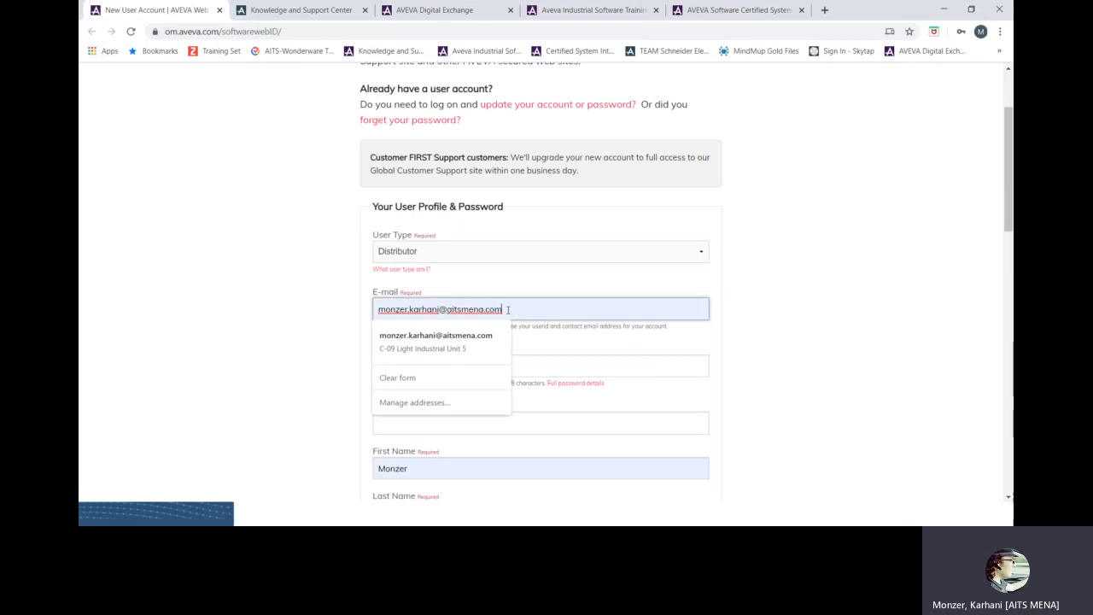
double_click(461, 309)
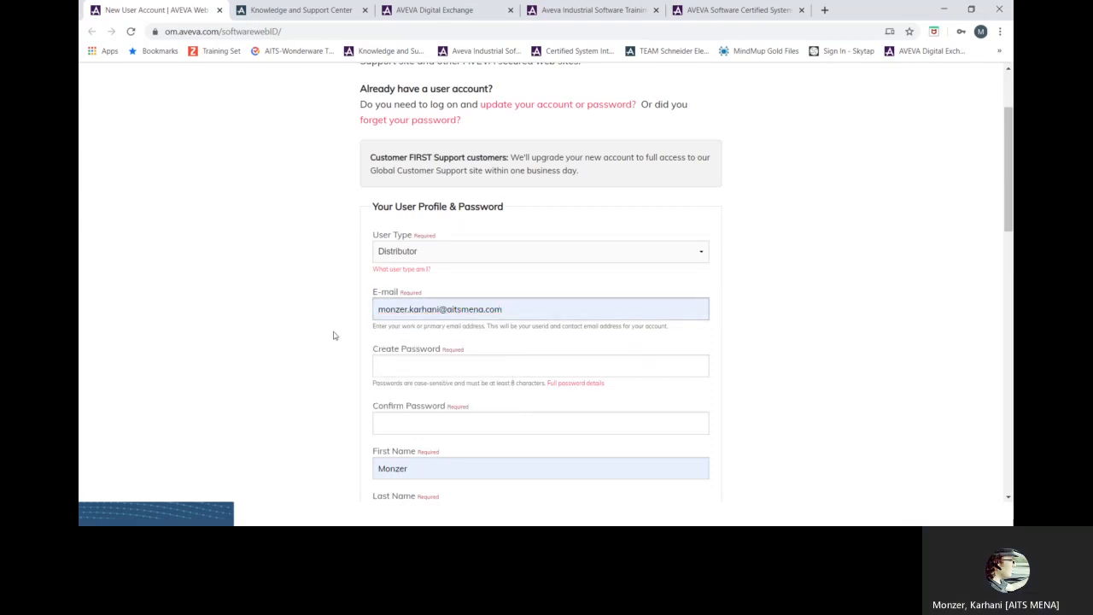
Select Wonderware as Primary Product Line and scroll down to Your Location.
scroll(down, 3)
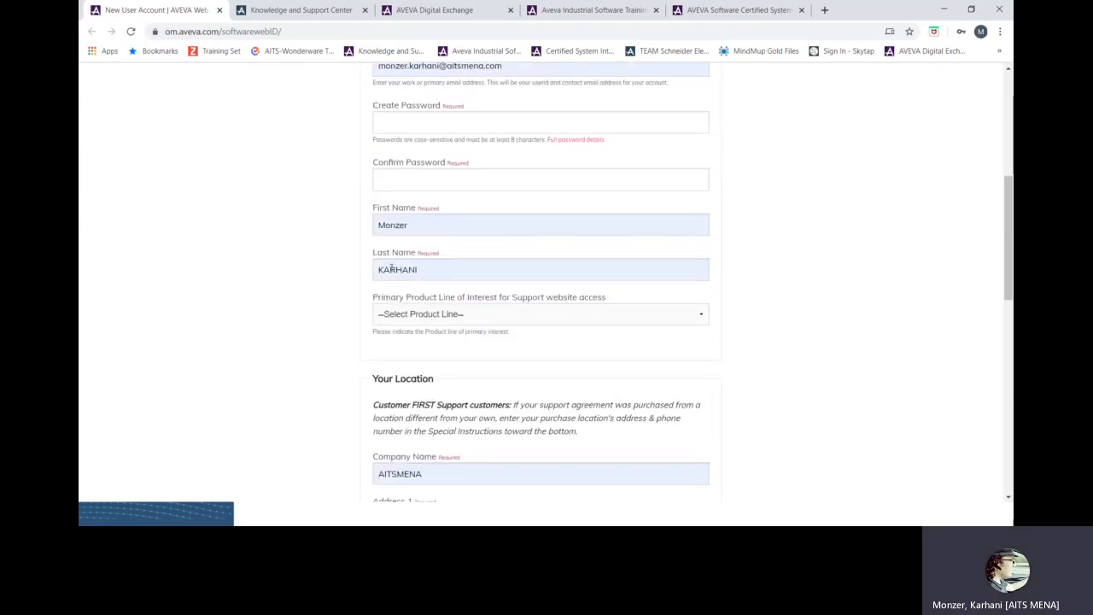
scroll(down, 3)
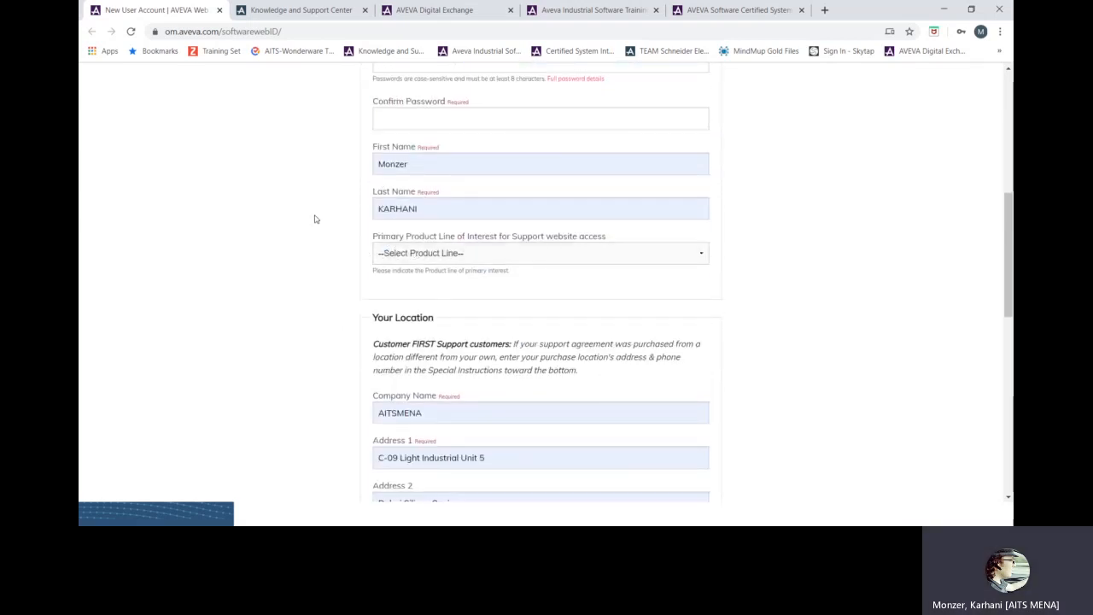
click(539, 253)
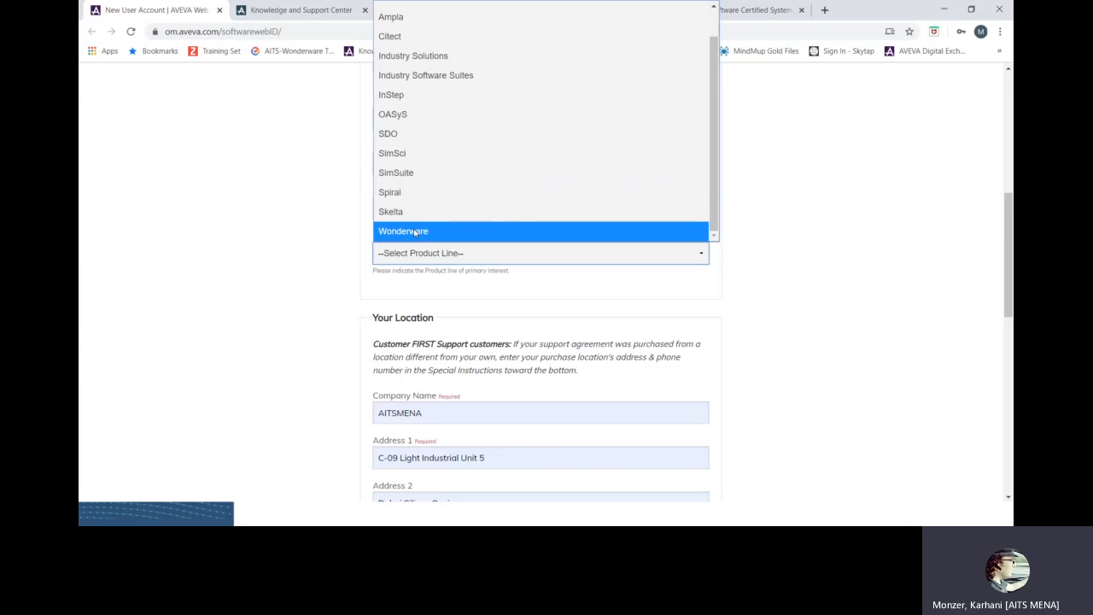
click(404, 231)
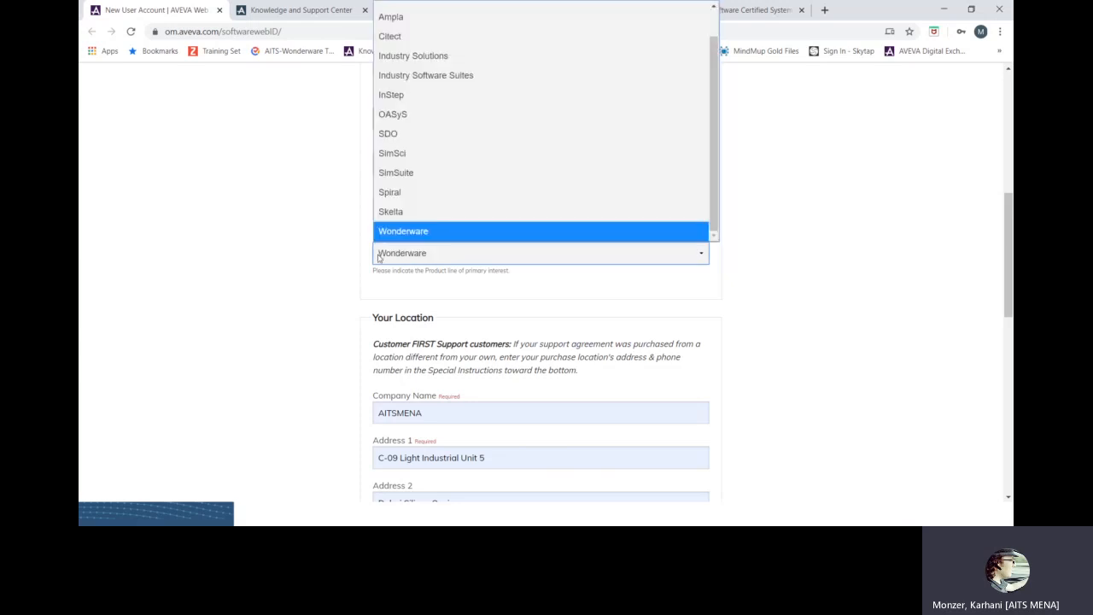
click(403, 230)
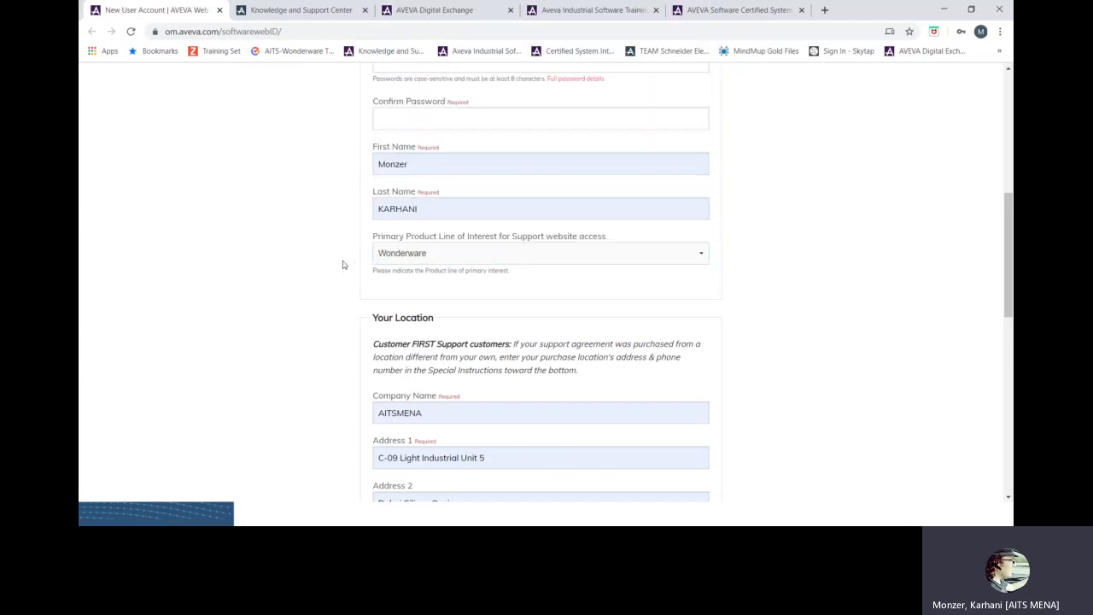
scroll(down, 3)
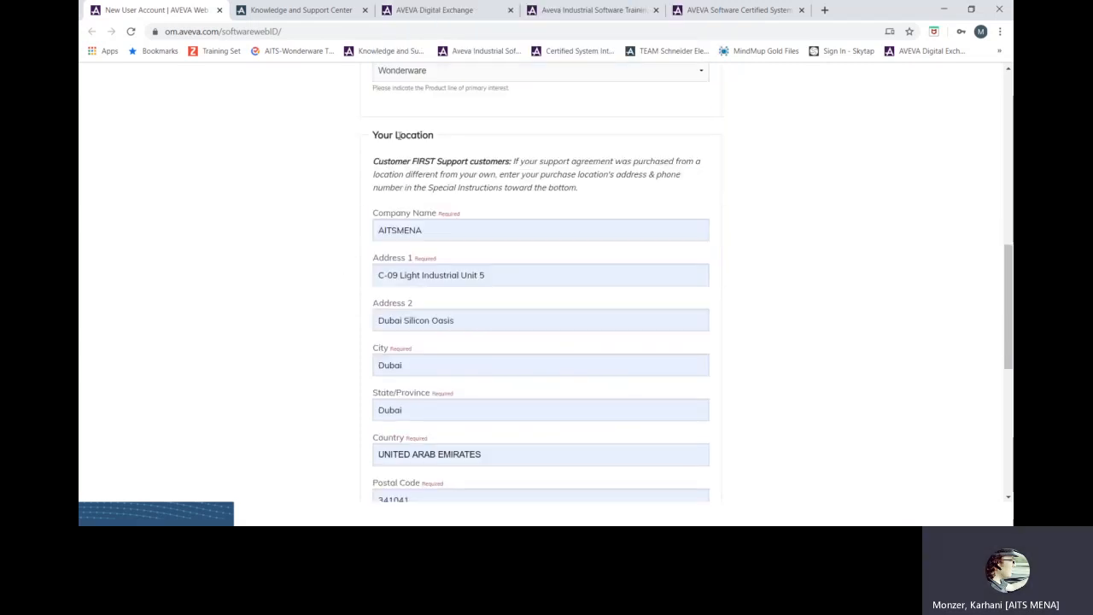
mouse_move(424, 213)
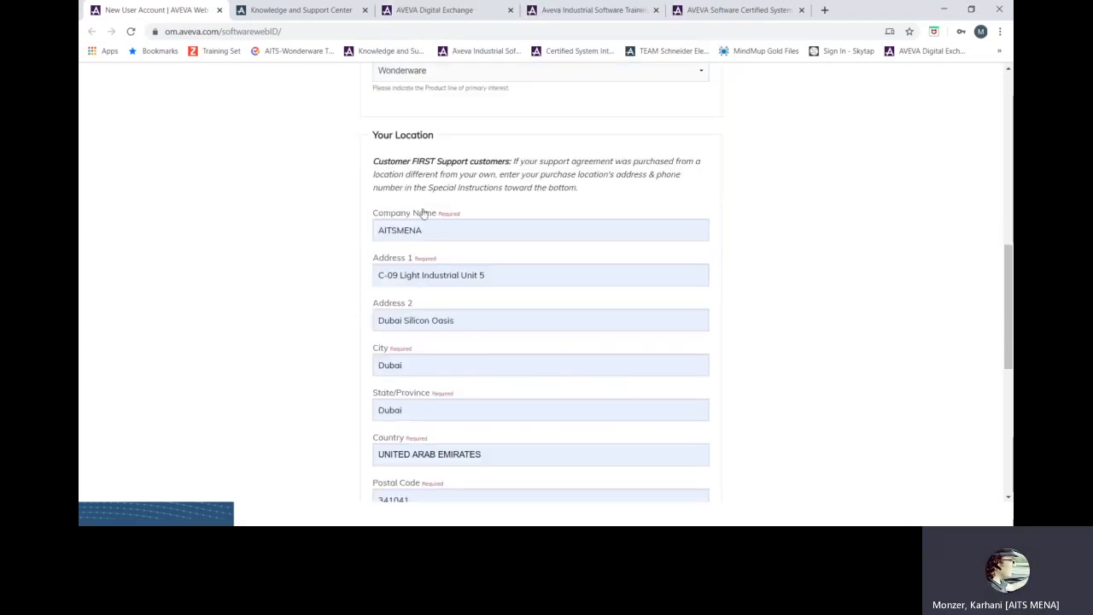
scroll(down, 3)
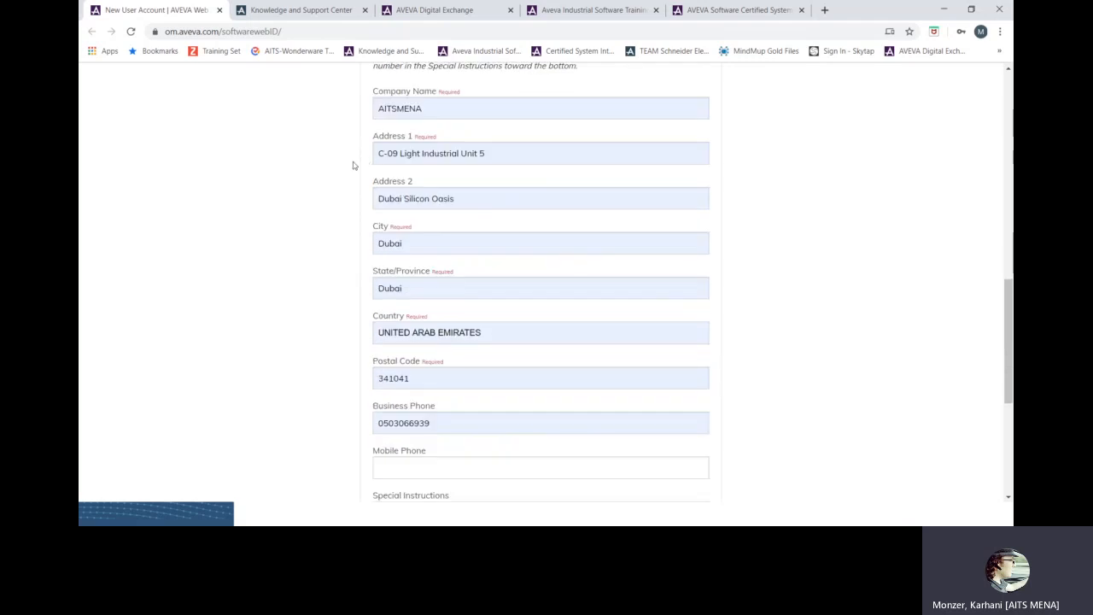
scroll(down, 3)
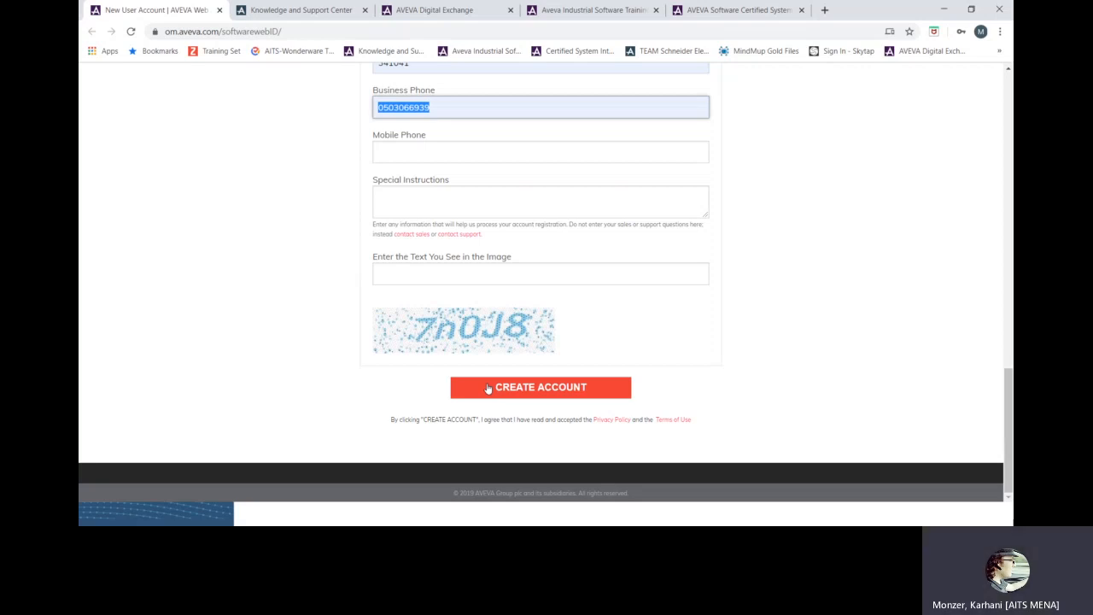
mouse_move(162, 205)
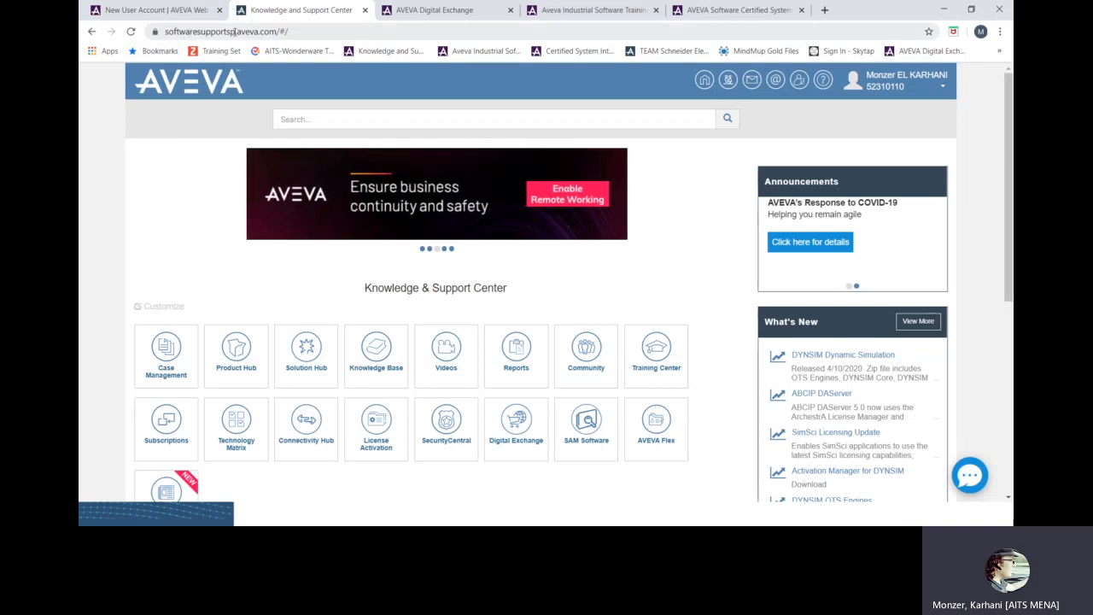
mouse_move(229, 303)
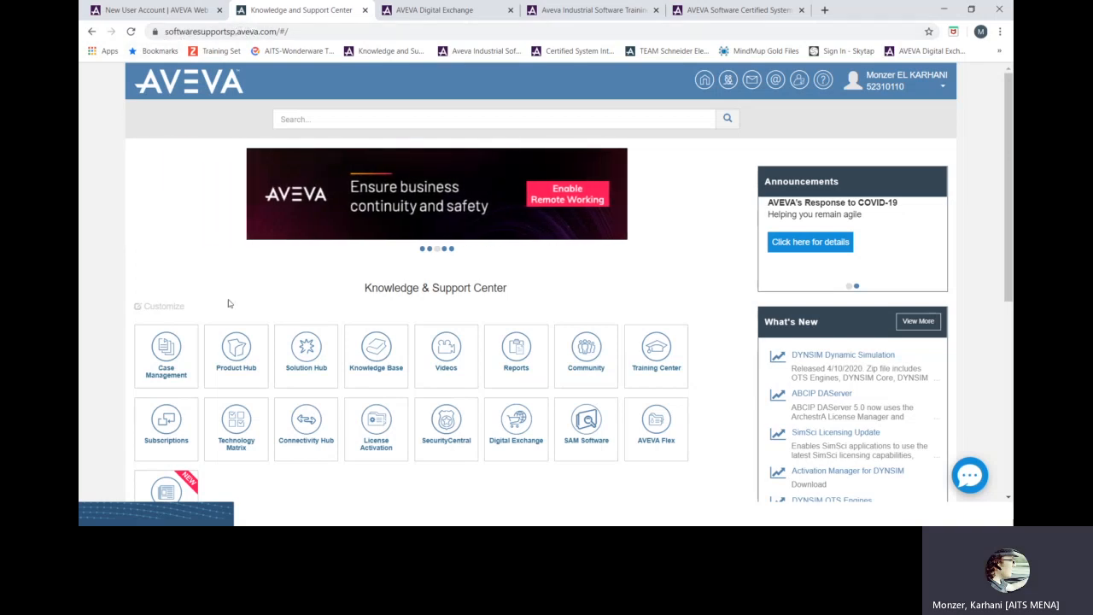
mouse_move(203, 257)
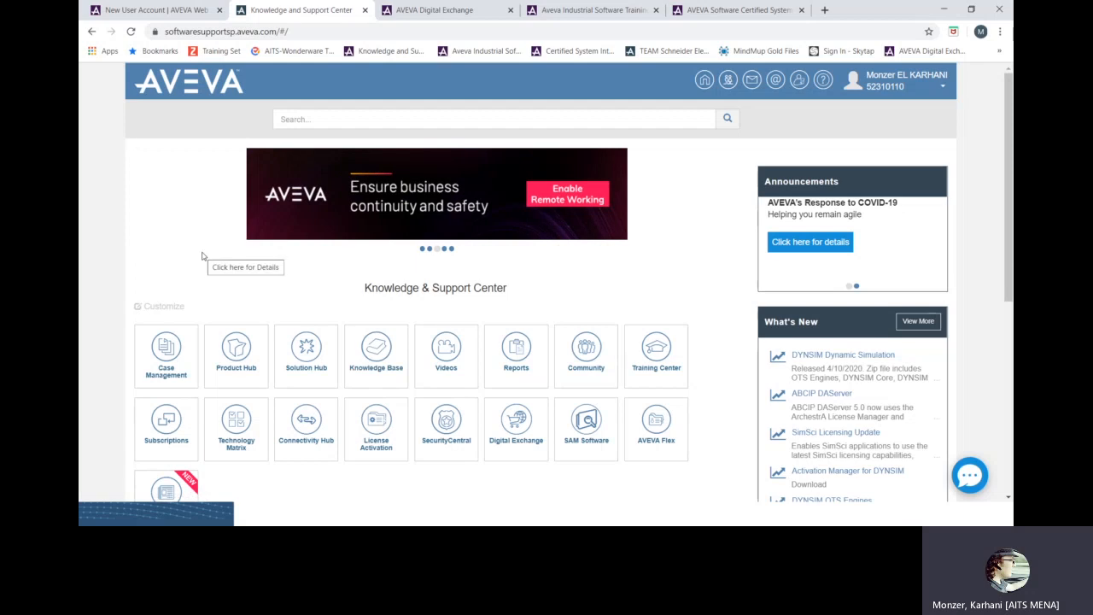
mouse_move(170, 191)
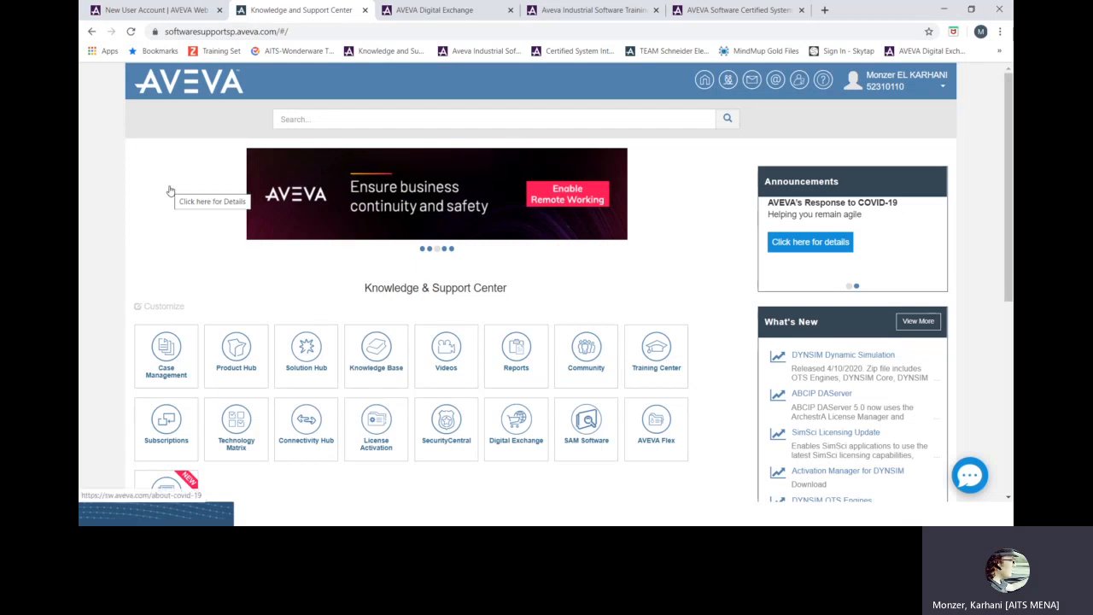
mouse_move(871, 117)
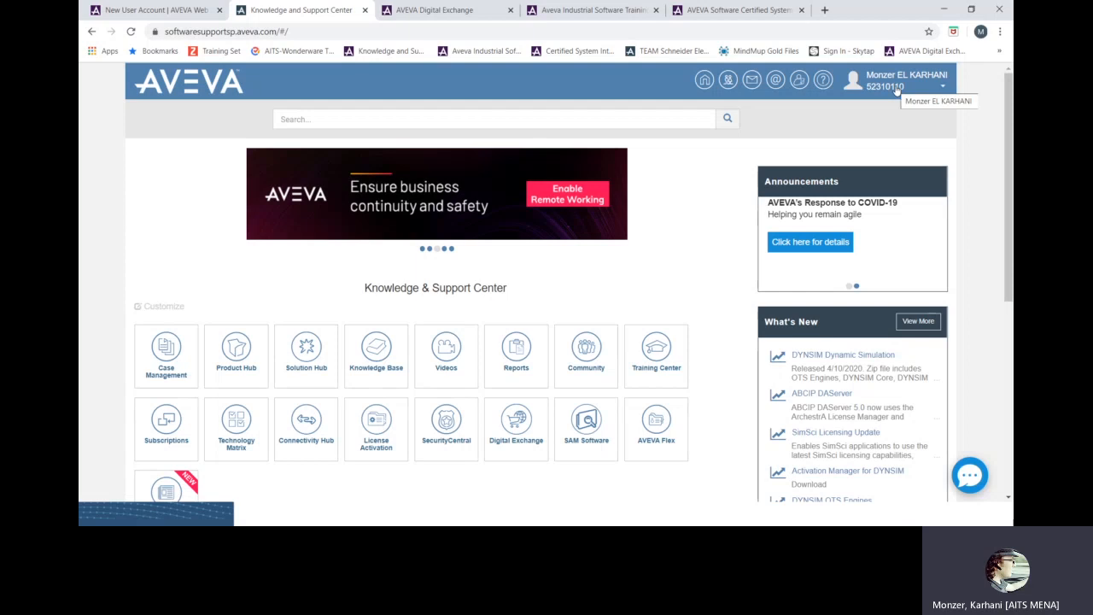
mouse_move(897, 92)
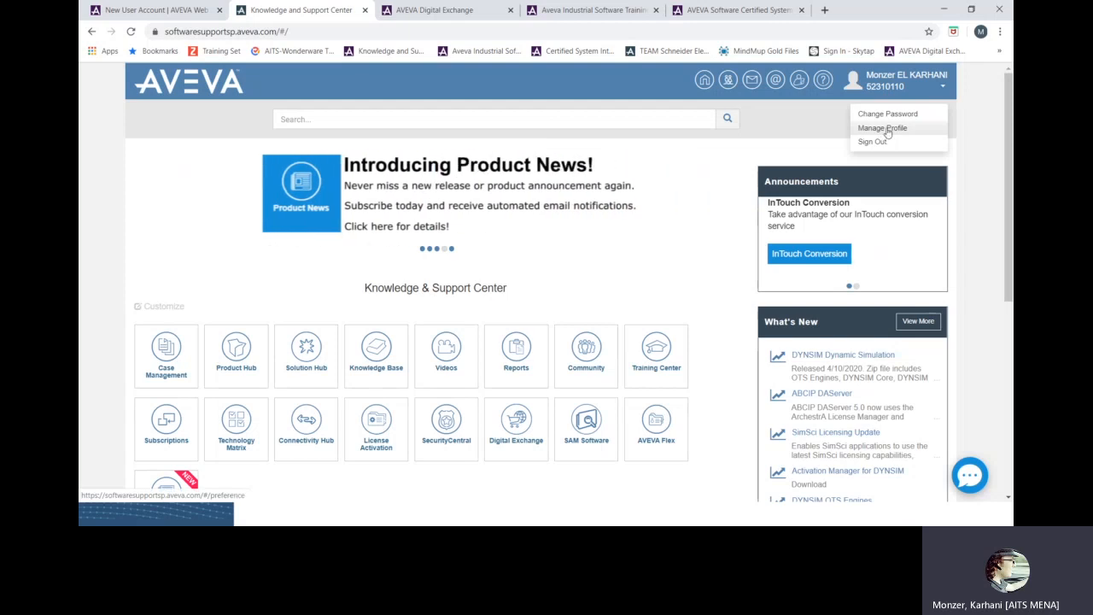
Review profile contact details and the AITS Distributor account, then head back home.
click(883, 127)
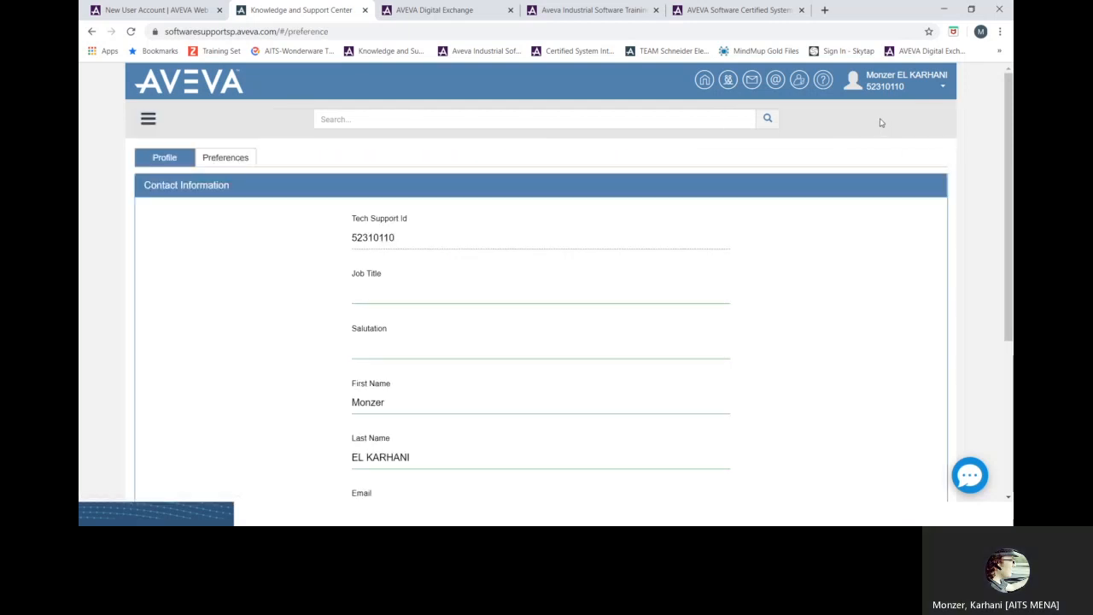
scroll(down, 3)
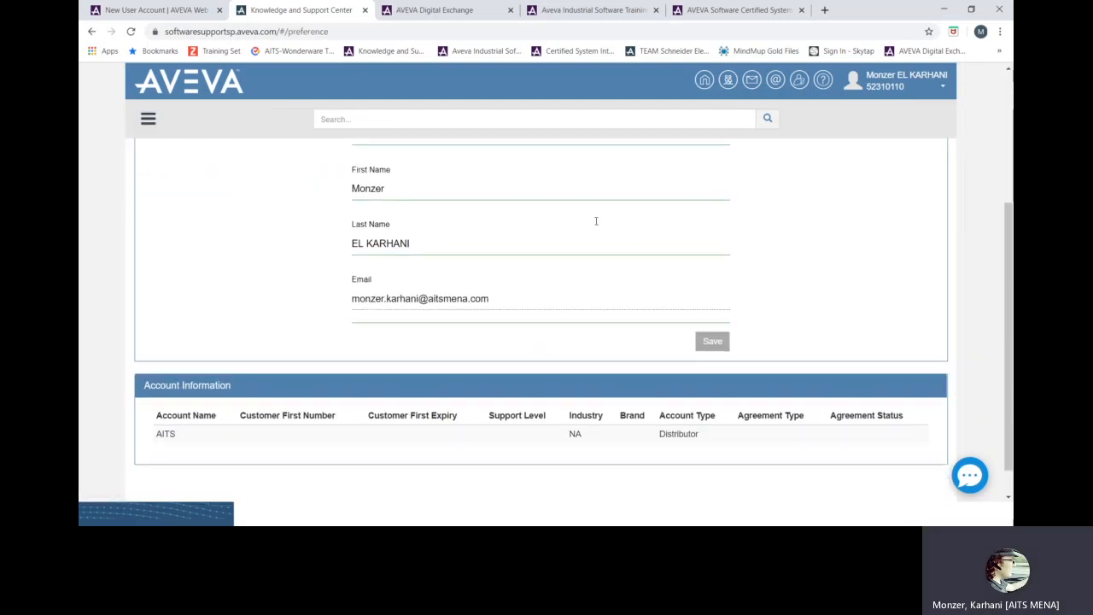
scroll(up, 3)
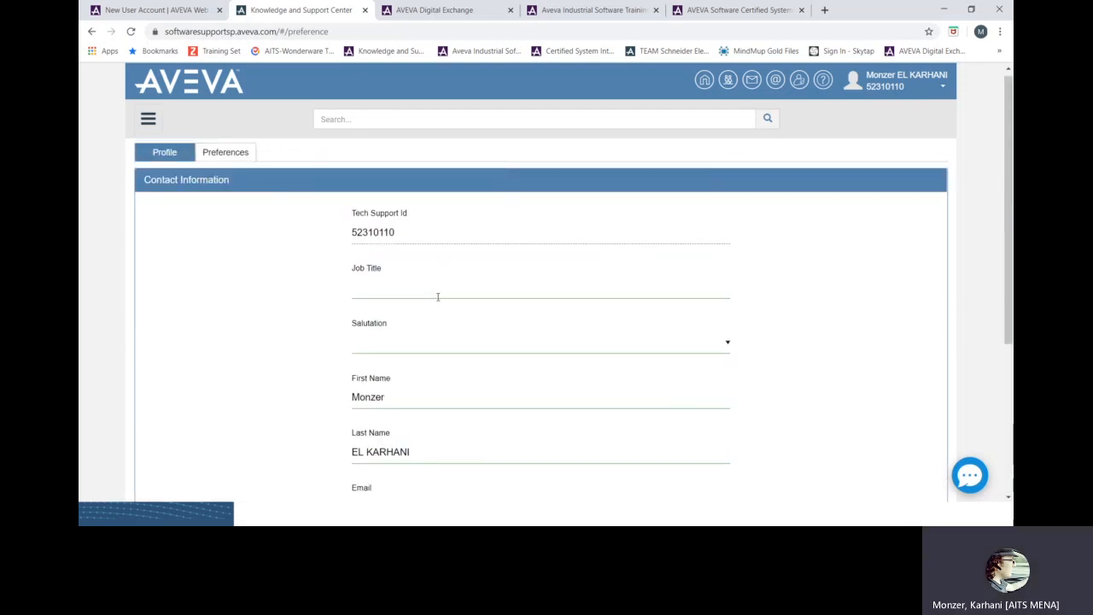
scroll(down, 3)
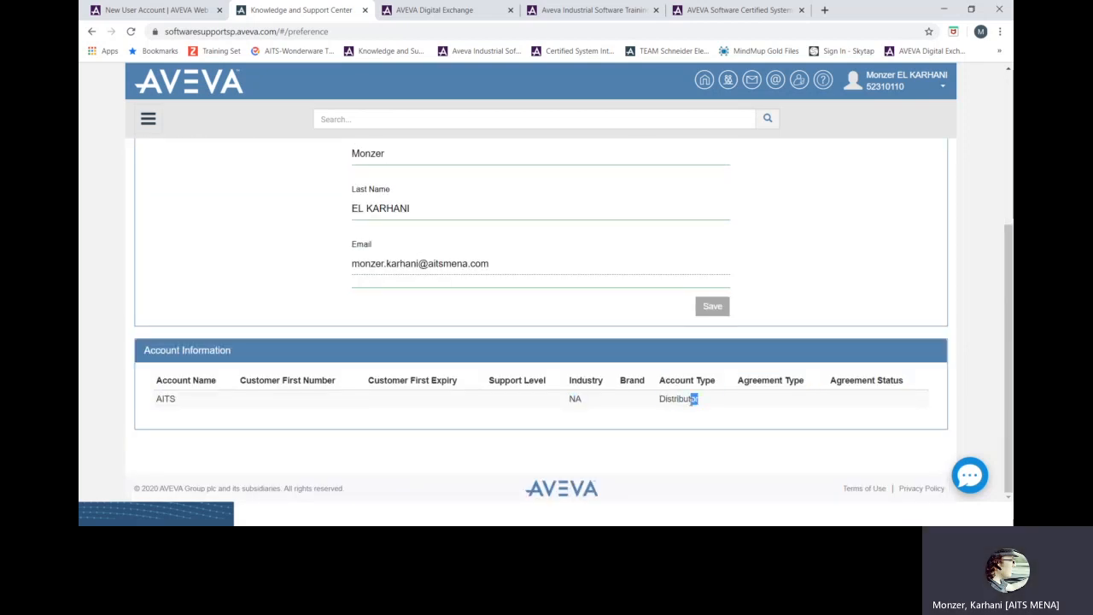
double_click(678, 399)
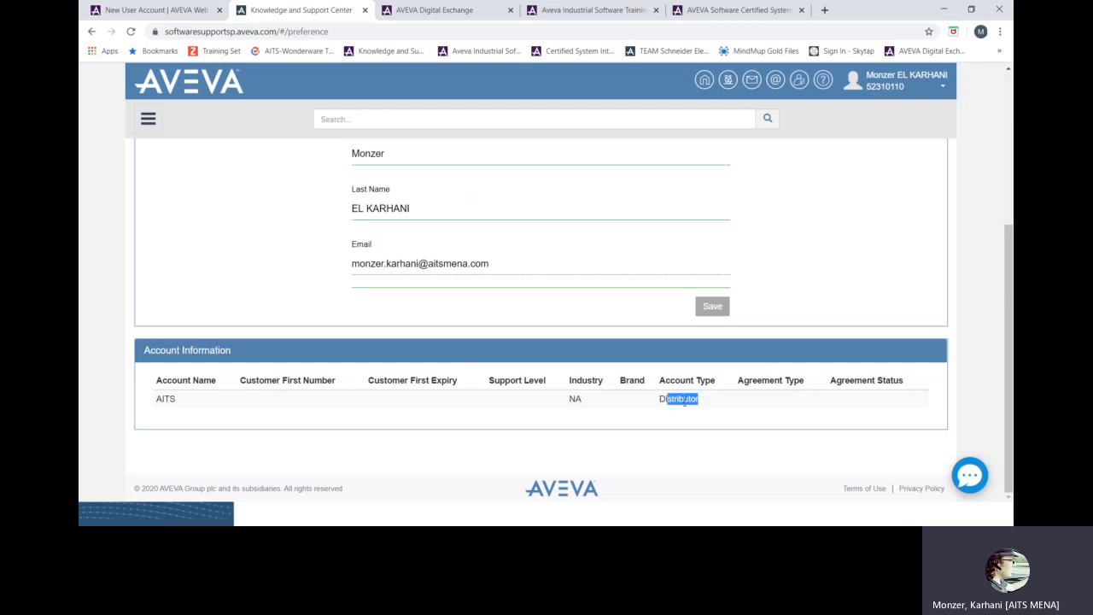
mouse_move(684, 410)
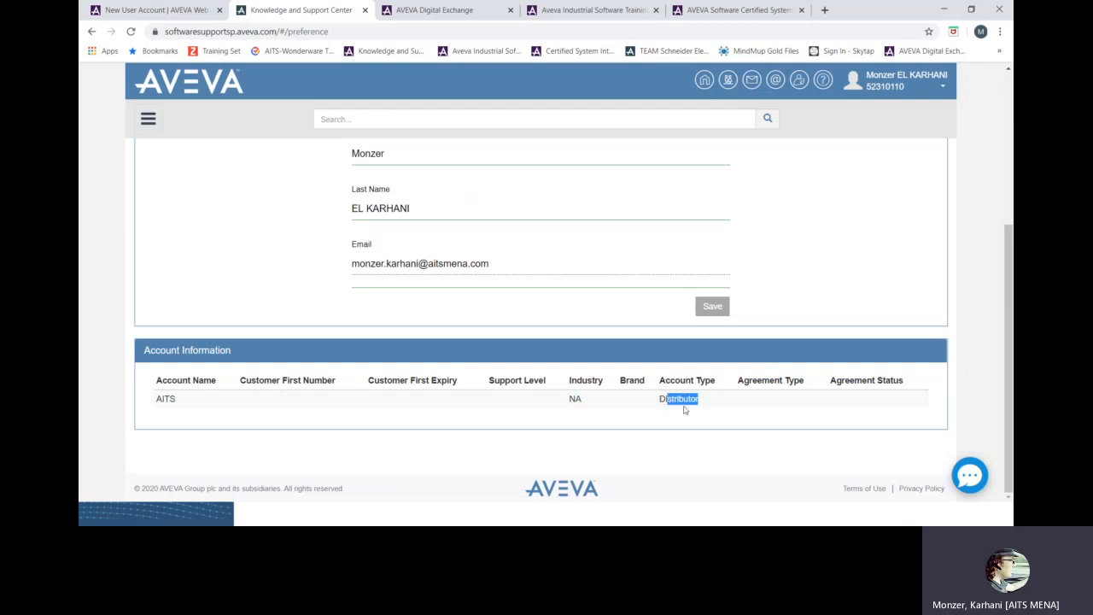
mouse_move(877, 397)
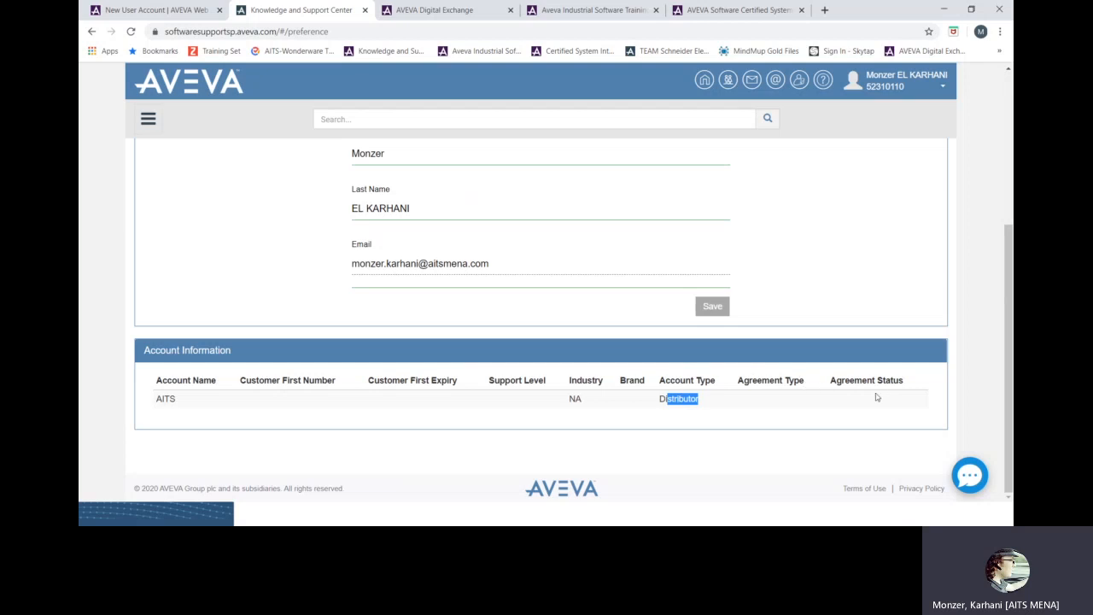
mouse_move(866, 401)
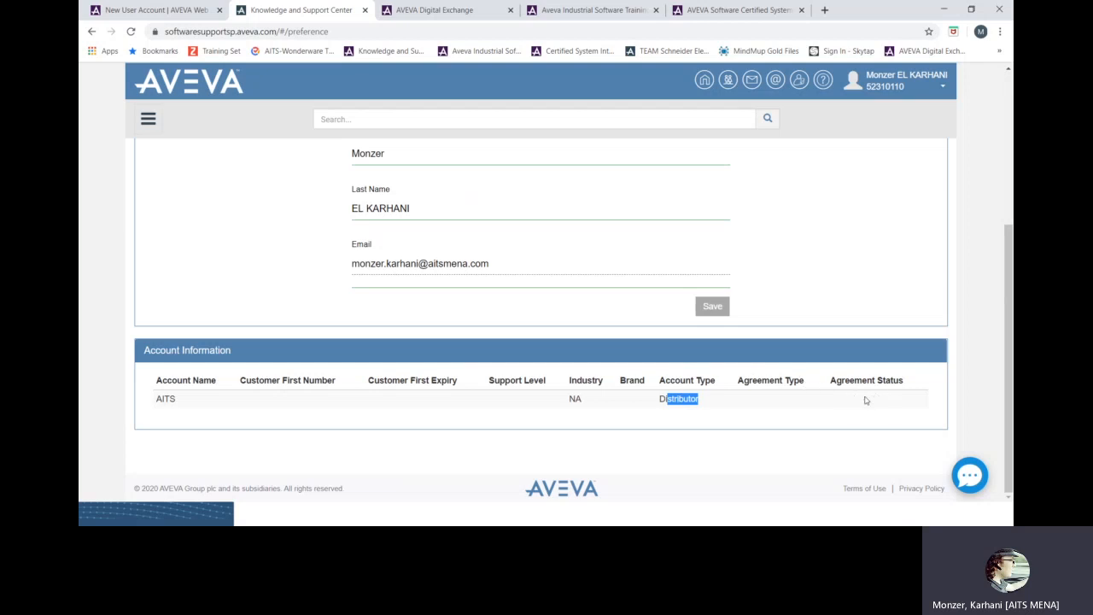
mouse_move(468, 332)
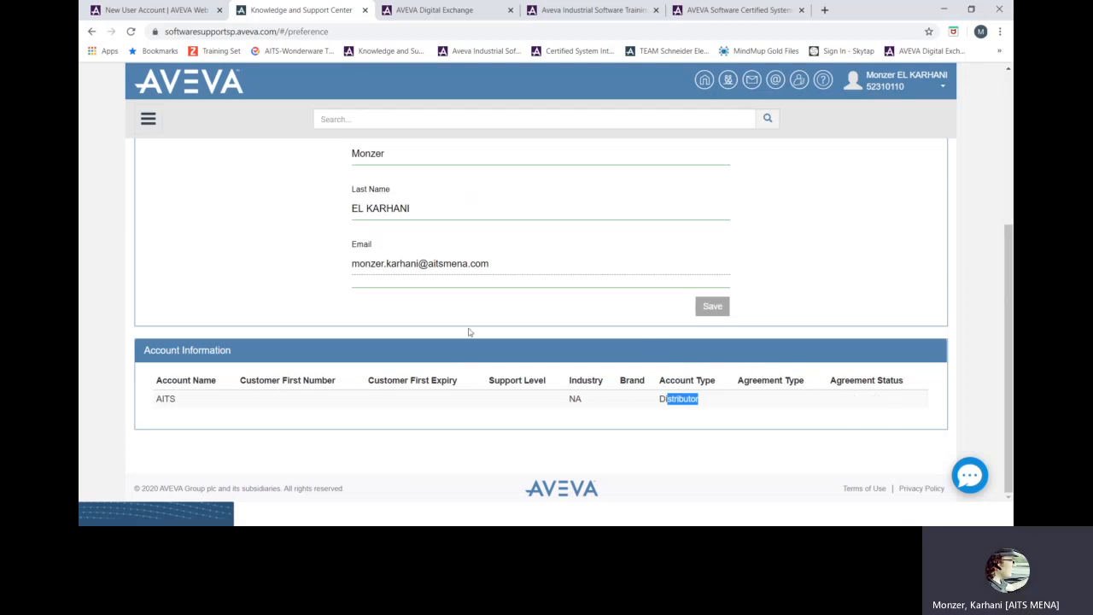
mouse_move(404, 391)
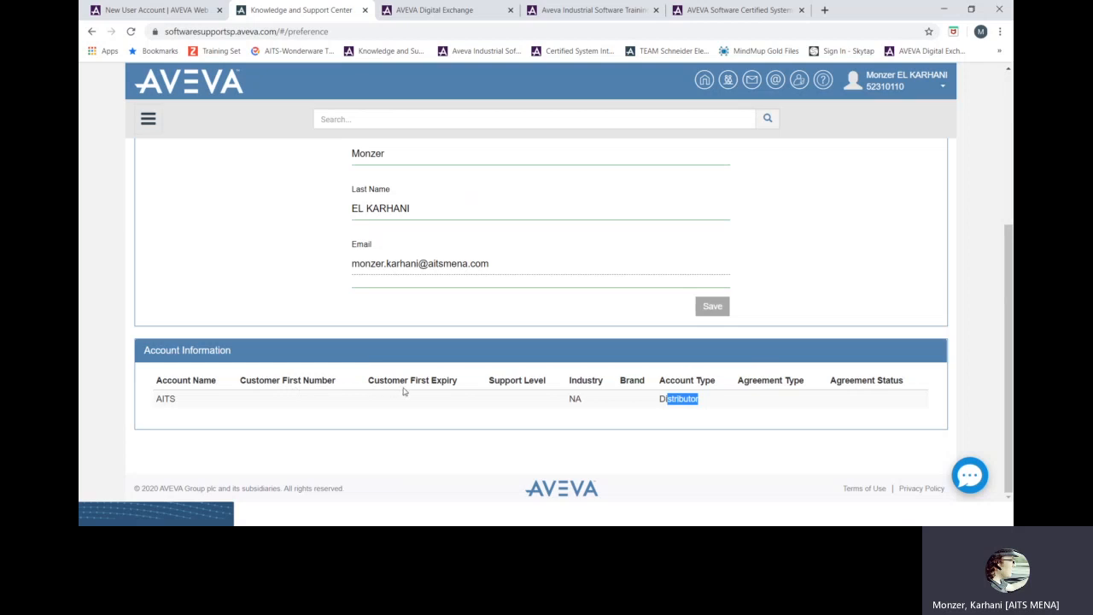
mouse_move(418, 394)
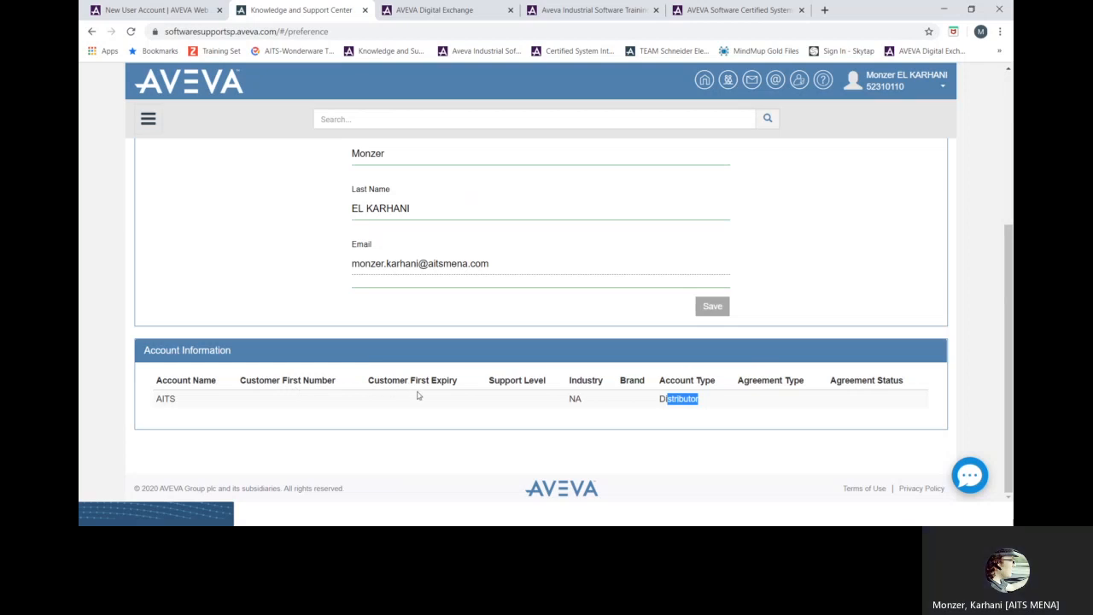
mouse_move(418, 404)
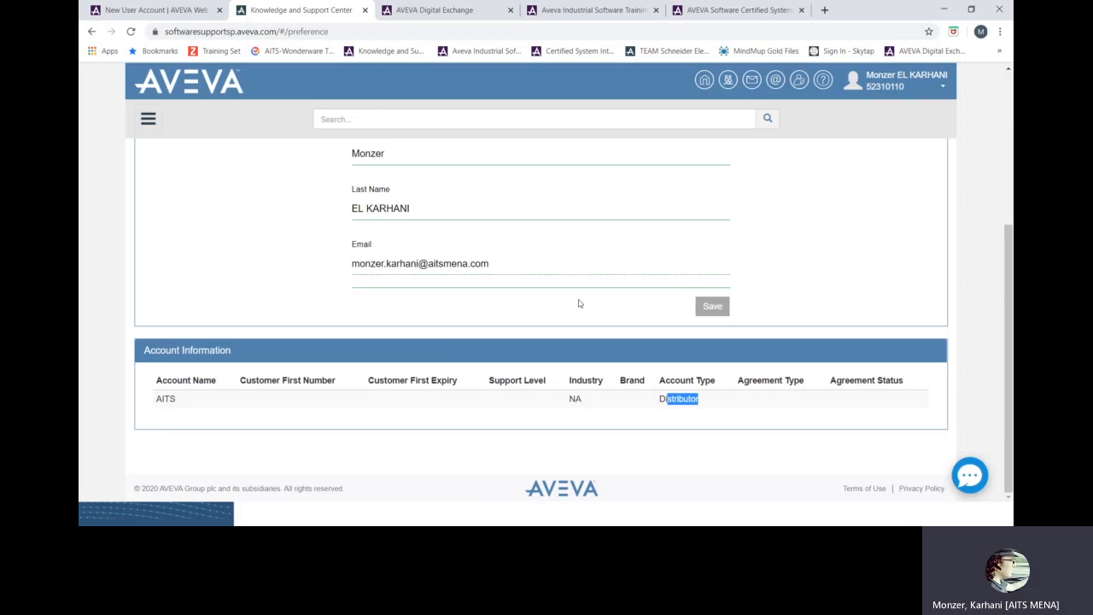
scroll(up, 3)
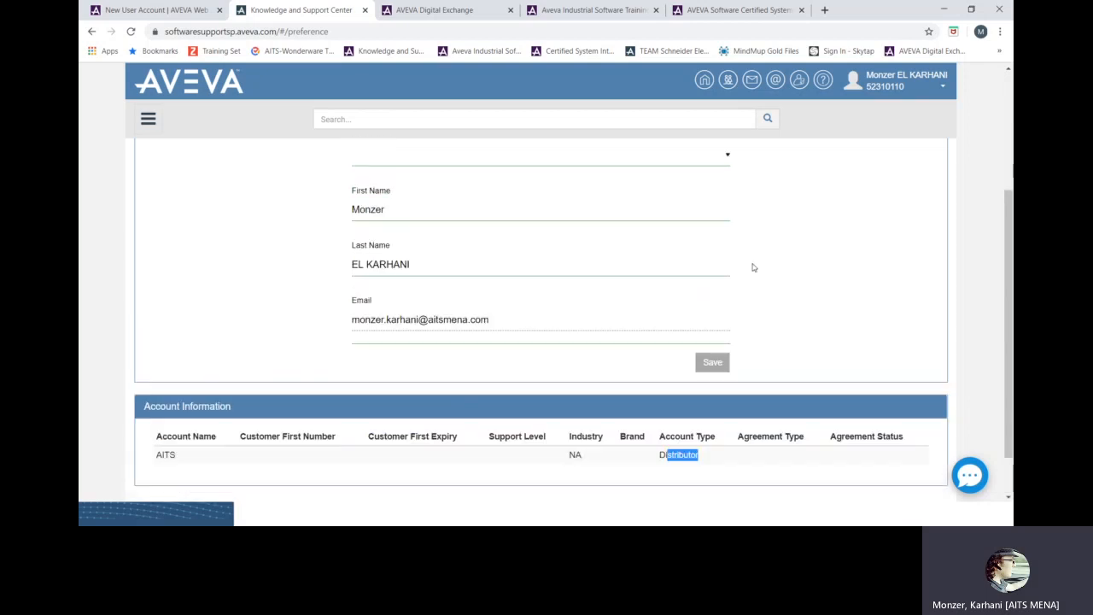
scroll(up, 3)
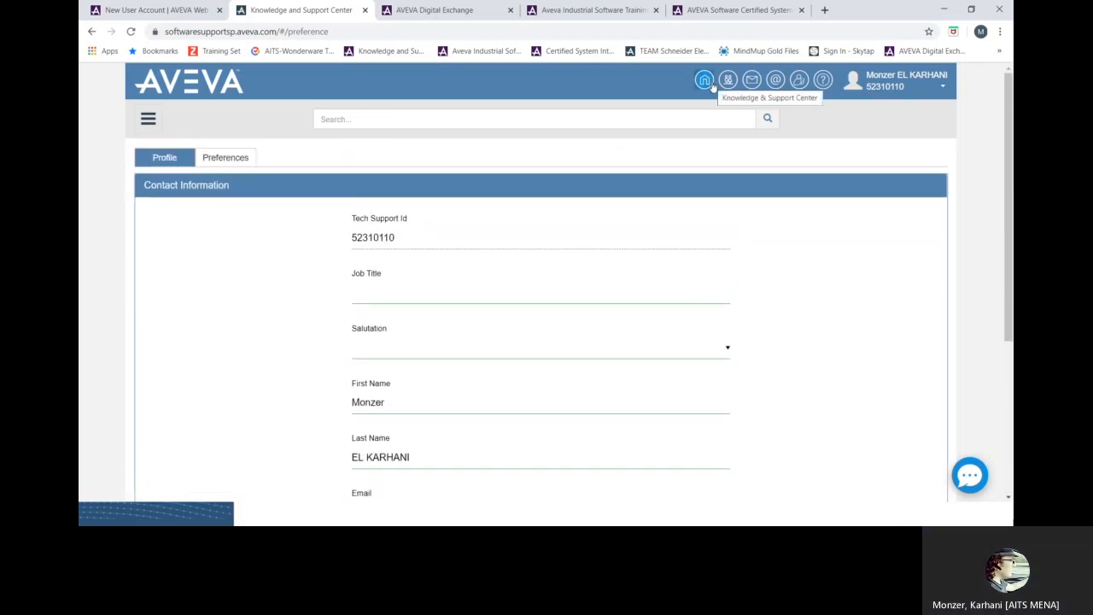
click(705, 79)
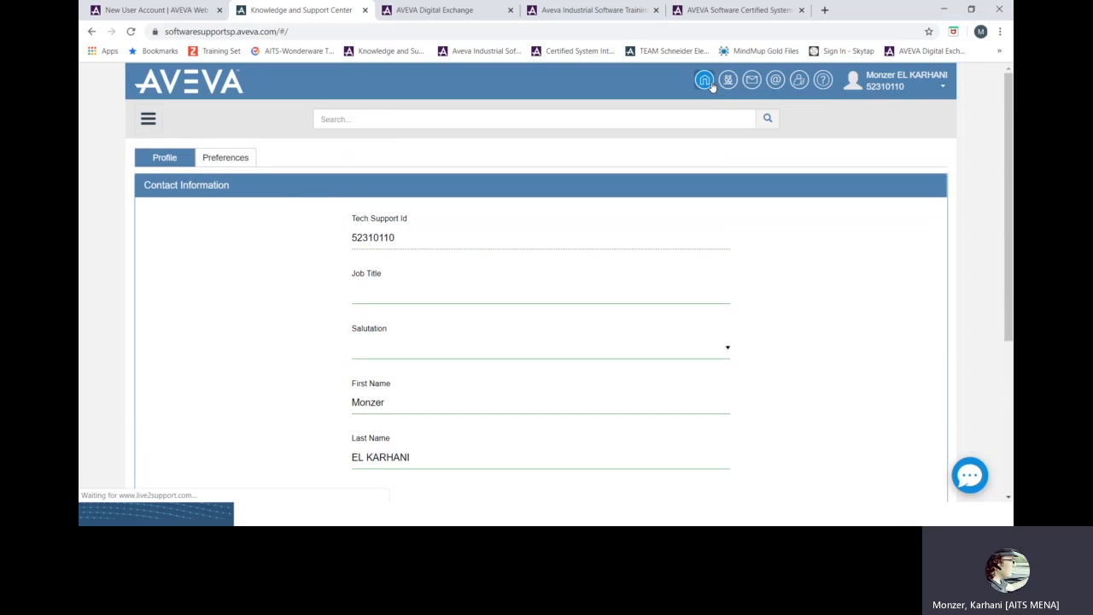
Load the home page and scroll to see Case Management, Product Hub and Product News tiles.
click(705, 79)
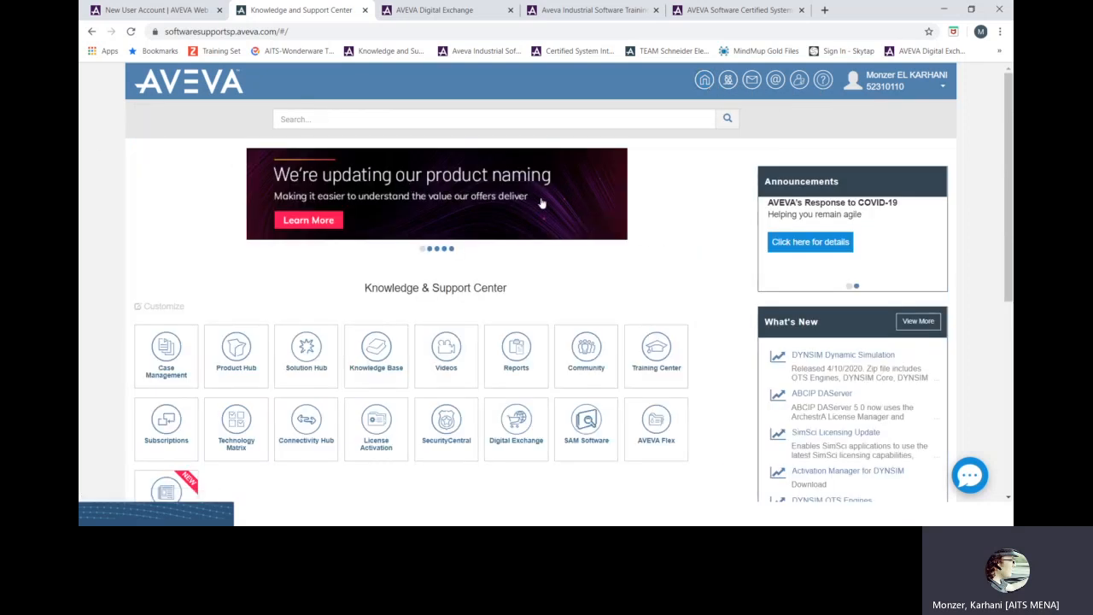
mouse_move(648, 207)
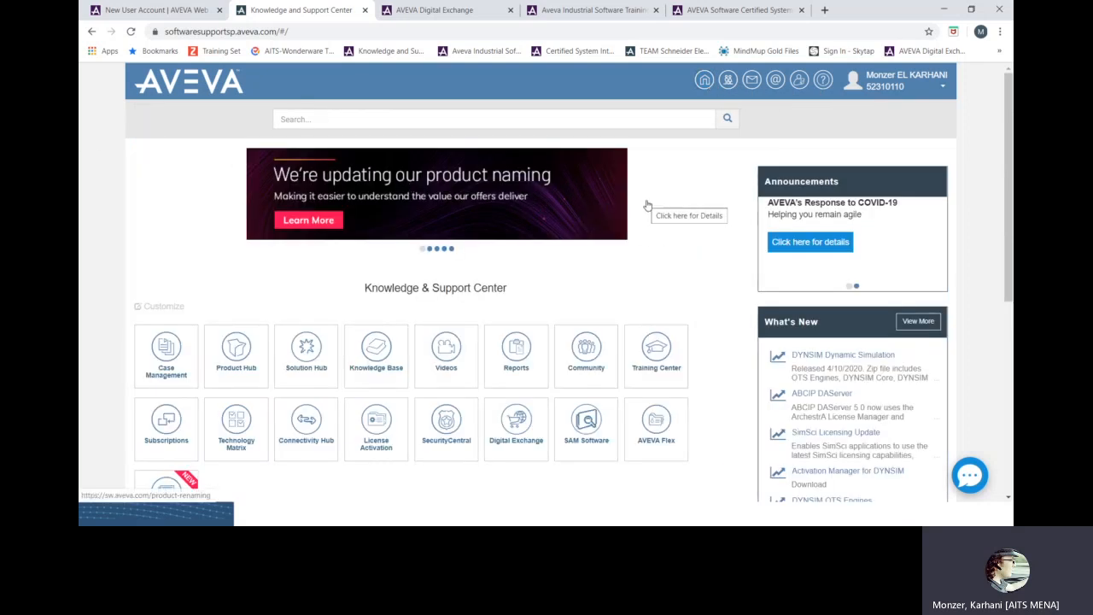
scroll(down, 3)
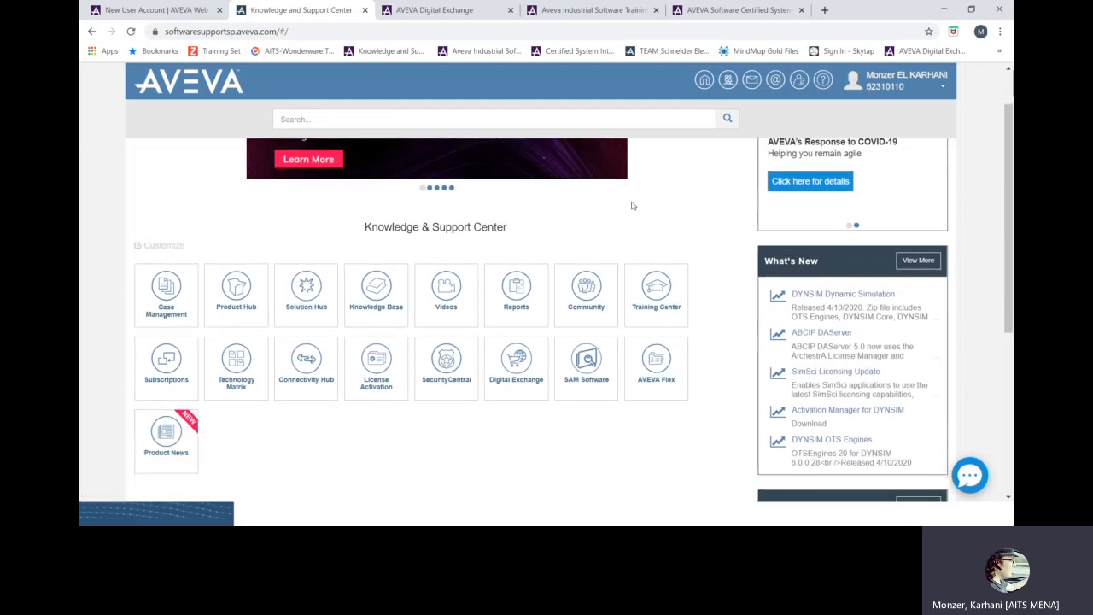
mouse_move(604, 192)
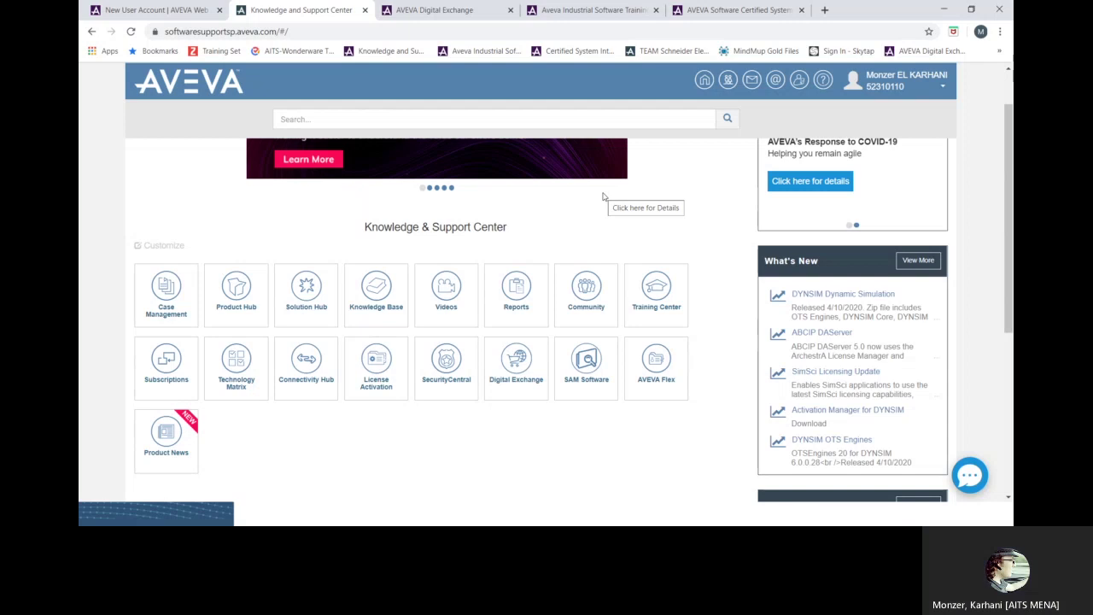
mouse_move(632, 200)
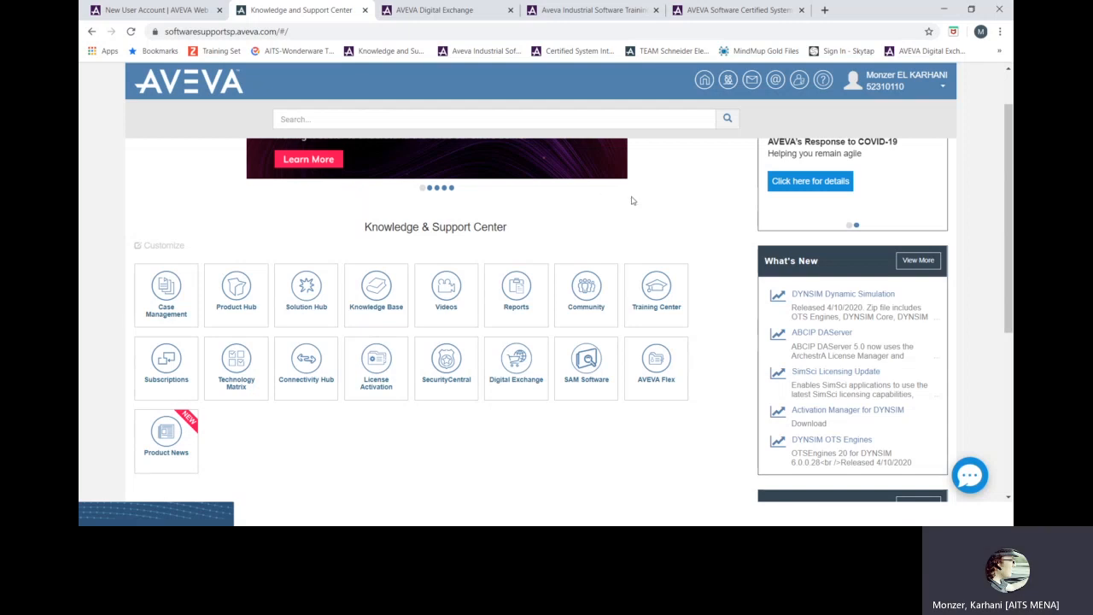
Show the softwaresupportsp.aveva.com home page with locked Case Management, Reports and SAM Software.
click(92, 513)
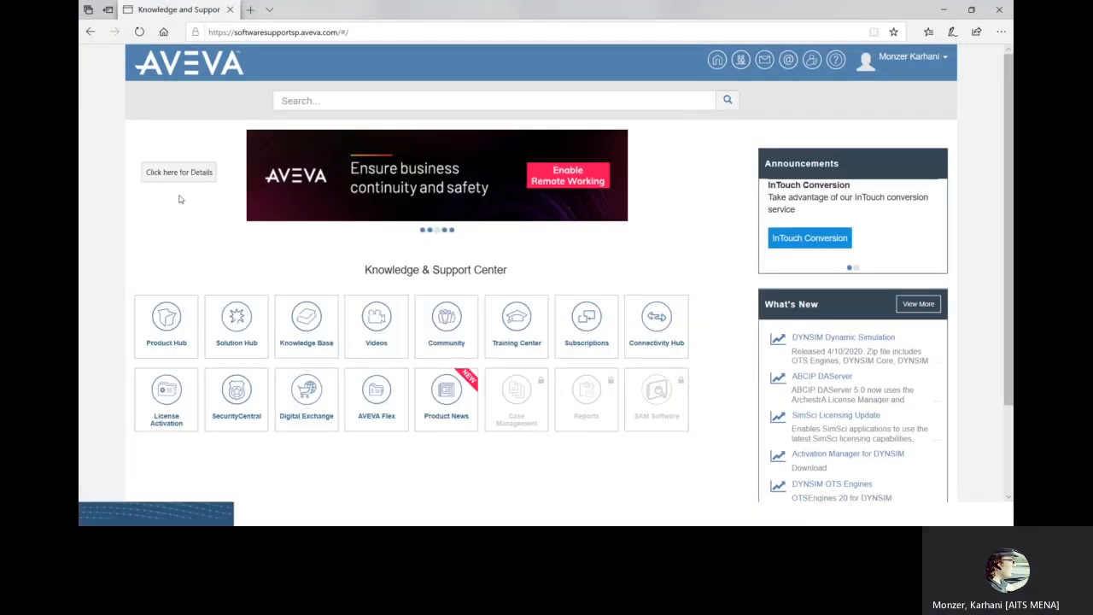
mouse_move(526, 234)
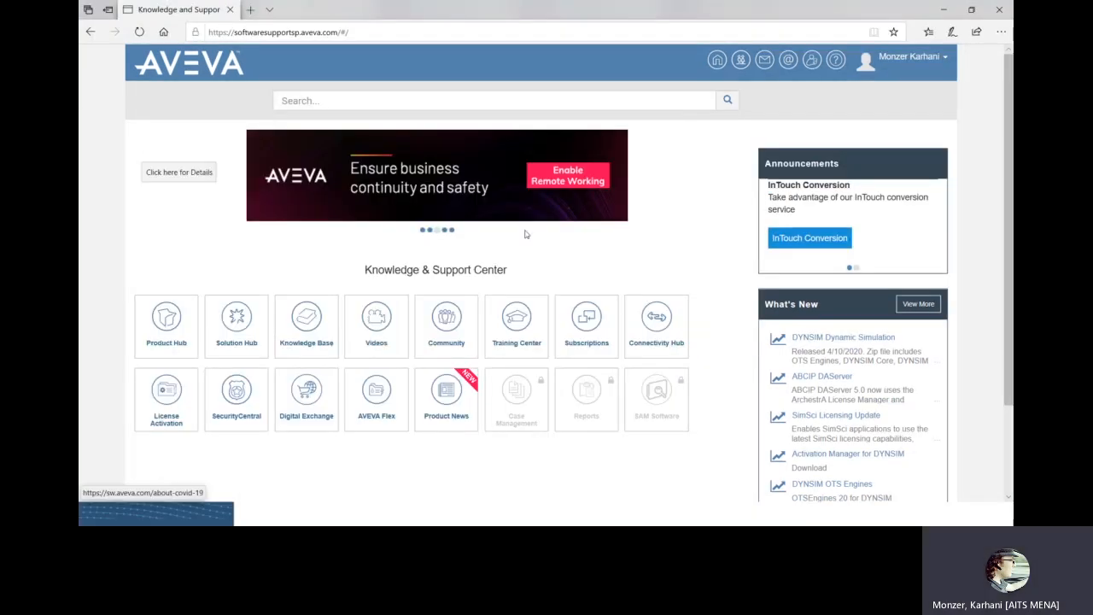
mouse_move(628, 257)
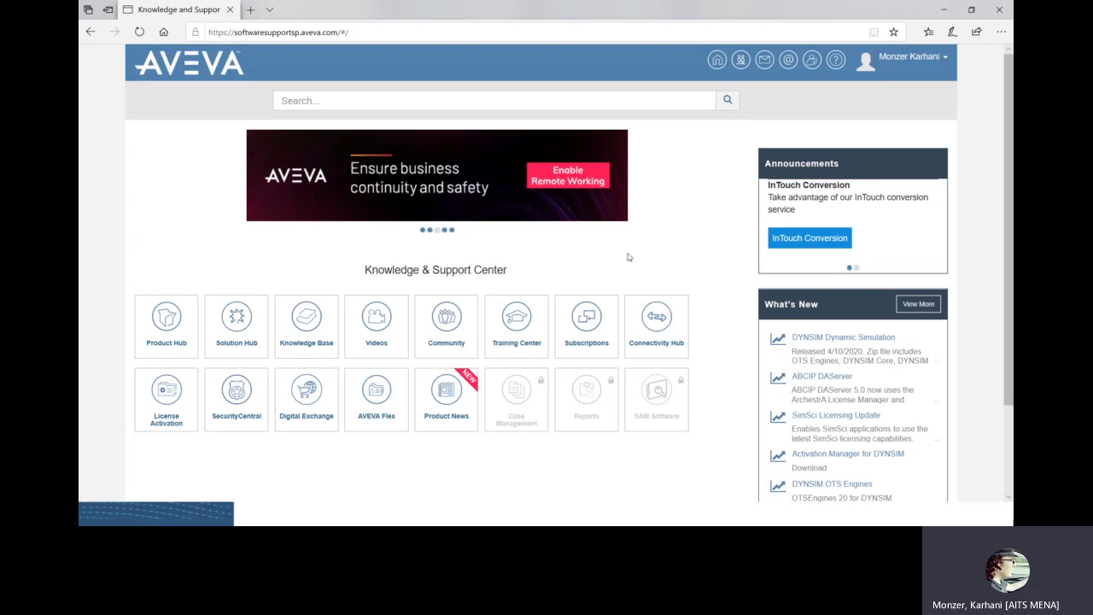
mouse_move(516, 326)
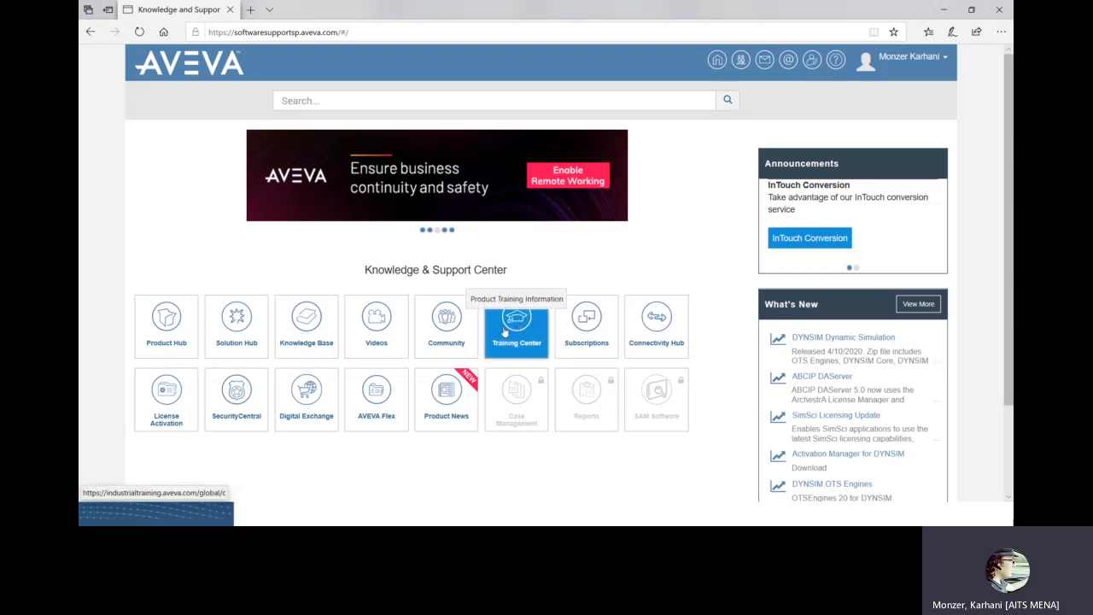
mouse_move(300, 442)
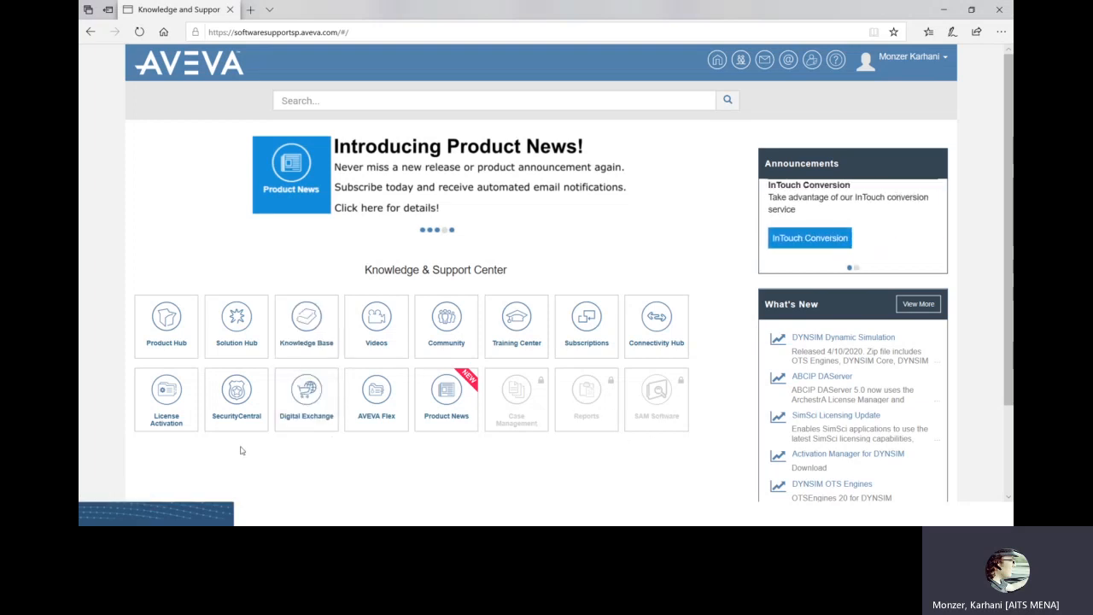
mouse_move(165, 325)
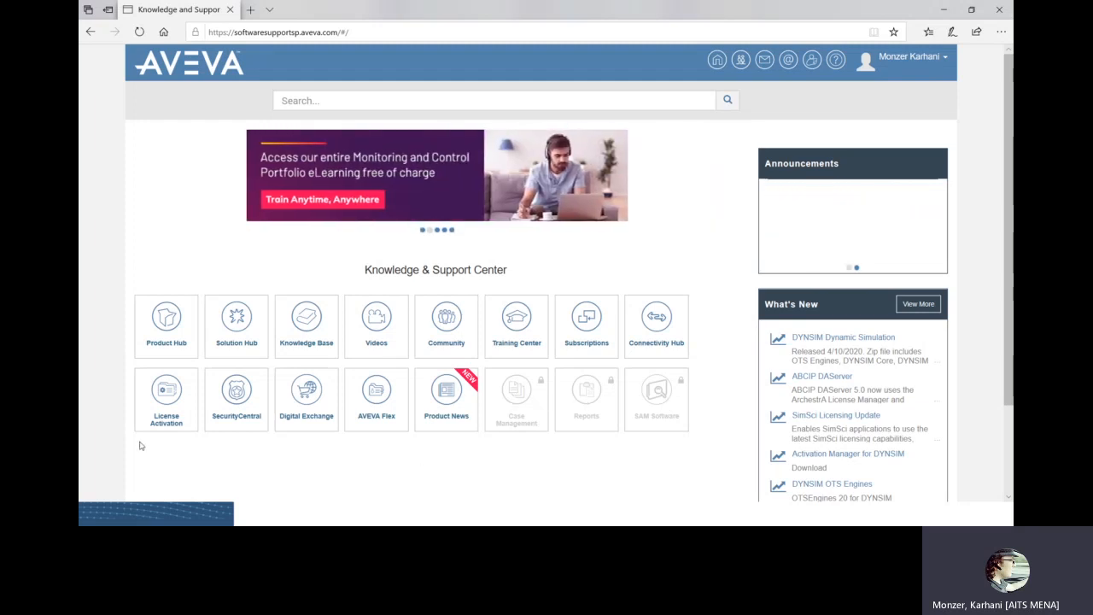
mouse_move(166, 326)
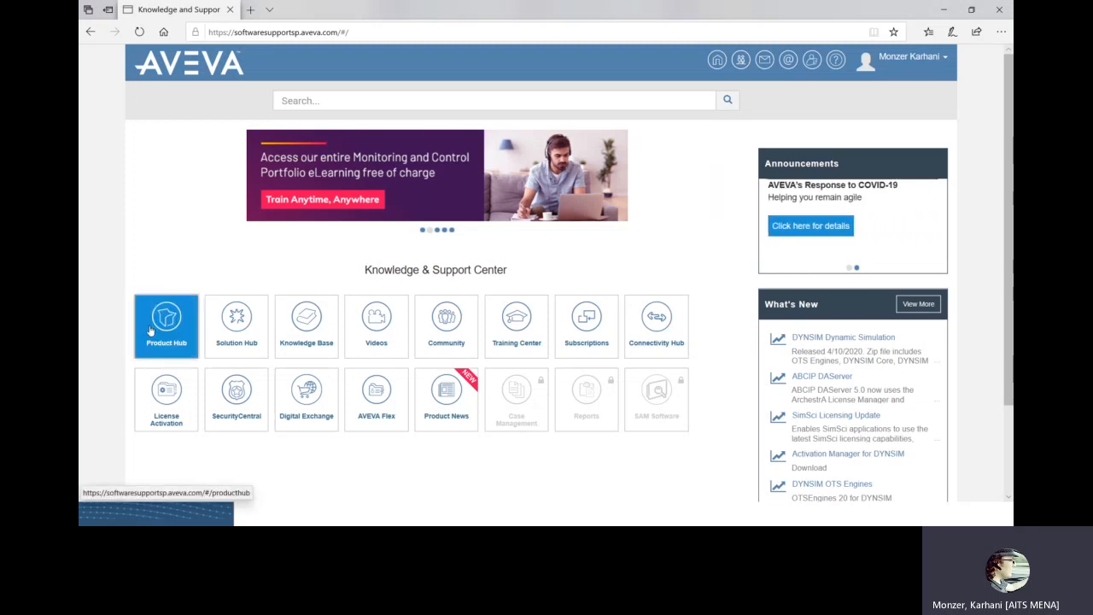
Open Product Hub and apply the System Platform product filter.
click(165, 326)
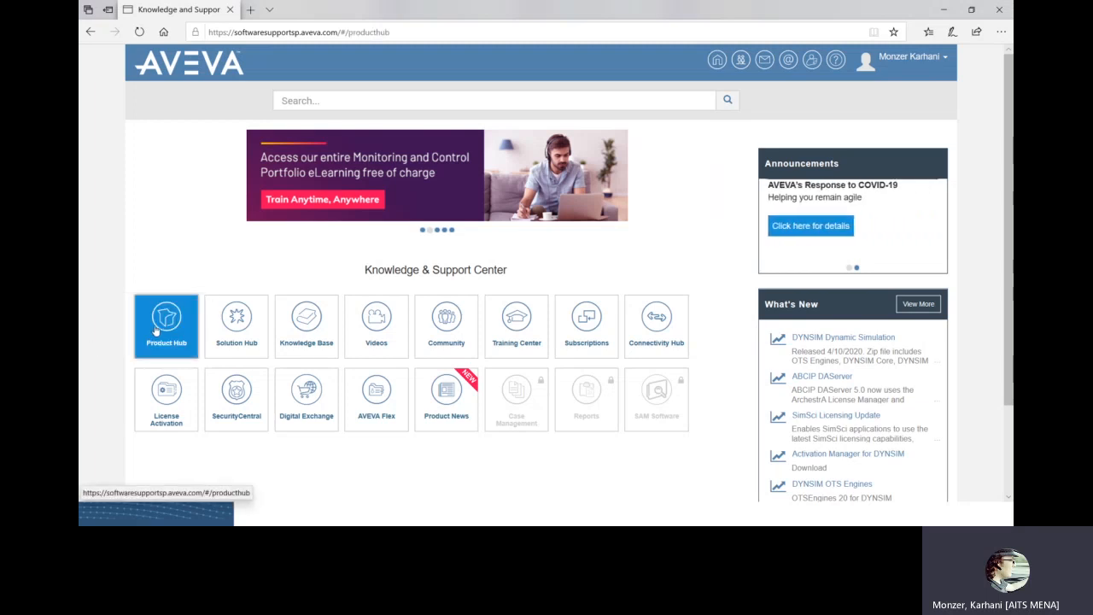
click(166, 326)
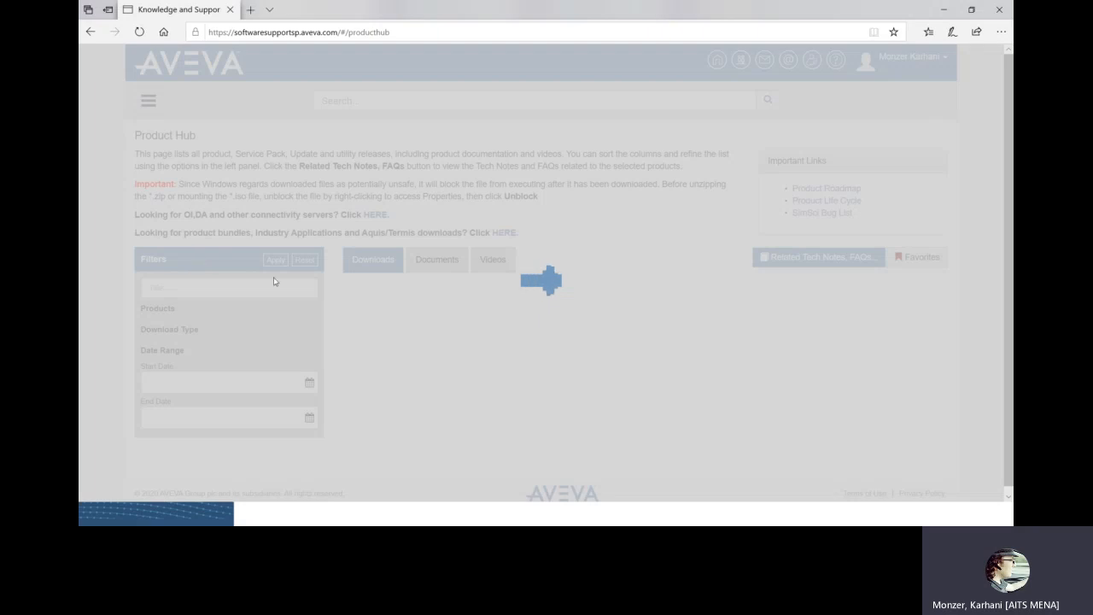
mouse_move(289, 342)
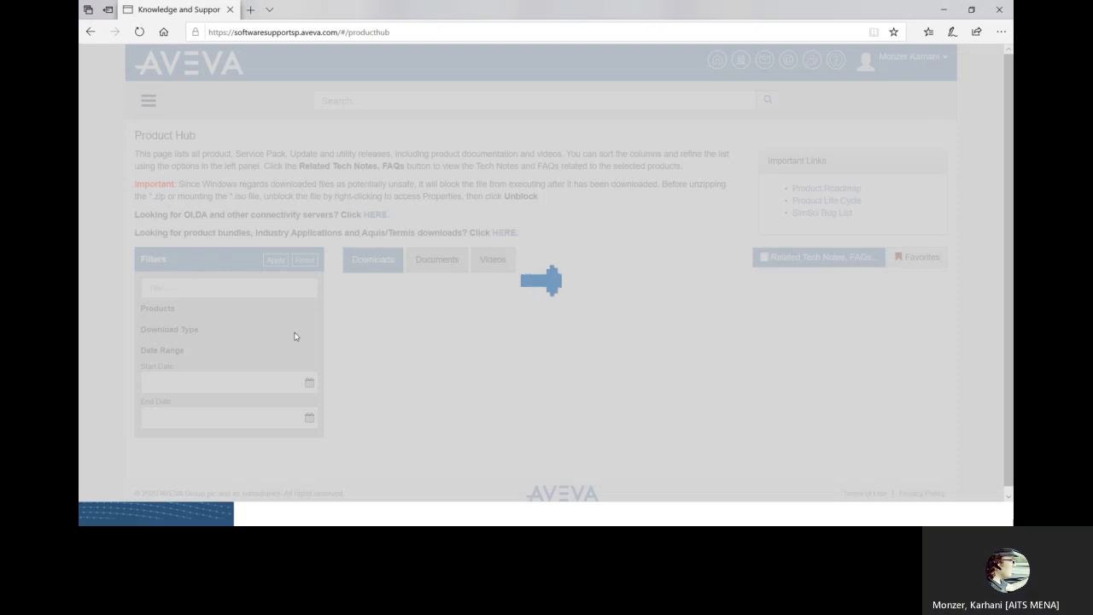
click(157, 309)
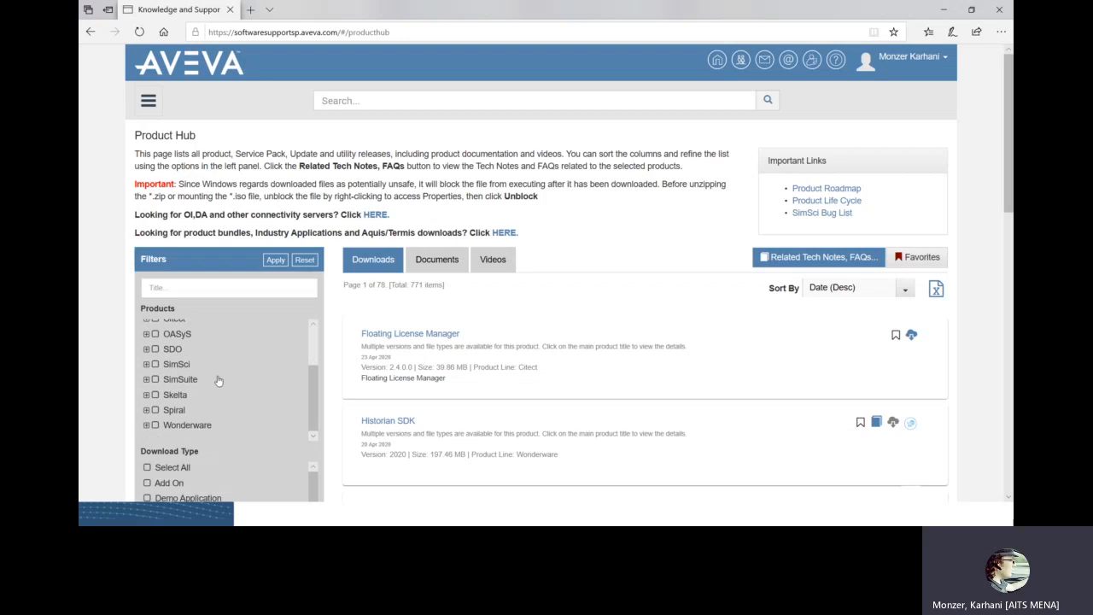
scroll(down, 3)
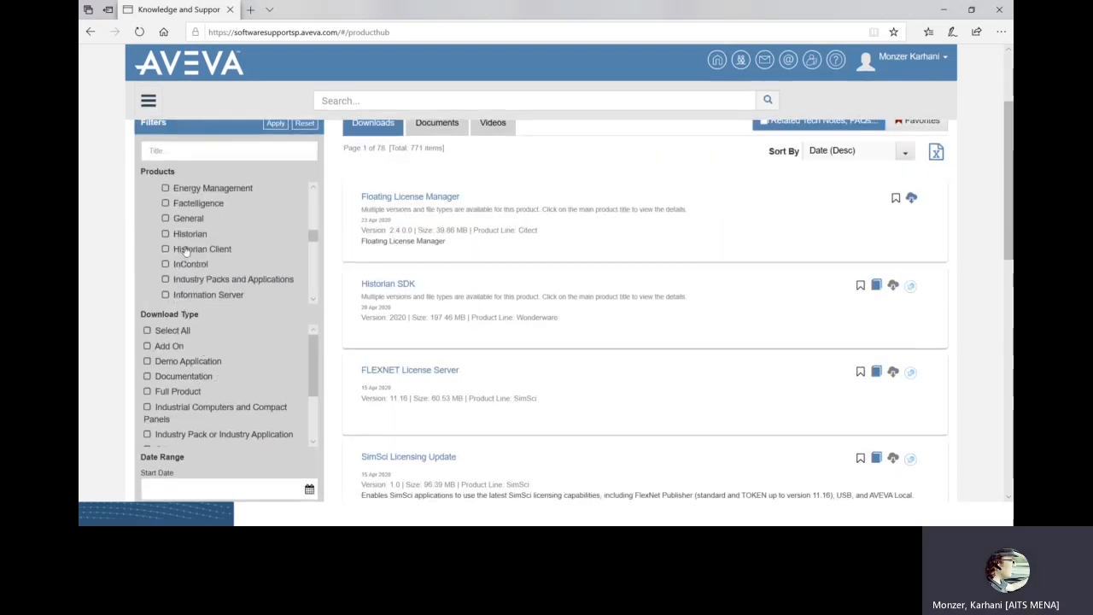
scroll(down, 3)
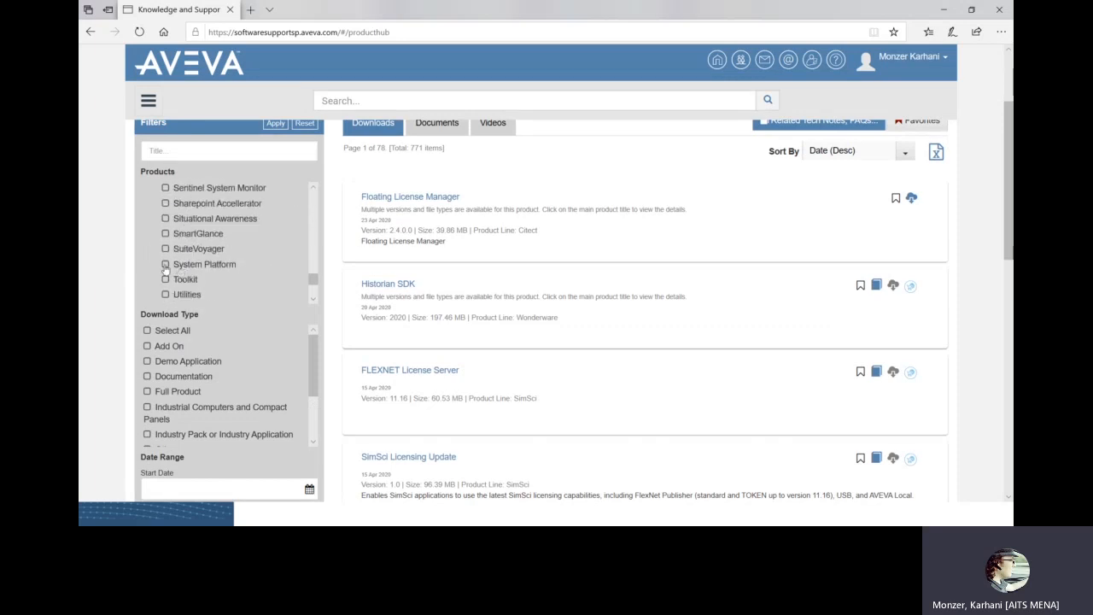
click(166, 264)
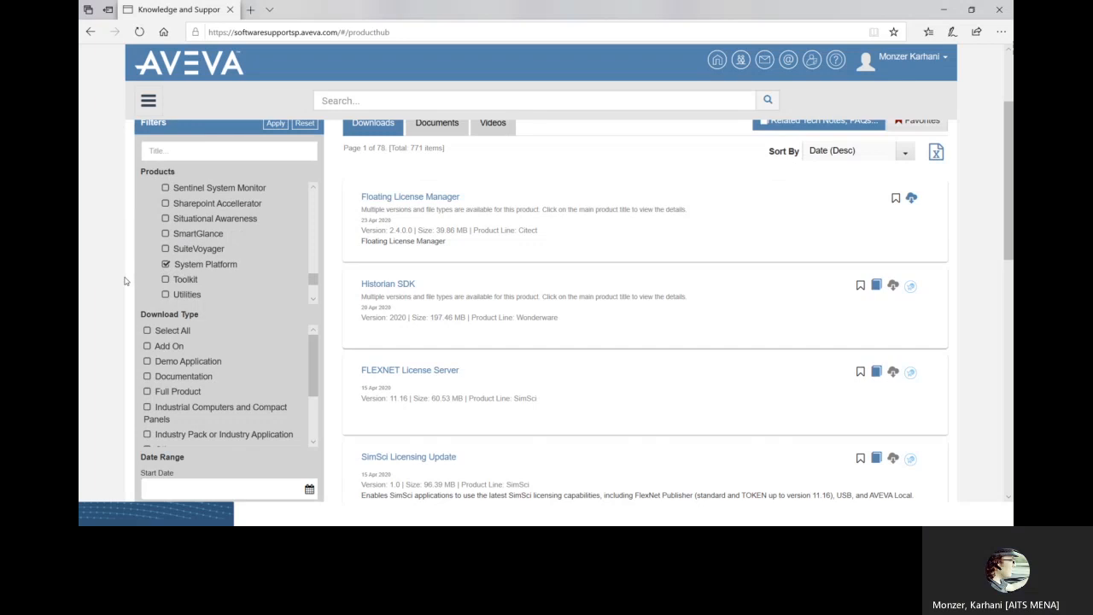
scroll(up, 3)
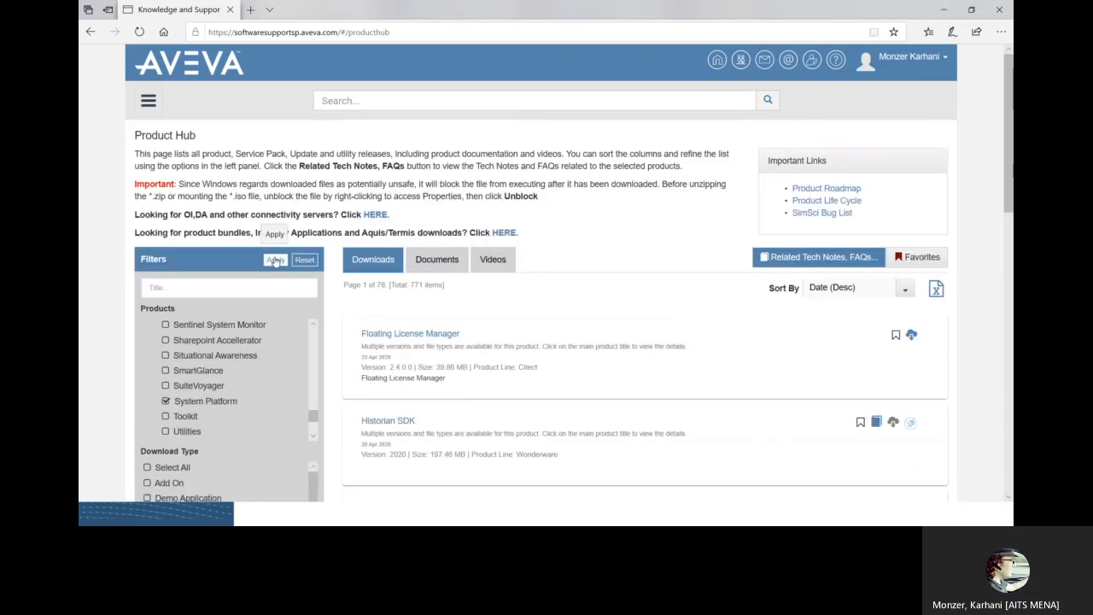
click(275, 260)
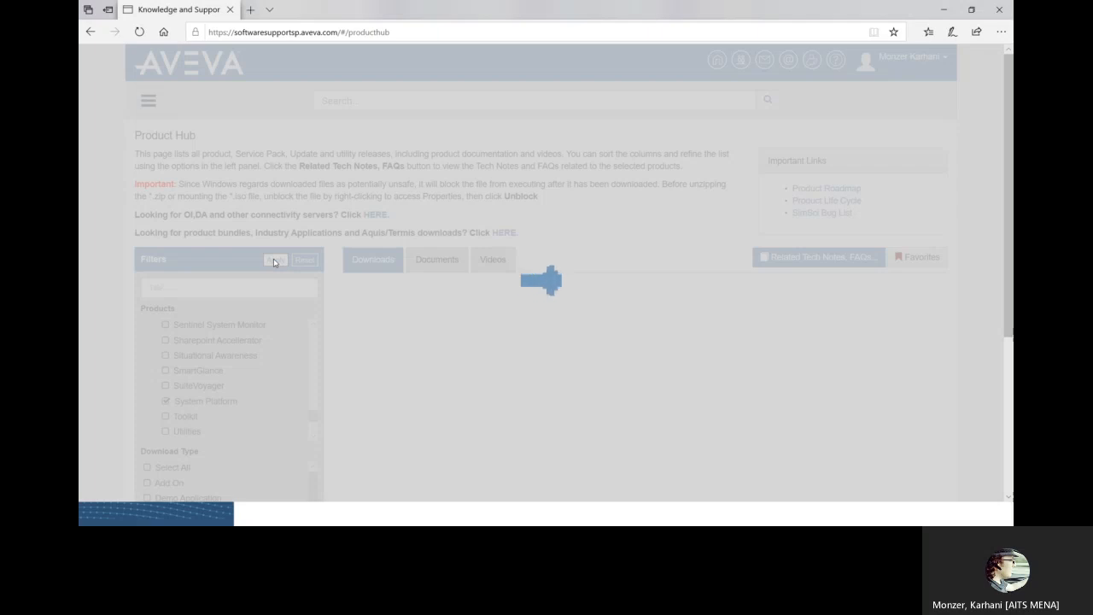
Load filtered results showing System Platform 2017 Update 3 SP1 ISO and ZIP downloads.
click(275, 260)
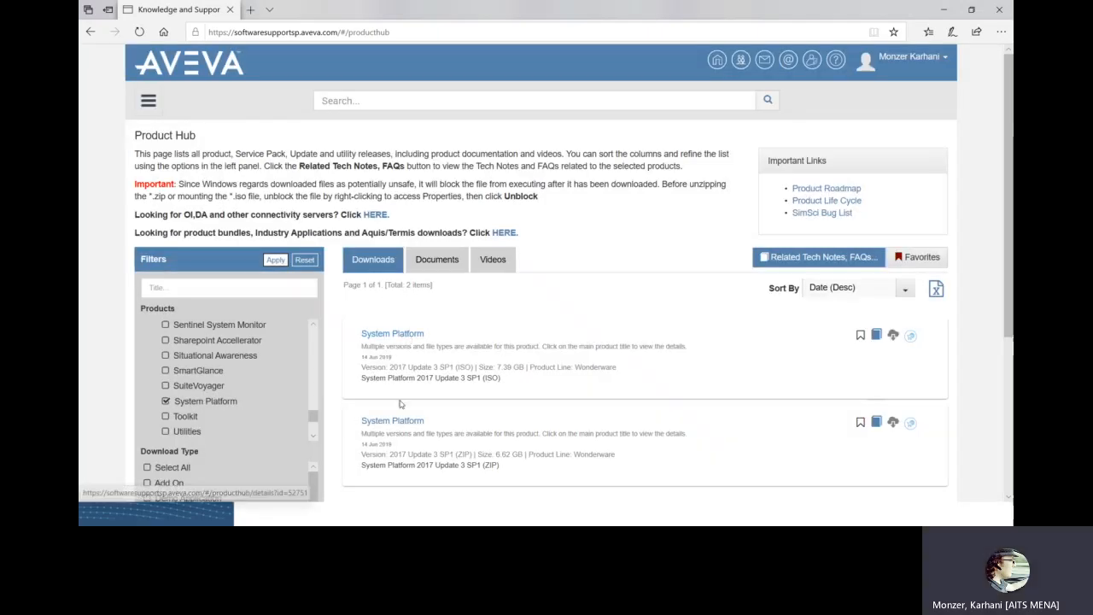
mouse_move(479, 472)
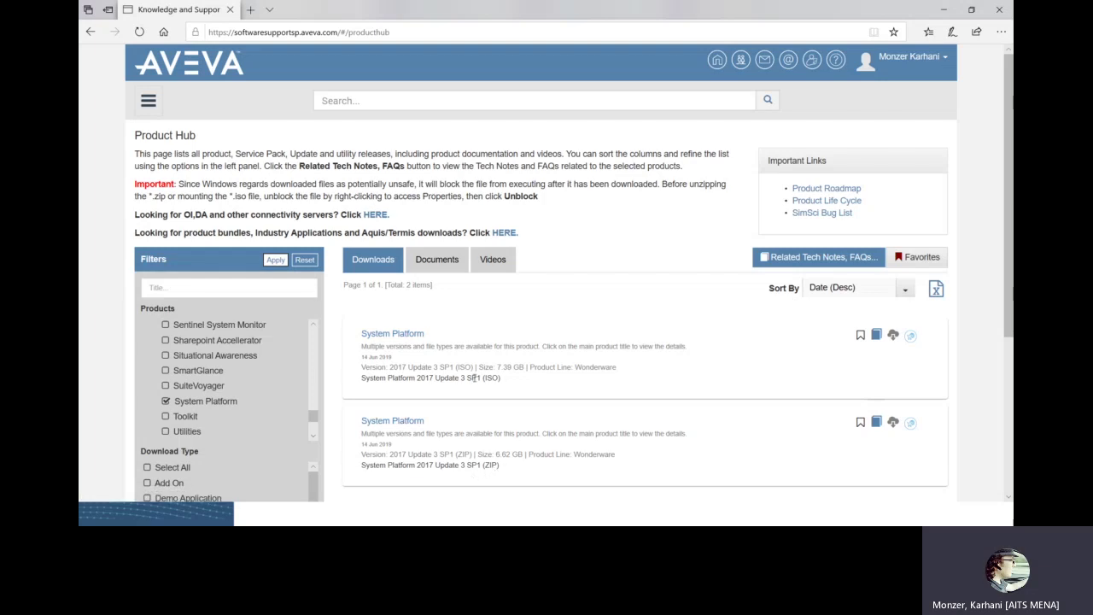
mouse_move(392, 333)
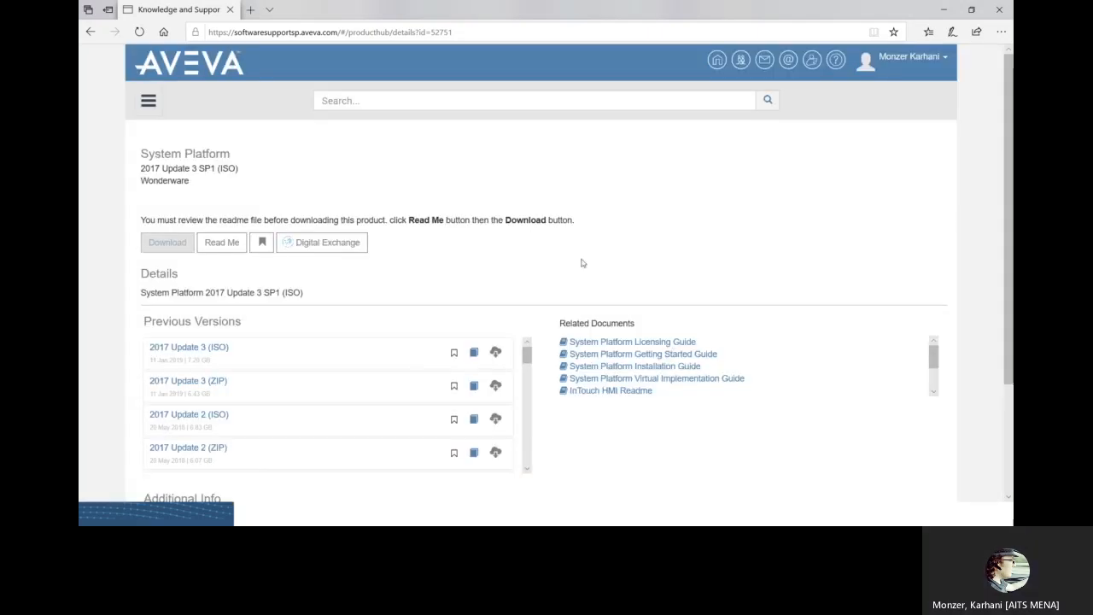
mouse_move(510, 319)
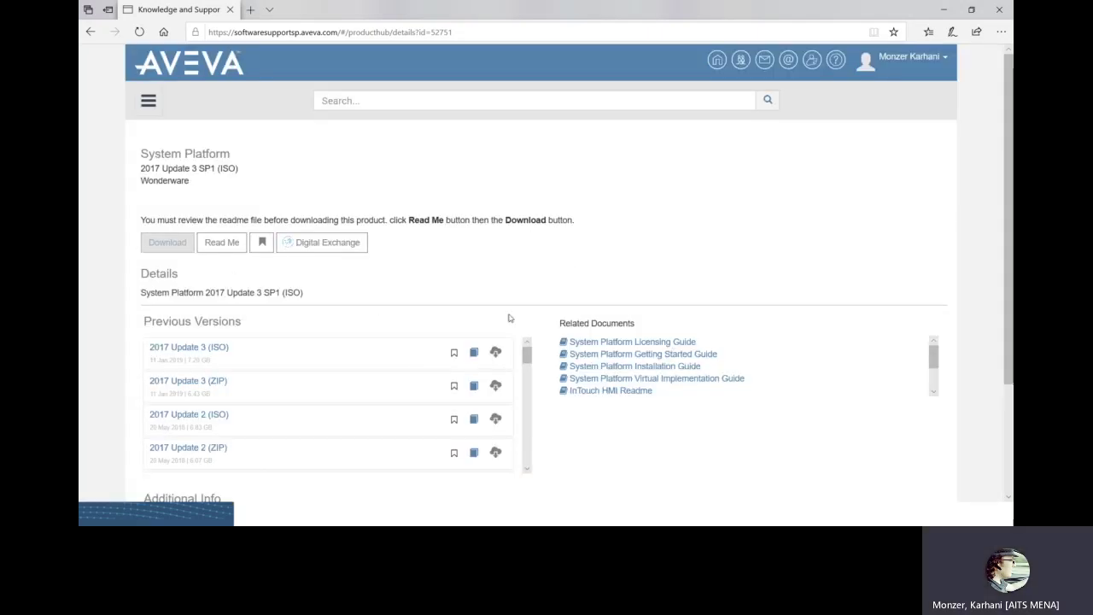
scroll(down, 3)
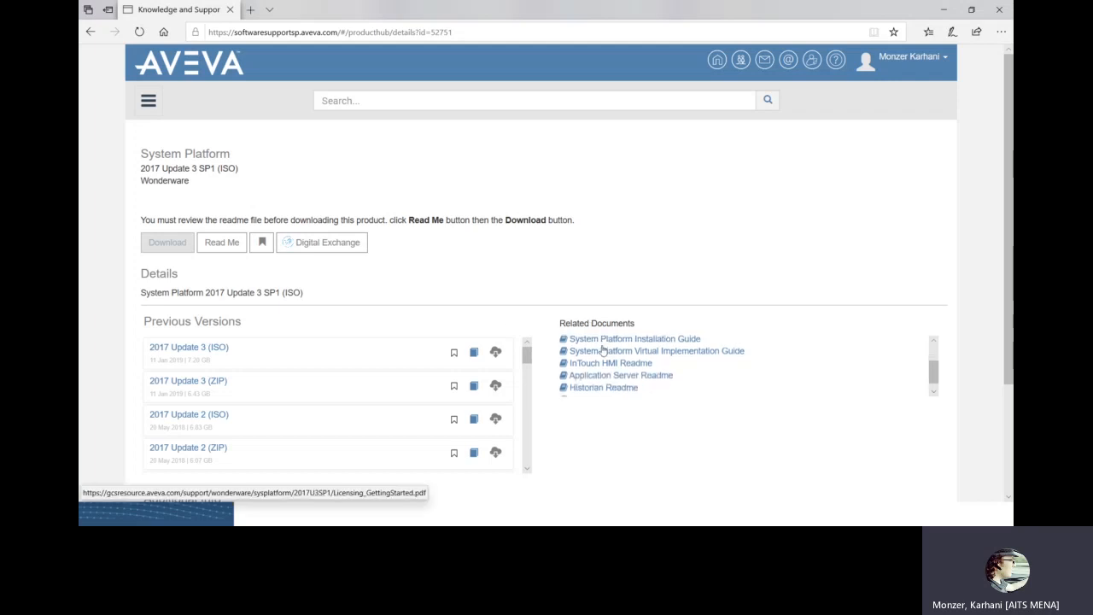
scroll(down, 3)
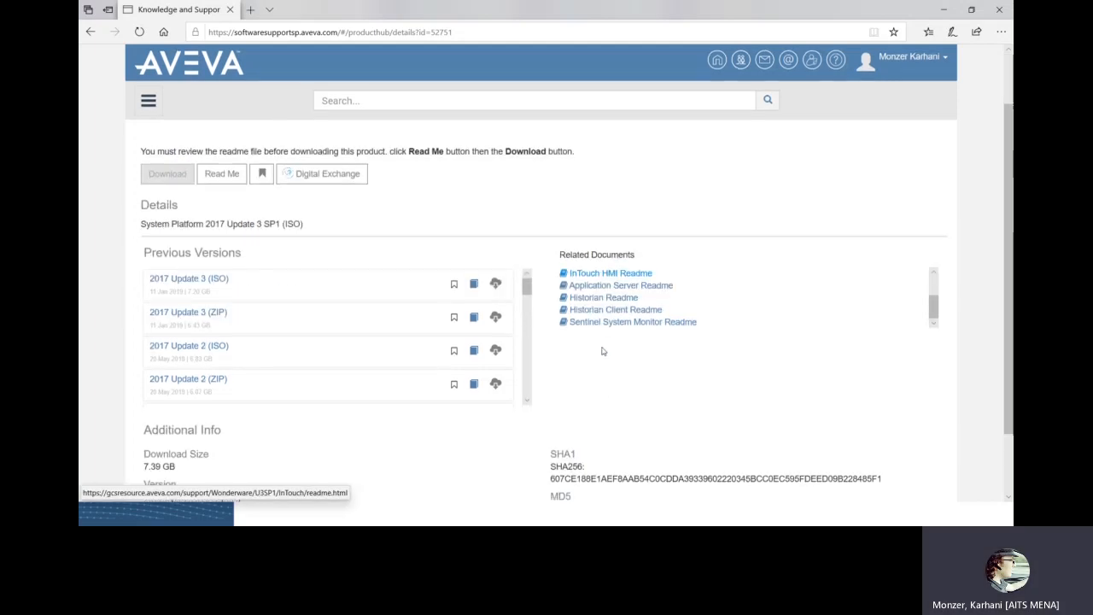
scroll(up, 3)
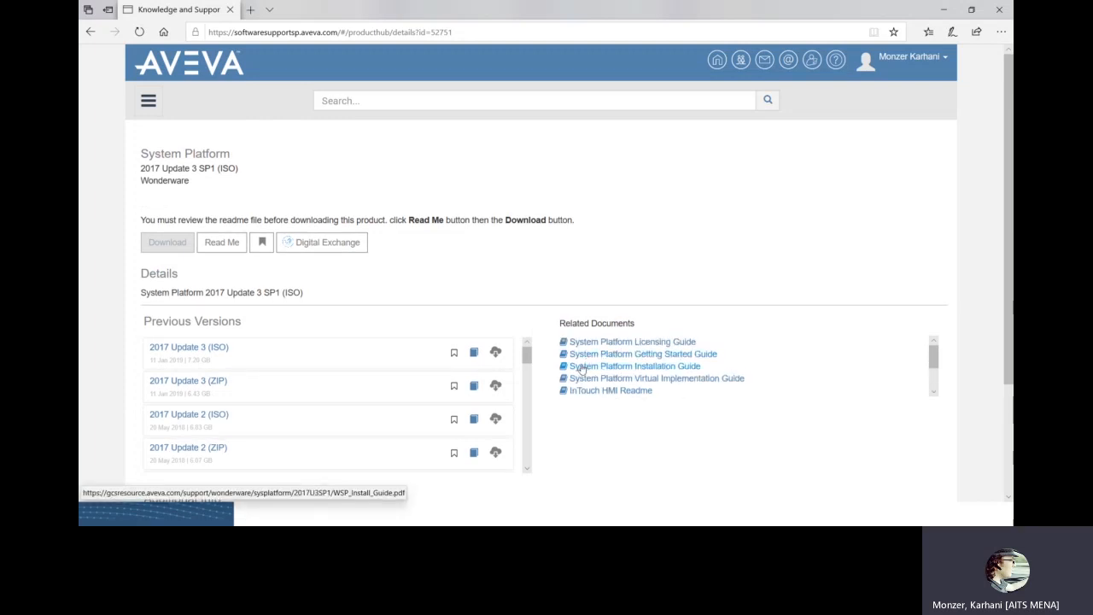
mouse_move(643, 353)
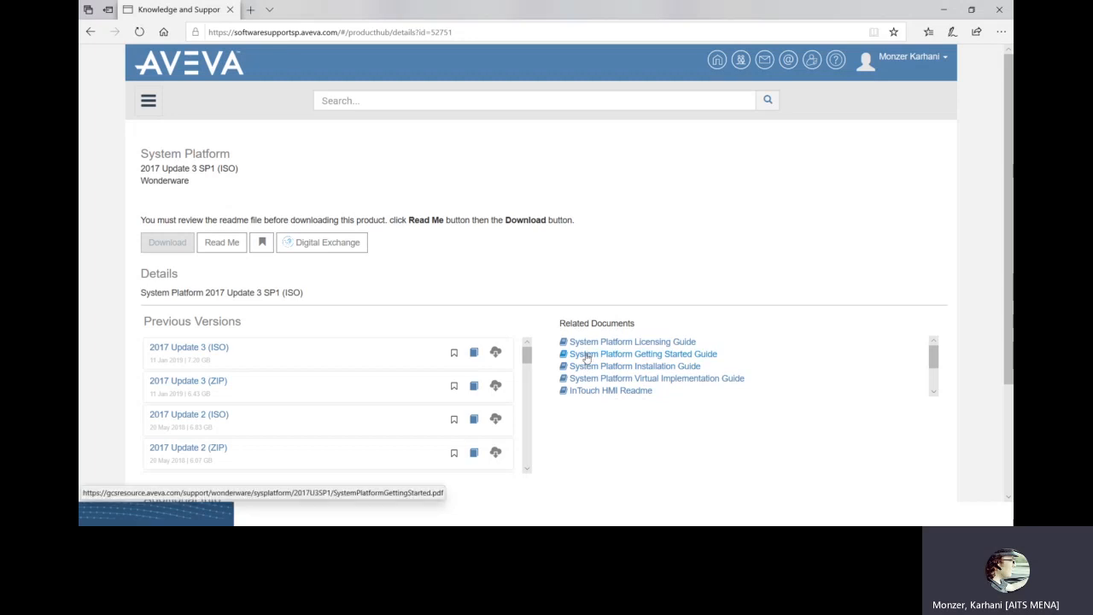
scroll(down, 3)
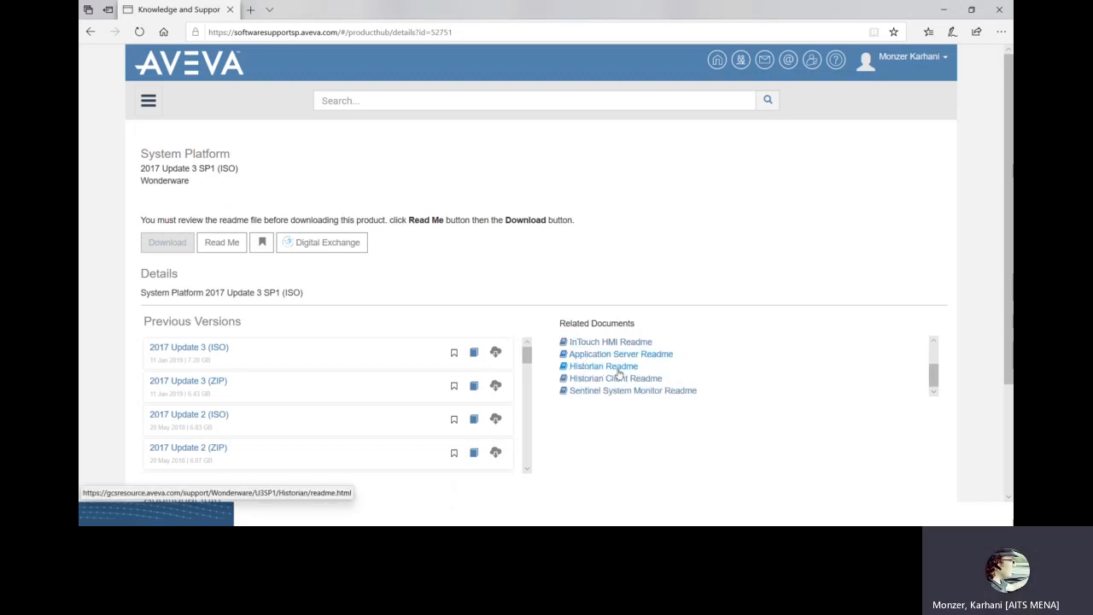
mouse_move(616, 378)
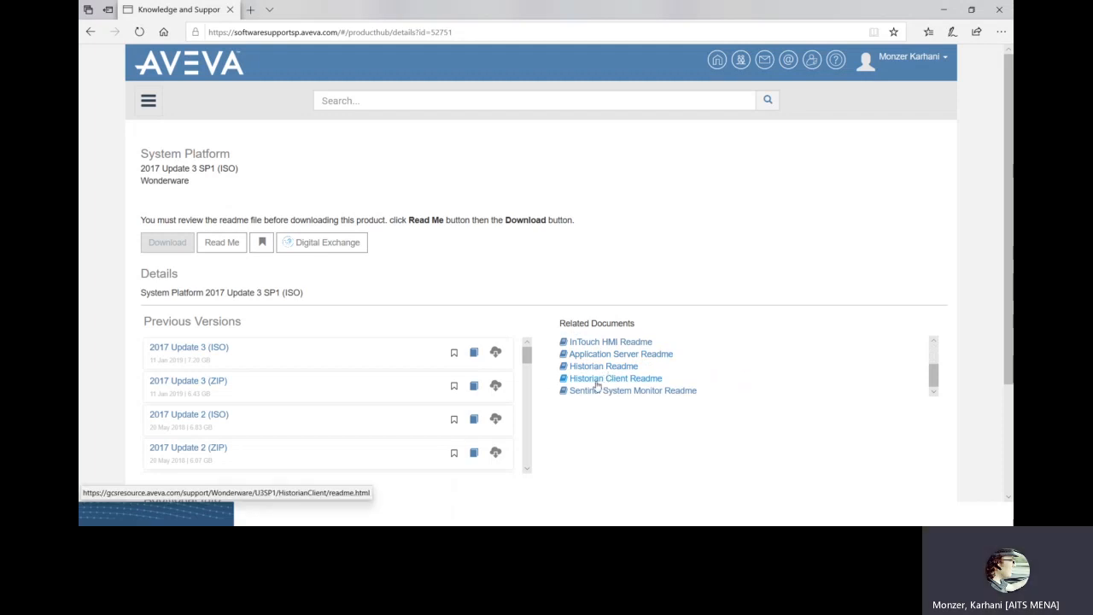
mouse_move(600, 399)
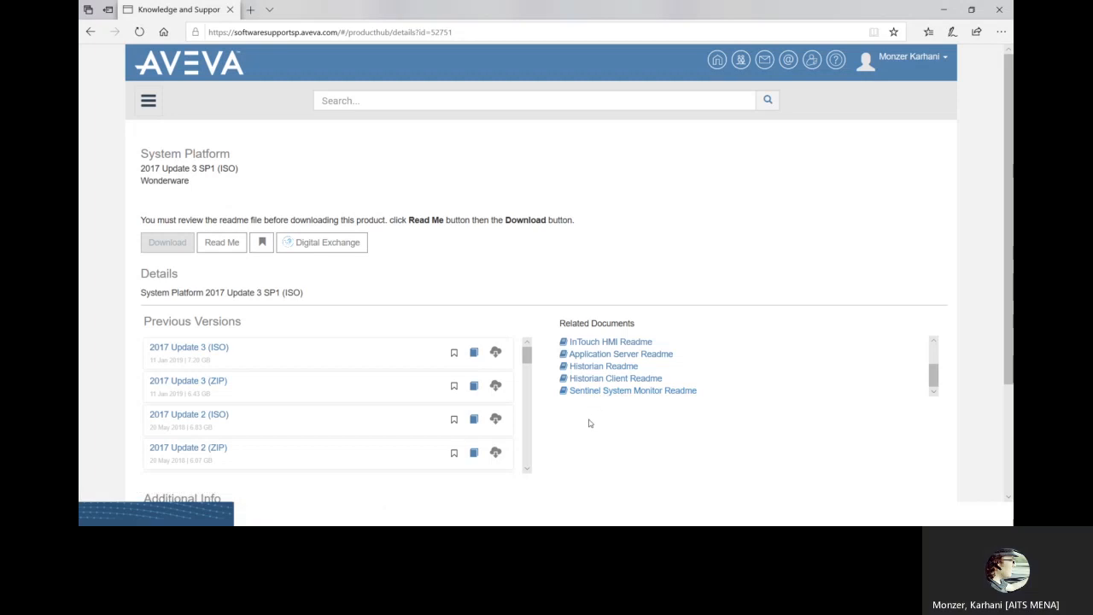
mouse_move(572, 425)
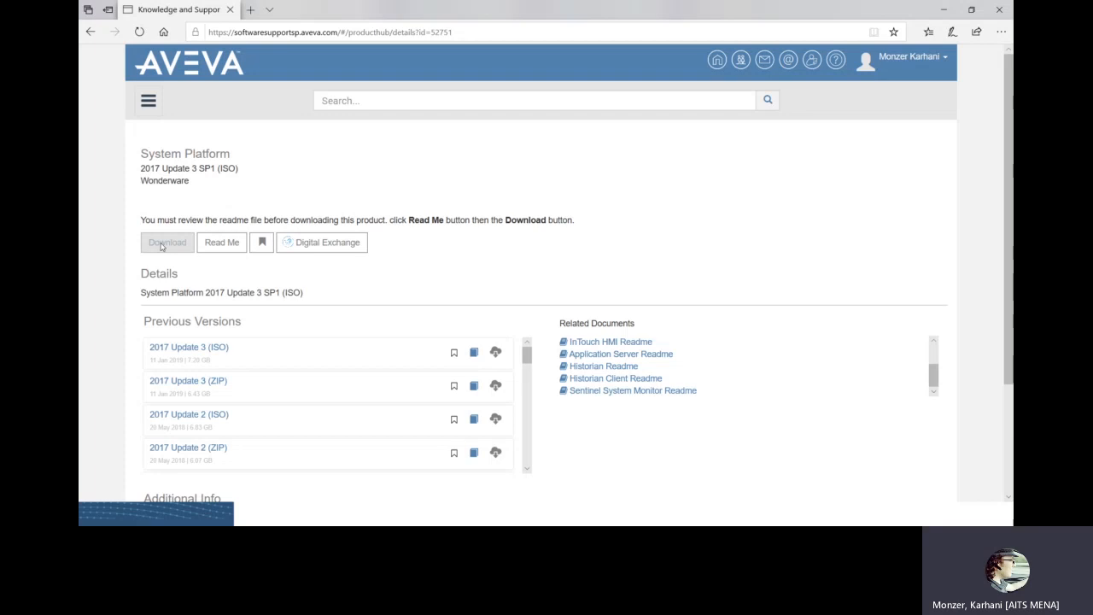
Download the System Platform 2017 Update 3 SP1 ISO, signing in when asked.
click(166, 242)
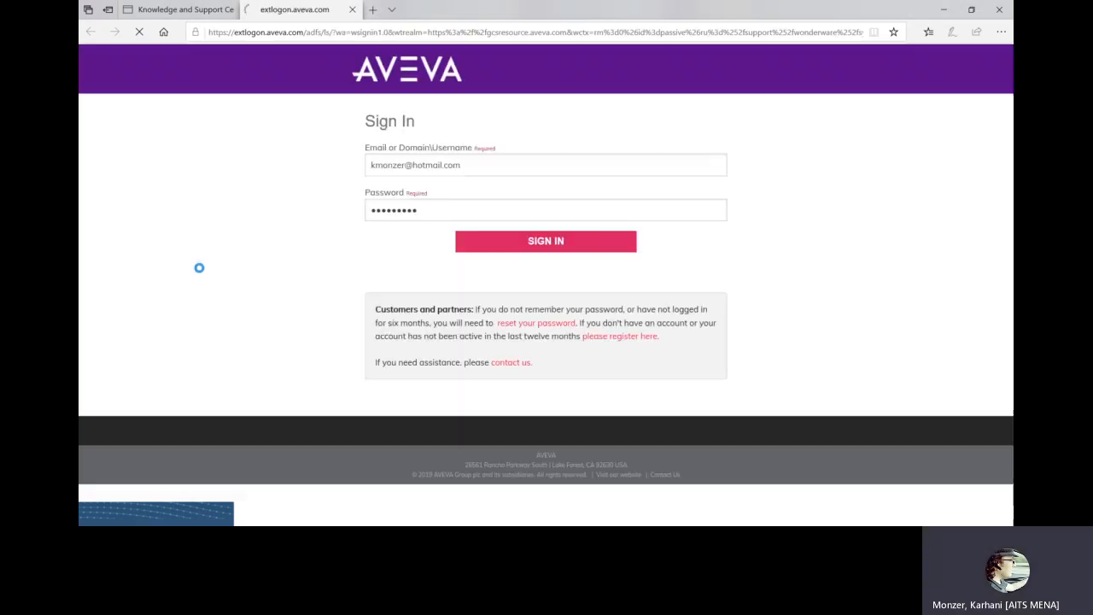
click(546, 241)
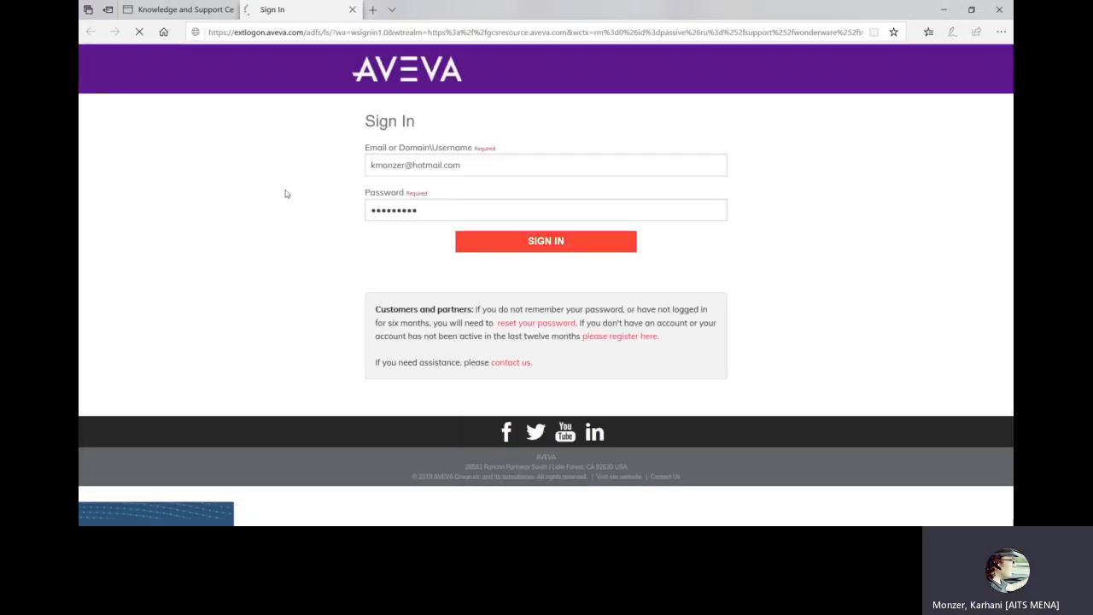
click(545, 241)
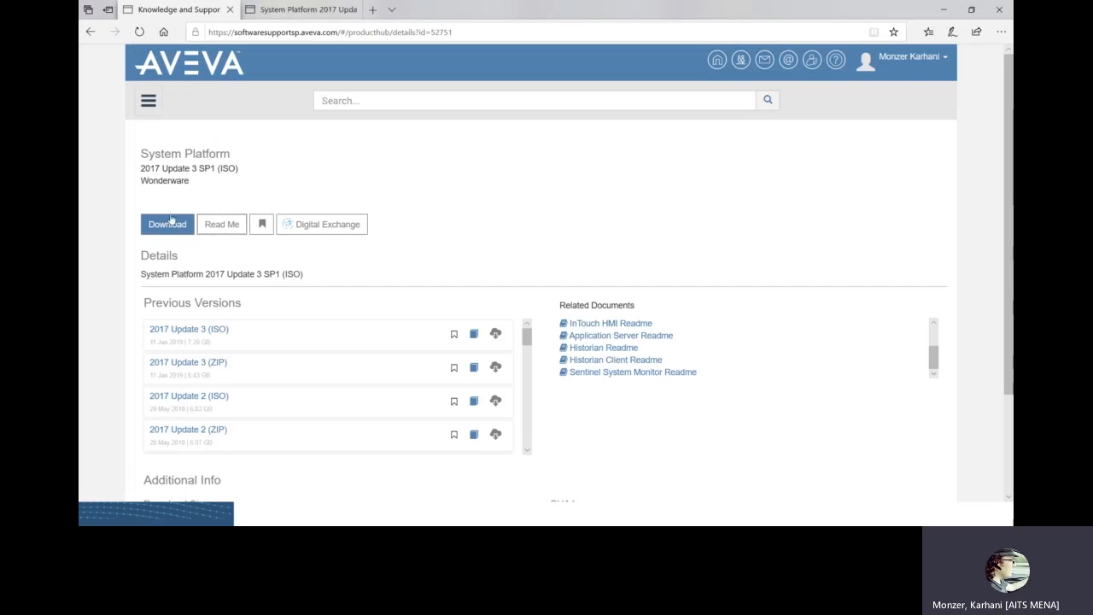
mouse_move(166, 224)
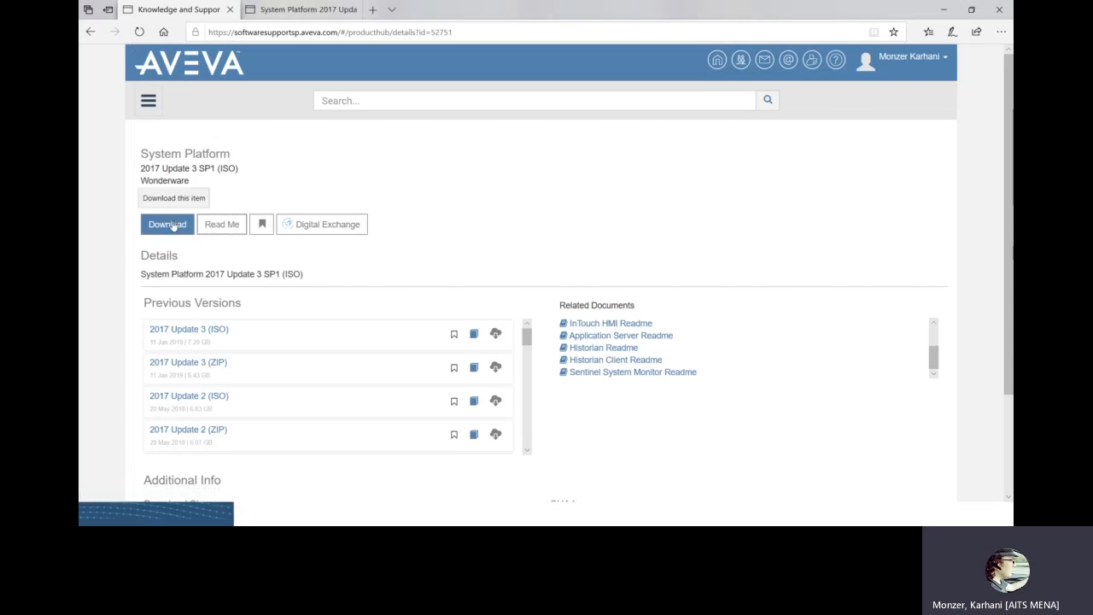
Check the 7.39 GB ISO size and older versions, opening System Platform 2014 R2 SP1 details.
double_click(175, 167)
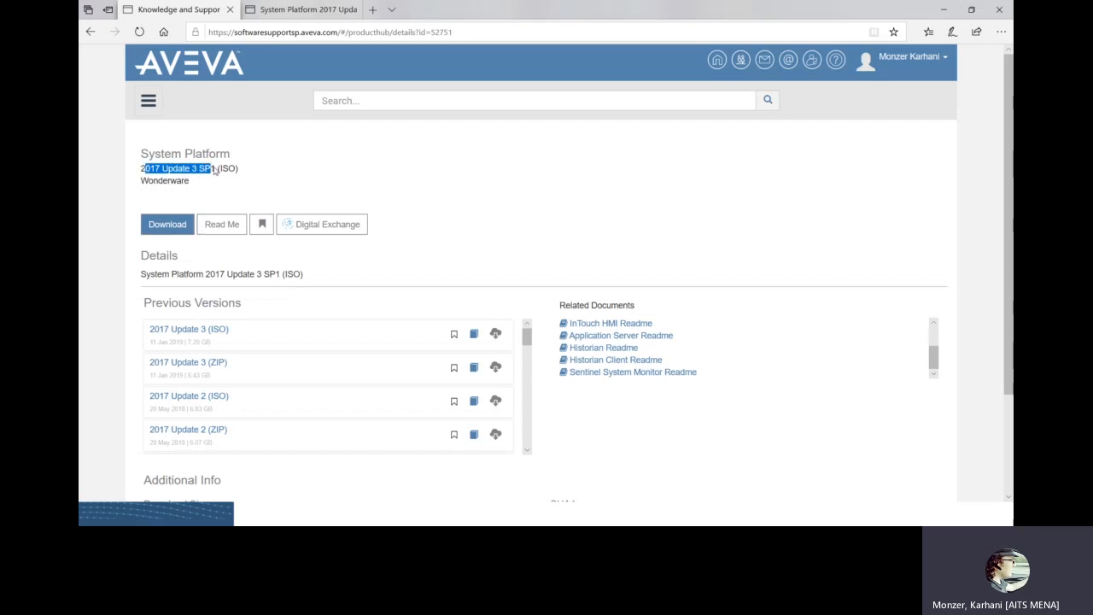
scroll(down, 3)
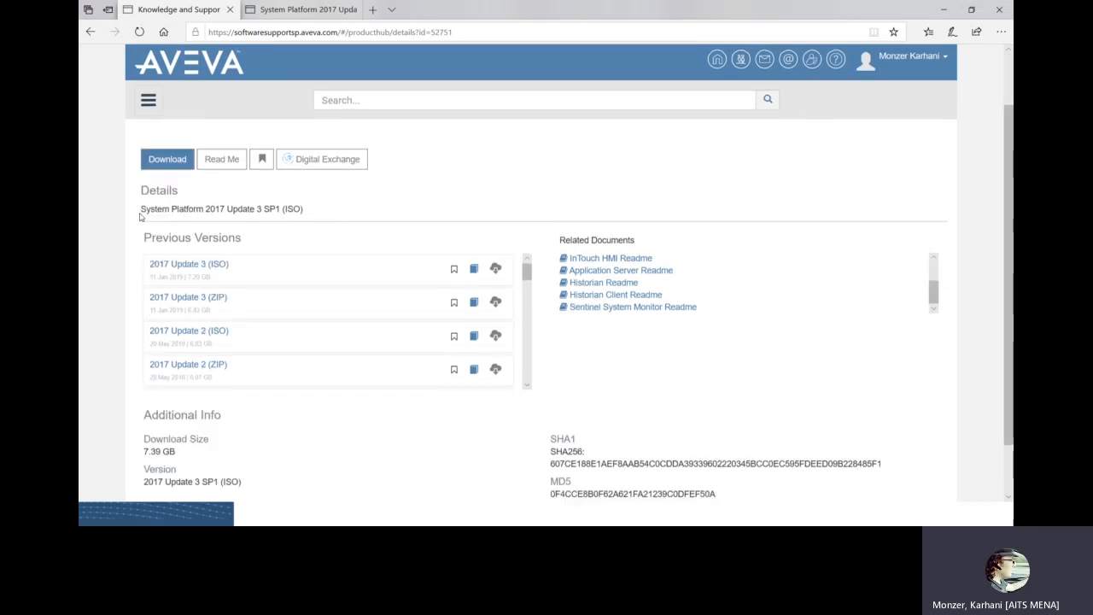
scroll(down, 3)
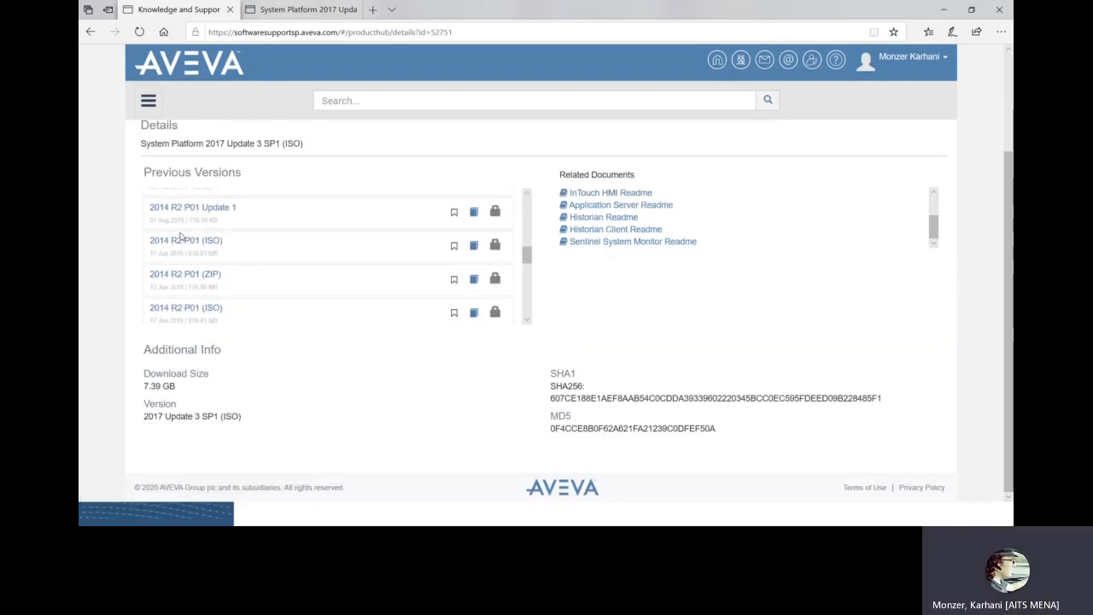
scroll(down, 3)
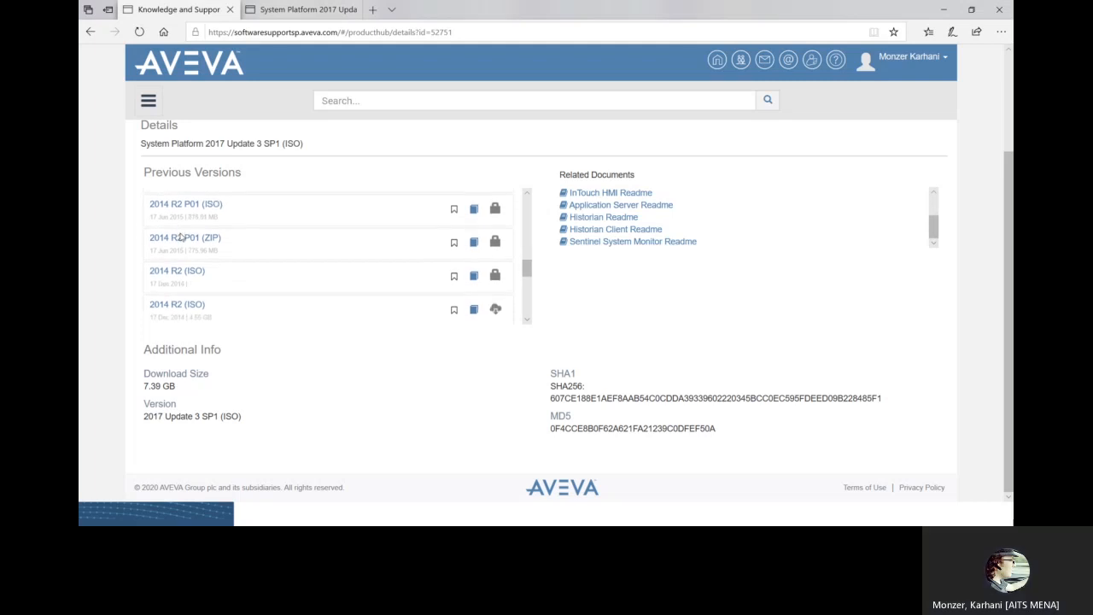
scroll(down, 3)
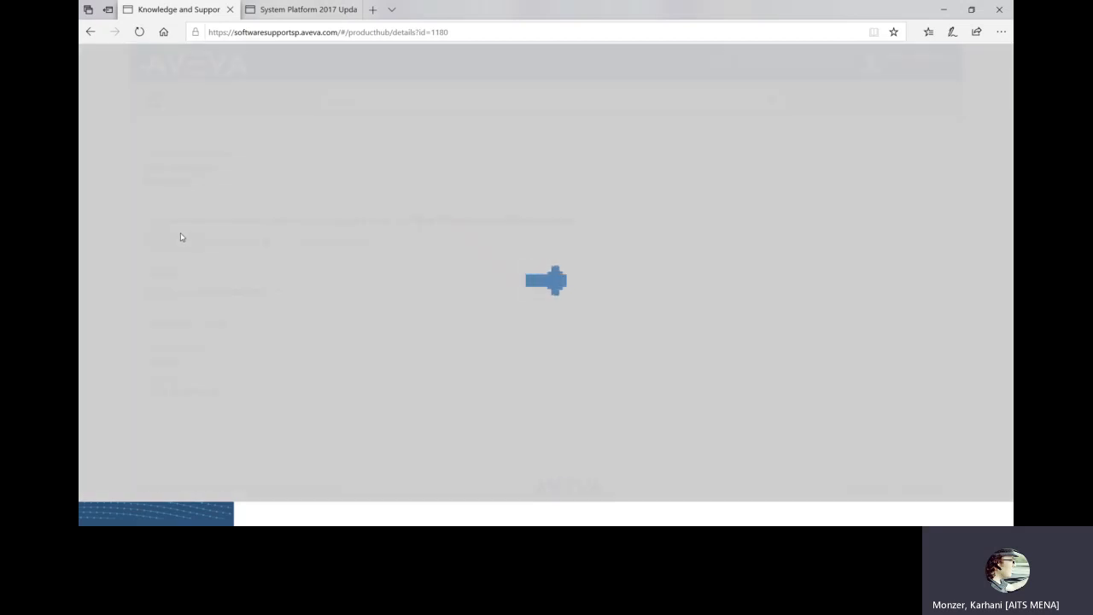
mouse_move(199, 344)
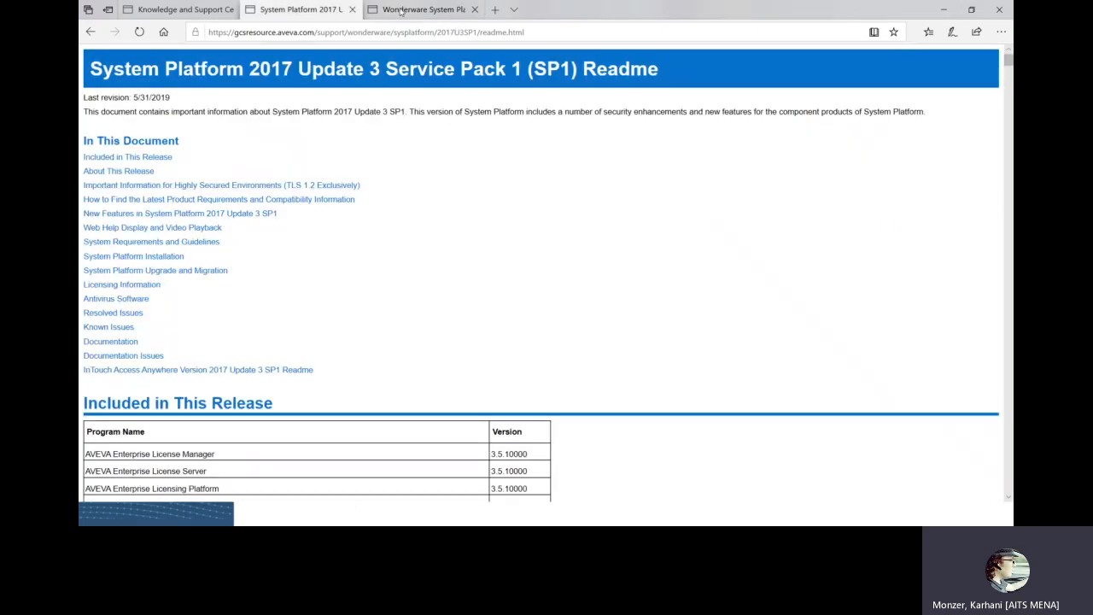
Scroll through the System Platform 2017 Update 3 SP1 readme down to the Operating System Notes.
scroll(down, 3)
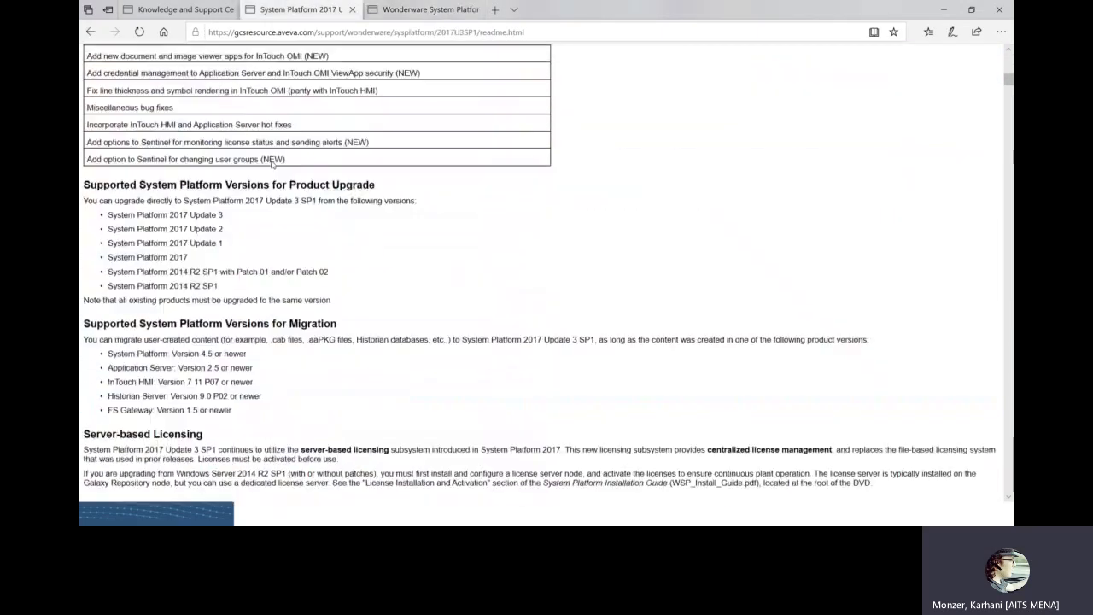
scroll(up, 3)
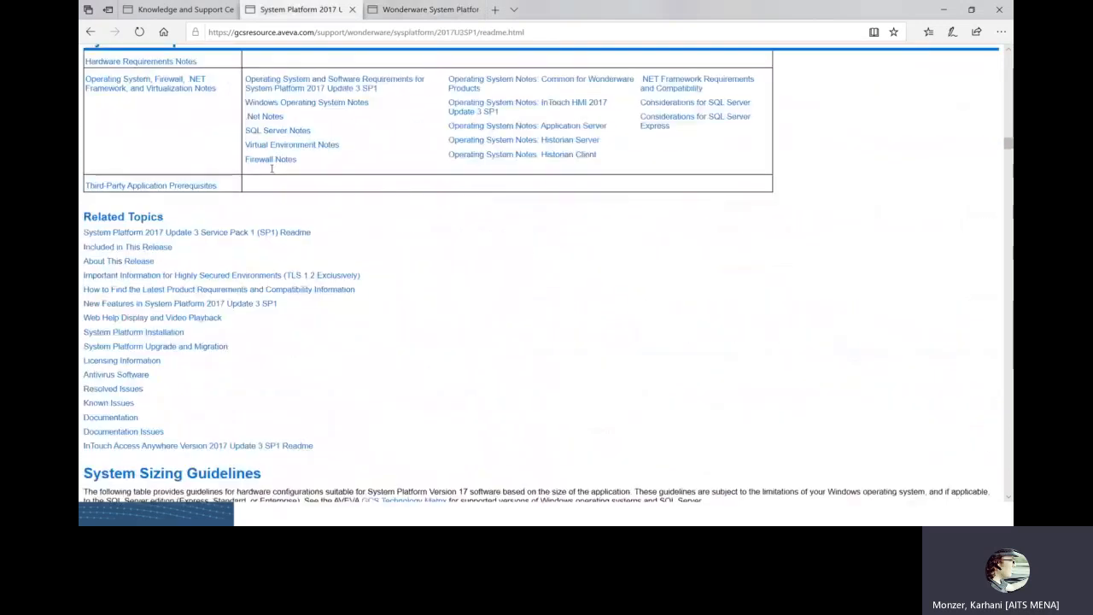
scroll(down, 3)
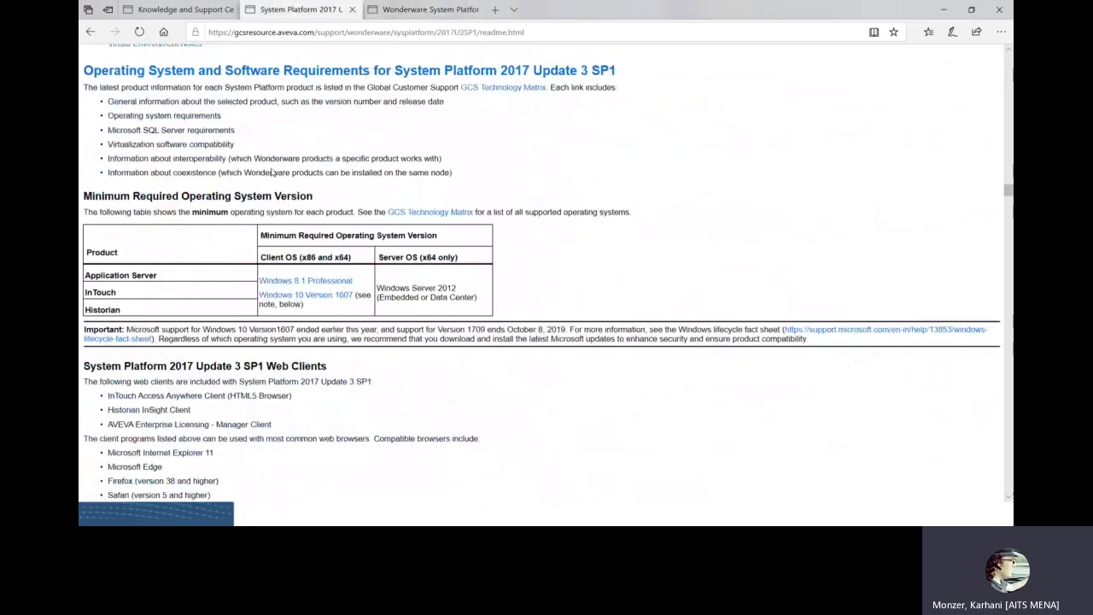
scroll(down, 3)
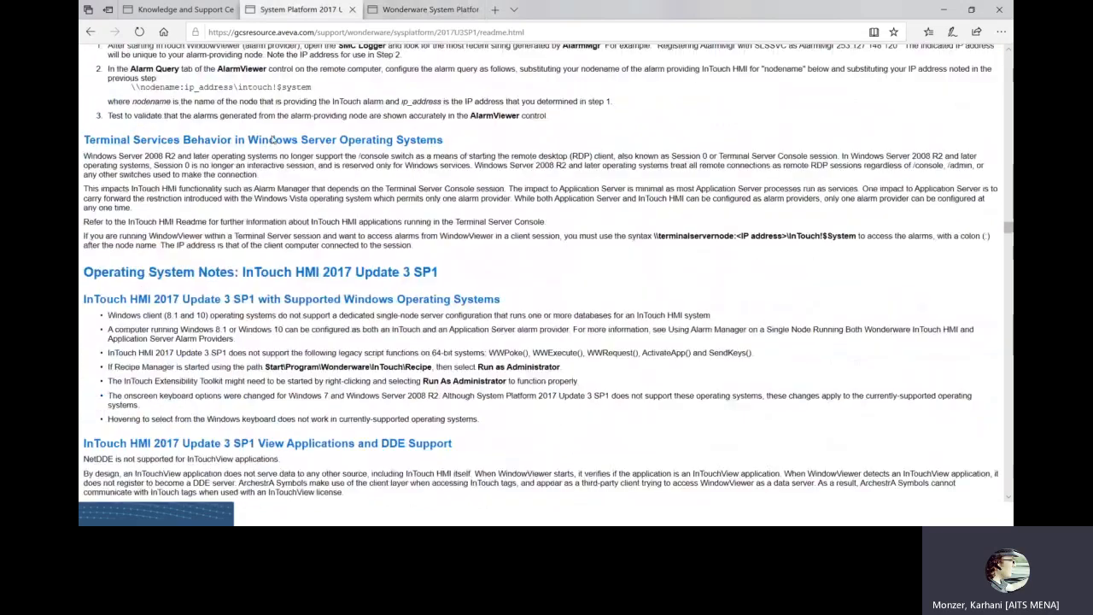
scroll(down, 3)
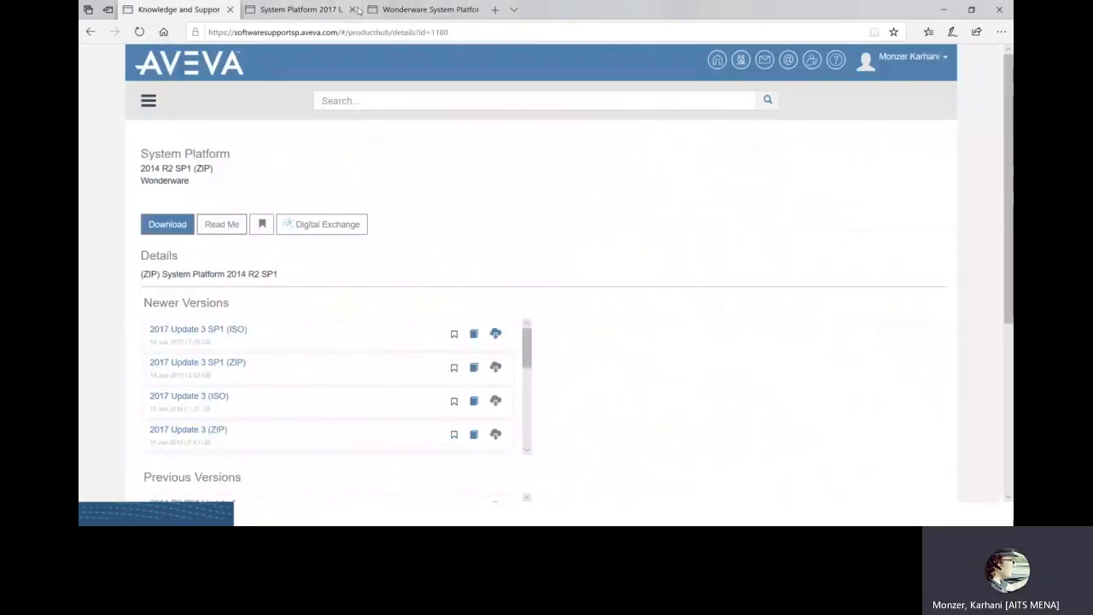
mouse_move(167, 224)
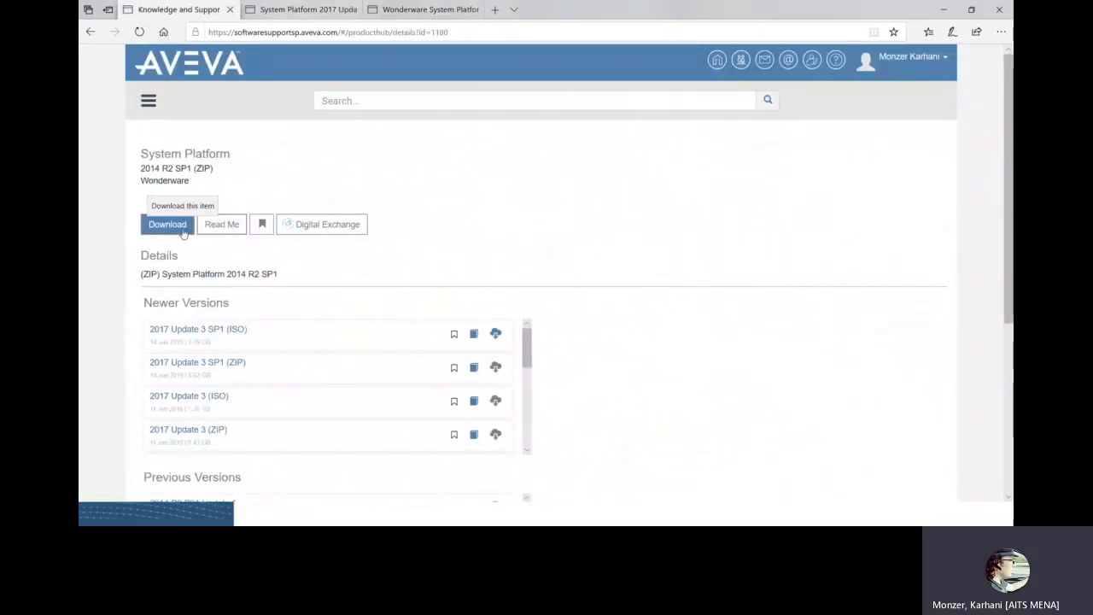
mouse_move(230, 311)
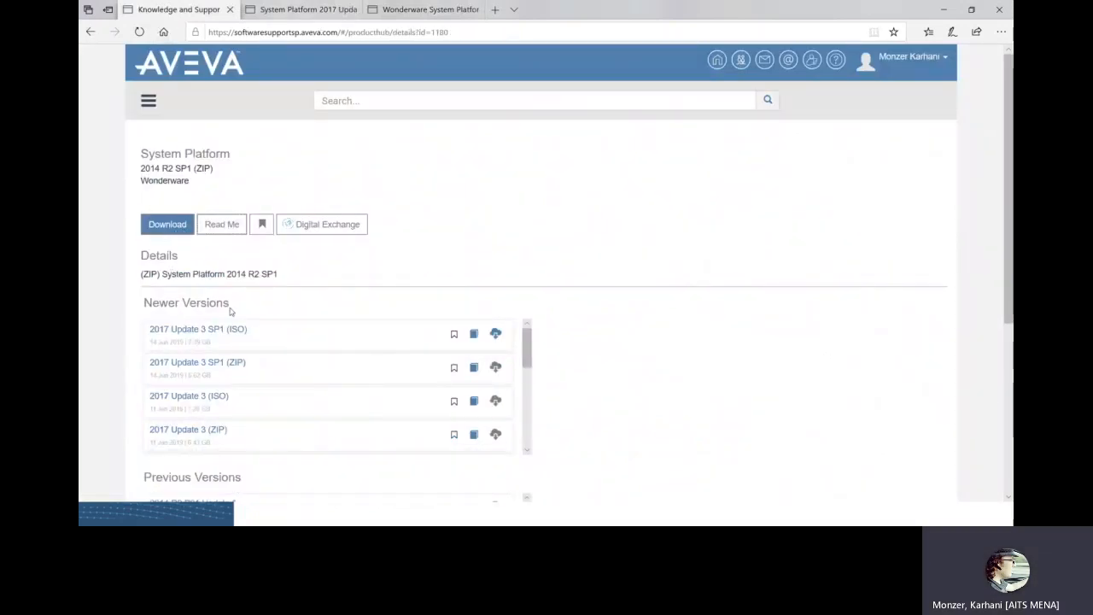
mouse_move(300, 280)
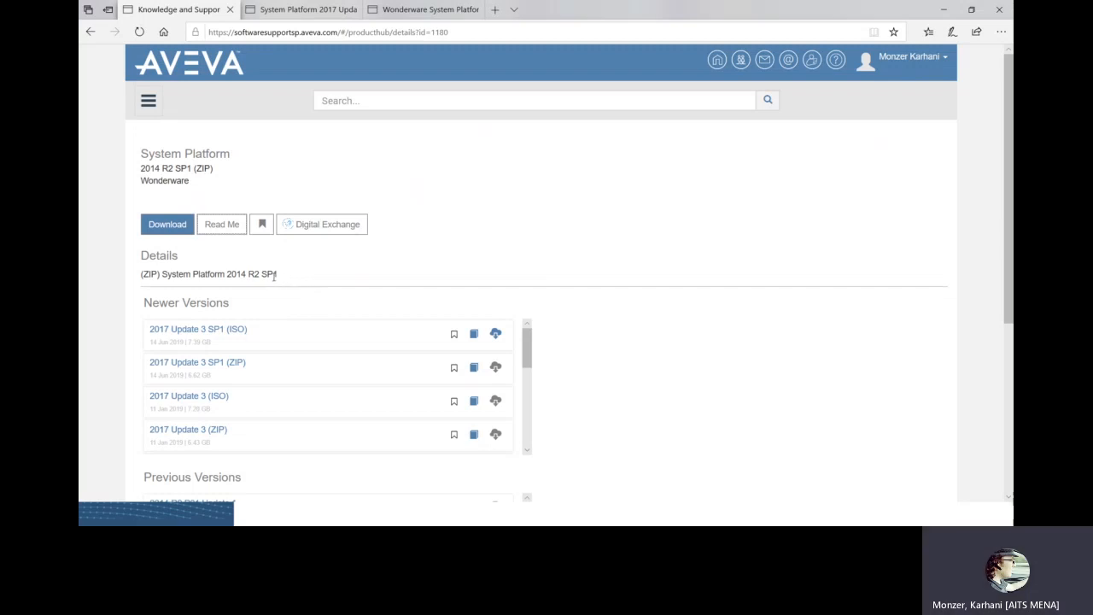
mouse_move(288, 274)
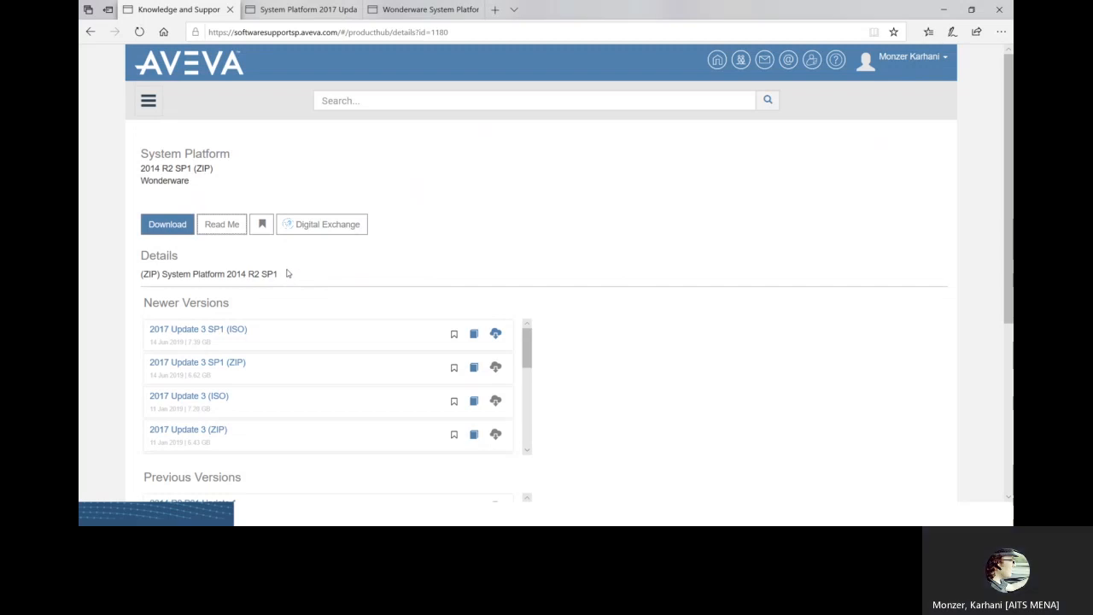
mouse_move(294, 256)
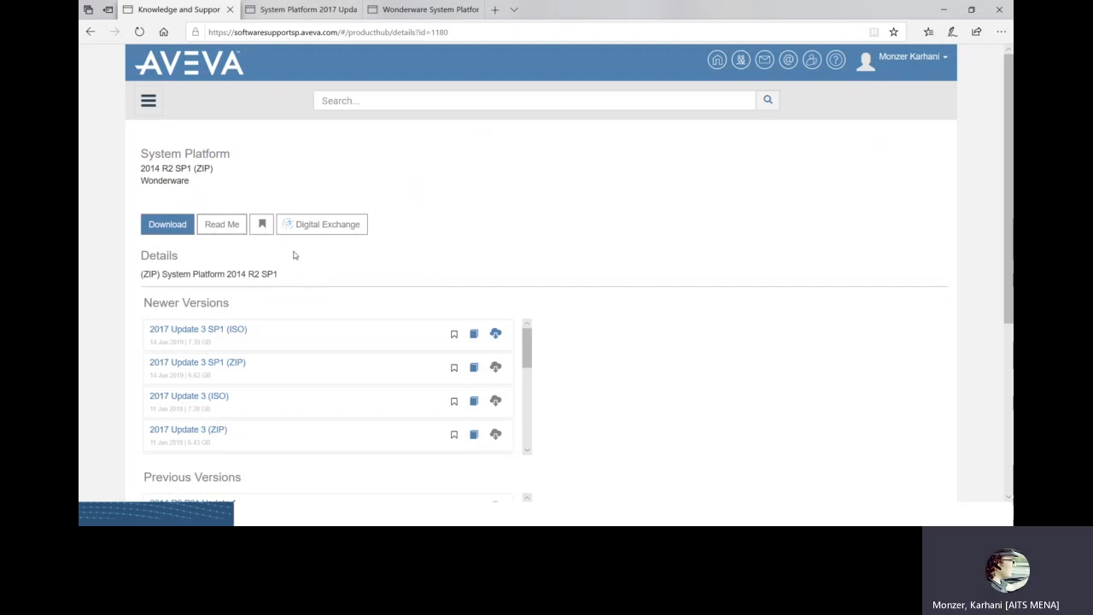
mouse_move(256, 264)
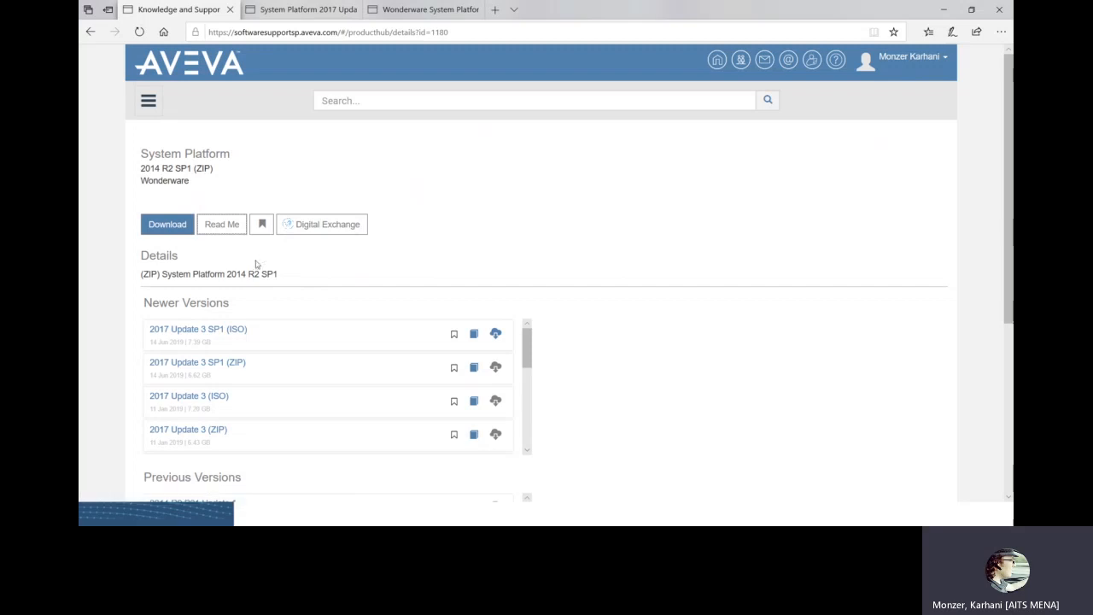
mouse_move(257, 247)
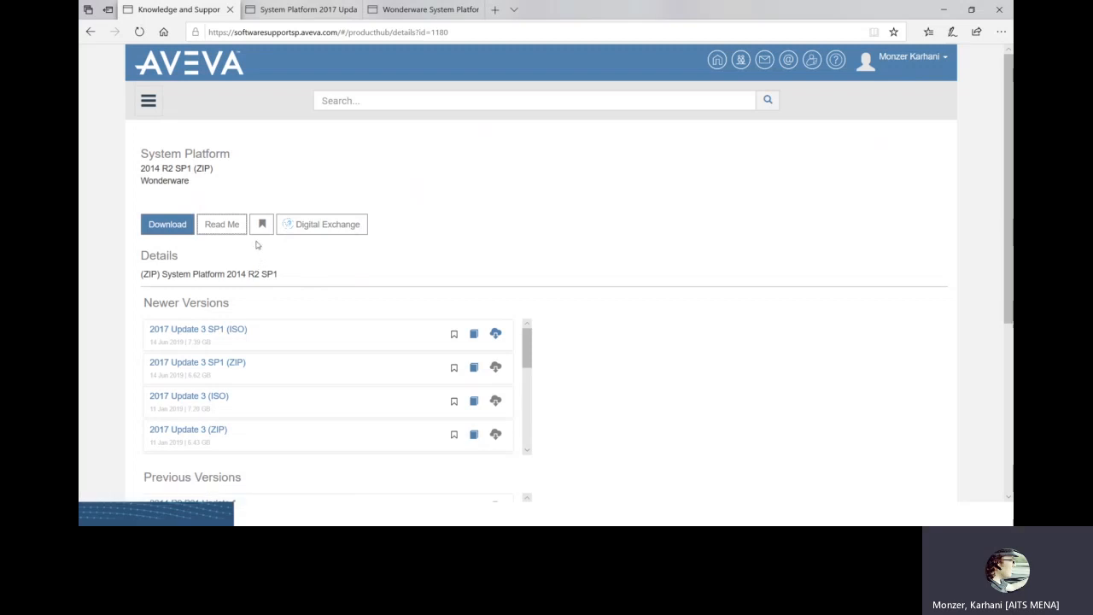
mouse_move(198, 230)
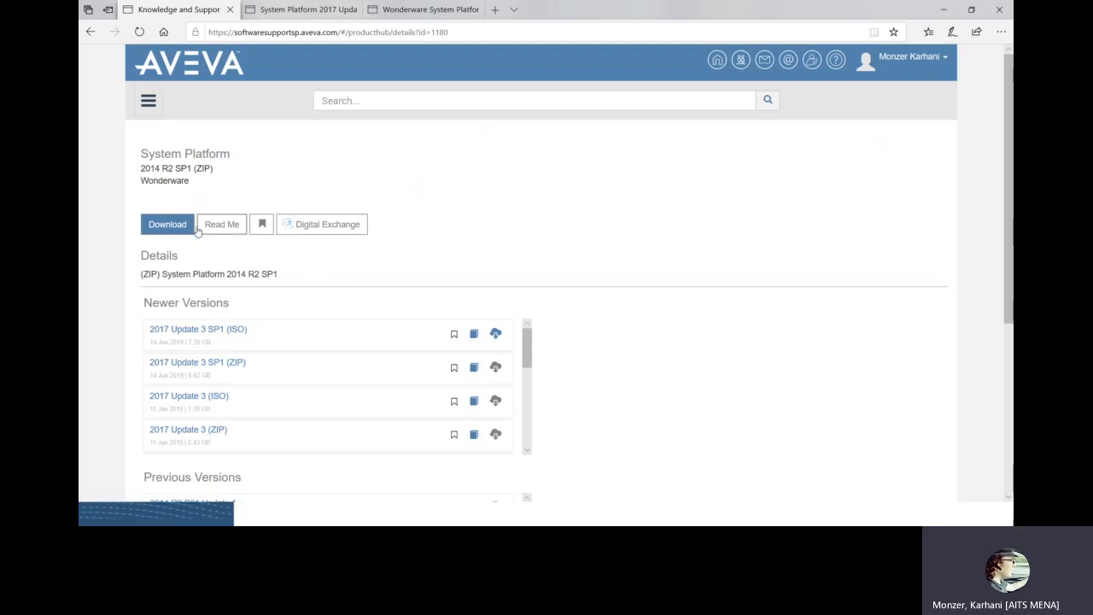
mouse_move(269, 289)
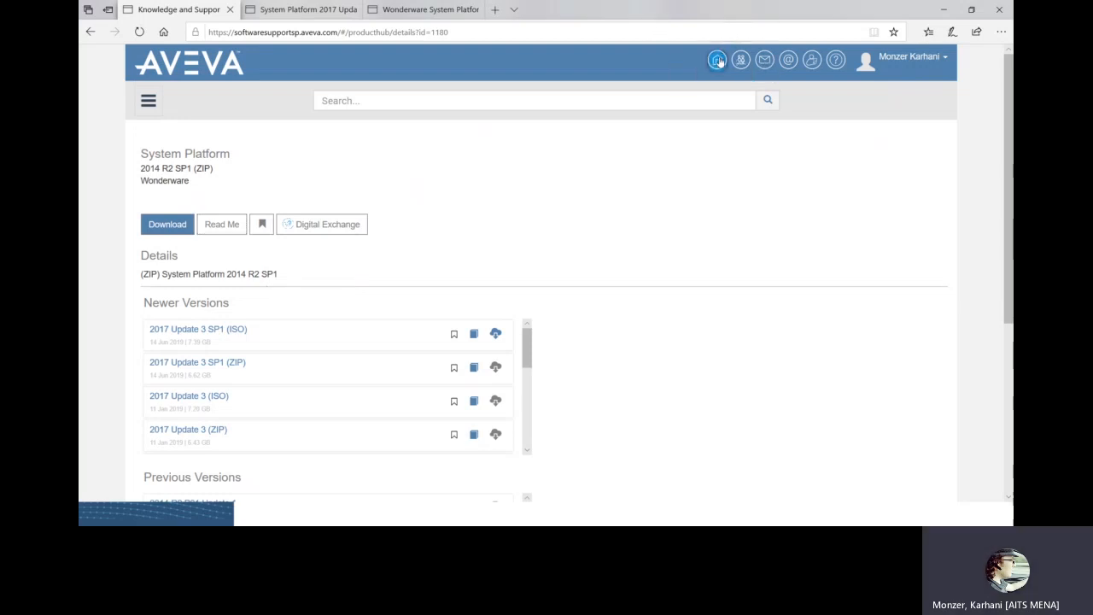
Open the Solution Hub from the support center home and scroll its Downloads list to the pagination.
click(718, 60)
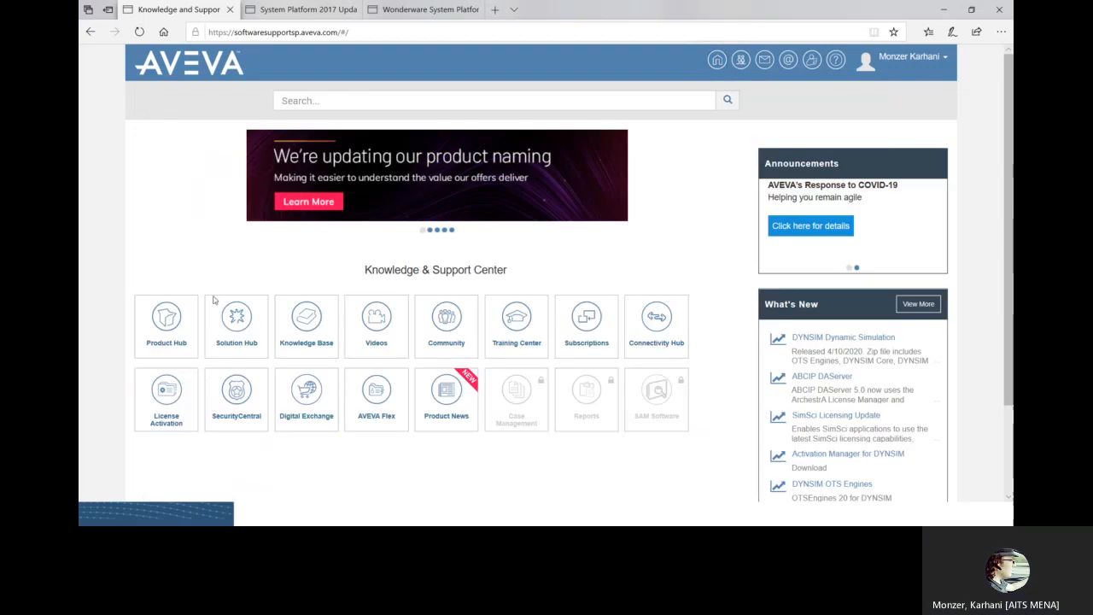
click(236, 326)
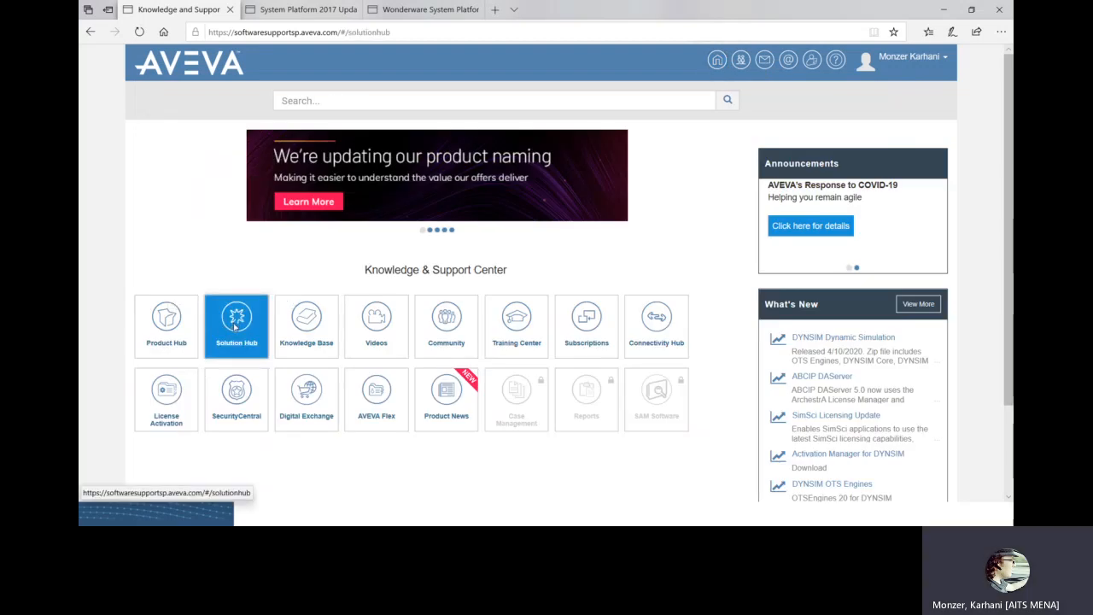
click(237, 321)
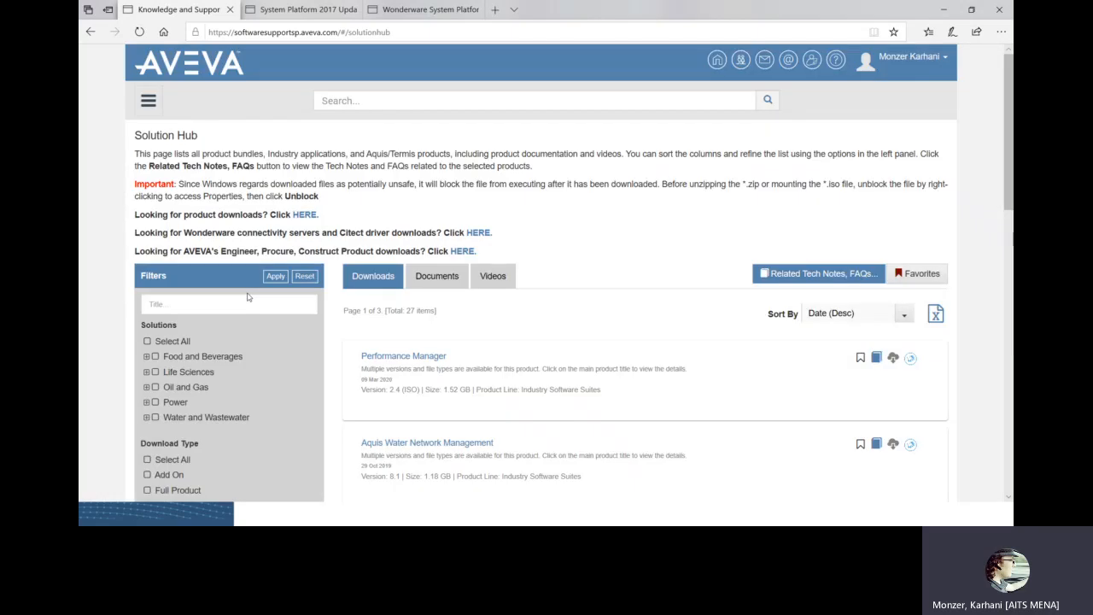
mouse_move(310, 343)
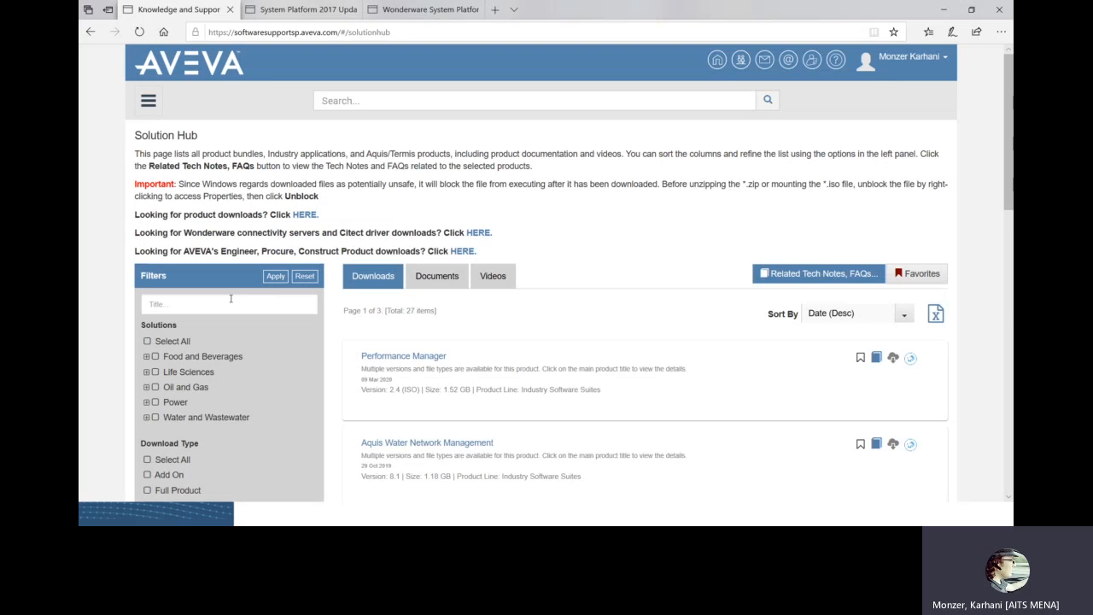
scroll(down, 3)
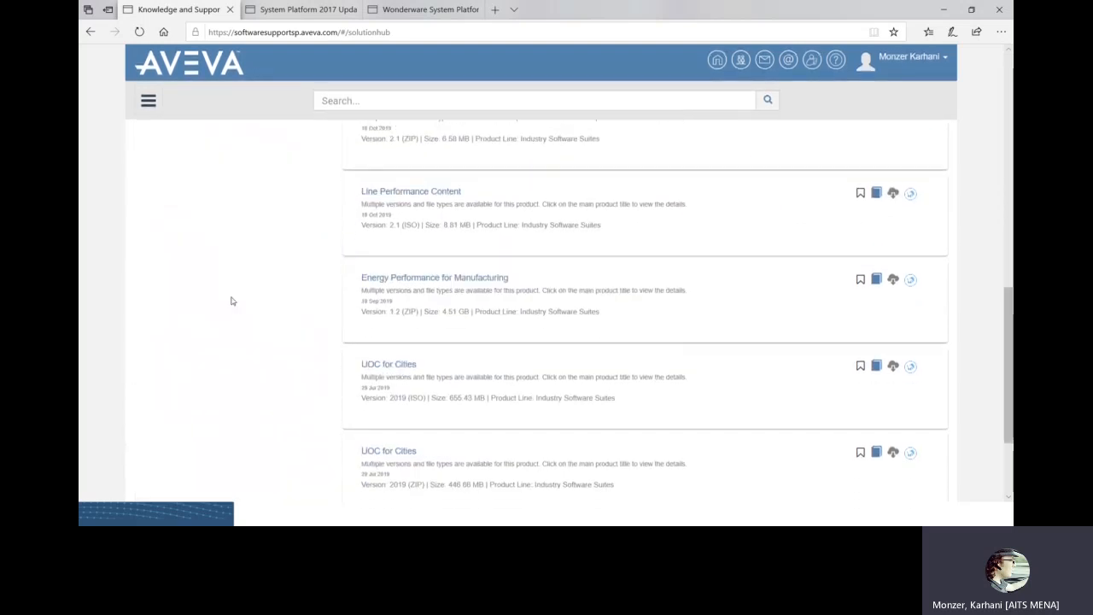
scroll(up, 3)
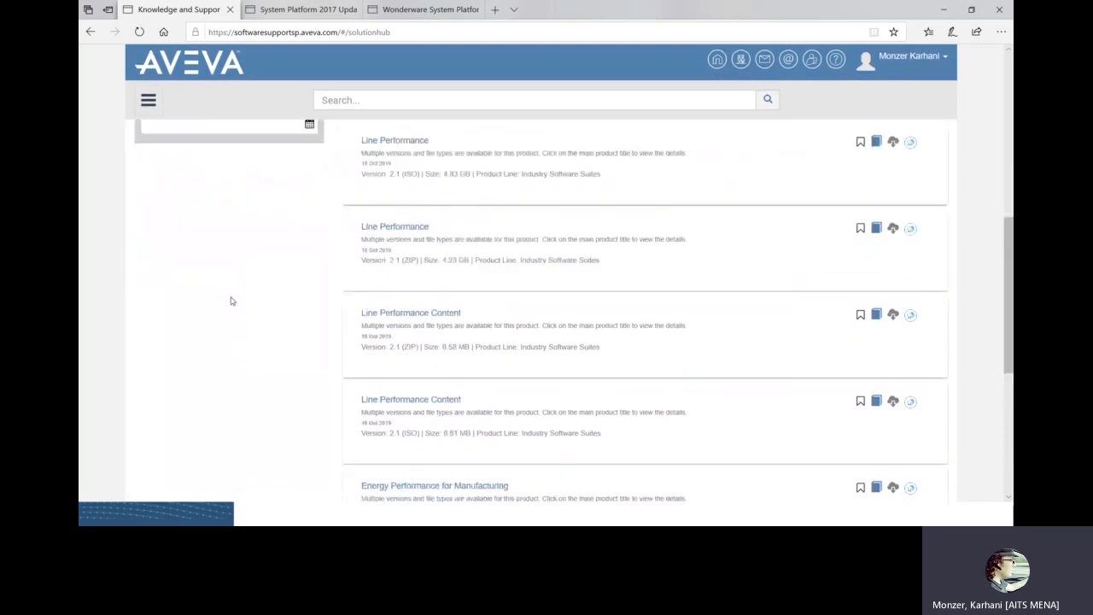
scroll(down, 3)
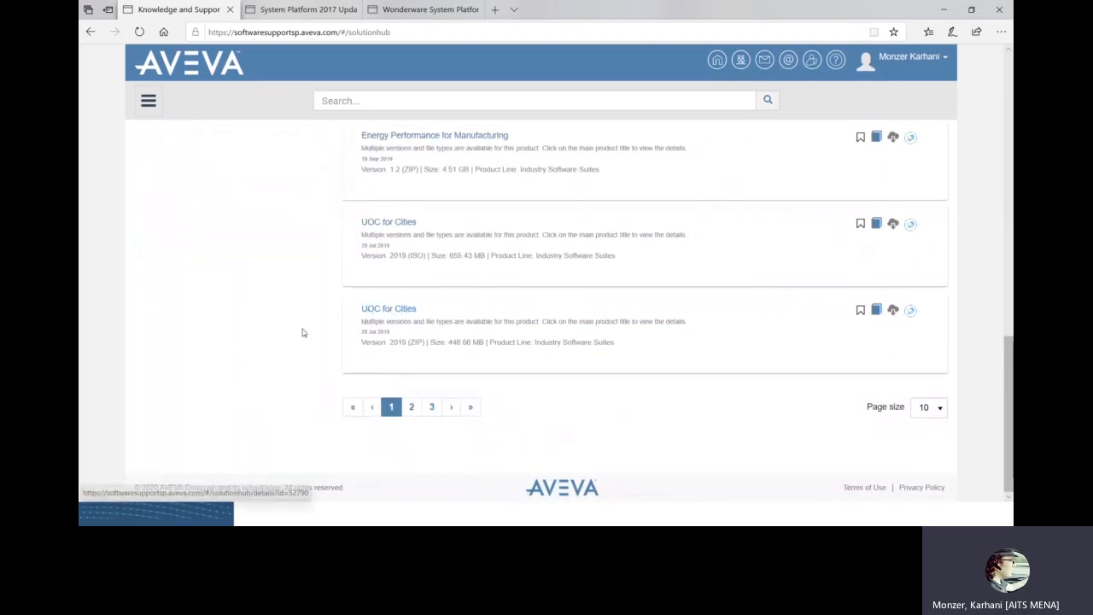
mouse_move(507, 159)
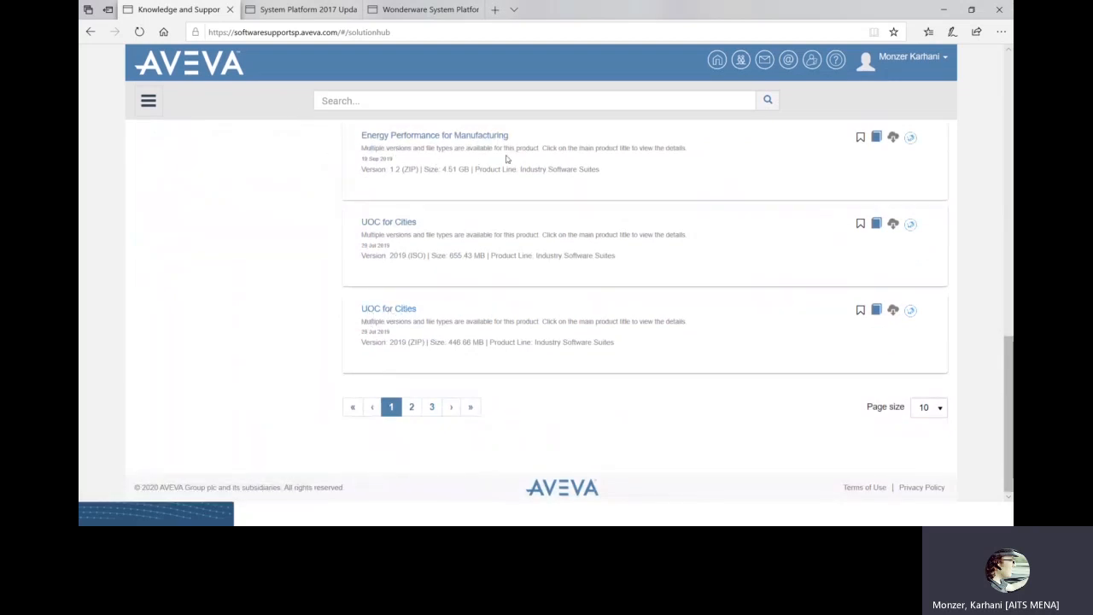
scroll(up, 3)
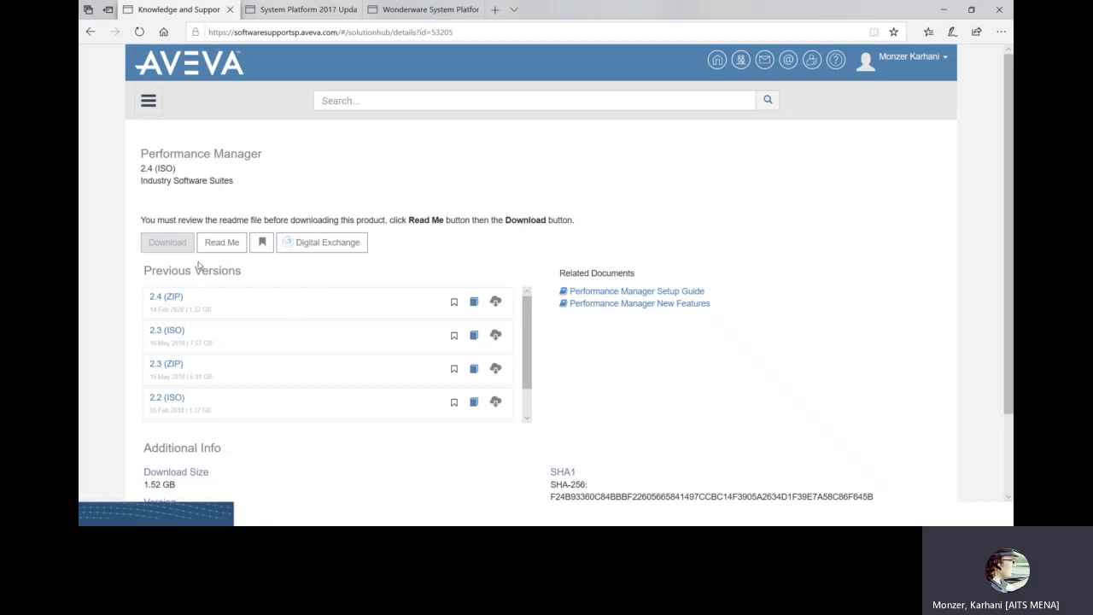
mouse_move(322, 242)
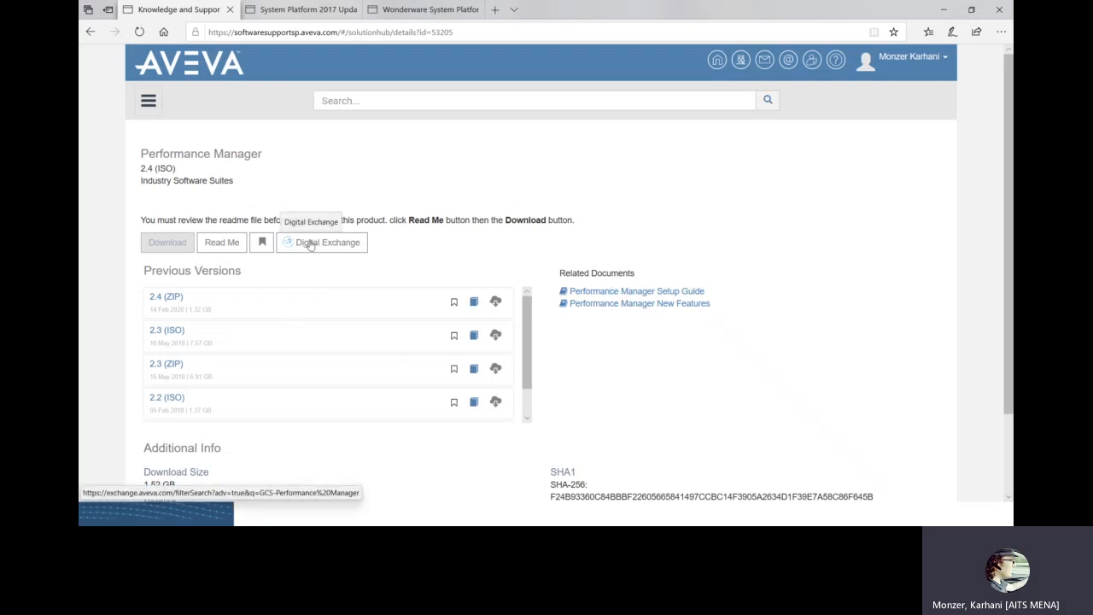
View the Performance Manager 2.4 readme, then return to its details page.
click(221, 242)
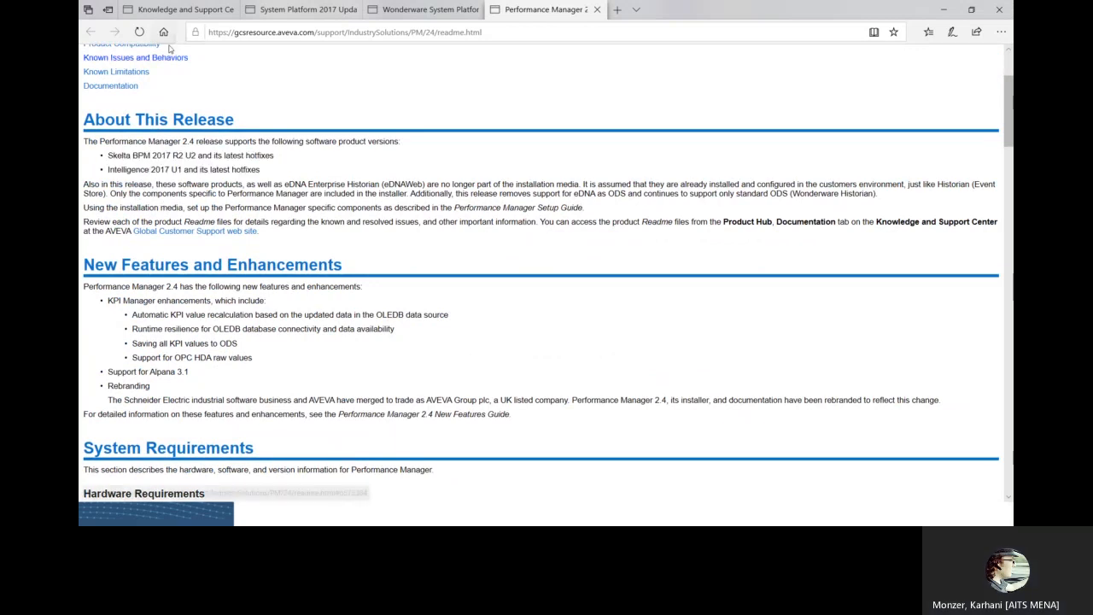
click(171, 10)
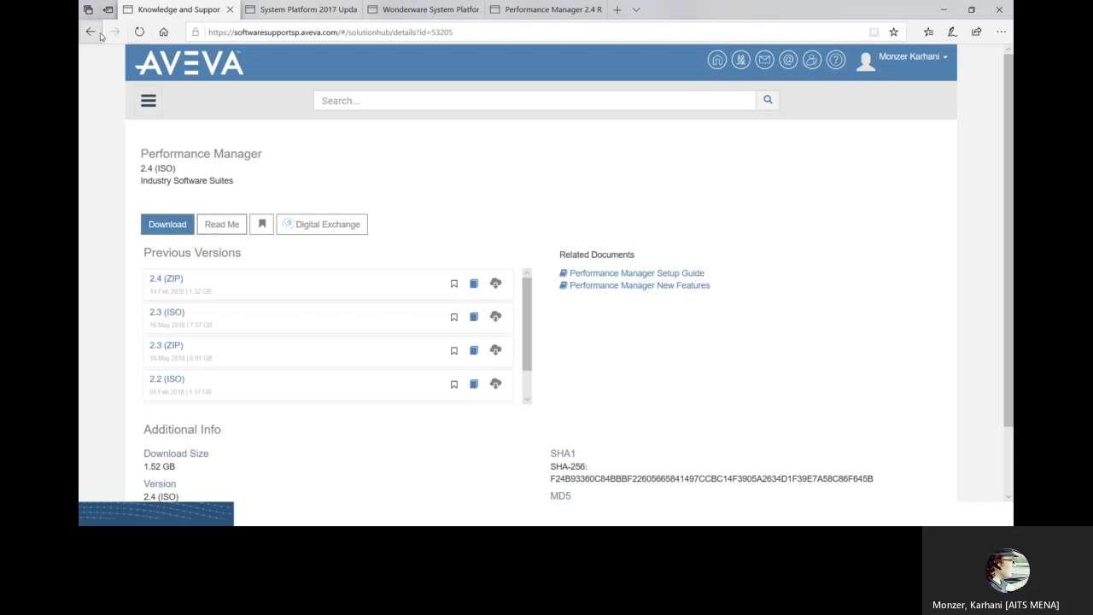
Open the Knowledge Base from the support center home and scroll through the Tech Notes list.
click(92, 32)
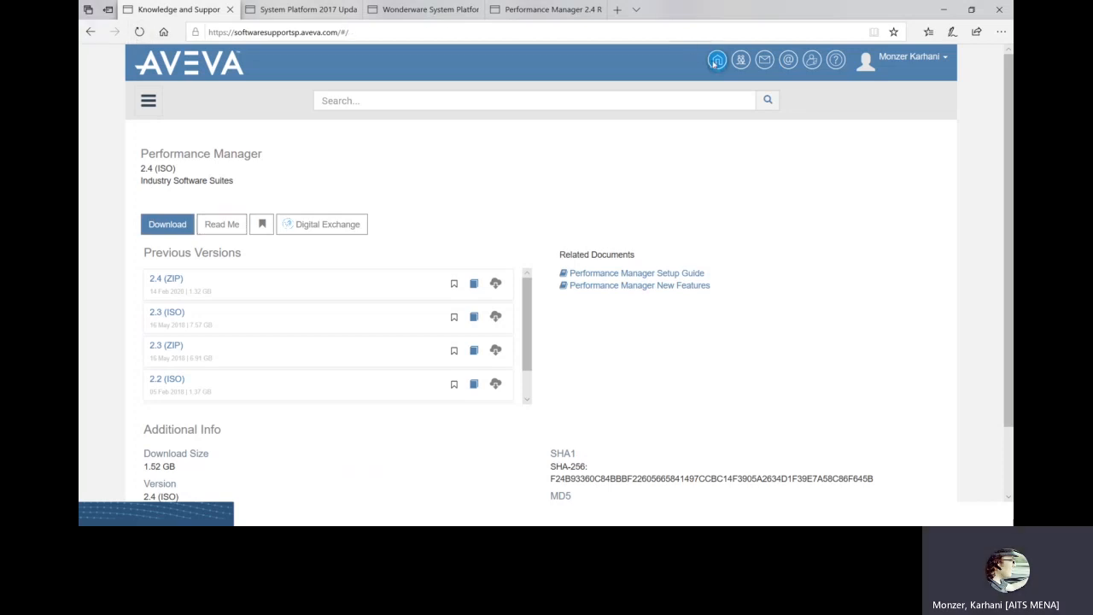
click(718, 60)
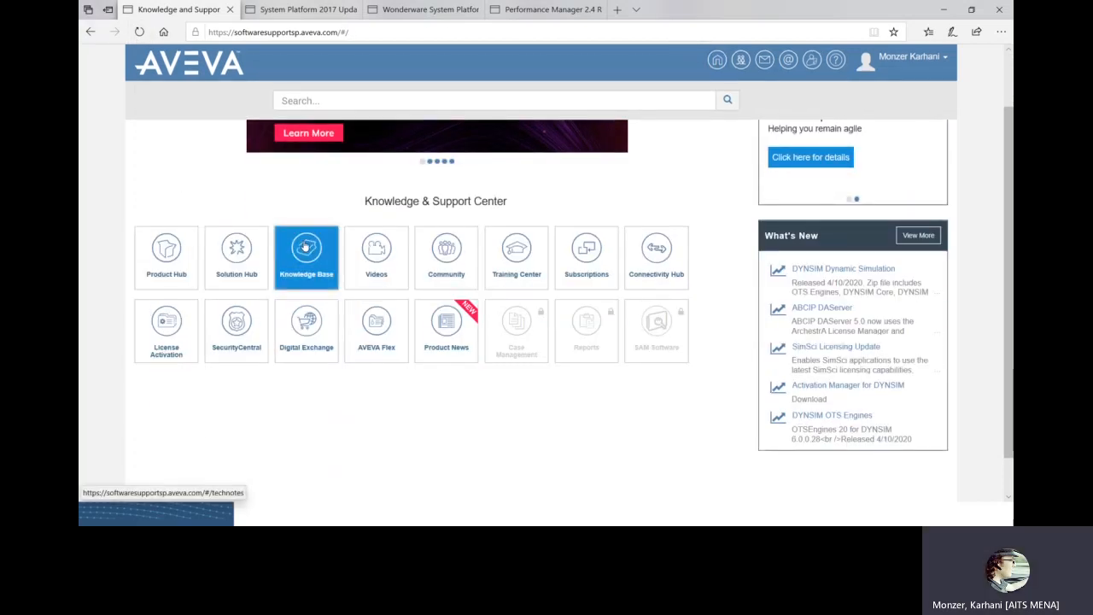
mouse_move(305, 248)
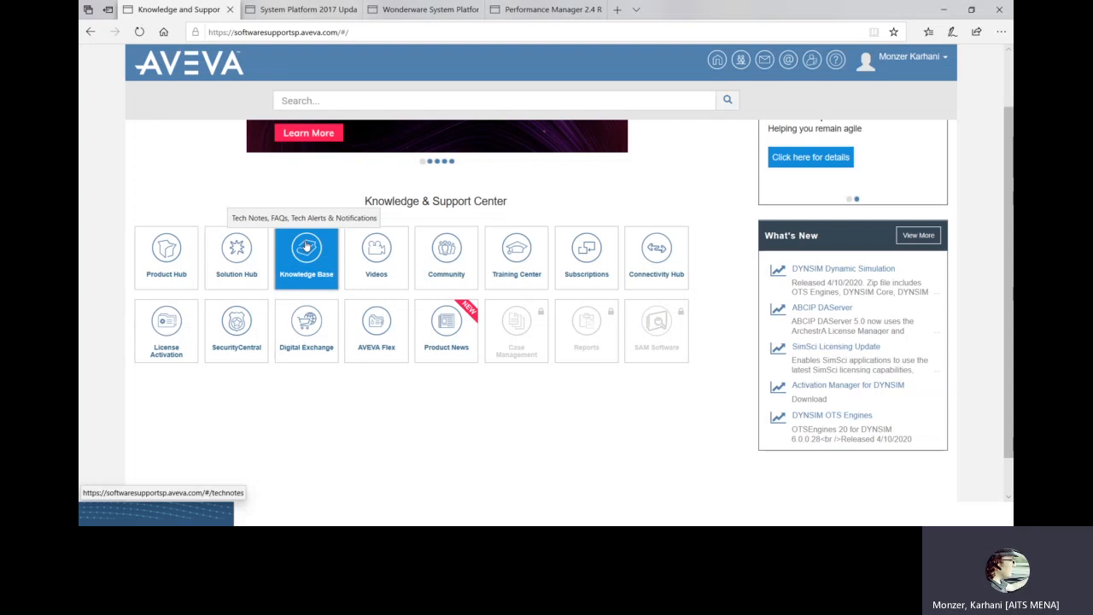
click(305, 258)
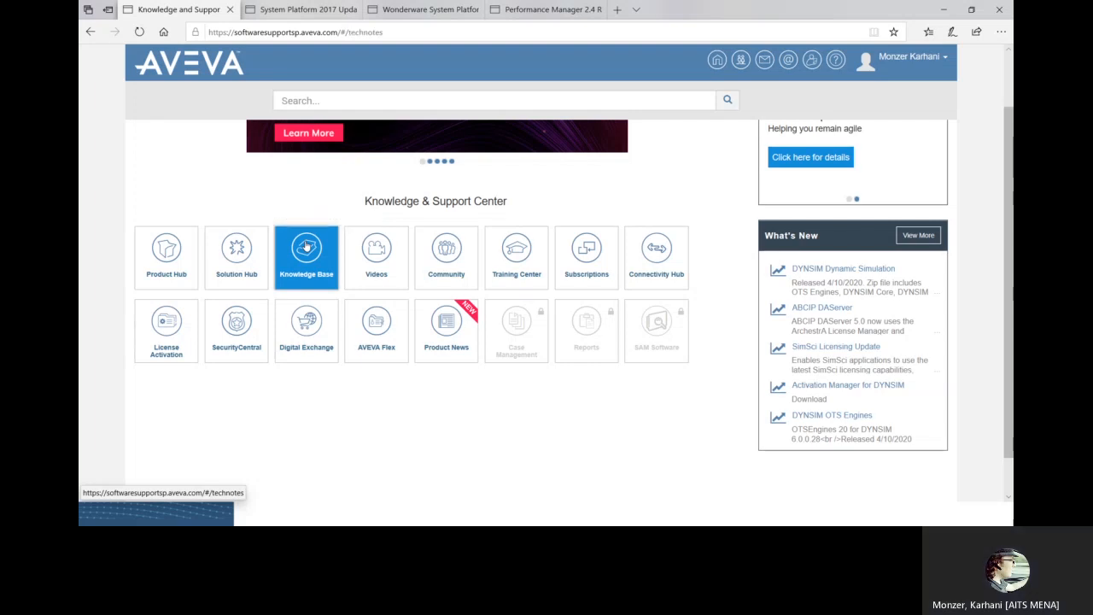
click(306, 252)
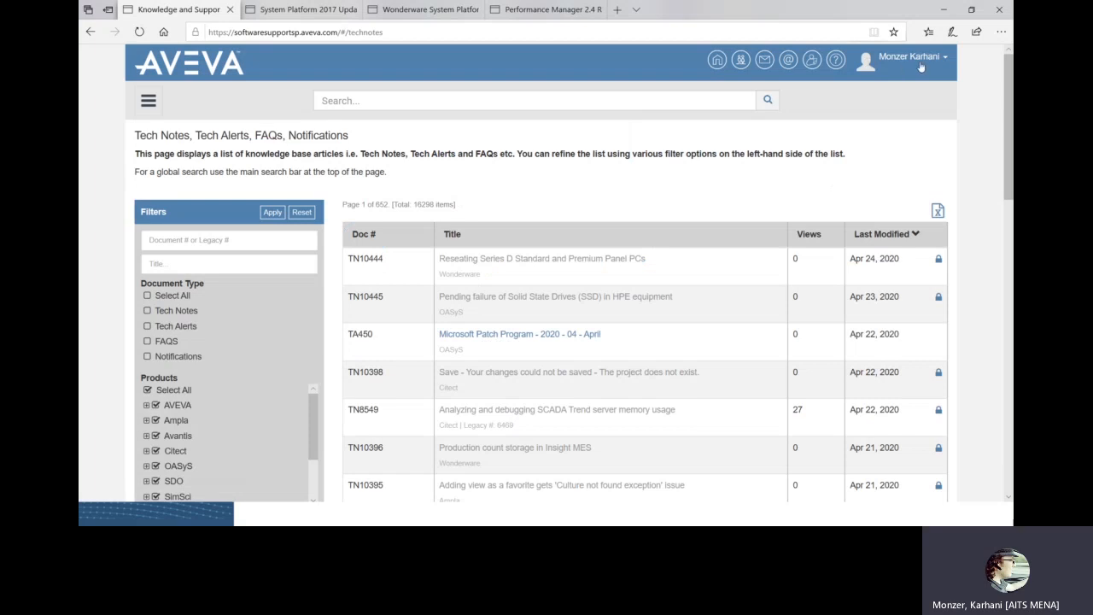
click(909, 56)
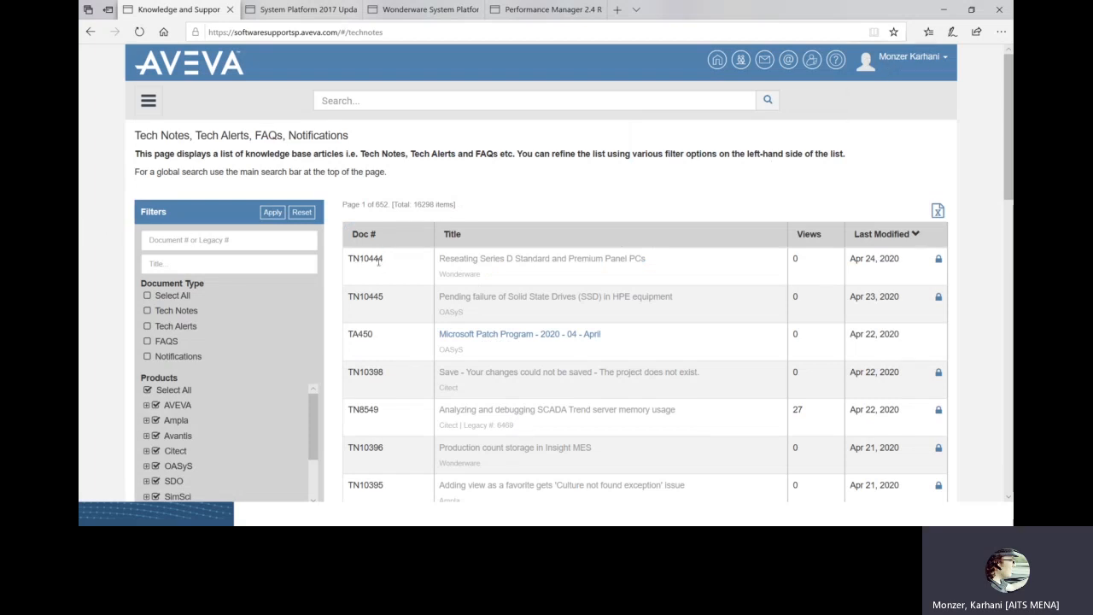
scroll(down, 3)
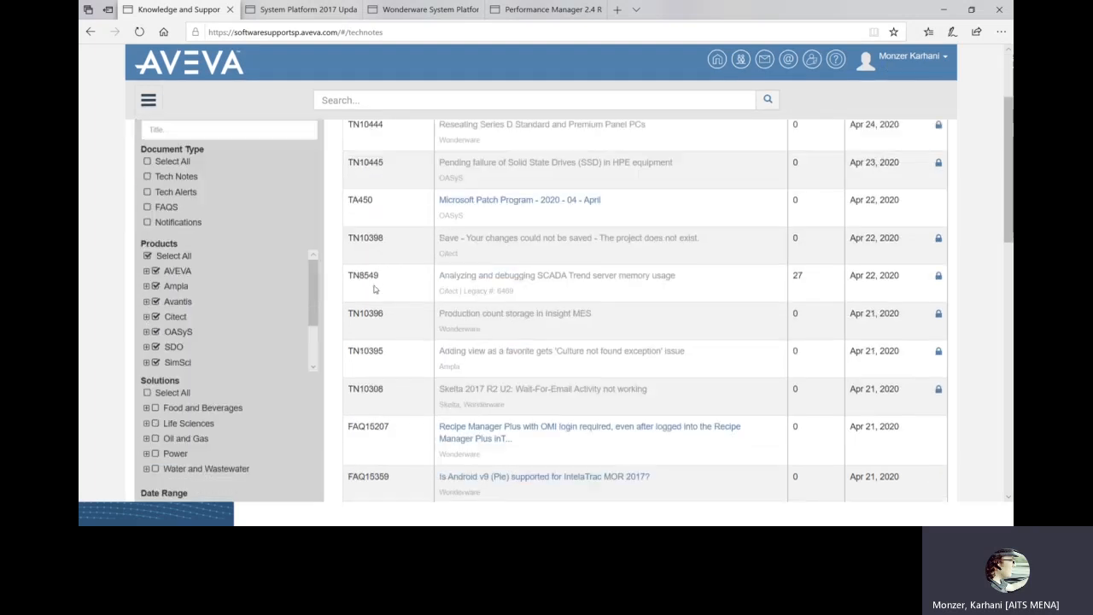
scroll(down, 3)
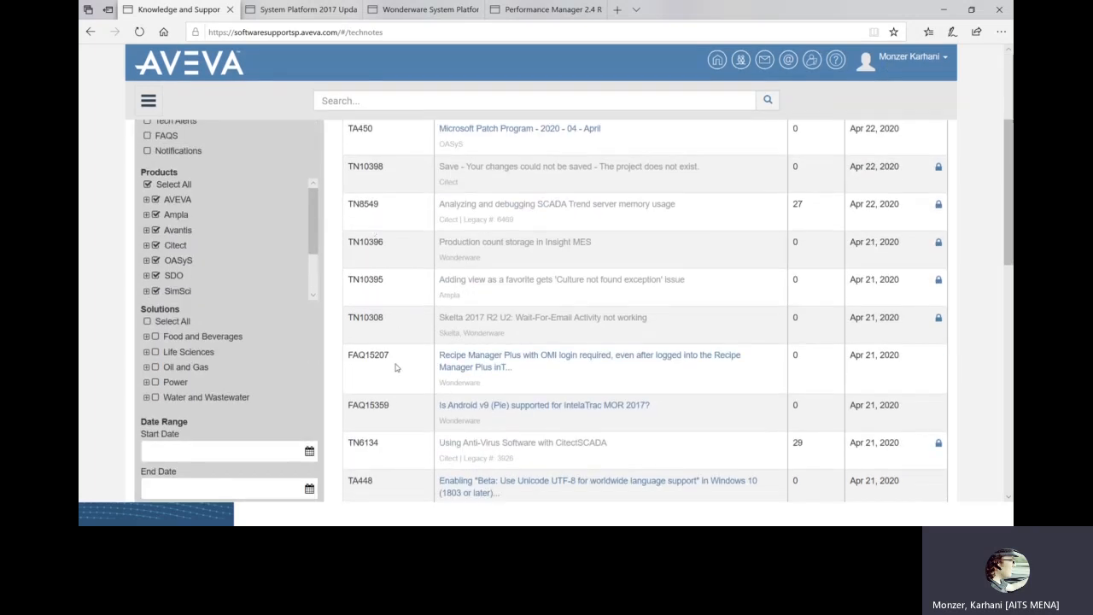
mouse_move(365, 350)
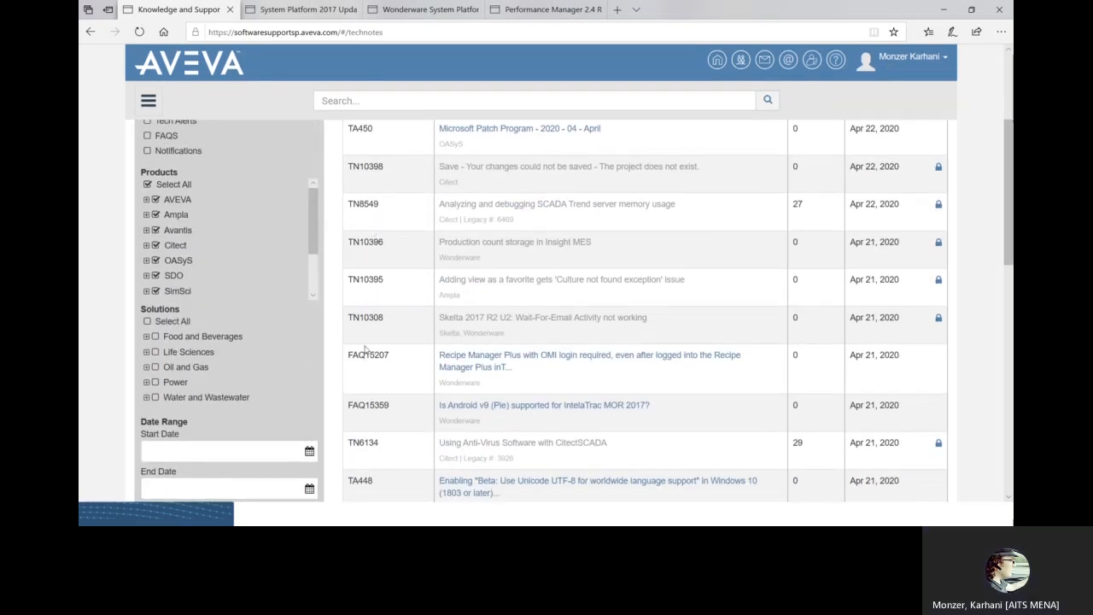
scroll(up, 3)
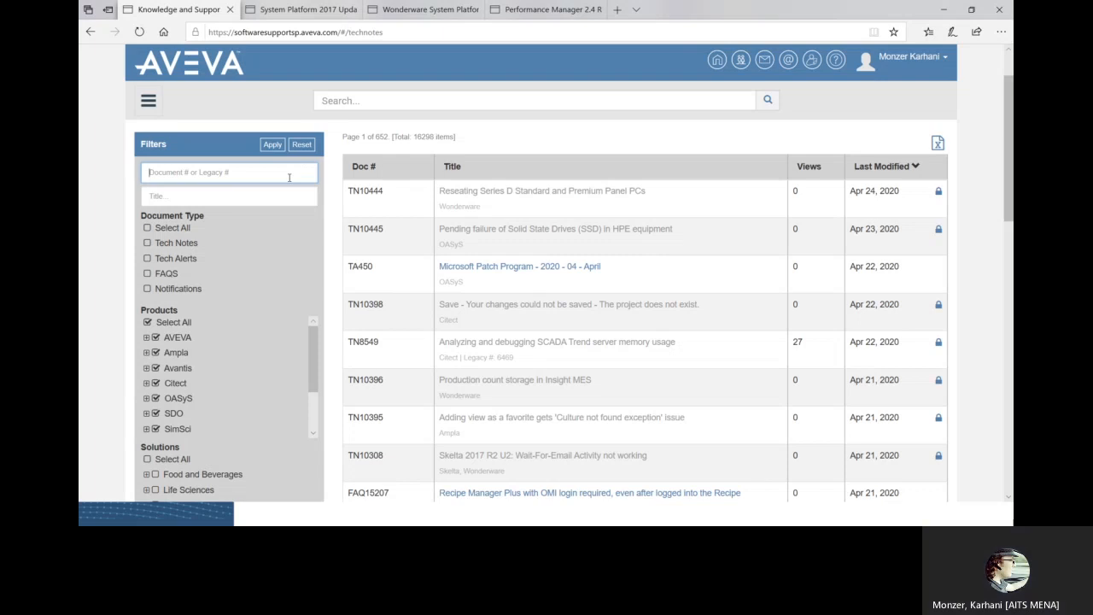
Filter articles by title 'license' and open the 'OI Server Is Not Detecting Activation-Based License' FAQ.
click(228, 195)
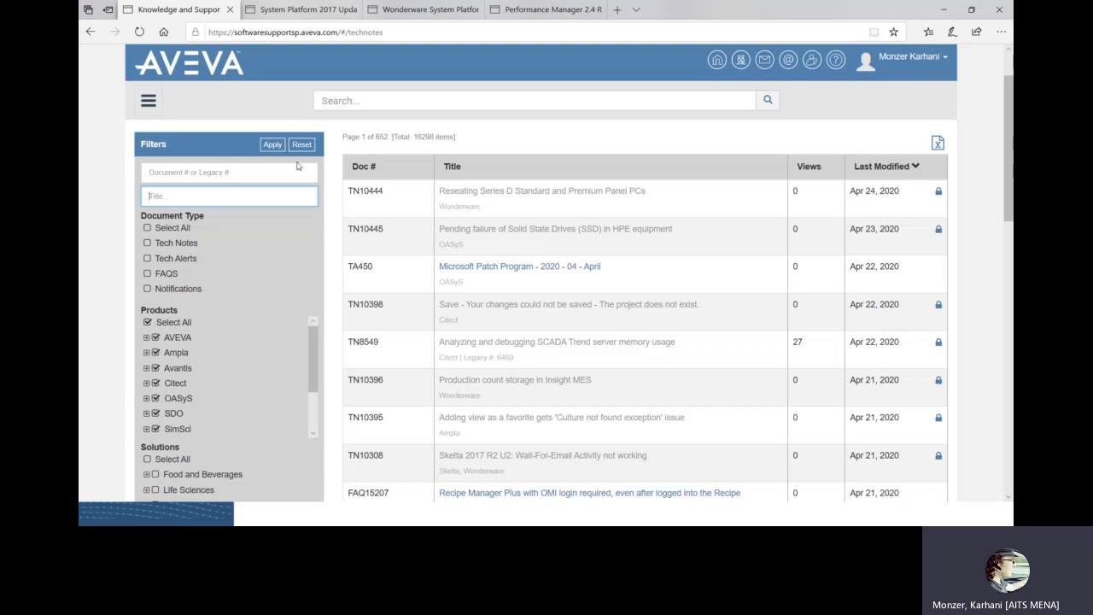
text(lid)
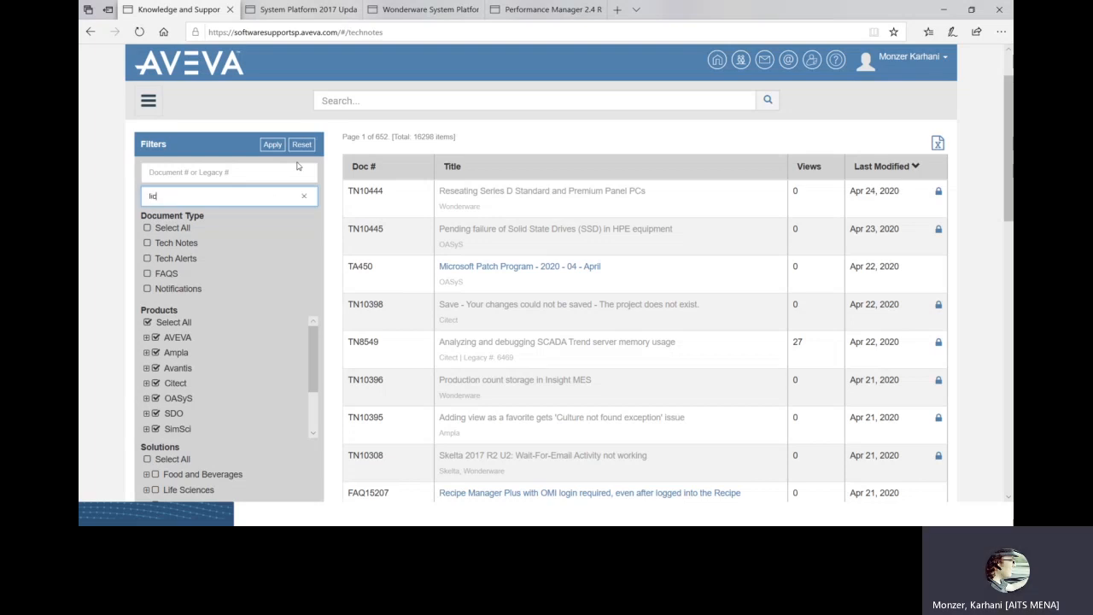
text(licen)
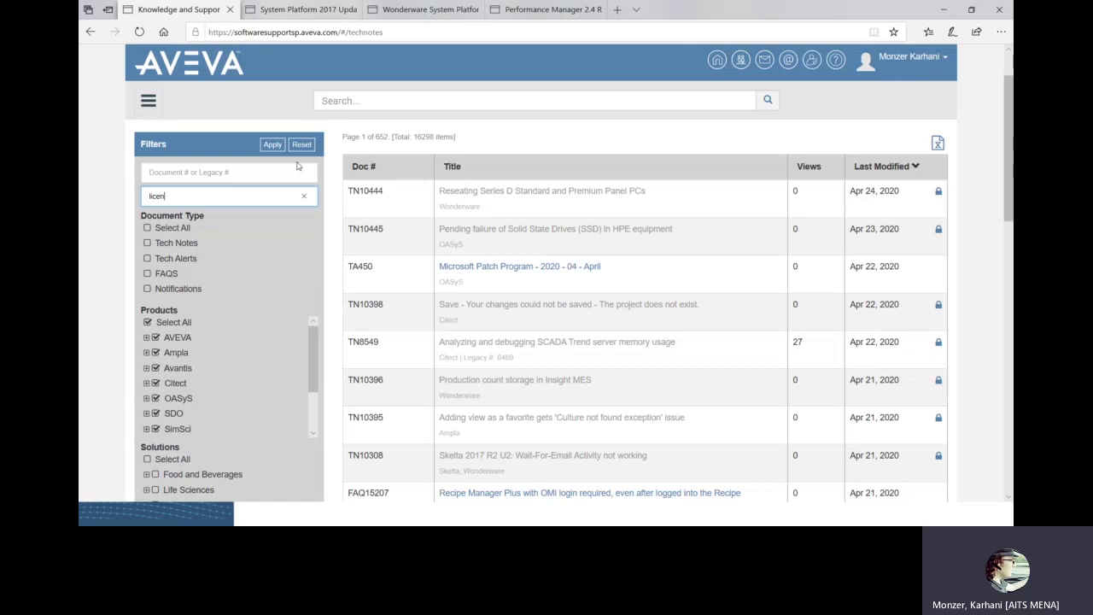
text(s)
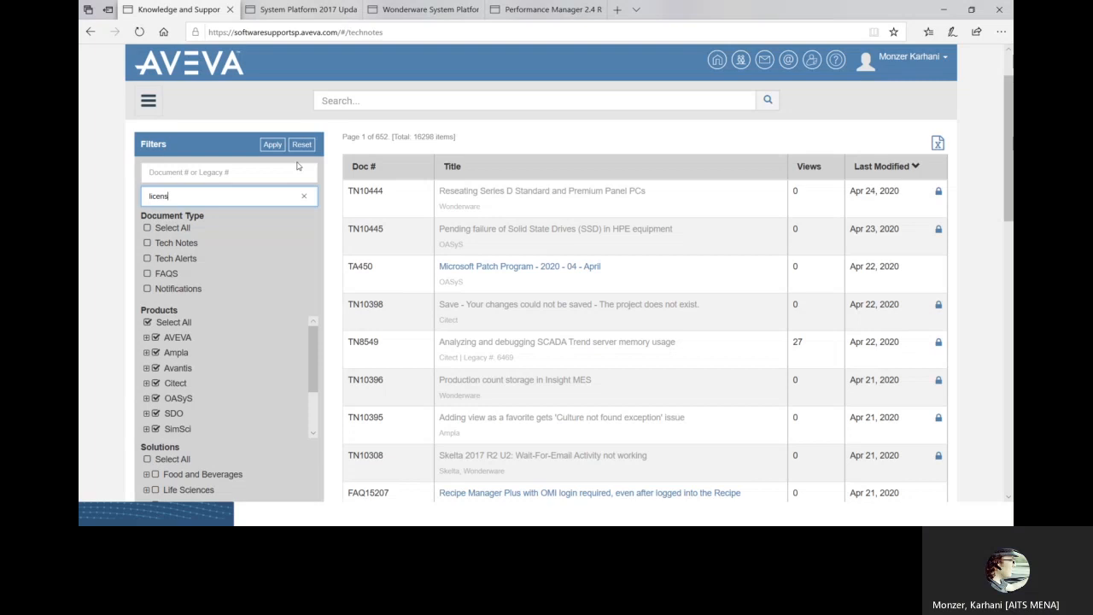
text(e)
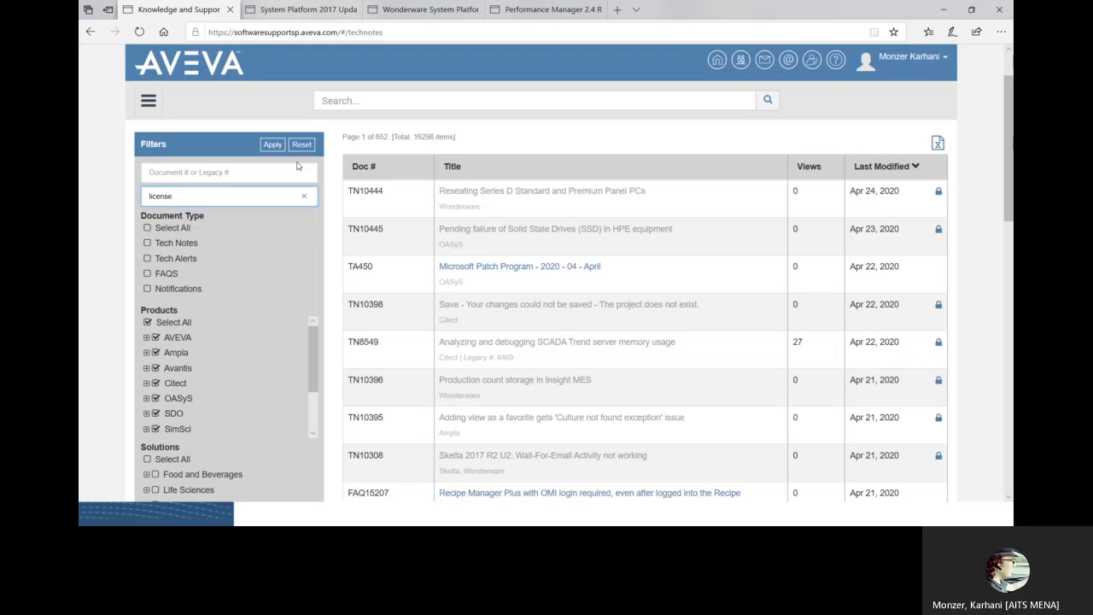
click(271, 144)
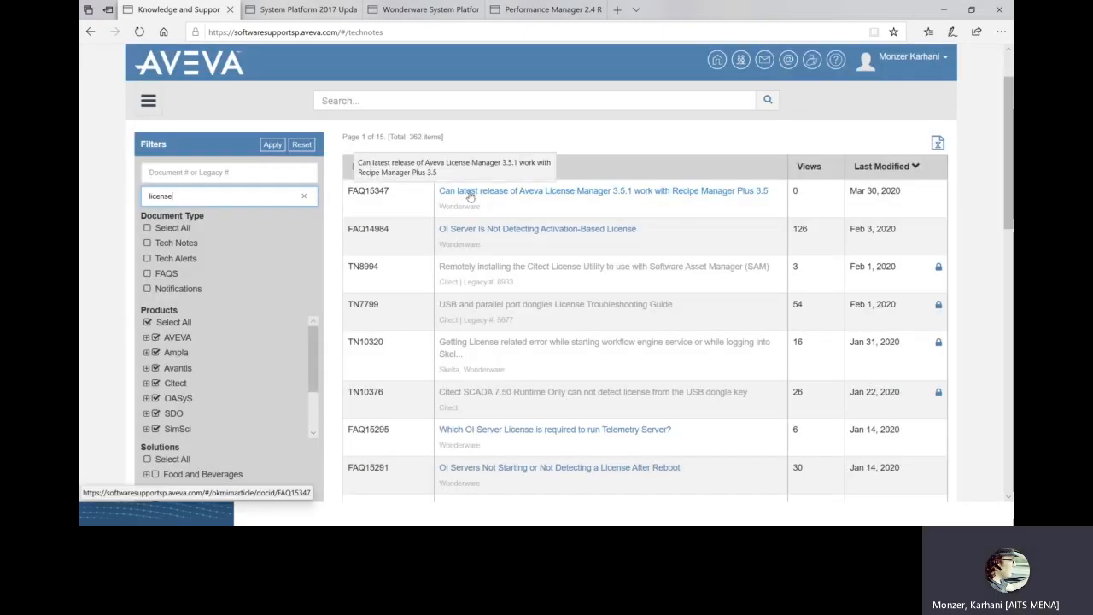
mouse_move(470, 244)
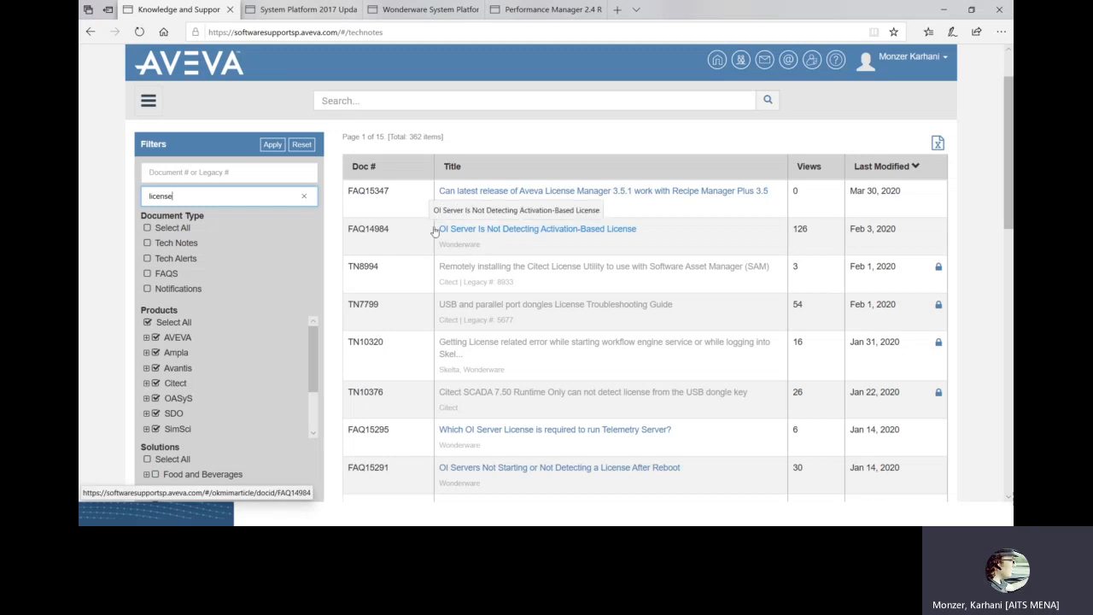
click(537, 228)
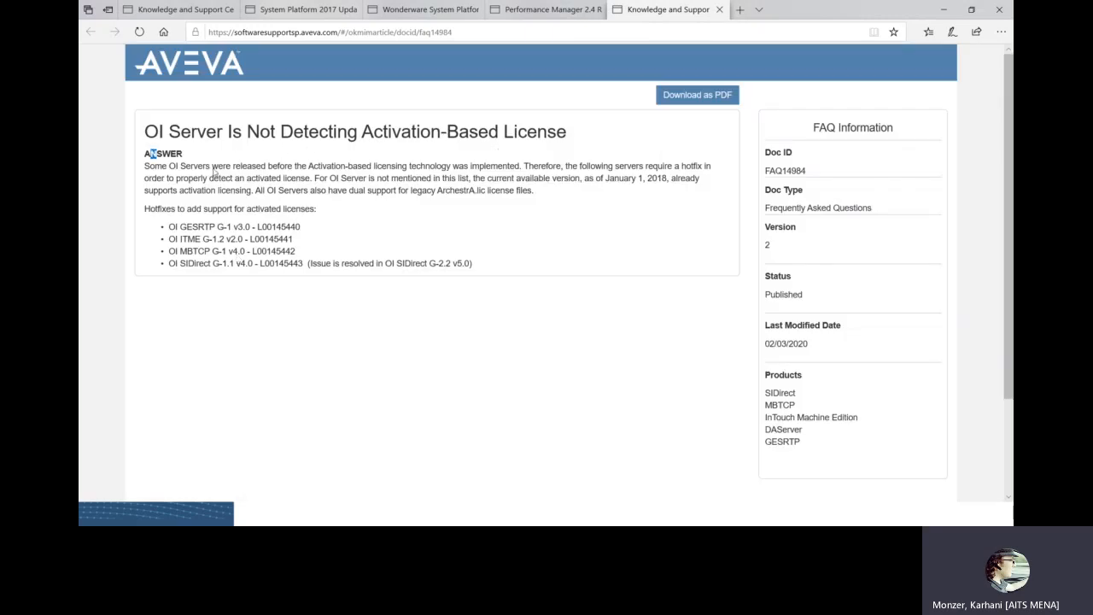
Scroll through the OI Server FAQ listing hotfixes for GESRTP, ITME, MBTCP and SIDirect servers.
scroll(down, 3)
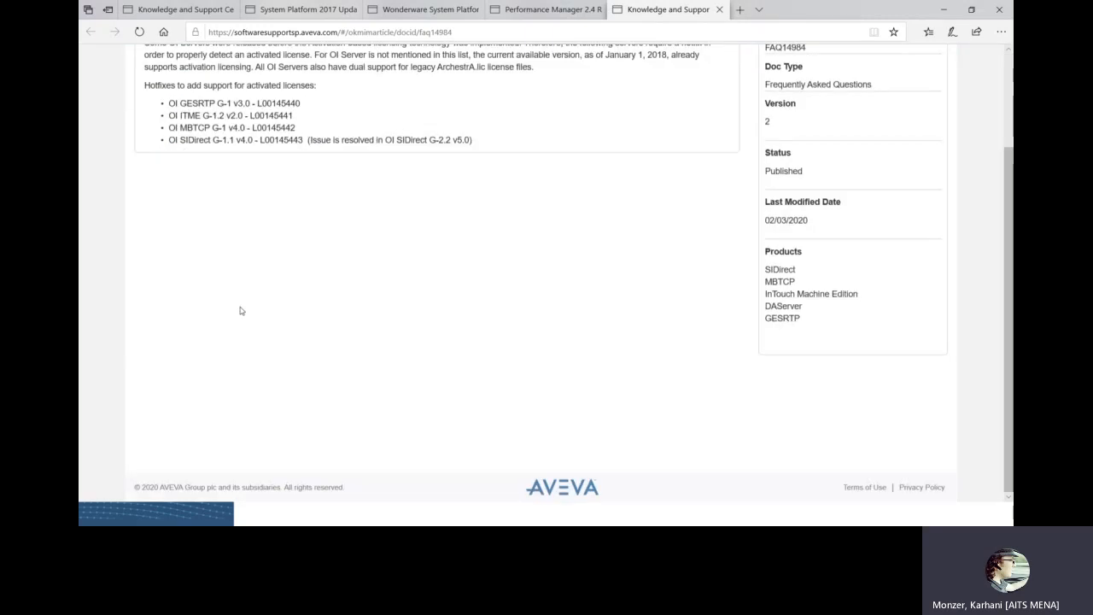
mouse_move(262, 236)
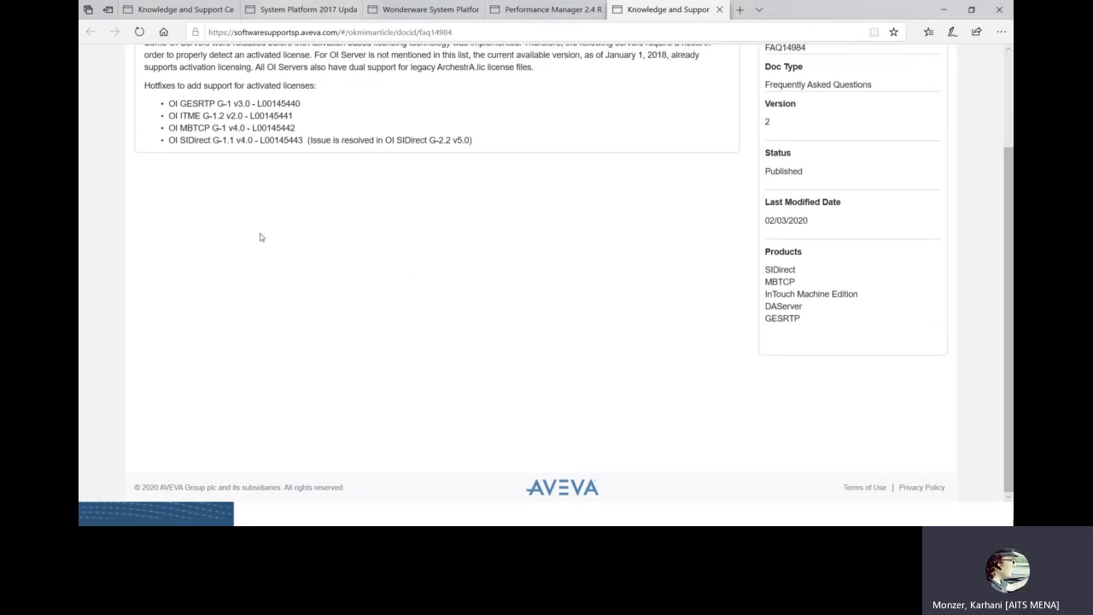
mouse_move(243, 328)
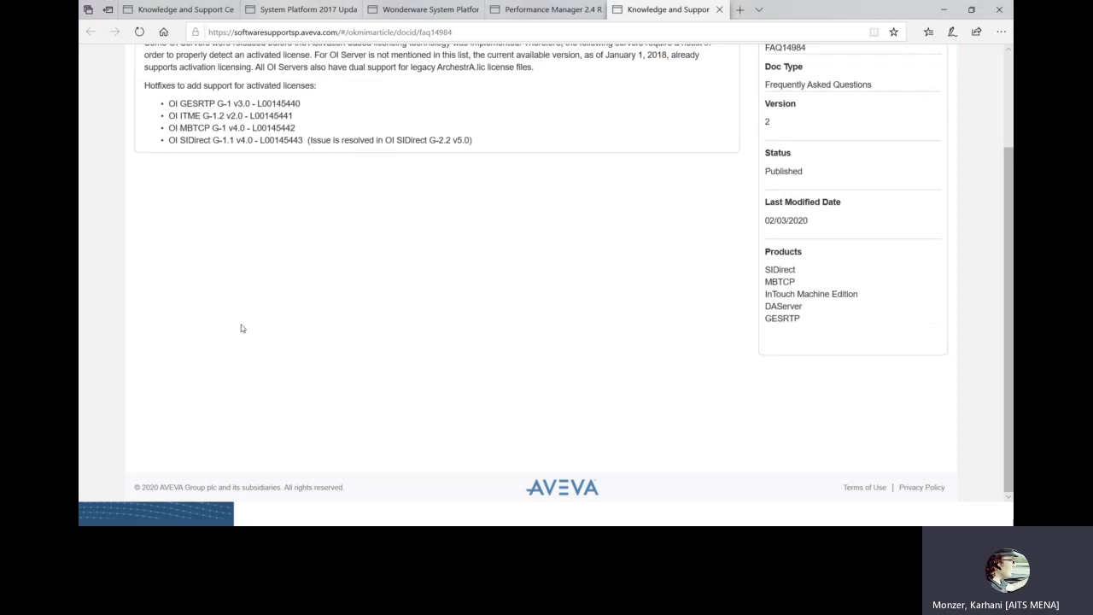
scroll(up, 3)
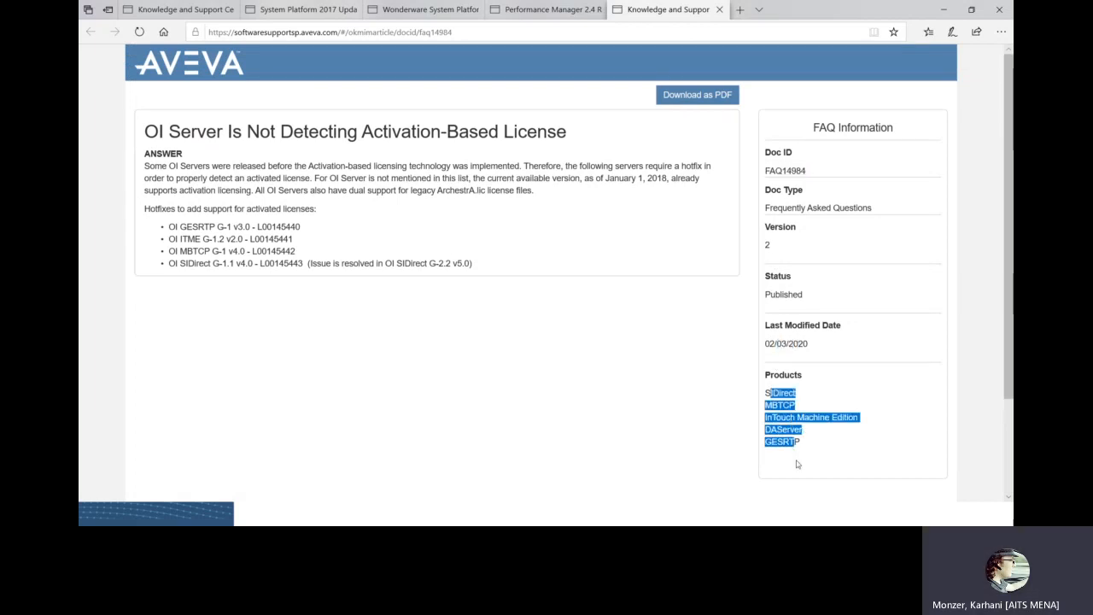
mouse_move(788, 469)
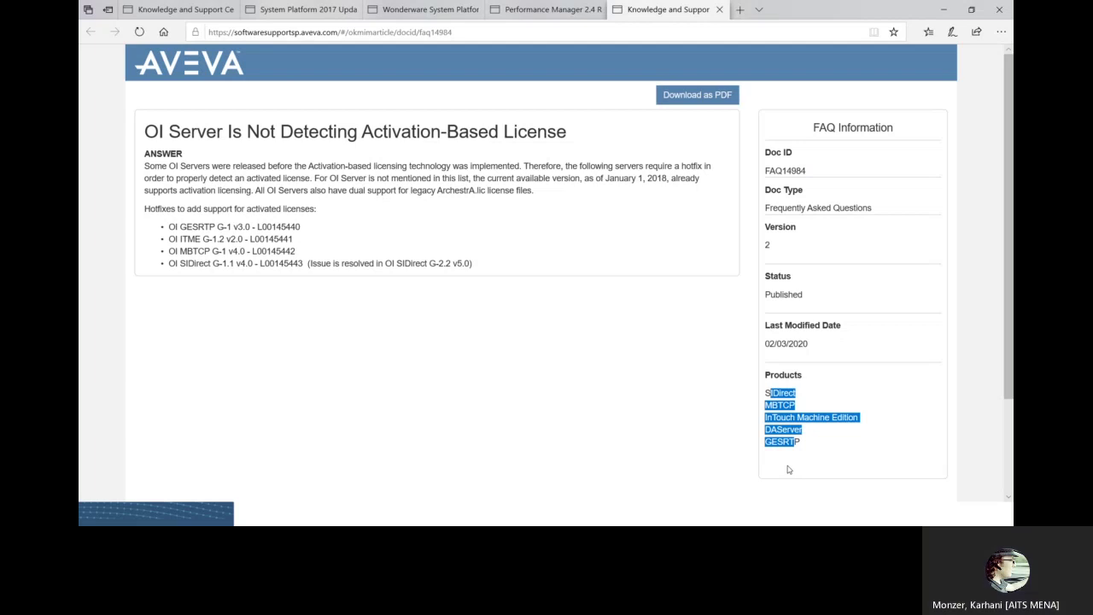
mouse_move(171, 10)
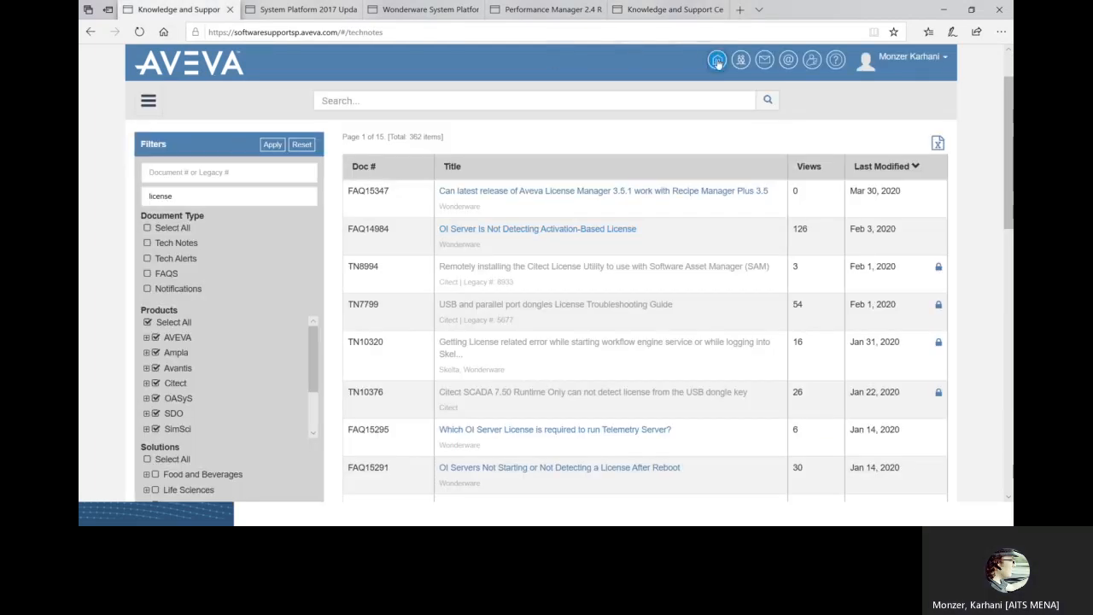
Browse the Videos library through Success Stories and Webinars, then return to the home page.
click(717, 59)
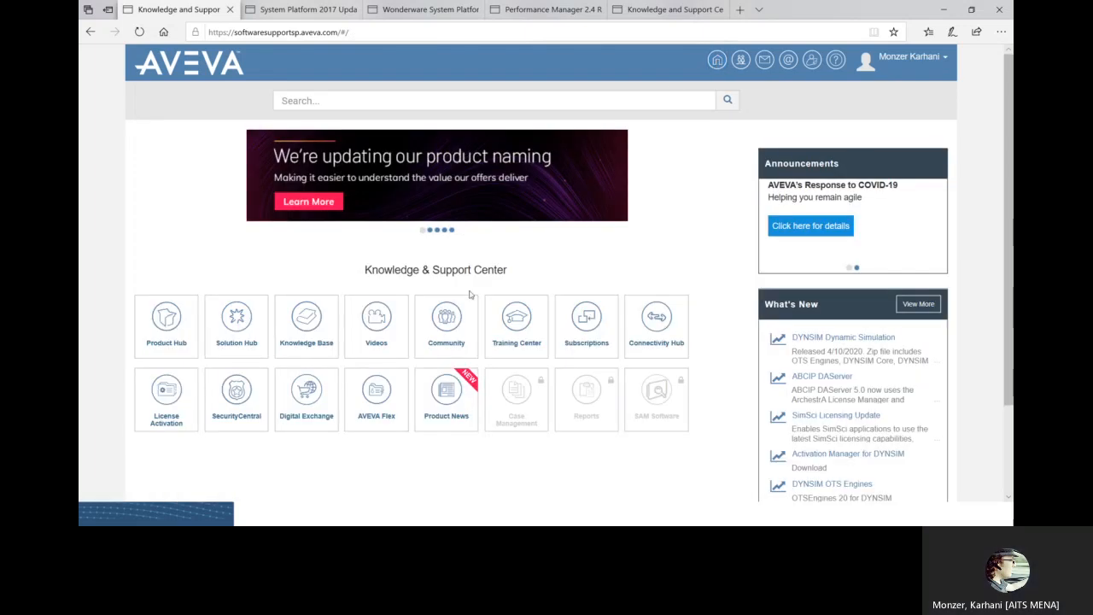
click(376, 326)
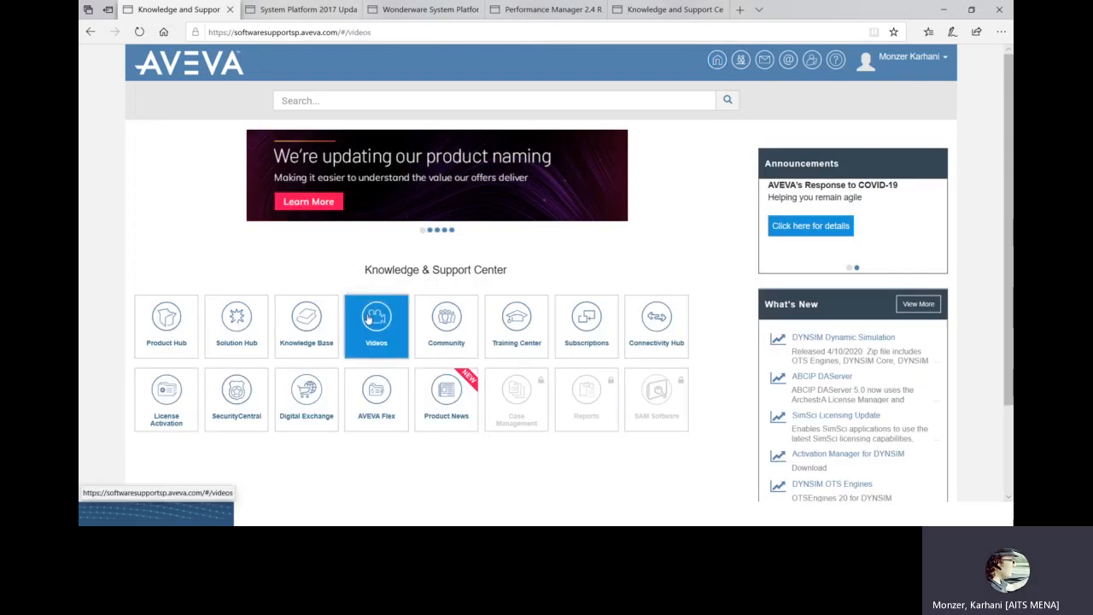
click(376, 327)
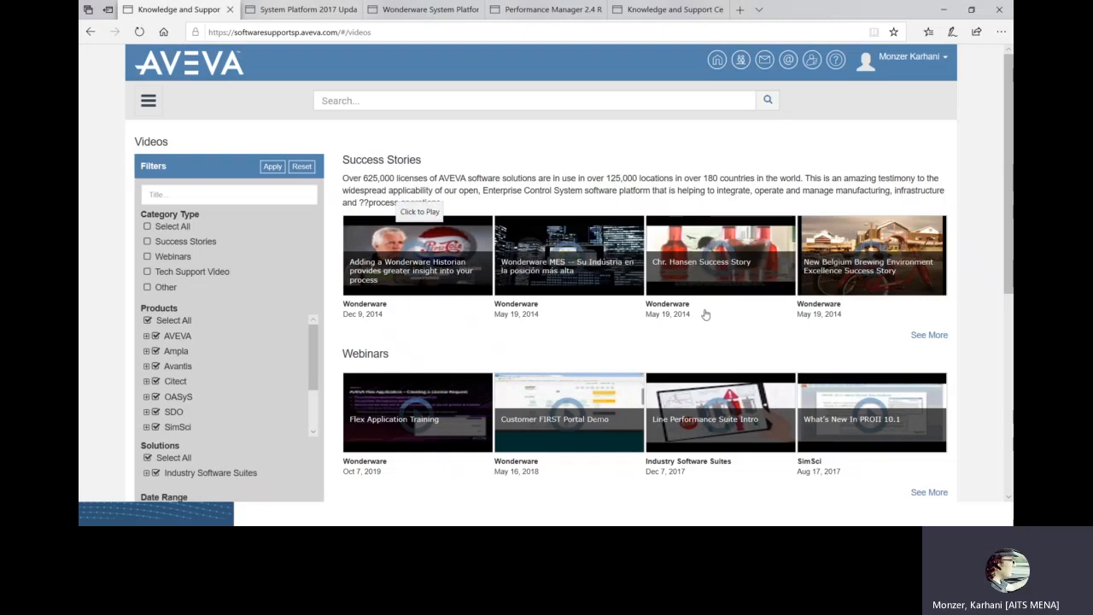
scroll(down, 3)
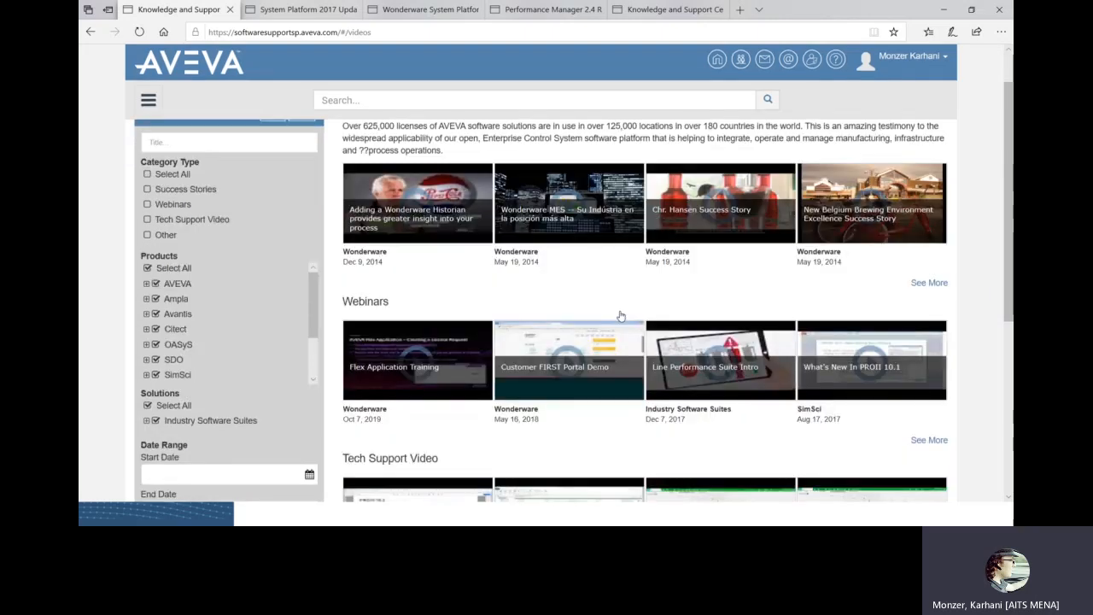
scroll(down, 3)
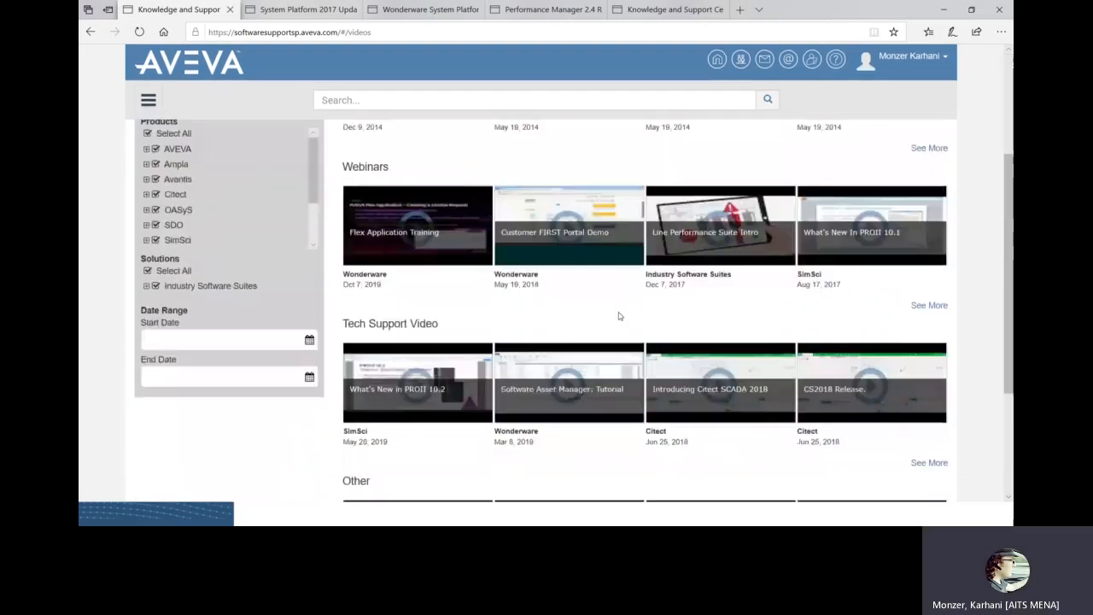
scroll(down, 3)
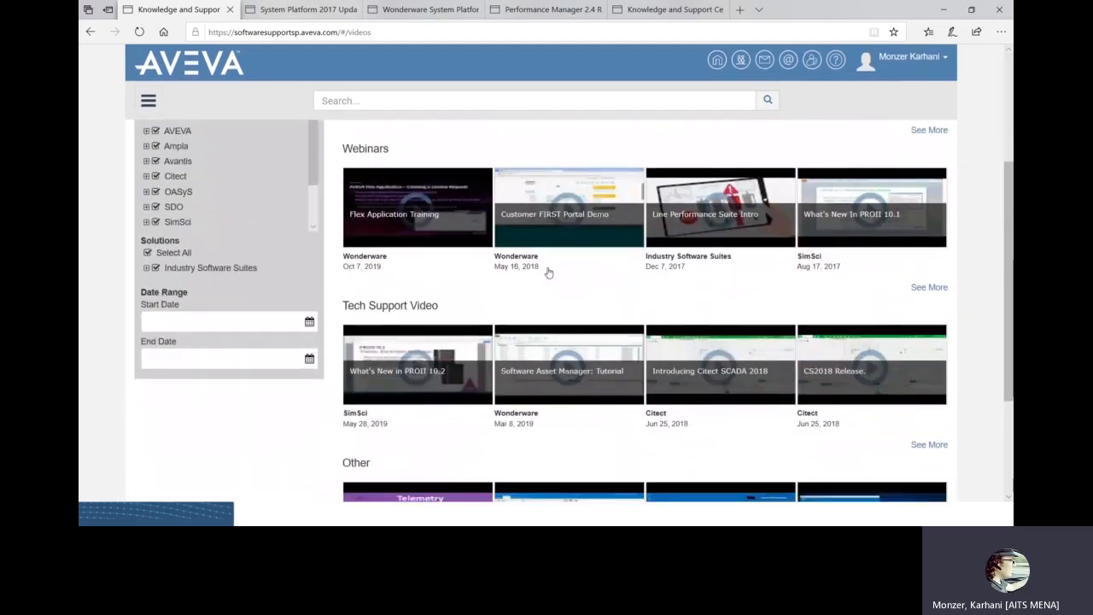
mouse_move(539, 280)
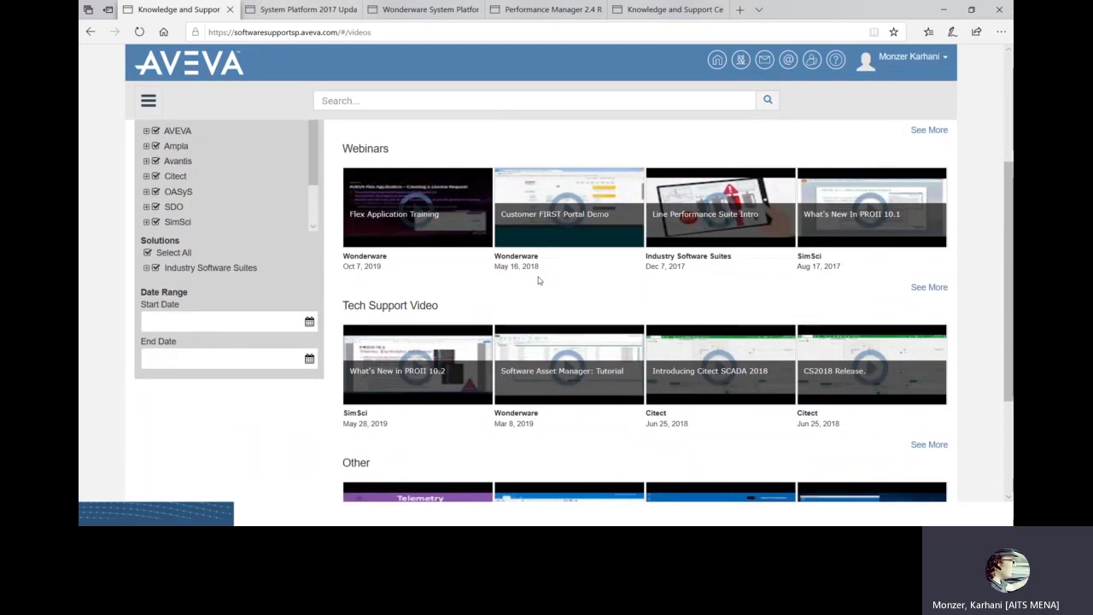
mouse_move(519, 294)
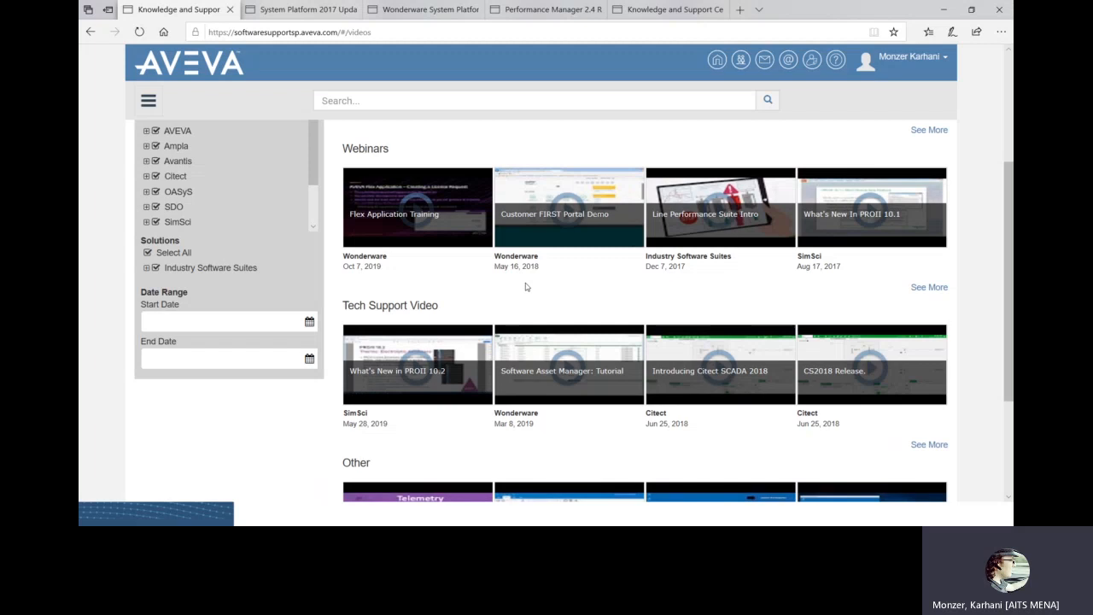
scroll(down, 3)
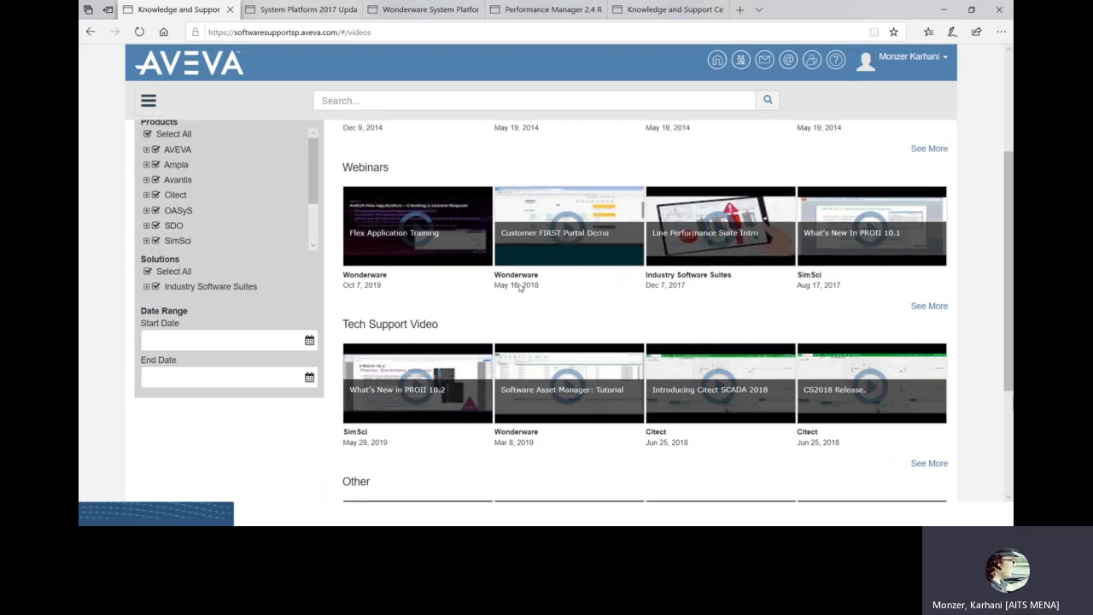
scroll(up, 3)
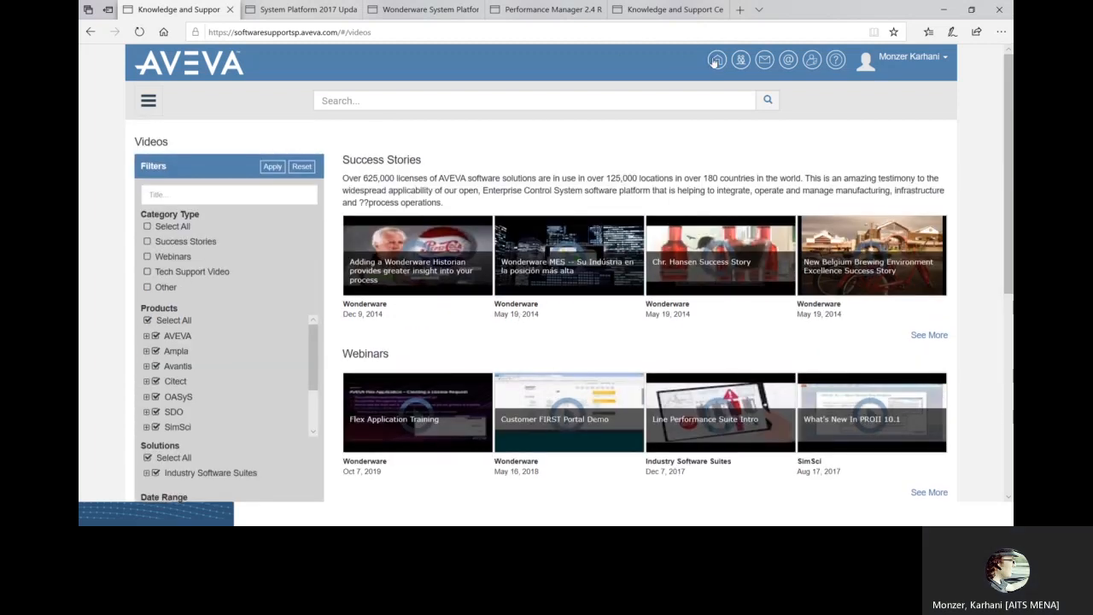
click(717, 59)
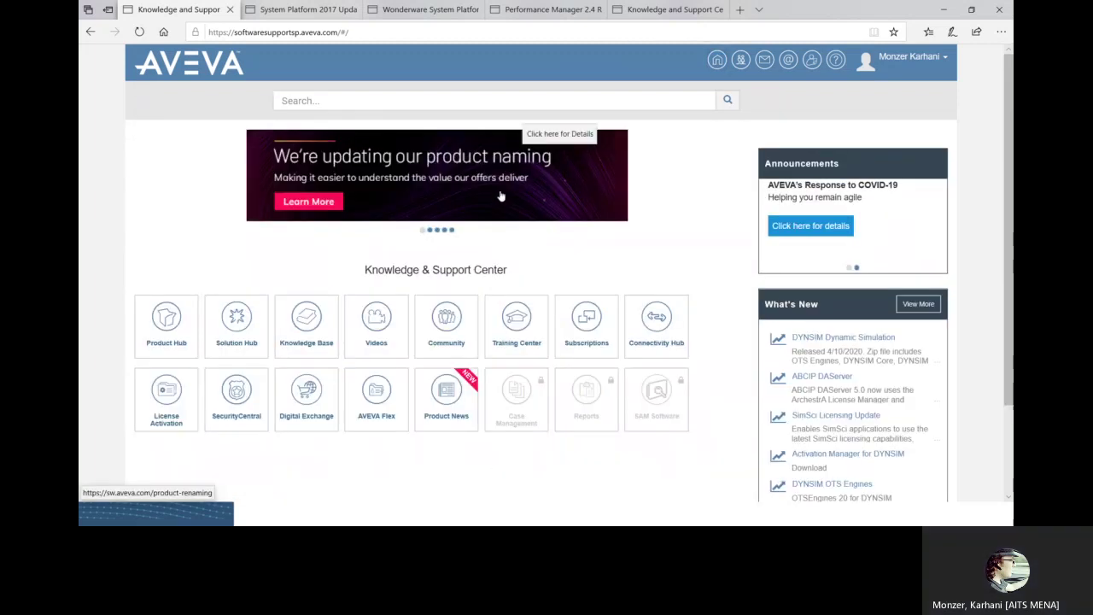
Go from Community through Wonderware Community and Wonderware Developer Network to the HMI/SCADA forum.
click(446, 326)
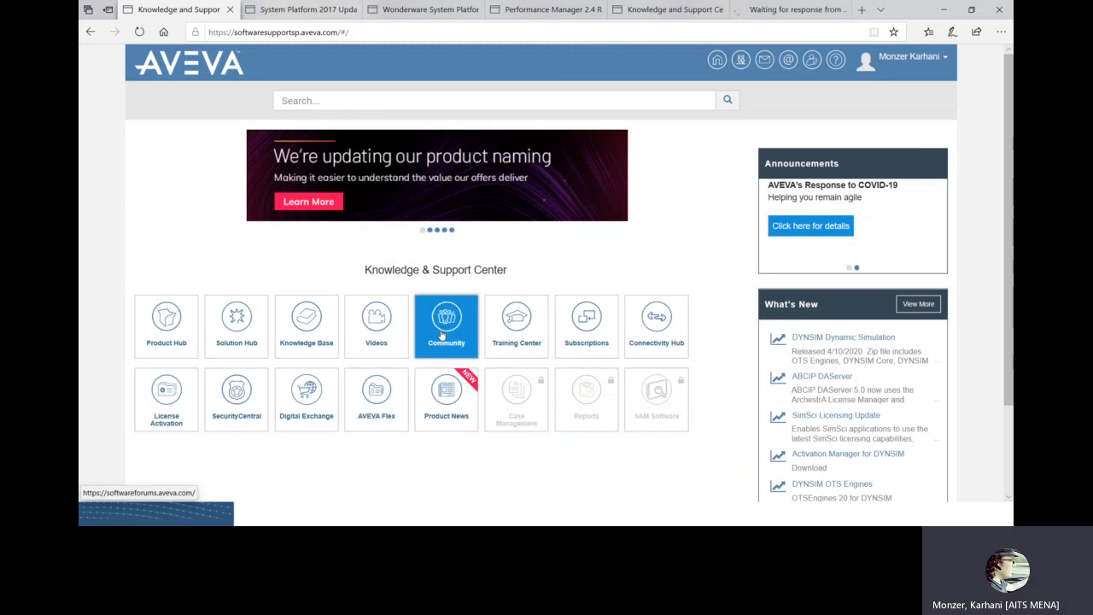
click(446, 326)
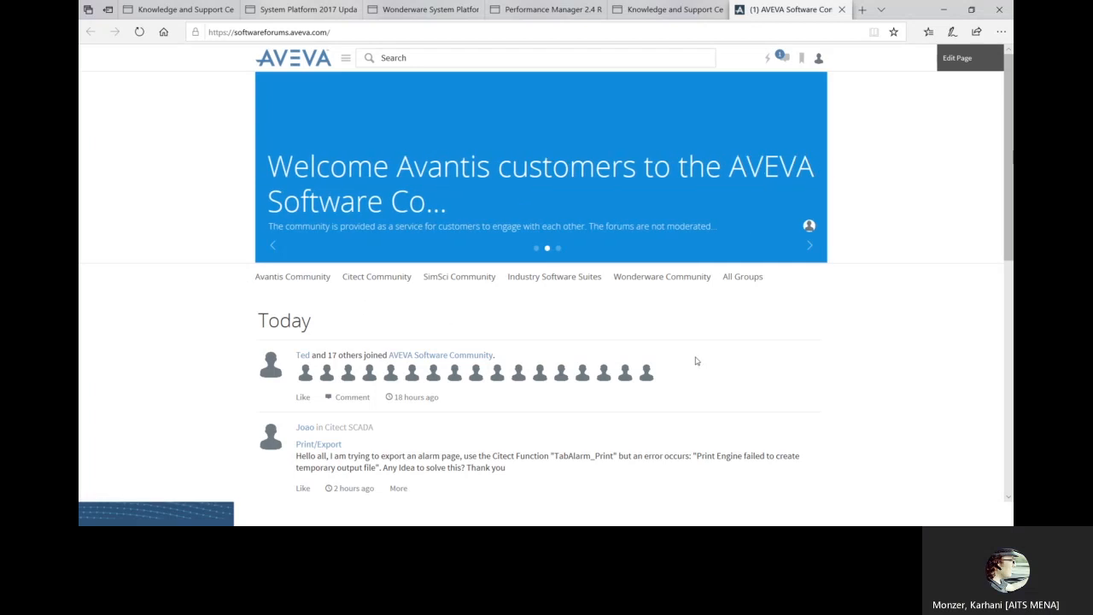
mouse_move(662, 276)
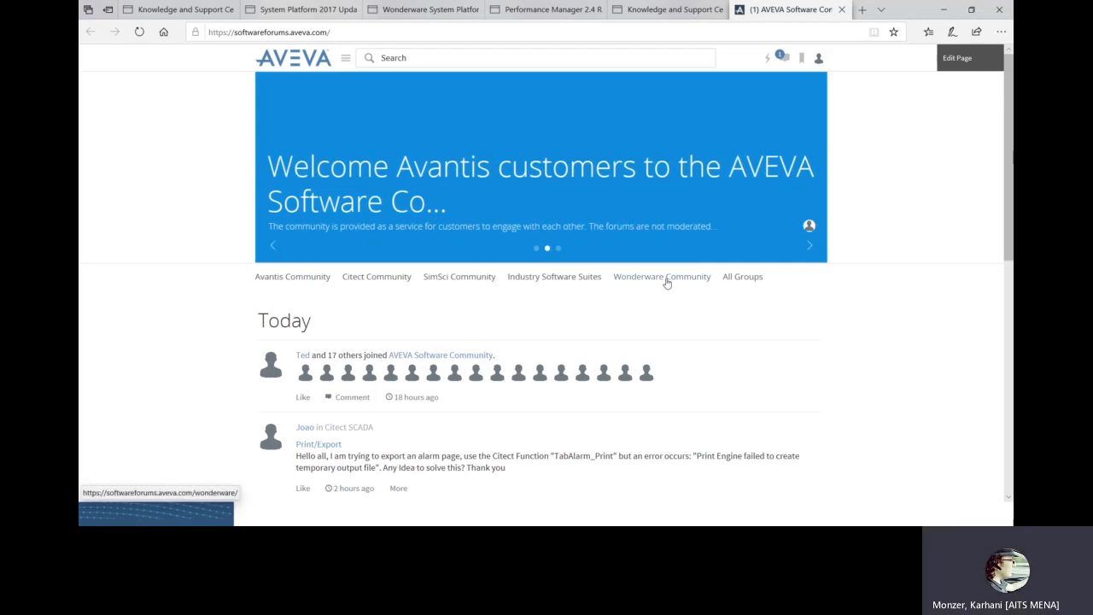
click(662, 276)
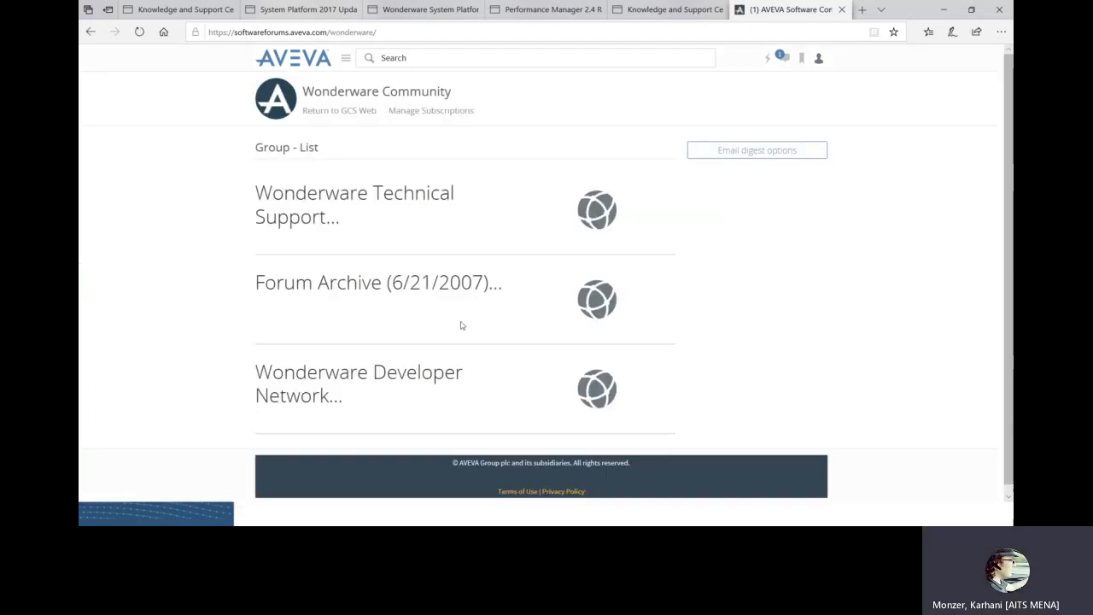
mouse_move(269, 211)
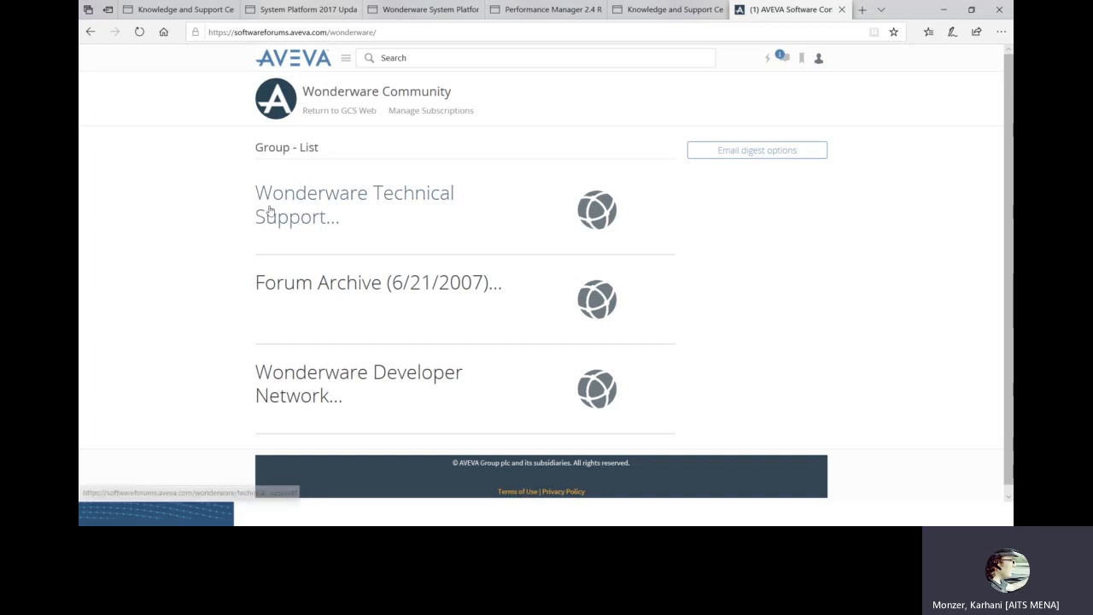
mouse_move(268, 318)
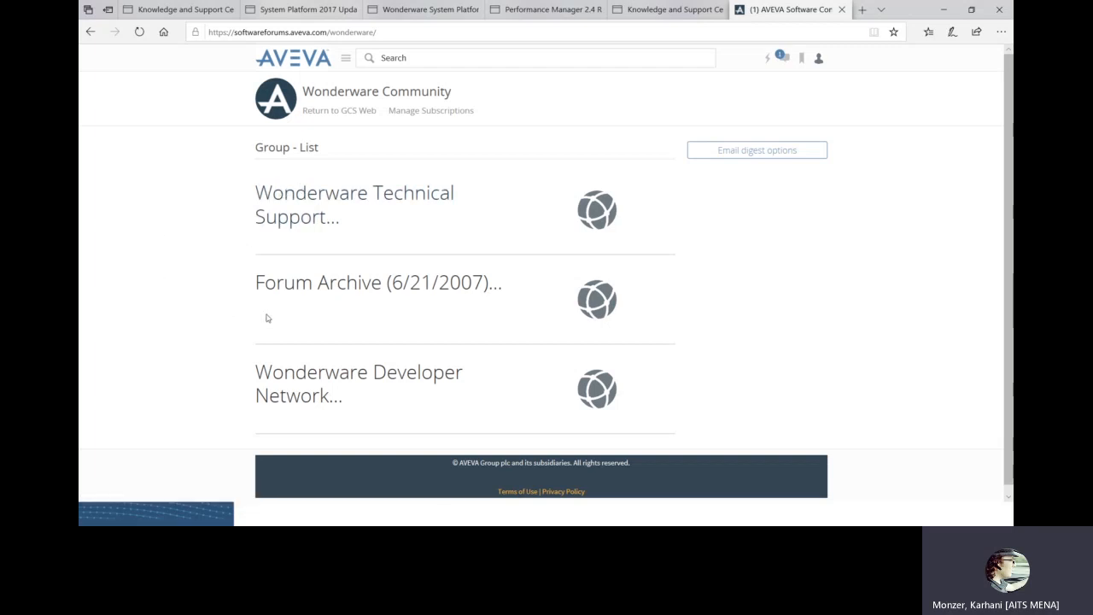
mouse_move(286, 395)
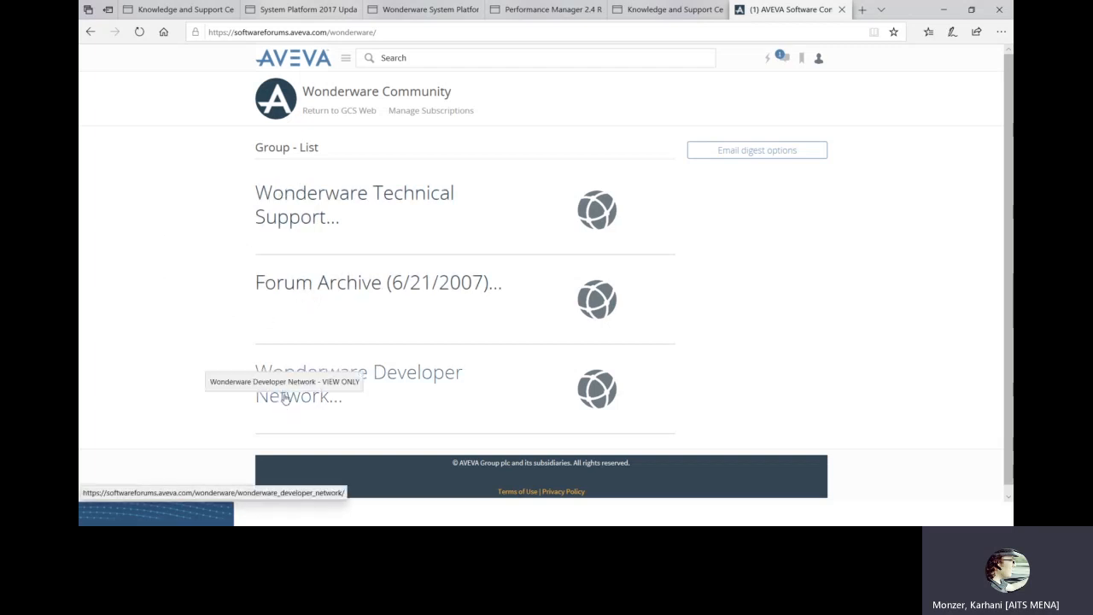
mouse_move(314, 264)
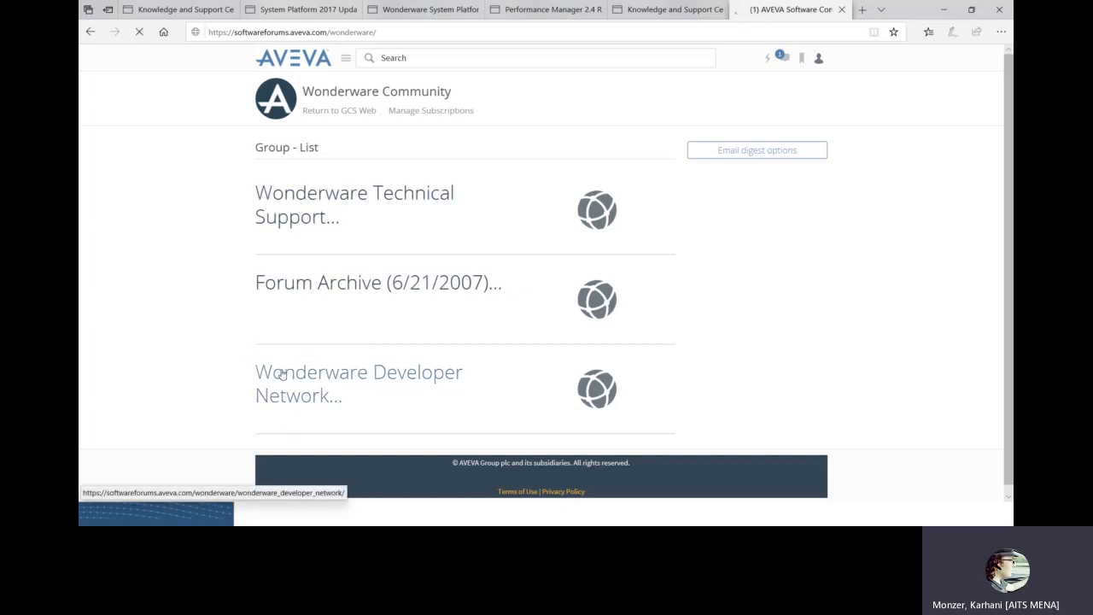
click(359, 383)
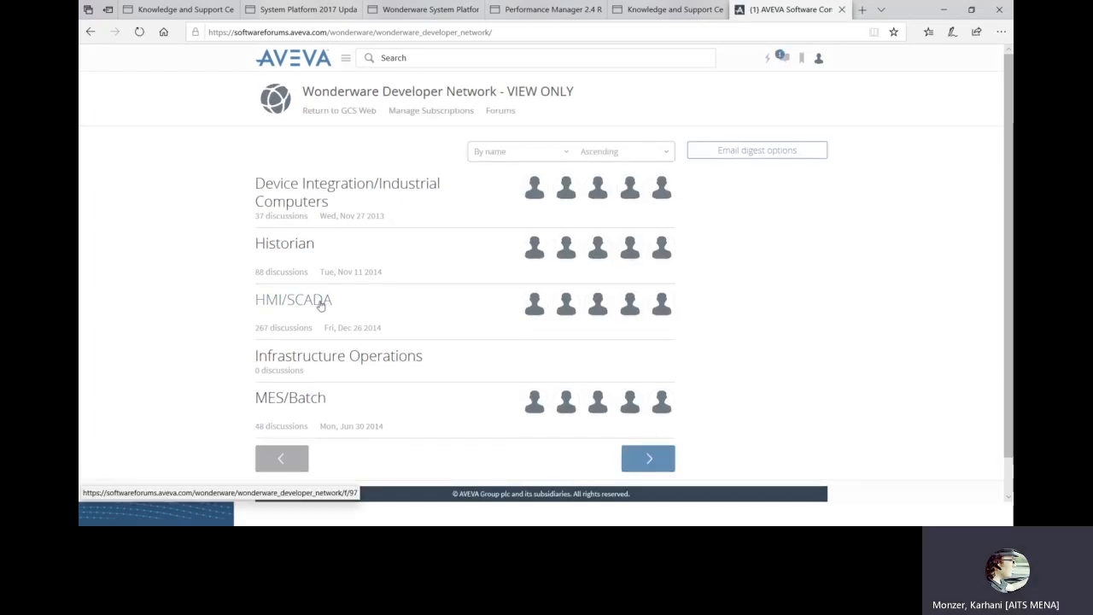
click(293, 300)
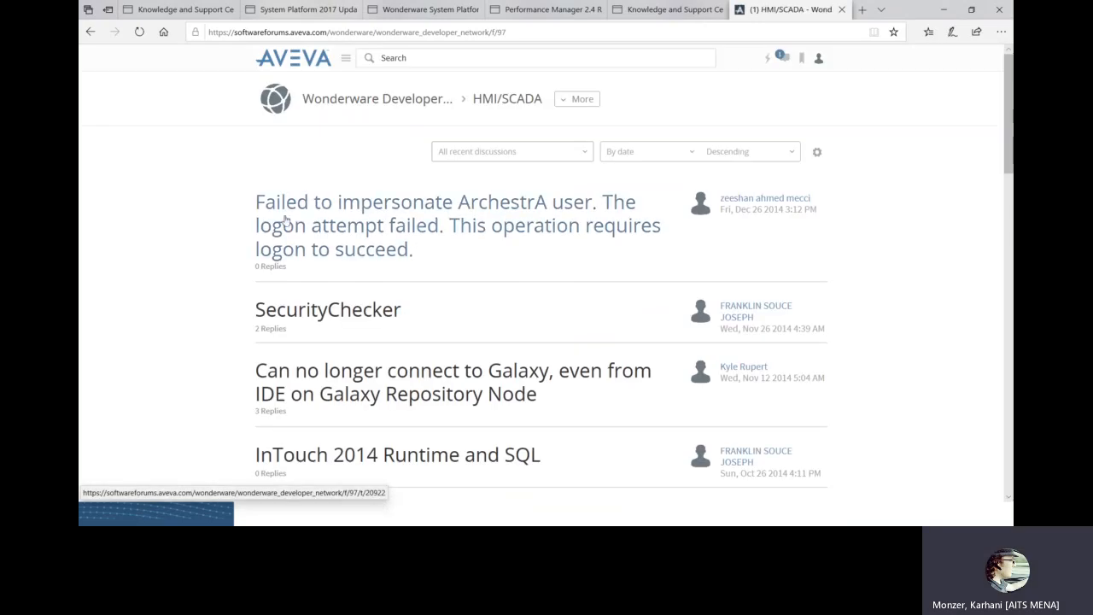
Read the SecurityChecker discussion and go back to the HMI/SCADA discussion list.
click(444, 225)
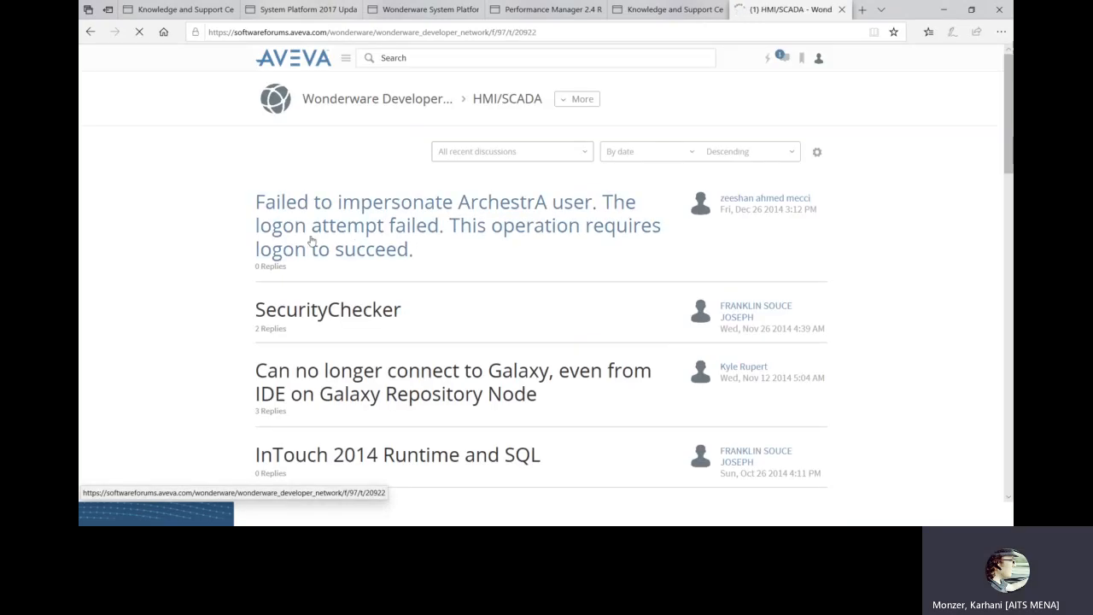
click(444, 225)
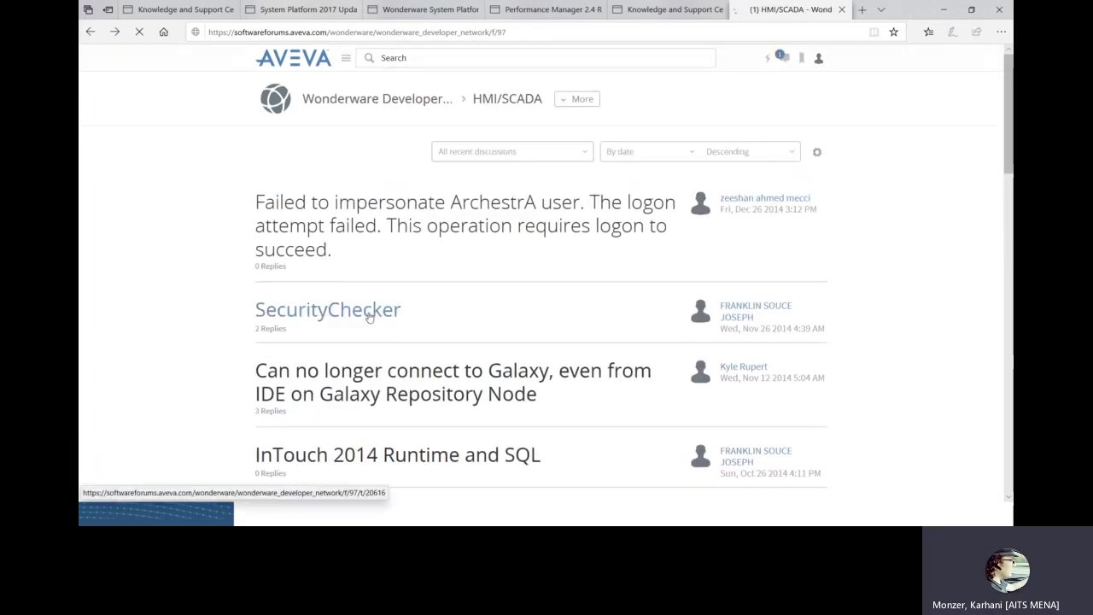
click(327, 309)
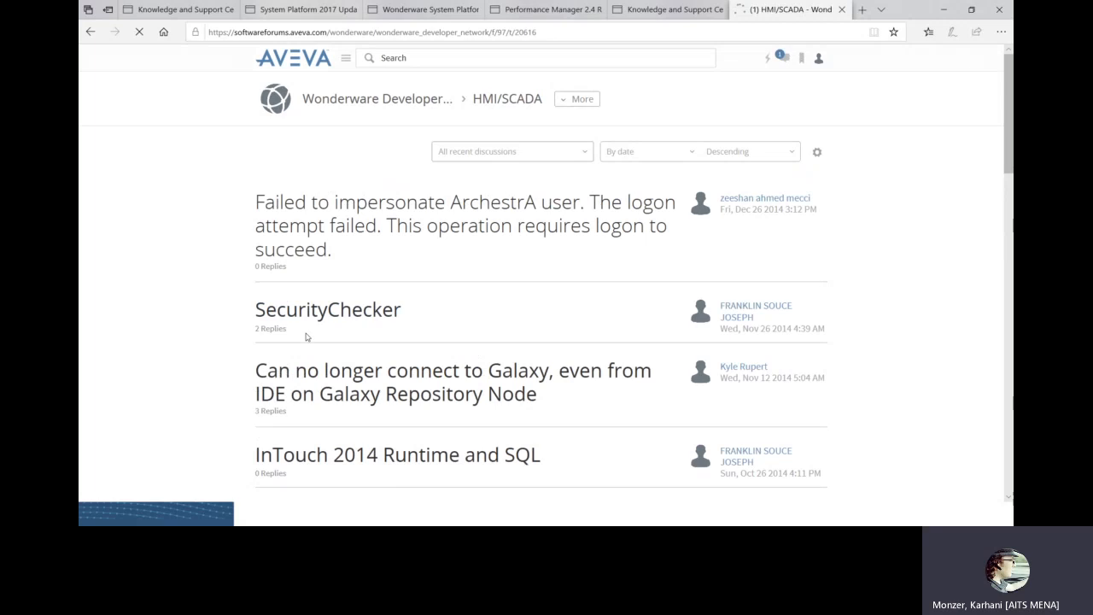
click(327, 310)
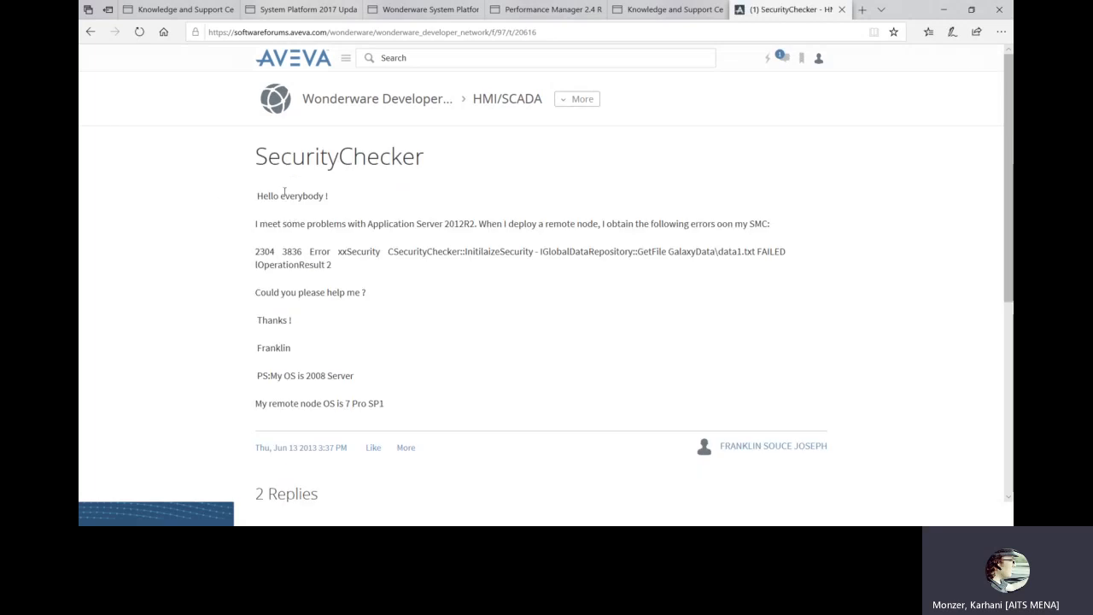
scroll(down, 3)
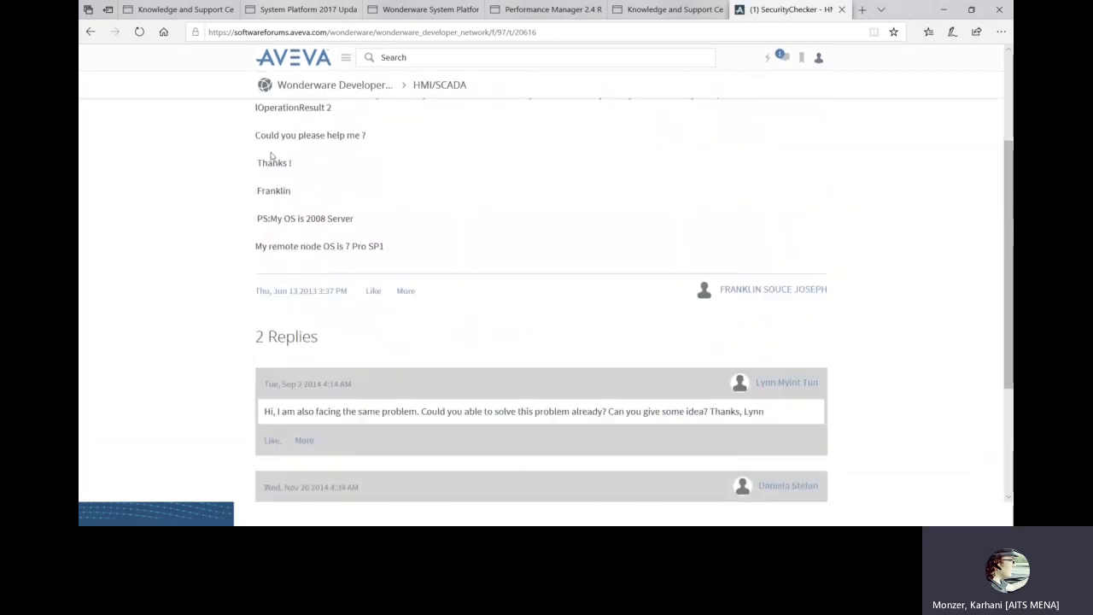
scroll(up, 3)
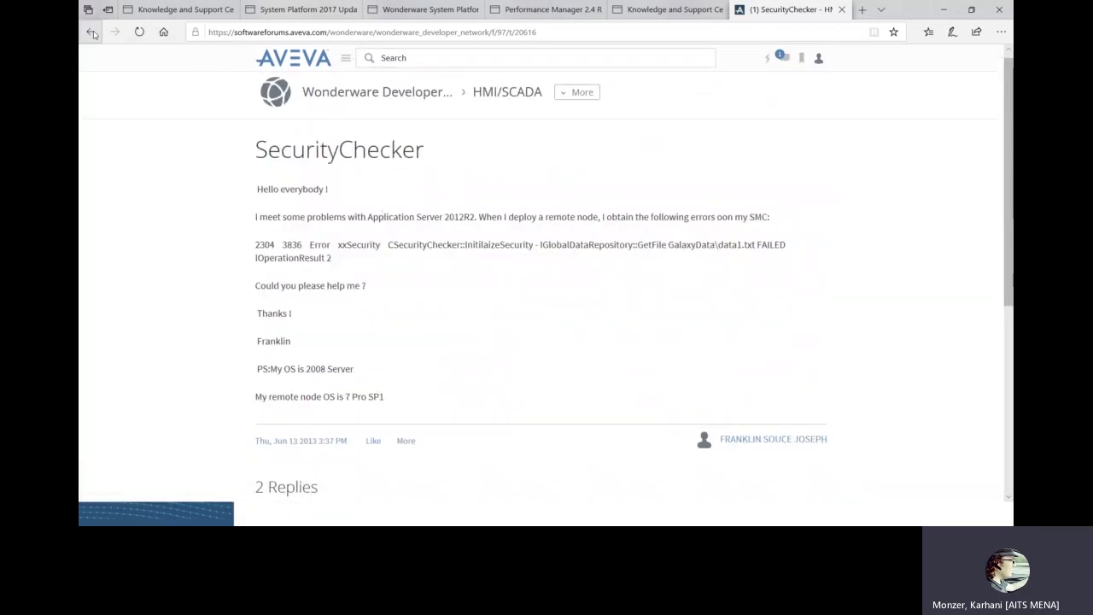
click(91, 31)
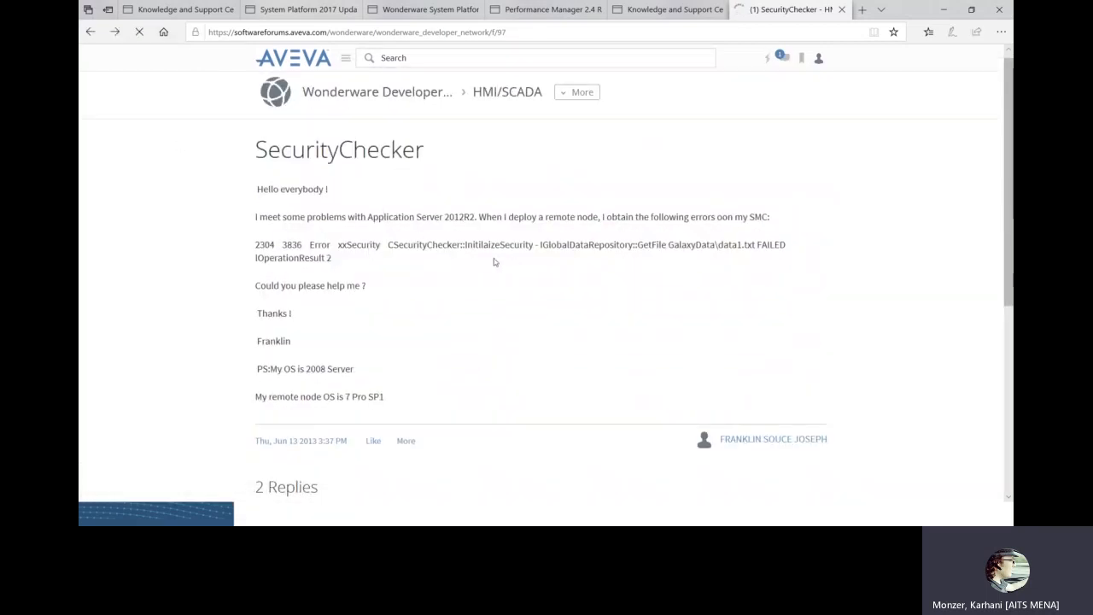
click(507, 91)
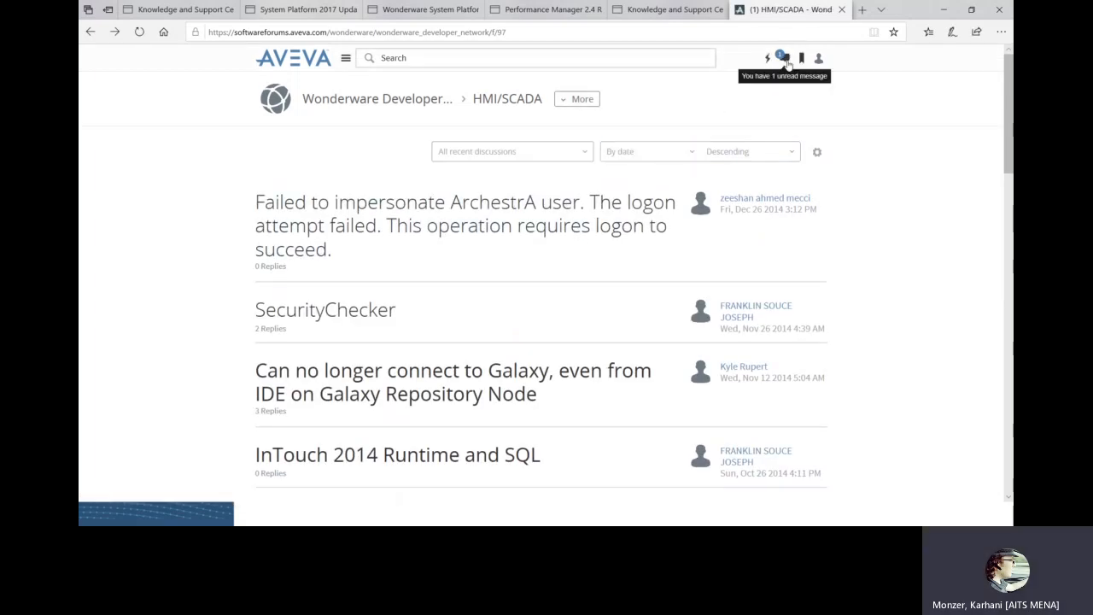
mouse_move(519, 294)
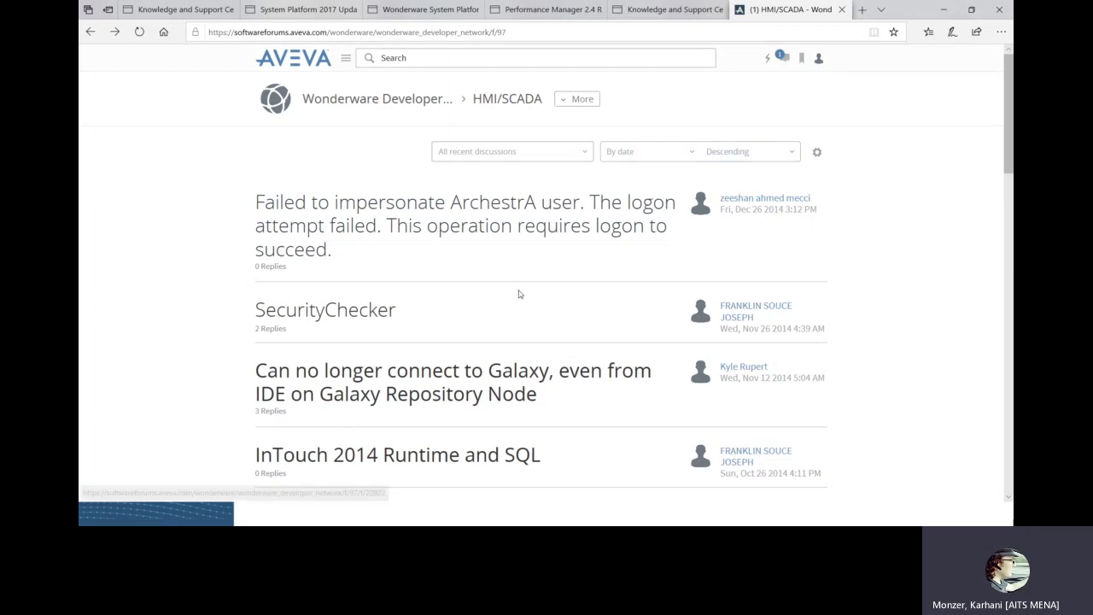
mouse_move(92, 31)
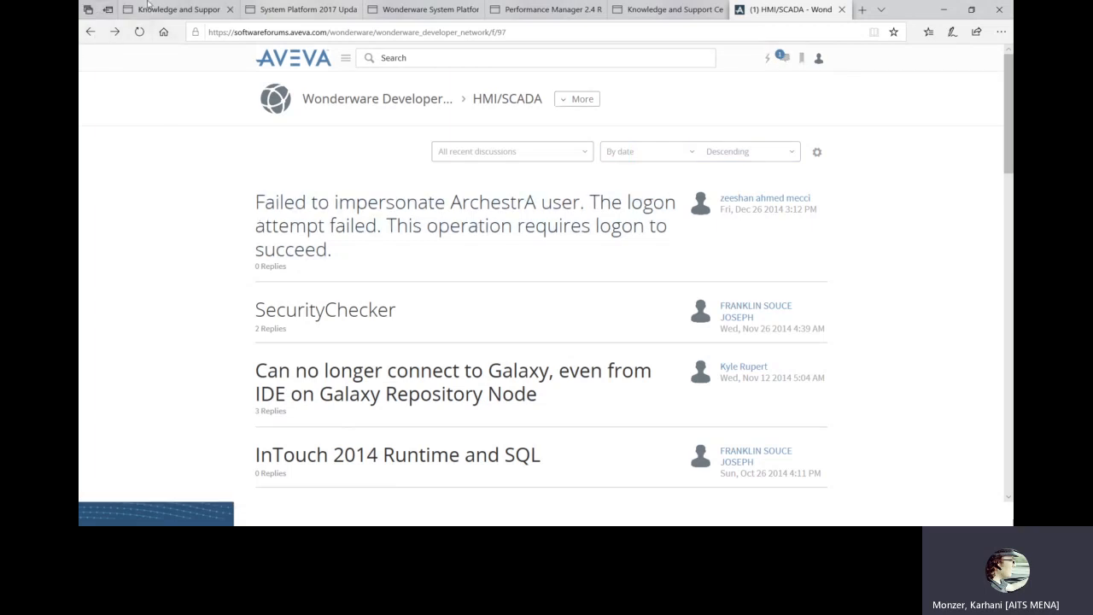
Return to the Knowledge & Support Center tab and open the Subscriptions tile.
click(170, 10)
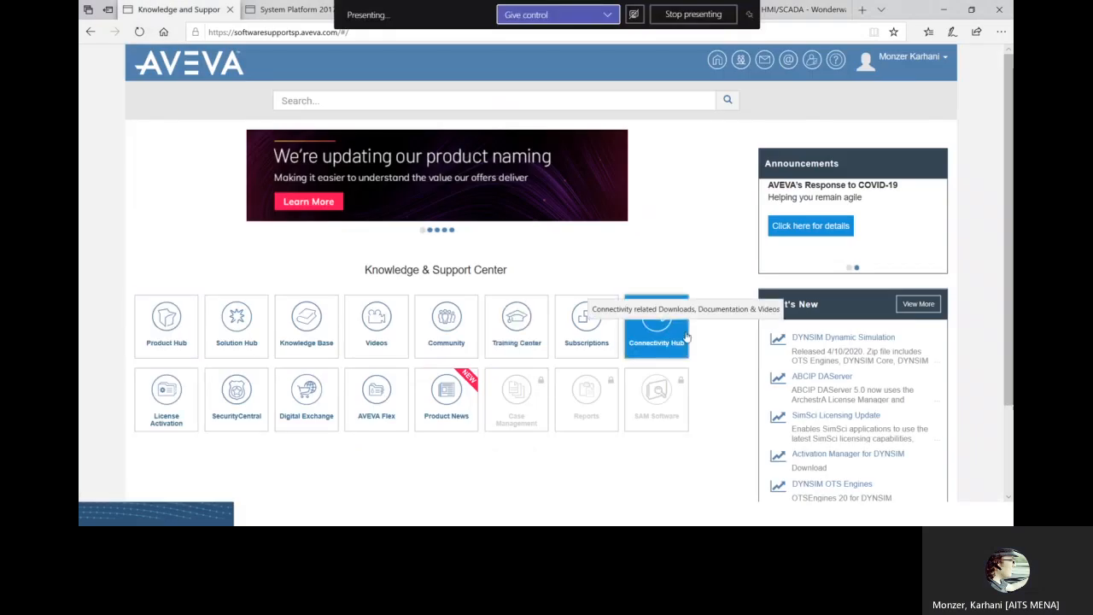
mouse_move(586, 325)
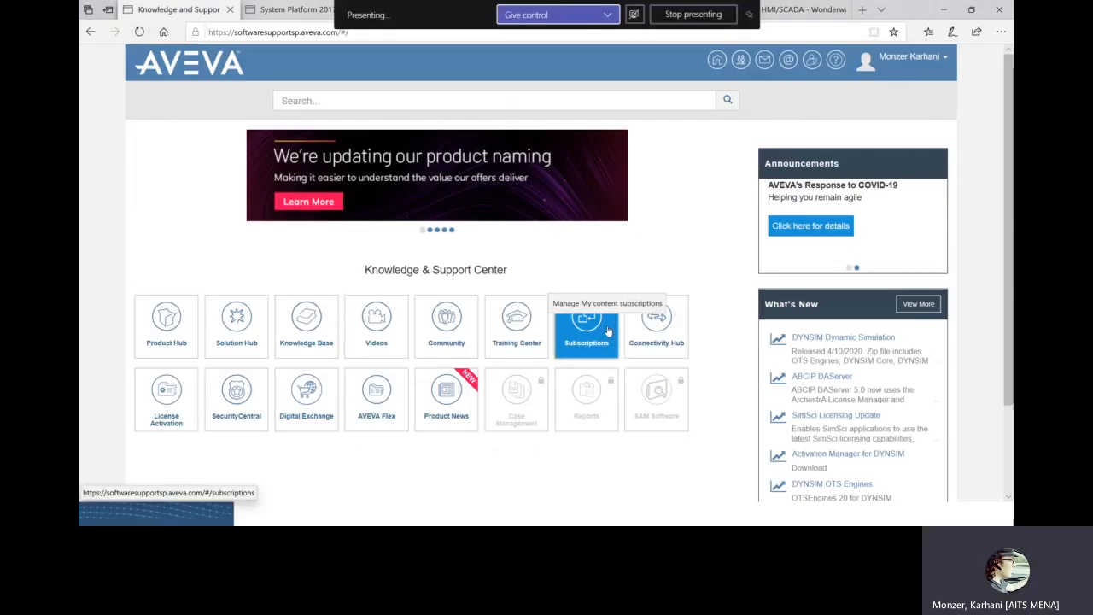
mouse_move(515, 324)
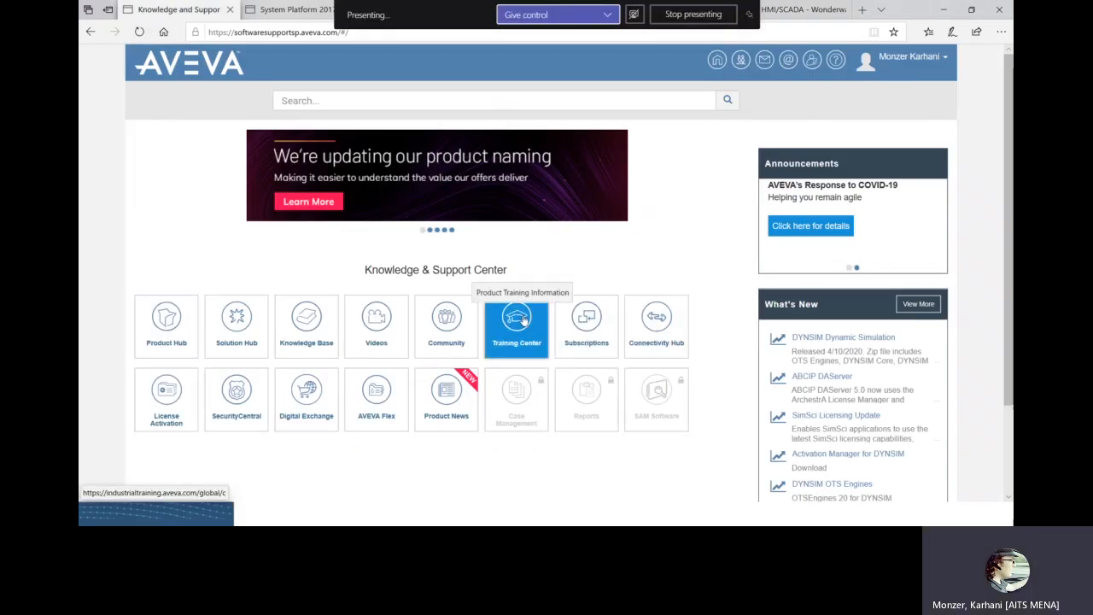
mouse_move(586, 325)
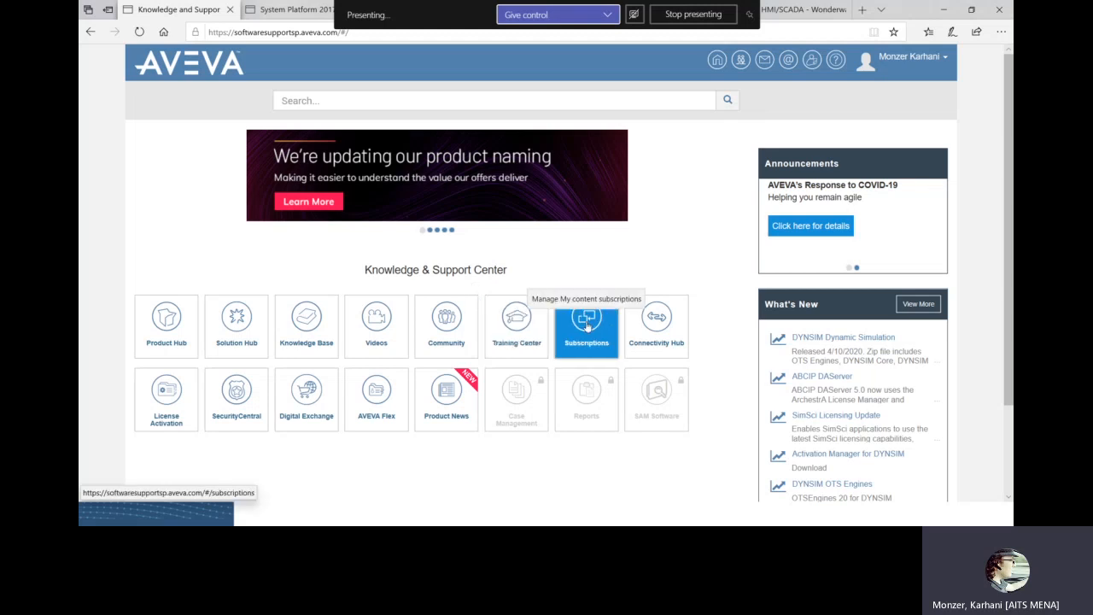
click(586, 326)
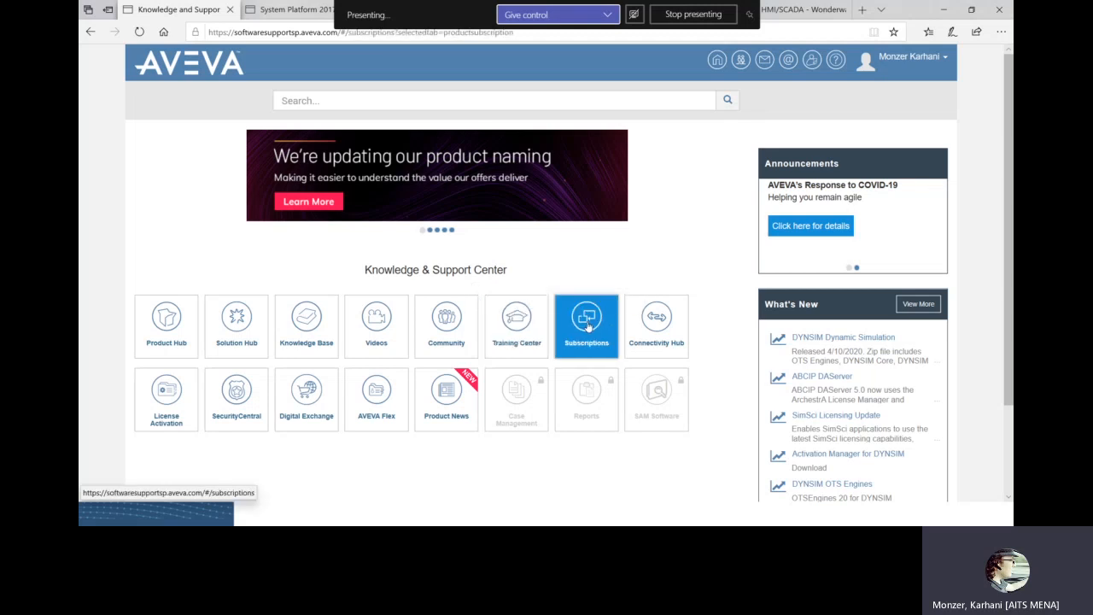
click(586, 325)
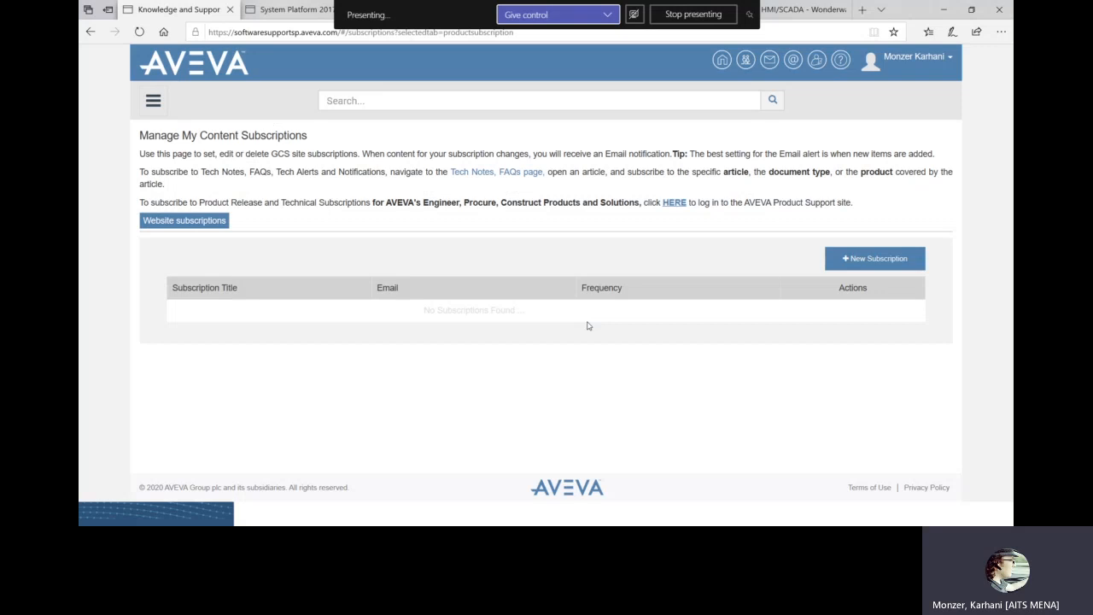
mouse_move(233, 371)
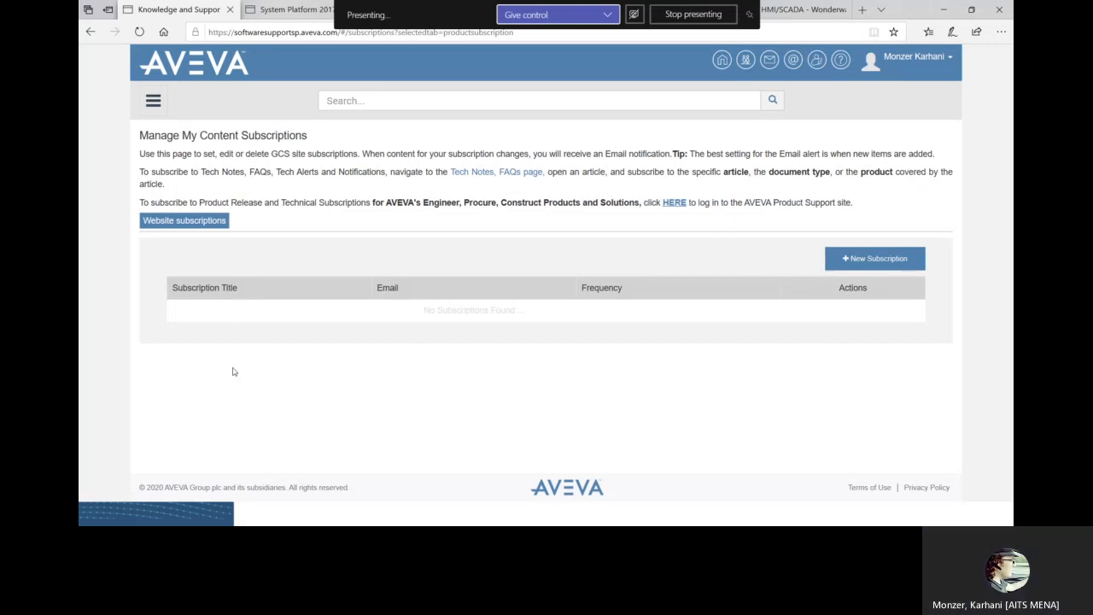
mouse_move(286, 322)
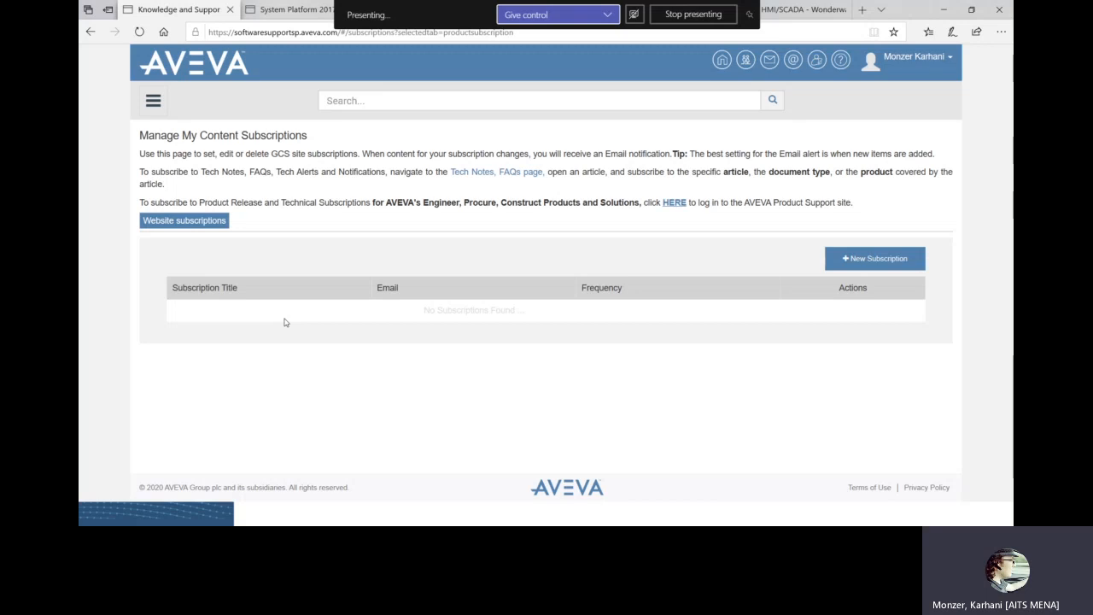
mouse_move(835, 346)
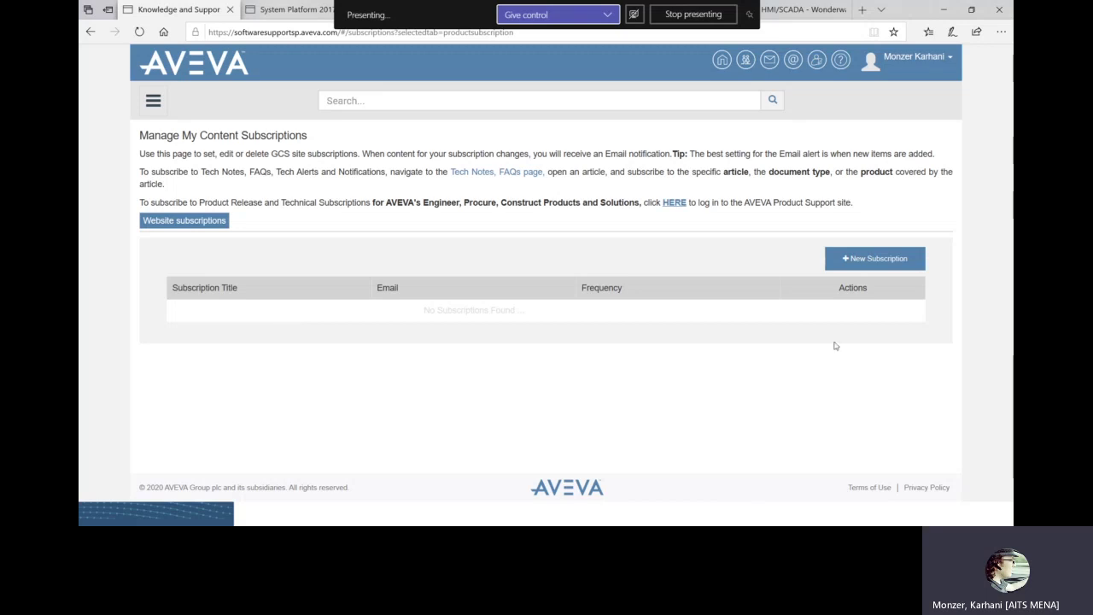
mouse_move(875, 258)
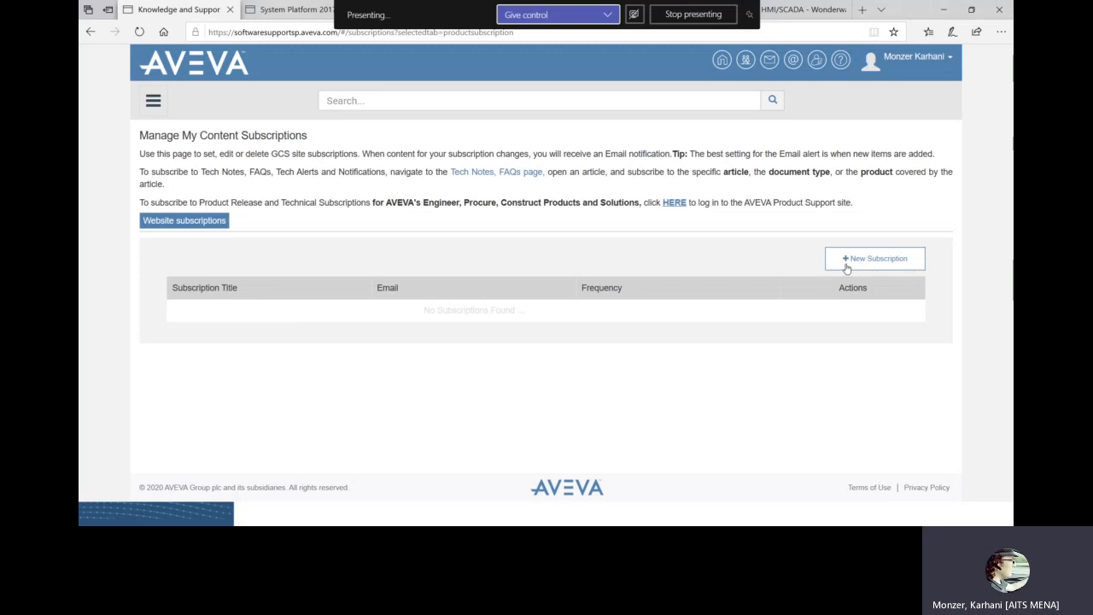
Name the subscription '1w_ww' and add Citect and Skelta to the product lines.
click(875, 258)
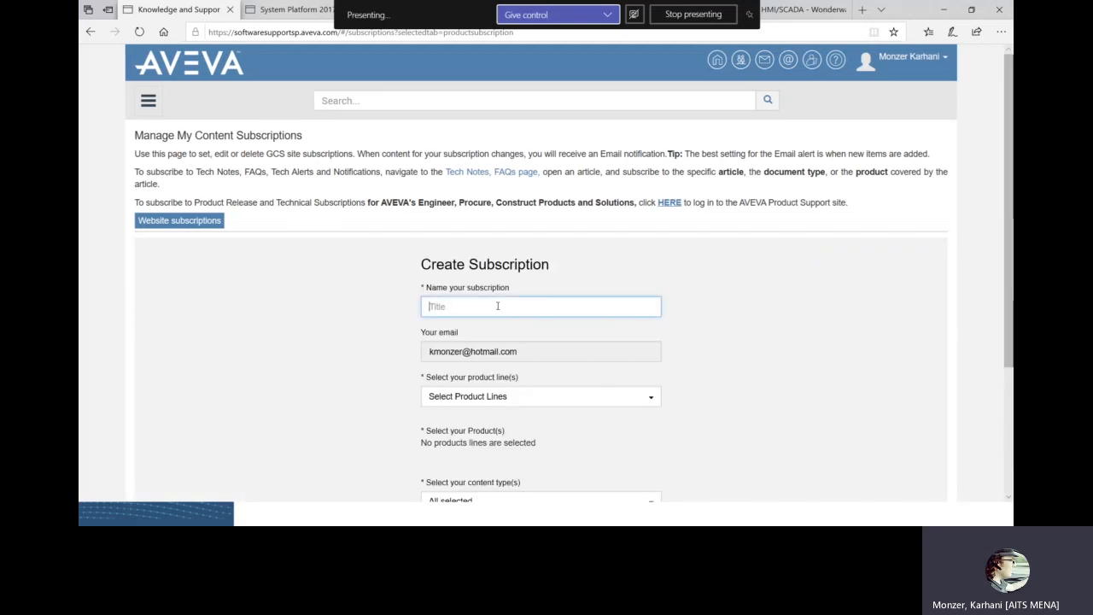
text(1w)
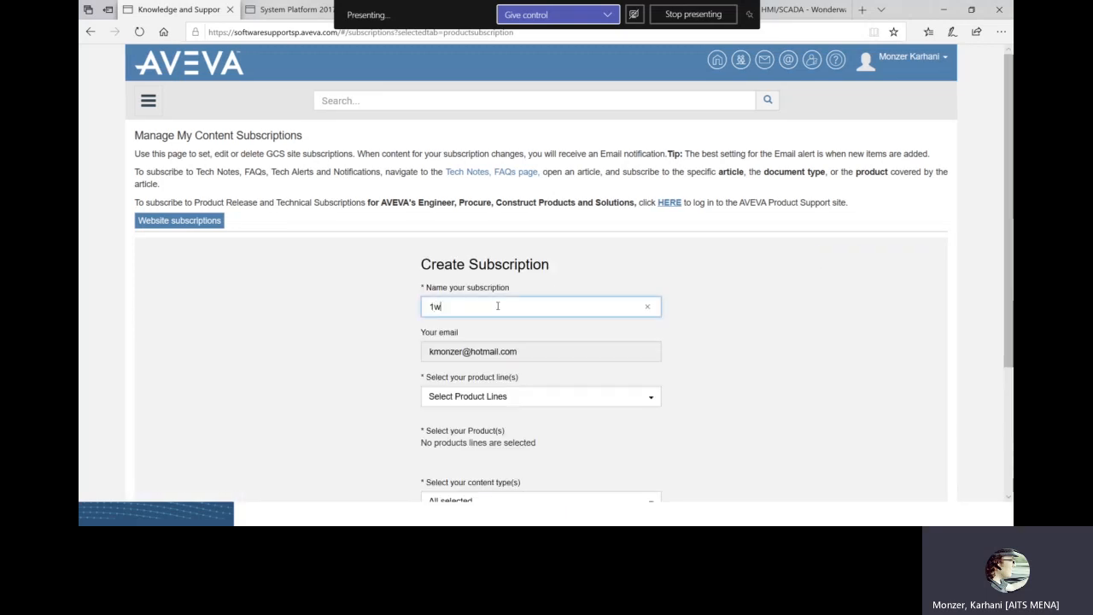
text(_ww)
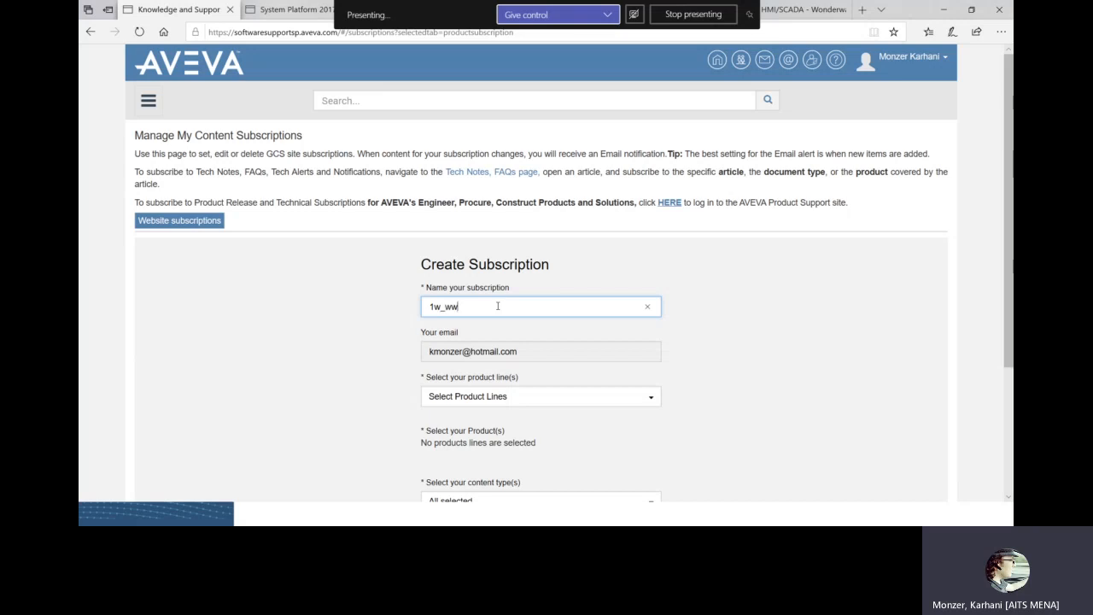
click(540, 395)
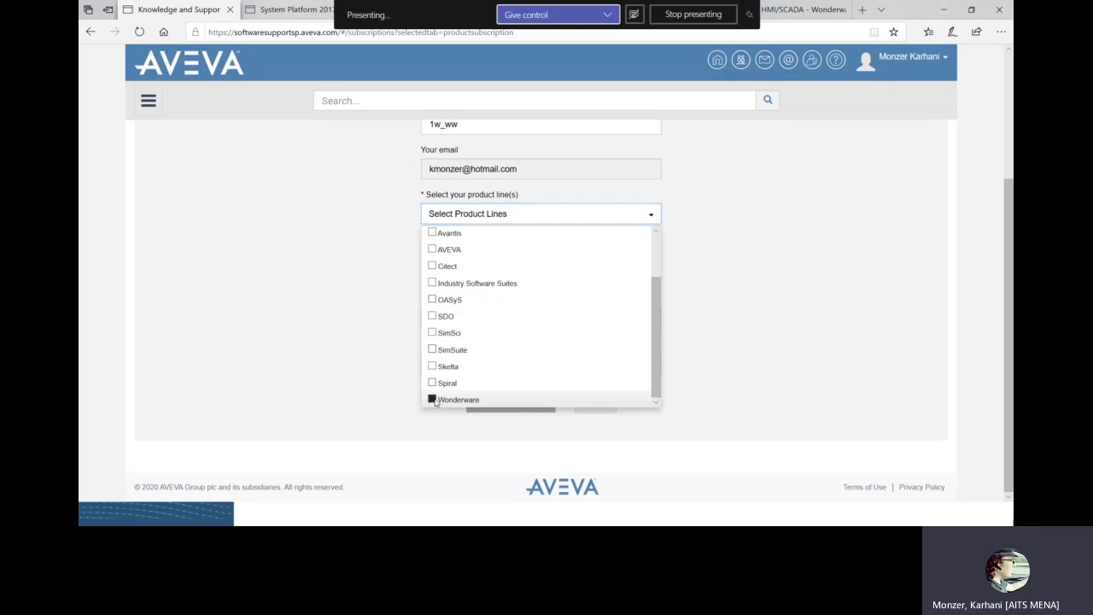
click(432, 399)
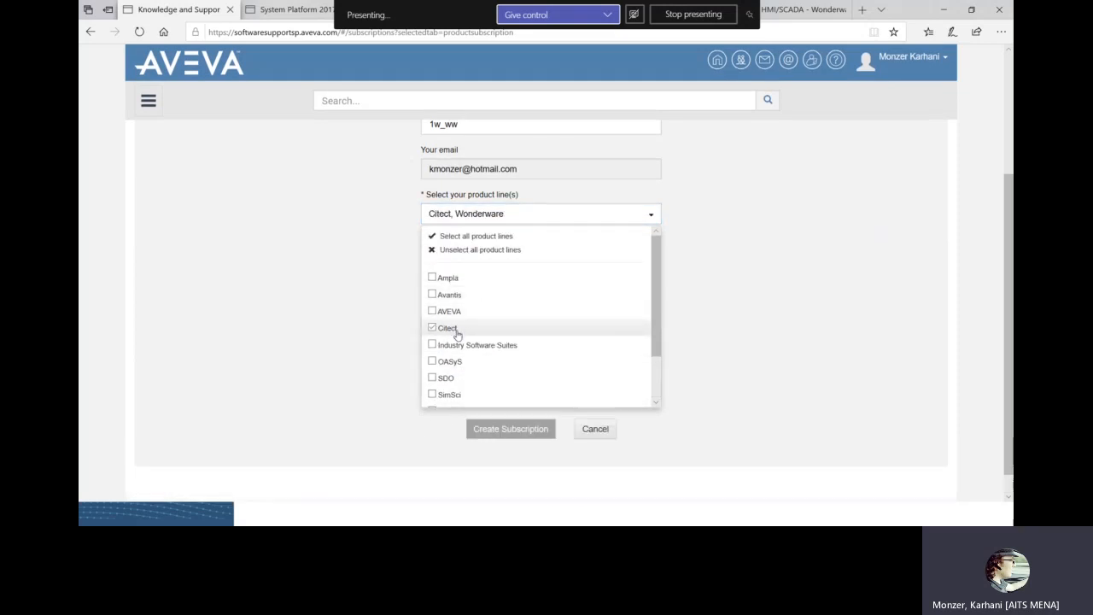
scroll(down, 3)
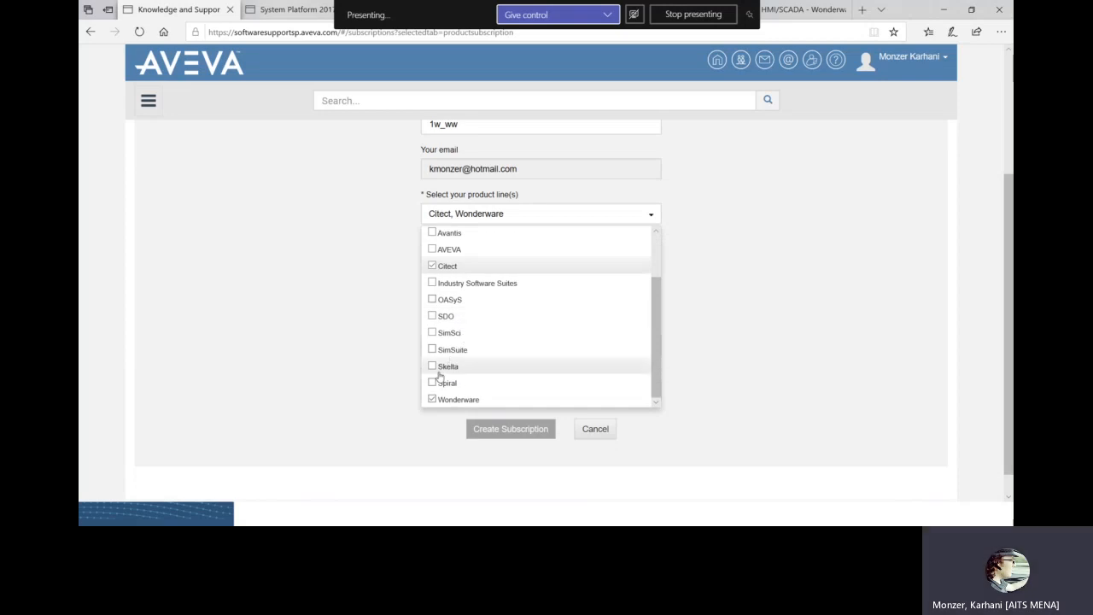
click(432, 366)
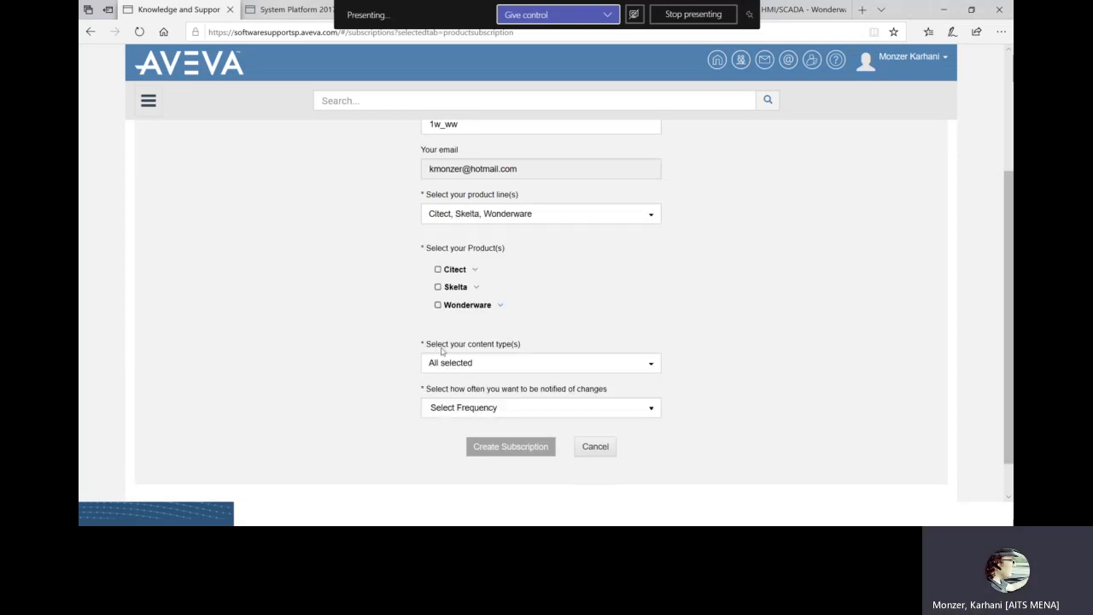
Choose Article, Knowledge Base and Training content types with Weekly notification frequency.
click(540, 363)
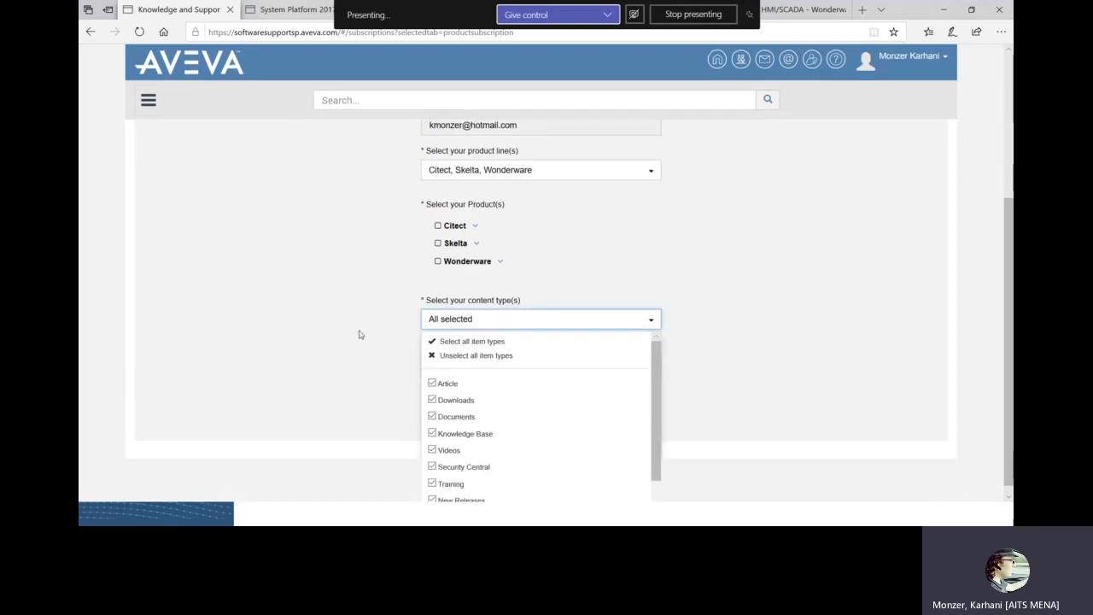
click(475, 356)
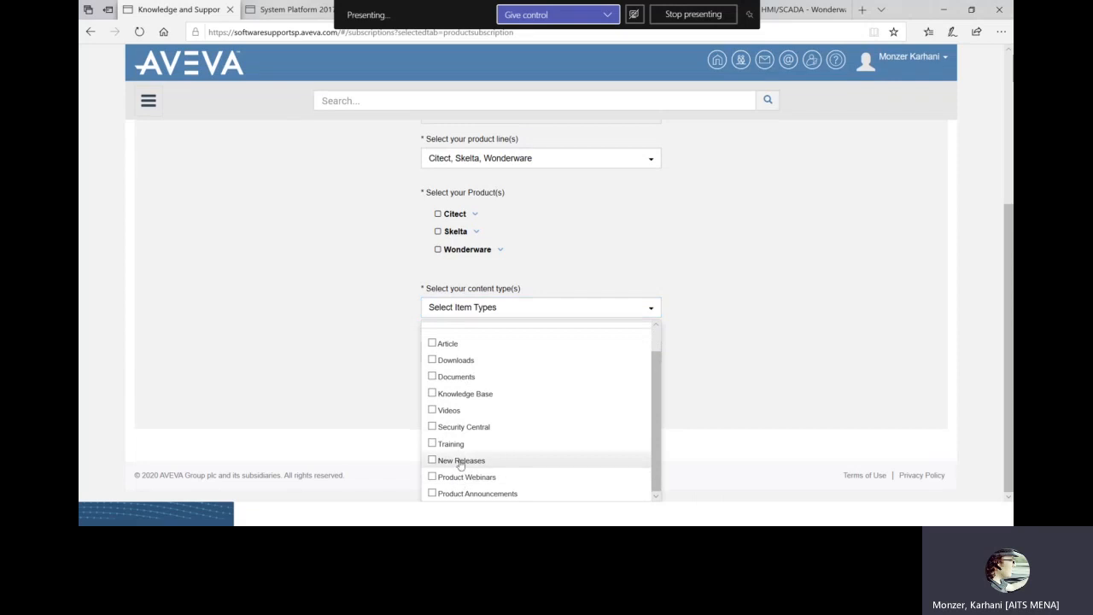
mouse_move(451, 443)
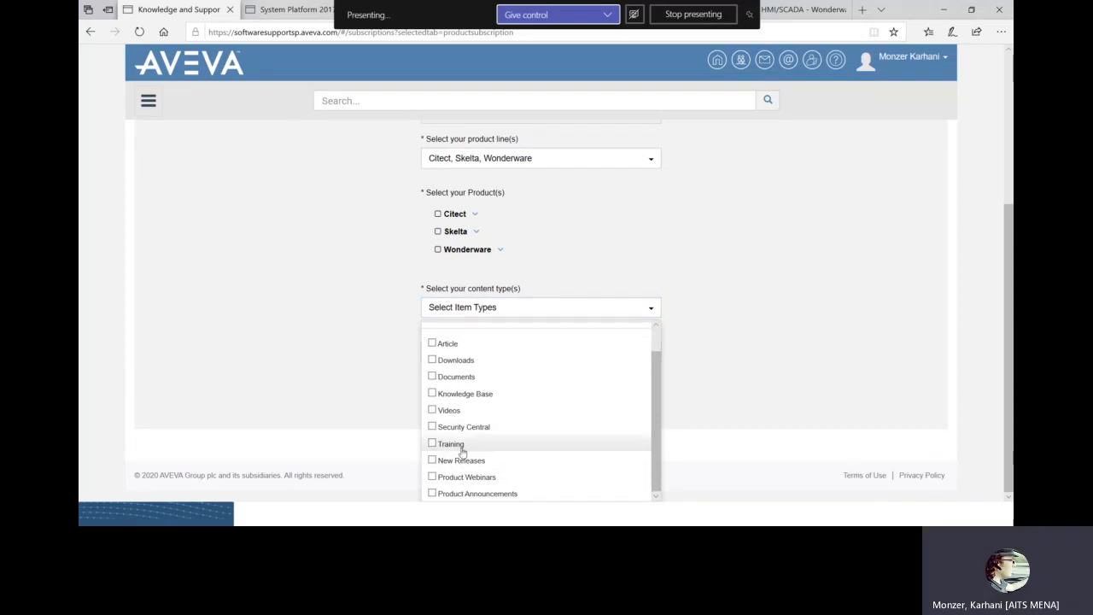
click(432, 443)
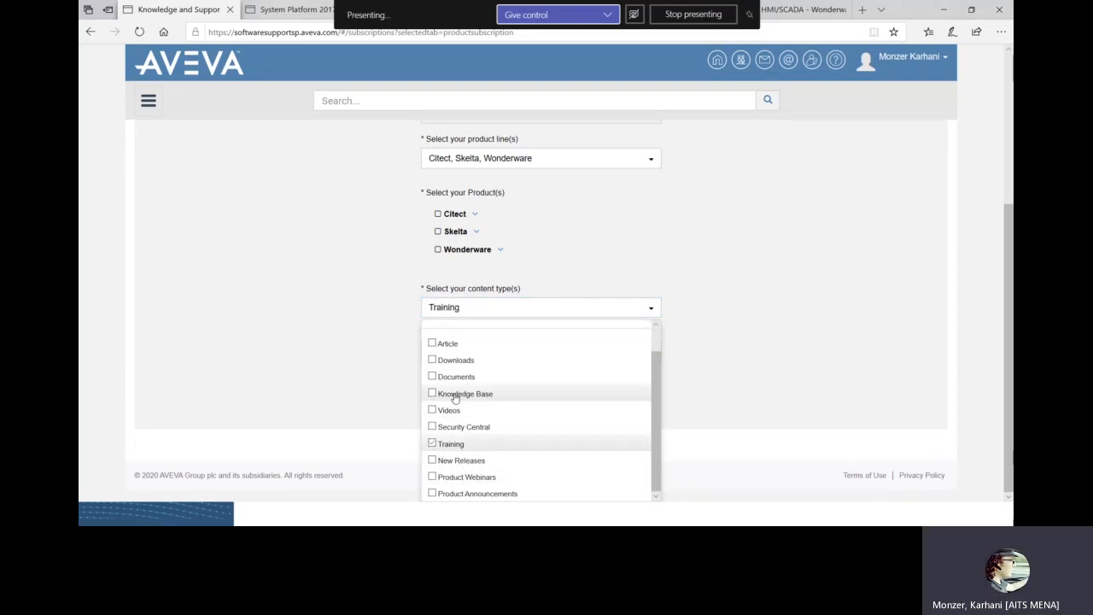
mouse_move(444, 355)
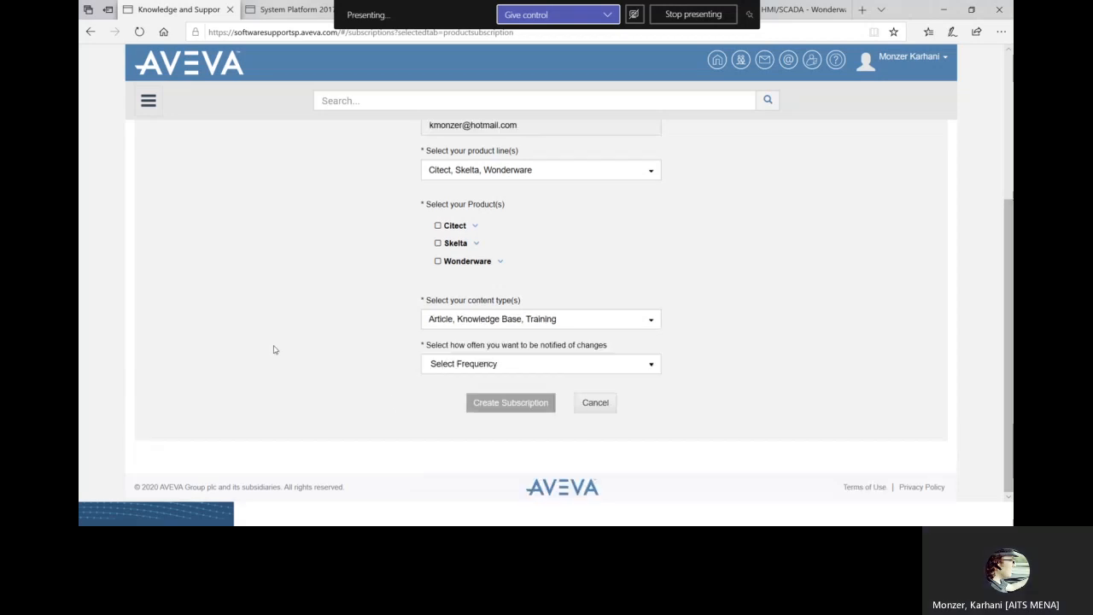
click(539, 363)
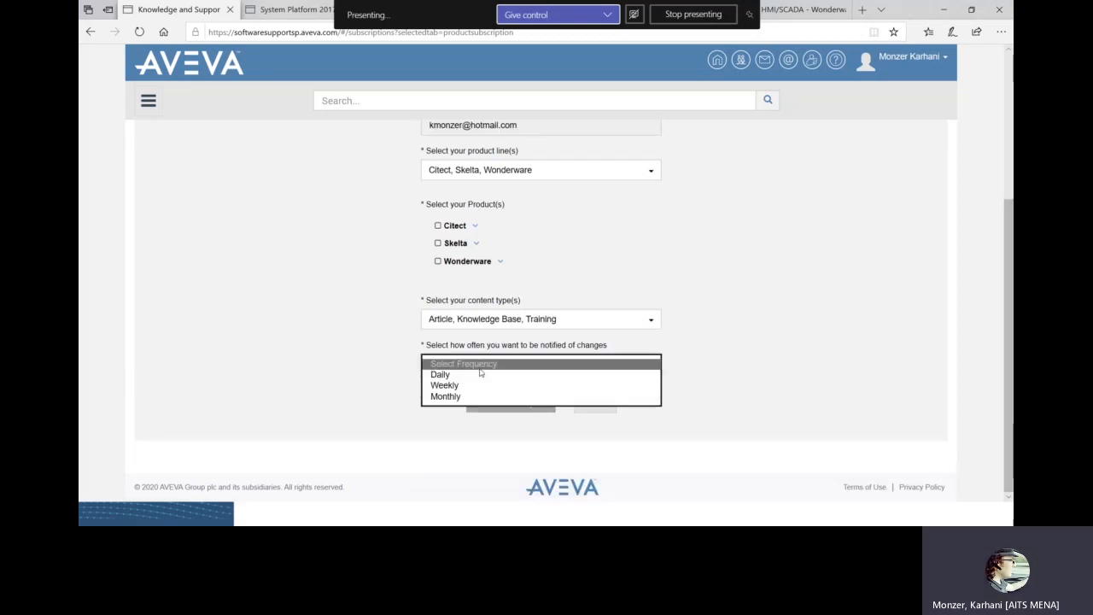
click(444, 385)
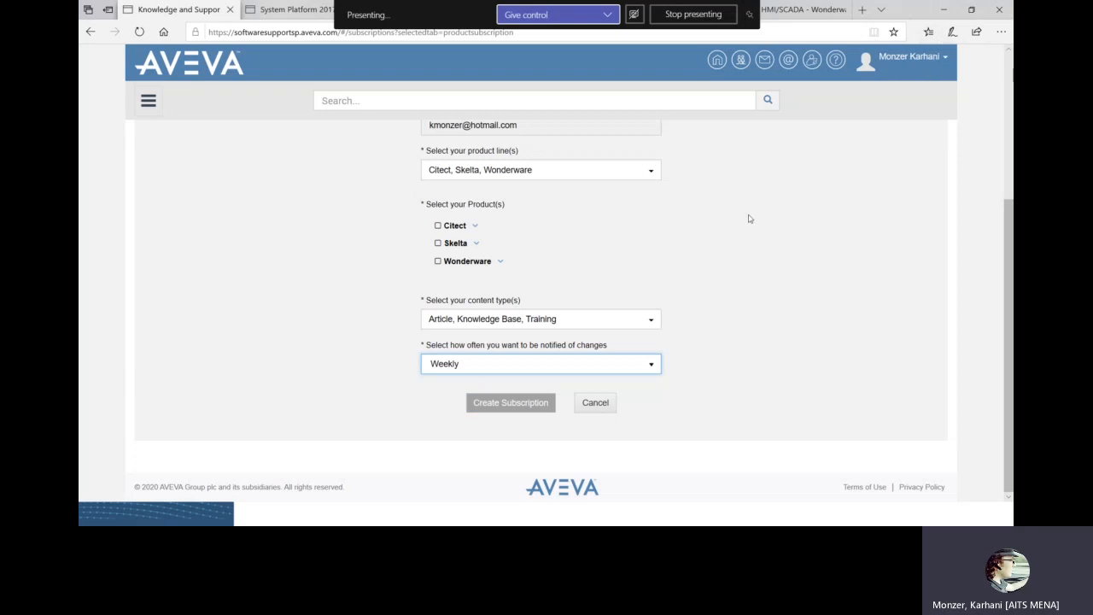
mouse_move(511, 402)
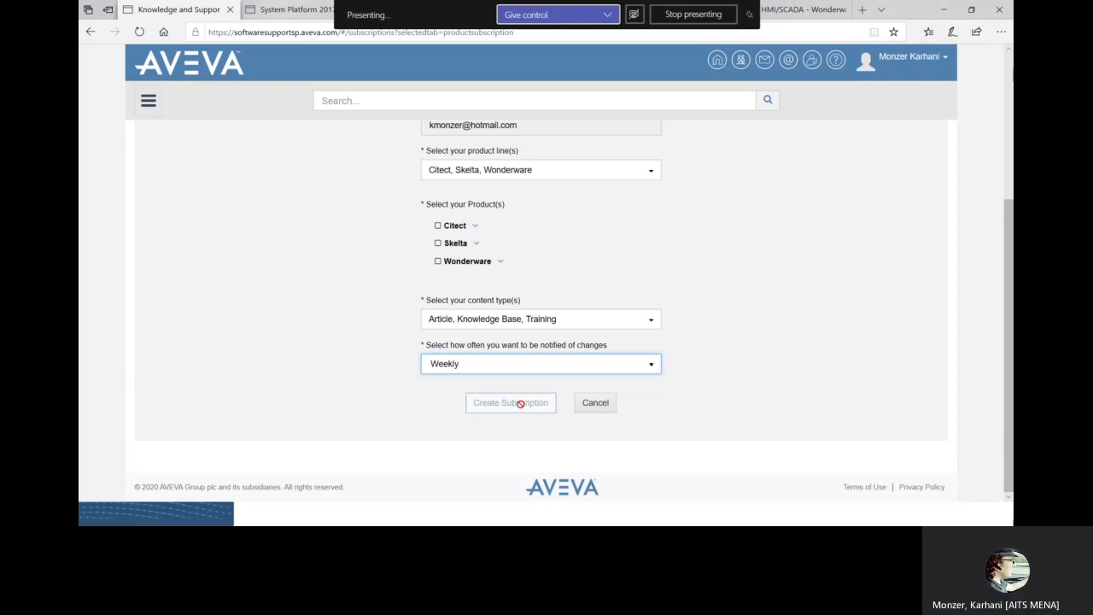
scroll(up, 3)
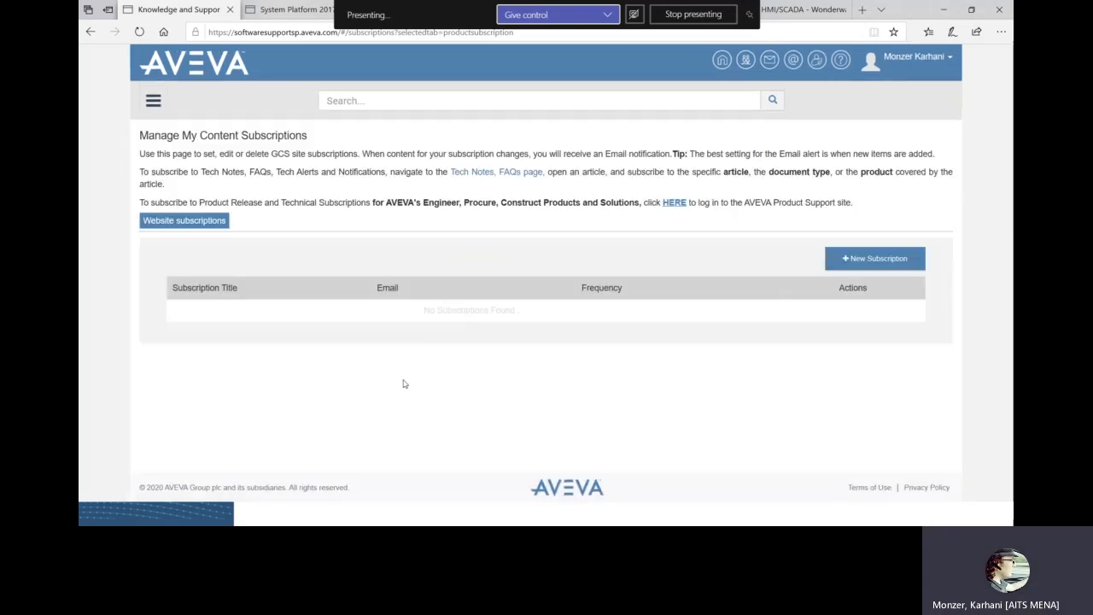
mouse_move(248, 425)
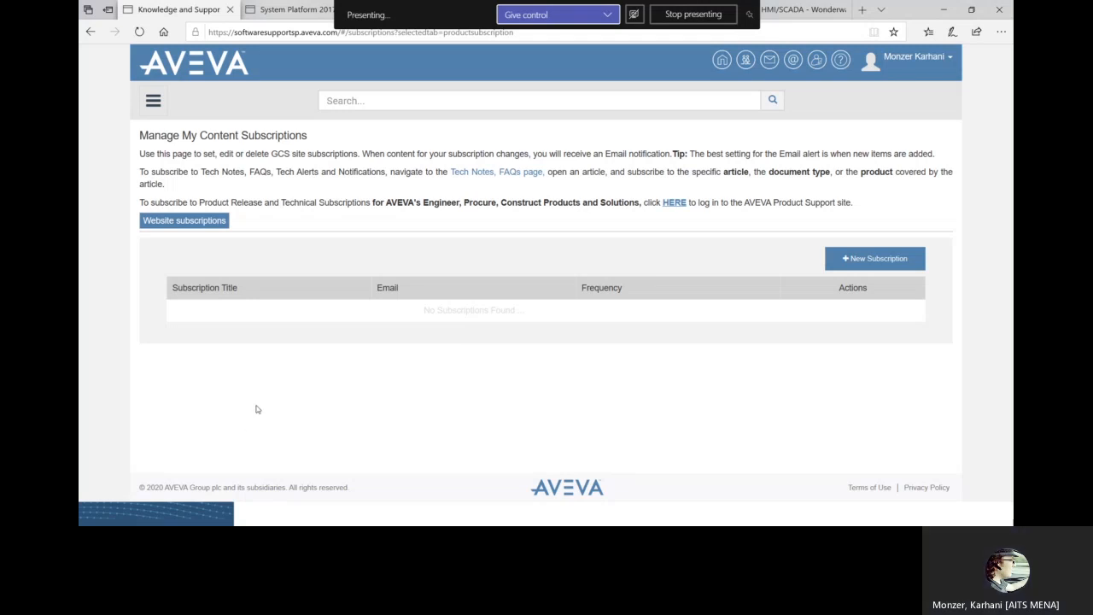
mouse_move(286, 211)
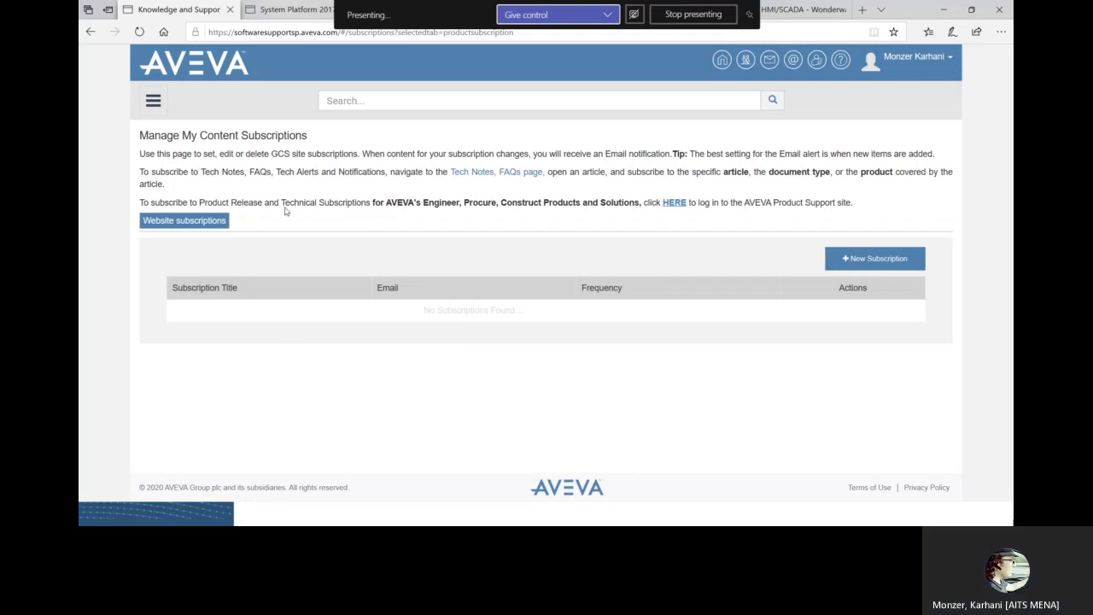
mouse_move(355, 357)
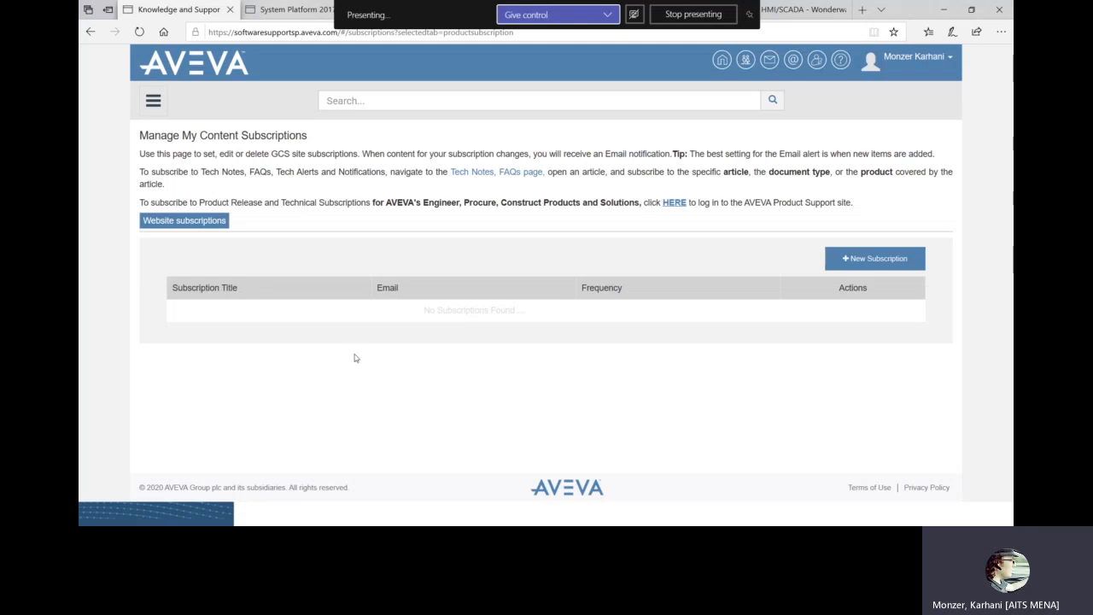
mouse_move(359, 324)
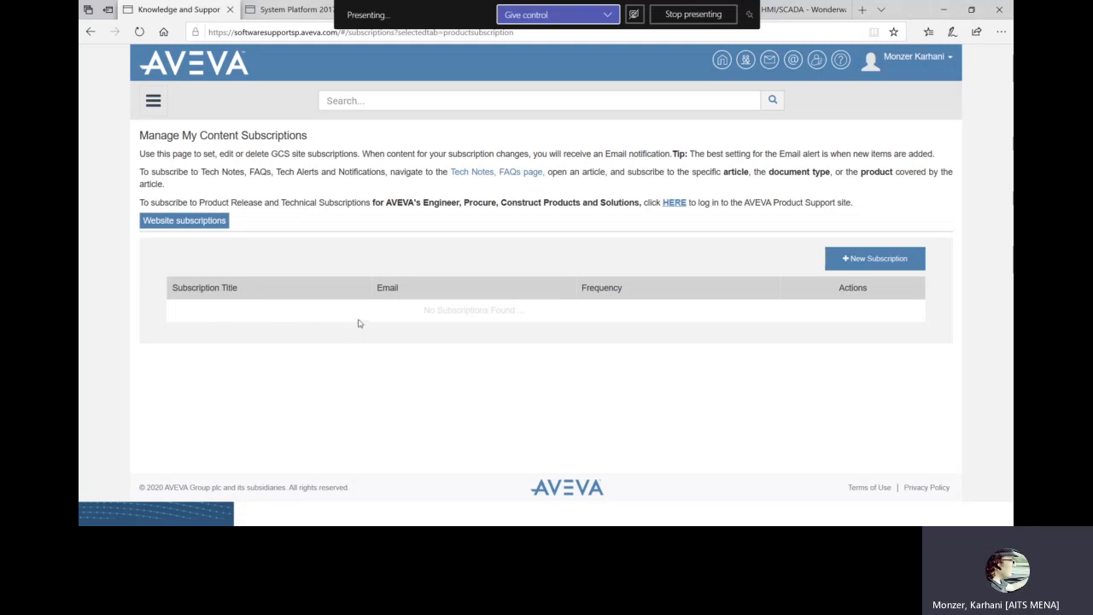
mouse_move(476, 332)
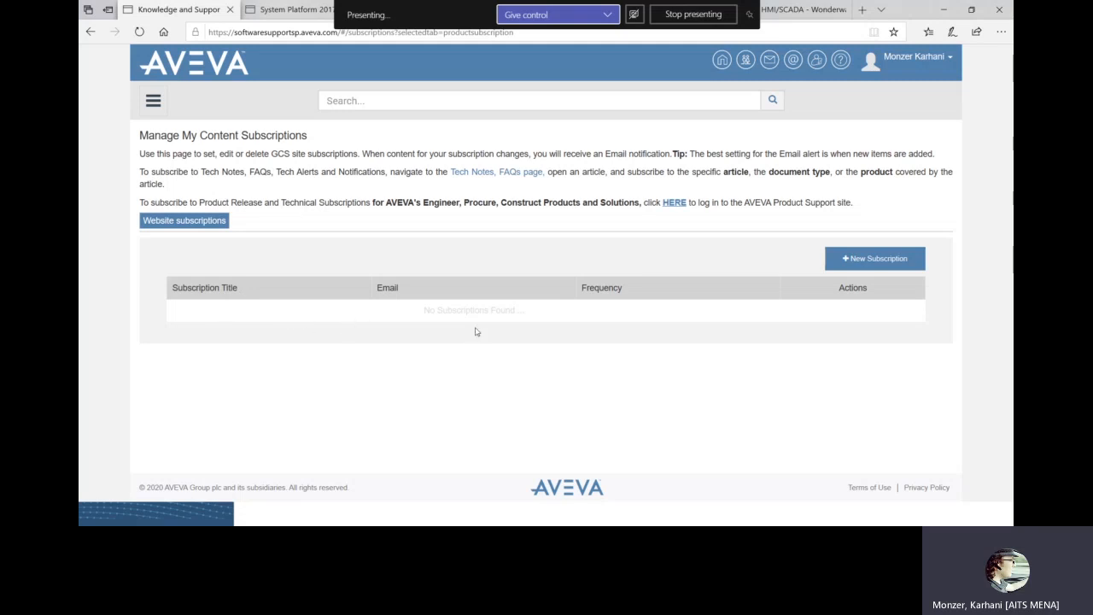
mouse_move(432, 274)
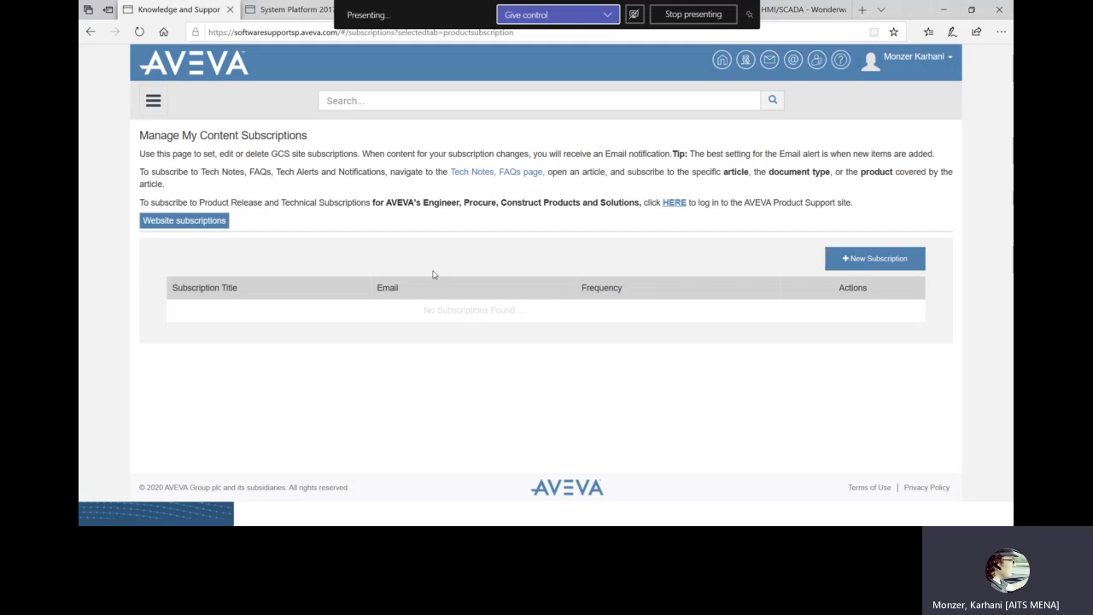
click(722, 60)
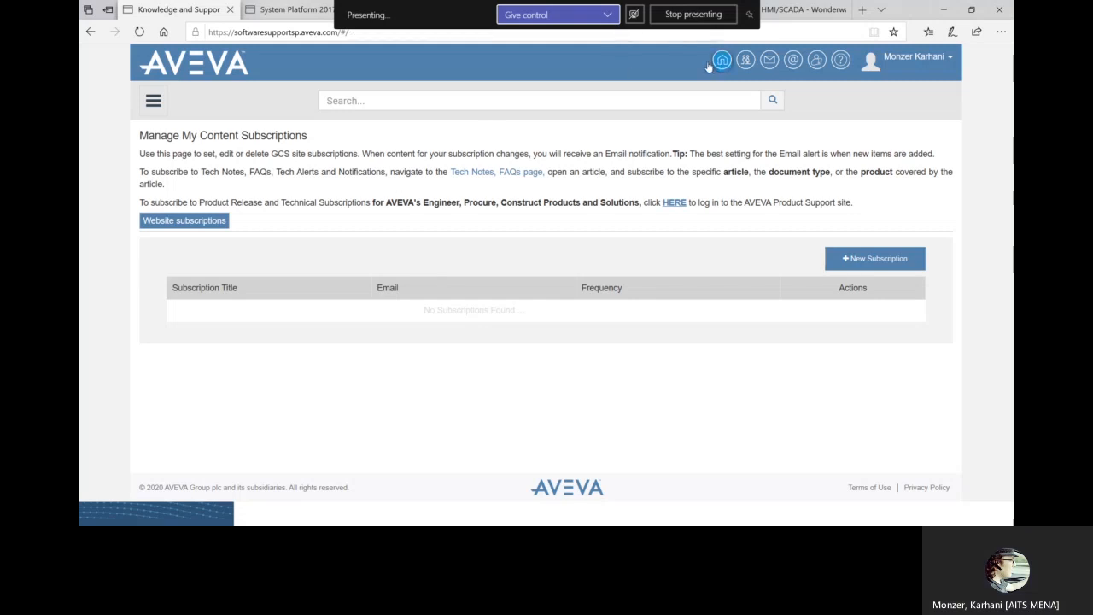
From the support center home, go via Connectivity Hub to the Technology Matrix tile.
click(722, 59)
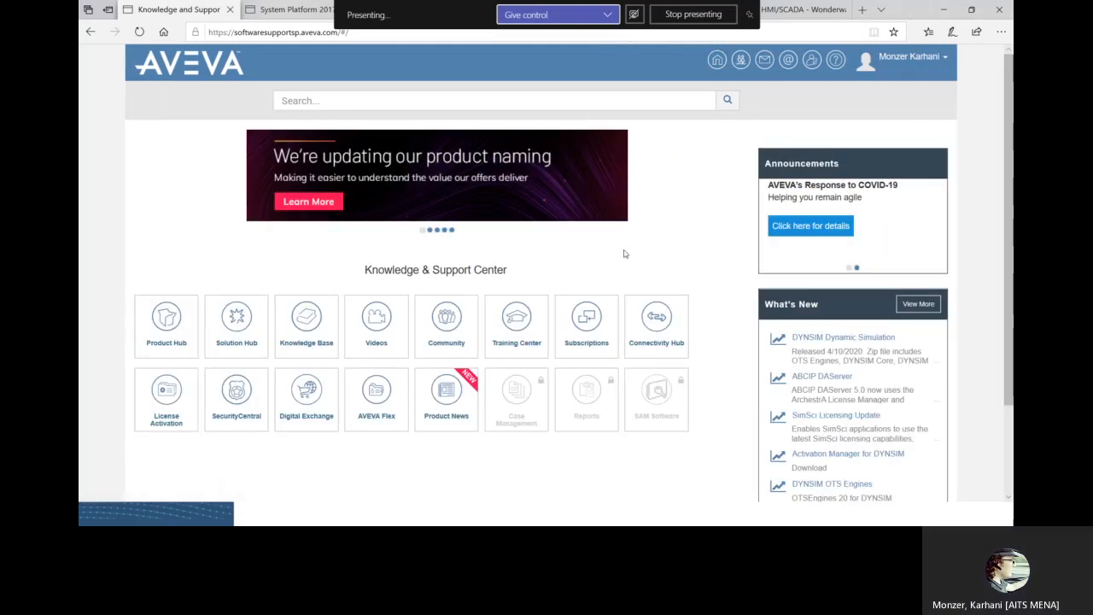
mouse_move(656, 325)
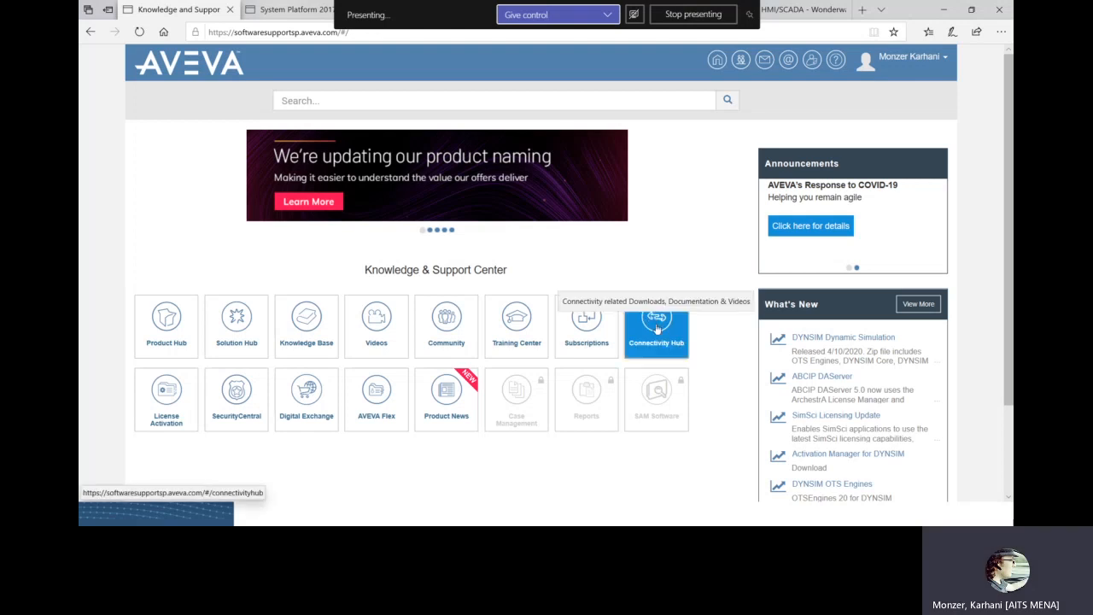
click(656, 326)
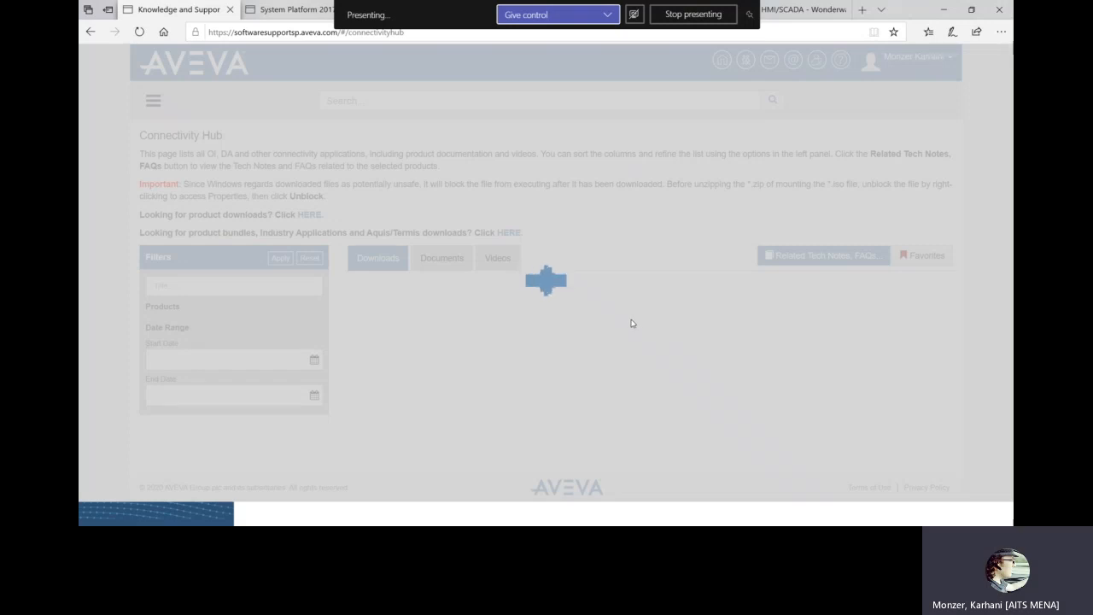
mouse_move(640, 305)
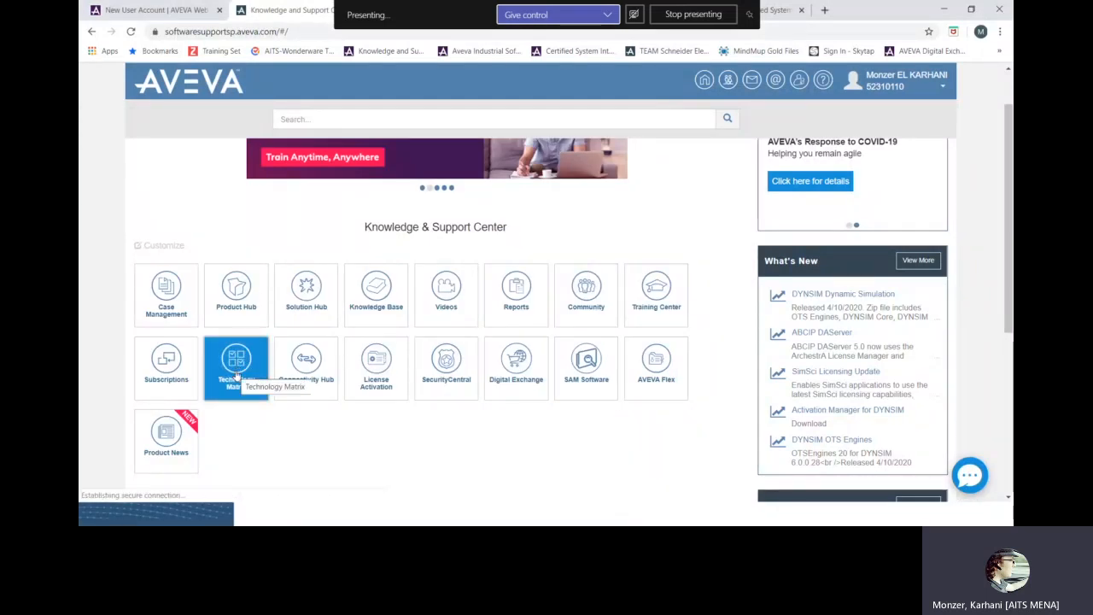
click(236, 363)
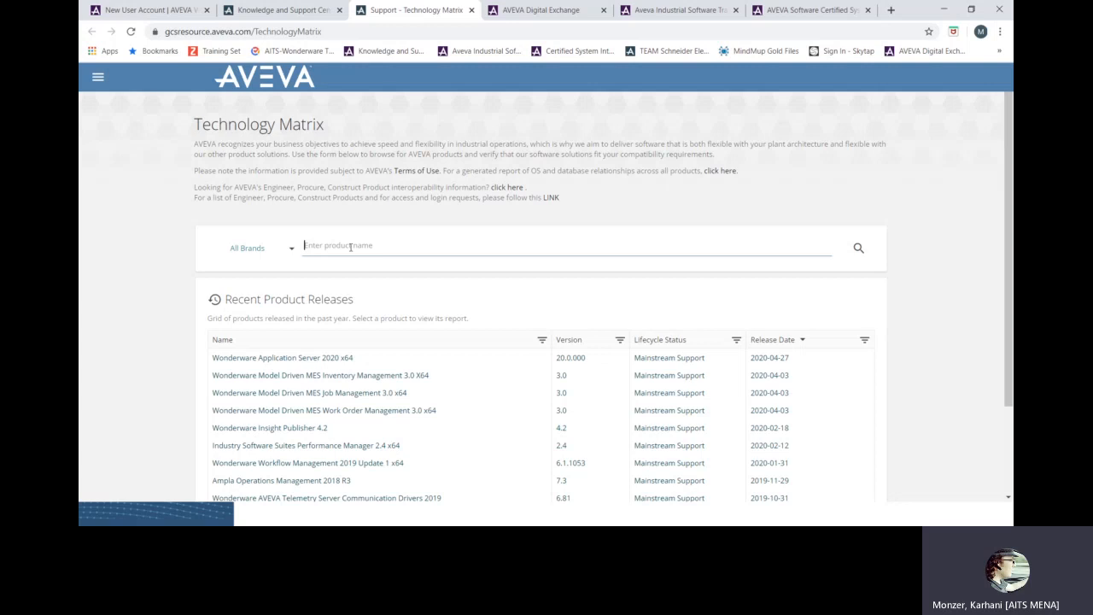
Search Application Server 2017 Update 3 SP1 and open its Wonderware support lifecycle page.
text(ad)
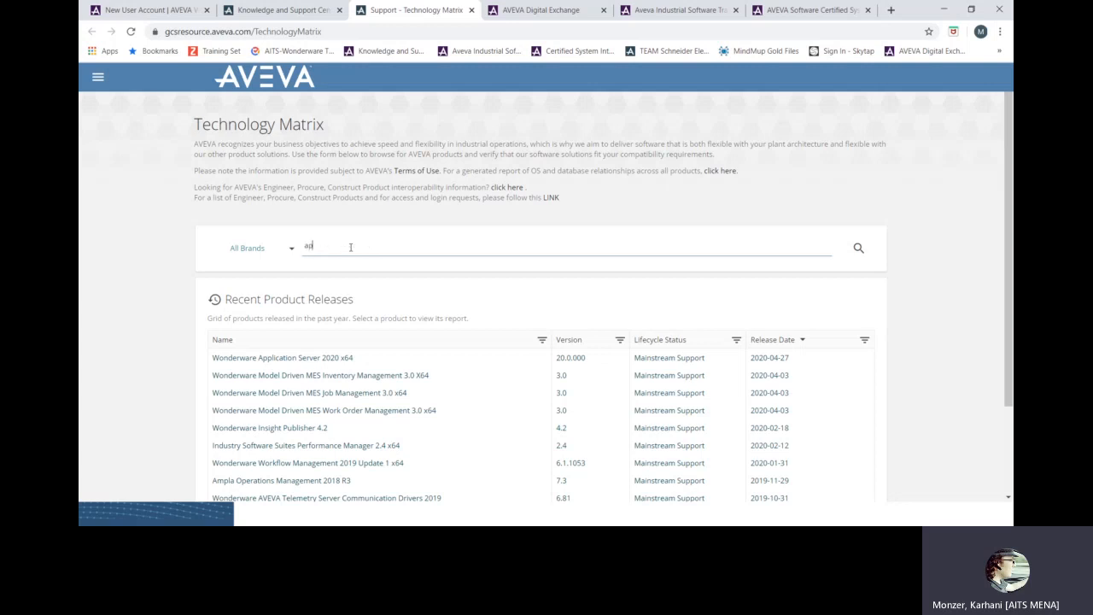
text(app)
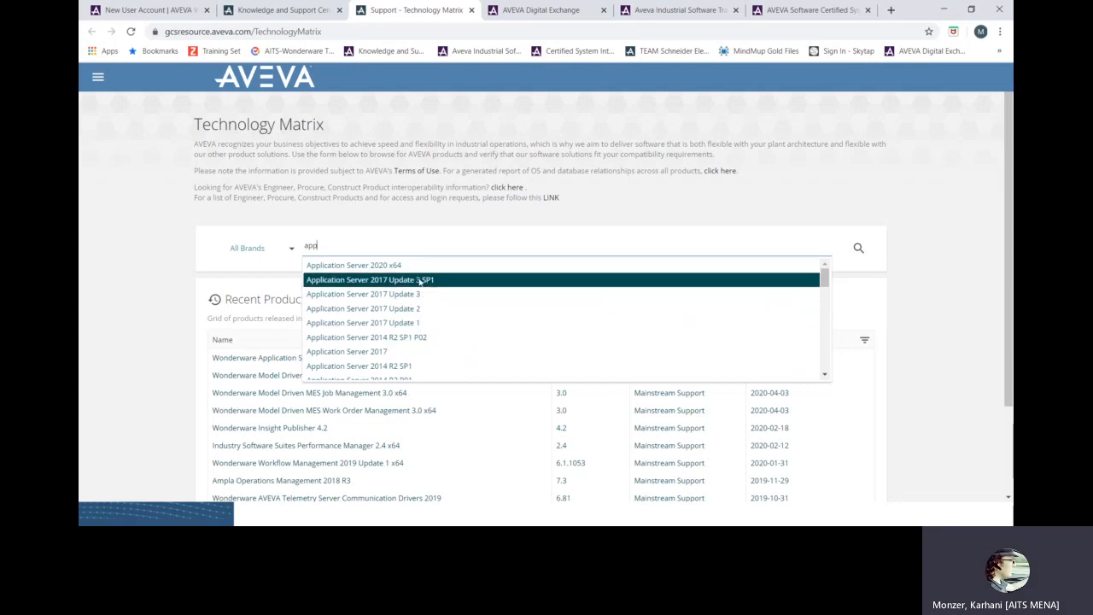
click(372, 279)
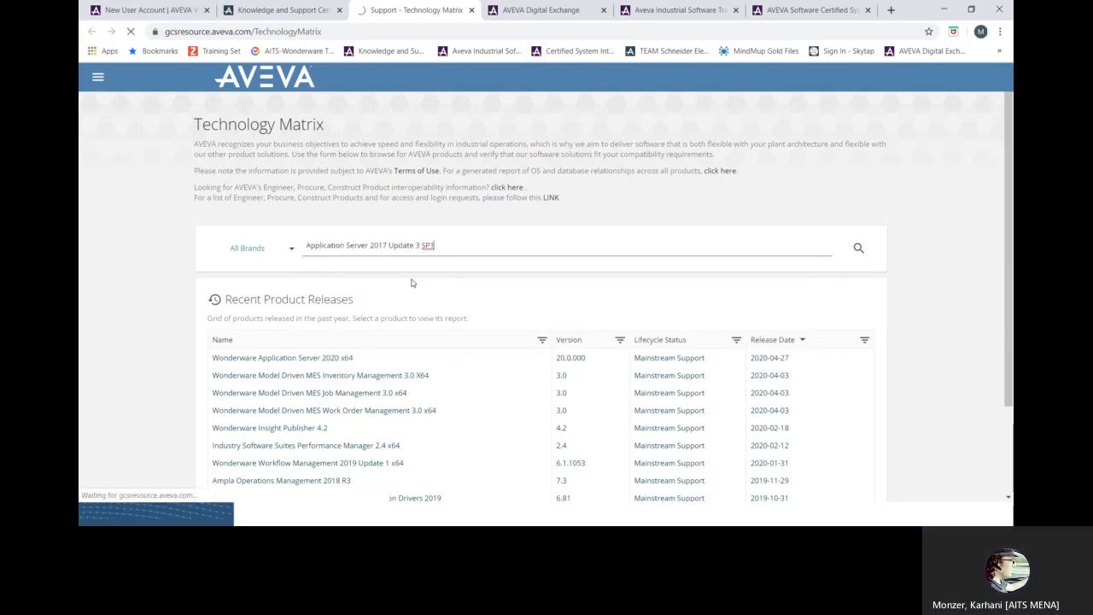
click(858, 248)
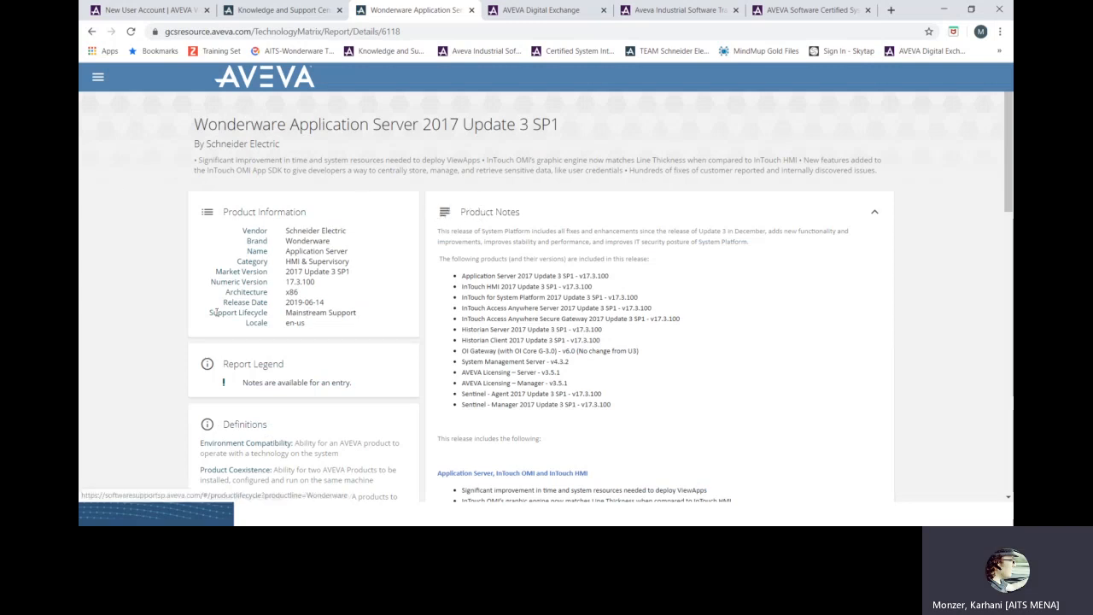
double_click(320, 311)
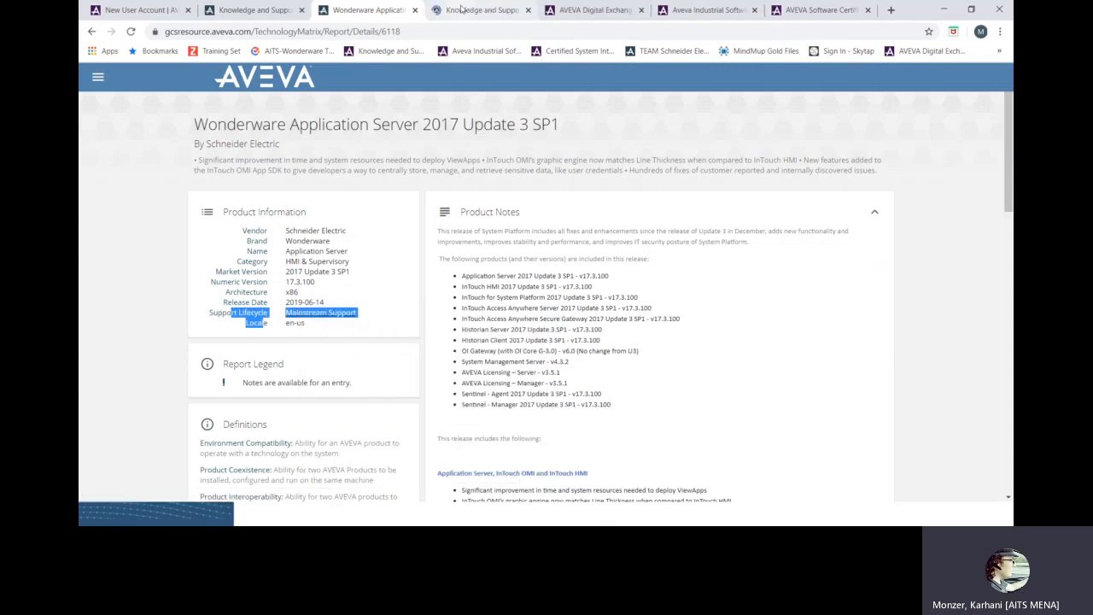
click(483, 10)
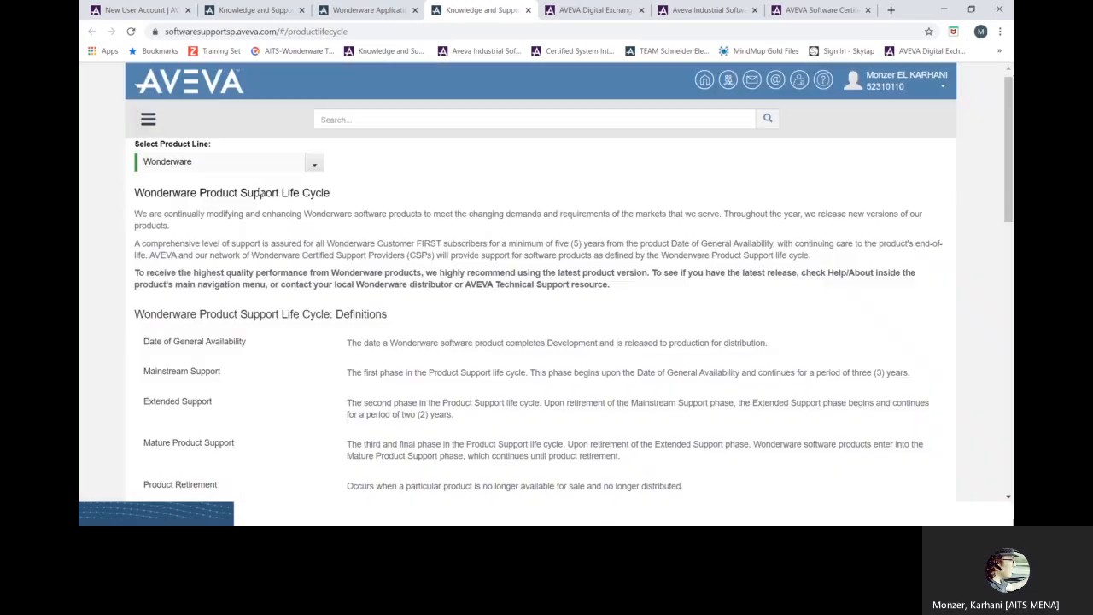
scroll(down, 3)
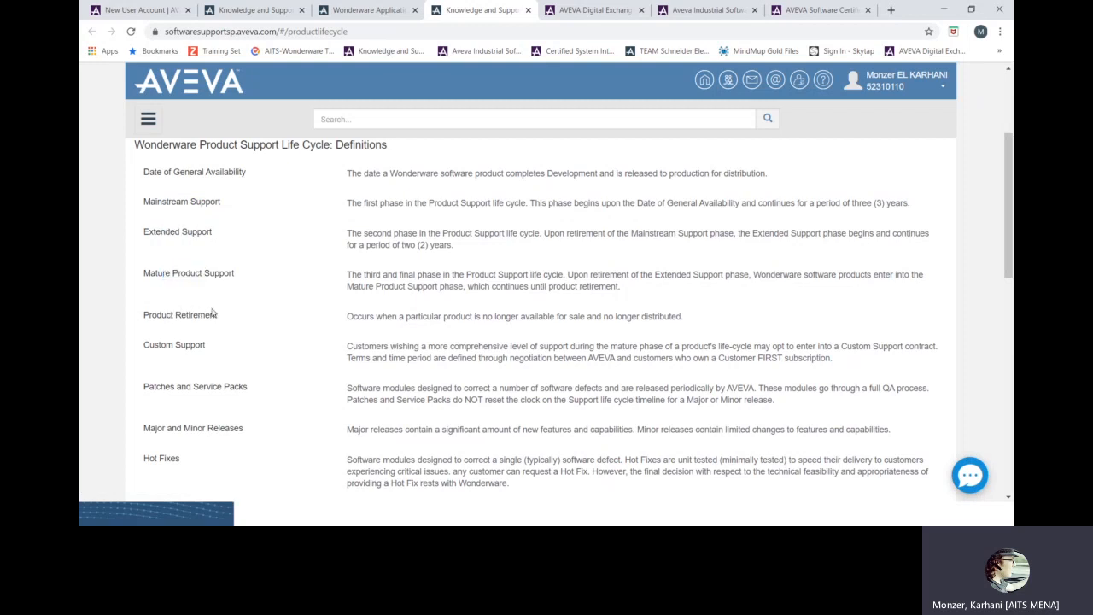
scroll(down, 3)
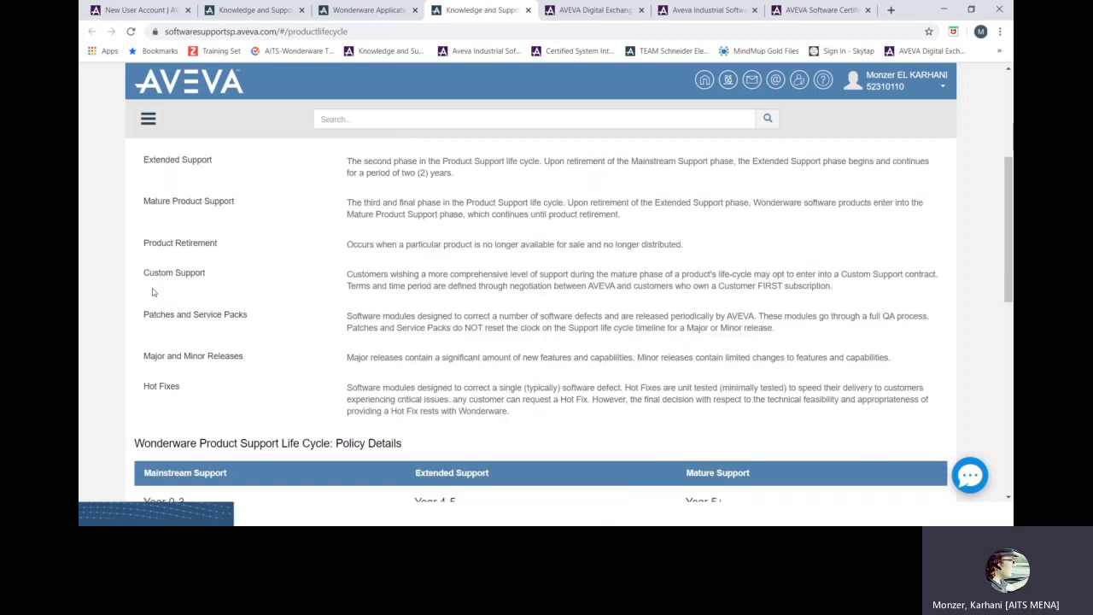
scroll(up, 3)
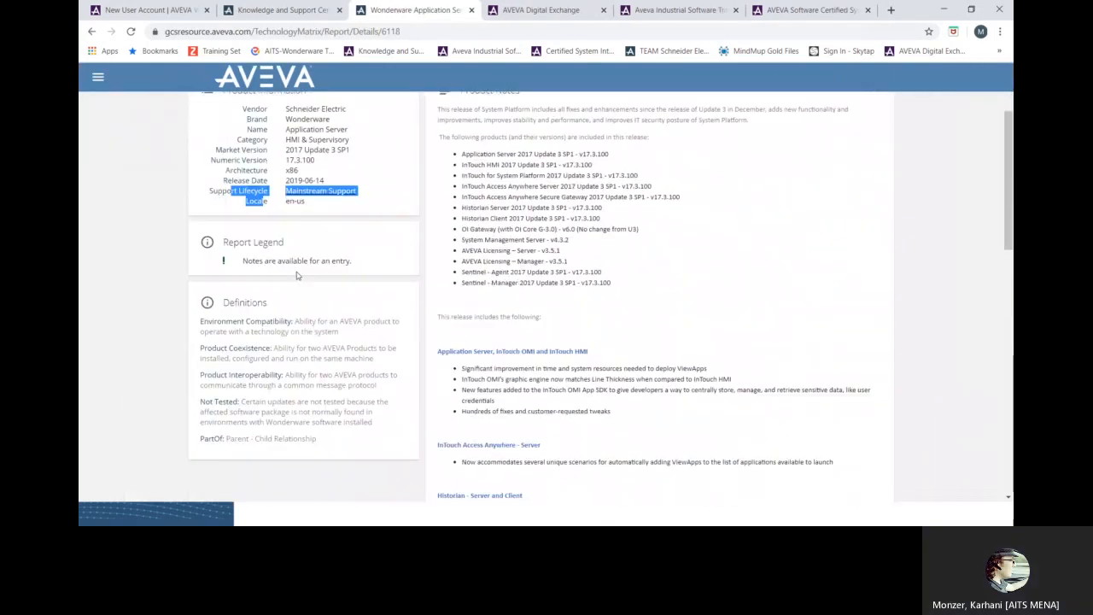
mouse_move(425, 225)
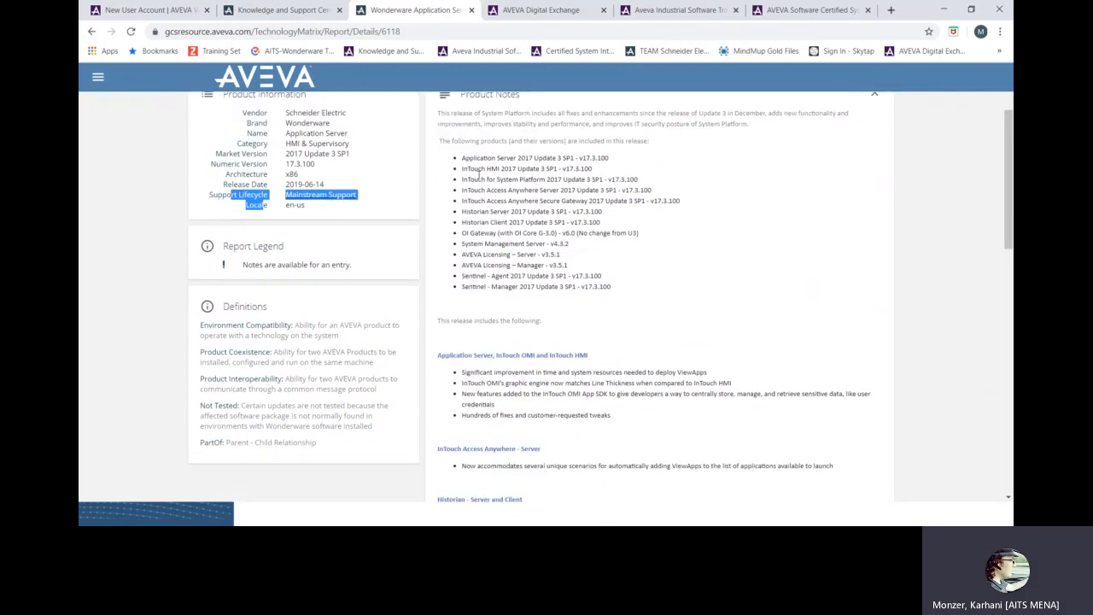
Expand the report's Database, Virtualization and Product Coexistence sections.
scroll(down, 3)
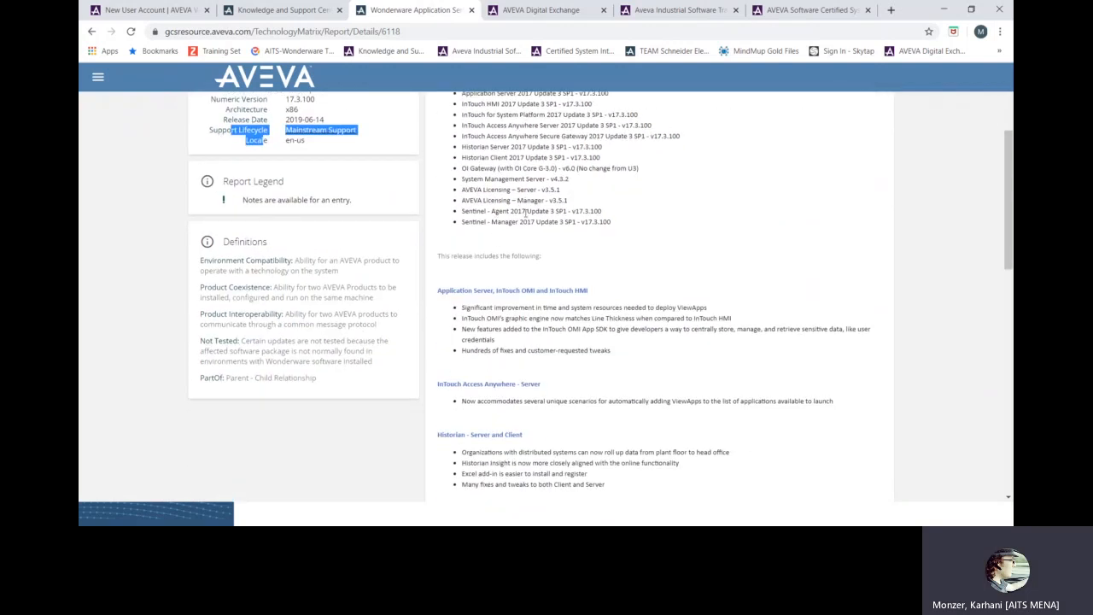
scroll(down, 3)
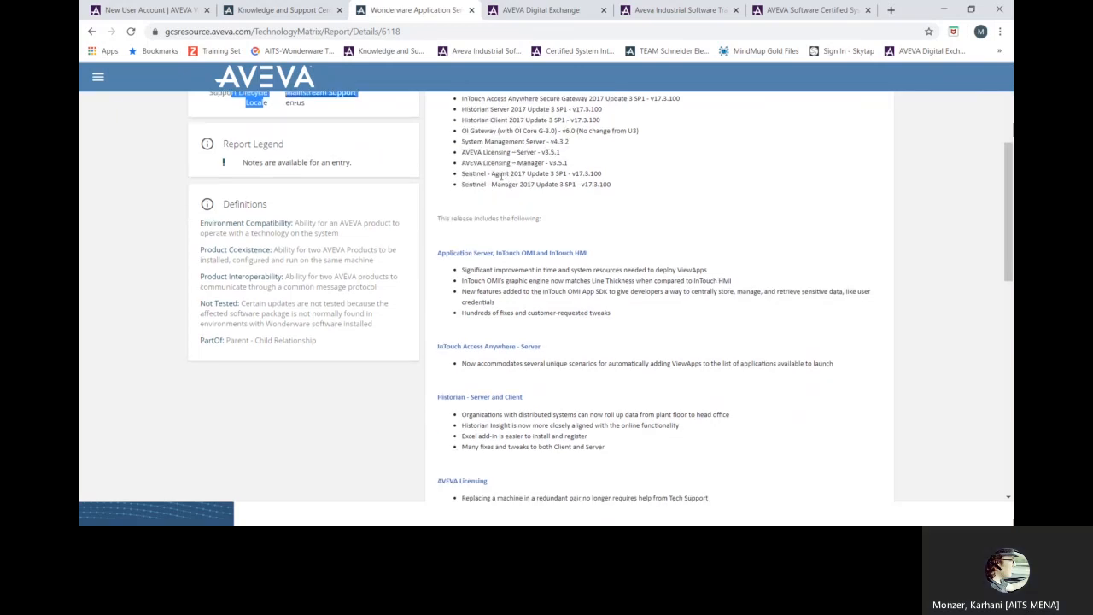
scroll(down, 3)
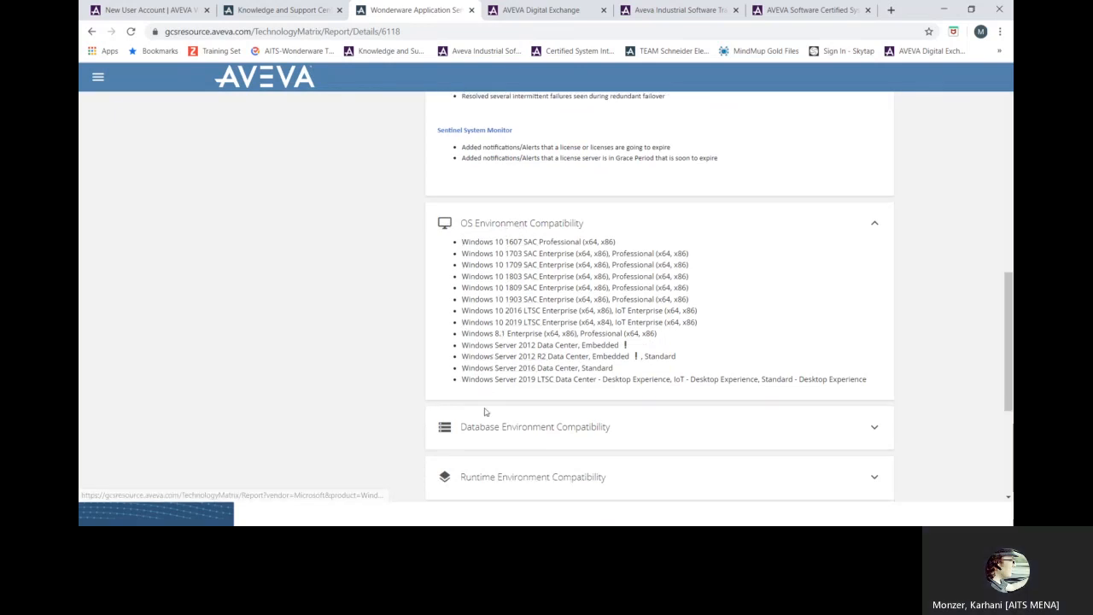
click(535, 427)
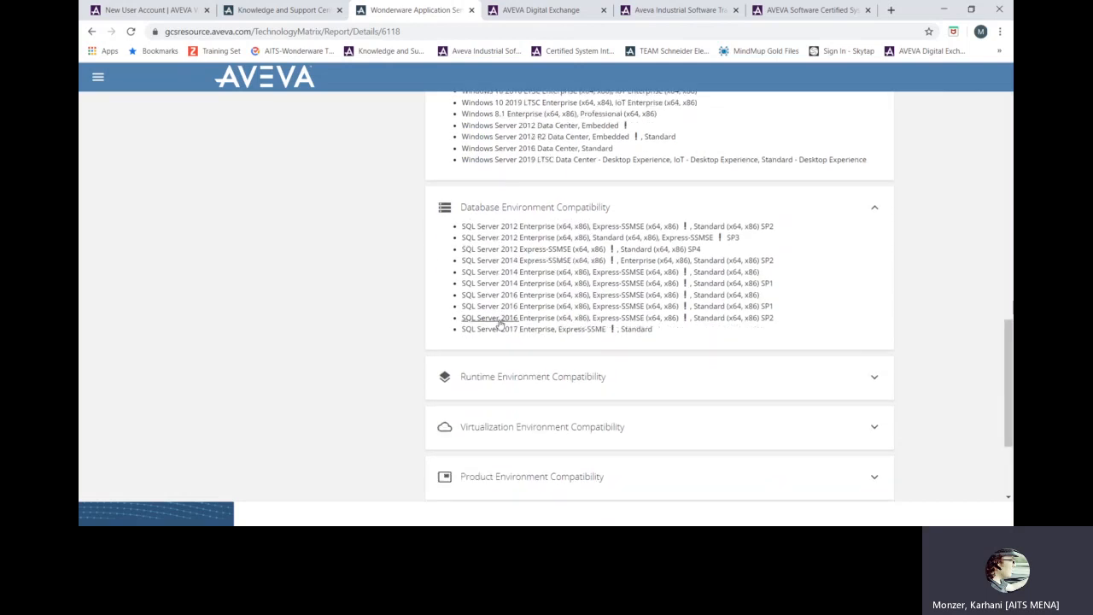
click(532, 376)
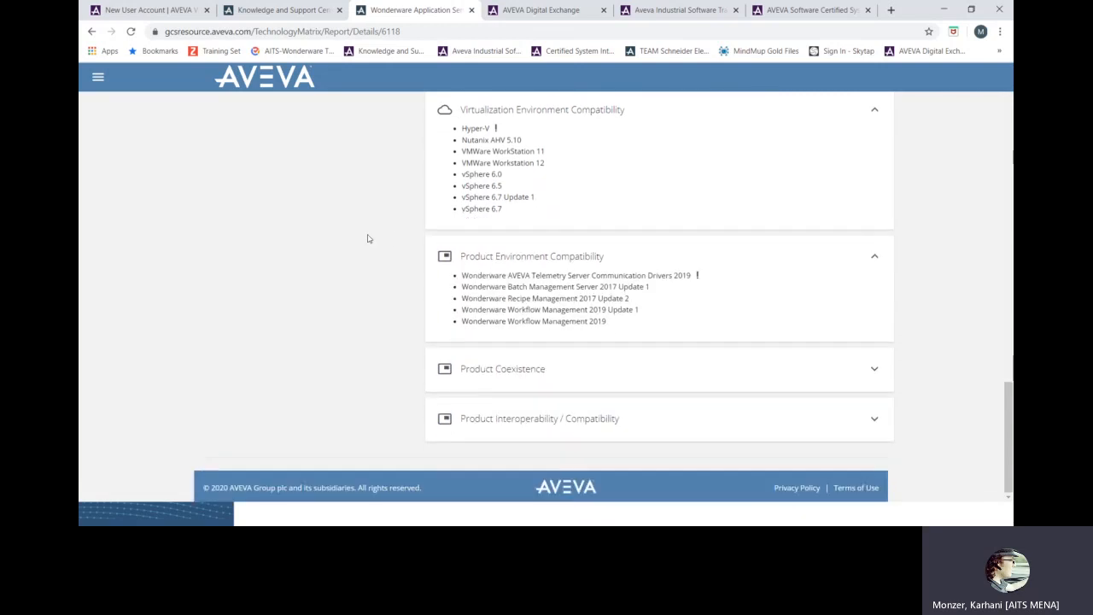
mouse_move(485, 374)
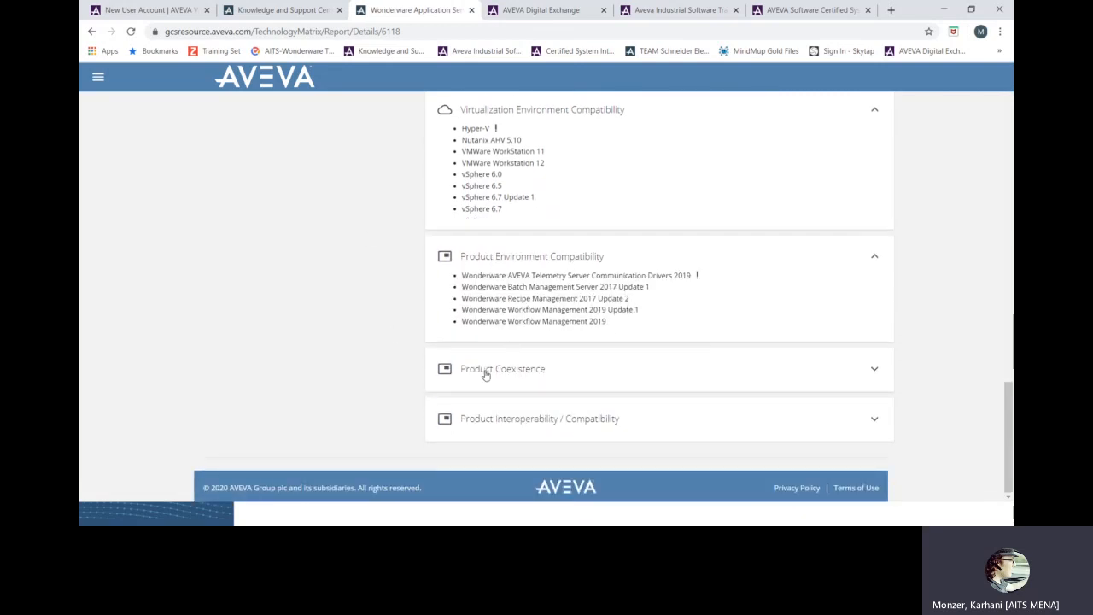
click(502, 368)
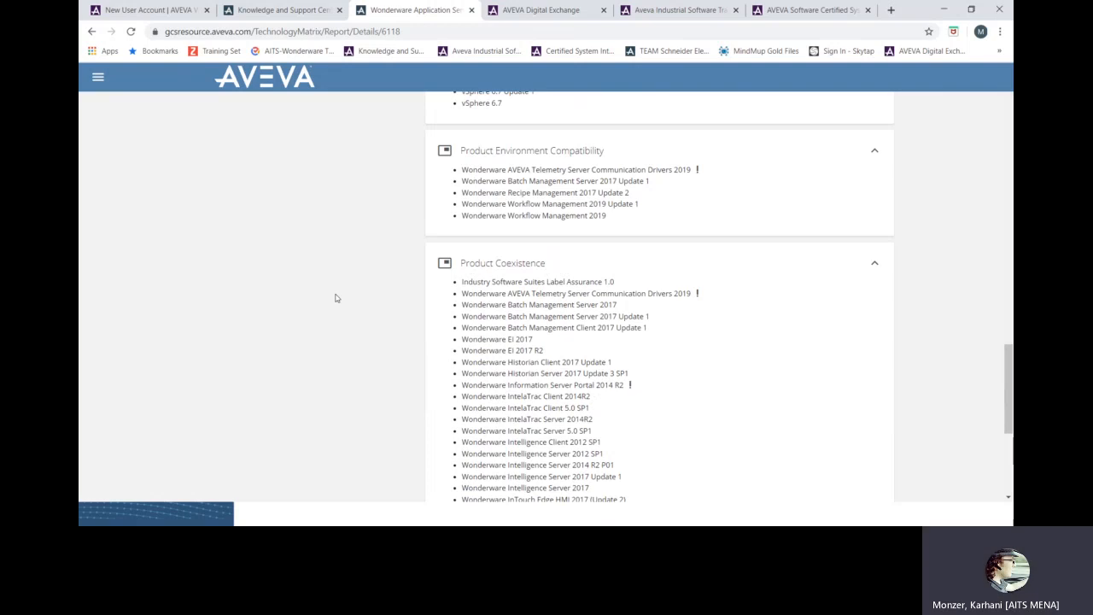
Scroll the interoperability list to its end, then switch to the support center downloads.
scroll(down, 3)
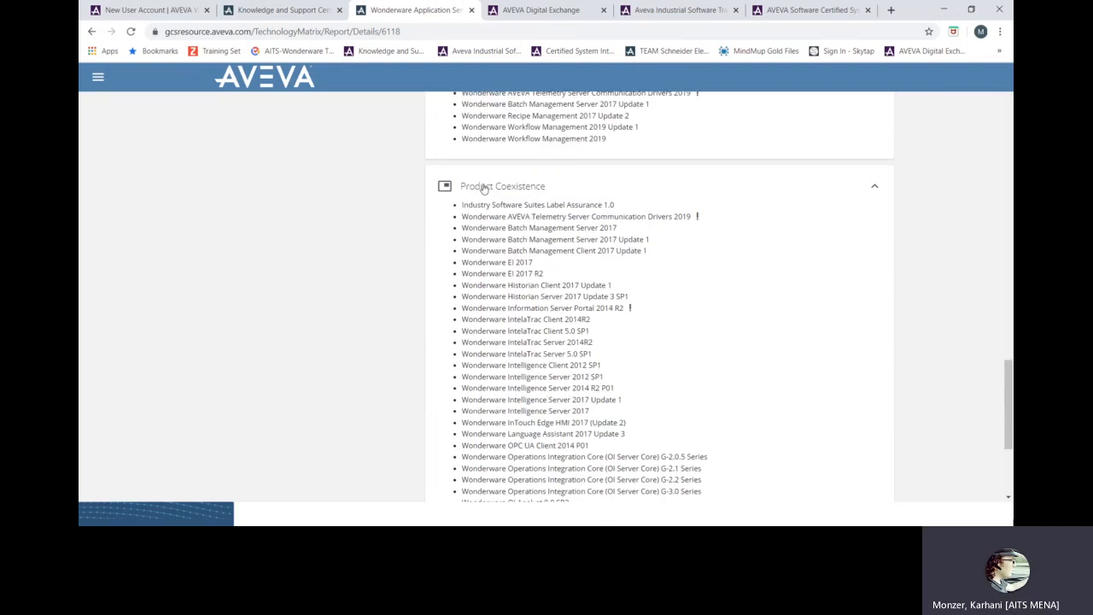
scroll(down, 3)
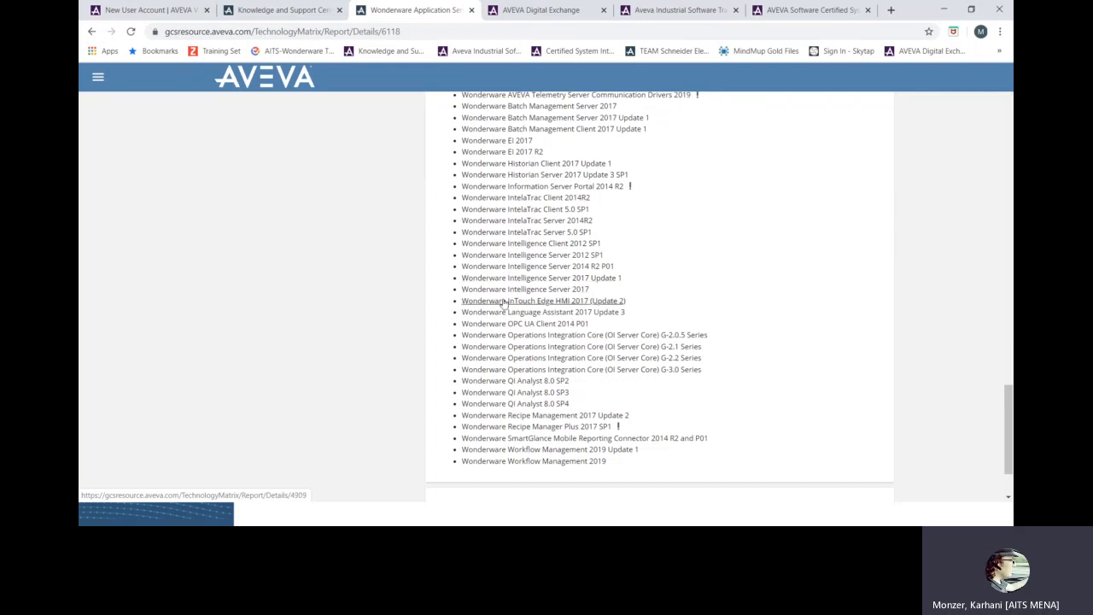
scroll(up, 3)
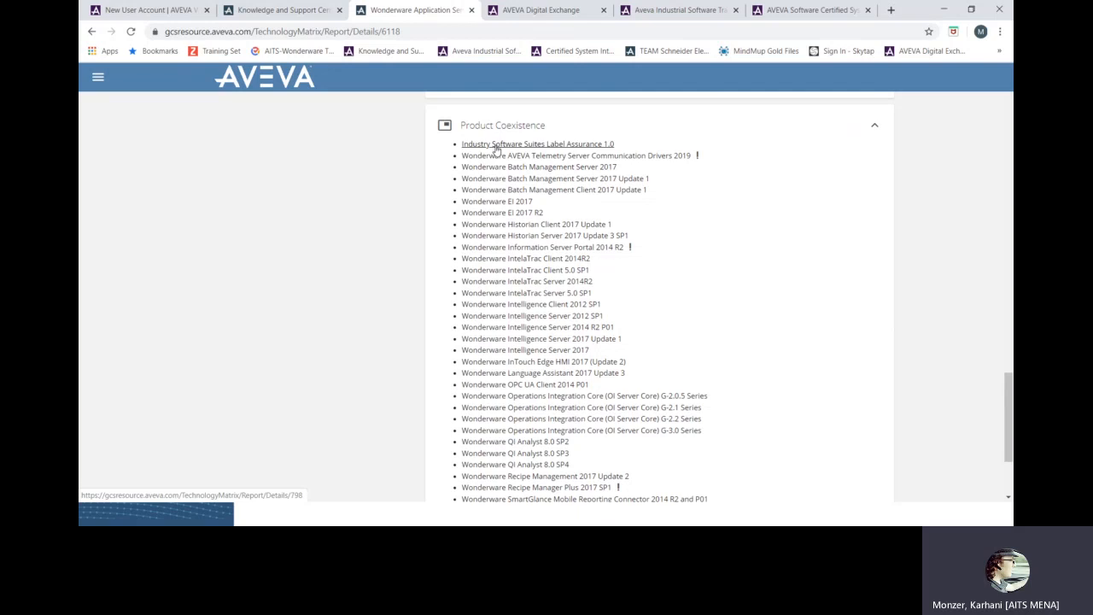
scroll(down, 3)
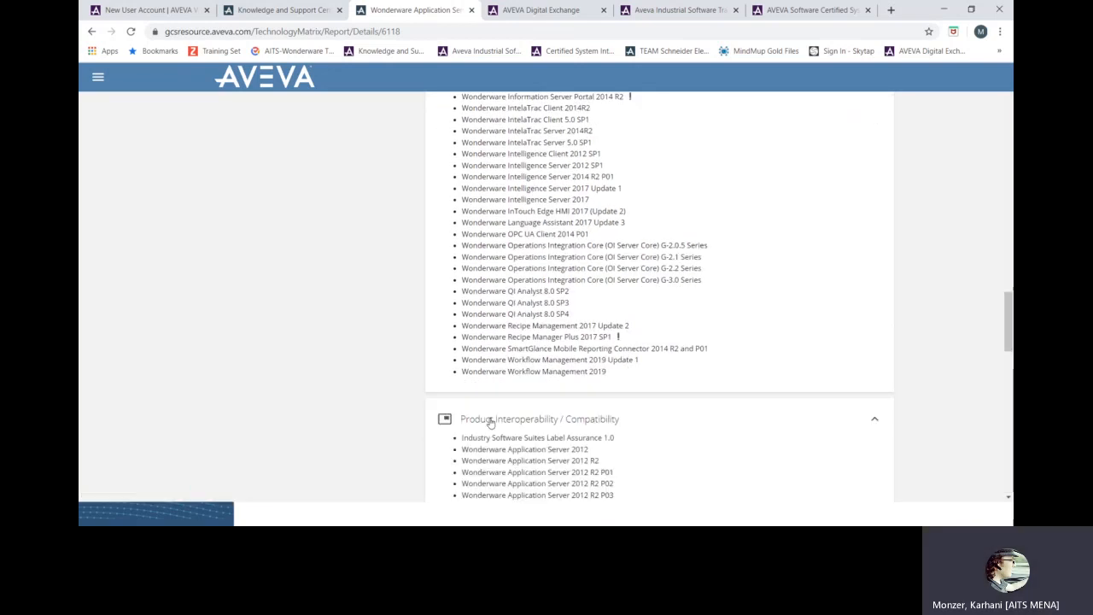
scroll(down, 3)
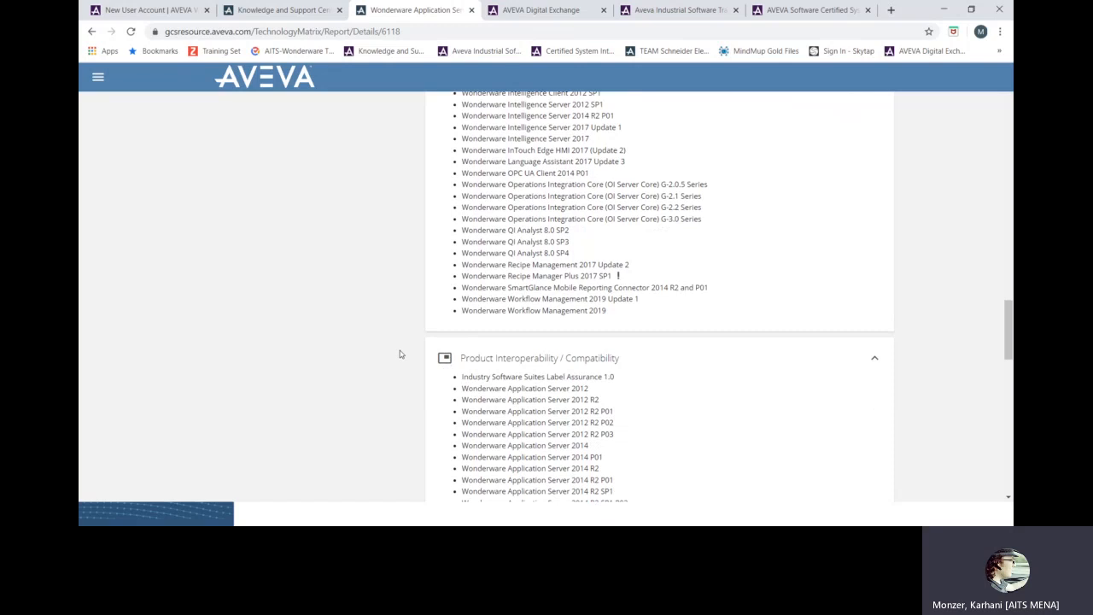
scroll(down, 3)
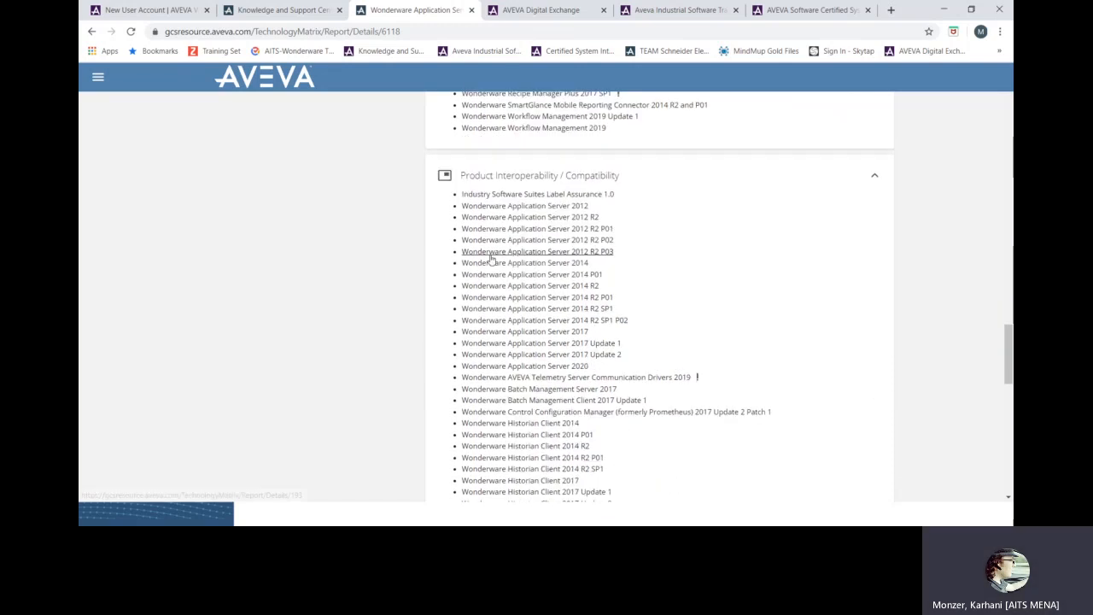
mouse_move(527, 263)
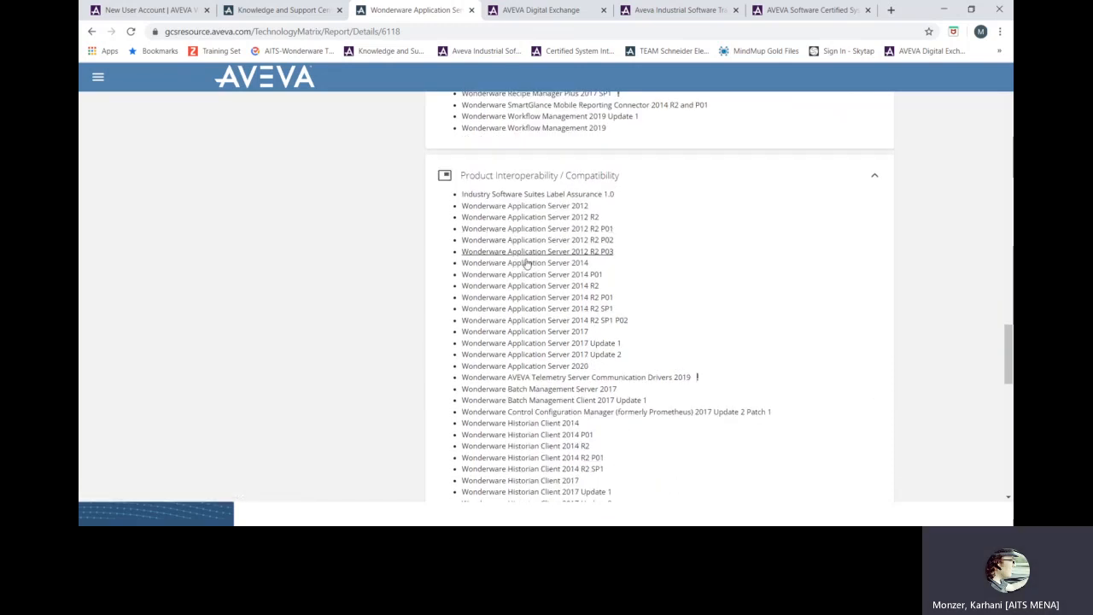
mouse_move(530, 285)
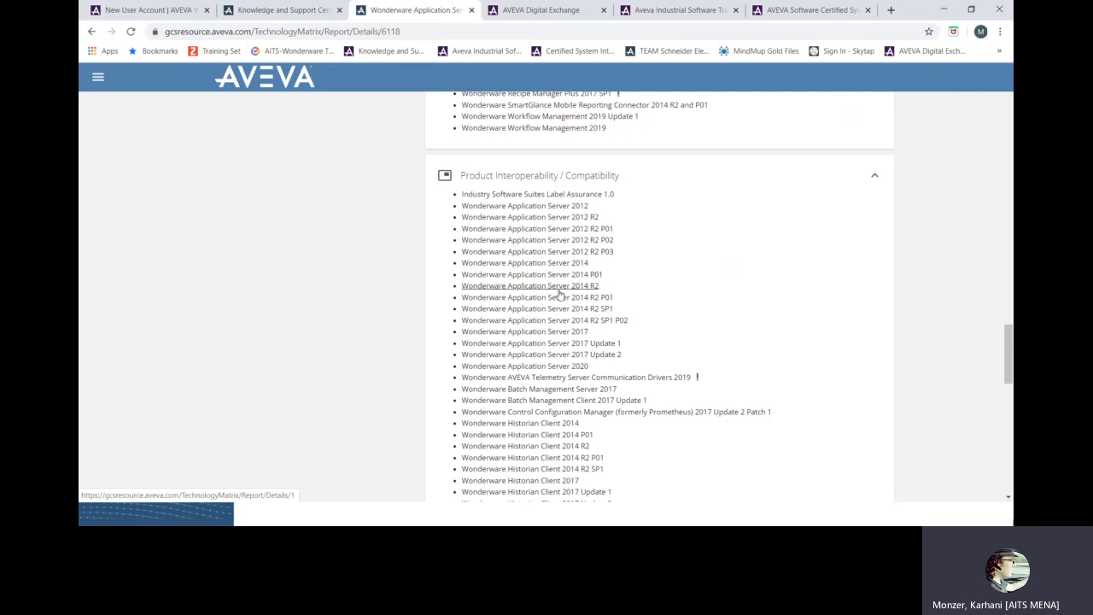
mouse_move(530, 297)
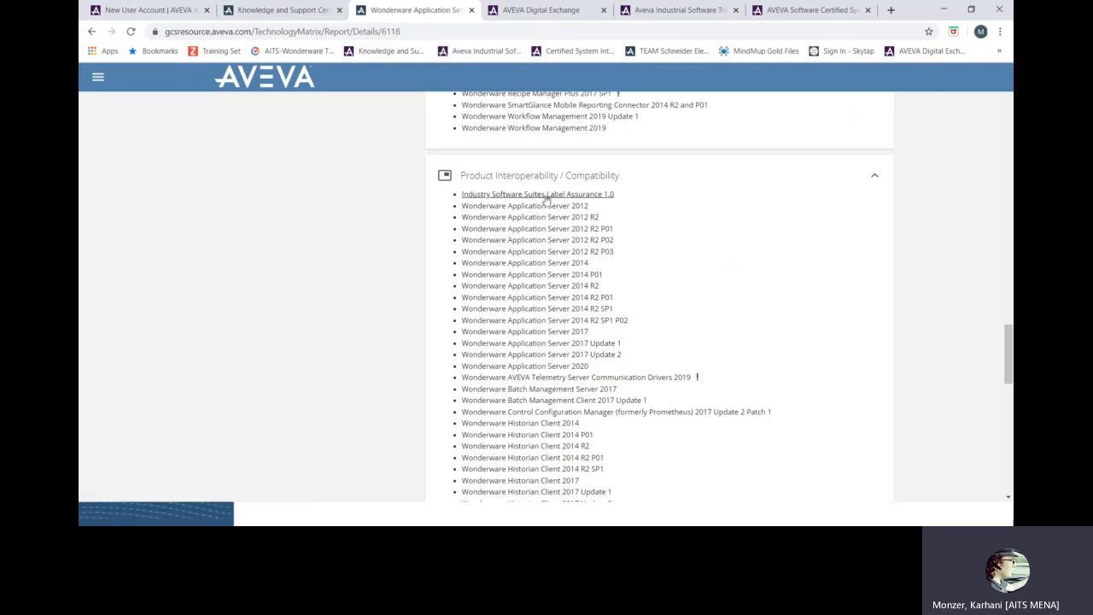
mouse_move(340, 269)
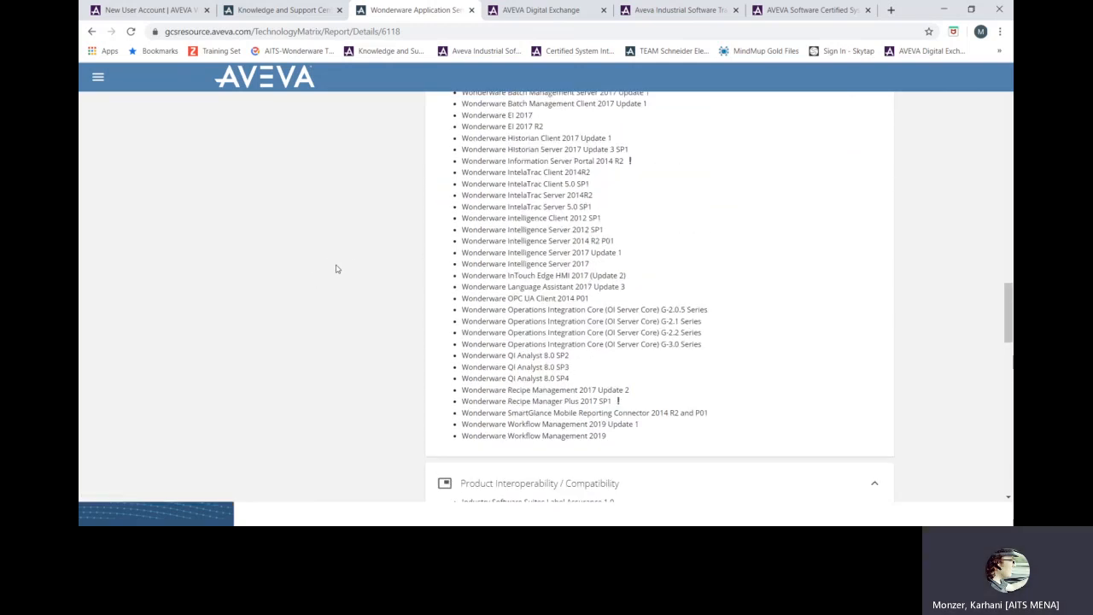
scroll(down, 3)
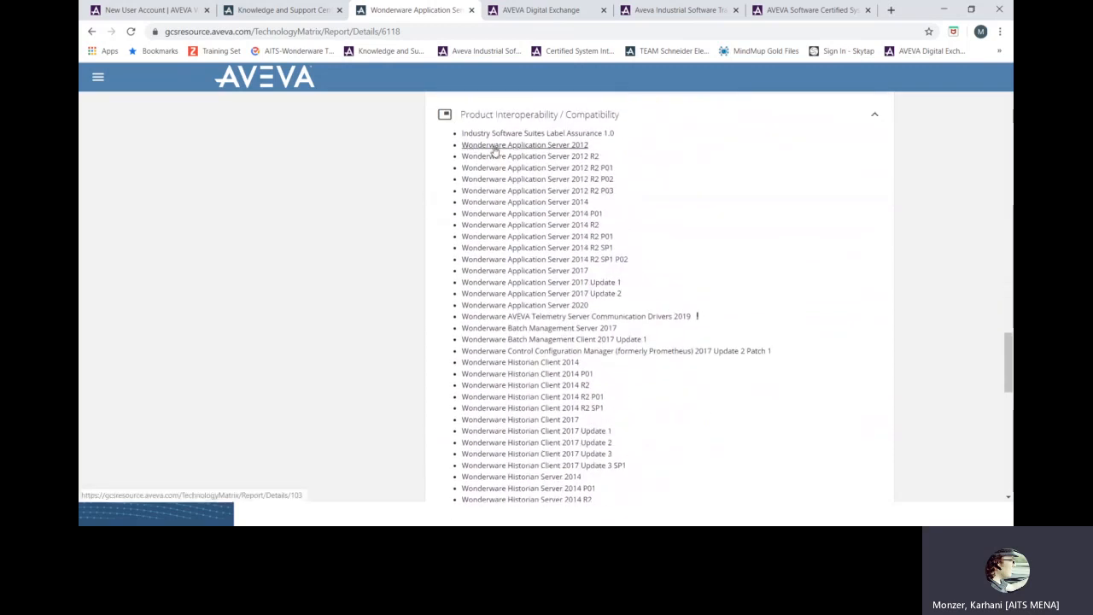
mouse_move(571, 316)
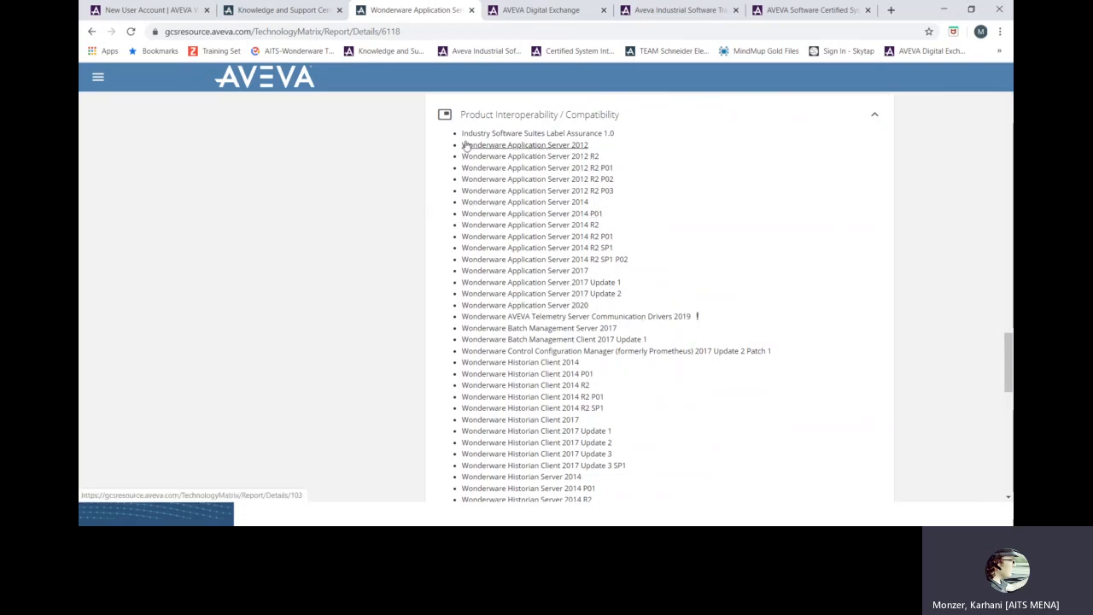
mouse_move(419, 164)
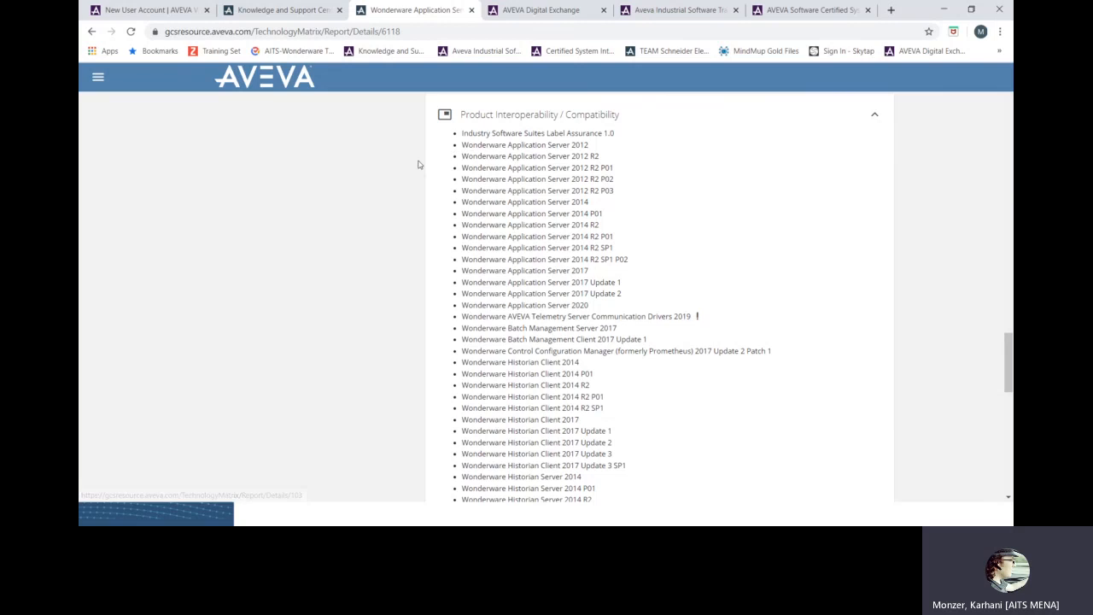
scroll(down, 3)
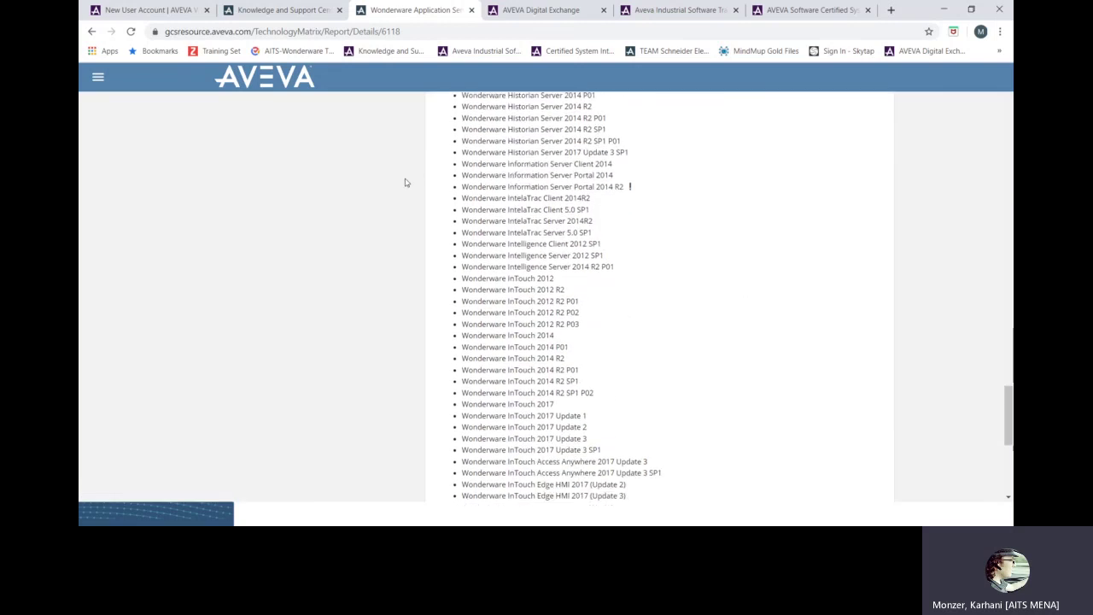
scroll(down, 3)
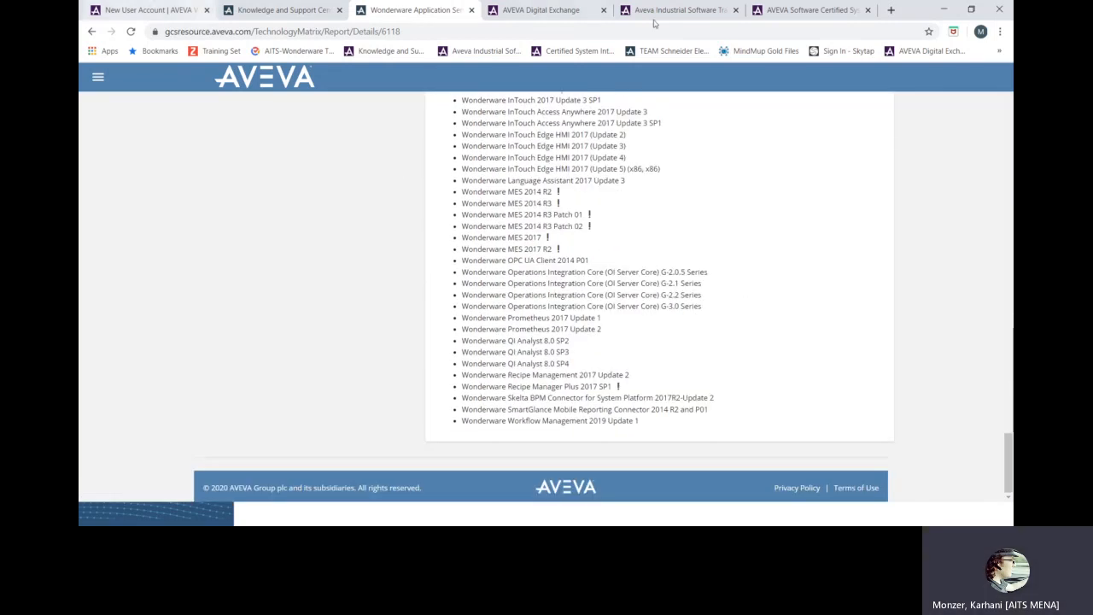
mouse_move(282, 10)
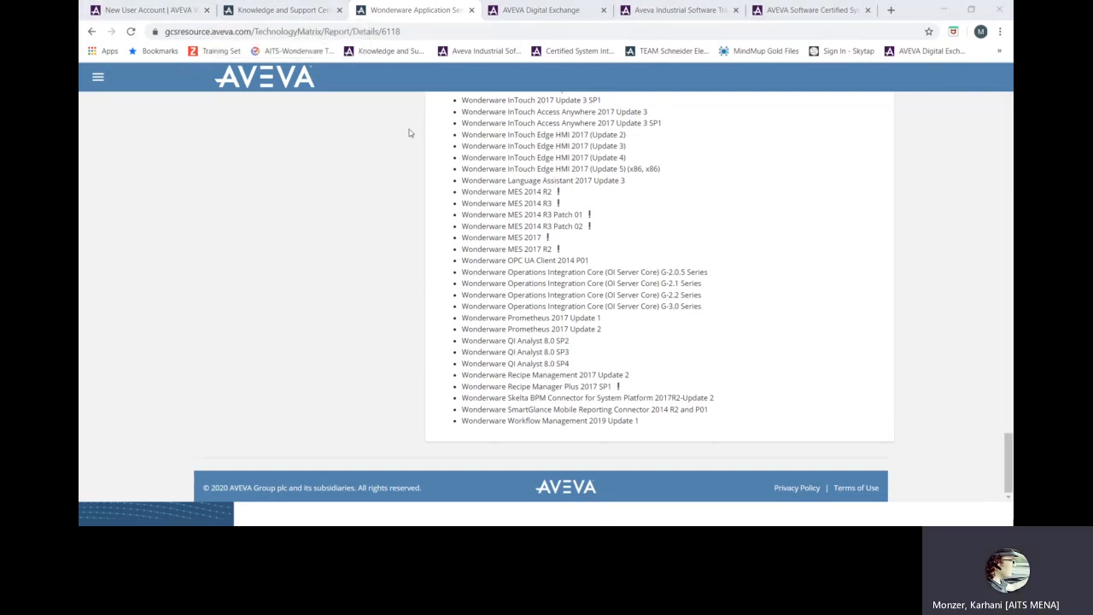
click(92, 513)
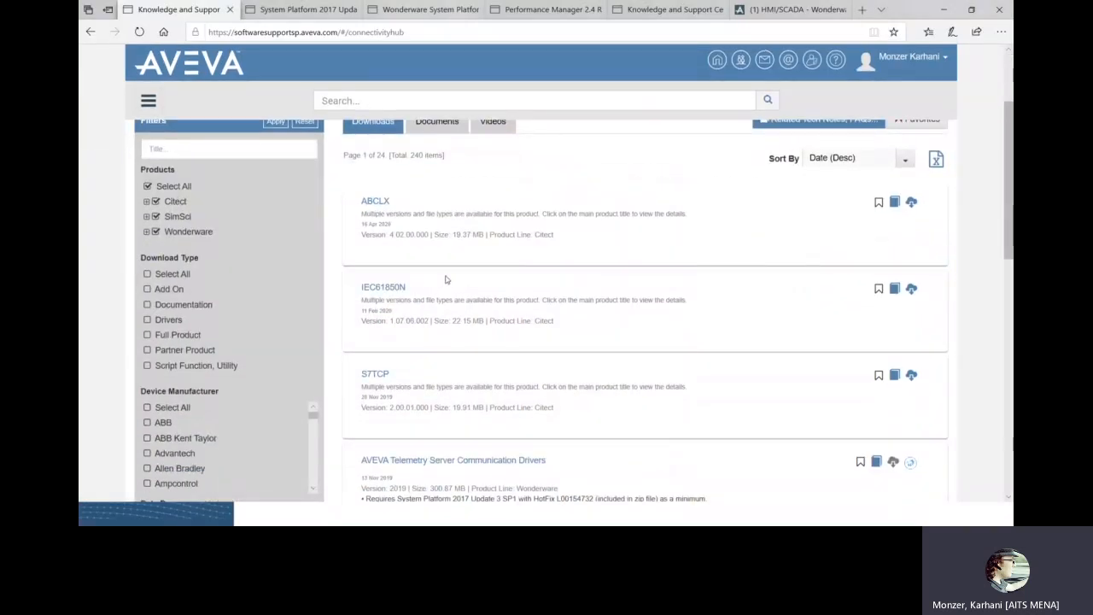
Clear Select All, expand the Wonderware group, and tick only MBTCP and Modbus.
scroll(up, 3)
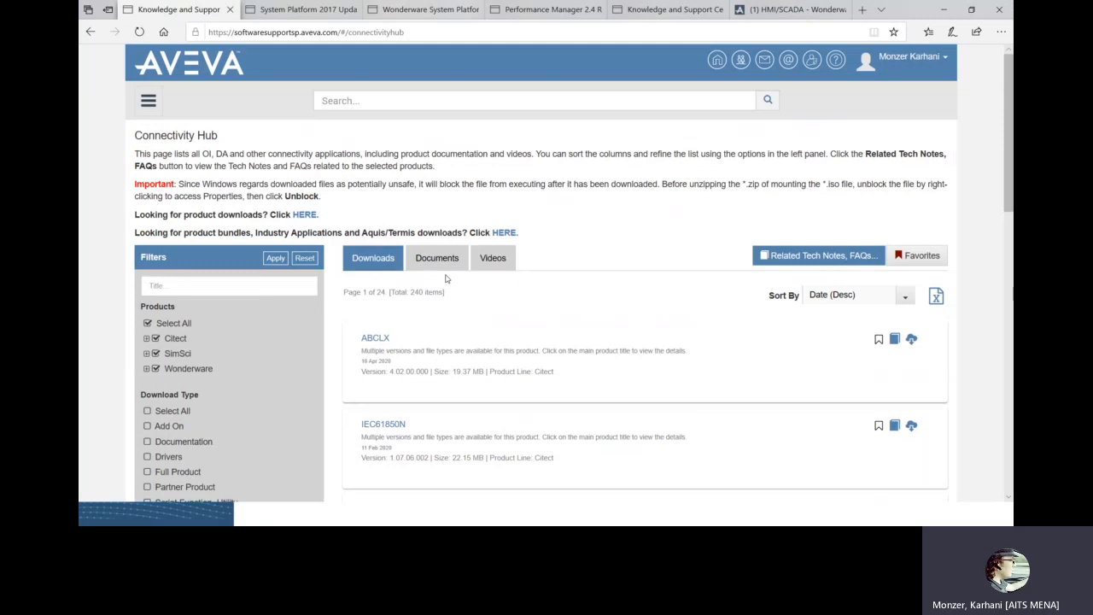
mouse_move(451, 276)
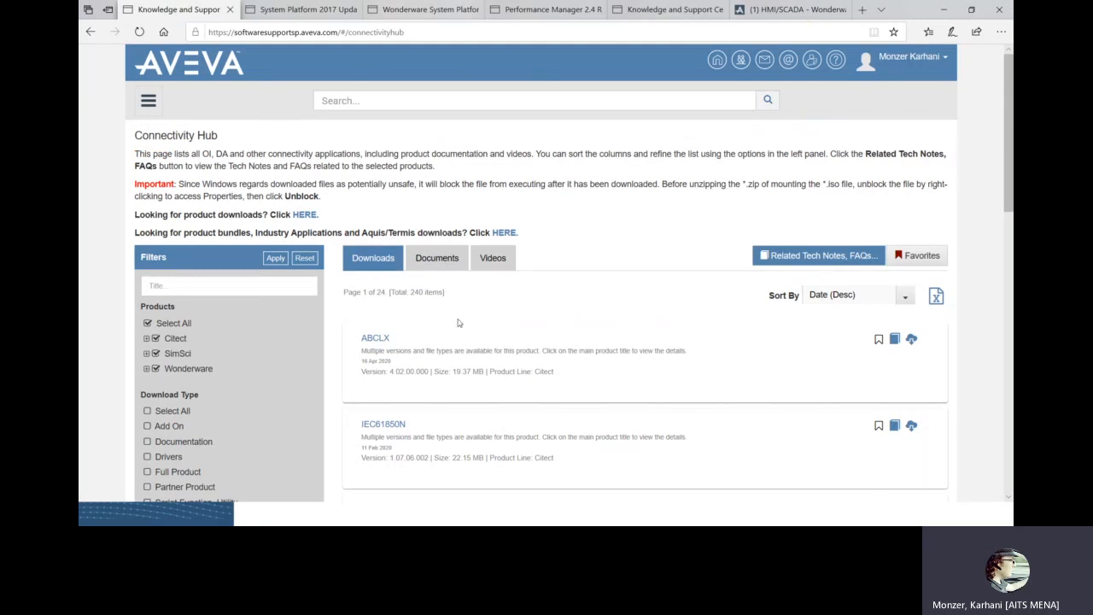
mouse_move(426, 338)
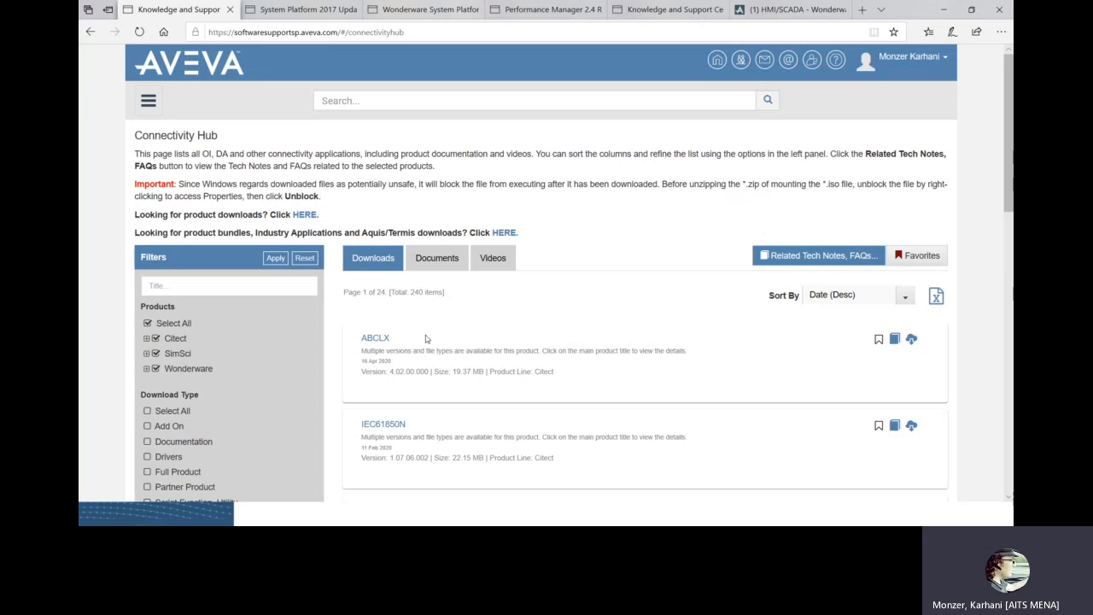
mouse_move(132, 322)
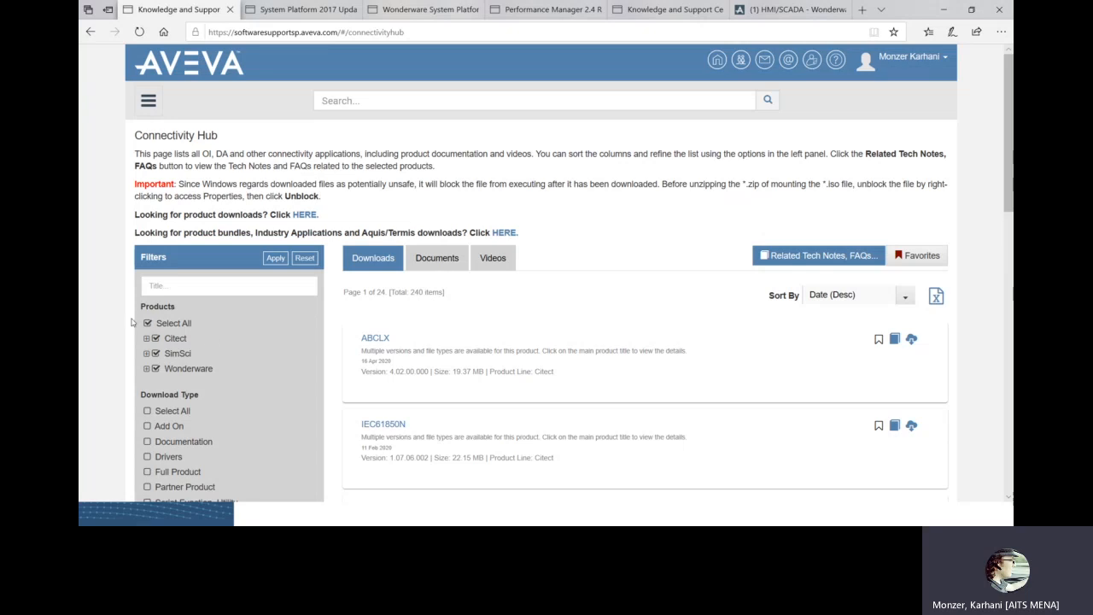
click(148, 323)
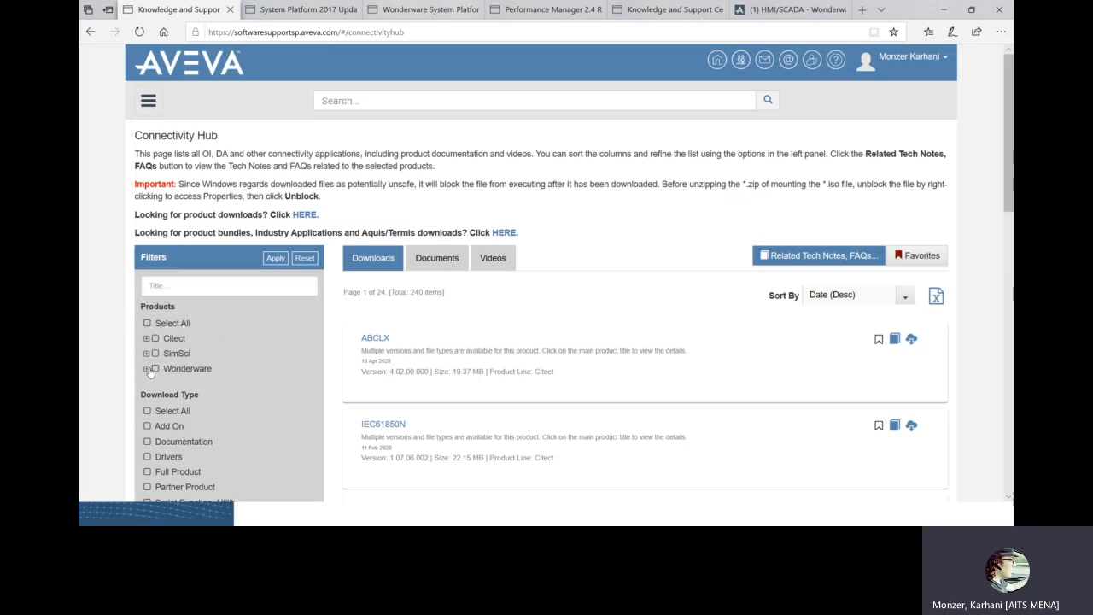
click(147, 368)
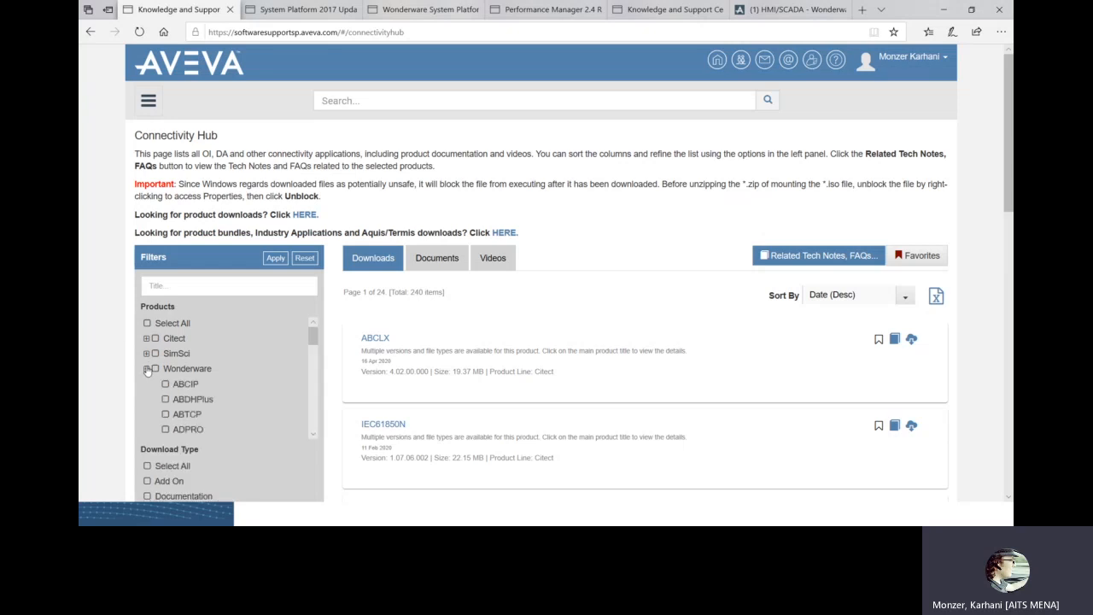
click(147, 368)
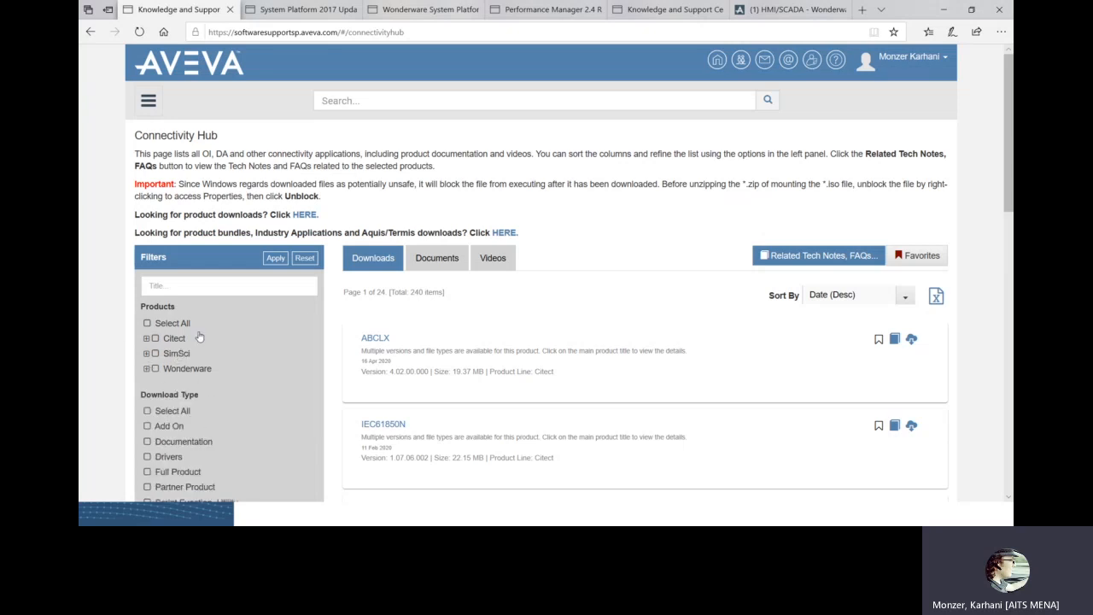
scroll(down, 3)
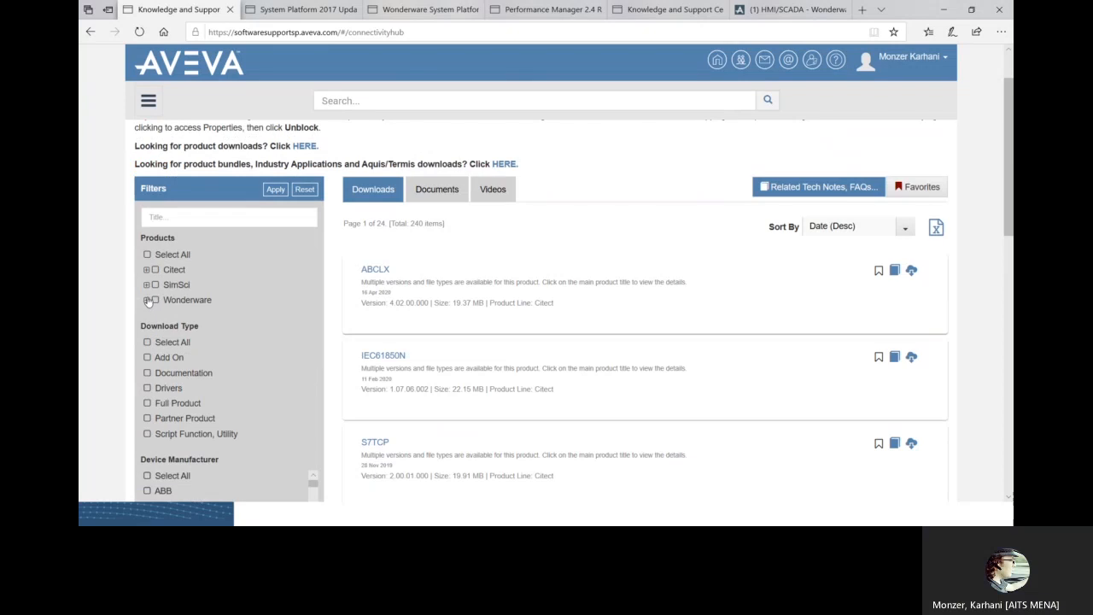
click(146, 299)
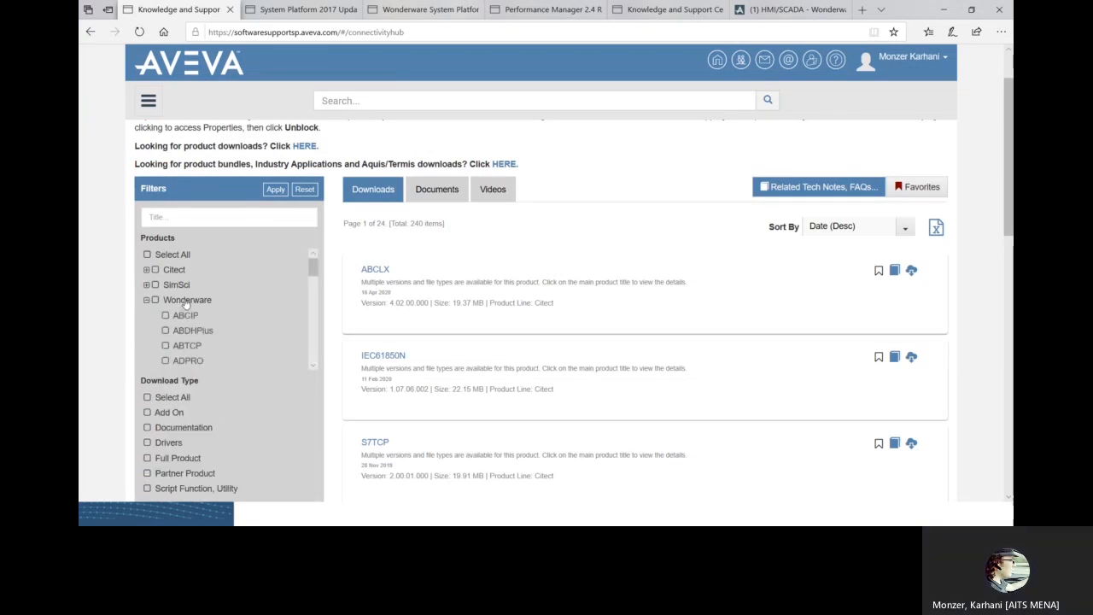
scroll(down, 3)
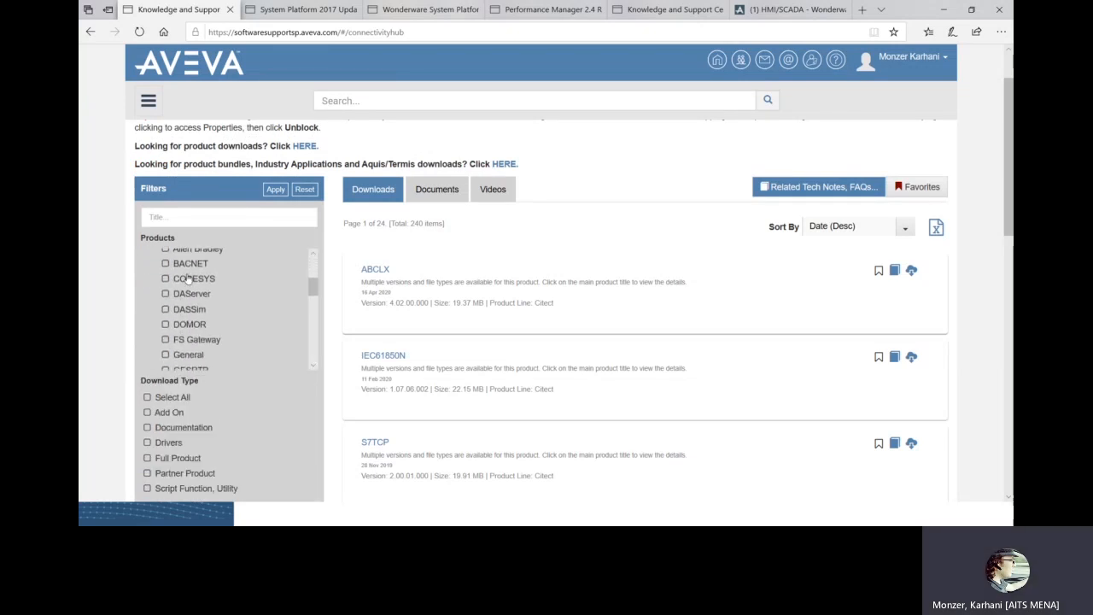
scroll(down, 3)
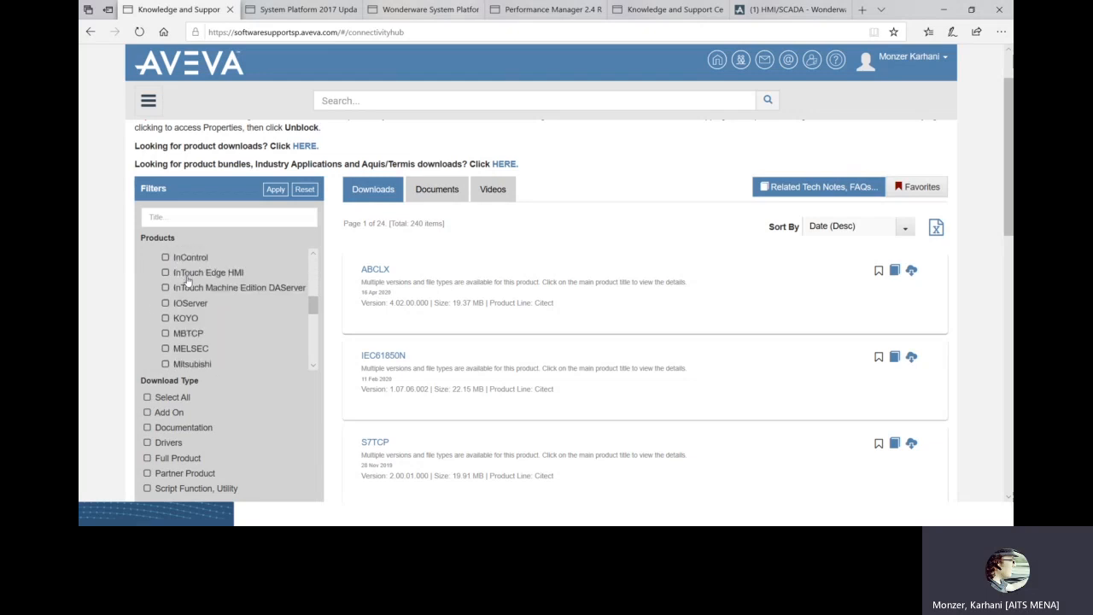
scroll(down, 3)
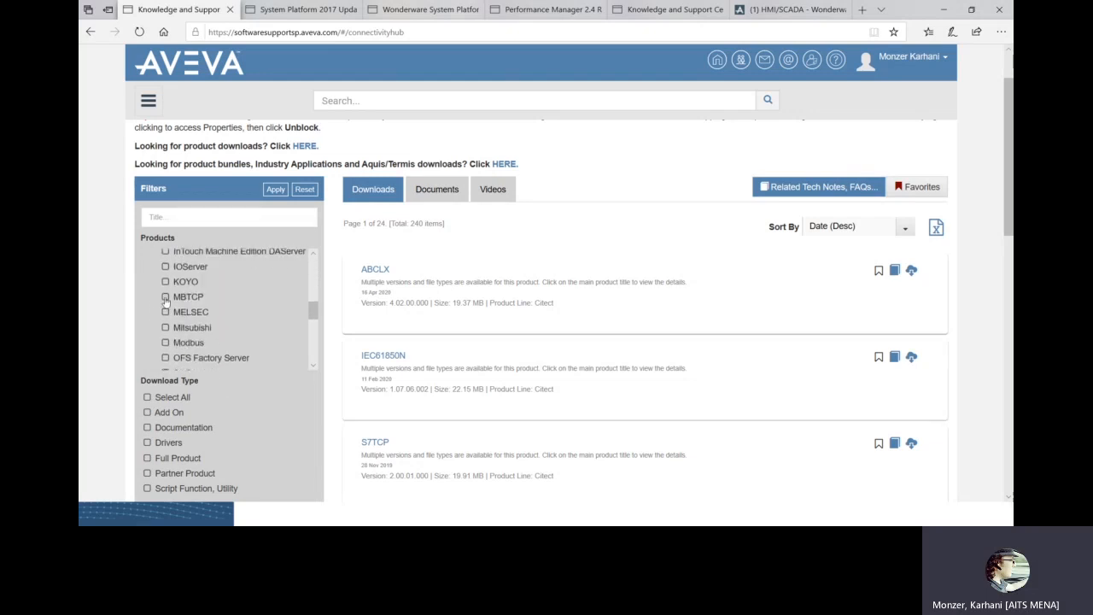
click(166, 296)
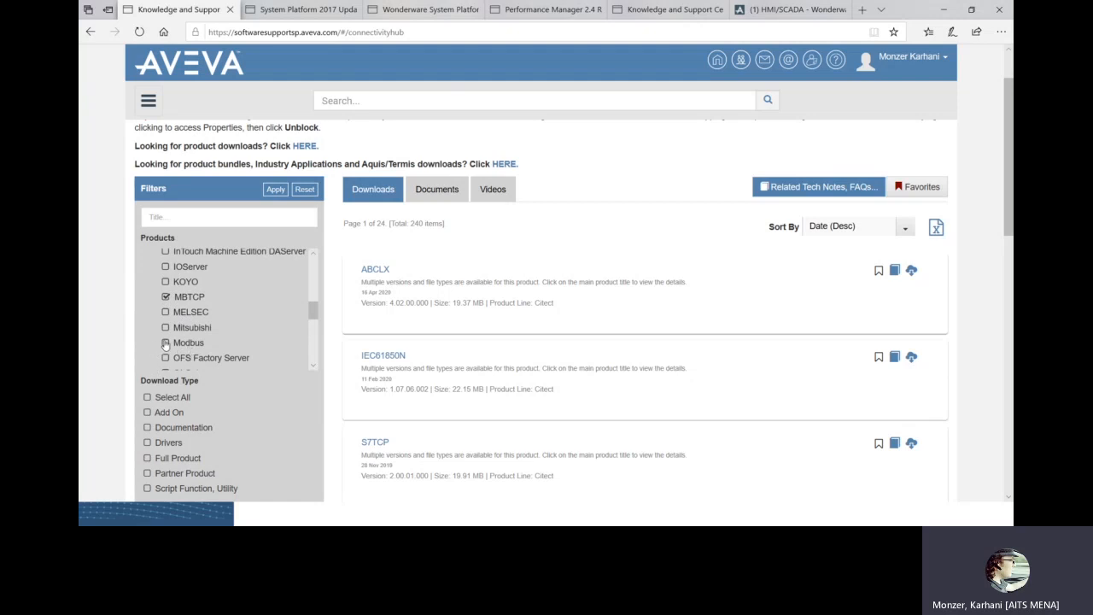
click(166, 342)
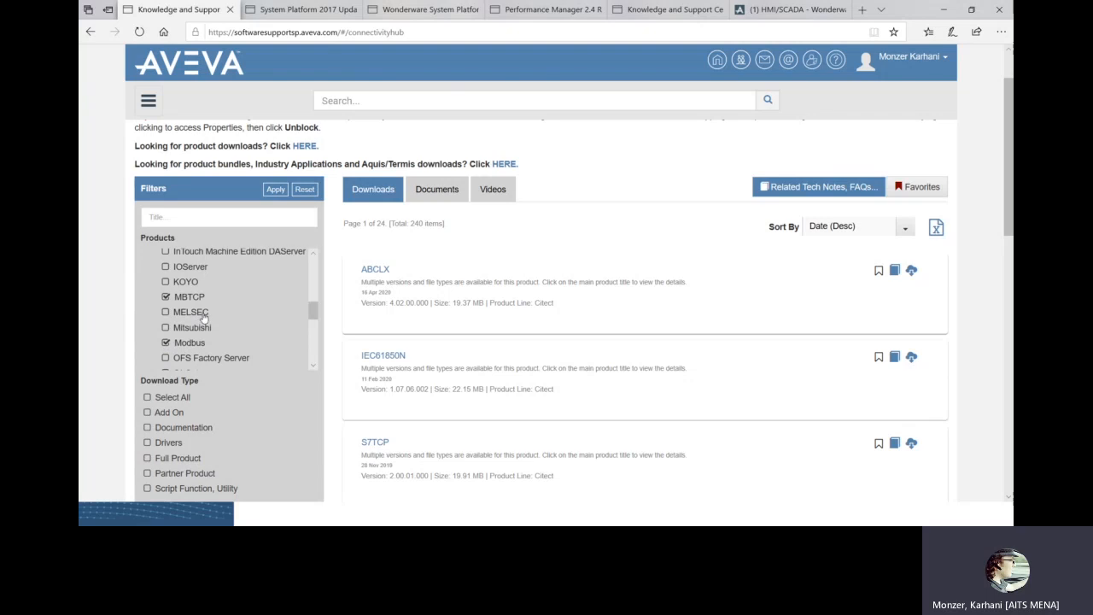
mouse_move(251, 255)
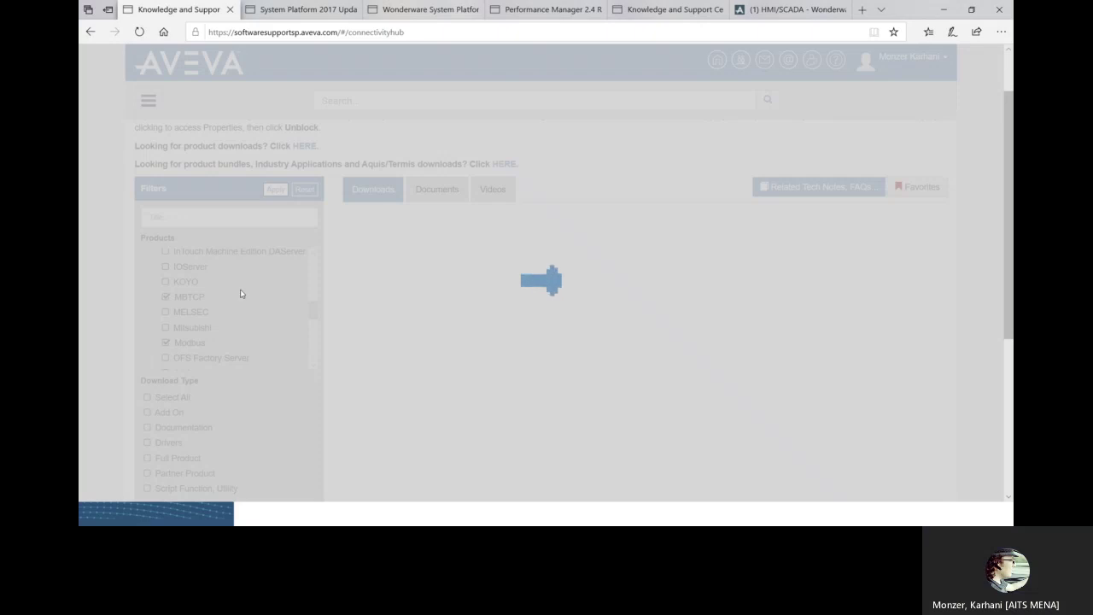
Apply the MBTCP/Modbus filter and scroll through the nine resulting downloads.
click(167, 297)
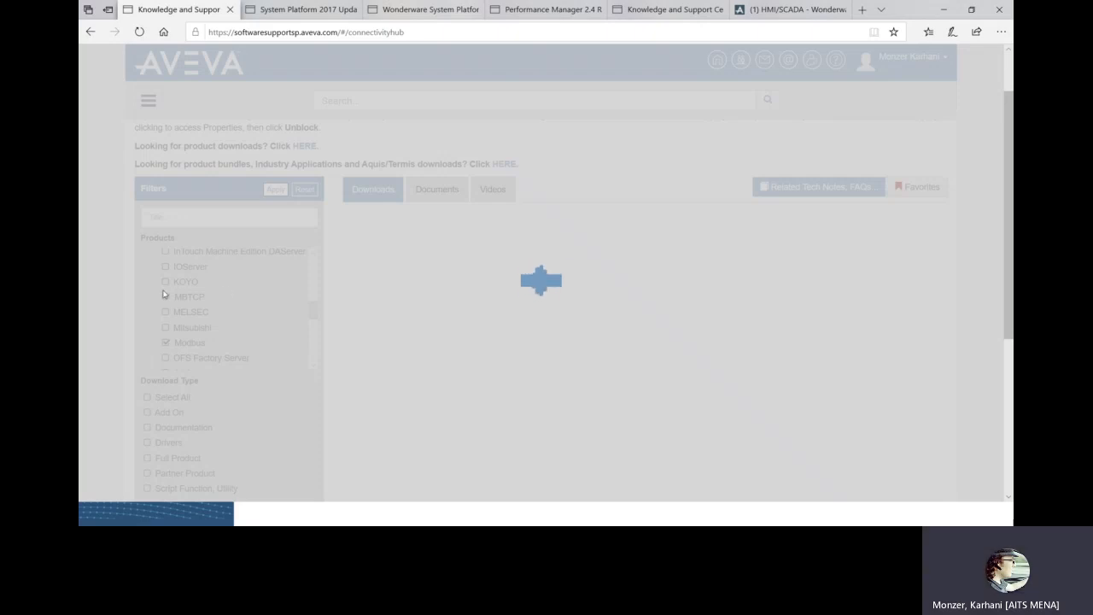
click(166, 296)
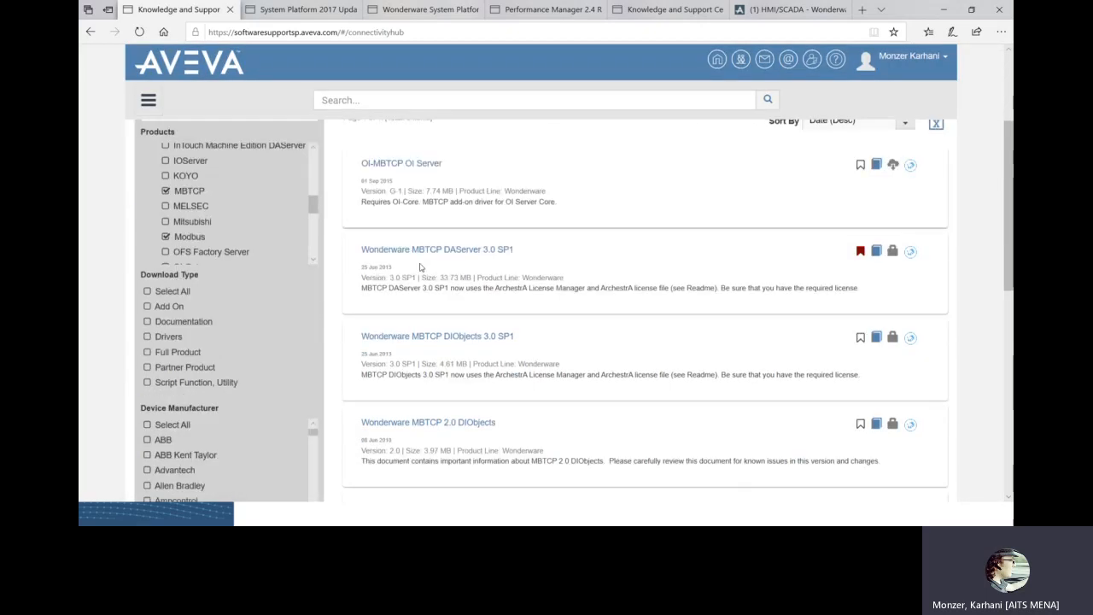
scroll(down, 3)
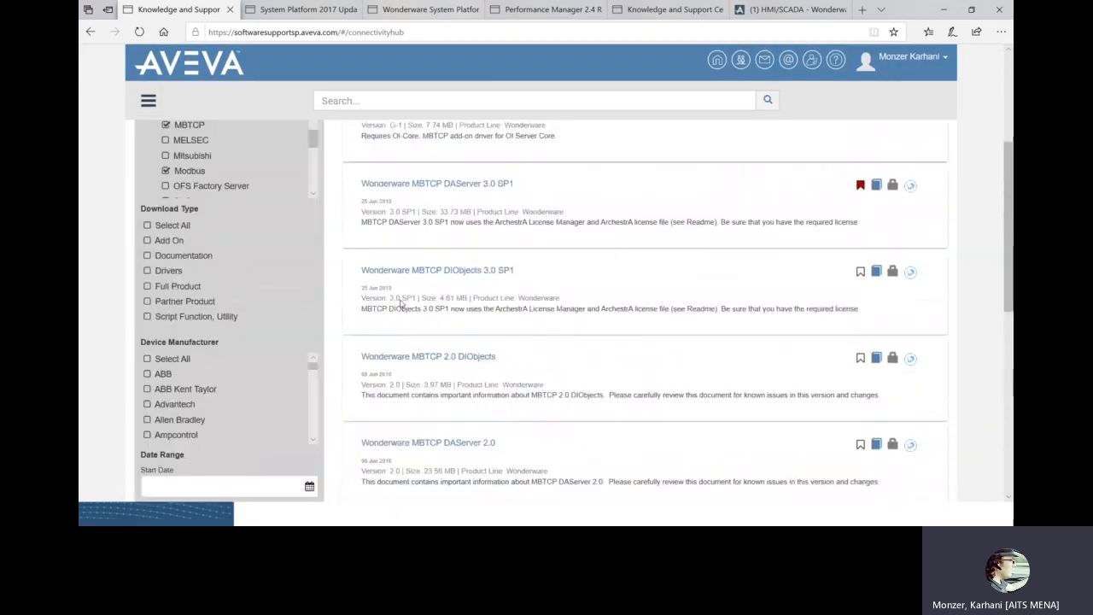
scroll(up, 3)
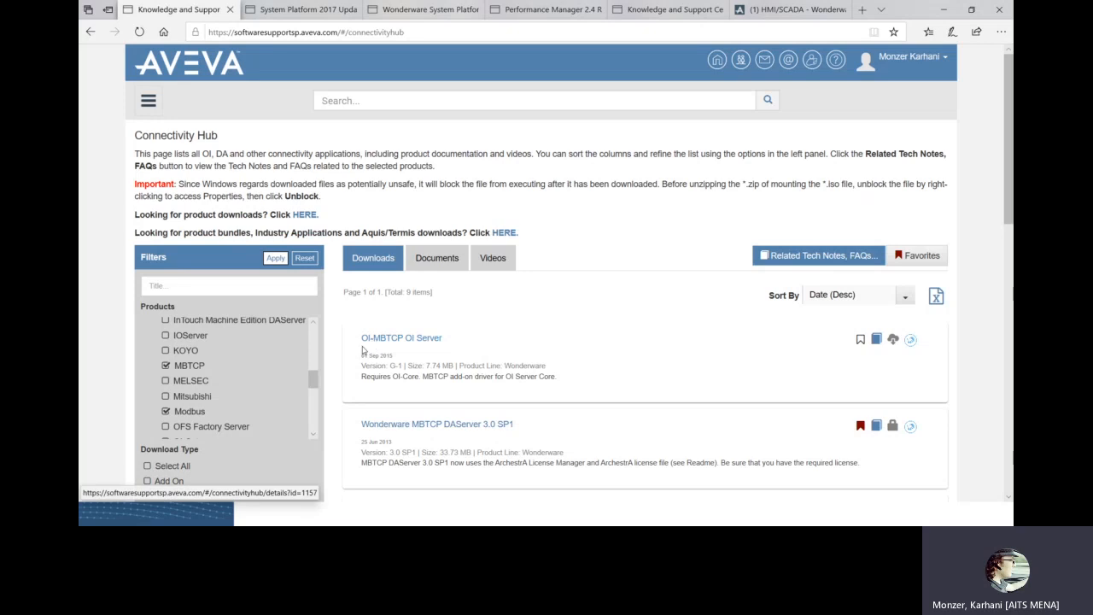
scroll(down, 3)
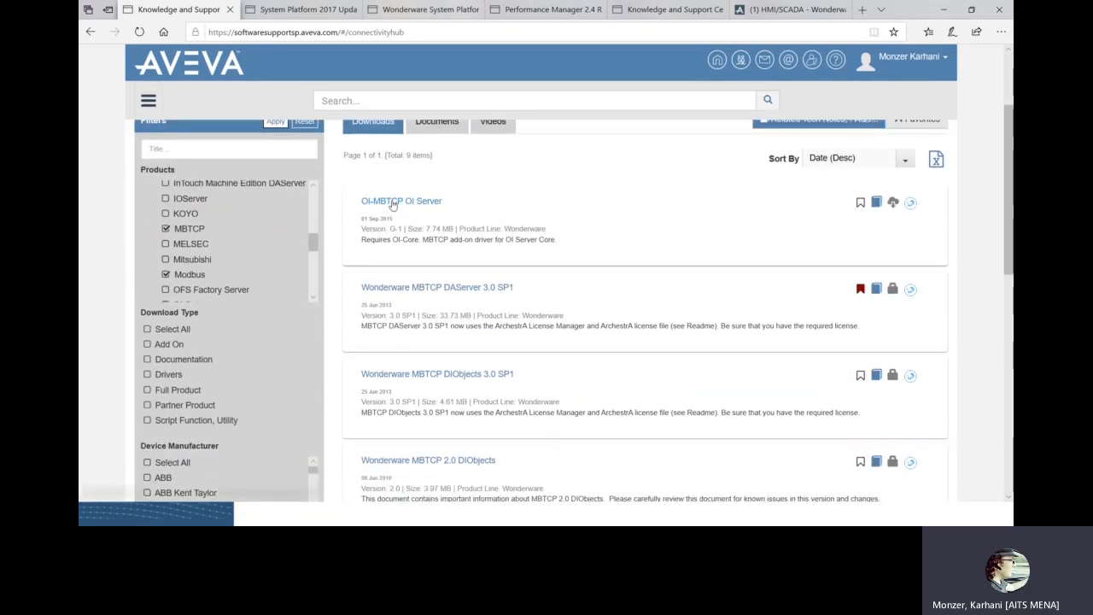
mouse_move(402, 201)
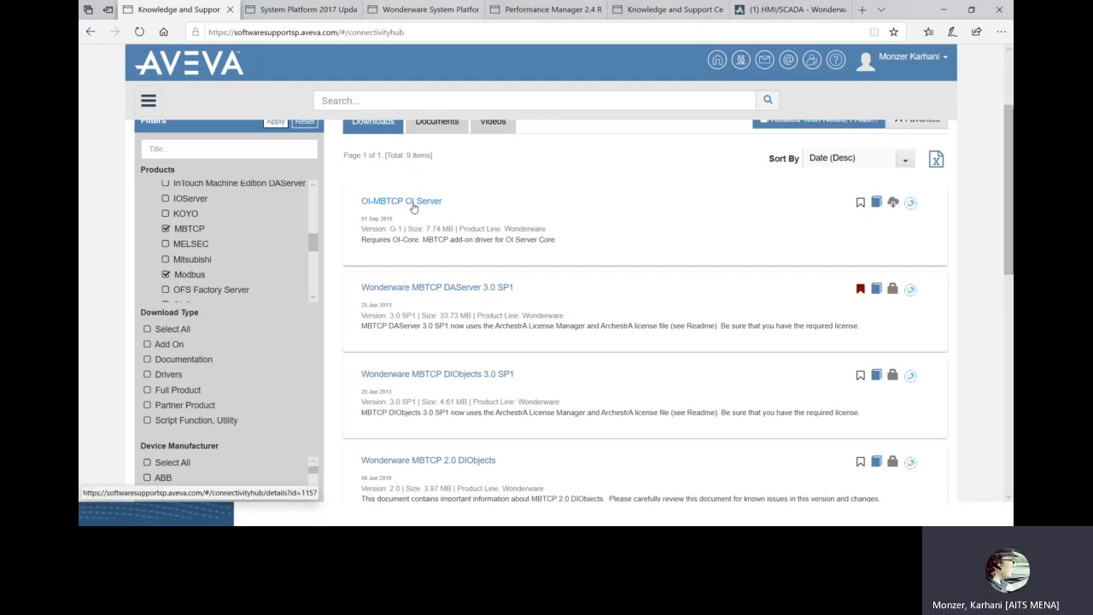
mouse_move(404, 296)
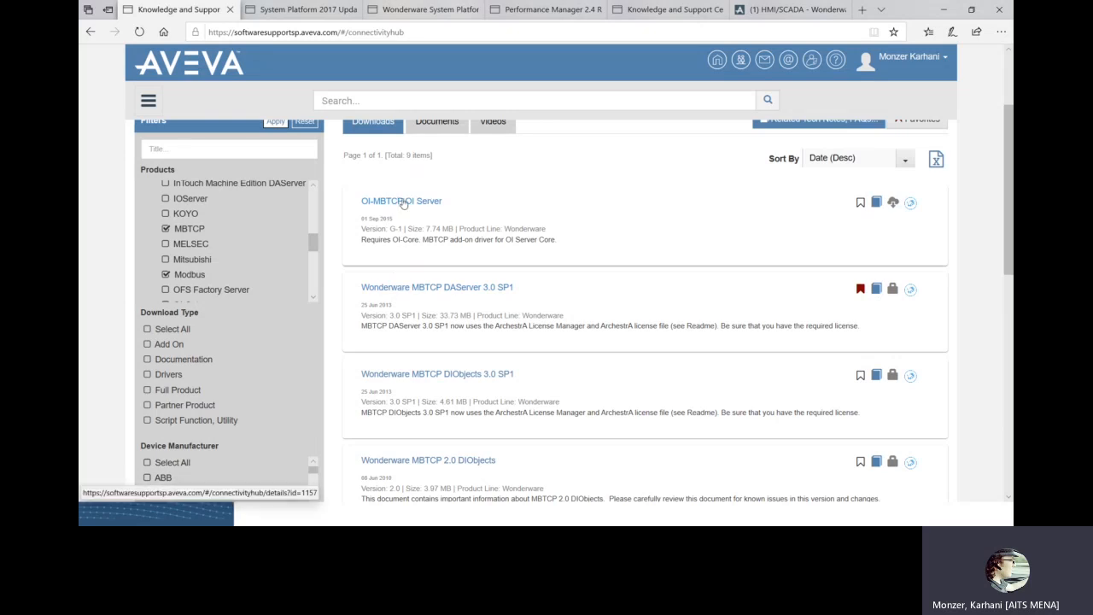
mouse_move(402, 201)
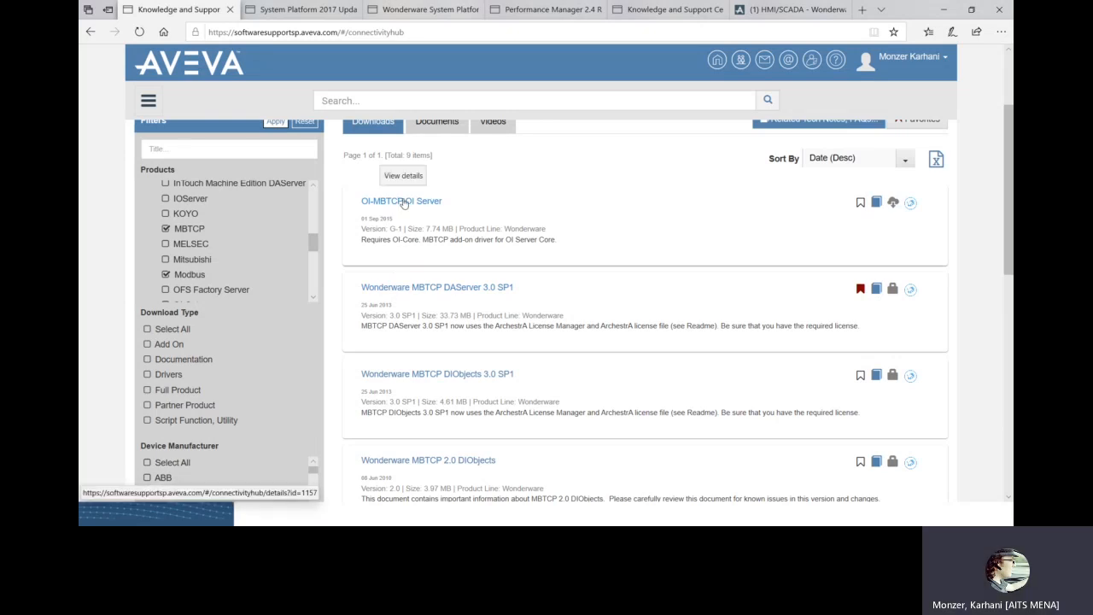
mouse_move(400, 275)
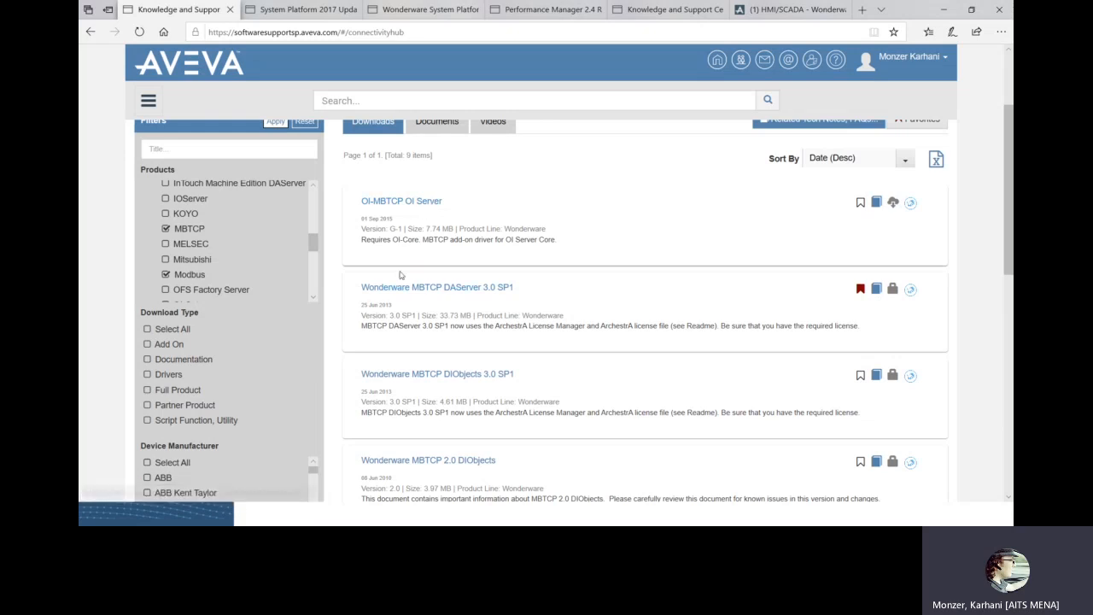
mouse_move(438, 313)
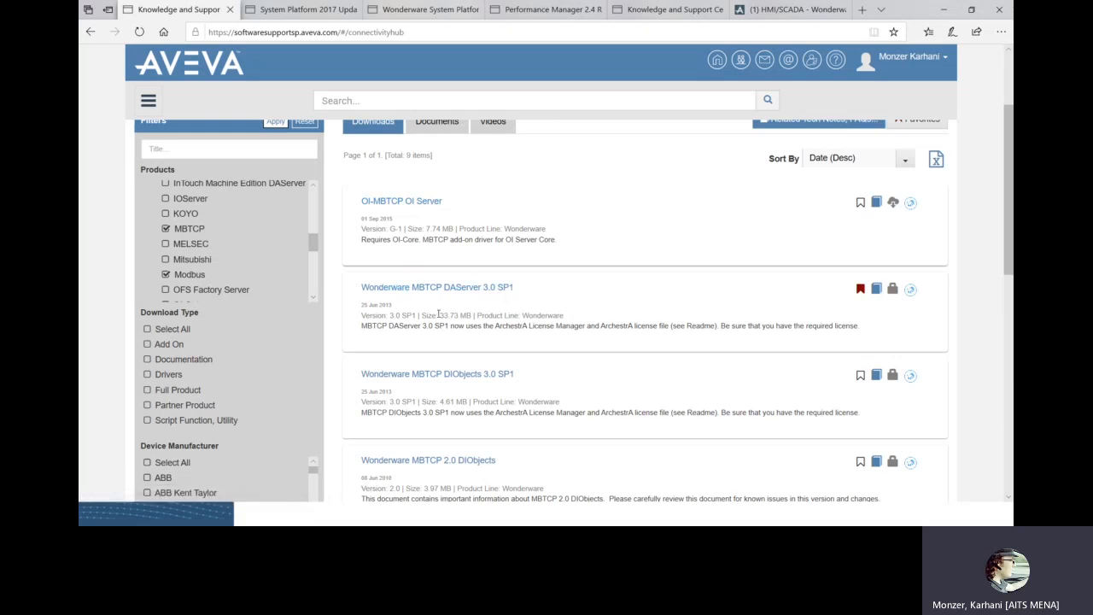
mouse_move(510, 313)
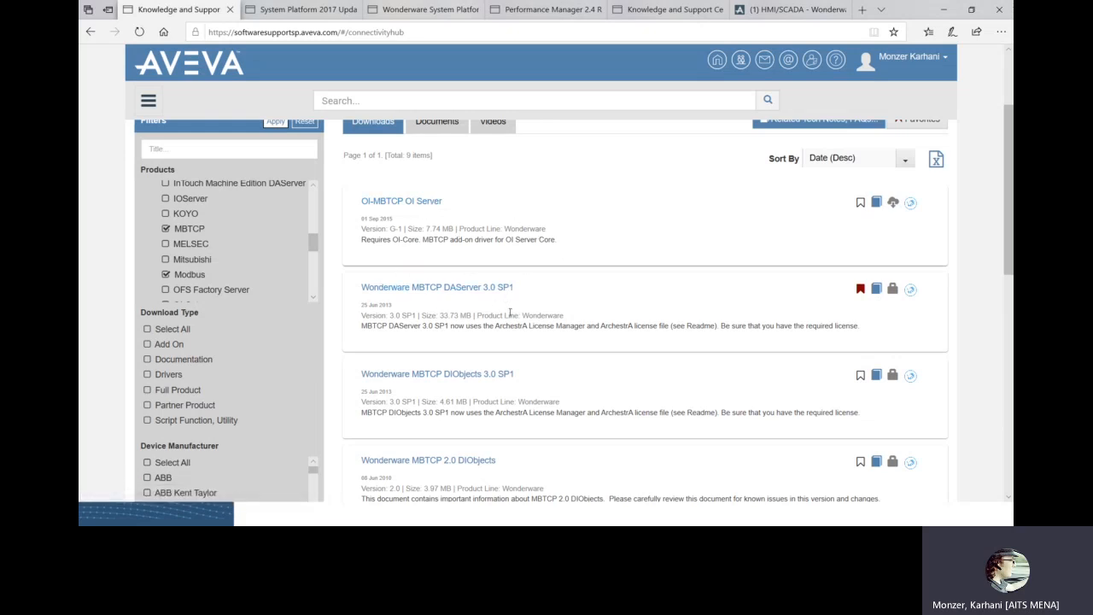
double_click(434, 229)
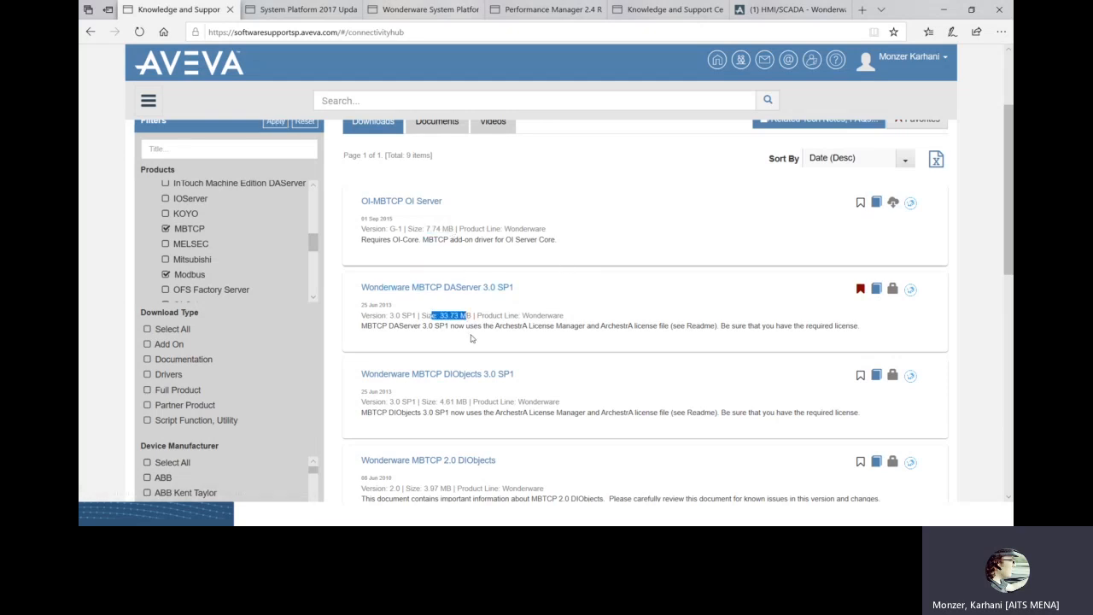
mouse_move(543, 251)
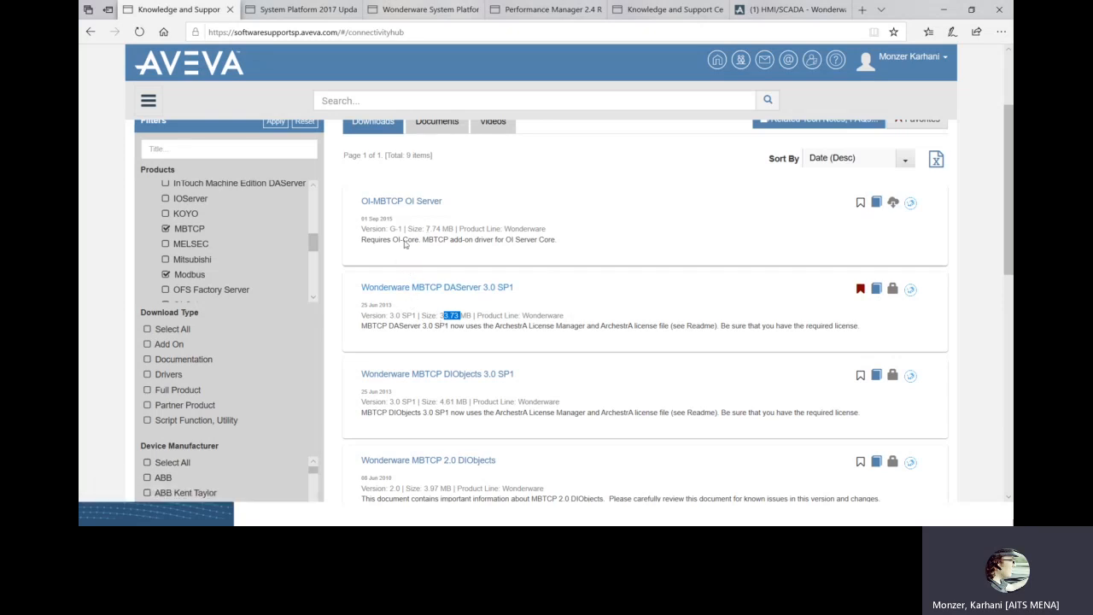
mouse_move(400, 303)
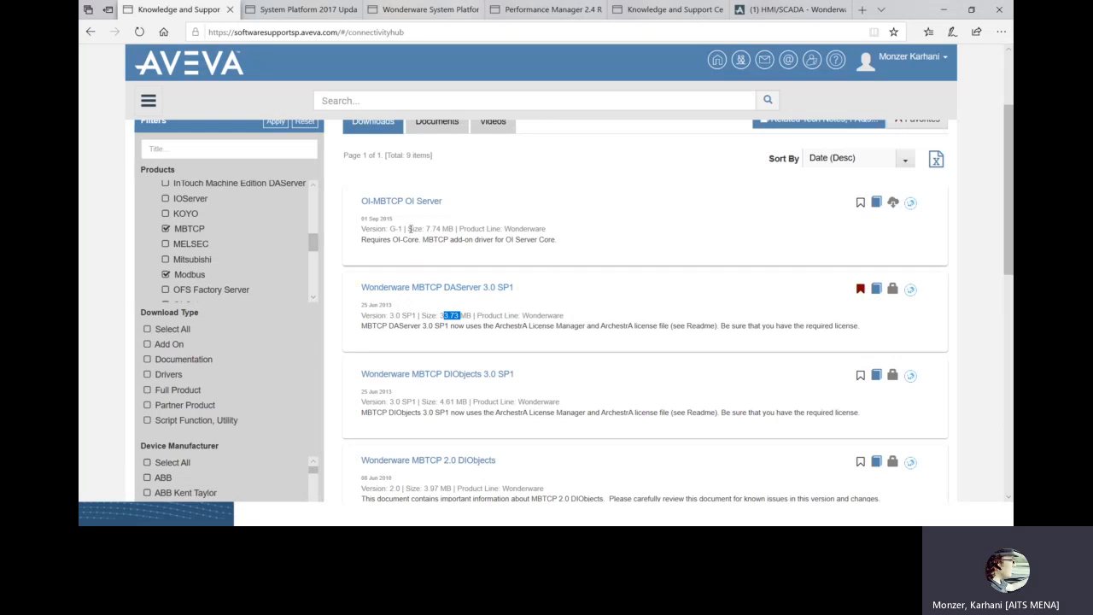
mouse_move(401, 319)
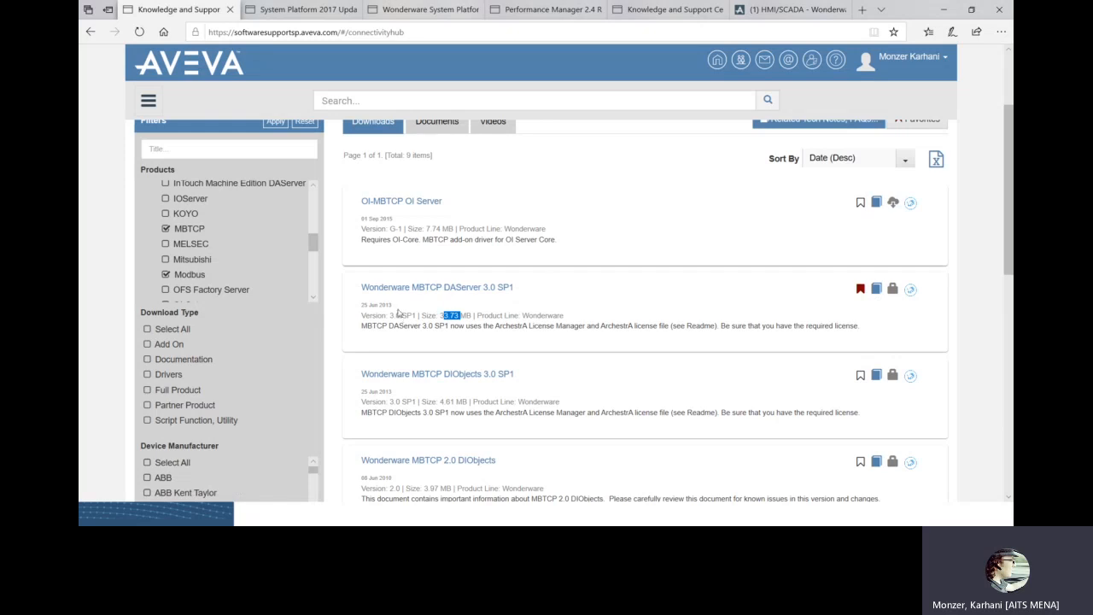
mouse_move(397, 312)
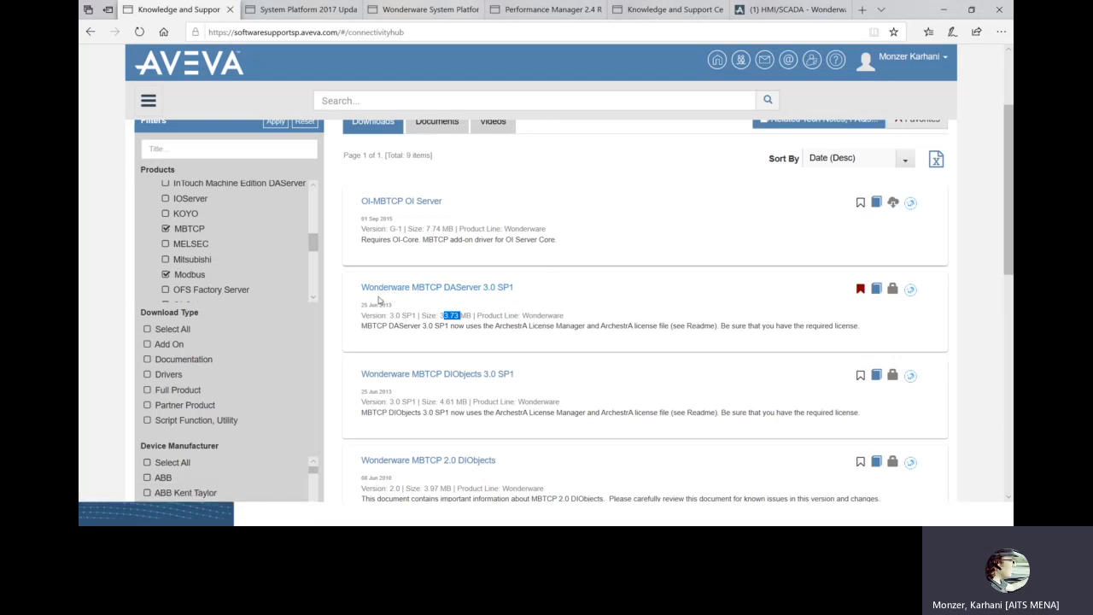
mouse_move(431, 267)
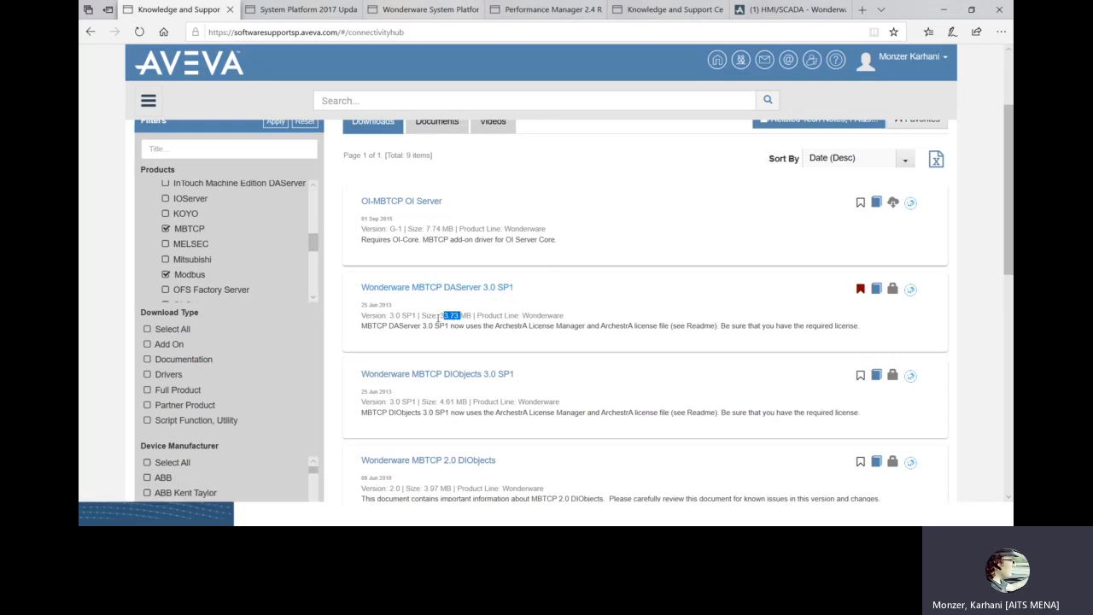
scroll(down, 3)
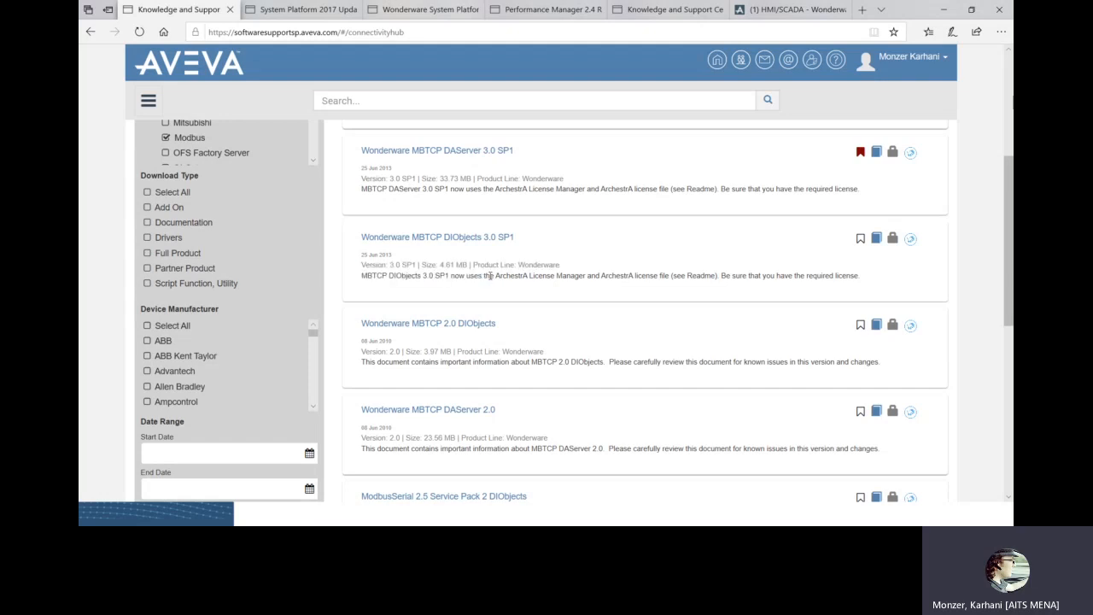
mouse_move(465, 257)
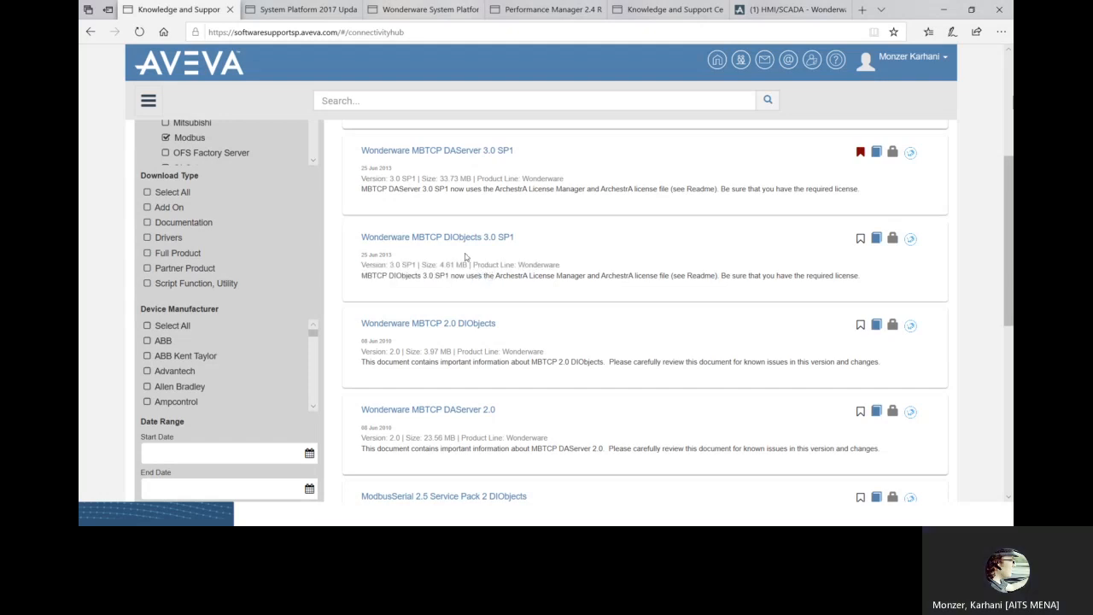
double_click(418, 351)
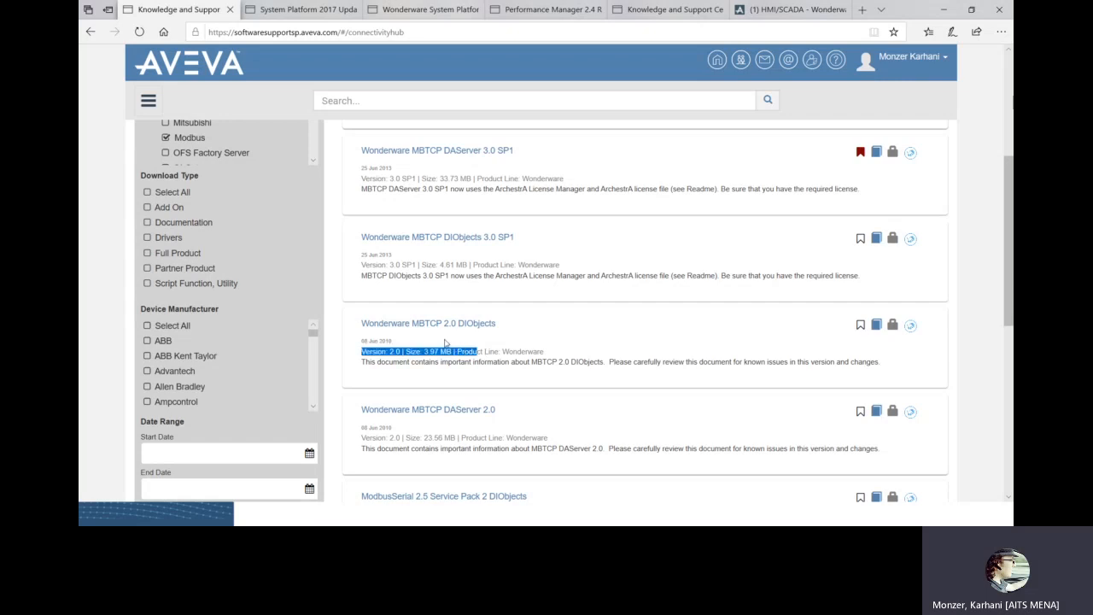
mouse_move(414, 323)
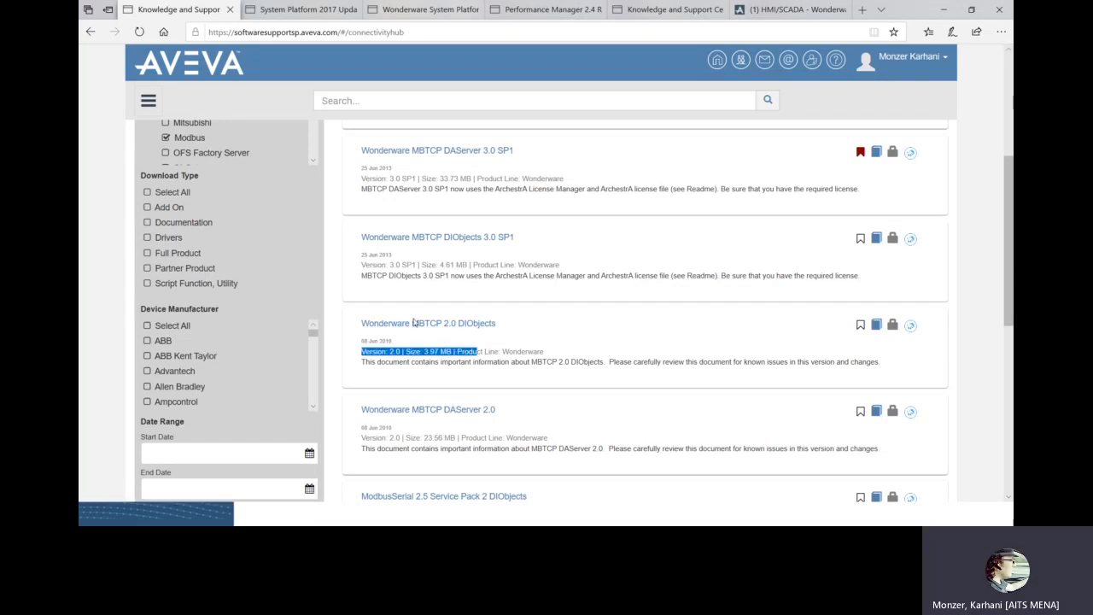
scroll(down, 3)
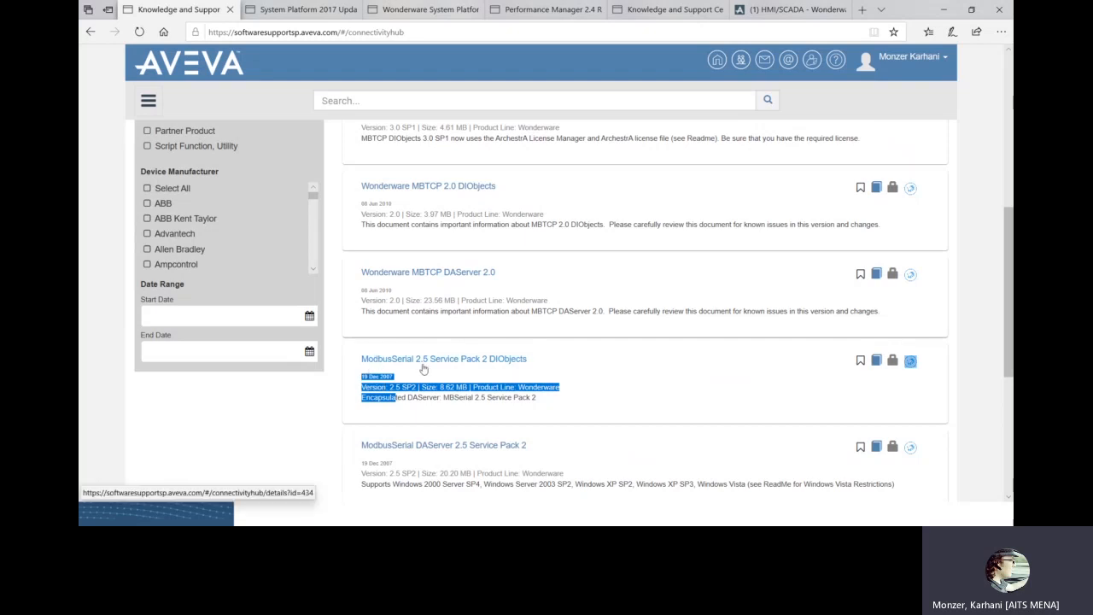
mouse_move(396, 369)
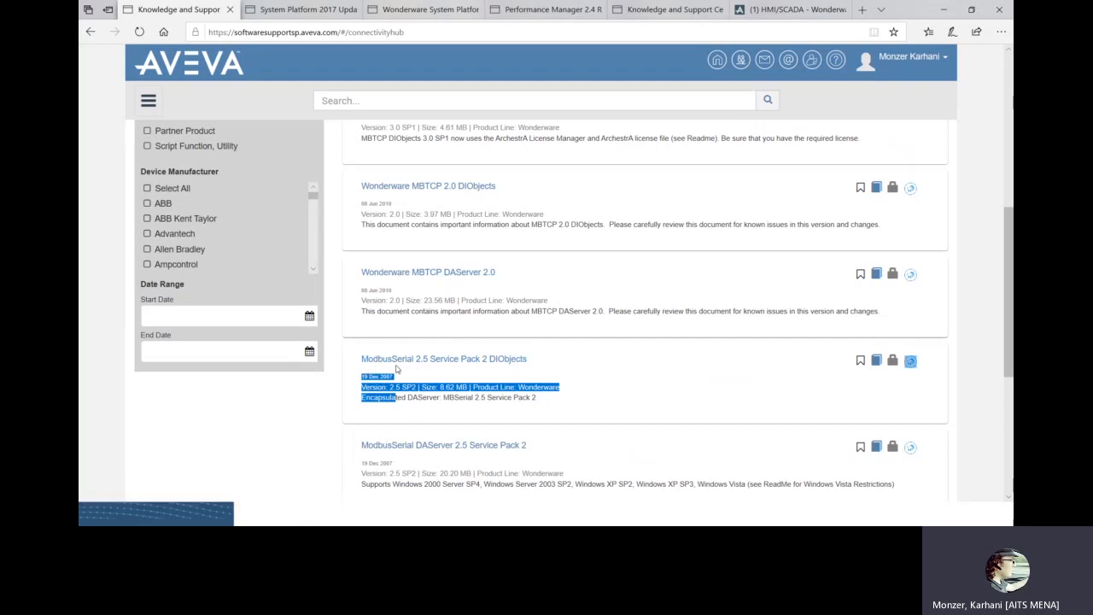
mouse_move(513, 422)
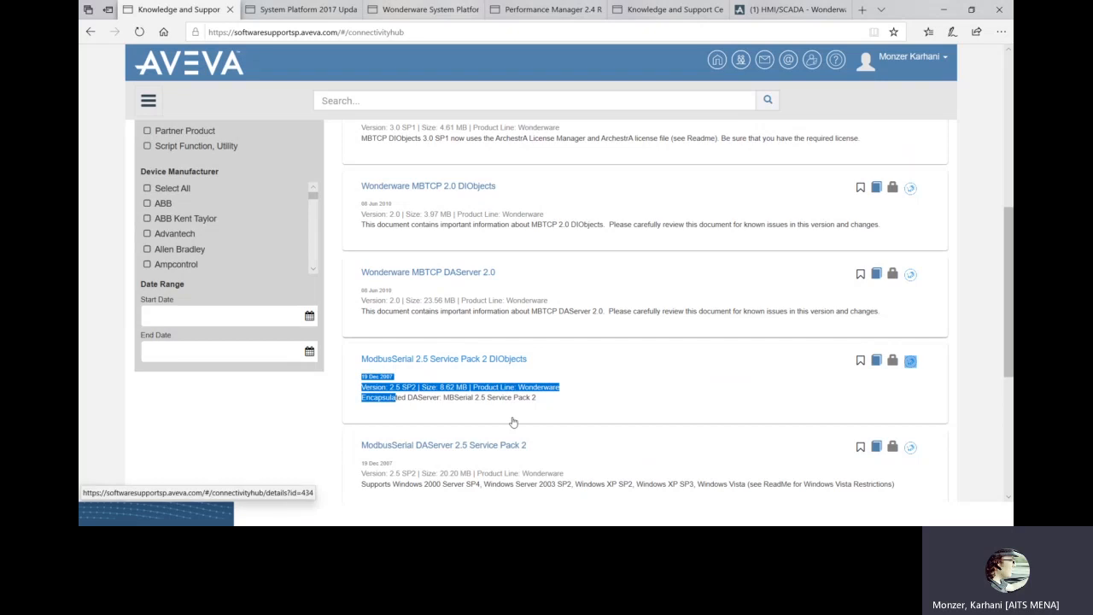
scroll(down, 3)
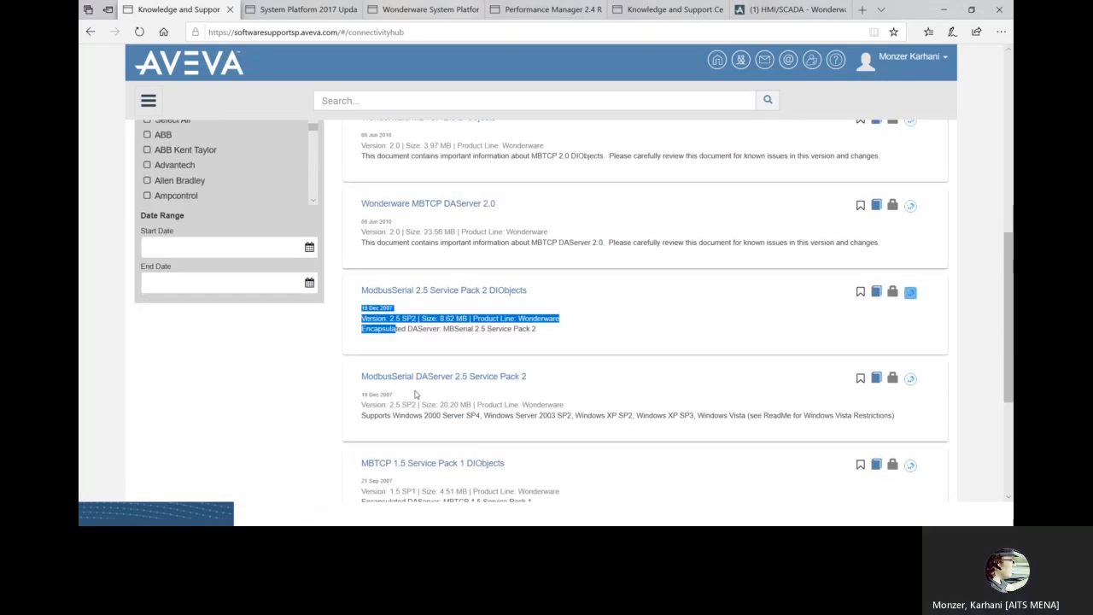
mouse_move(470, 407)
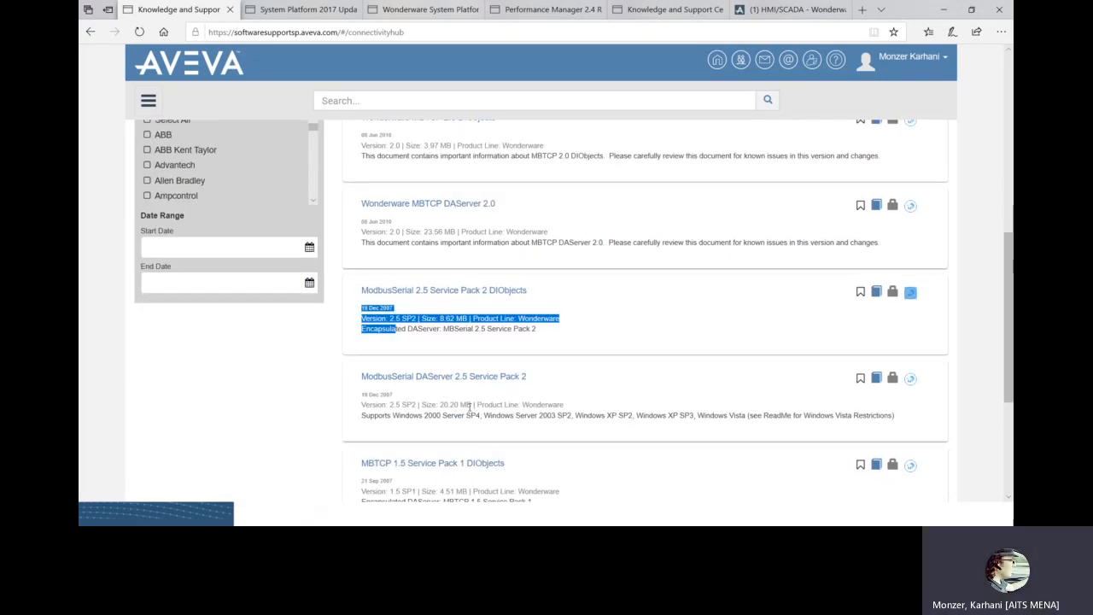
mouse_move(401, 395)
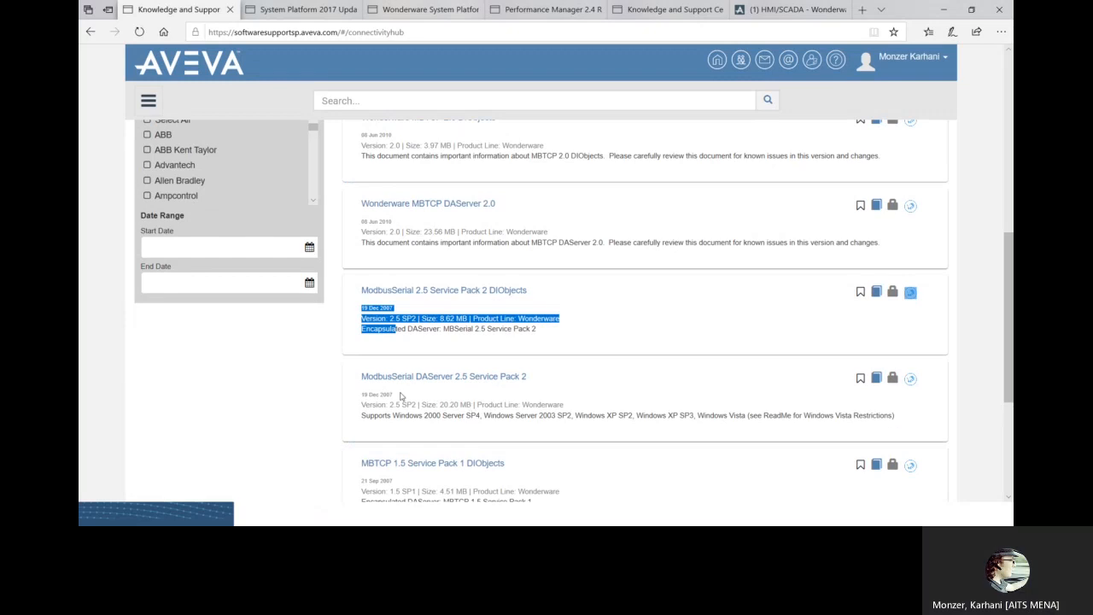
mouse_move(409, 403)
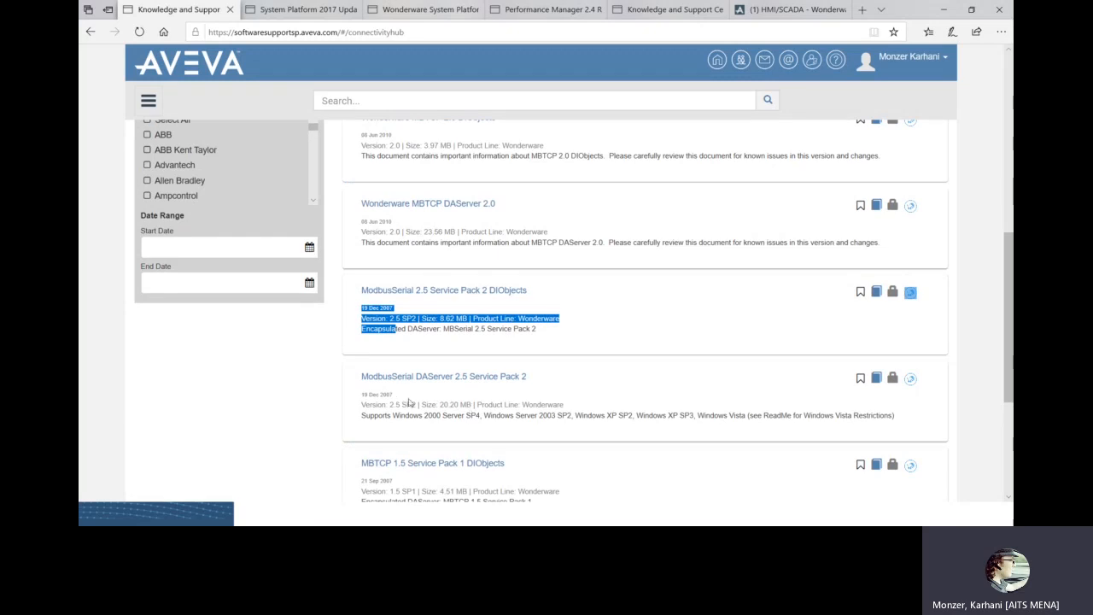
scroll(up, 3)
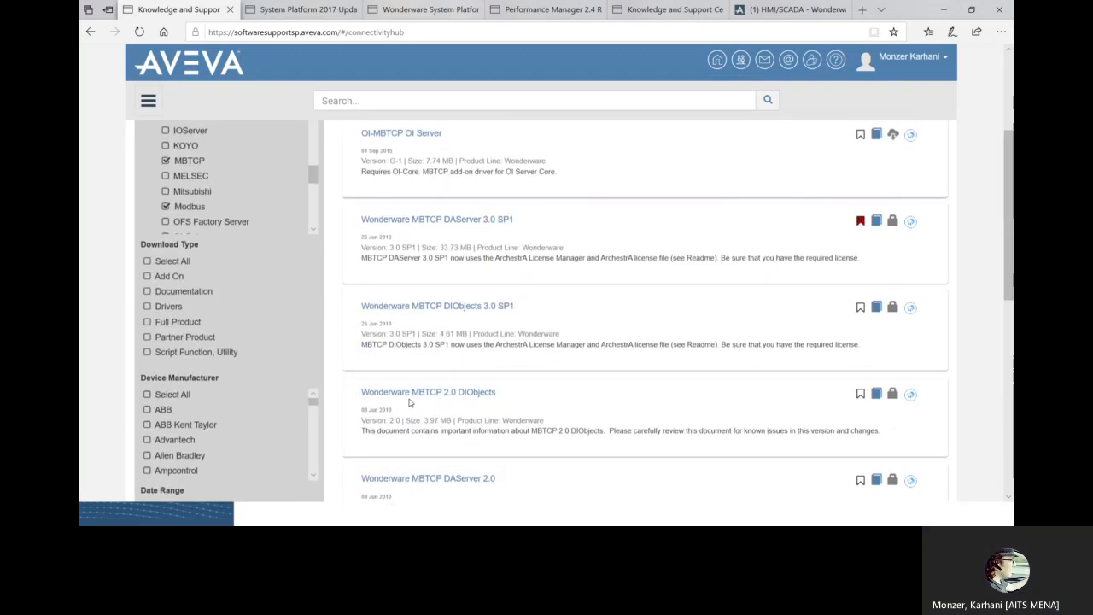
scroll(up, 3)
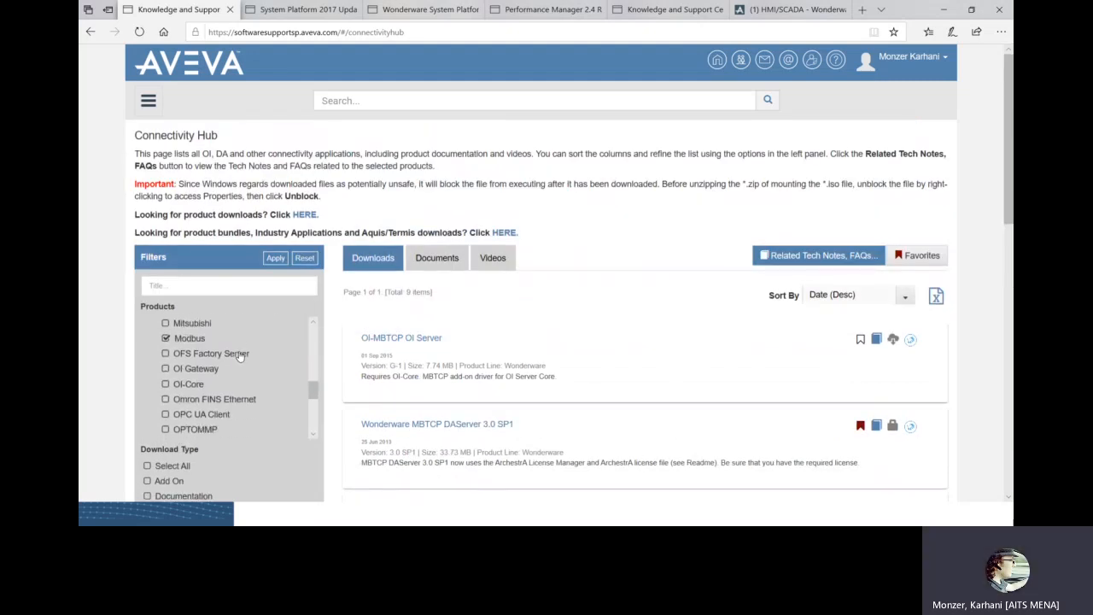
Scroll down the Wonderware product list and tick SNMP in the filter.
scroll(down, 3)
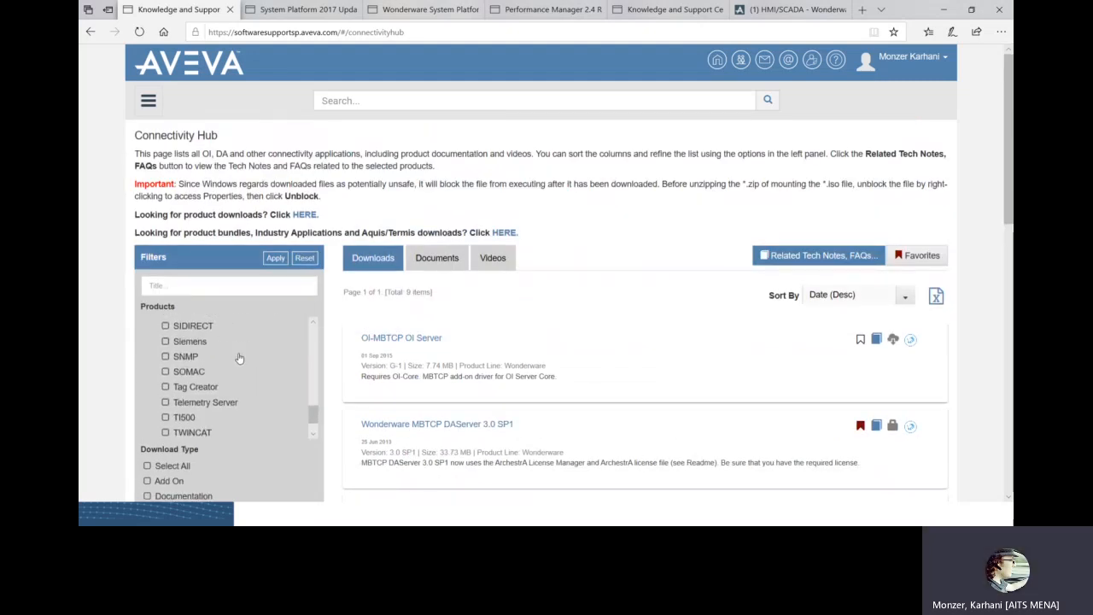
scroll(down, 3)
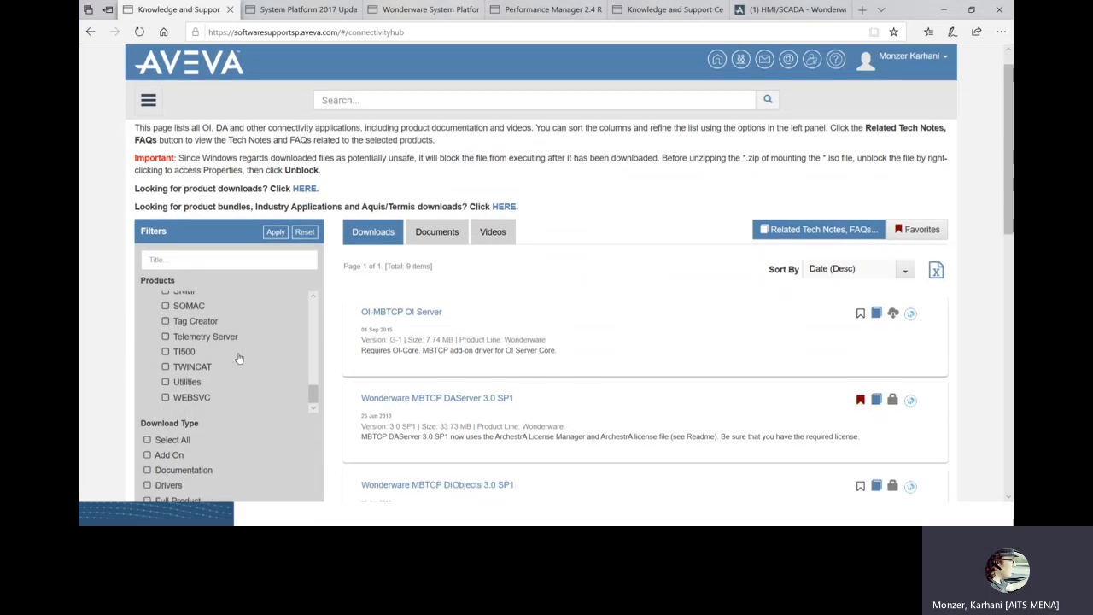
scroll(down, 3)
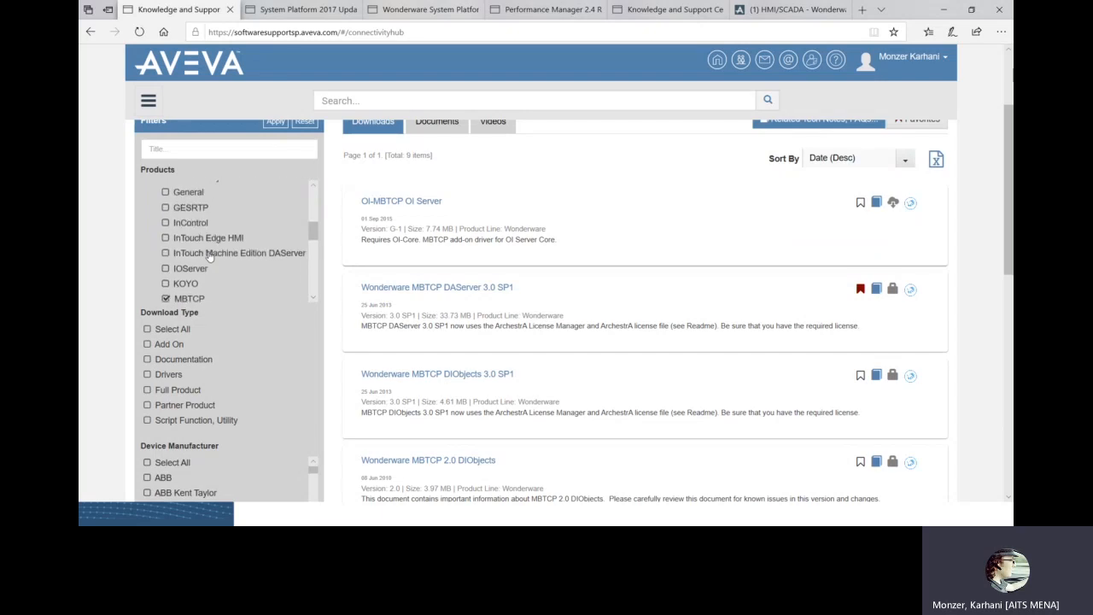
scroll(up, 3)
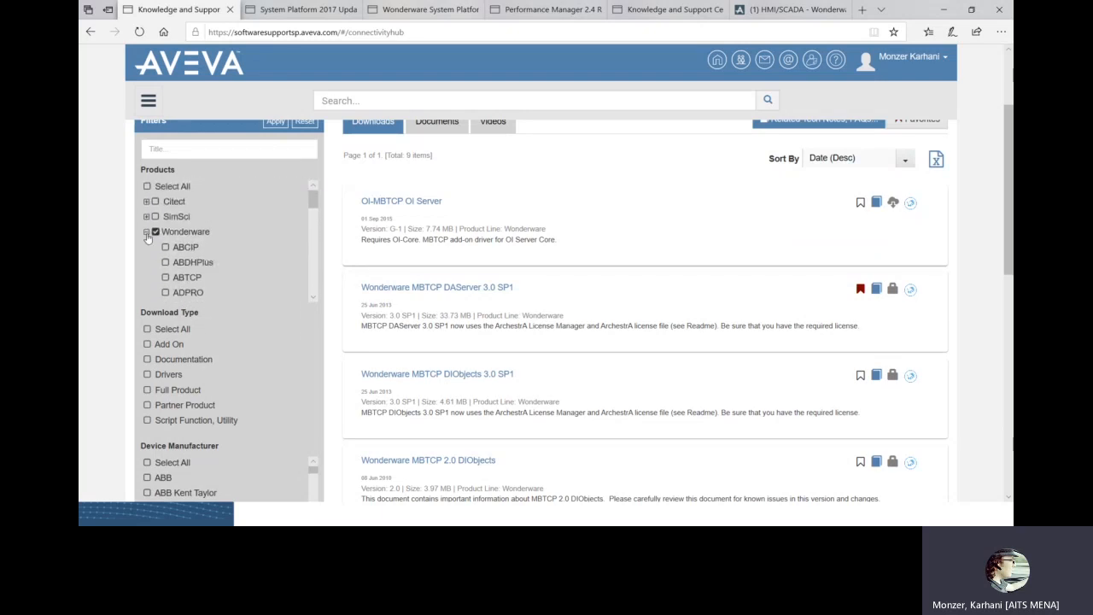
click(146, 231)
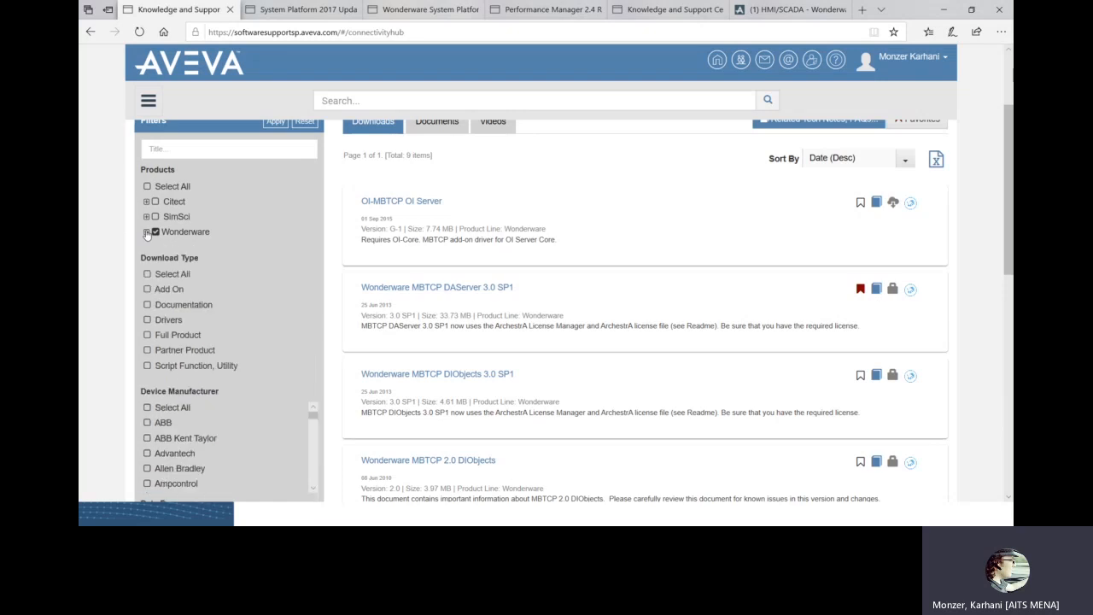
click(146, 231)
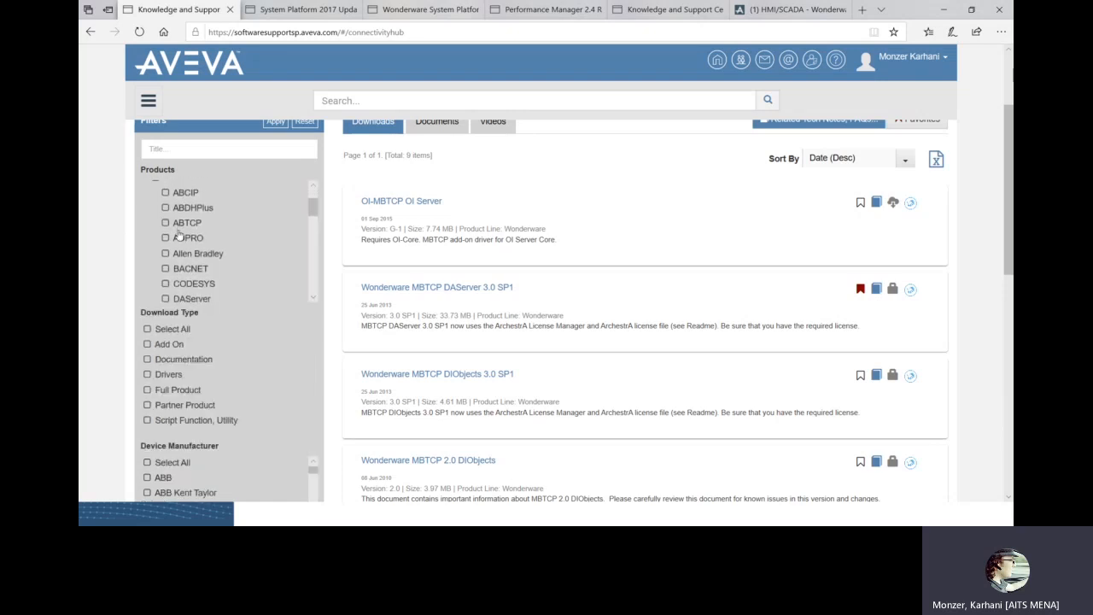
scroll(down, 3)
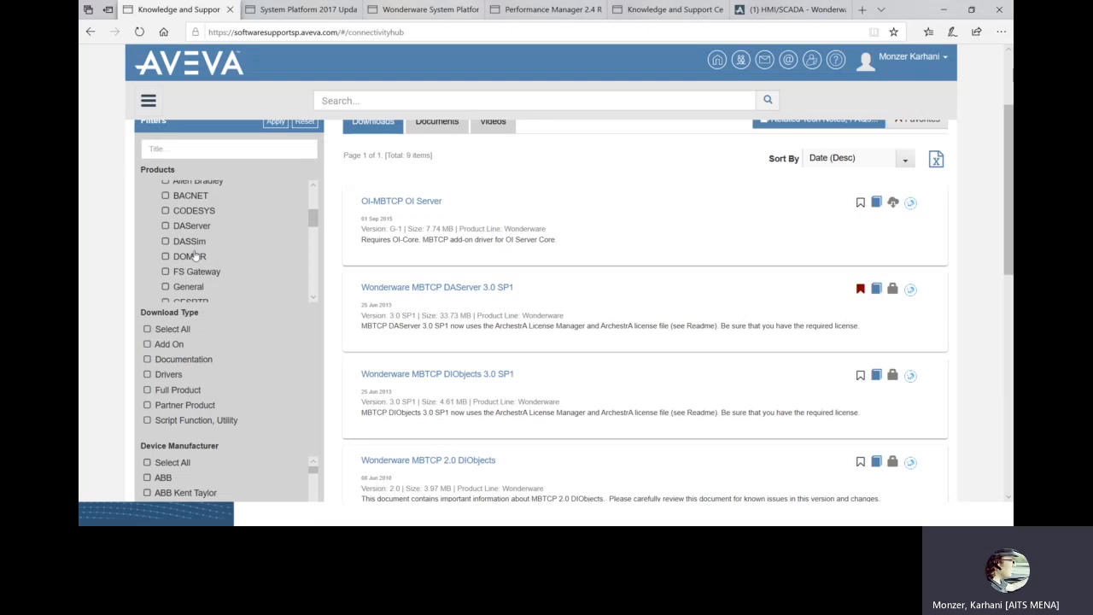
scroll(down, 3)
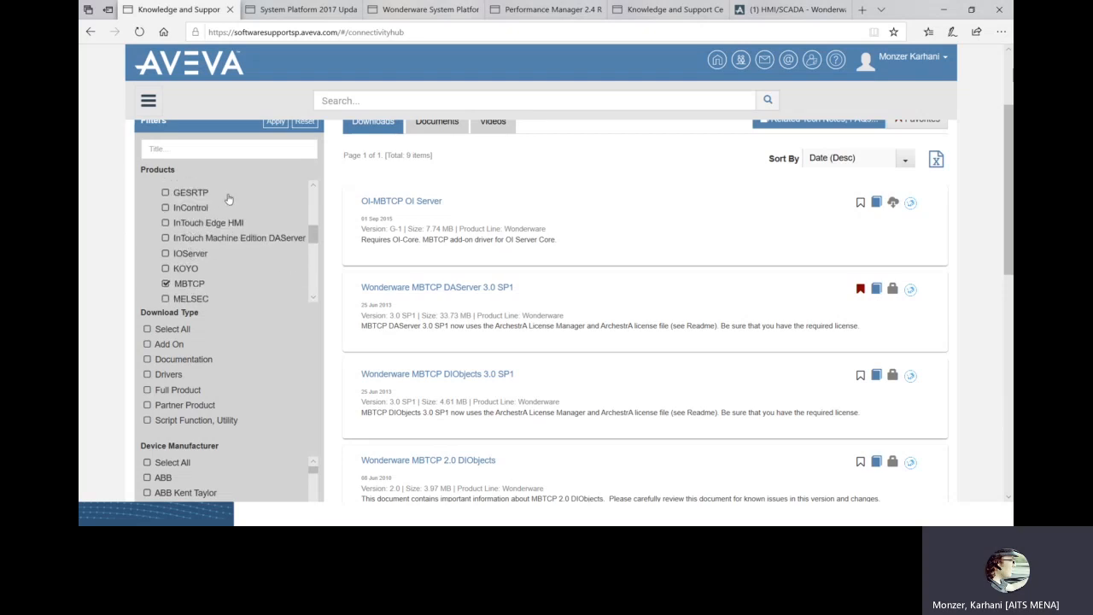
scroll(down, 3)
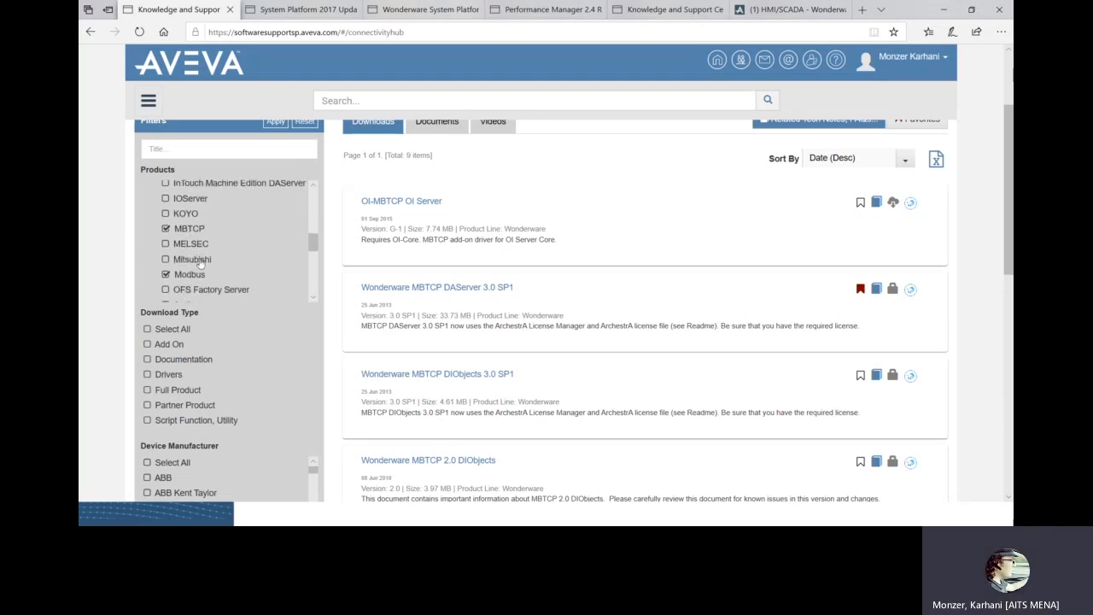
scroll(down, 3)
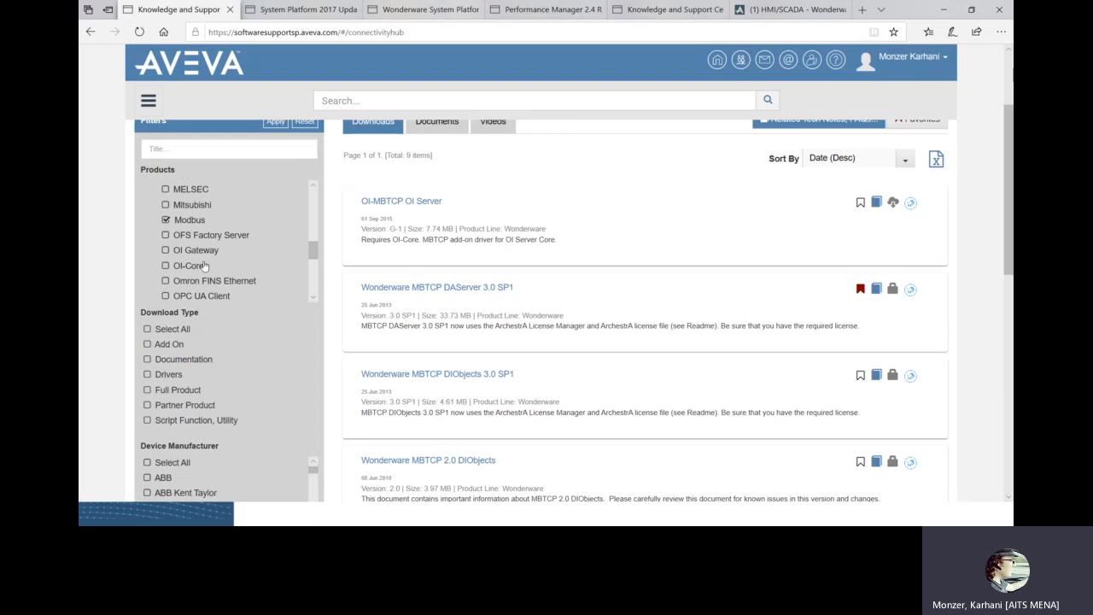
mouse_move(192, 254)
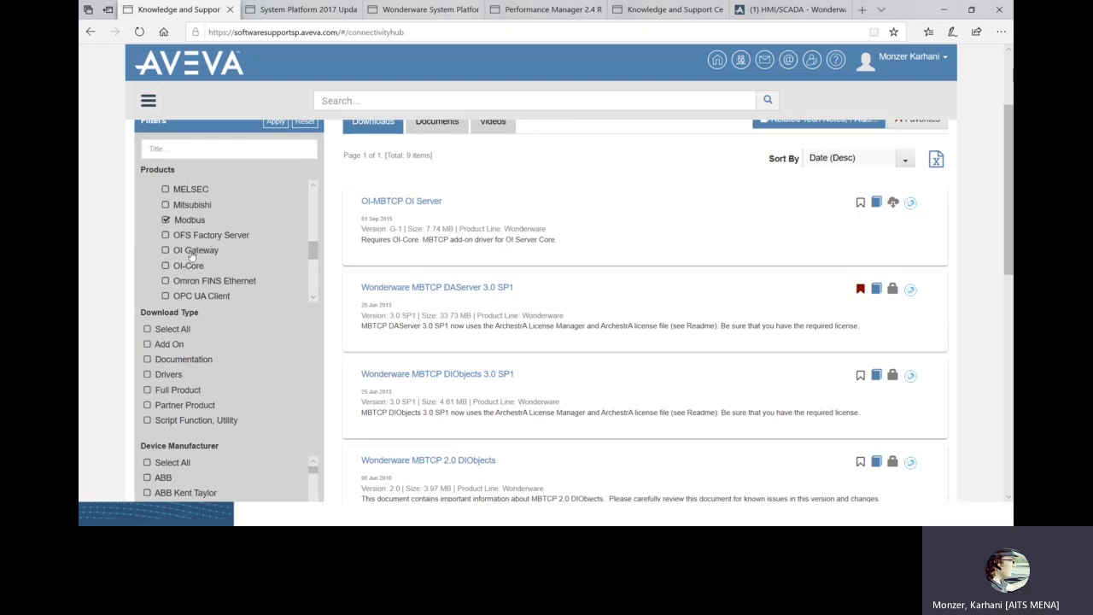
scroll(down, 3)
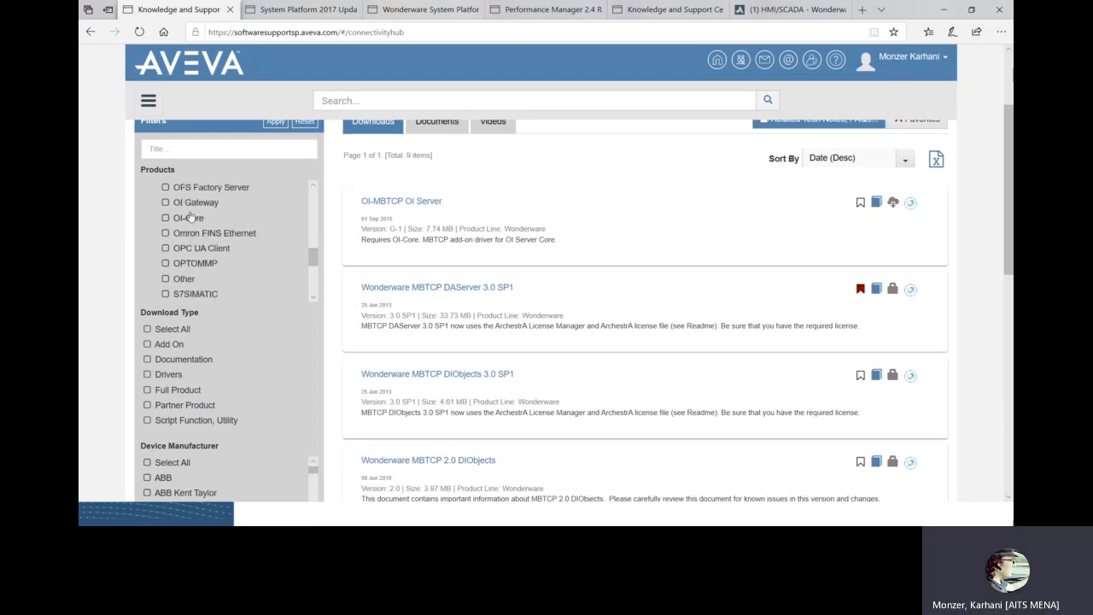
scroll(down, 3)
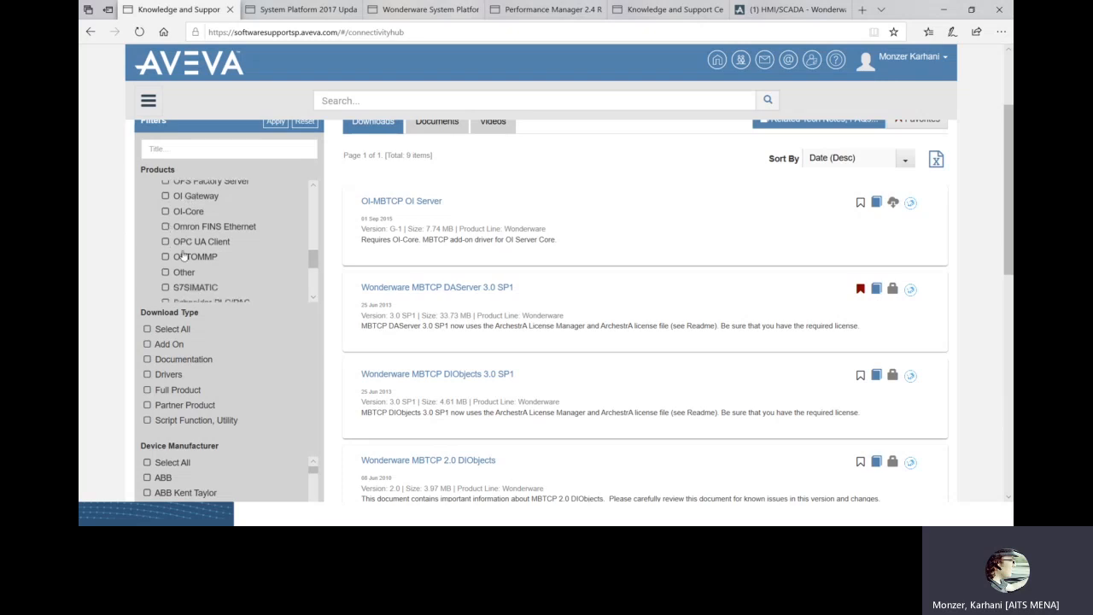
scroll(down, 3)
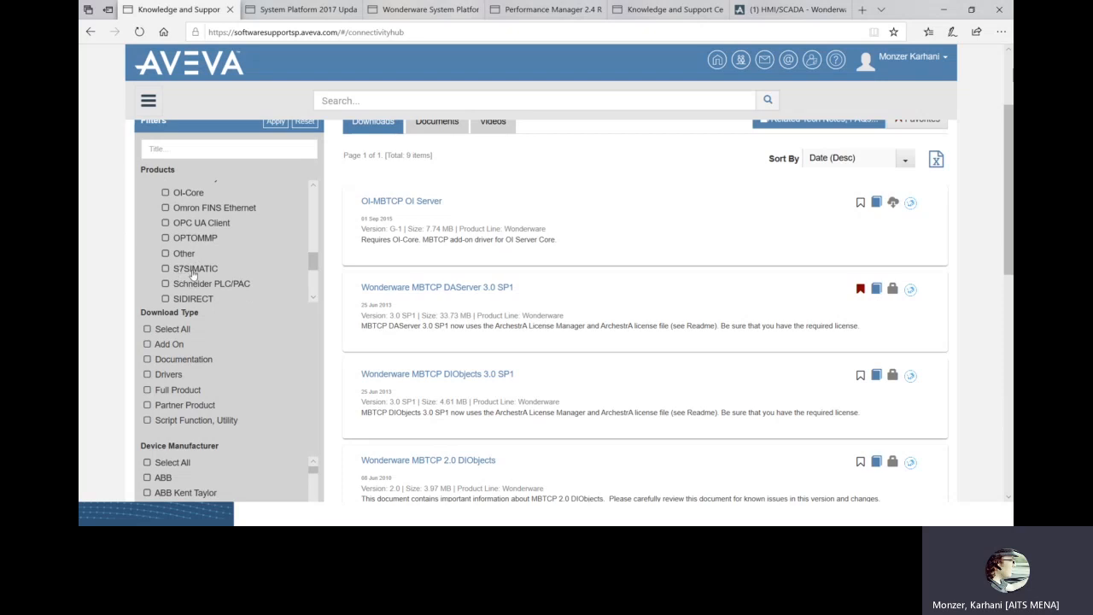
scroll(down, 3)
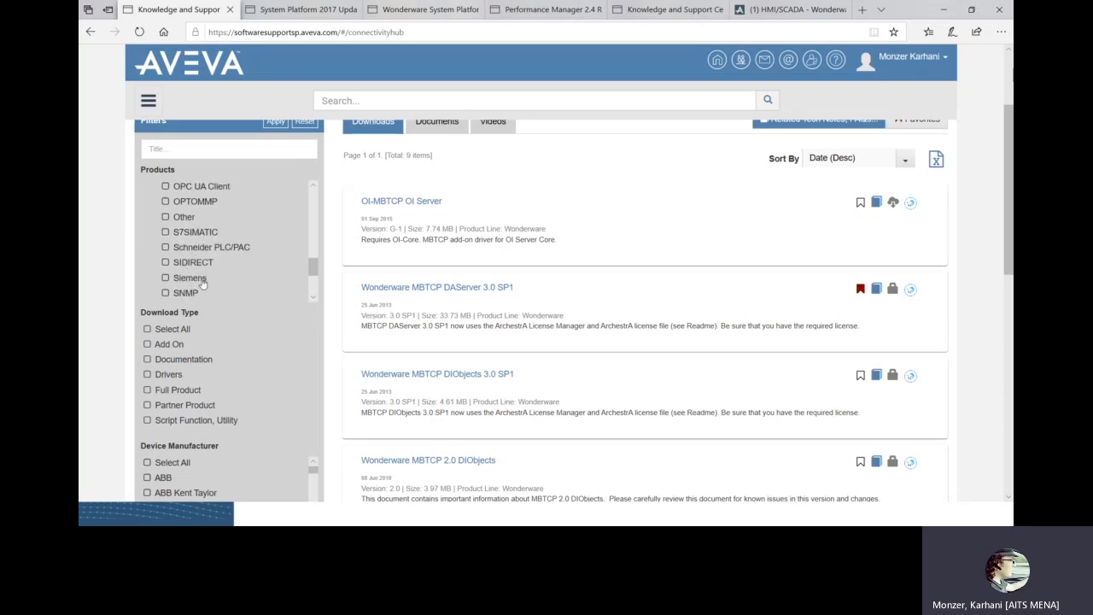
scroll(down, 3)
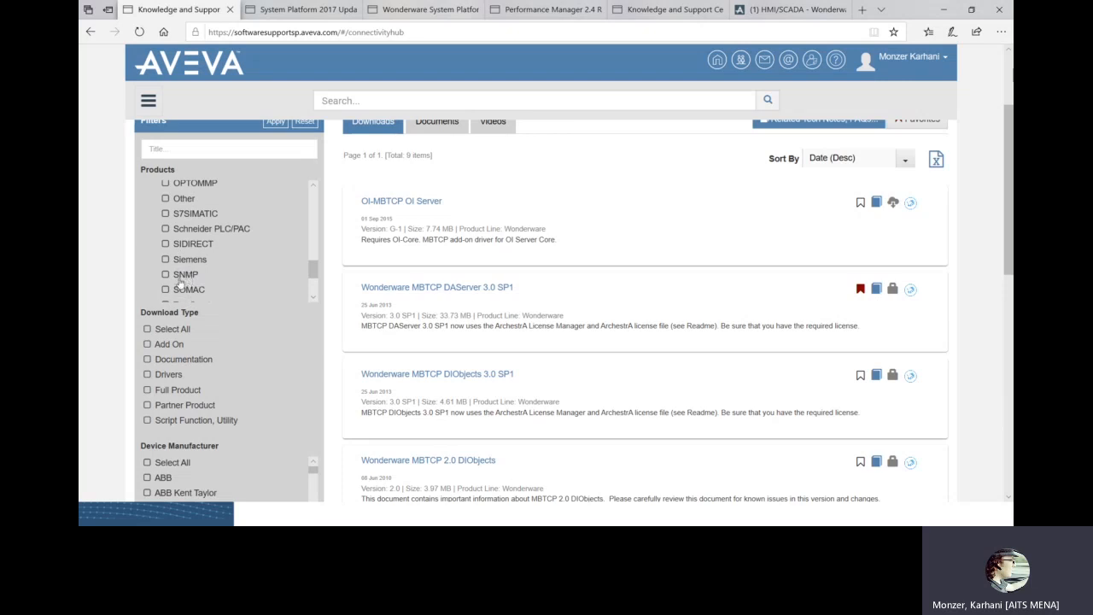
scroll(down, 3)
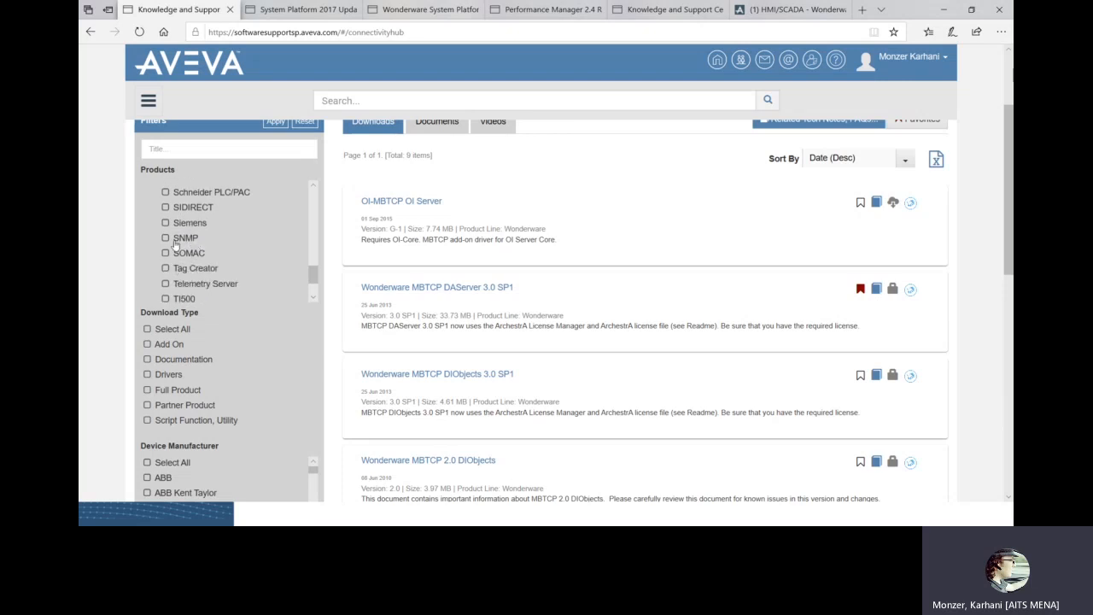
mouse_move(194, 251)
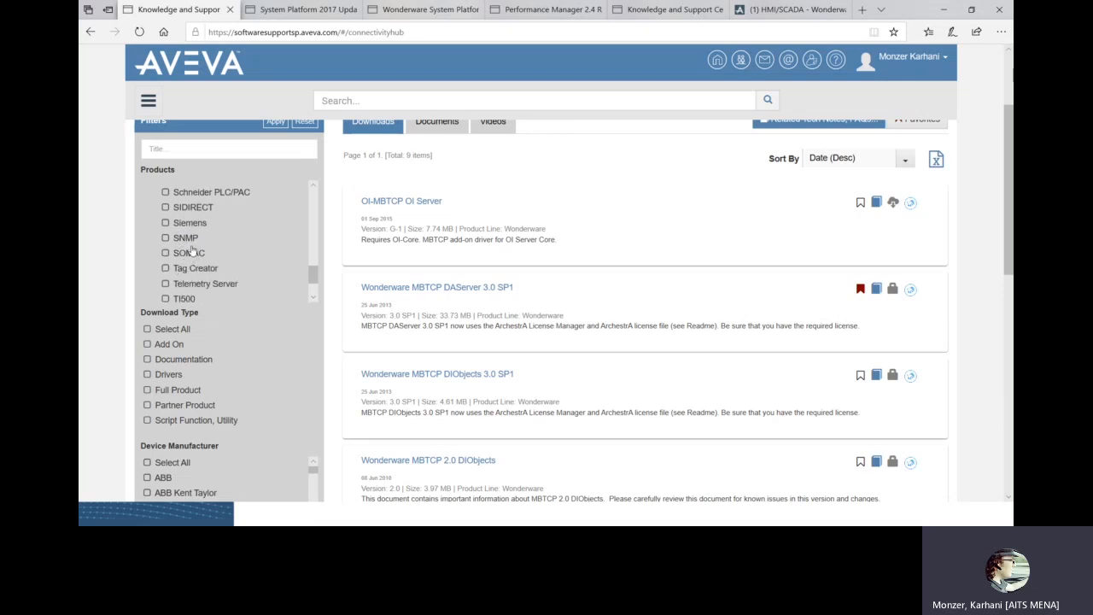
scroll(down, 3)
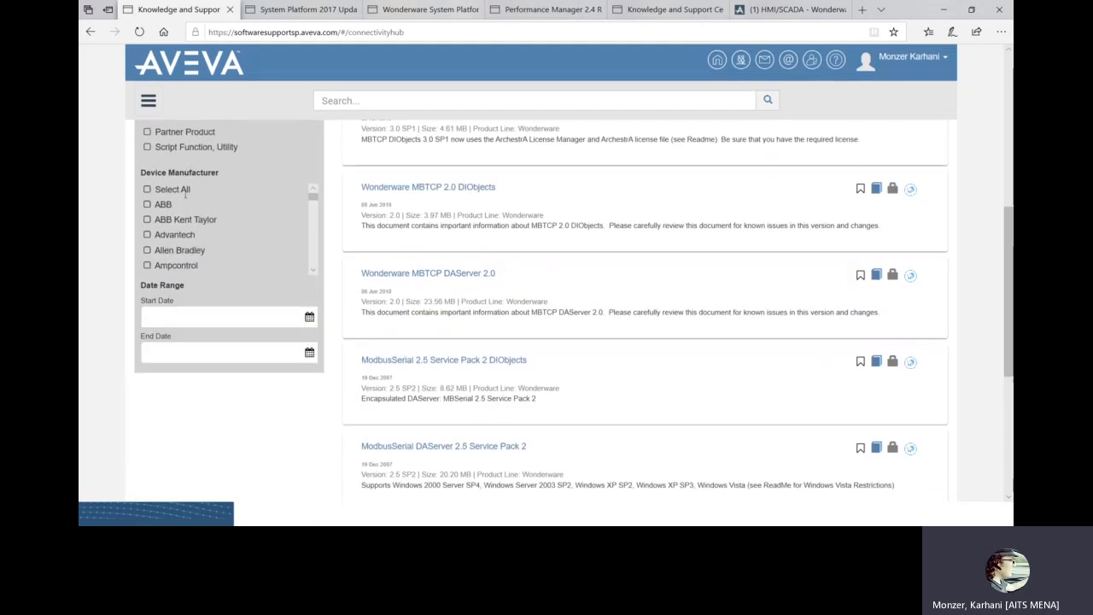
scroll(up, 3)
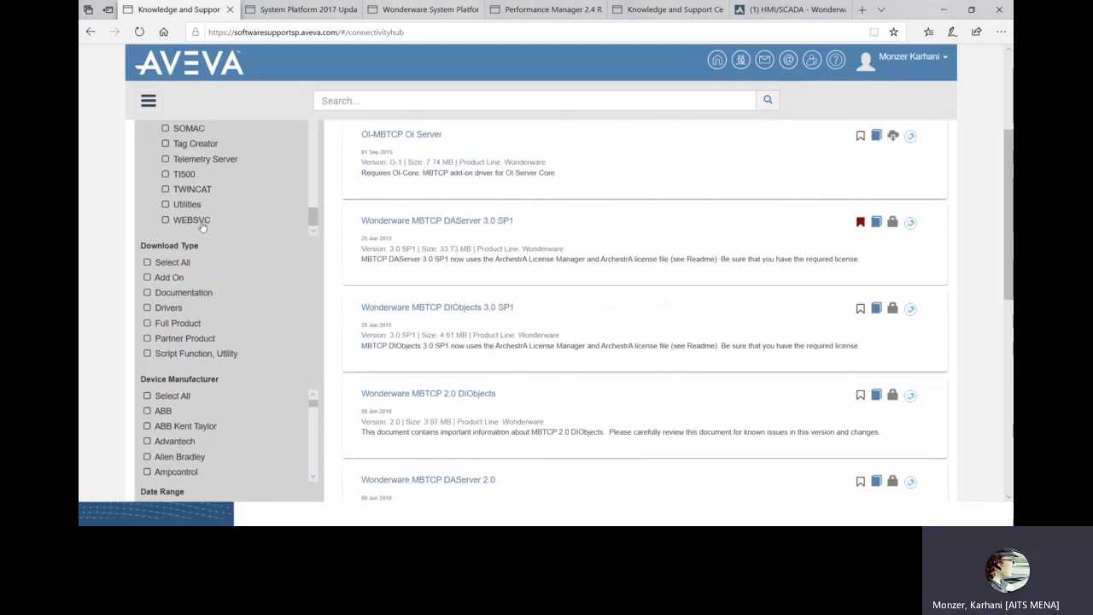
scroll(up, 3)
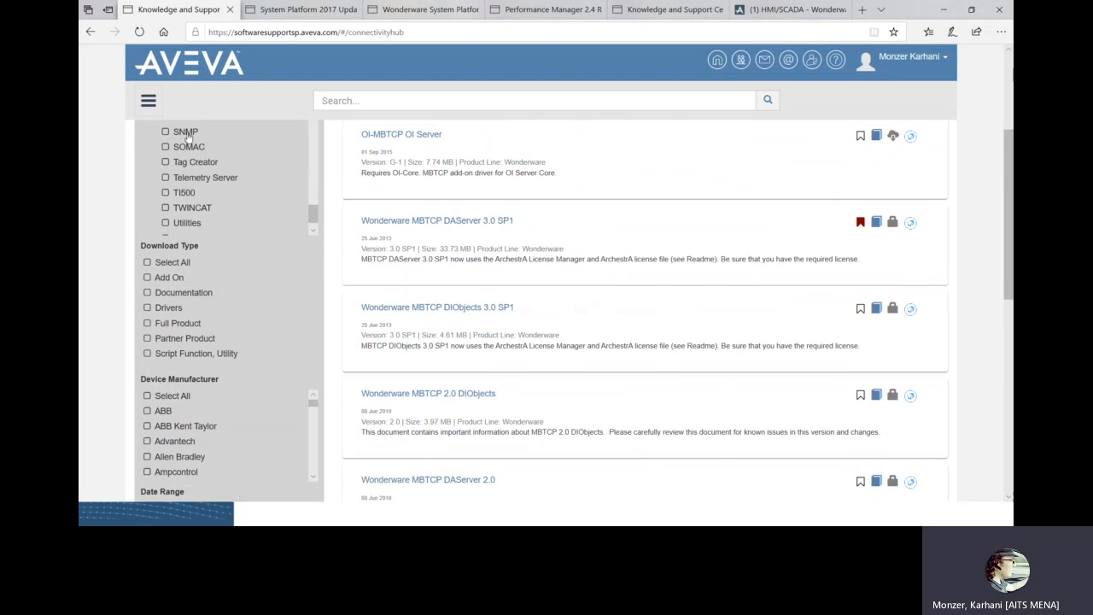
click(166, 131)
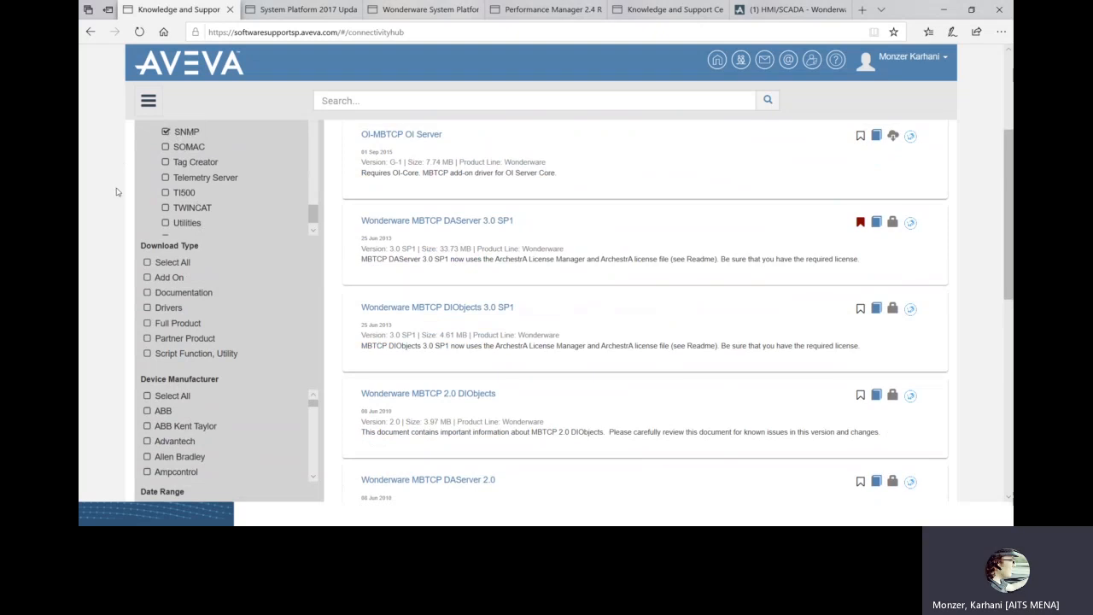
Scroll the Connectivity Hub page back up to its filter header.
scroll(up, 3)
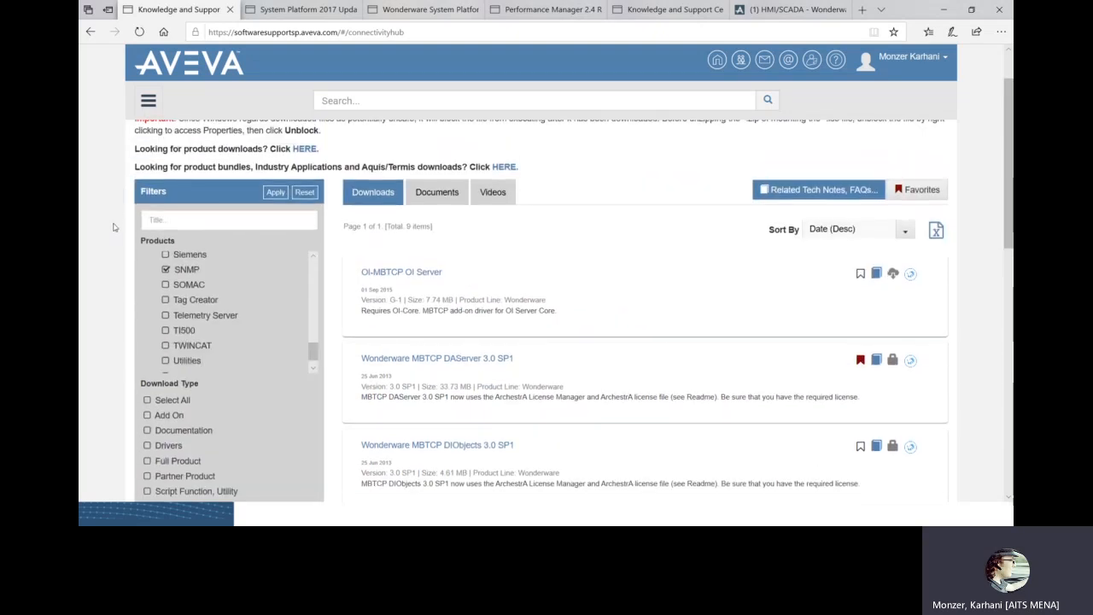
mouse_move(131, 263)
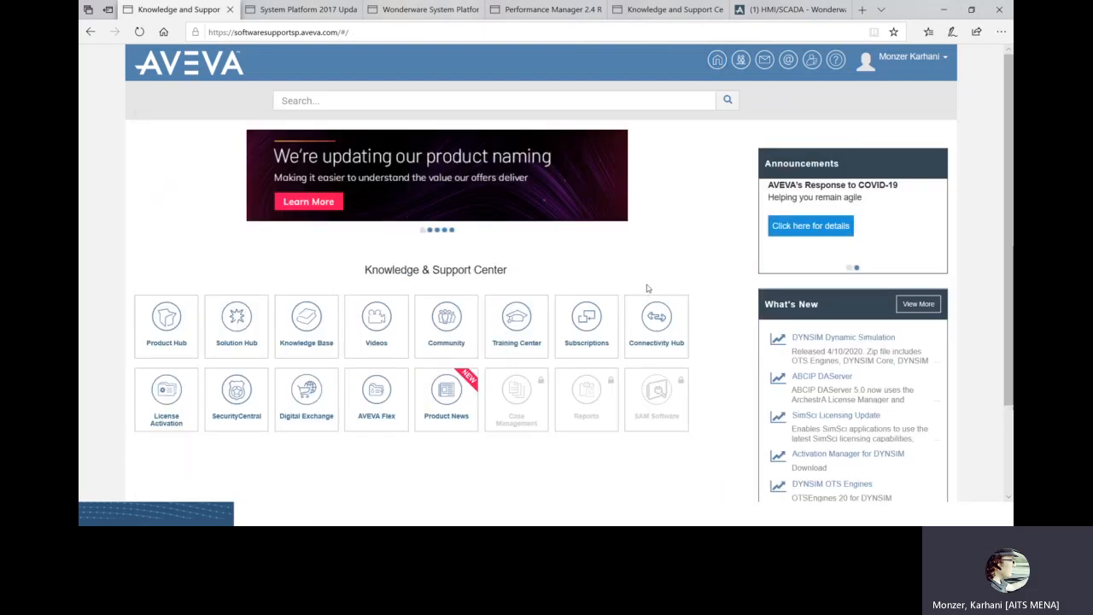
Open License Activation and review the Wonderware activation upload page.
click(165, 399)
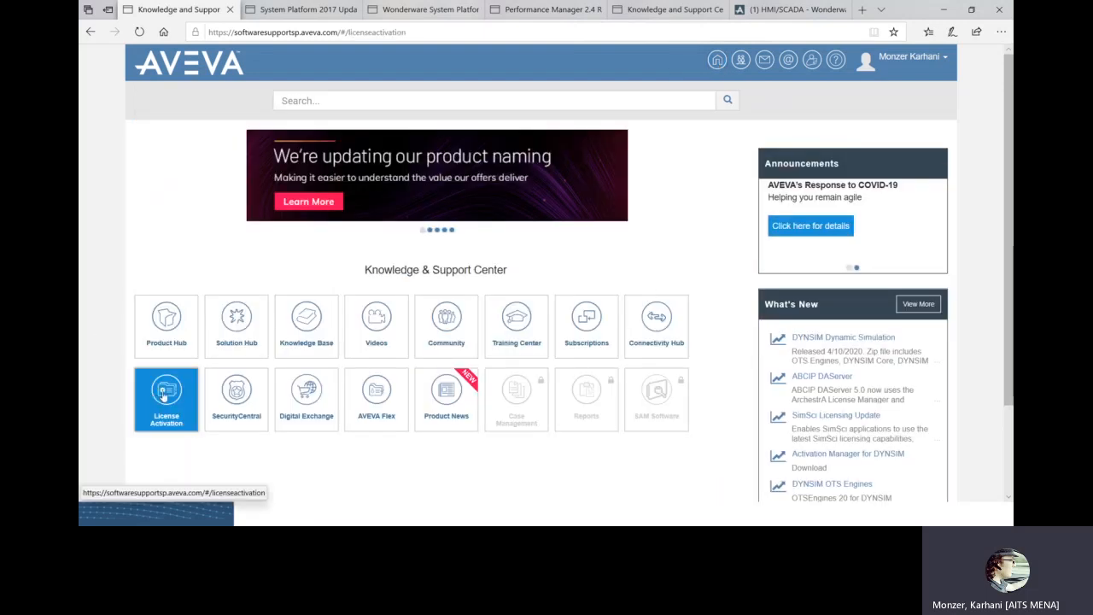
click(166, 399)
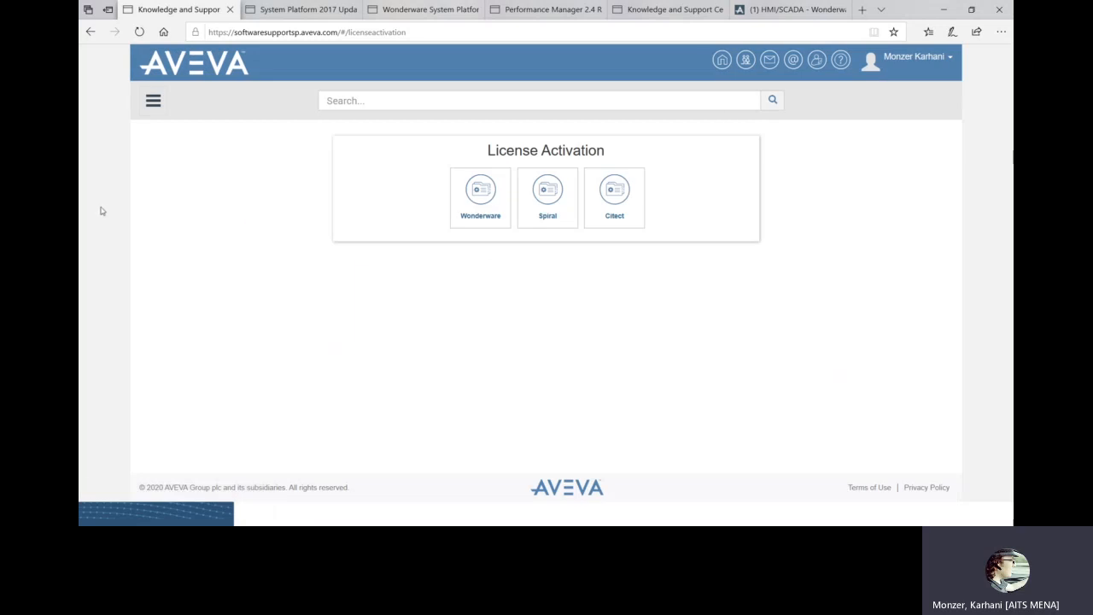
mouse_move(240, 202)
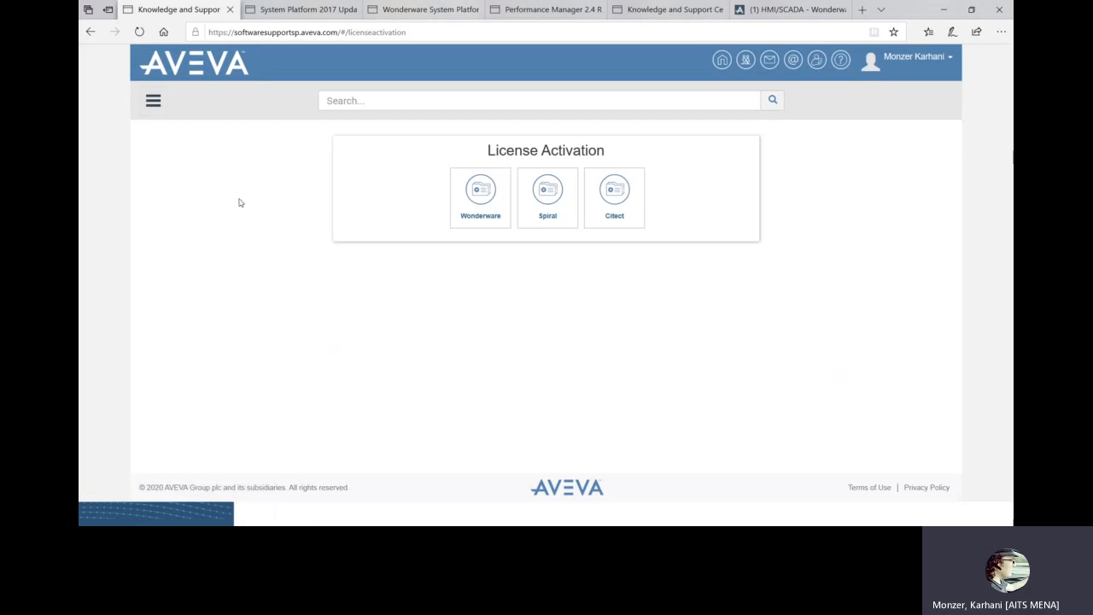
mouse_move(391, 209)
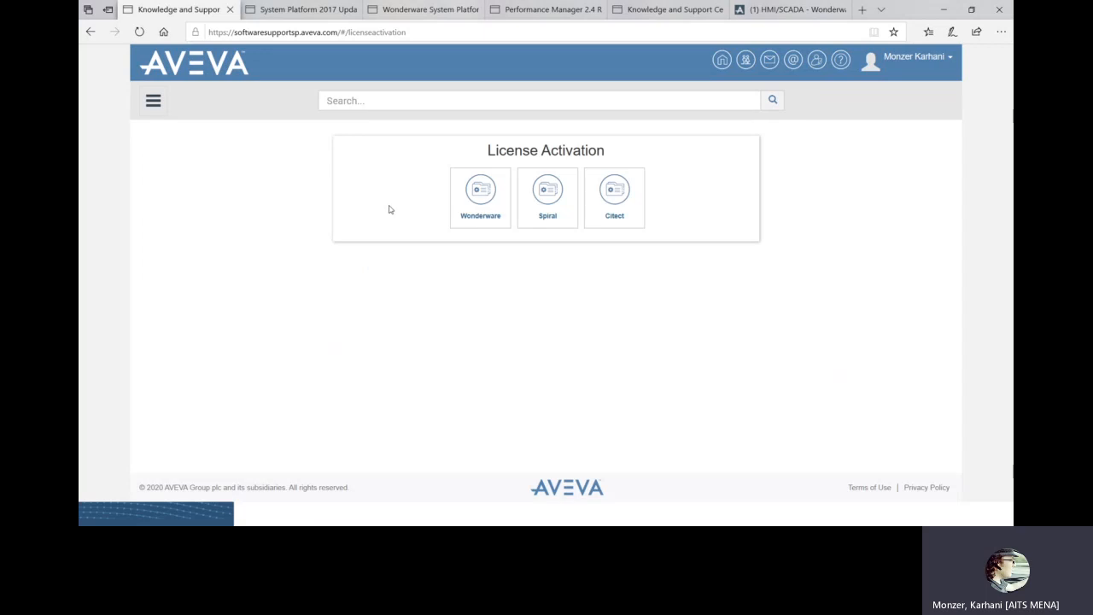
mouse_move(384, 202)
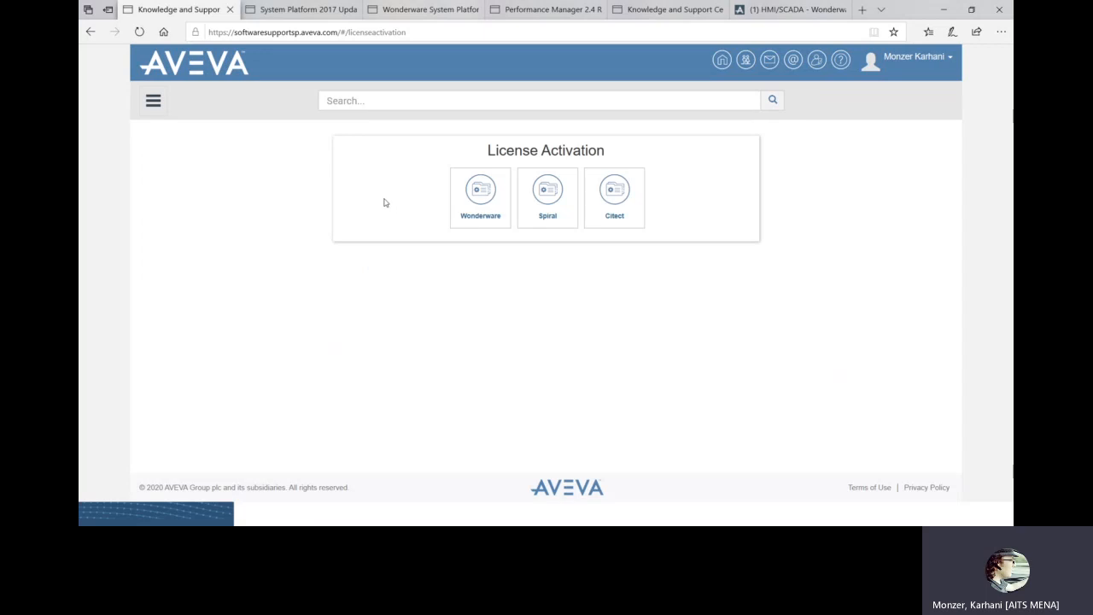
mouse_move(358, 207)
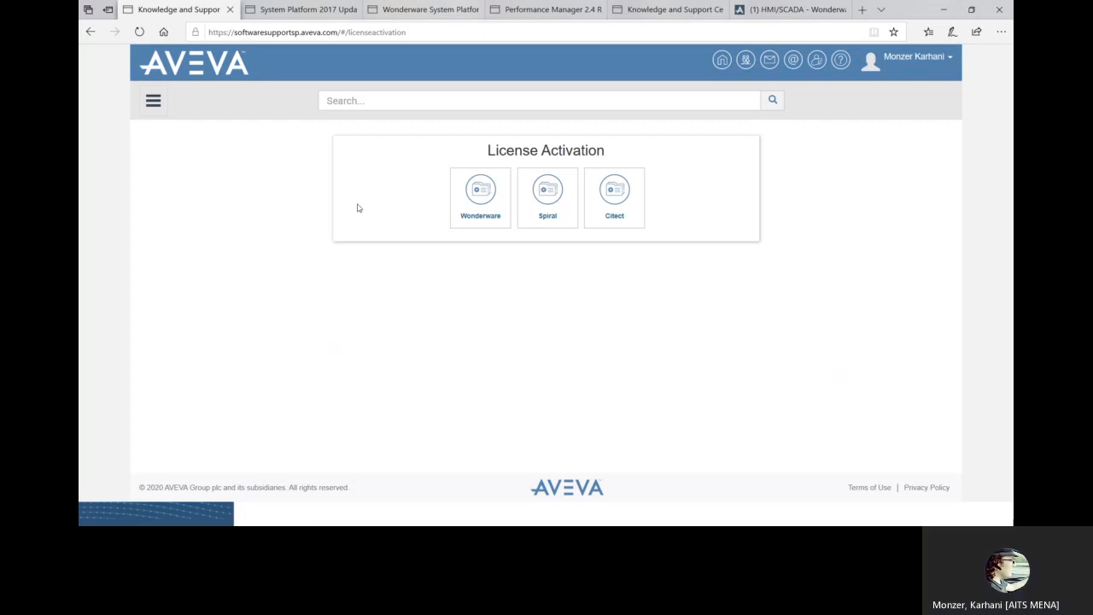
mouse_move(313, 237)
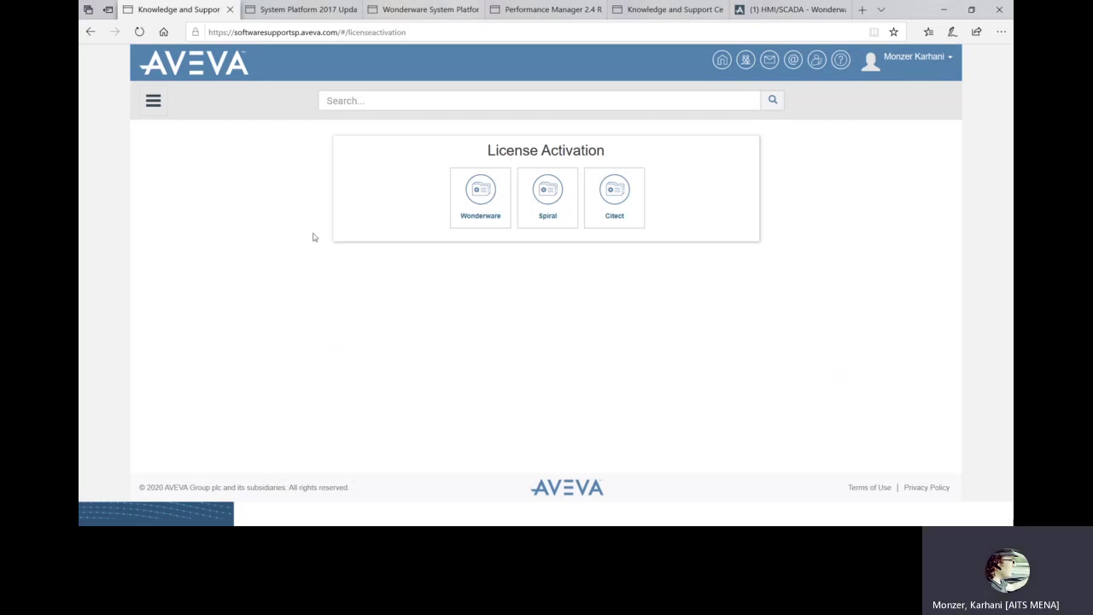
mouse_move(401, 229)
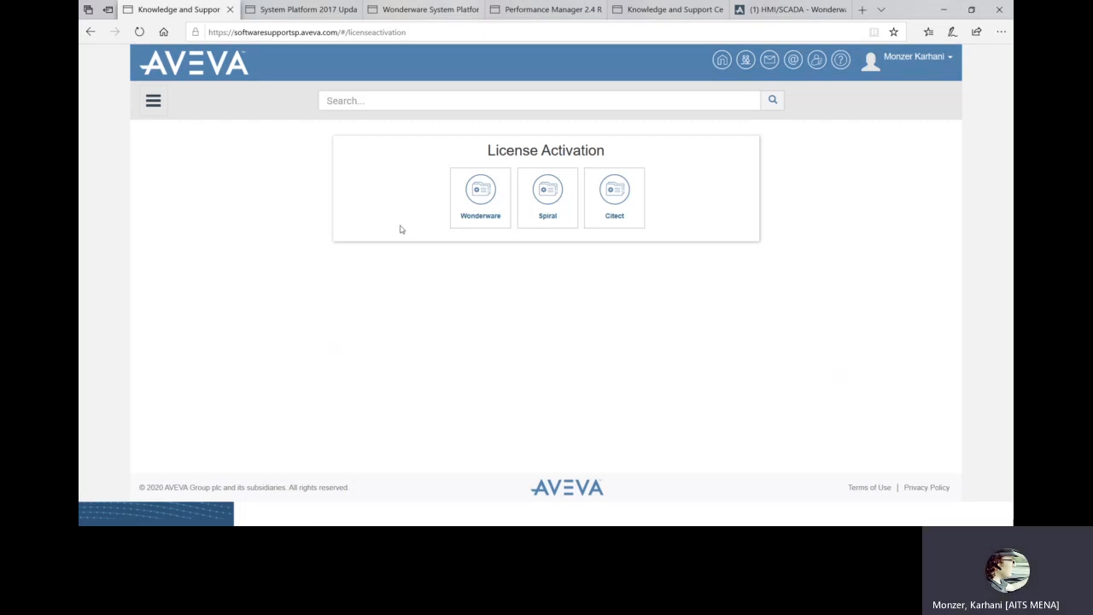
mouse_move(377, 227)
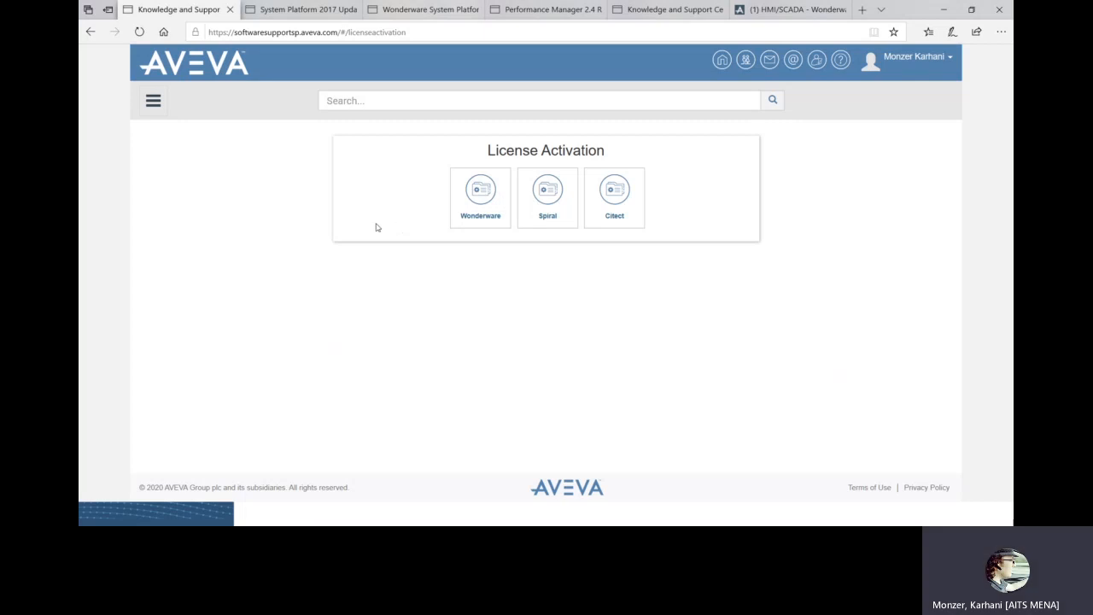
mouse_move(347, 212)
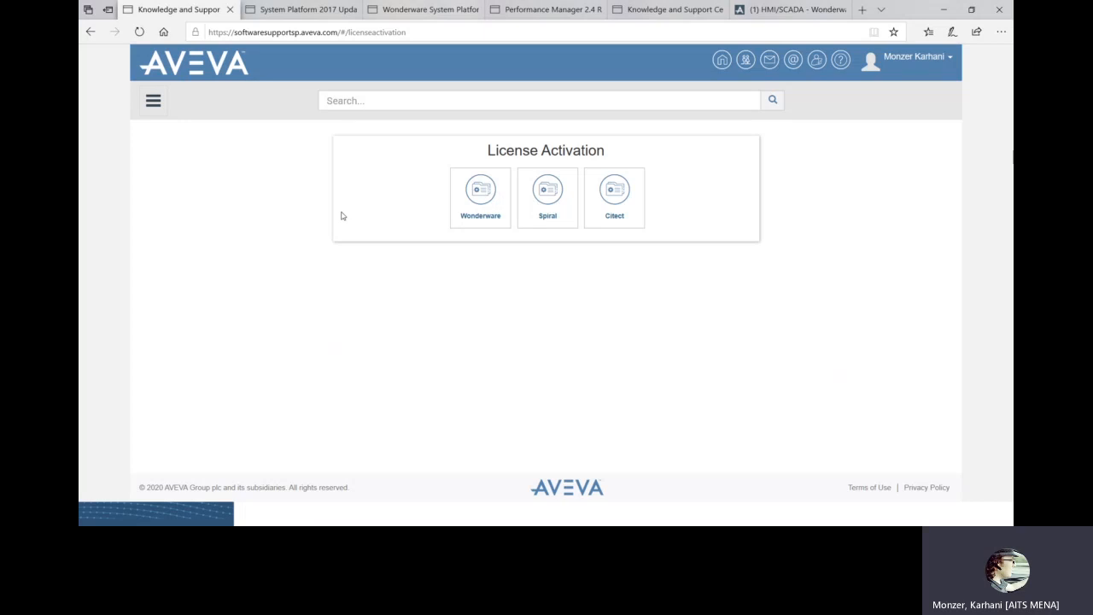
mouse_move(362, 209)
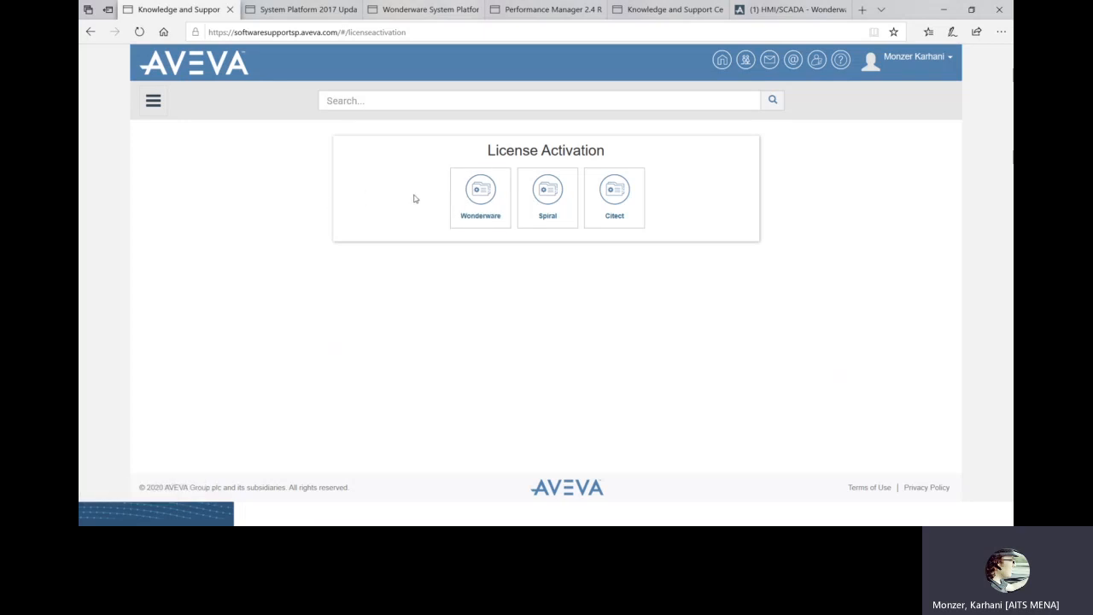
mouse_move(480, 196)
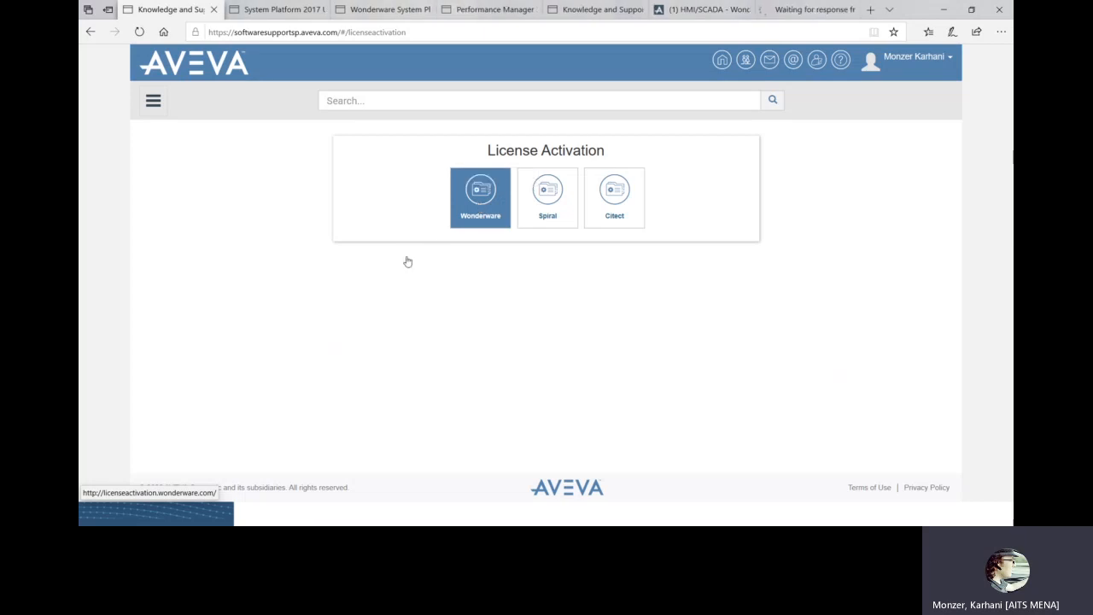
click(480, 197)
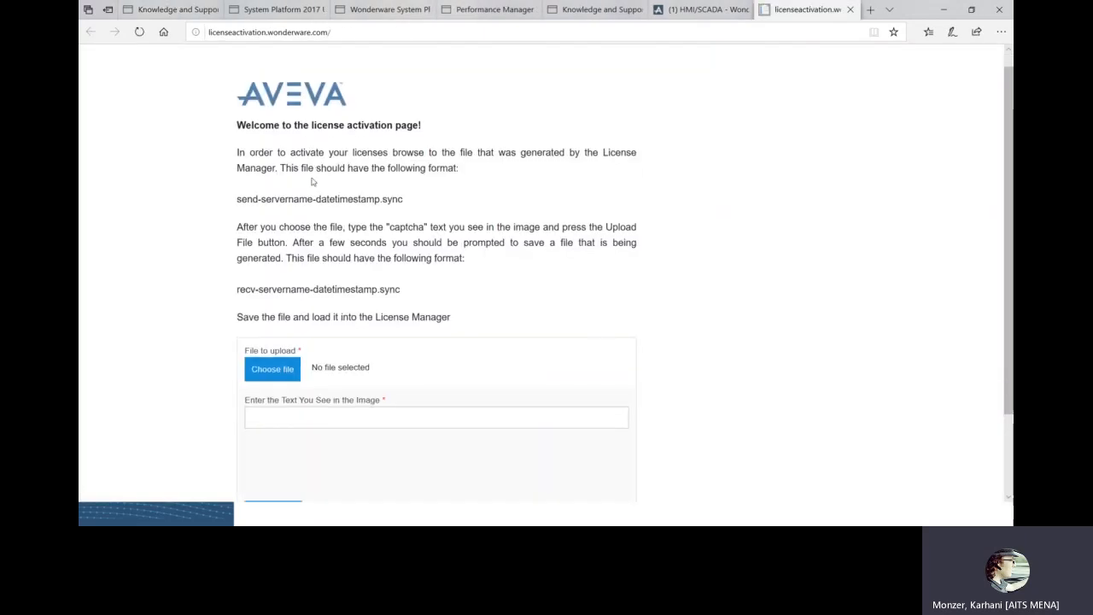
scroll(down, 3)
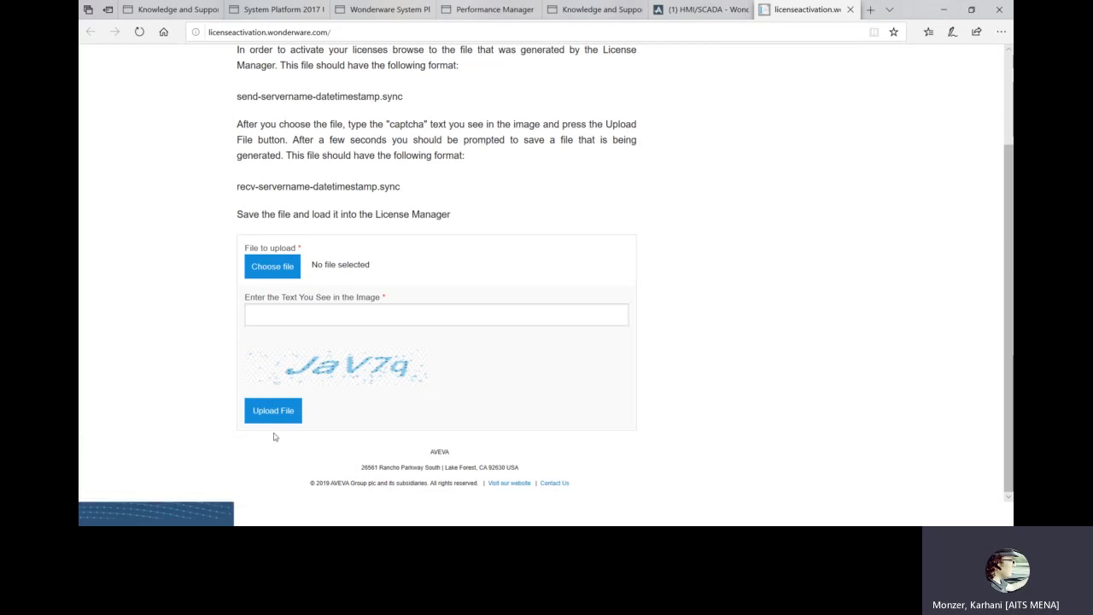
mouse_move(281, 379)
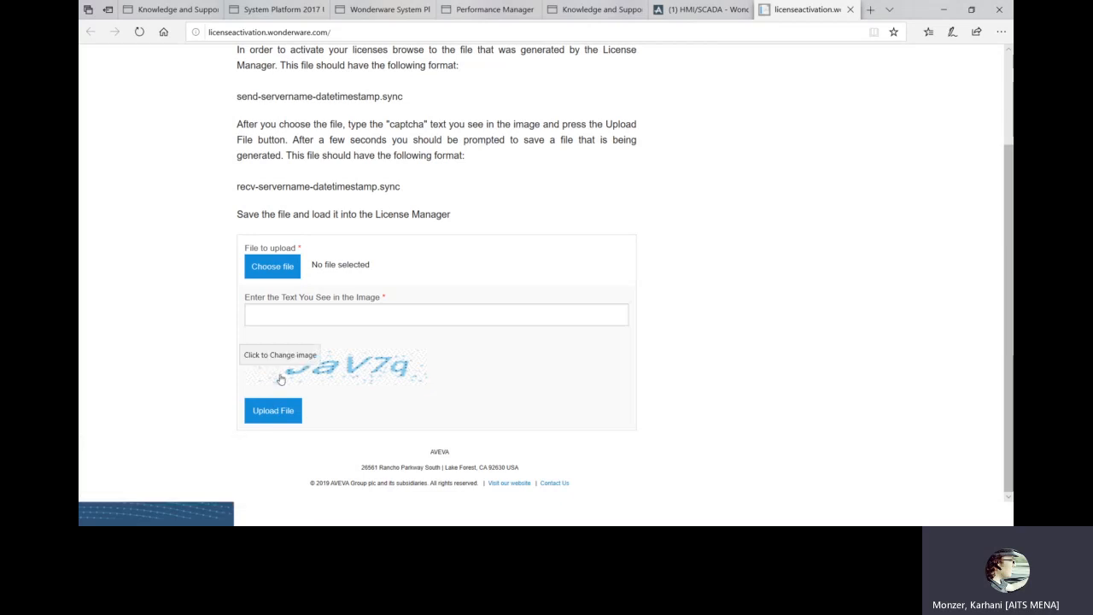
scroll(up, 3)
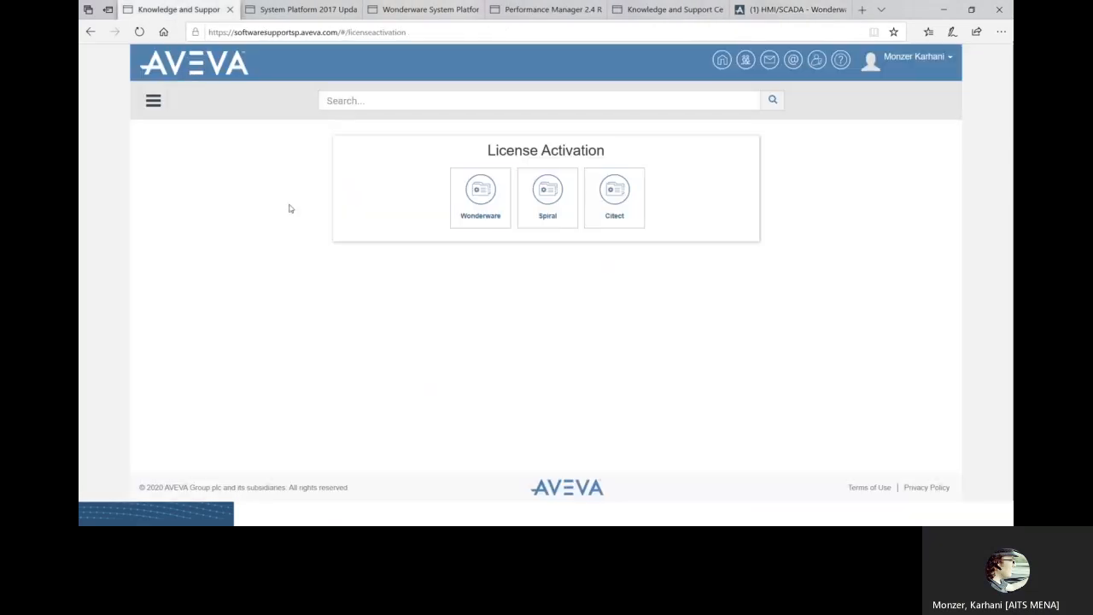
Return to the support center home and open Security Central.
click(547, 197)
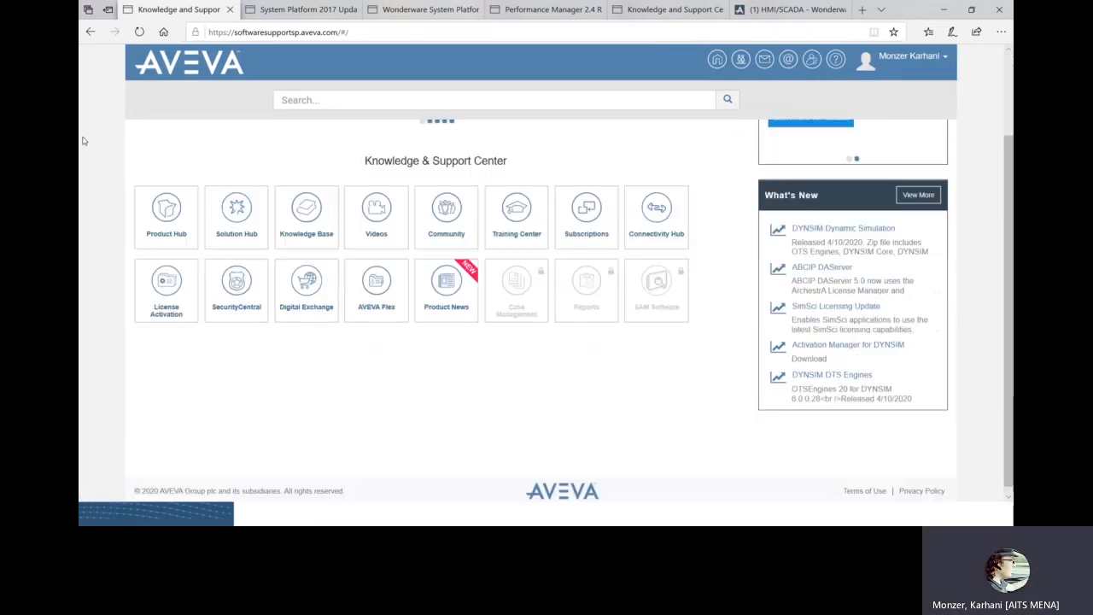
click(236, 291)
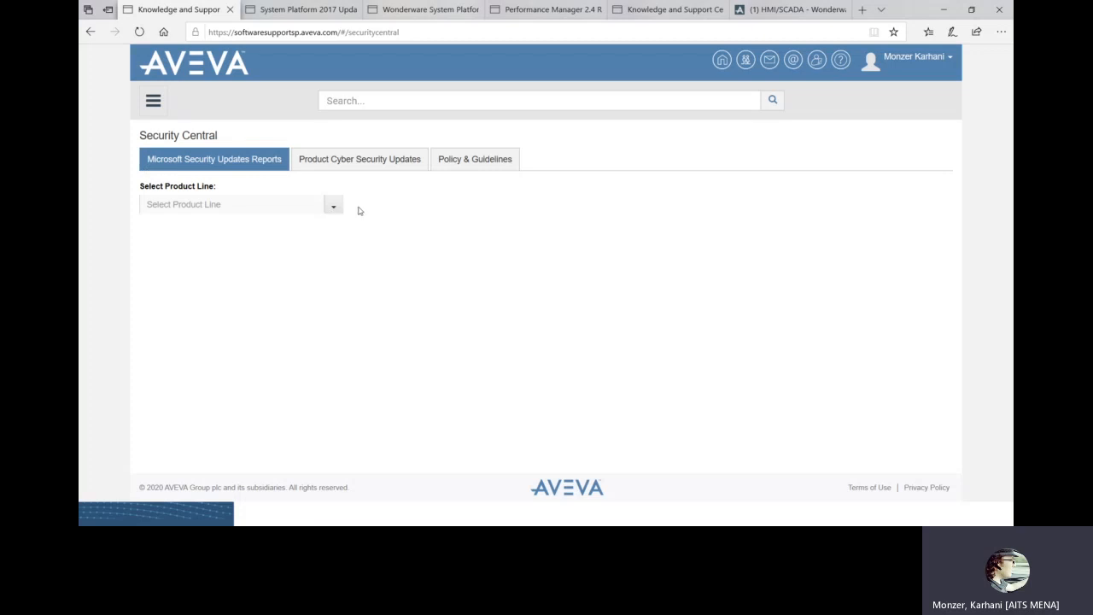
click(239, 205)
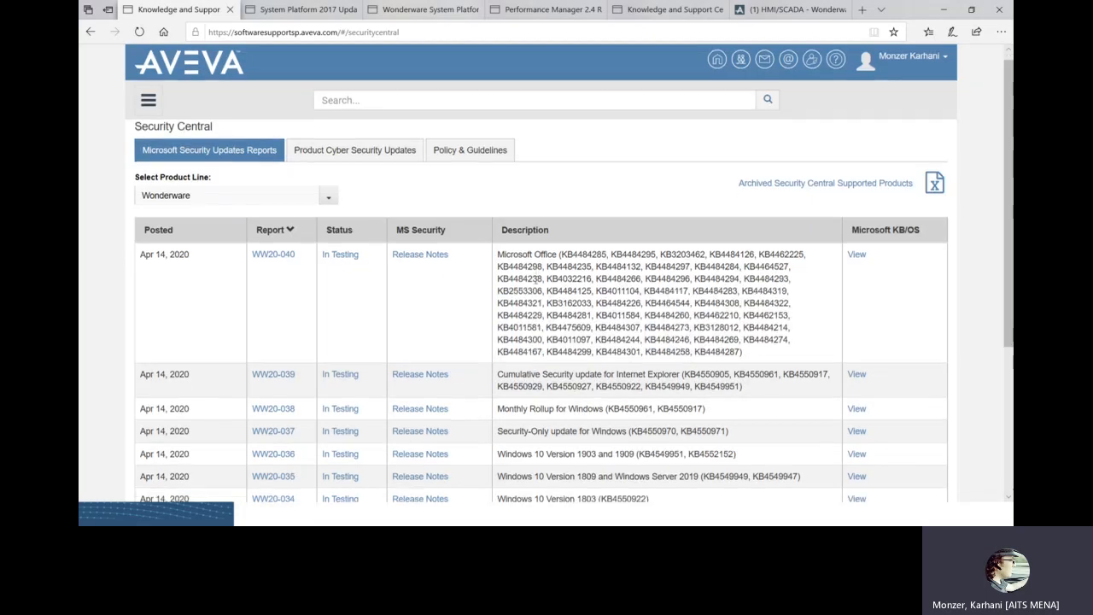
scroll(down, 3)
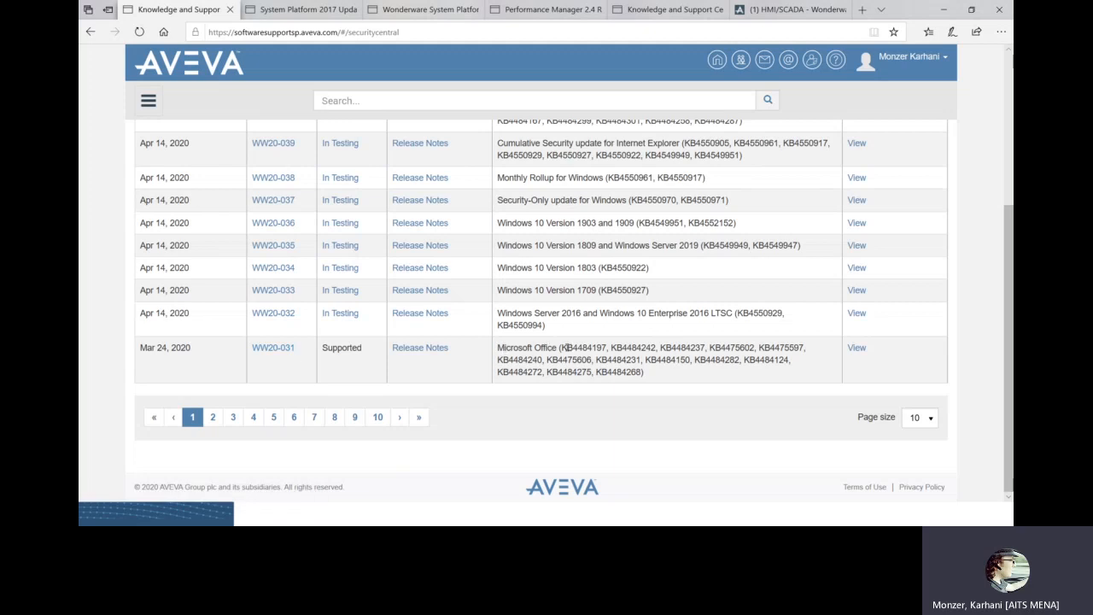
drag(564, 347, 643, 371)
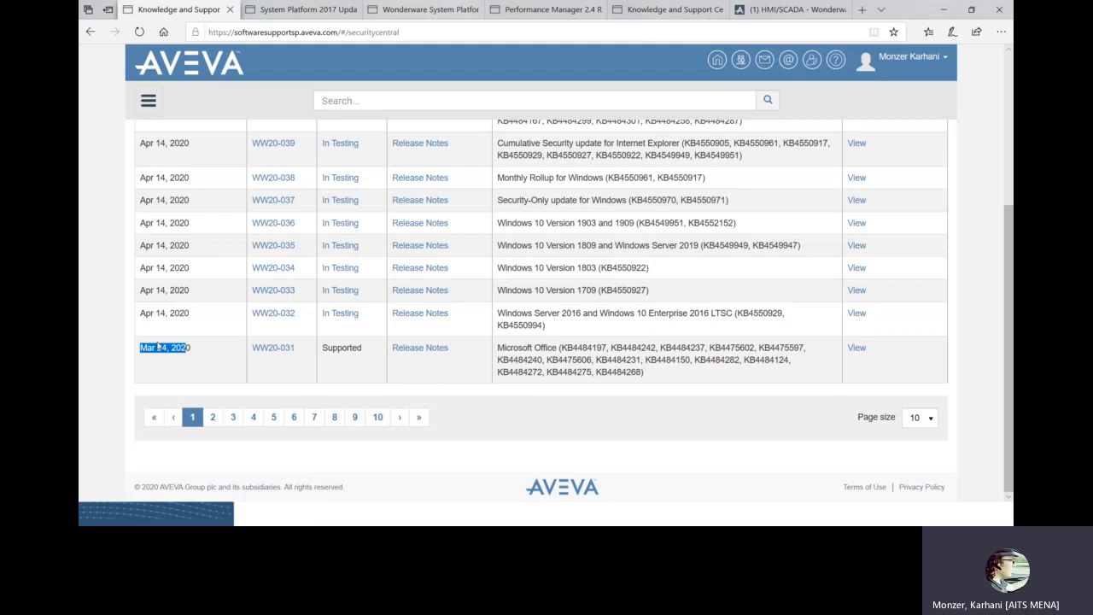
scroll(up, 3)
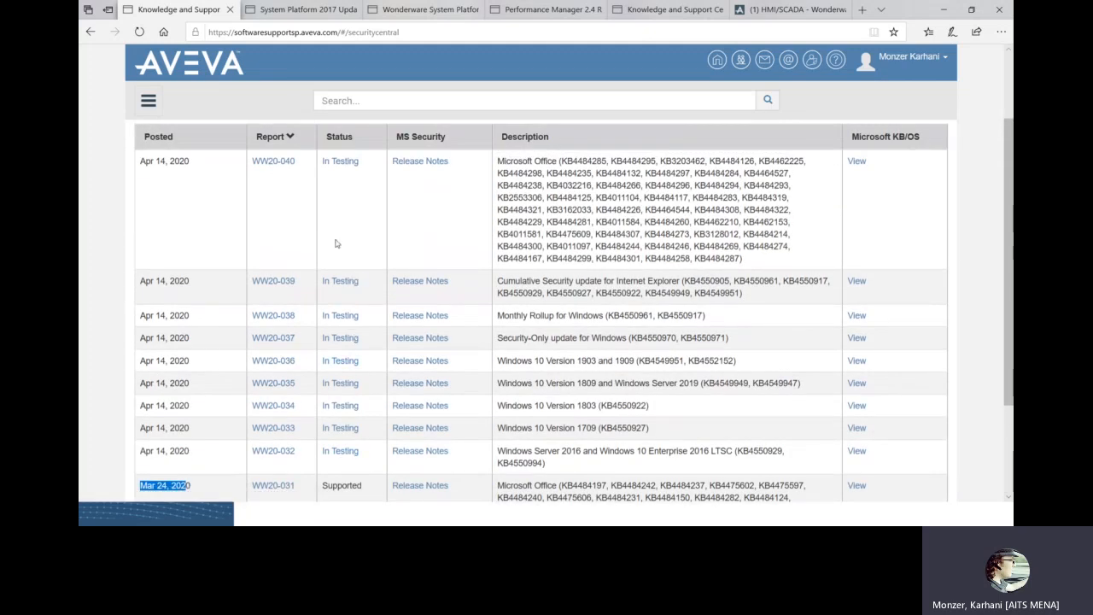
mouse_move(692, 326)
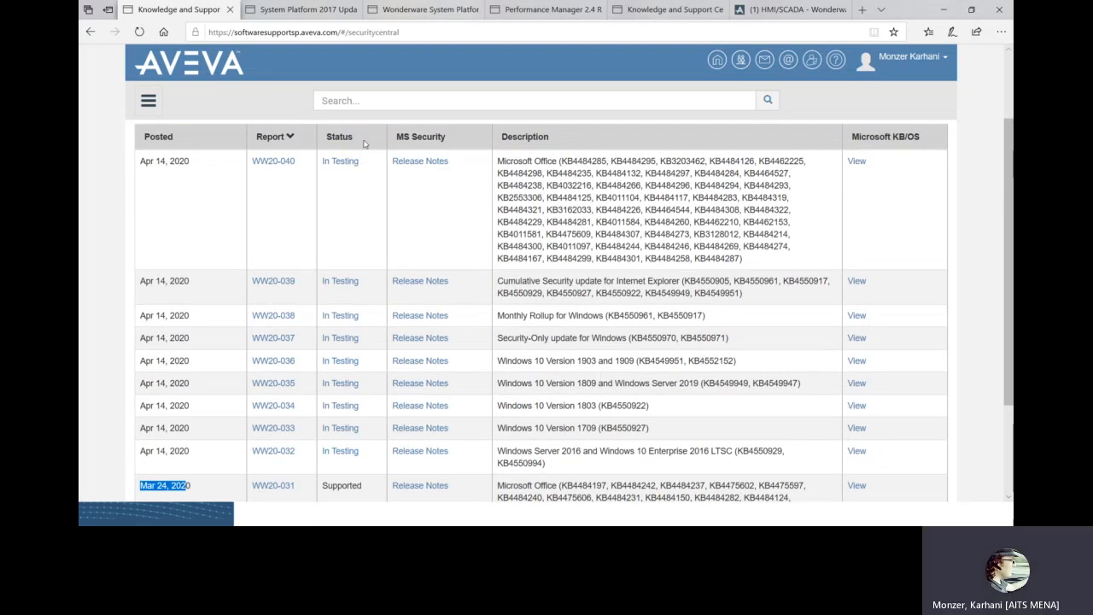
mouse_move(389, 193)
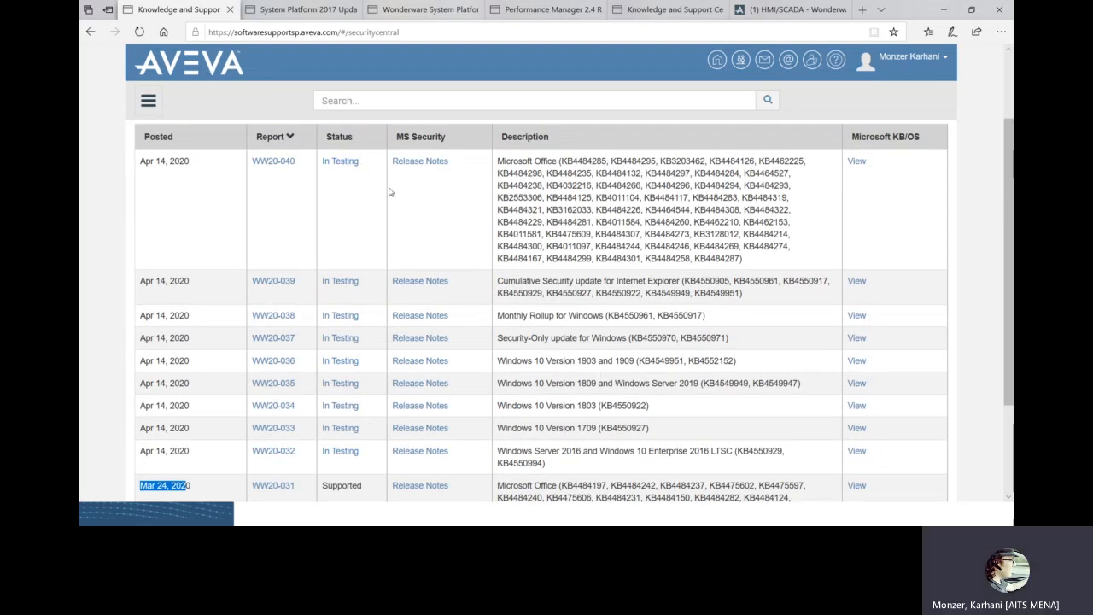
mouse_move(320, 327)
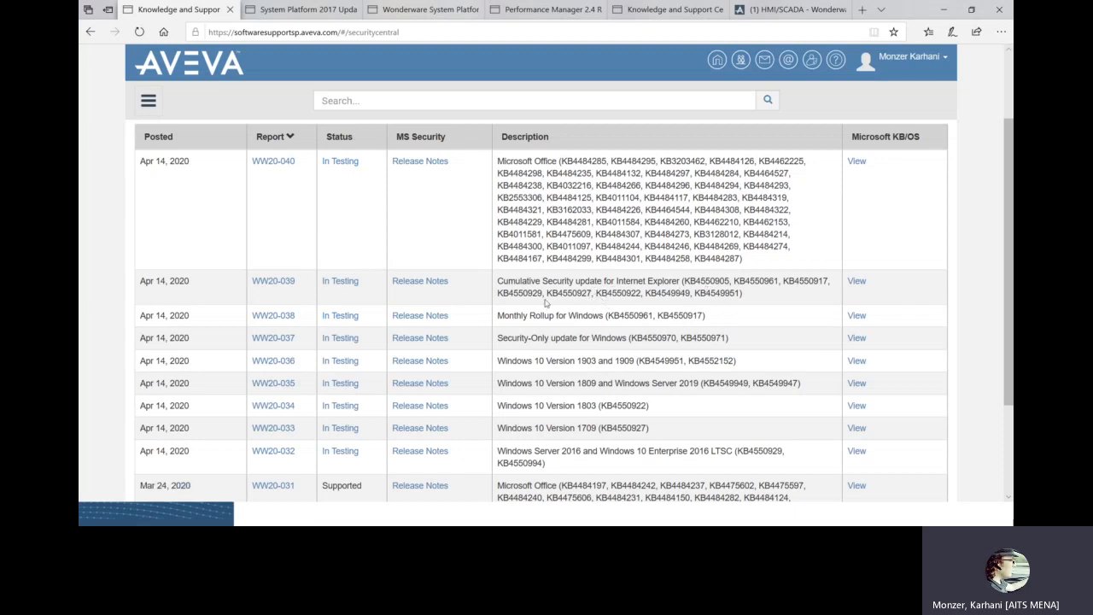
mouse_move(203, 204)
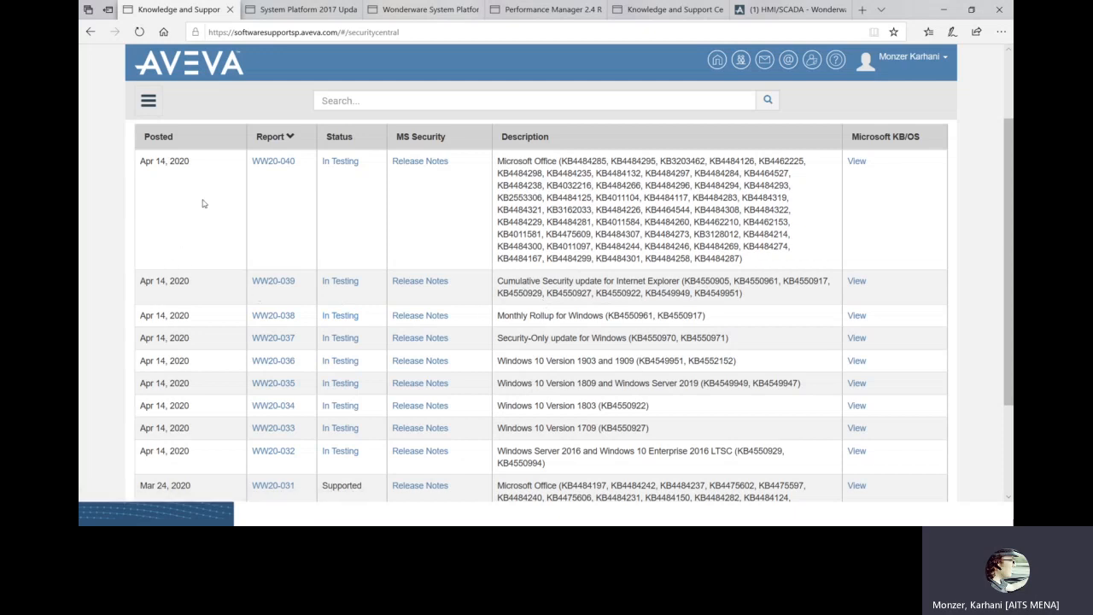
mouse_move(375, 209)
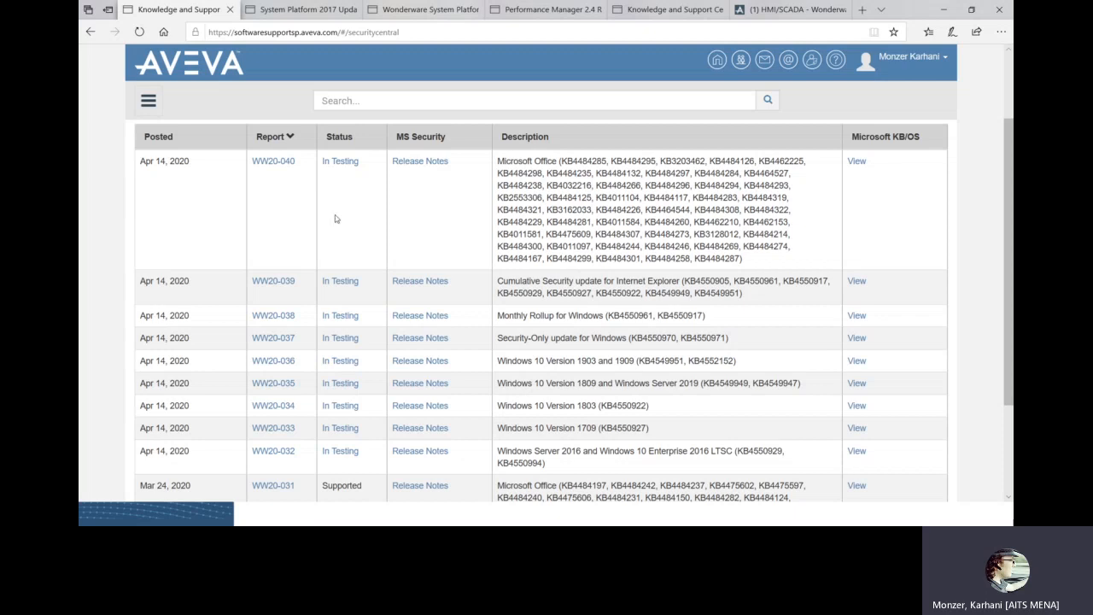
mouse_move(566, 233)
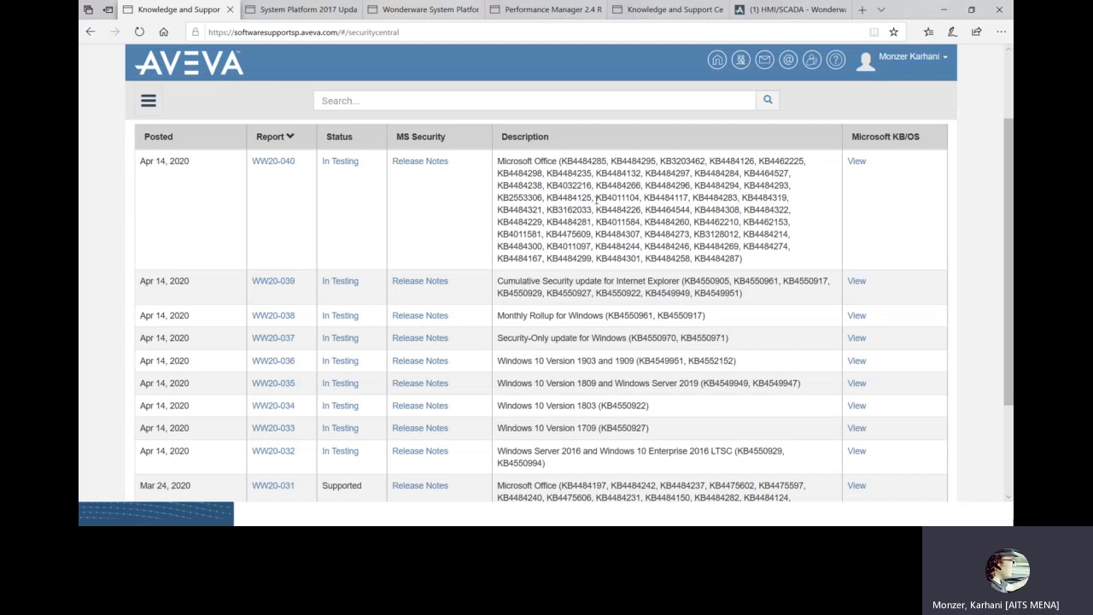
mouse_move(430, 230)
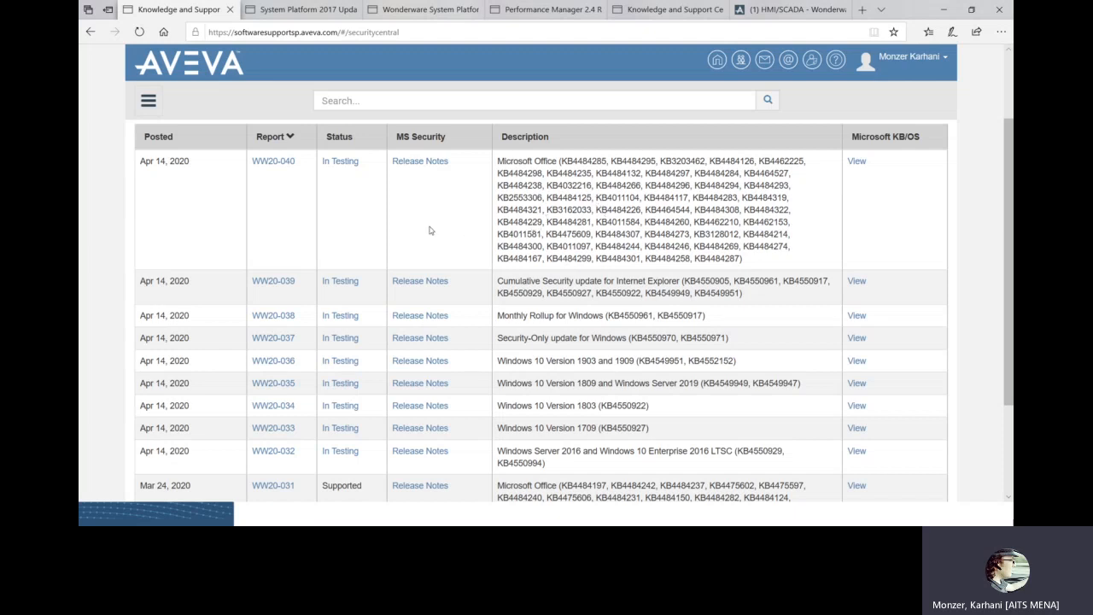
scroll(up, 3)
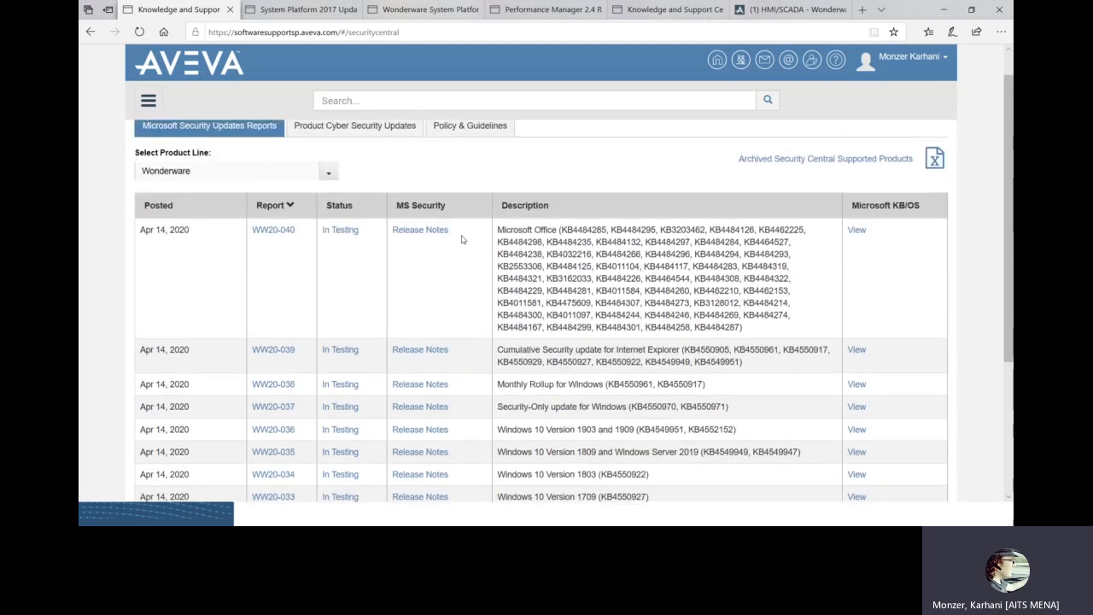
scroll(up, 3)
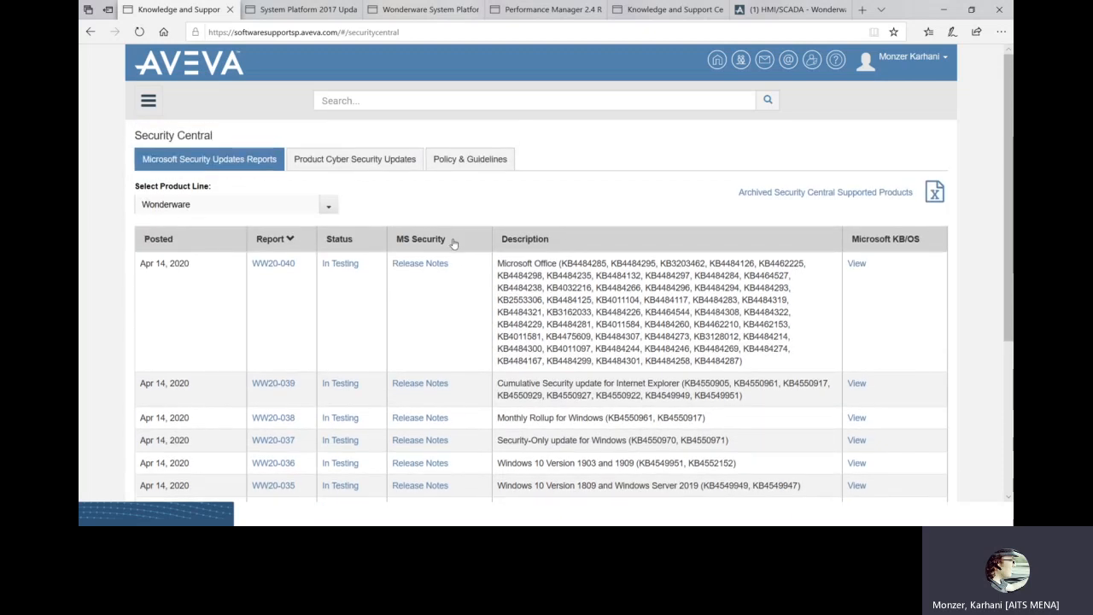
mouse_move(396, 312)
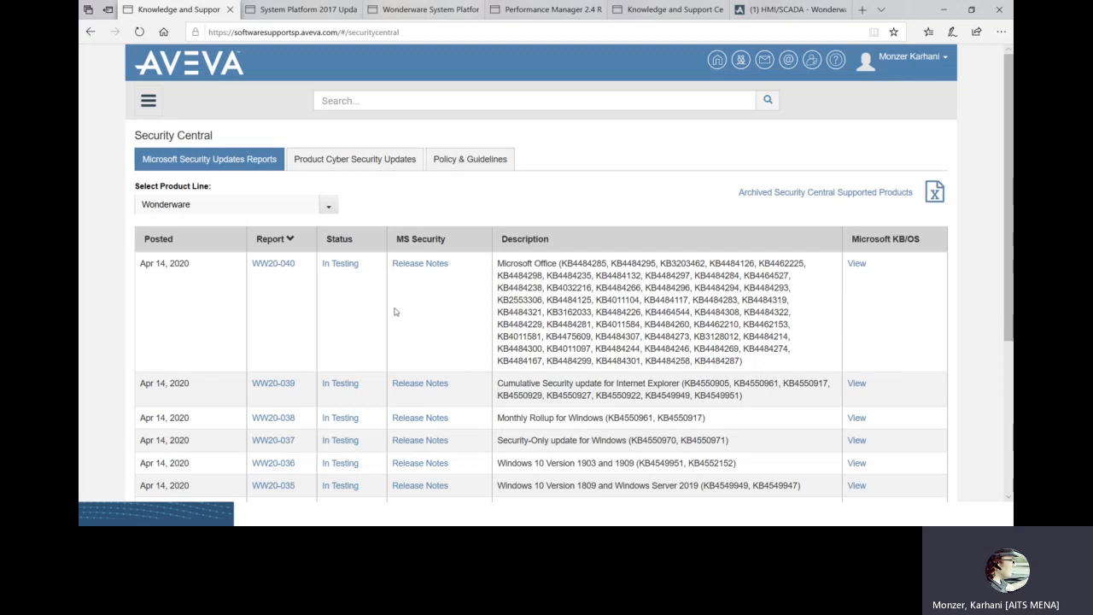
mouse_move(431, 240)
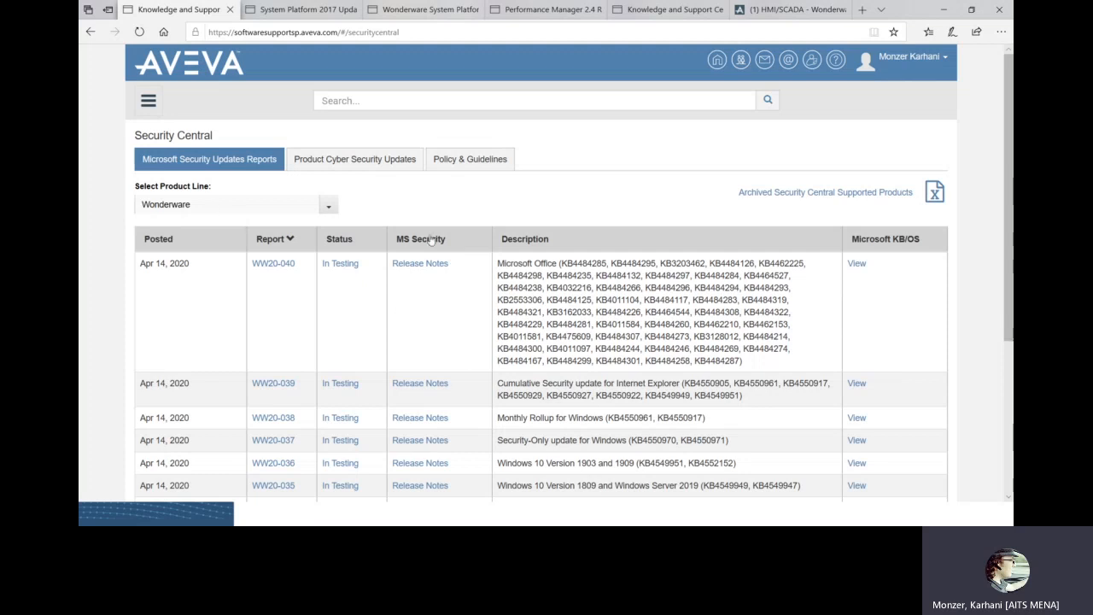
mouse_move(353, 175)
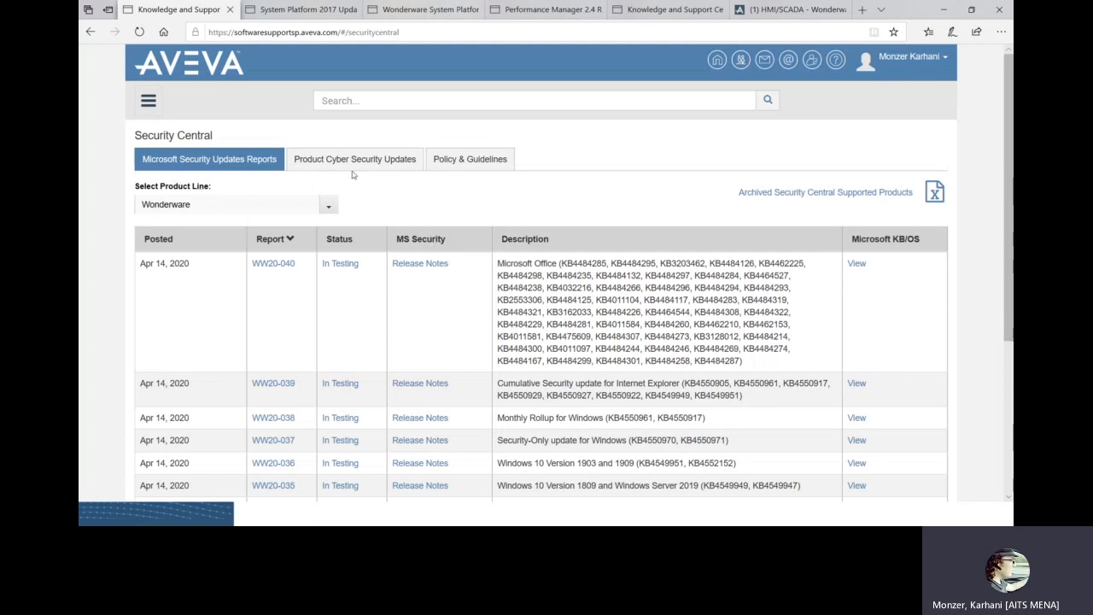
List Wonderware Product Cyber Security Updates and open bulletin LFSEC00000141.
click(359, 159)
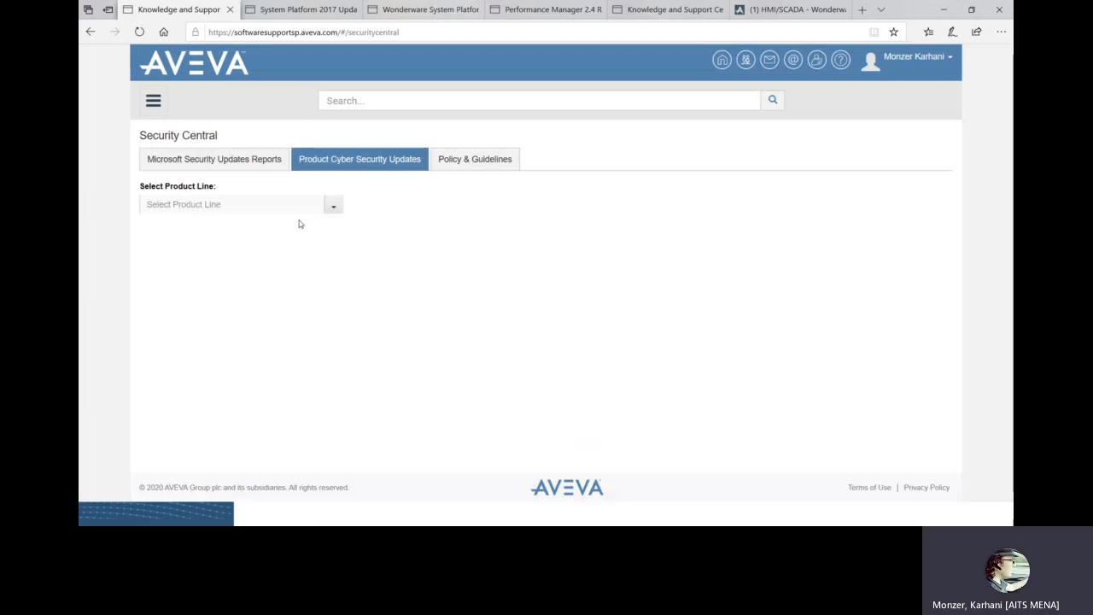
click(333, 204)
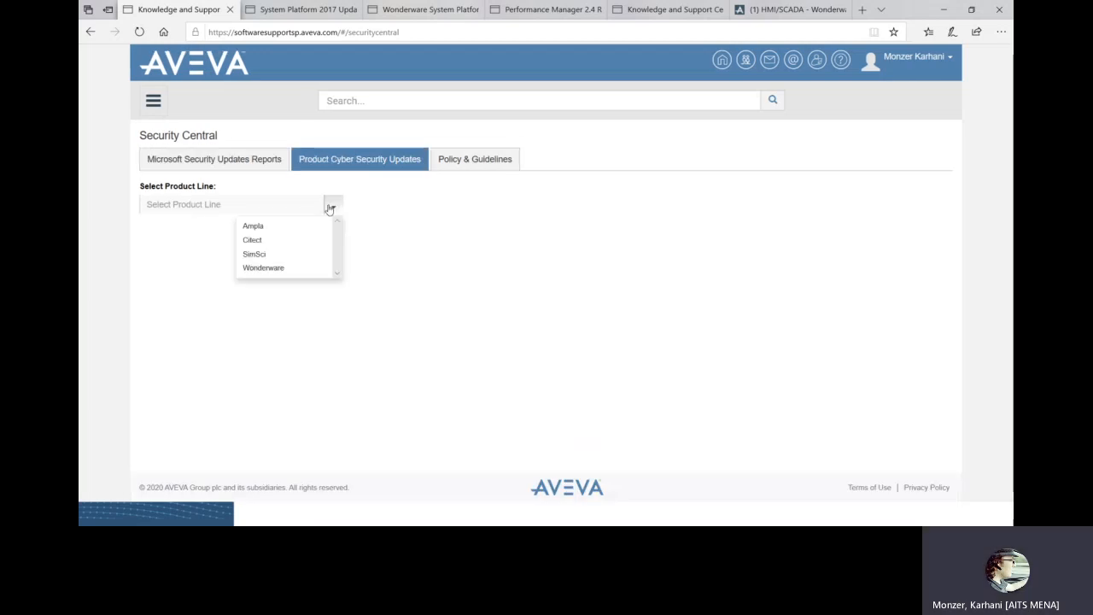
click(263, 267)
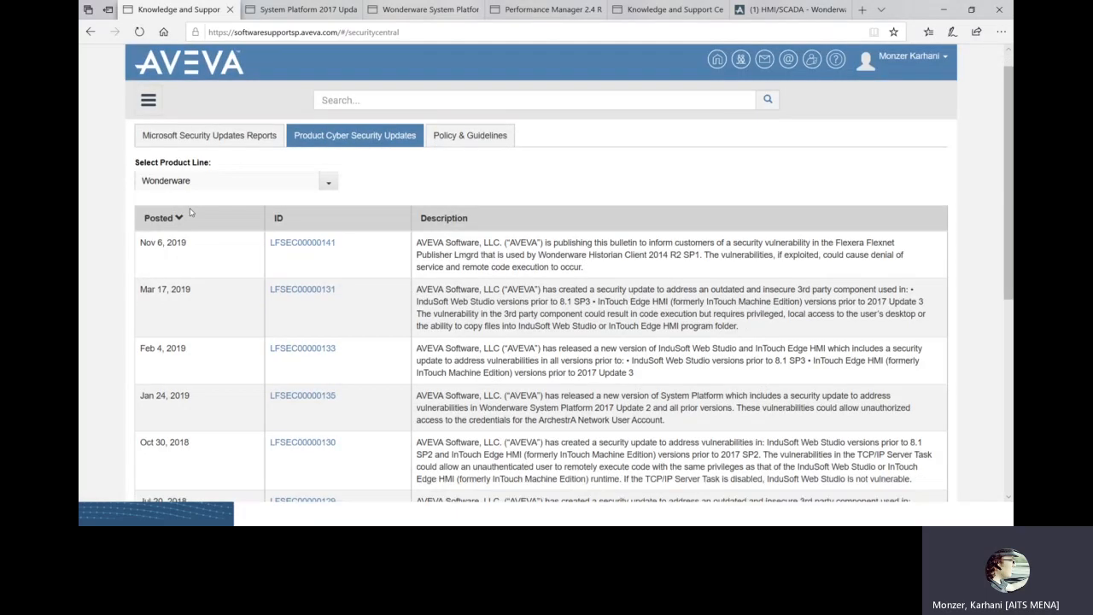
scroll(down, 3)
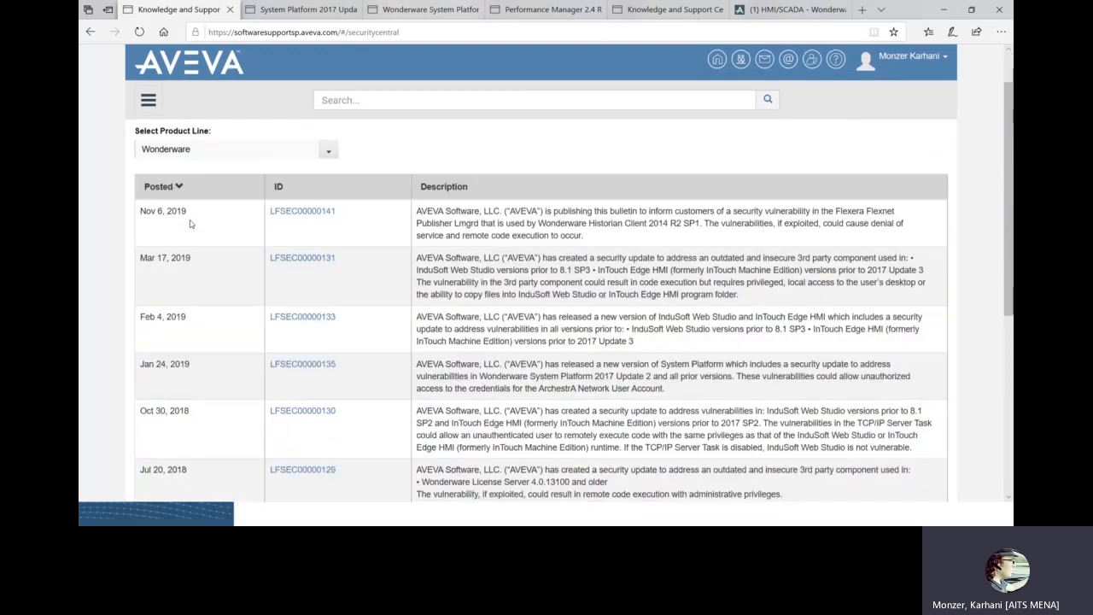
scroll(down, 3)
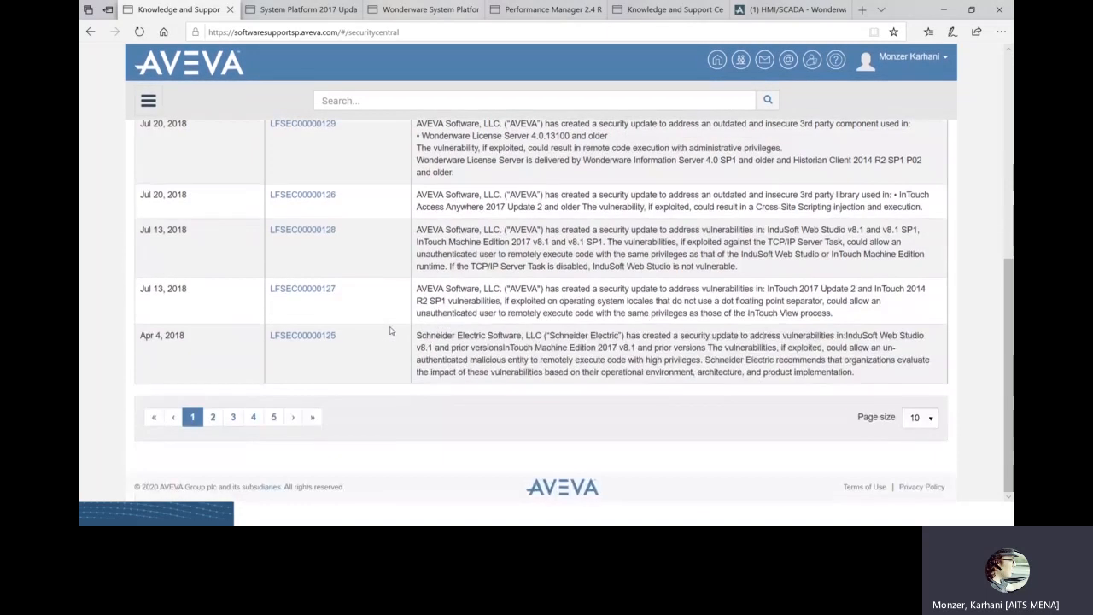
scroll(up, 3)
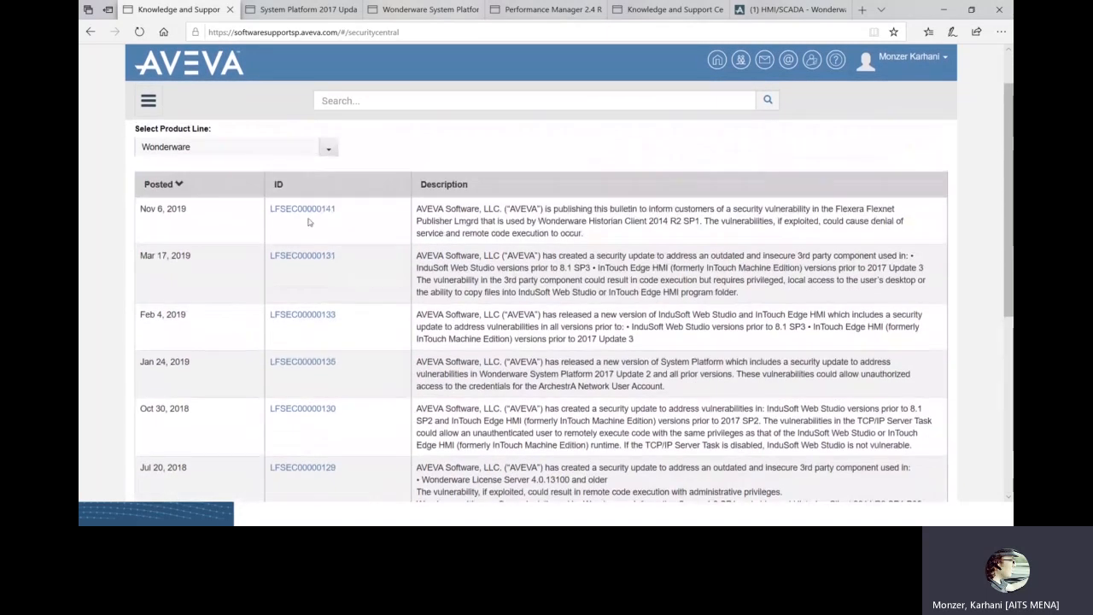
click(302, 208)
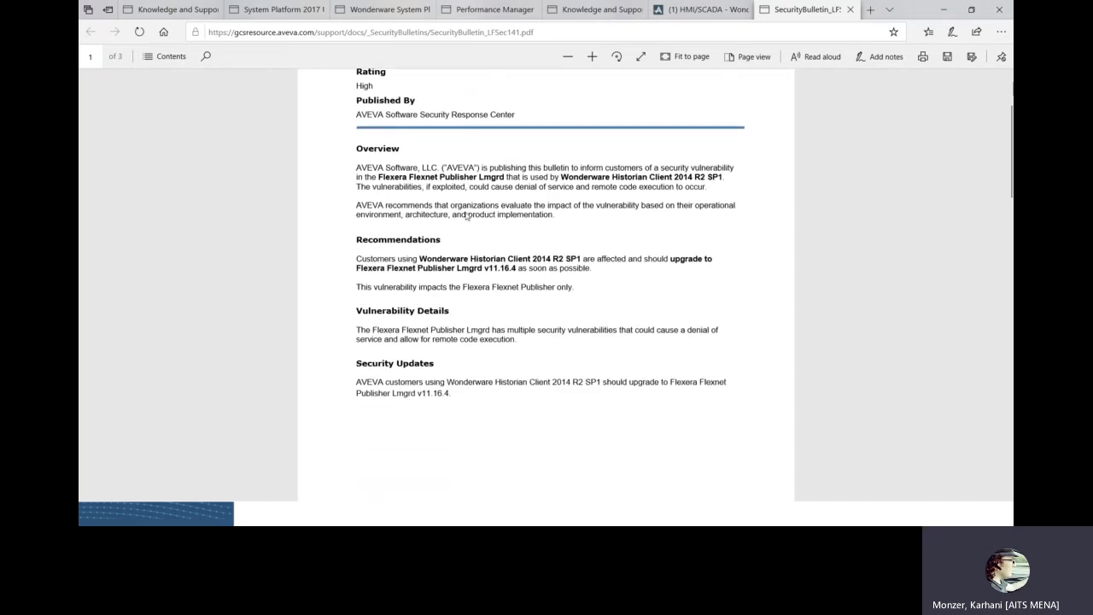
Read bulletin LFSEC00000141's affected products and CVSS rating, then return to the Wonderware bulletin list.
scroll(down, 3)
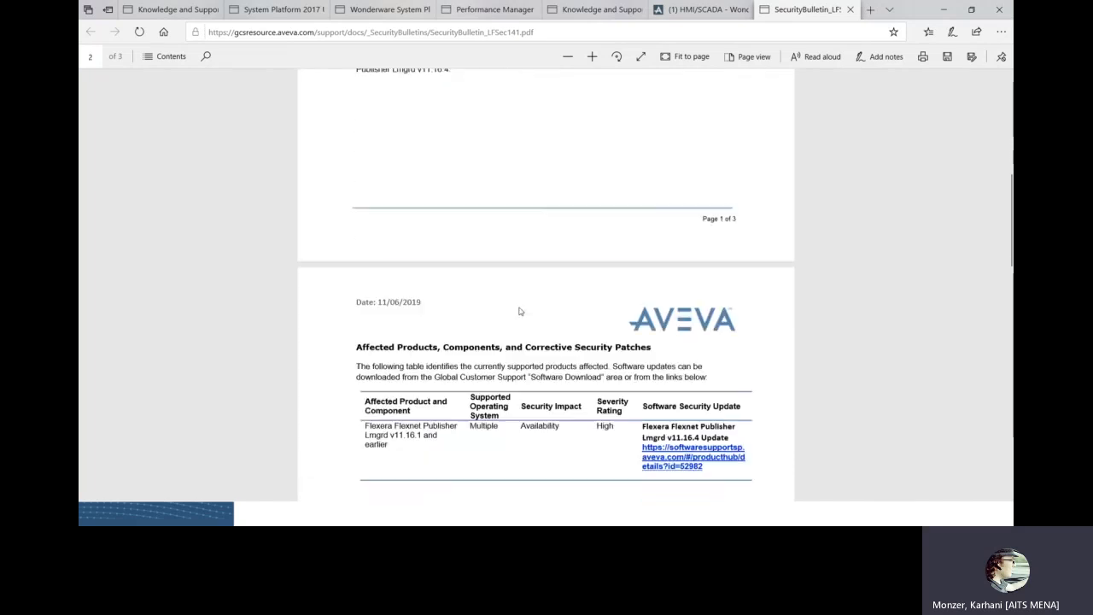
scroll(down, 3)
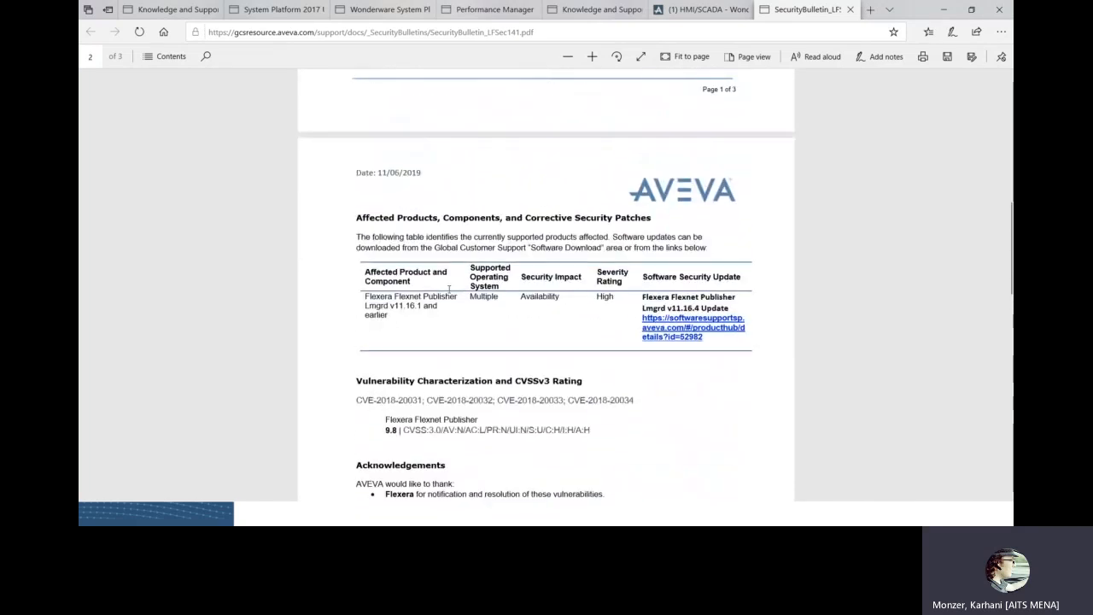
scroll(up, 3)
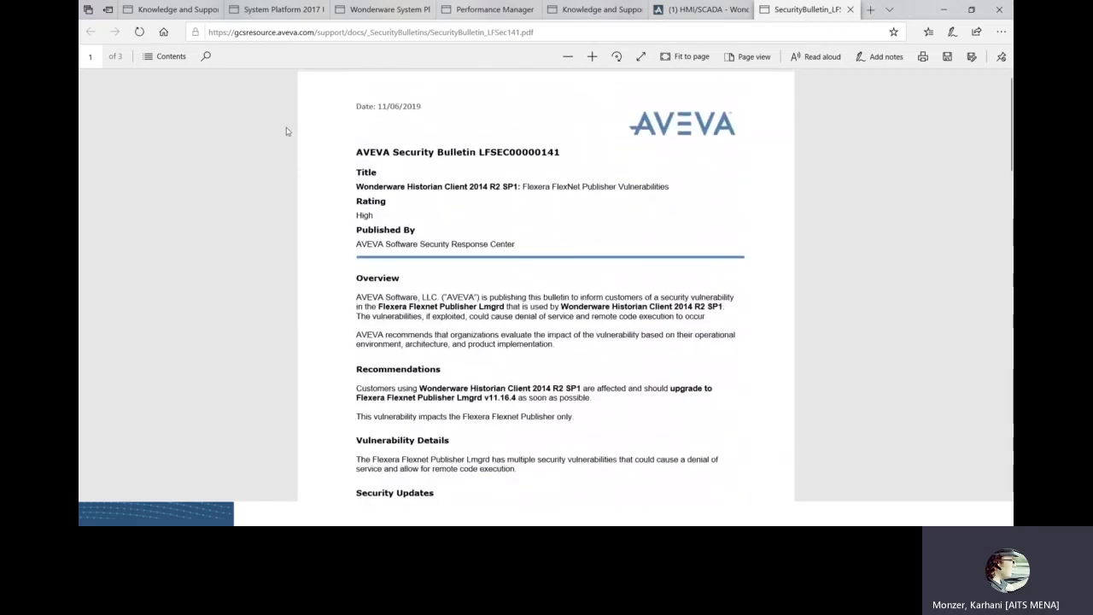
mouse_move(311, 120)
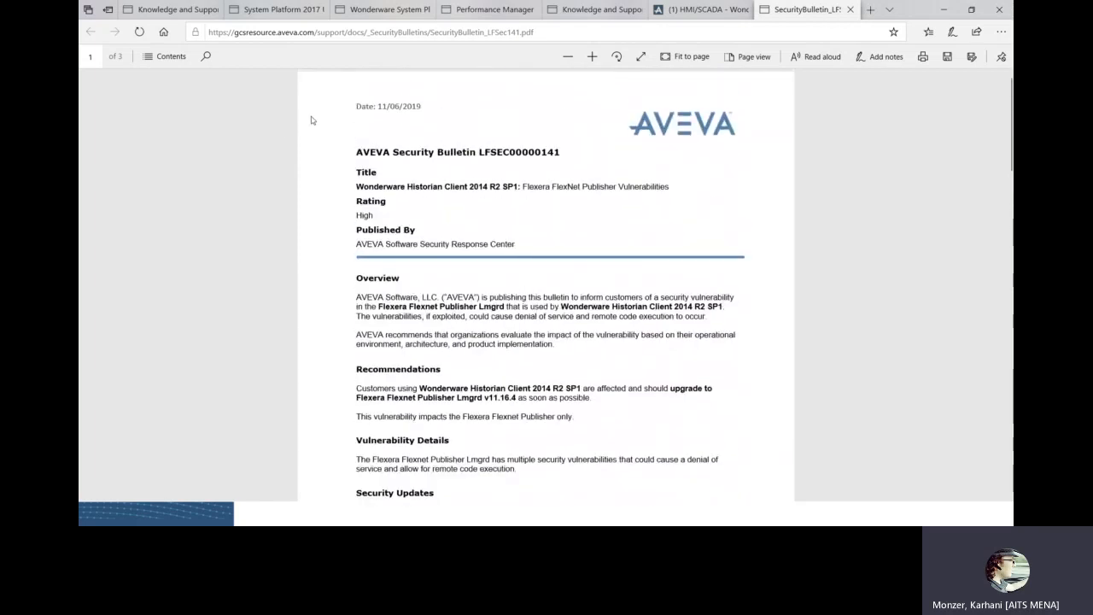
mouse_move(342, 91)
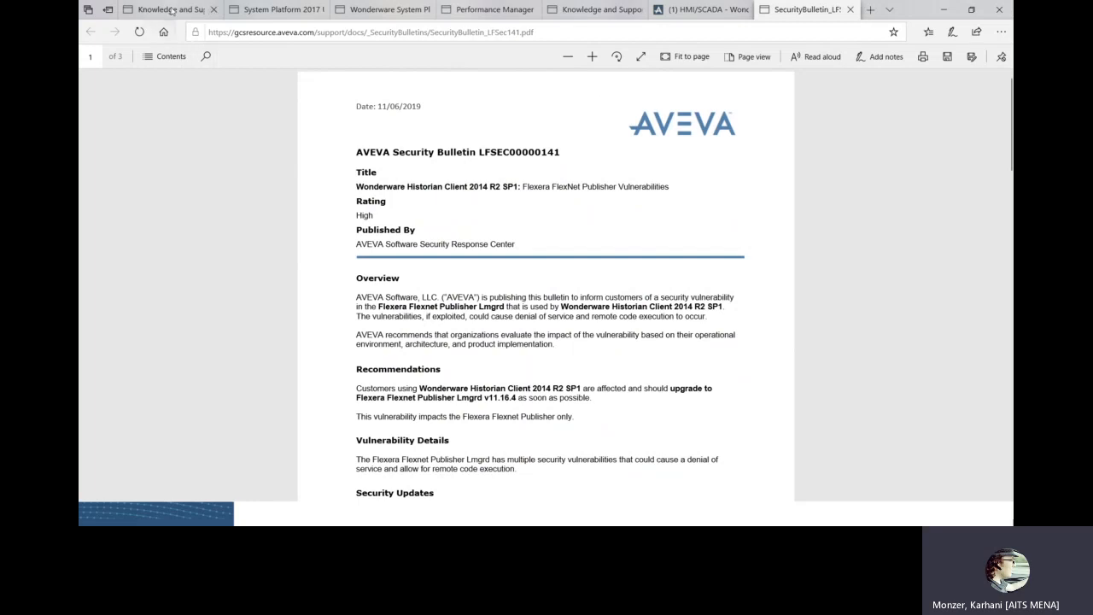
click(90, 31)
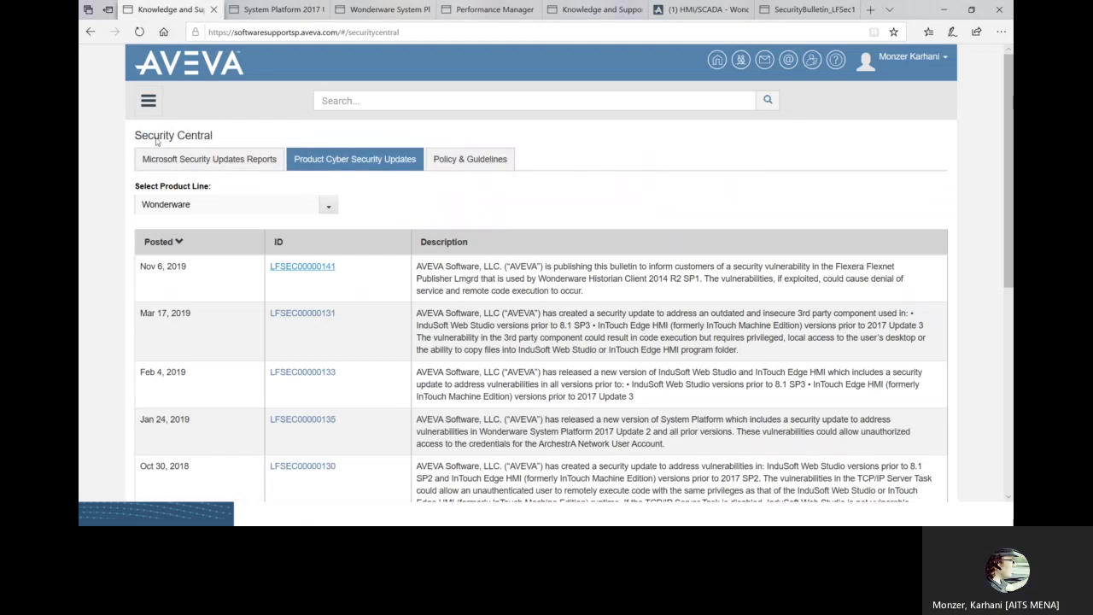
mouse_move(868, 98)
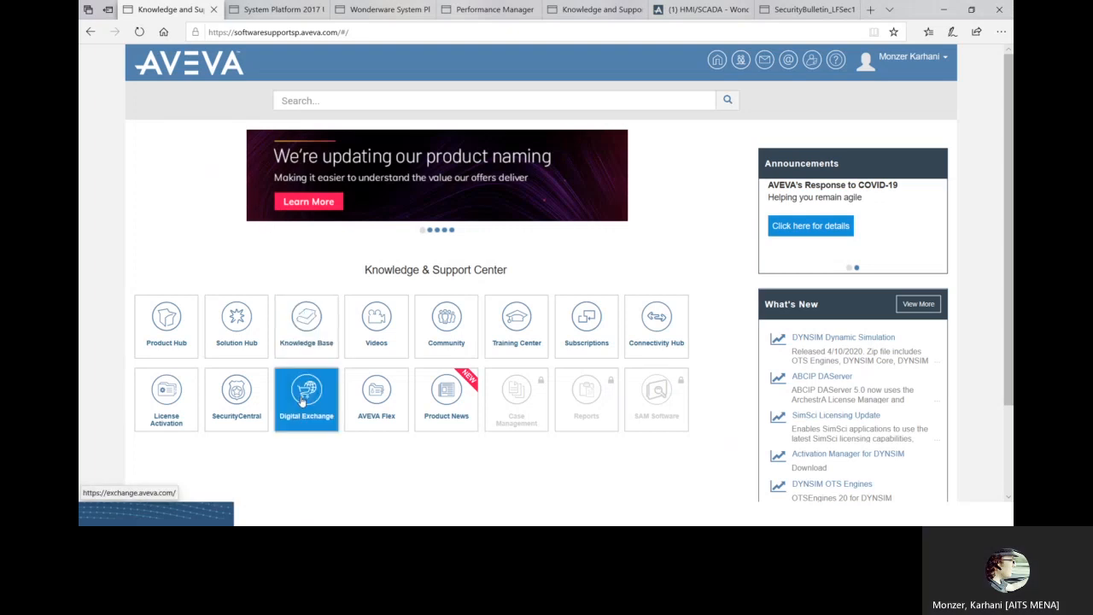
mouse_move(305, 401)
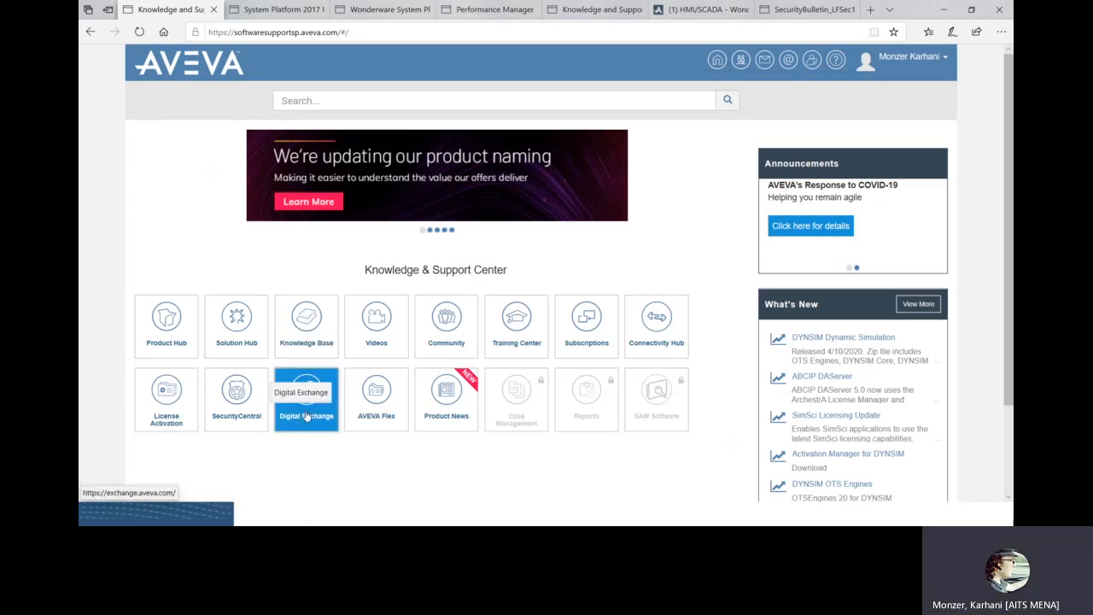
mouse_move(376, 393)
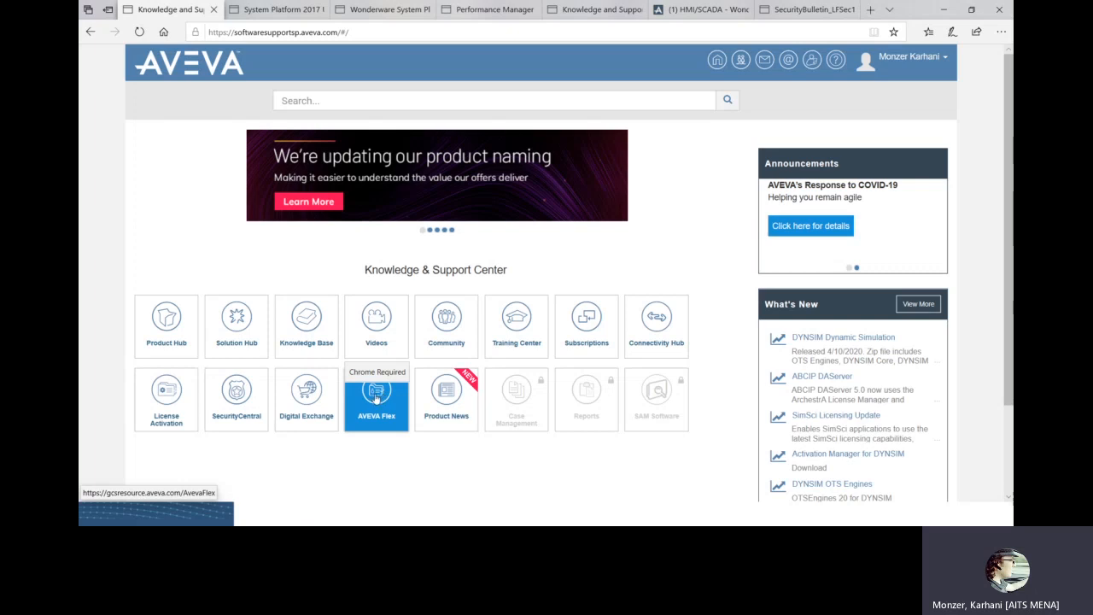
Open the AVEVA Flex tile in a new browser tab from its context menu.
right_click(376, 395)
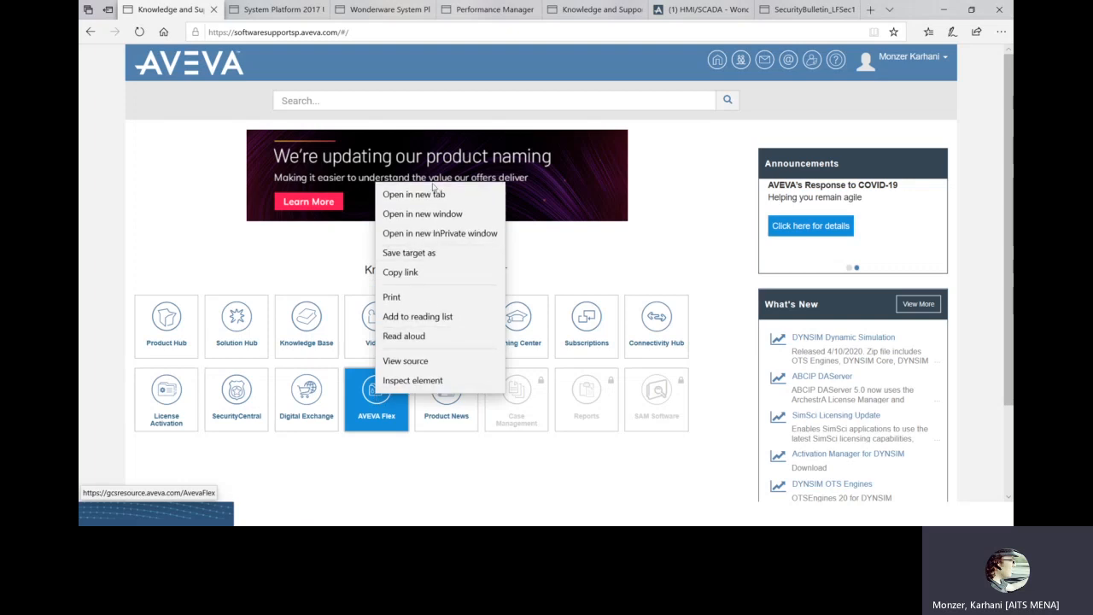
click(414, 194)
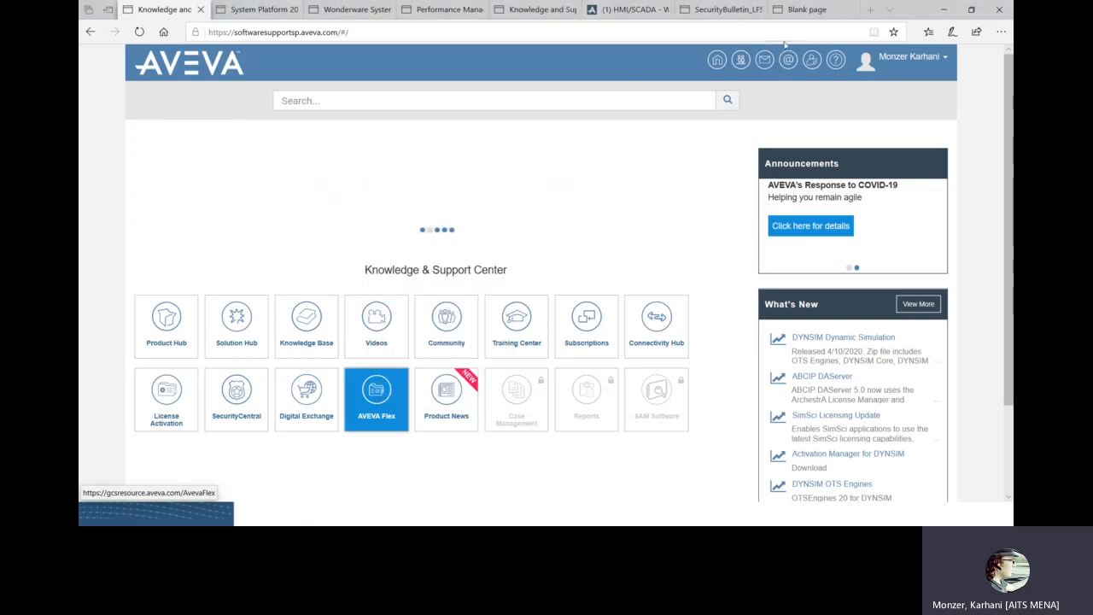
Switch to the AVEVA Flex tab and highlight 'Unauthorized' on the 401 error page.
click(376, 399)
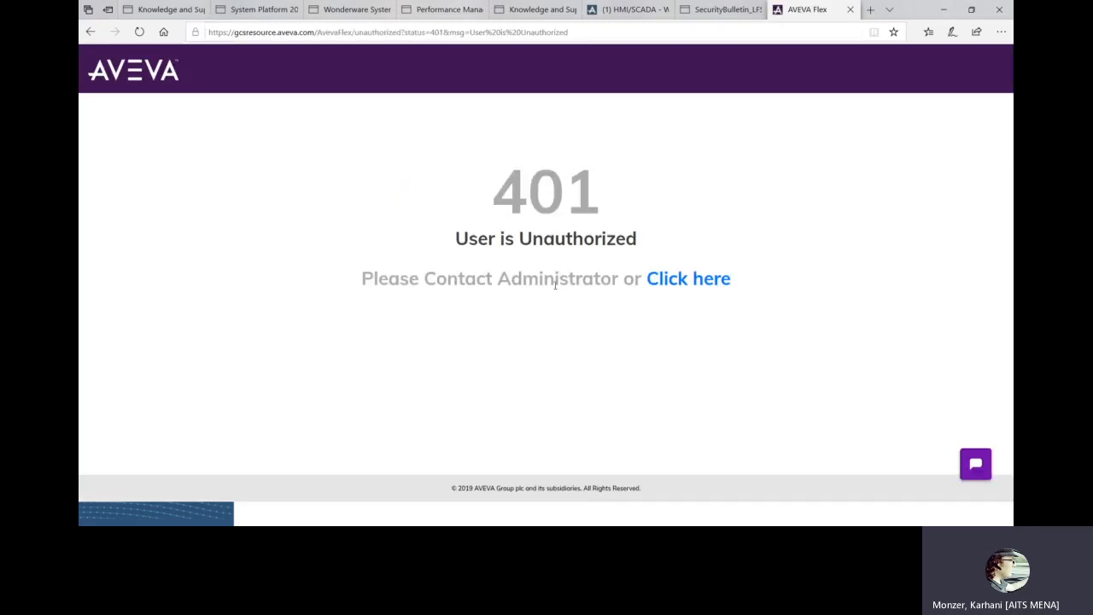
mouse_move(491, 259)
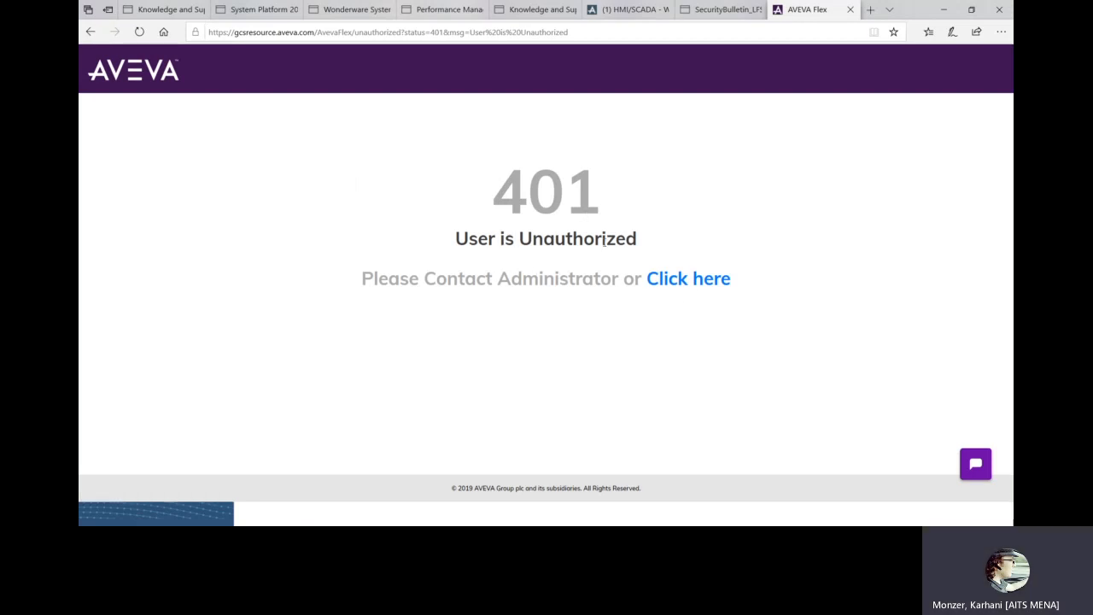
double_click(560, 238)
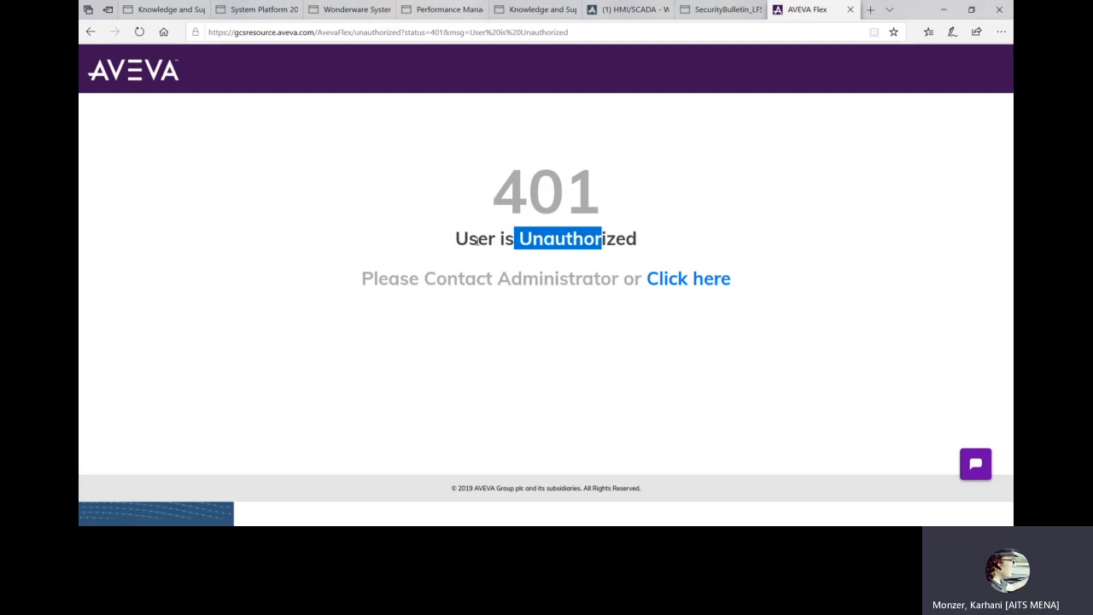
mouse_move(638, 244)
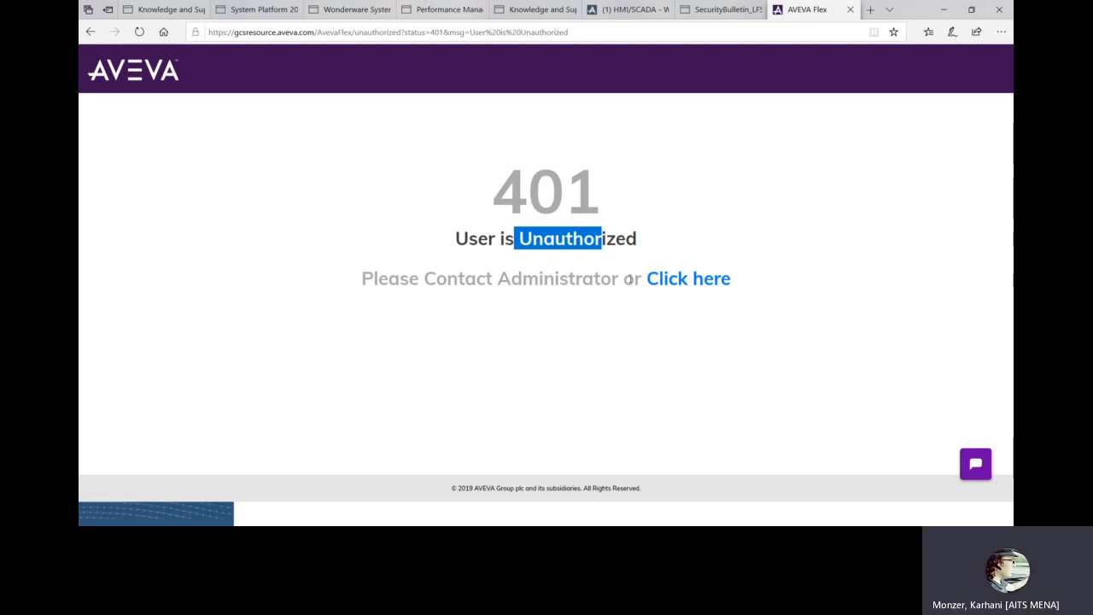
mouse_move(587, 258)
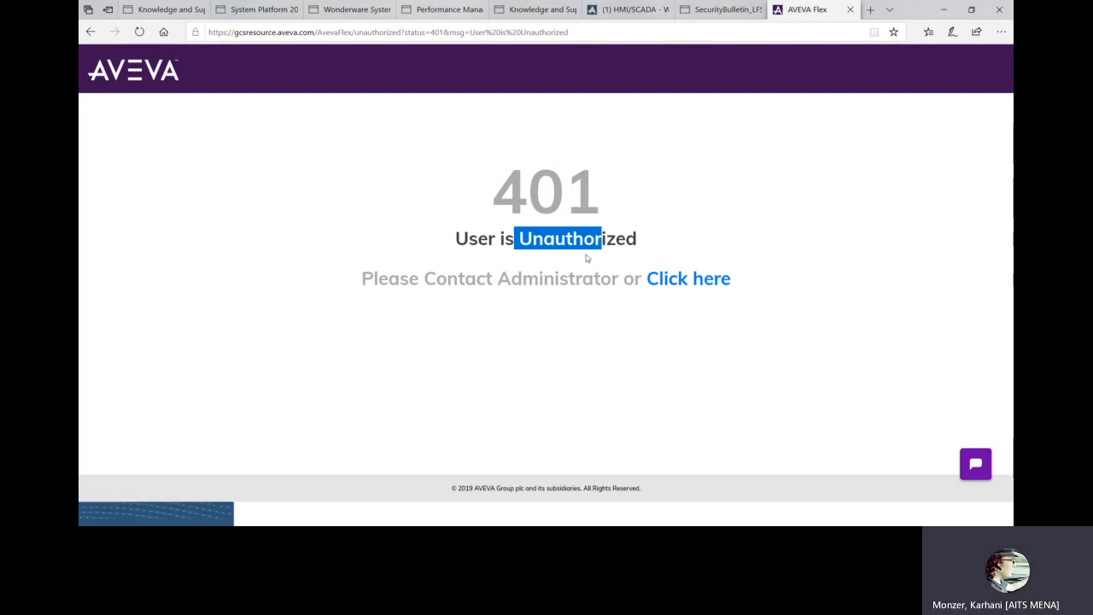
mouse_move(515, 261)
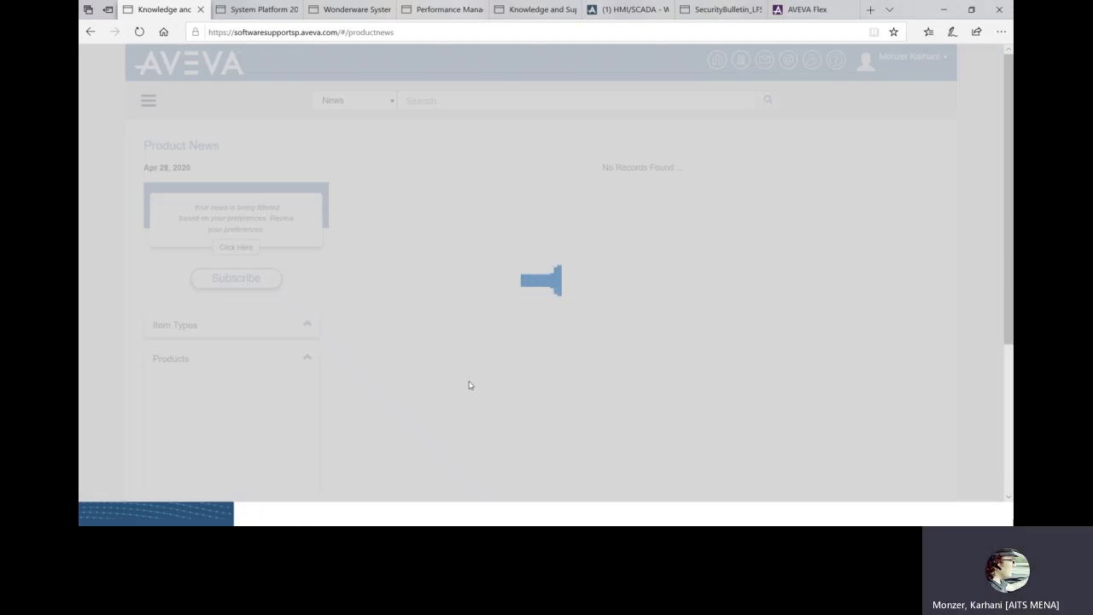
mouse_move(436, 327)
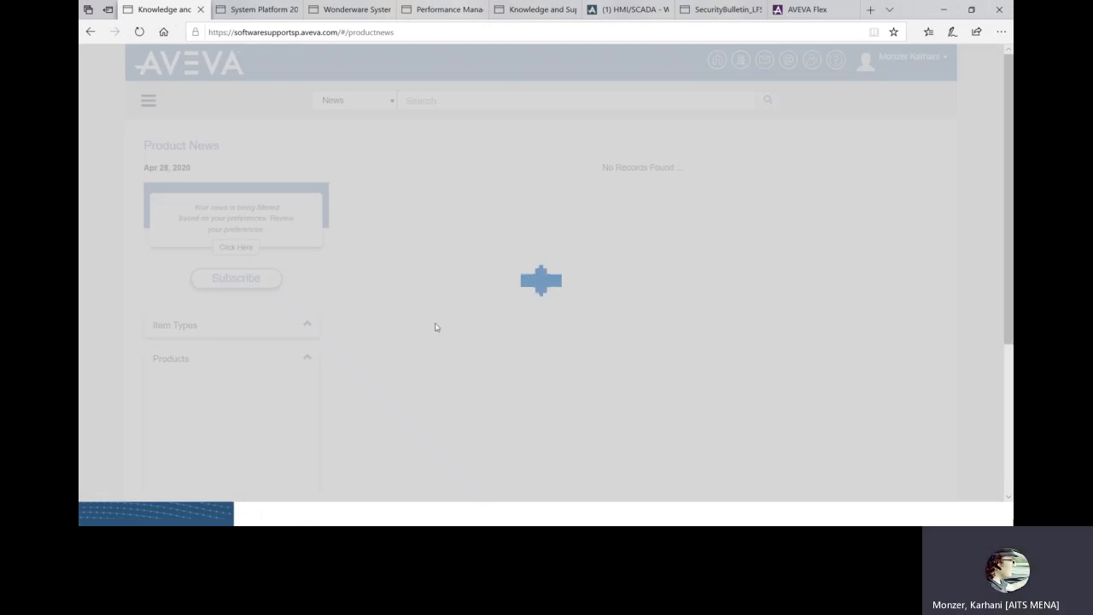
mouse_move(404, 298)
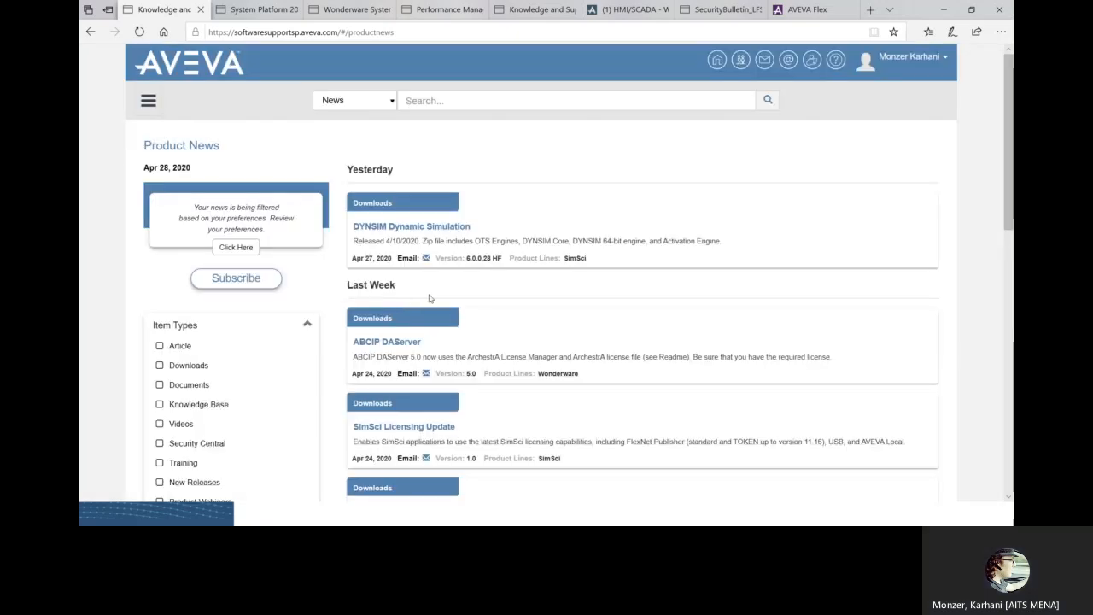
Browse Product News downloads such as DYNSIM and Historian SDK, then return to the support home page.
scroll(down, 3)
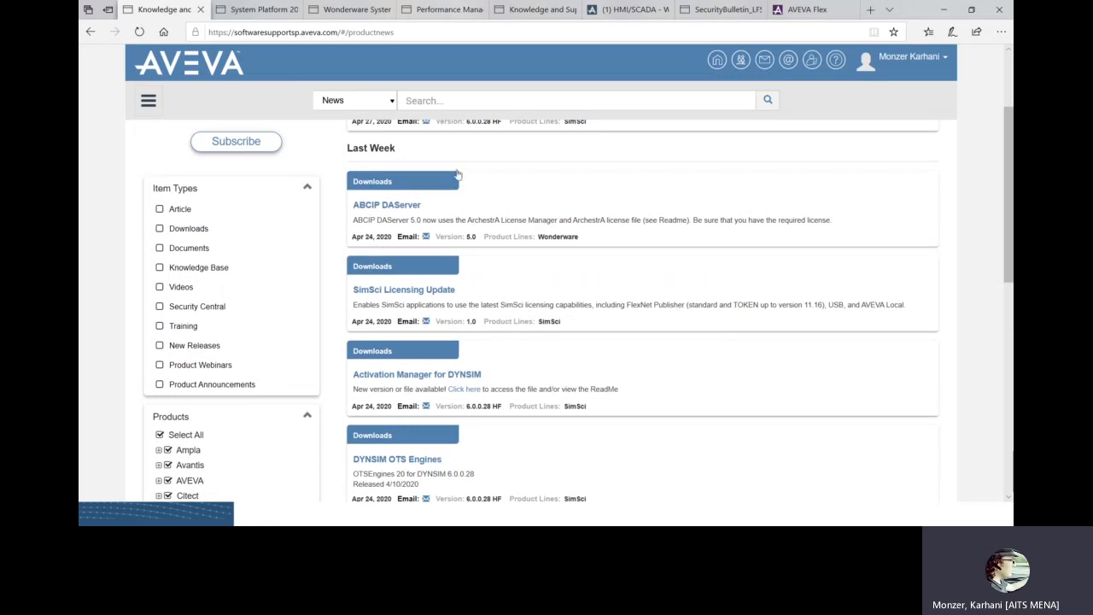
mouse_move(423, 359)
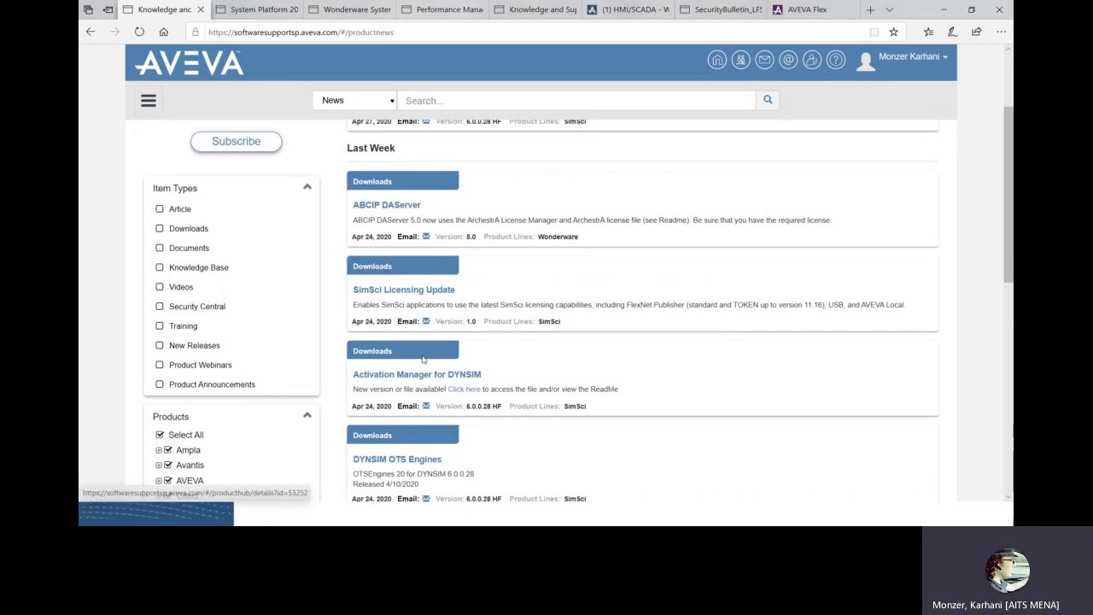
scroll(up, 3)
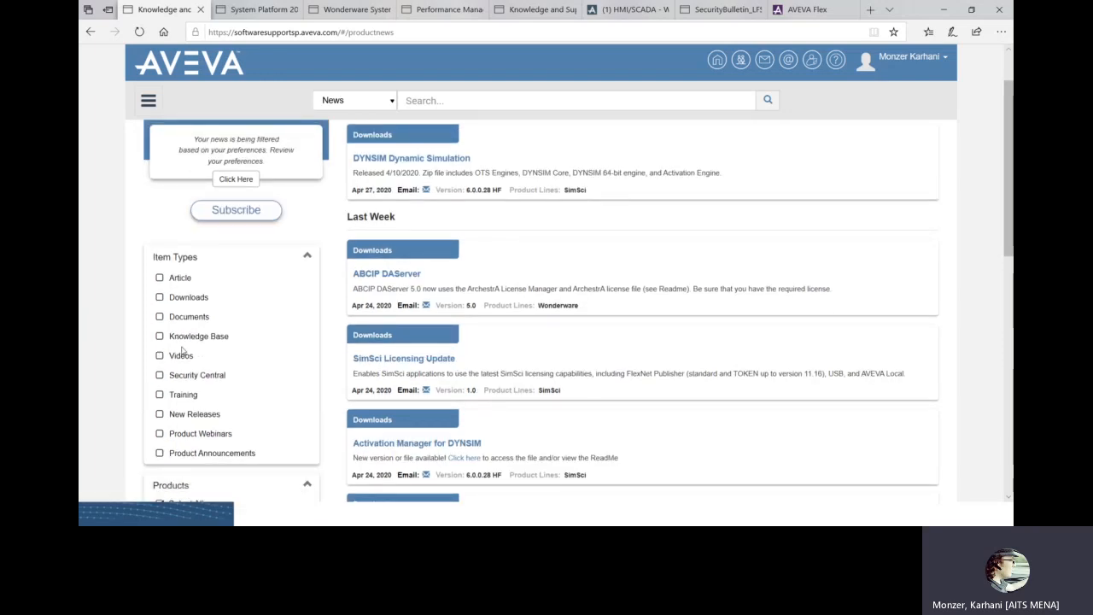
mouse_move(230, 254)
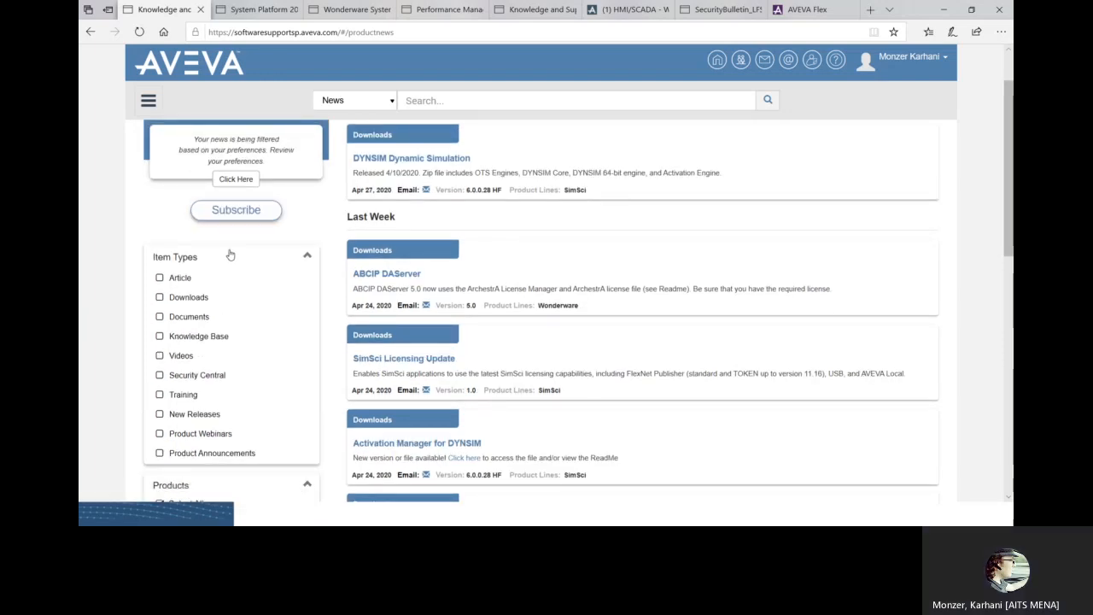
scroll(down, 3)
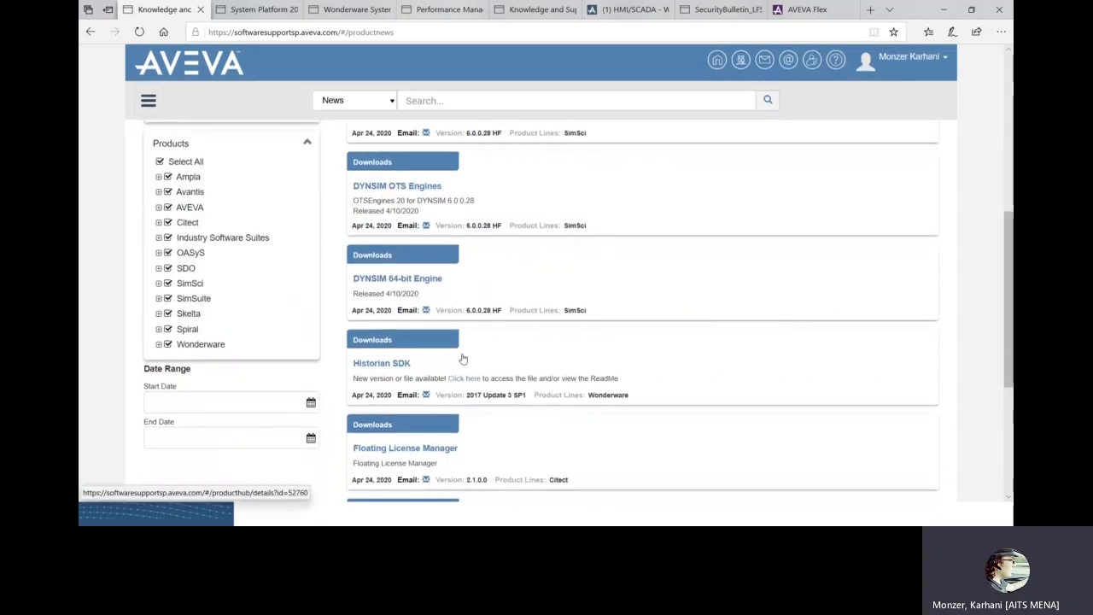
click(717, 60)
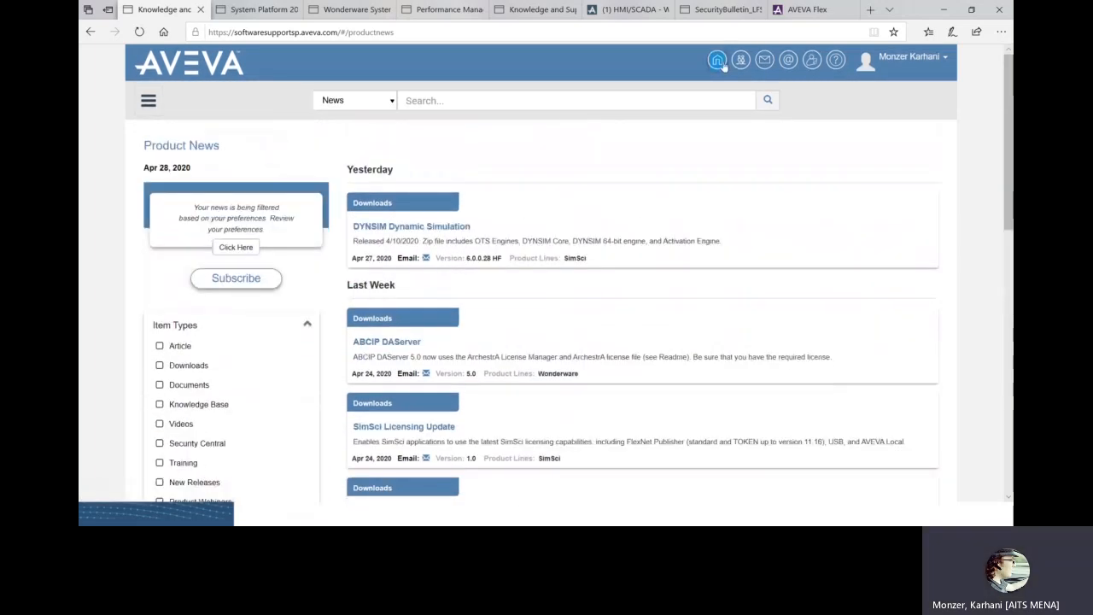
click(716, 60)
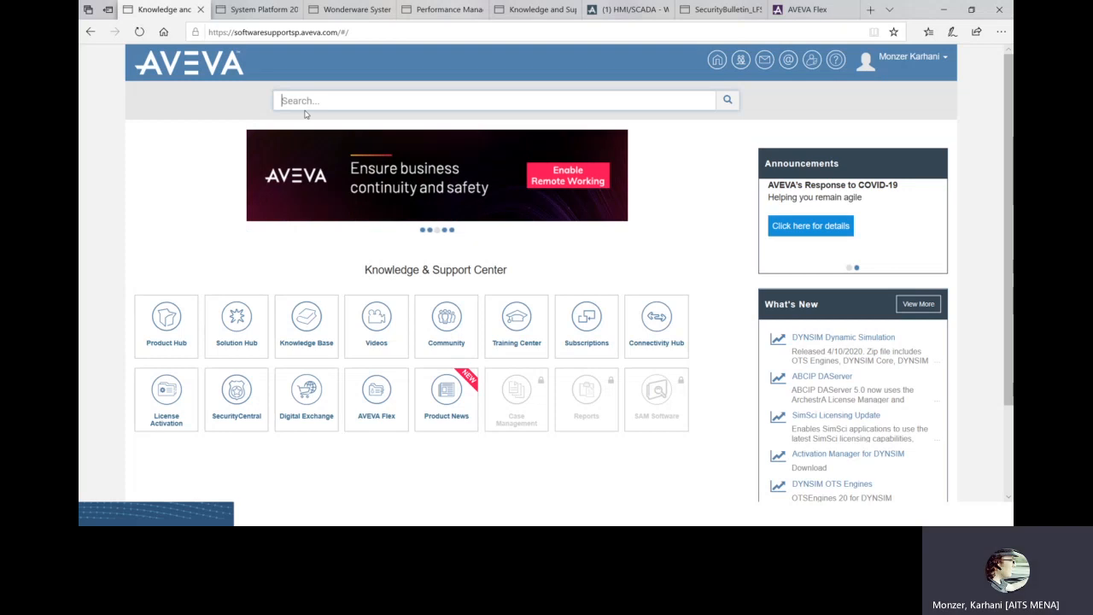
mouse_move(278, 128)
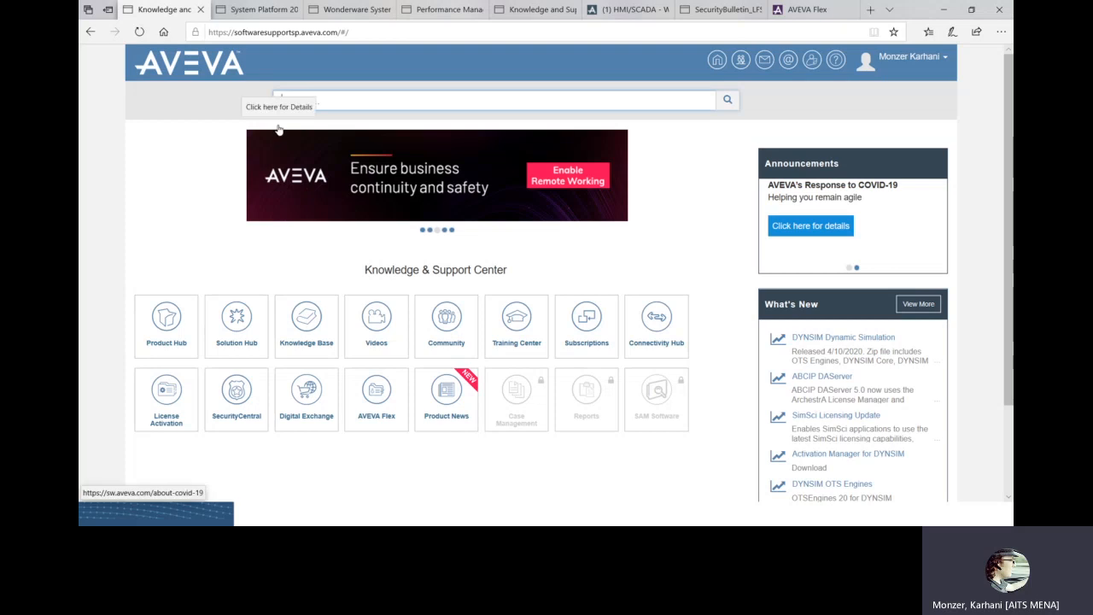
Start a support center search, entering 'License a' in the search box.
click(494, 100)
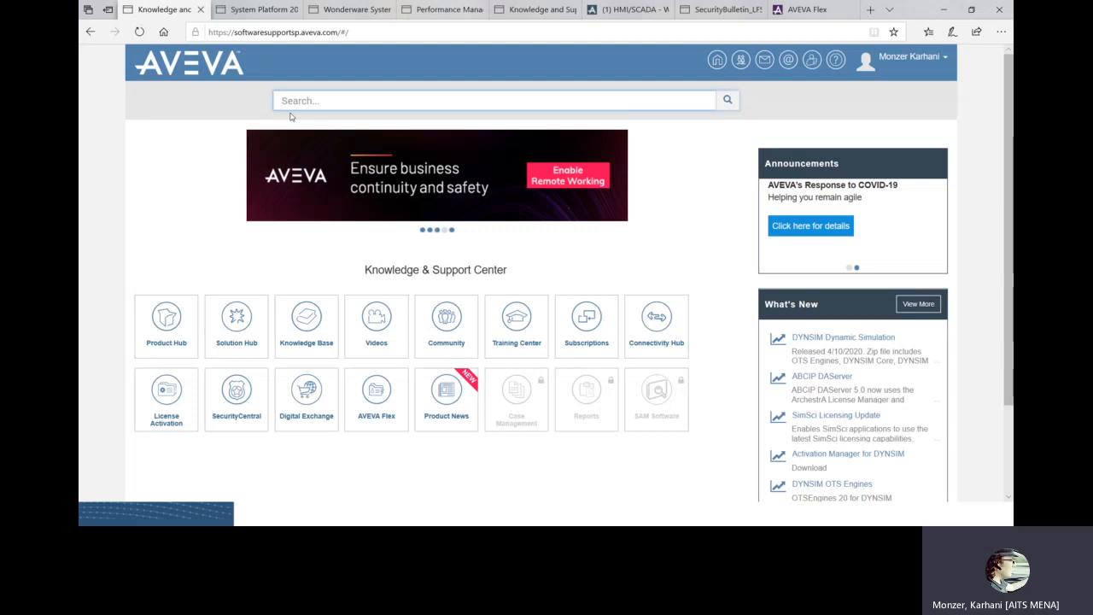
text(License a)
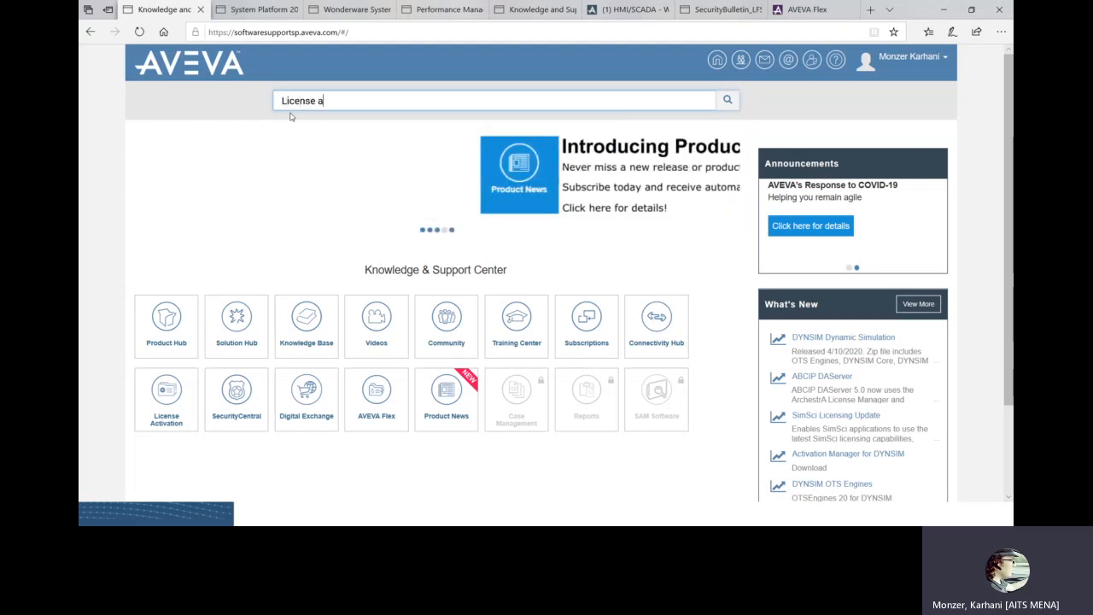
Complete the 'License activation' search and scroll to the Schneider Electric Licensing activation notes.
text(ctivation)
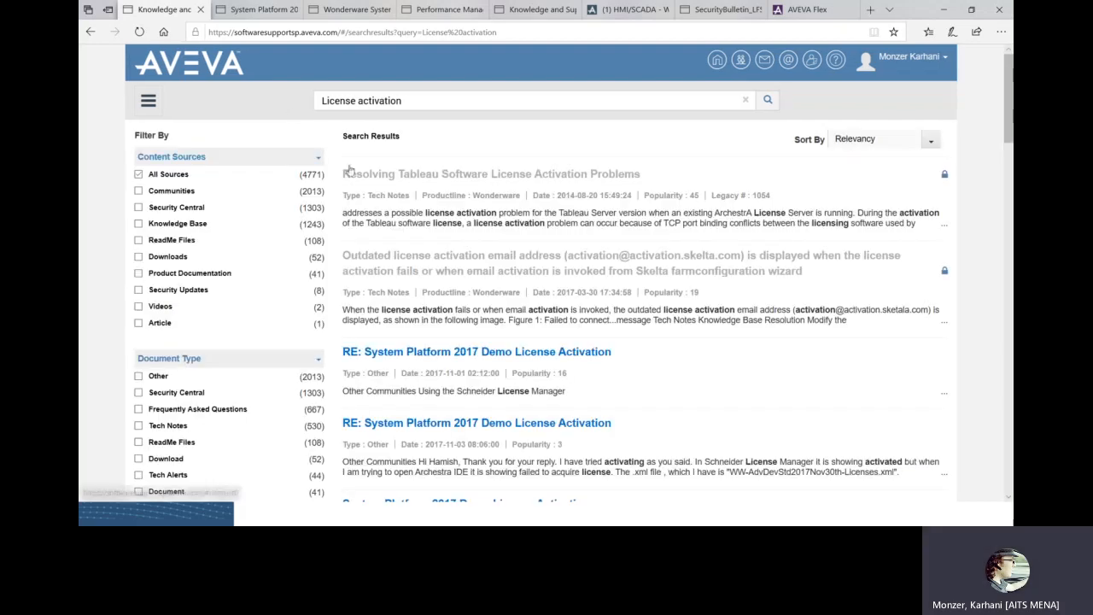
scroll(down, 3)
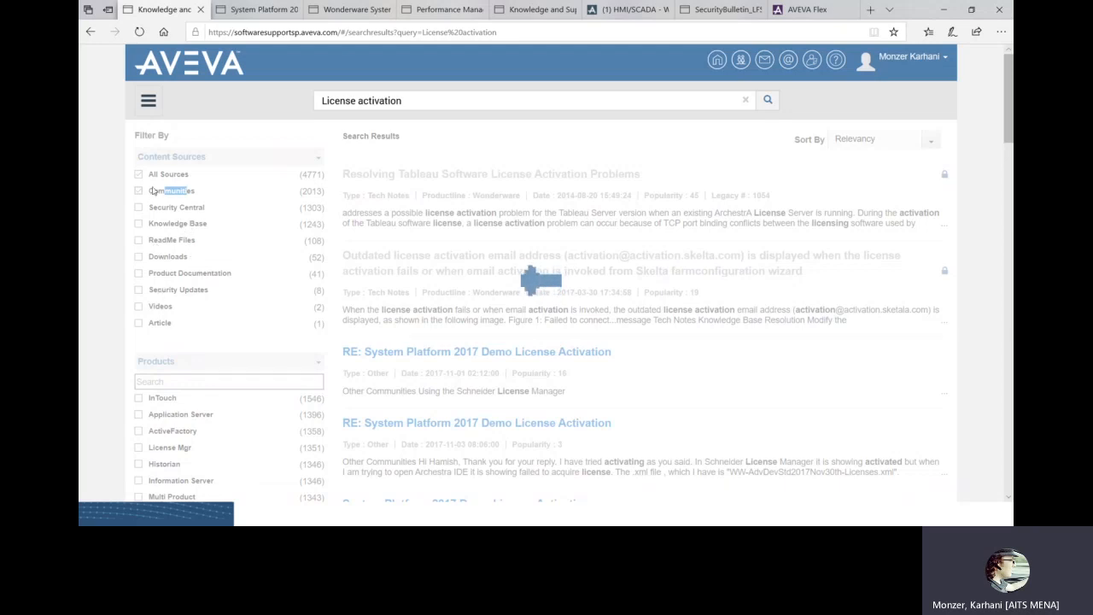
mouse_move(376, 233)
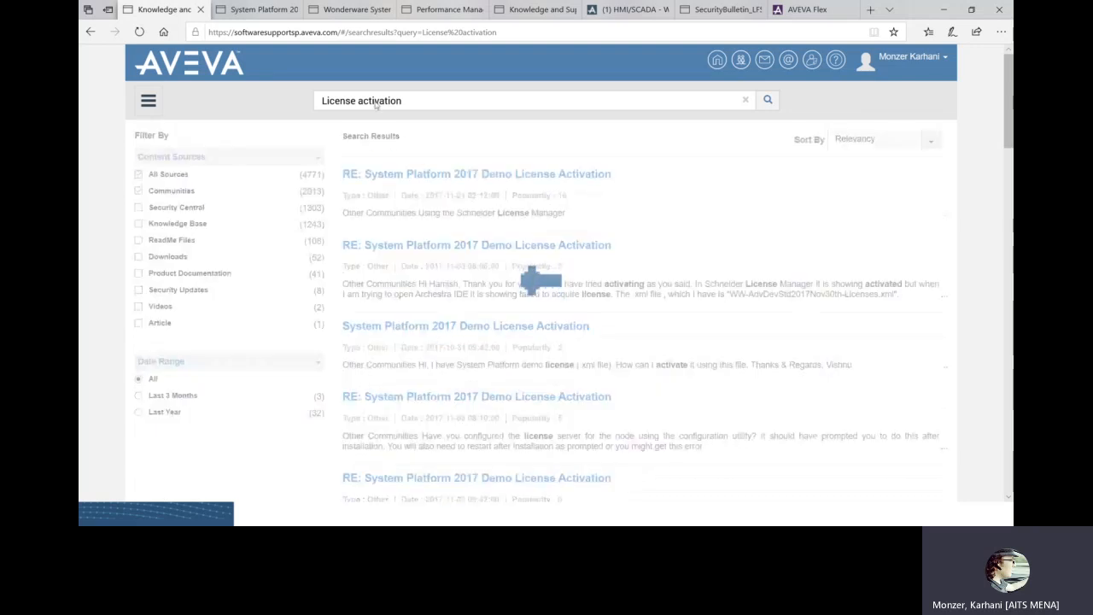
mouse_move(355, 192)
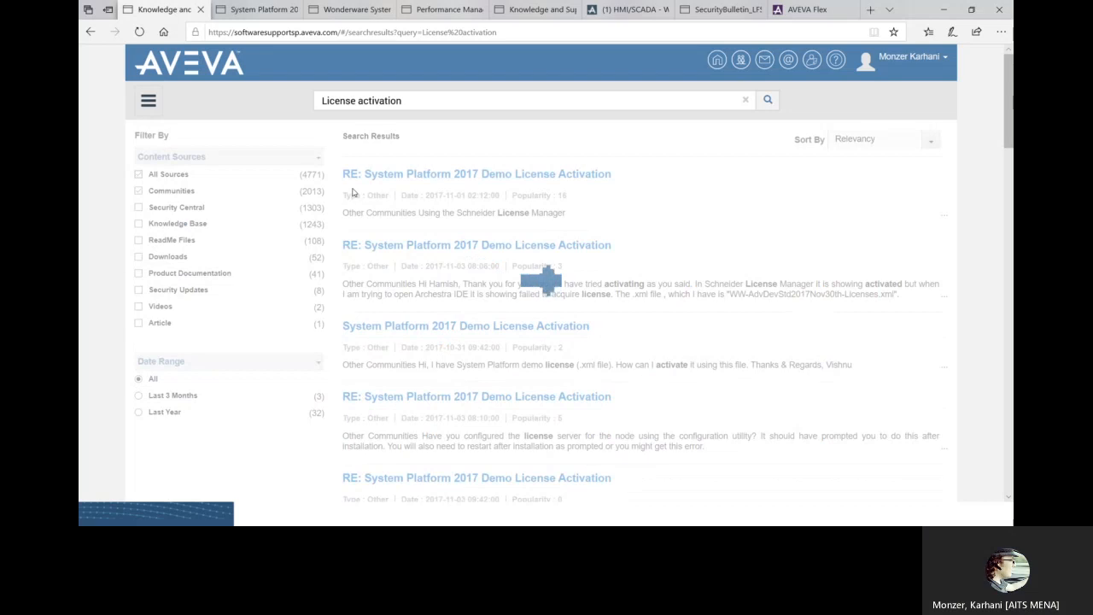
mouse_move(180, 302)
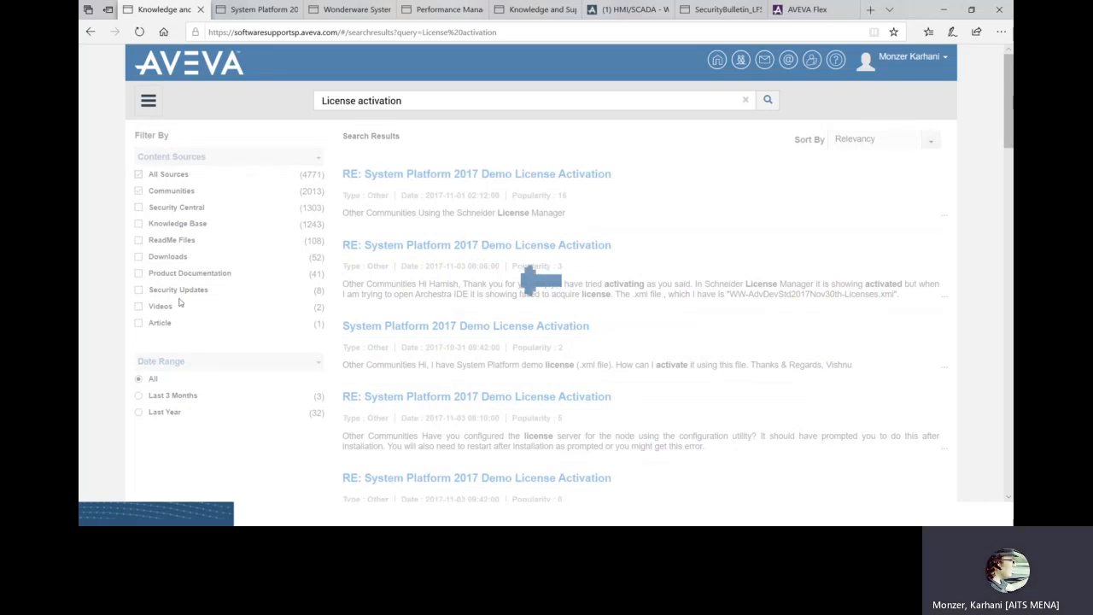
mouse_move(122, 177)
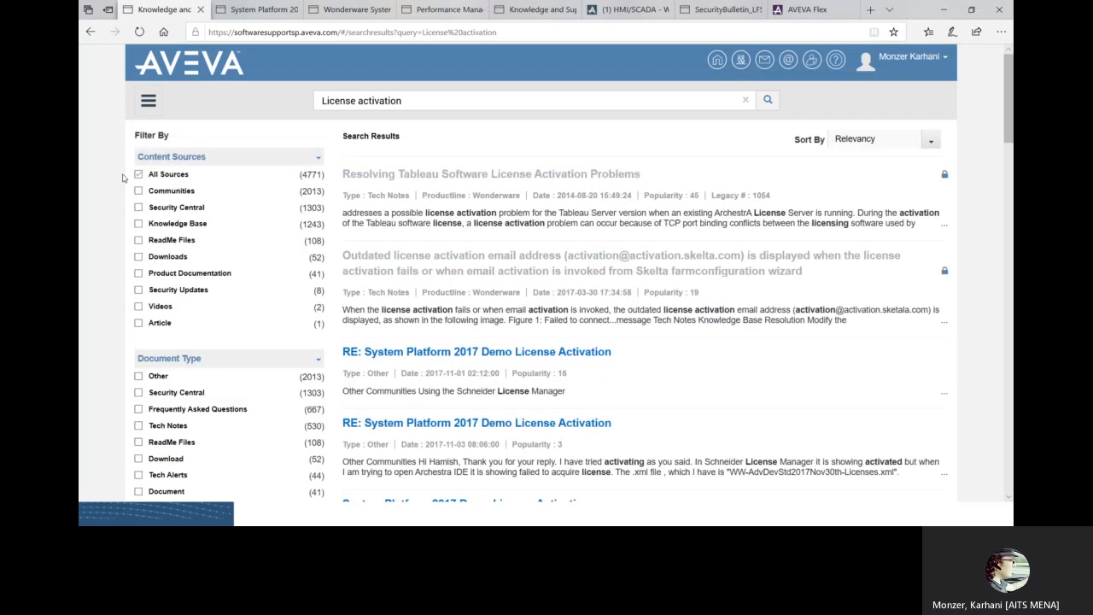
scroll(down, 3)
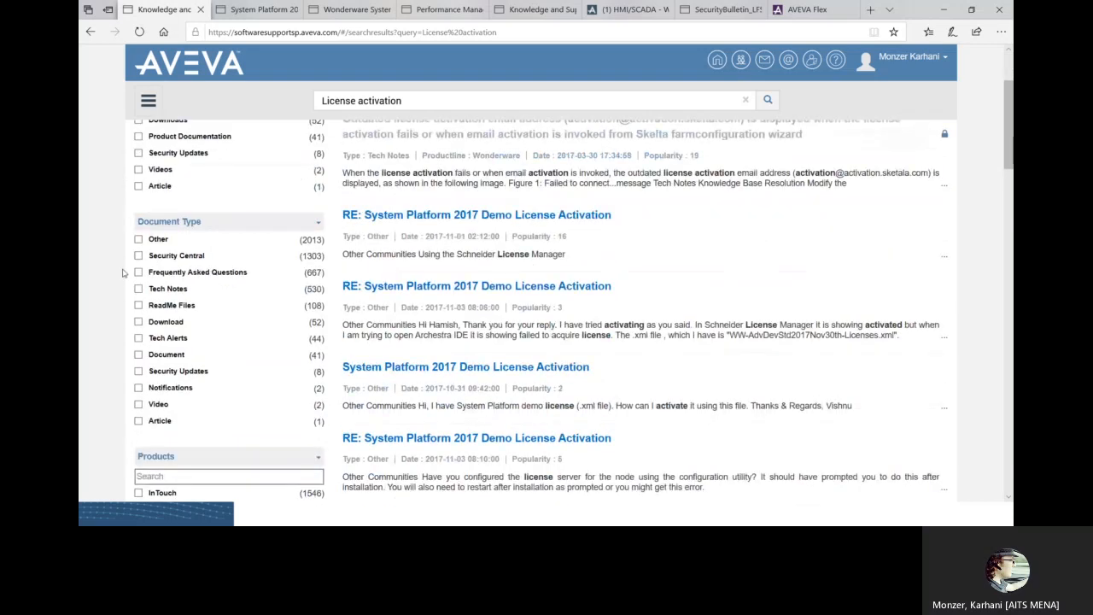
scroll(down, 3)
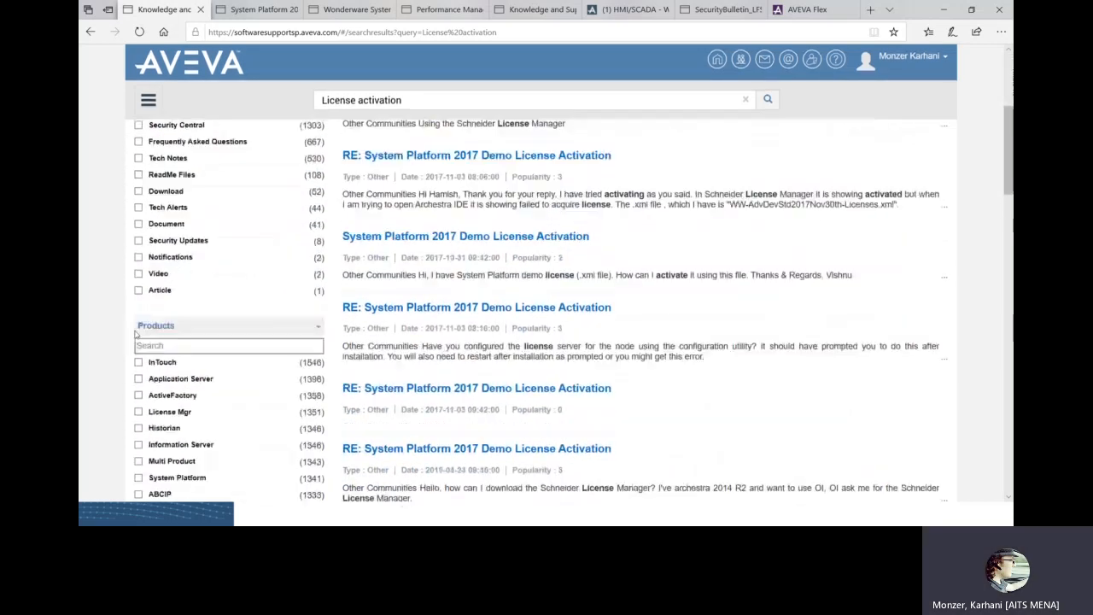
scroll(down, 3)
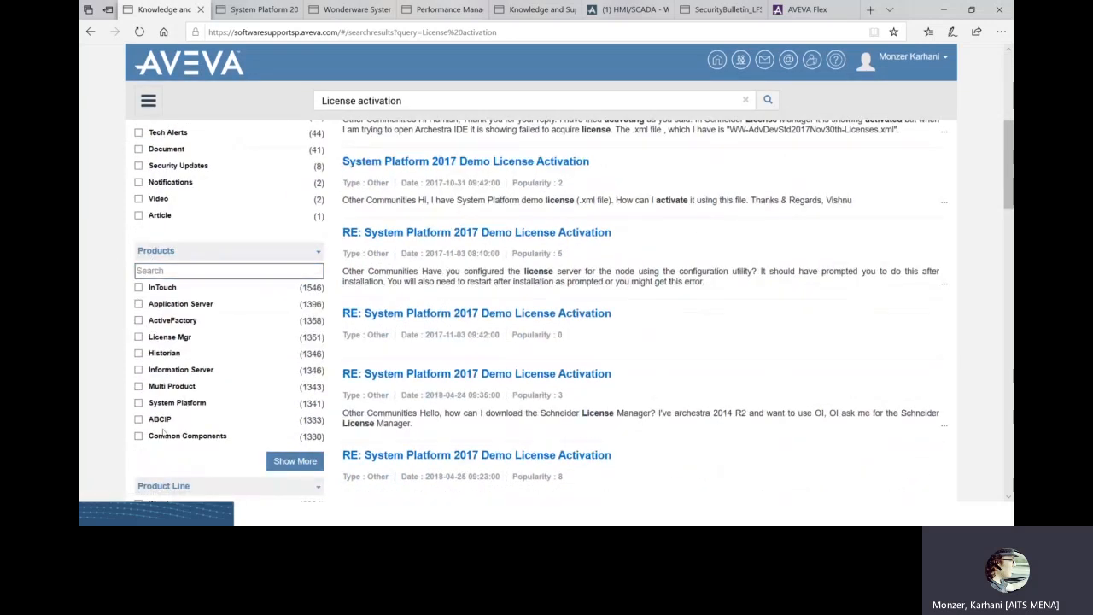
scroll(down, 3)
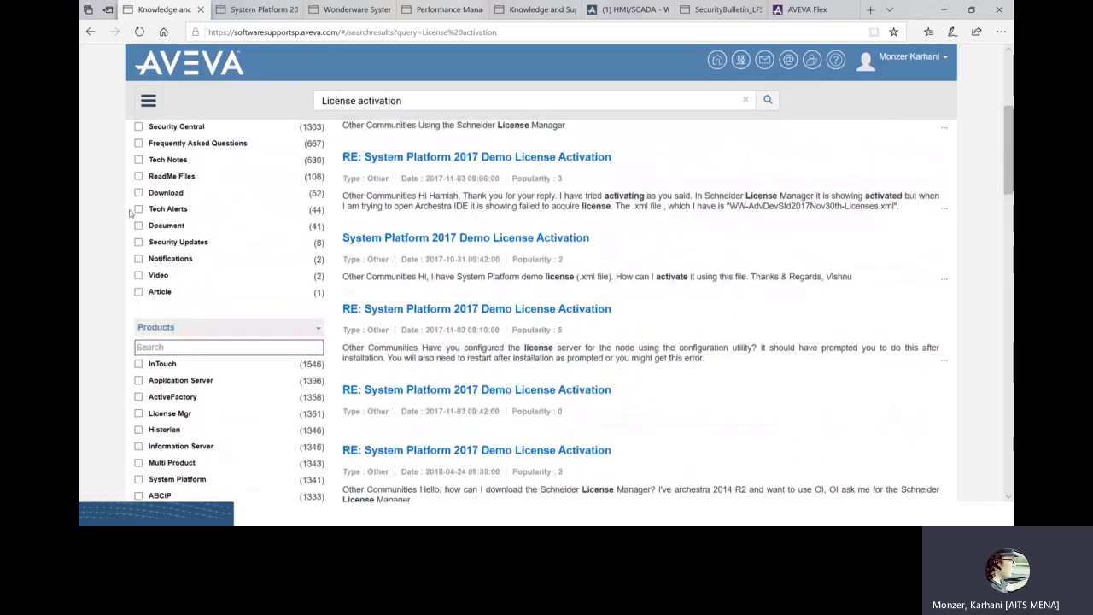
scroll(down, 3)
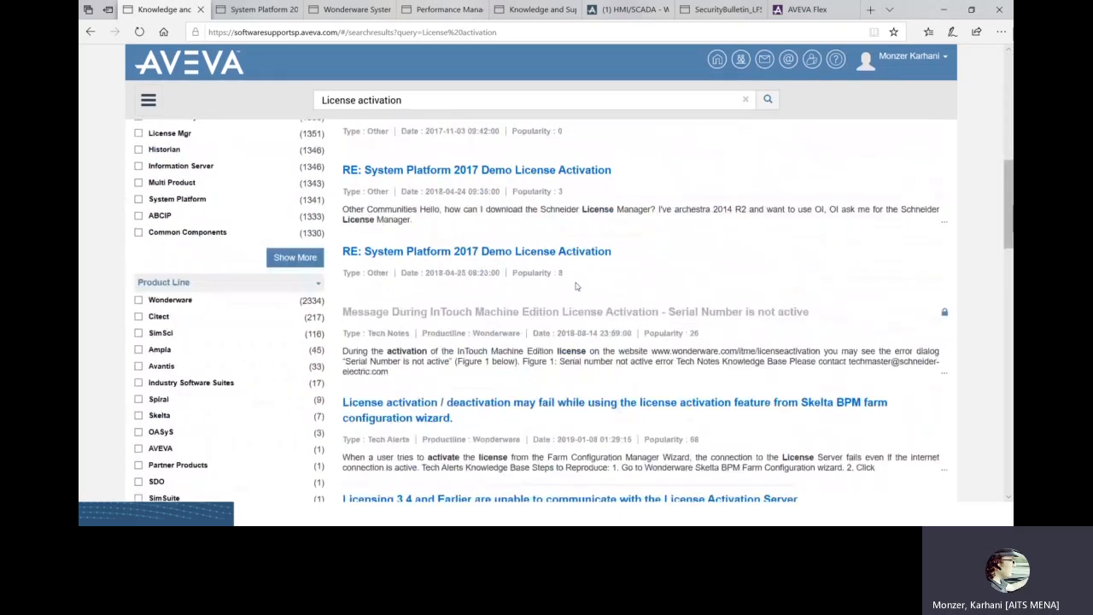
scroll(down, 3)
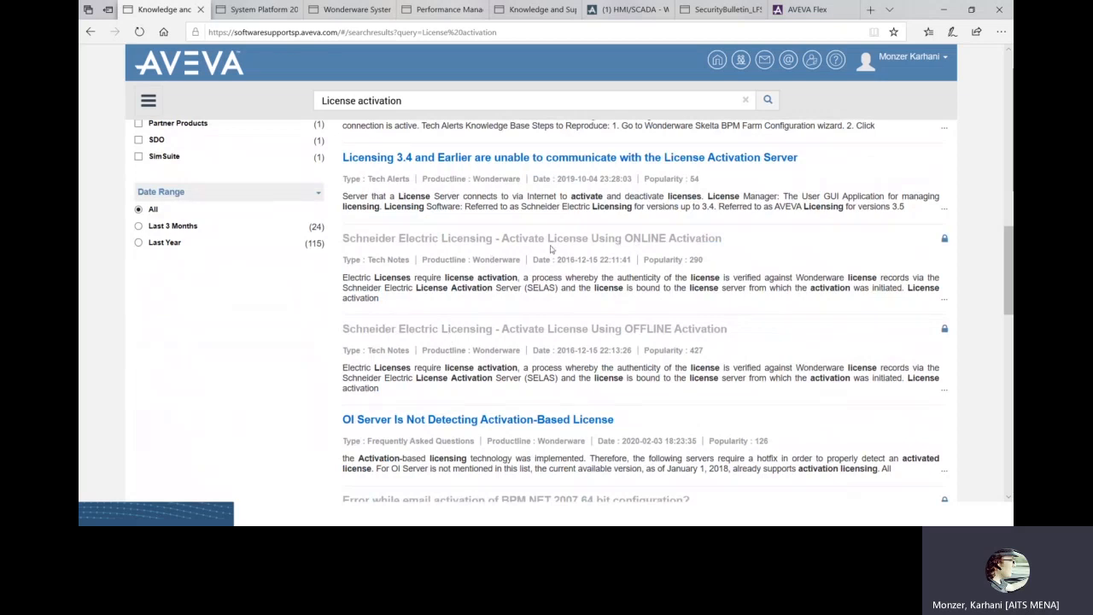
mouse_move(690, 235)
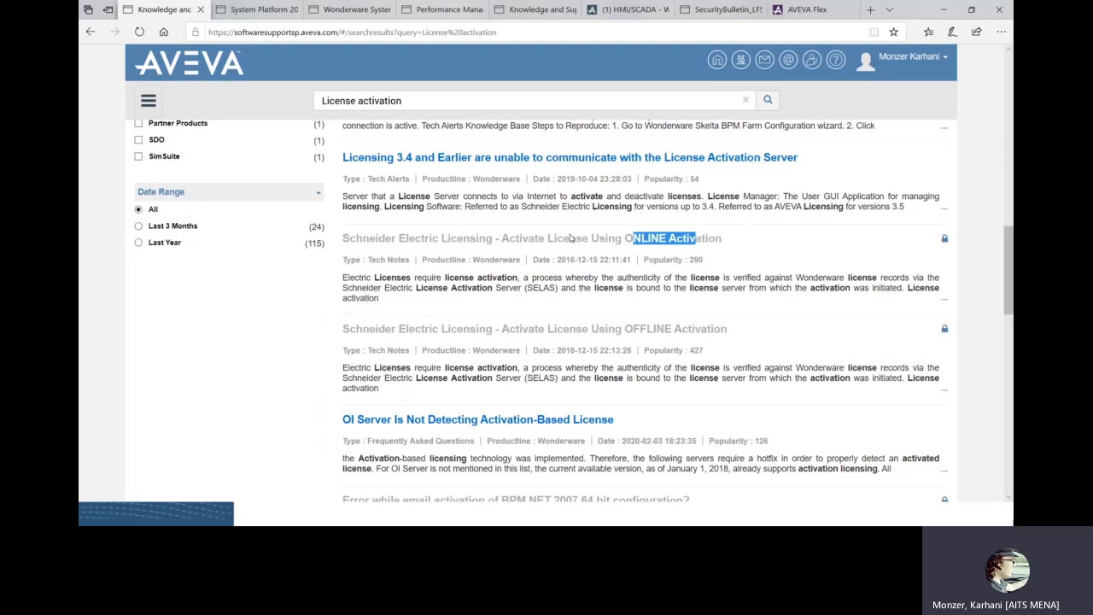
Highlight the OFFLINE Activation article title and scroll the results back toward the top.
double_click(676, 328)
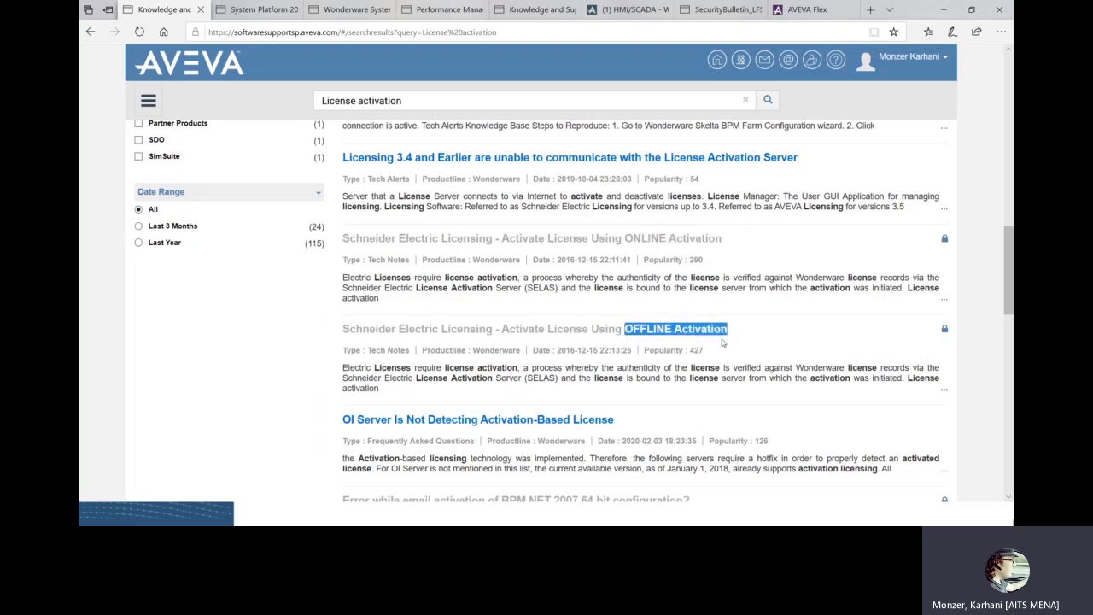
mouse_move(615, 314)
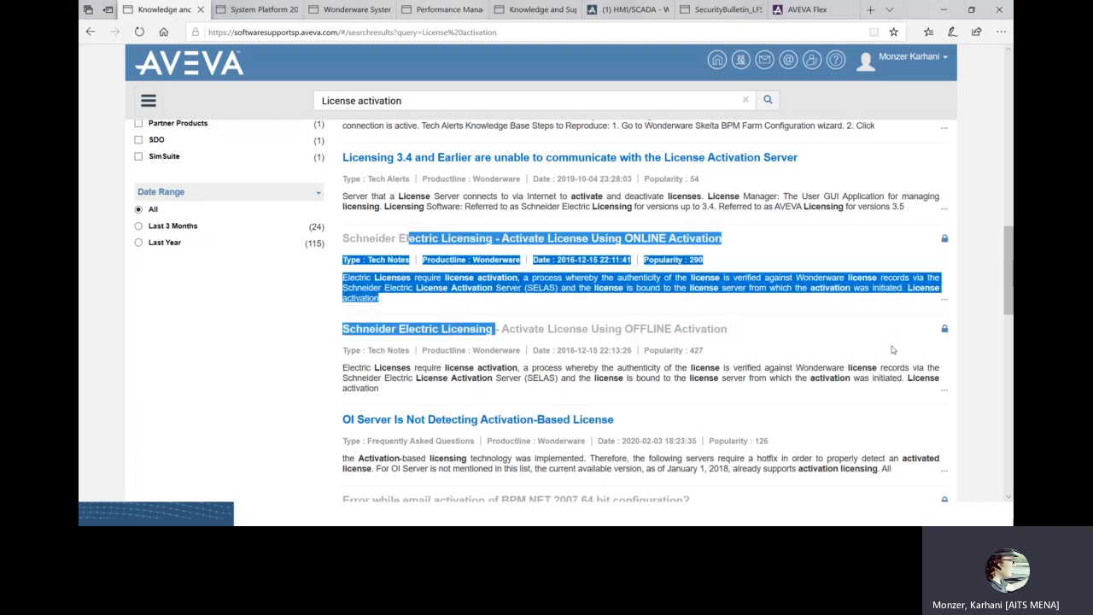
mouse_move(945, 328)
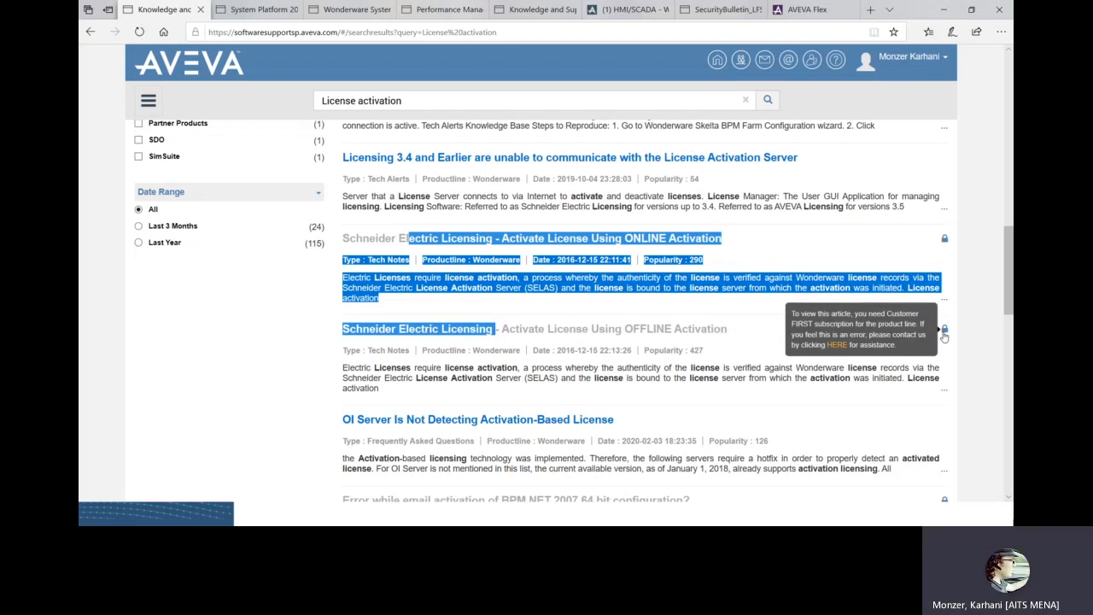
mouse_move(886, 72)
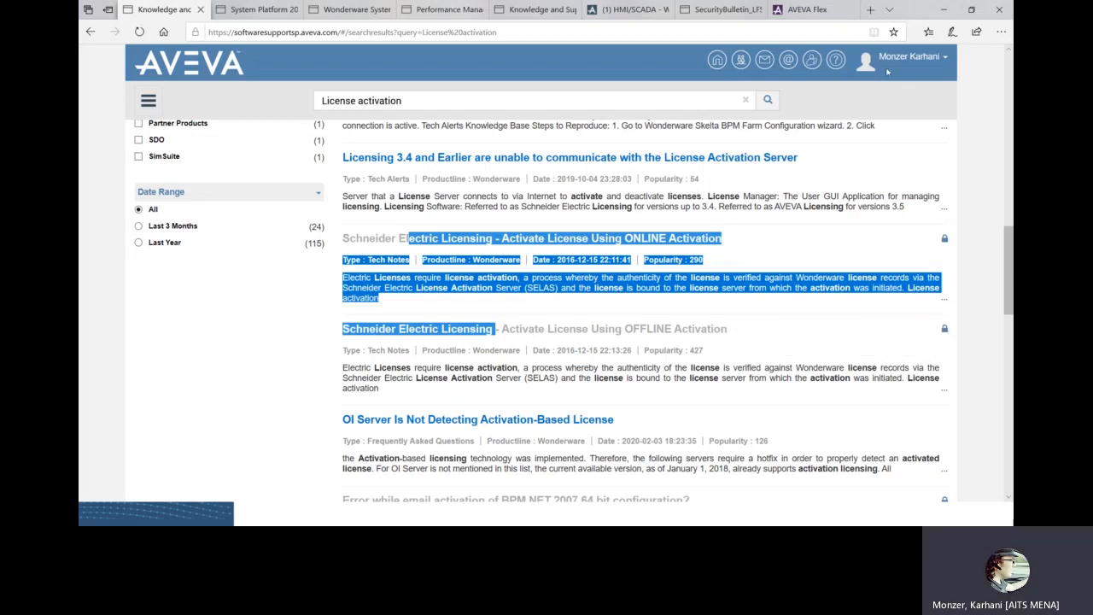
mouse_move(799, 194)
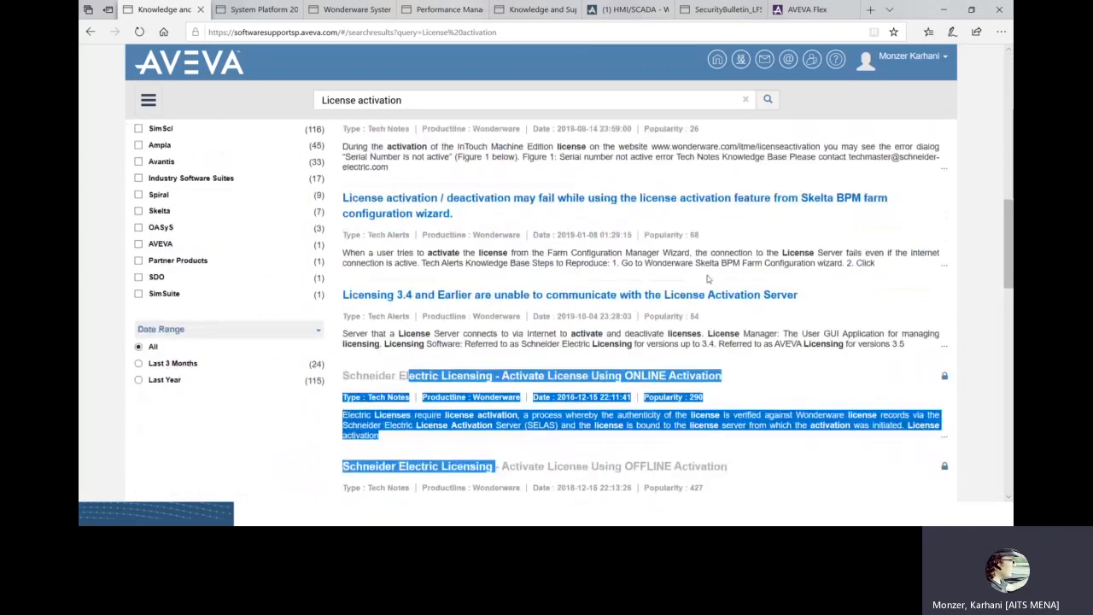
scroll(up, 3)
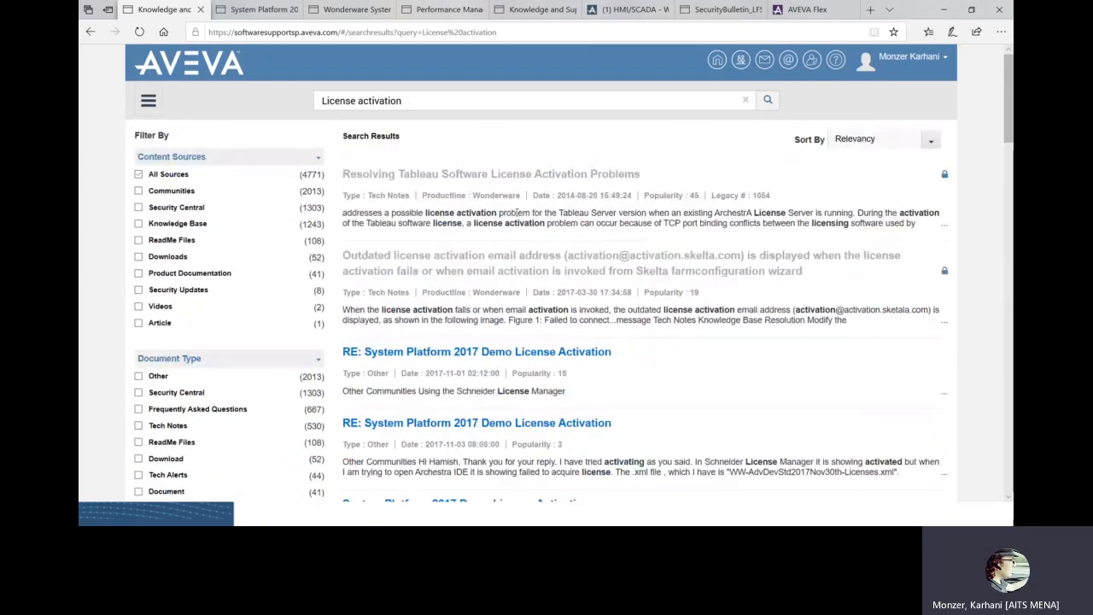
mouse_move(413, 248)
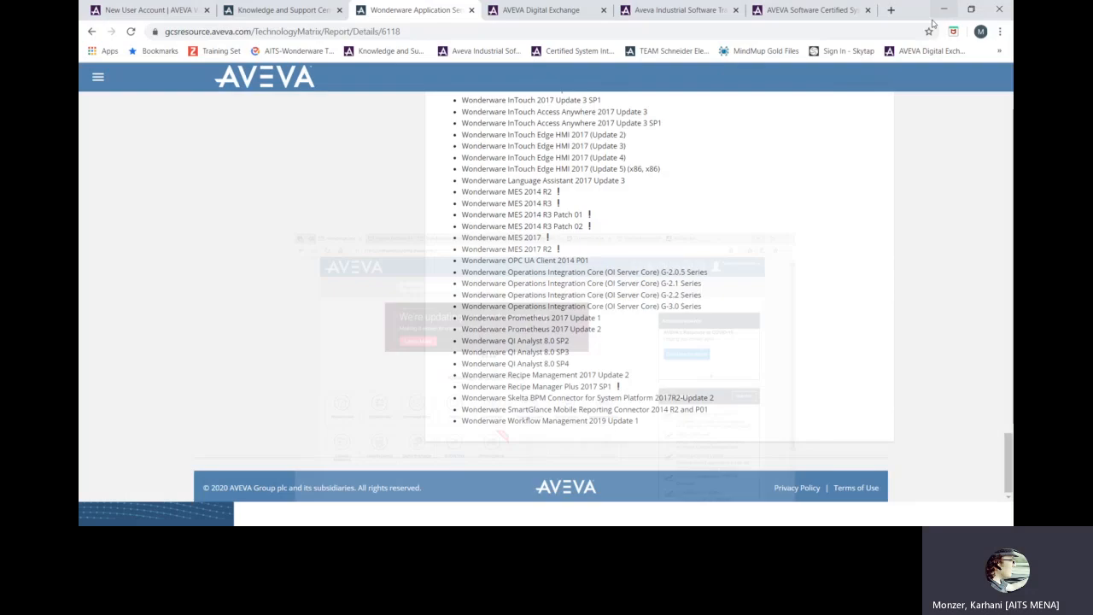
Switch to AVEVA Digital Exchange and browse its What's New products.
click(542, 9)
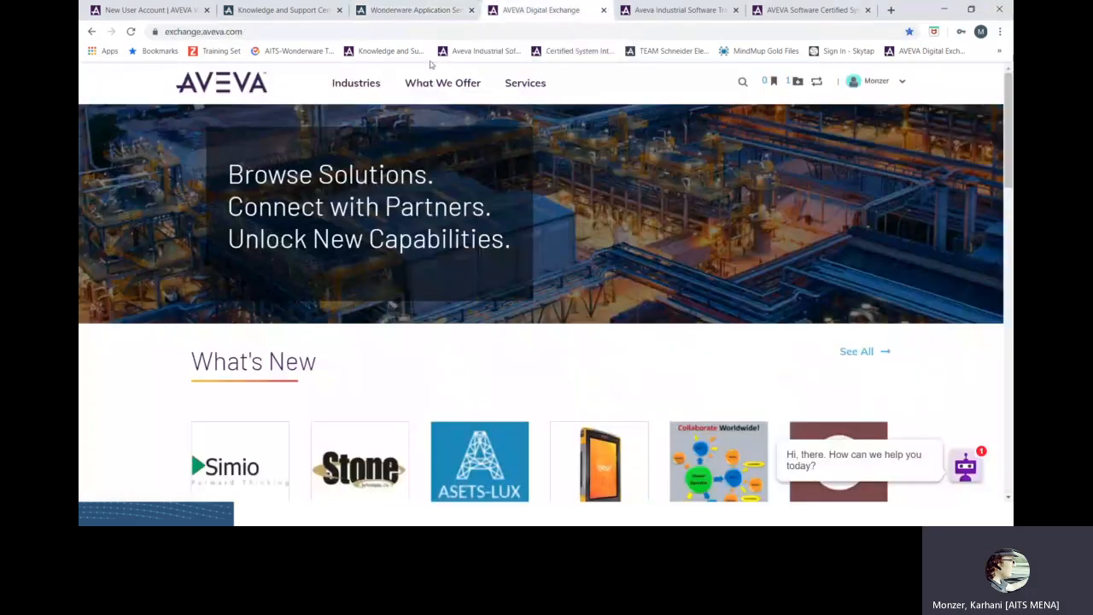
mouse_move(539, 340)
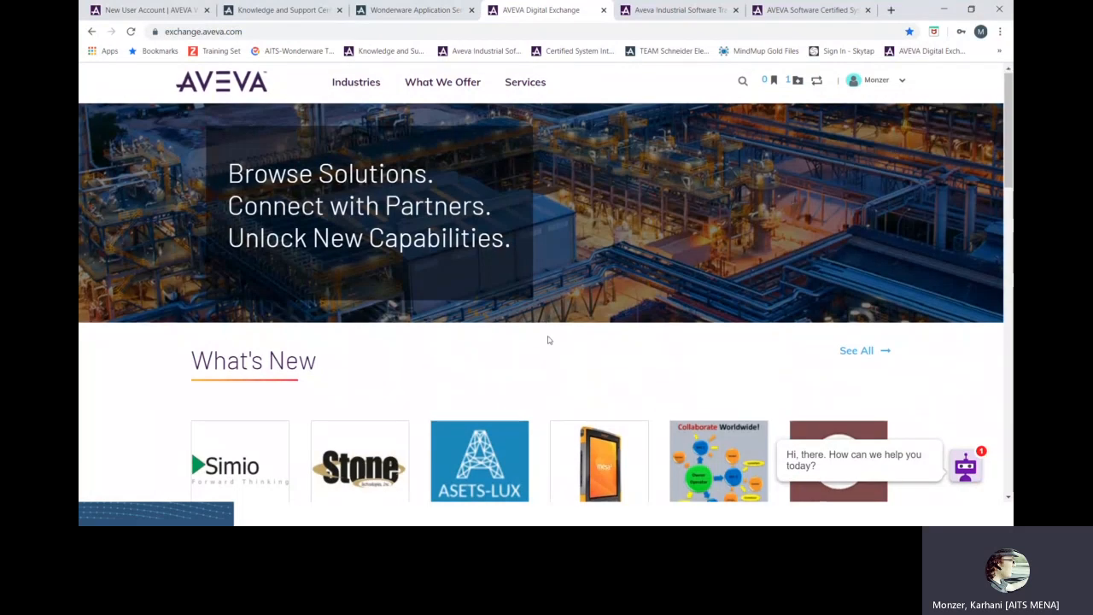
scroll(down, 3)
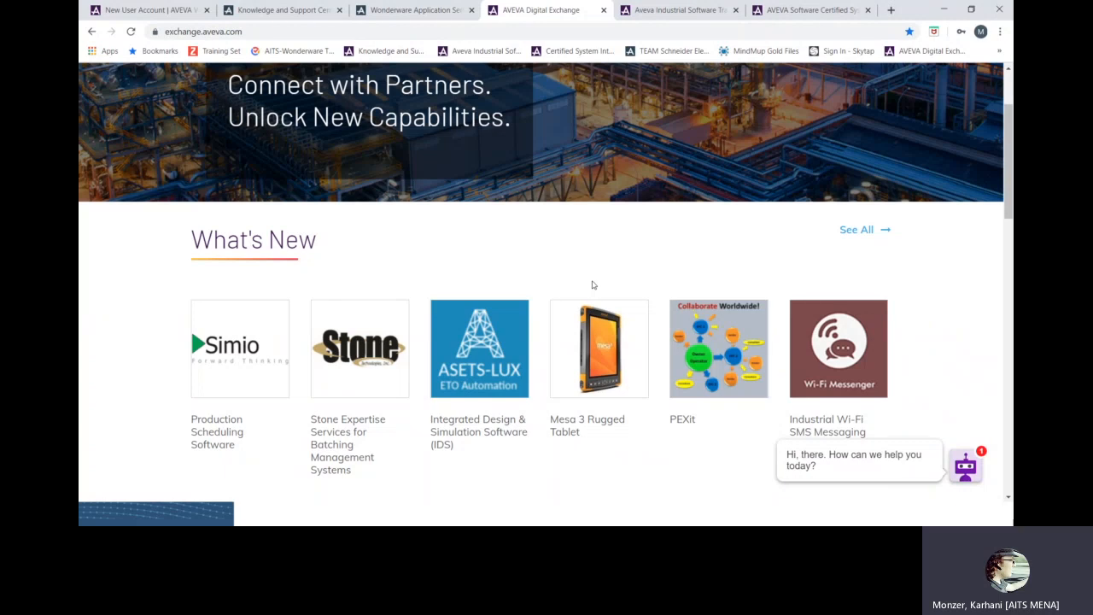
scroll(up, 3)
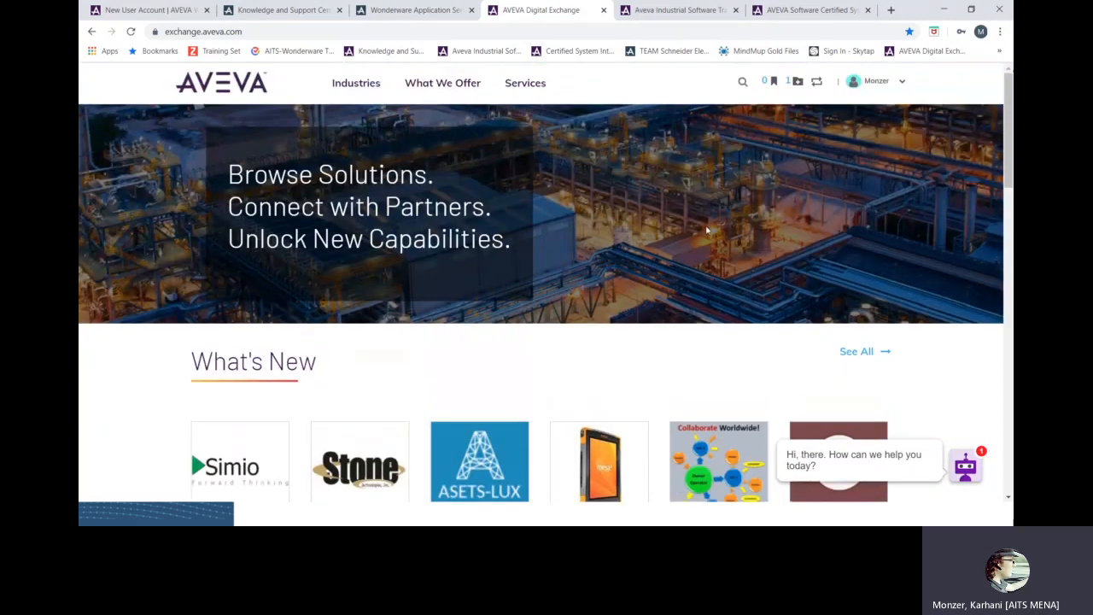
mouse_move(647, 222)
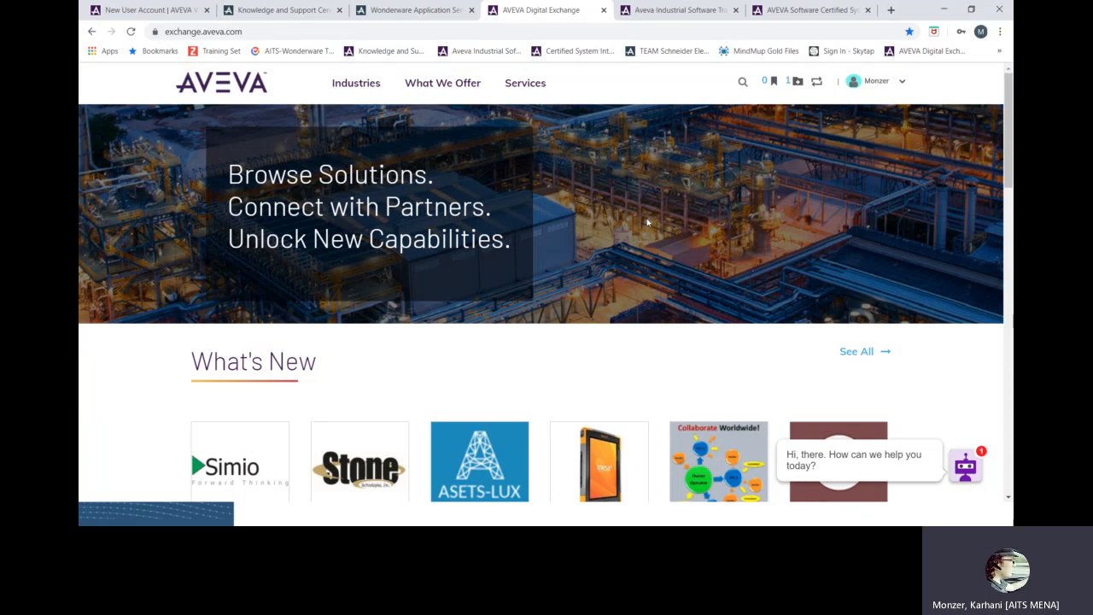
mouse_move(541, 159)
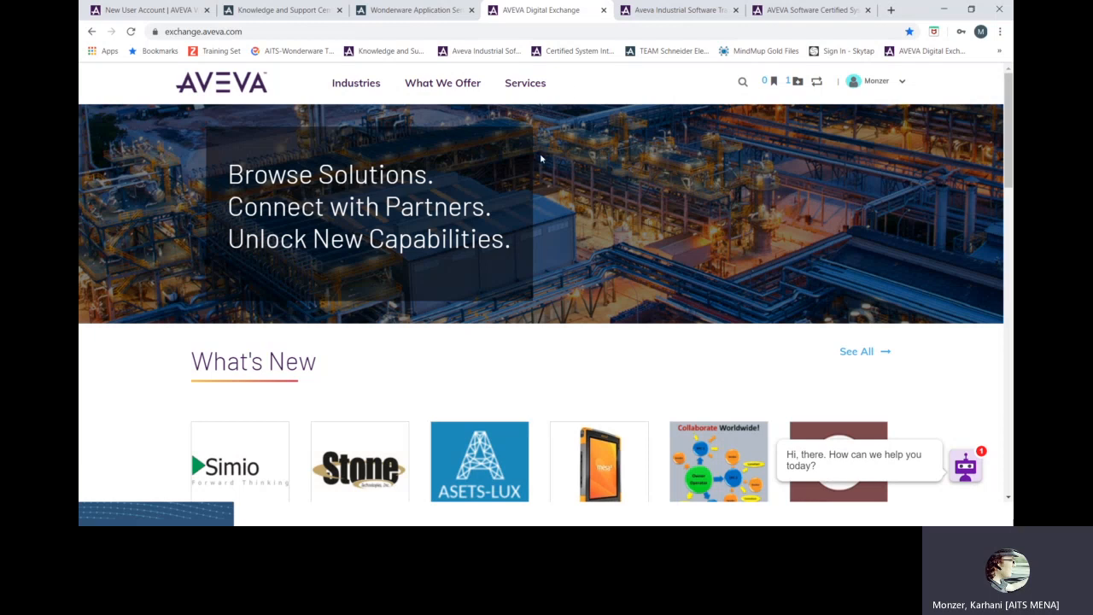
mouse_move(386, 340)
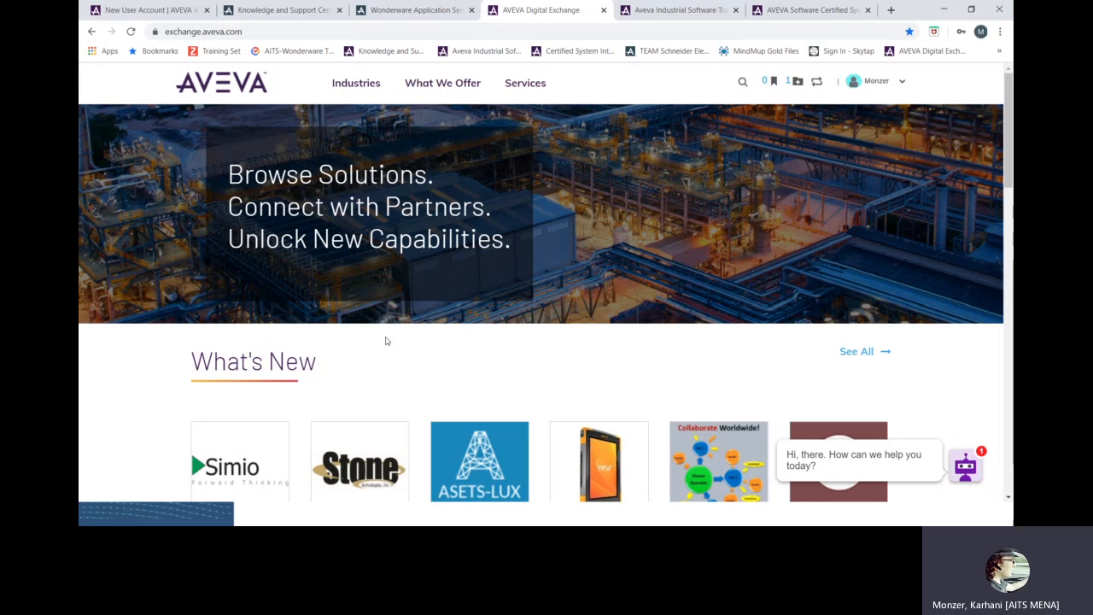
scroll(down, 3)
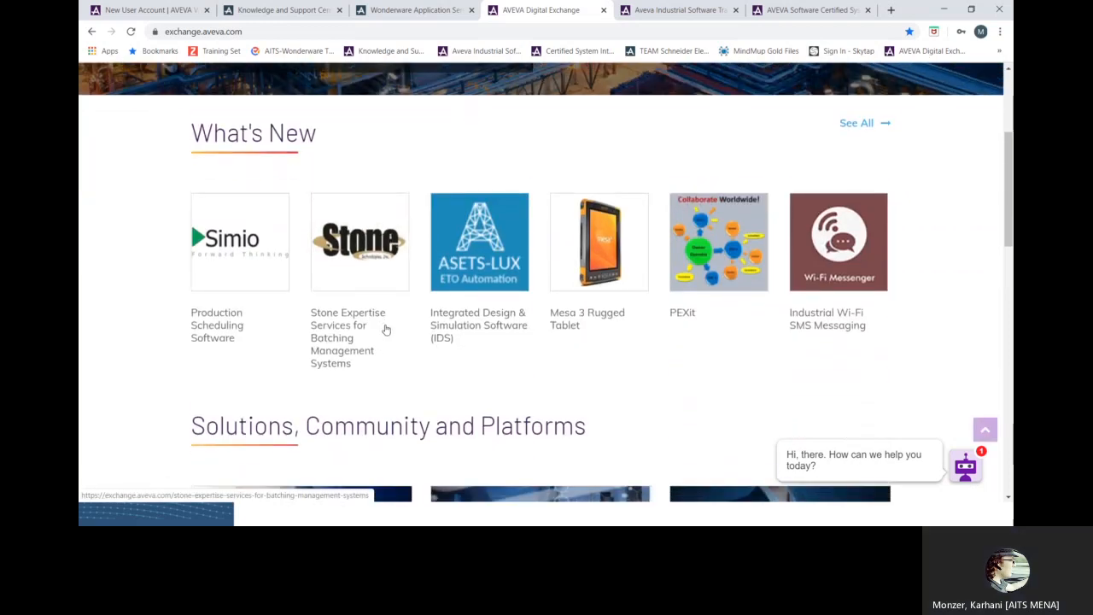
scroll(up, 3)
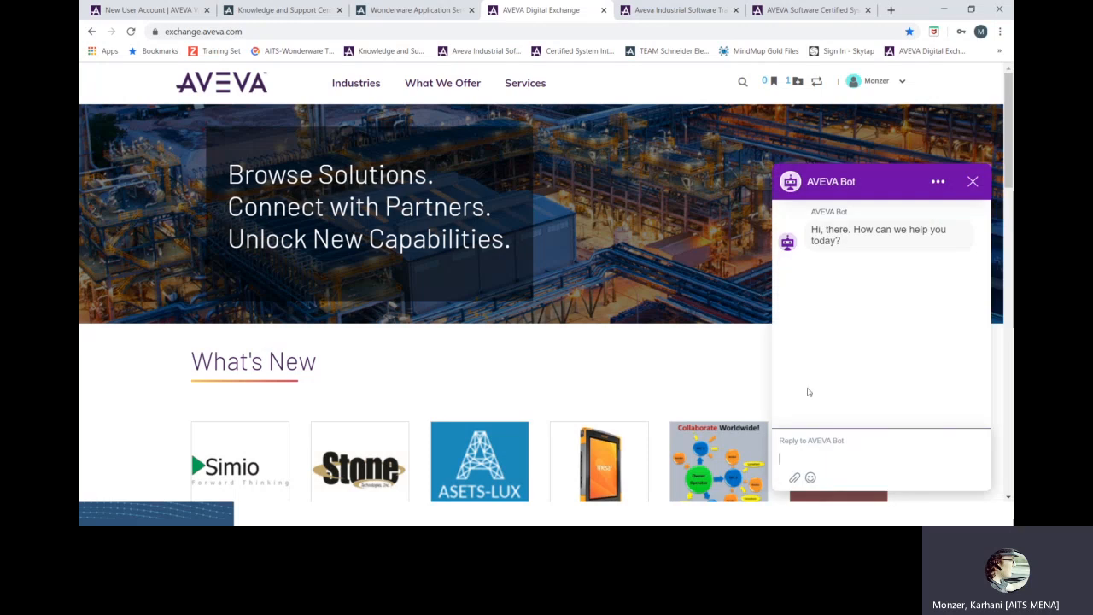
mouse_move(973, 181)
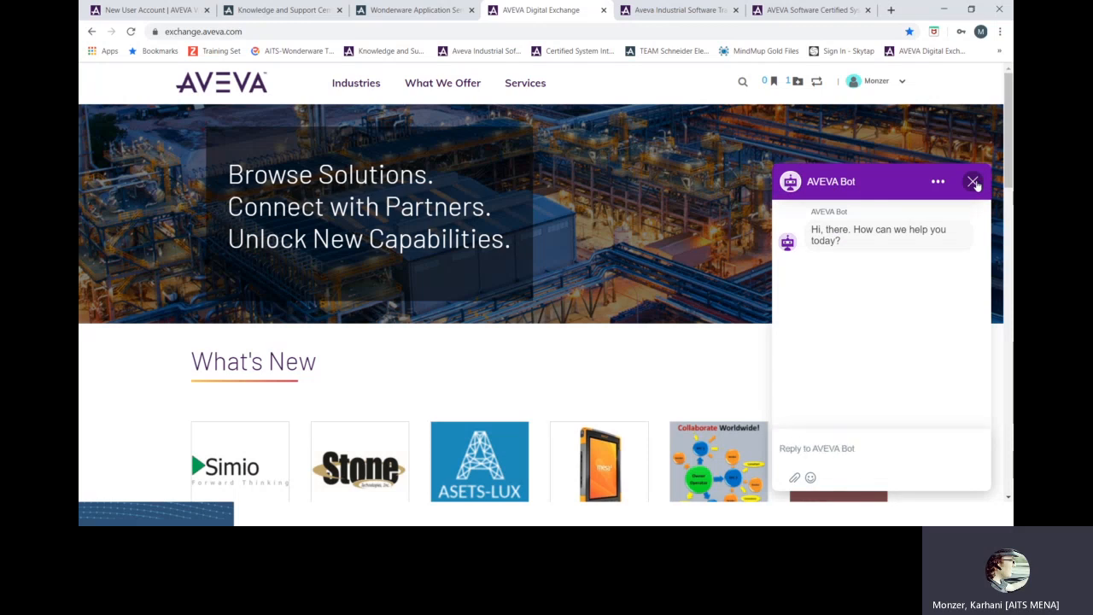
Dismiss the AVEVA Bot chat panel using its X button.
click(973, 182)
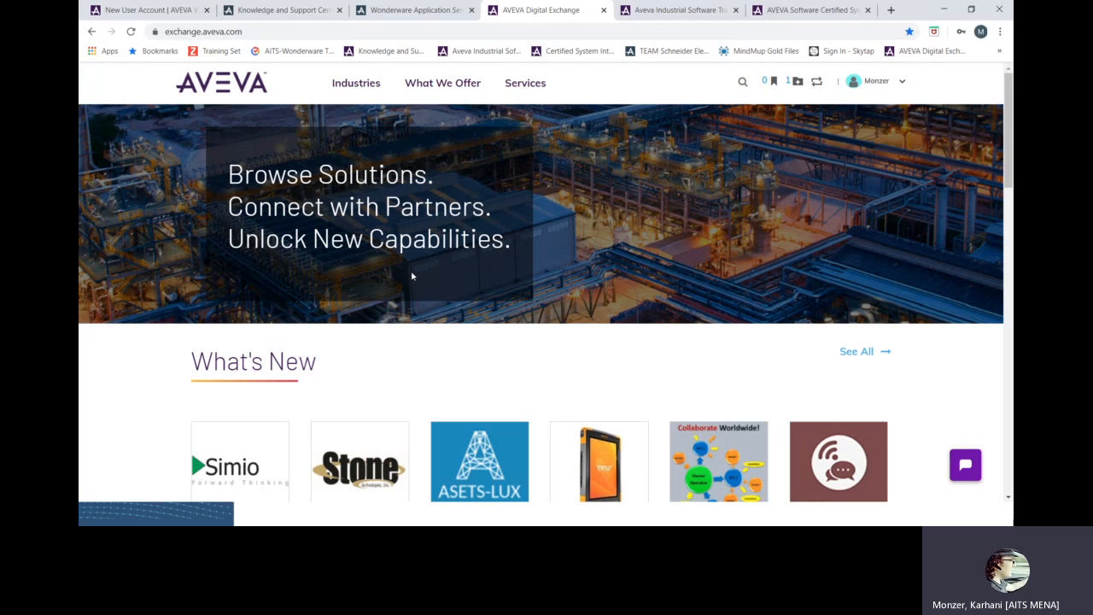
mouse_move(723, 92)
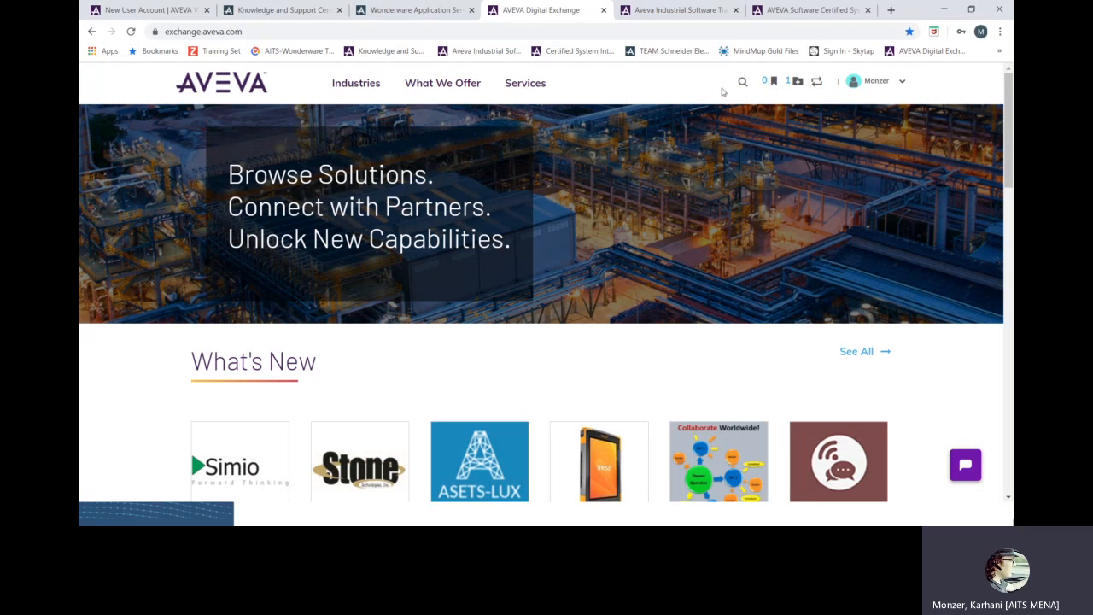
mouse_move(727, 92)
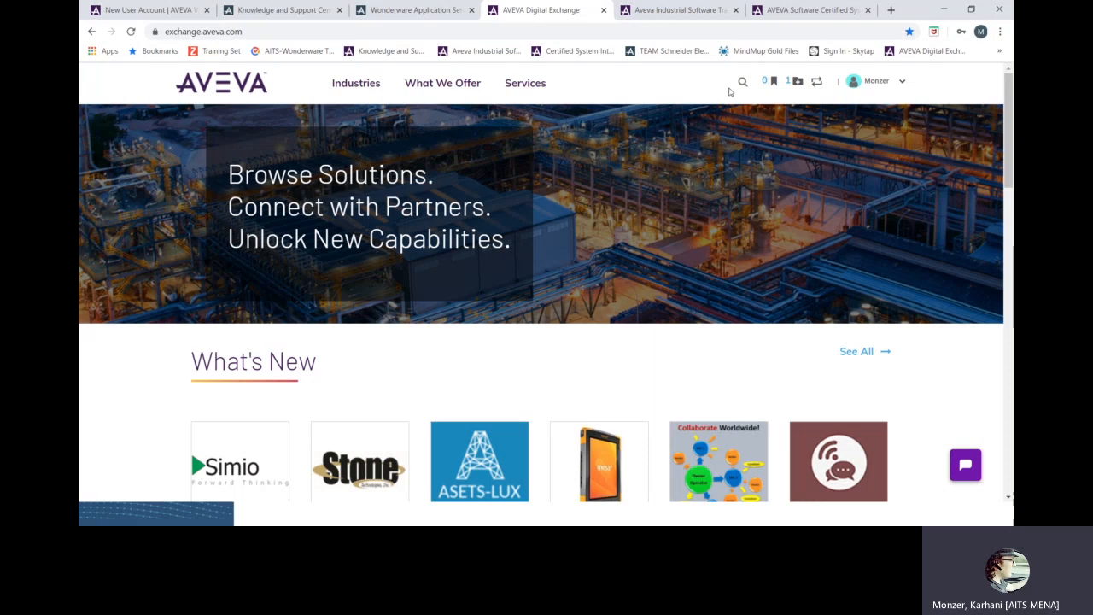
mouse_move(743, 83)
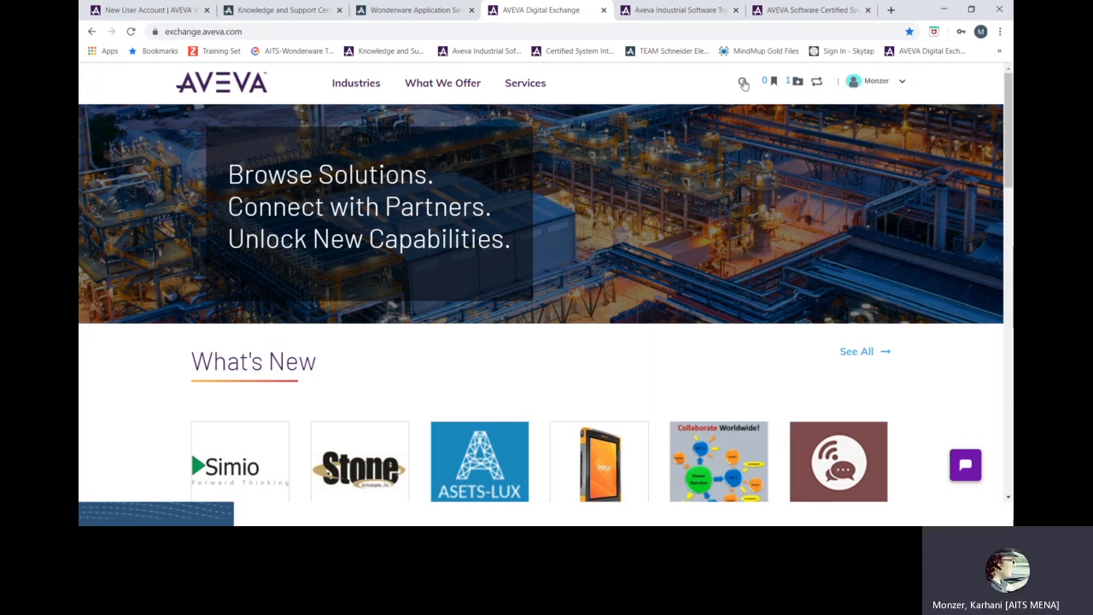
Search the exchange for 'omi' and open Longwatch OMI App from the results.
click(744, 81)
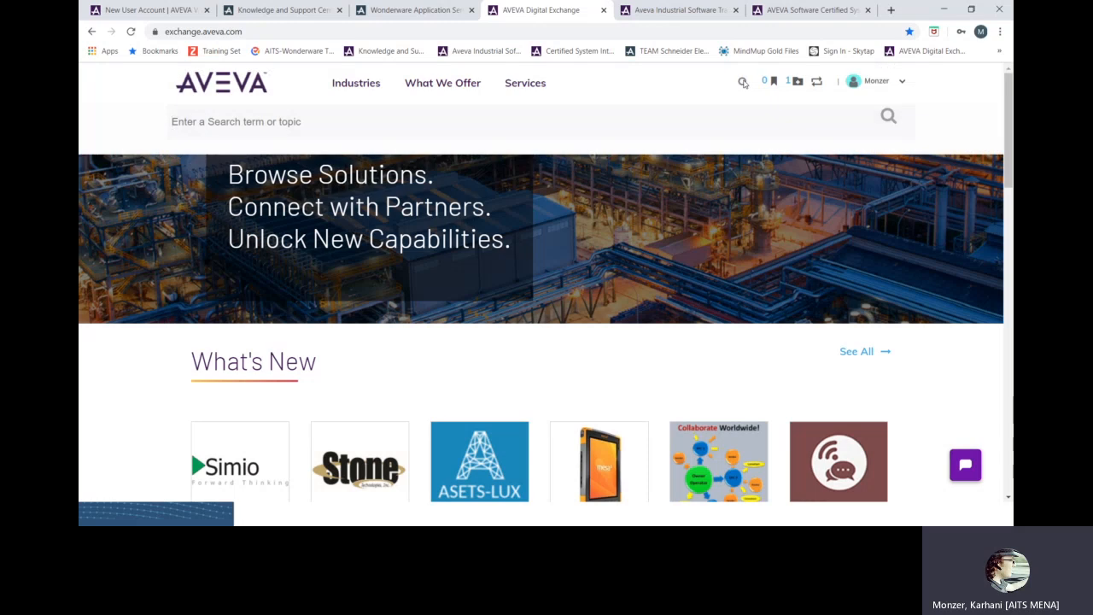
text(omi)
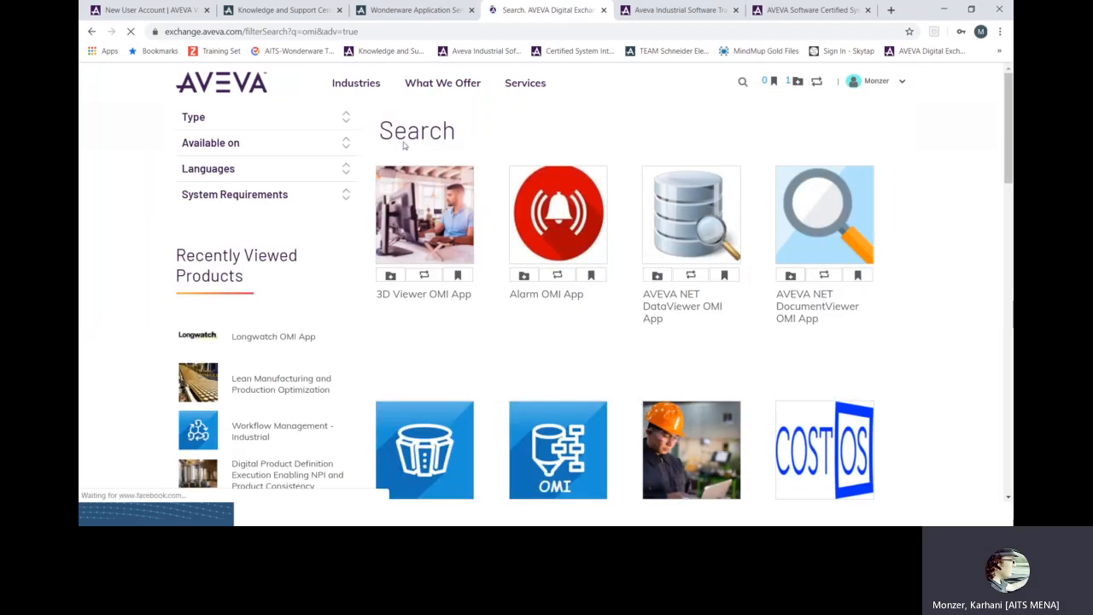
scroll(down, 3)
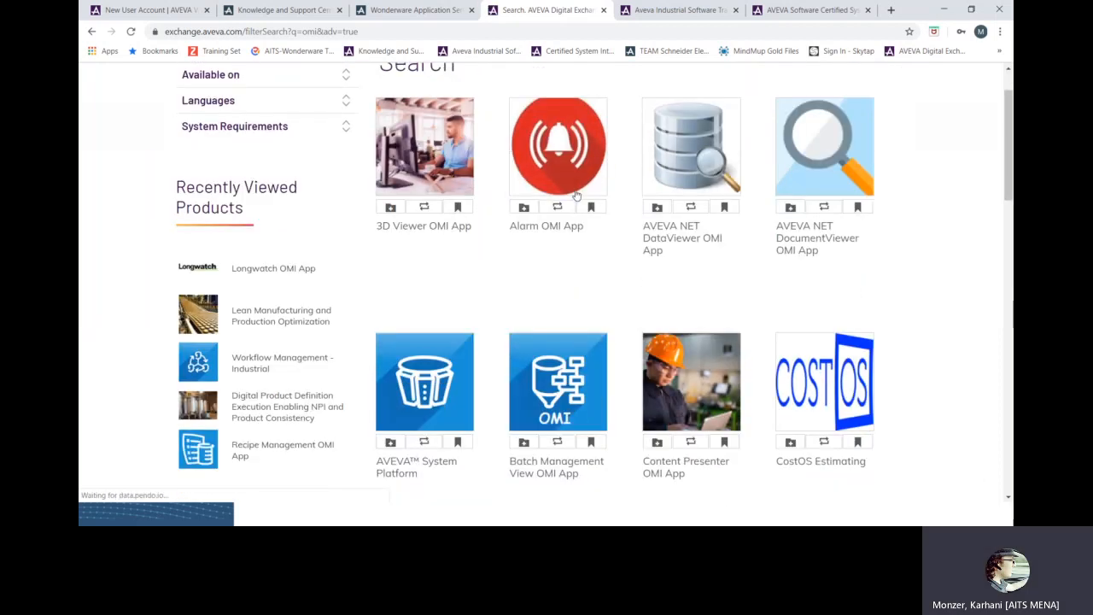
scroll(down, 3)
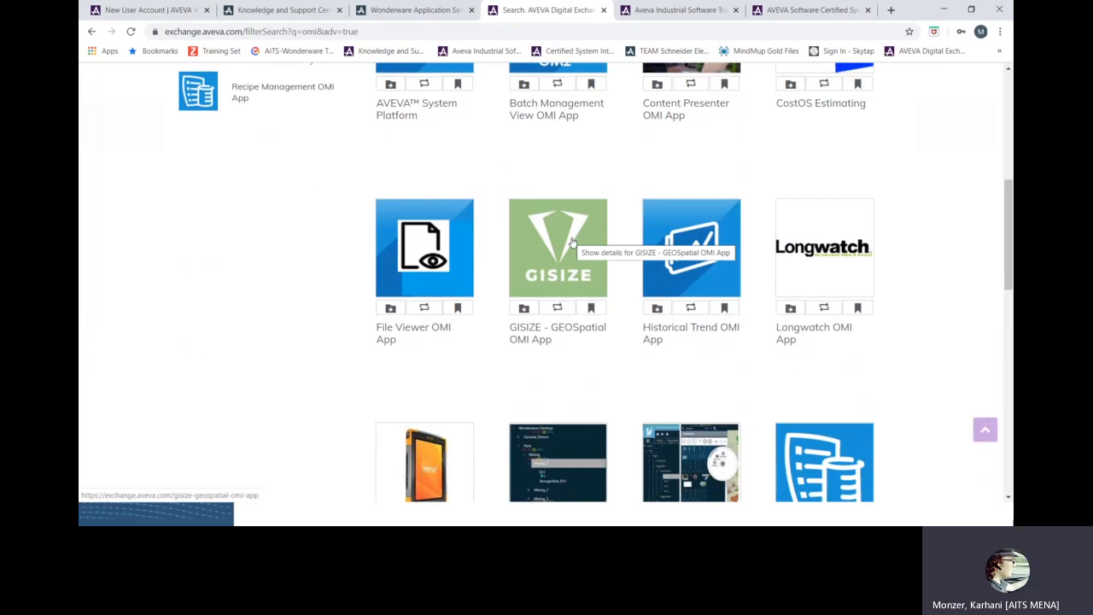
mouse_move(588, 333)
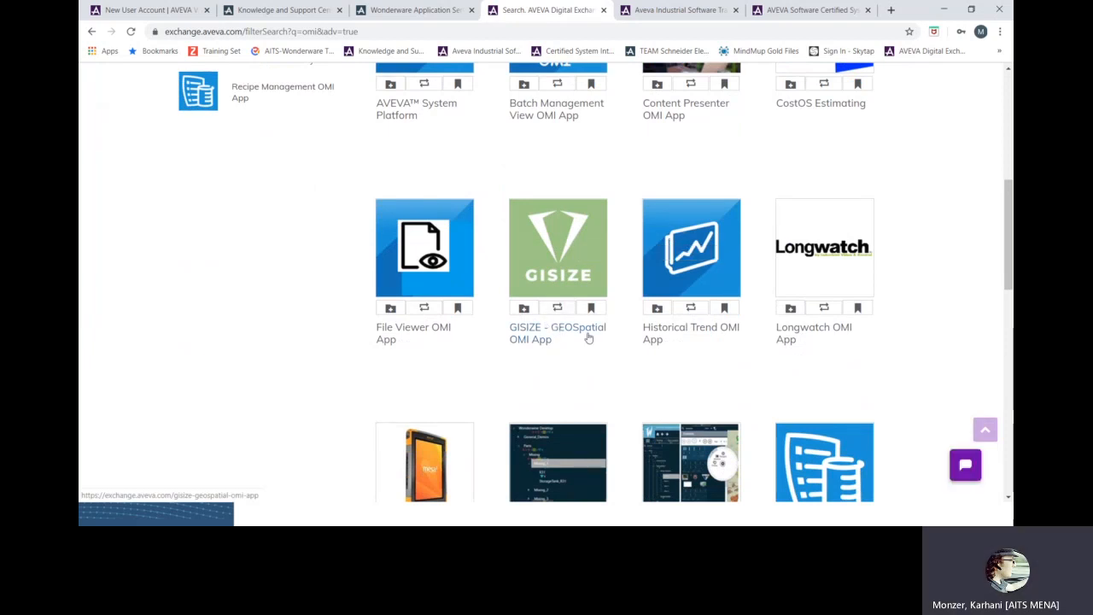
mouse_move(592, 352)
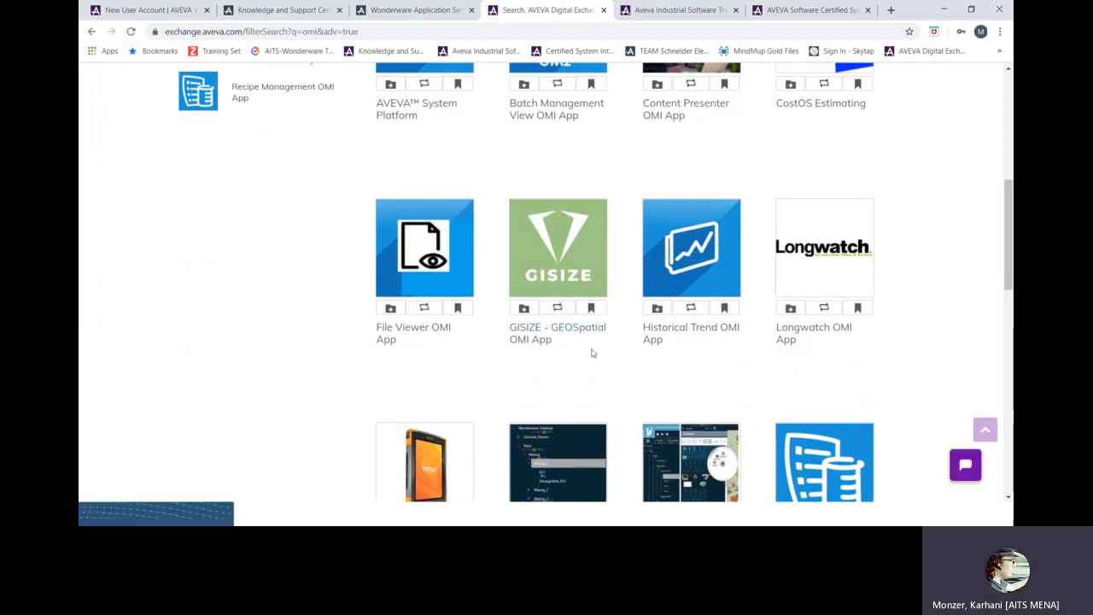
mouse_move(824, 263)
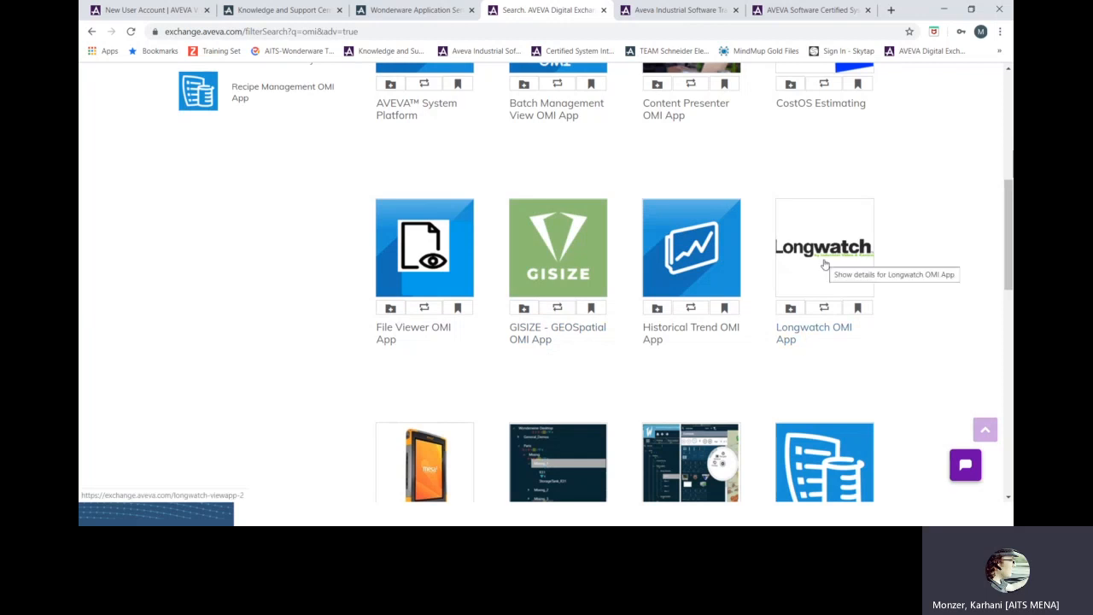
mouse_move(766, 284)
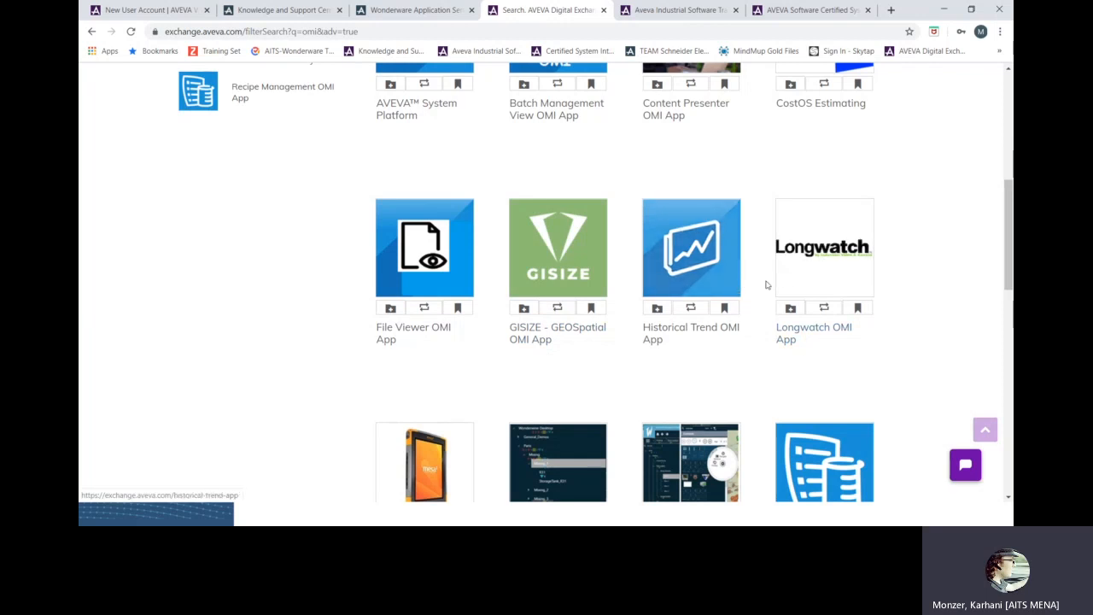
click(824, 247)
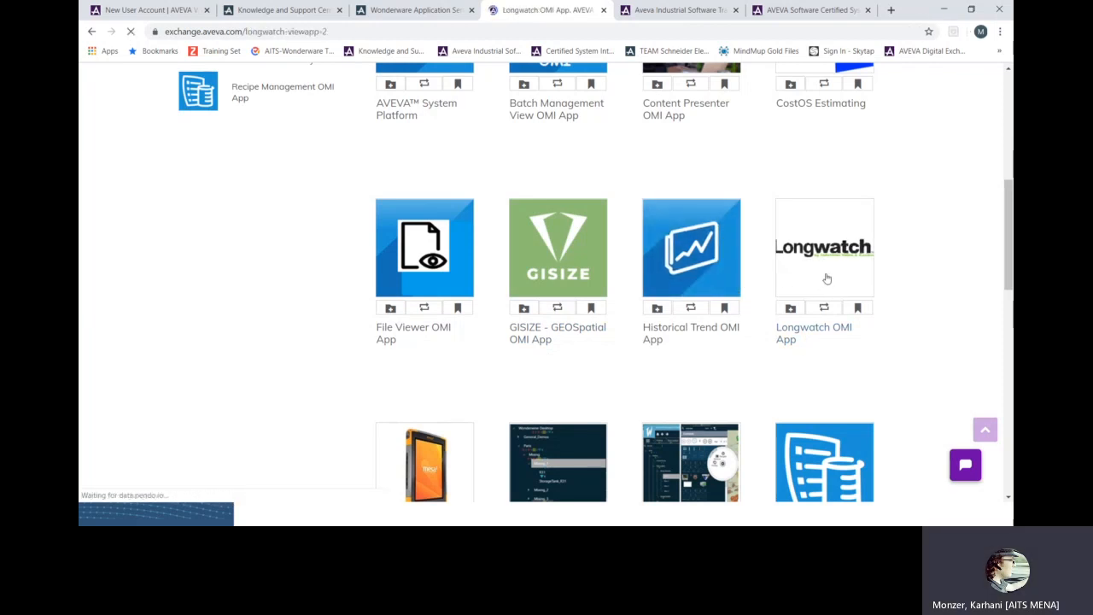
click(823, 248)
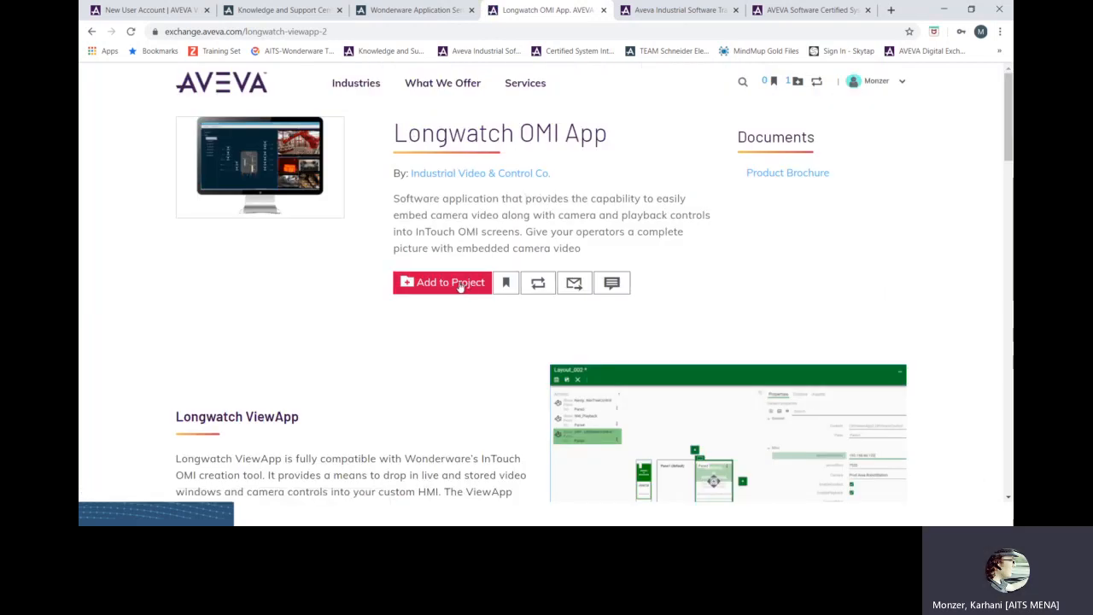
click(442, 282)
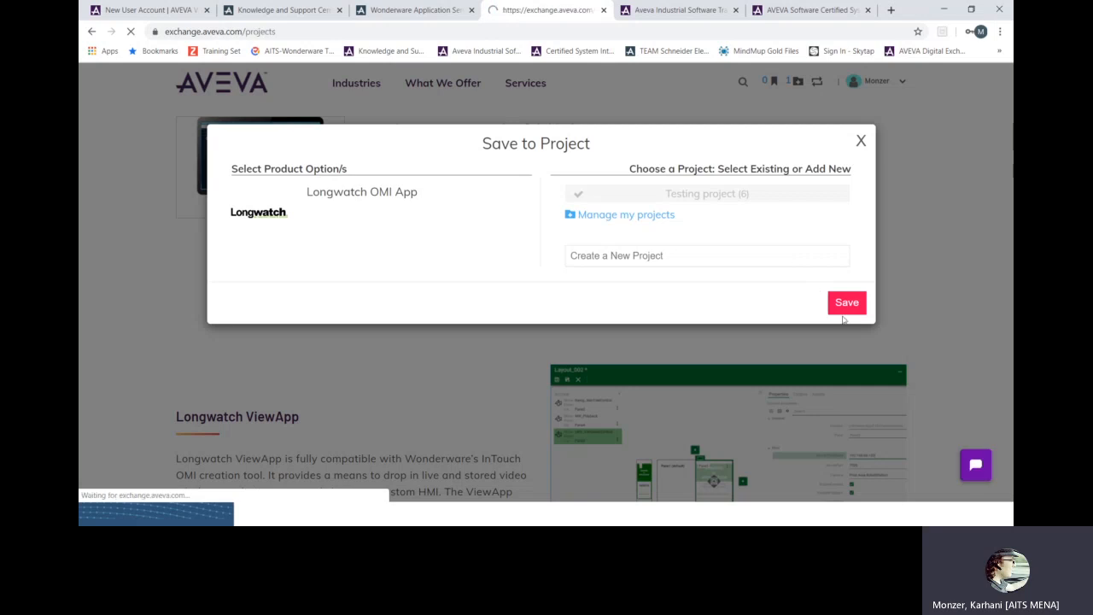
click(846, 303)
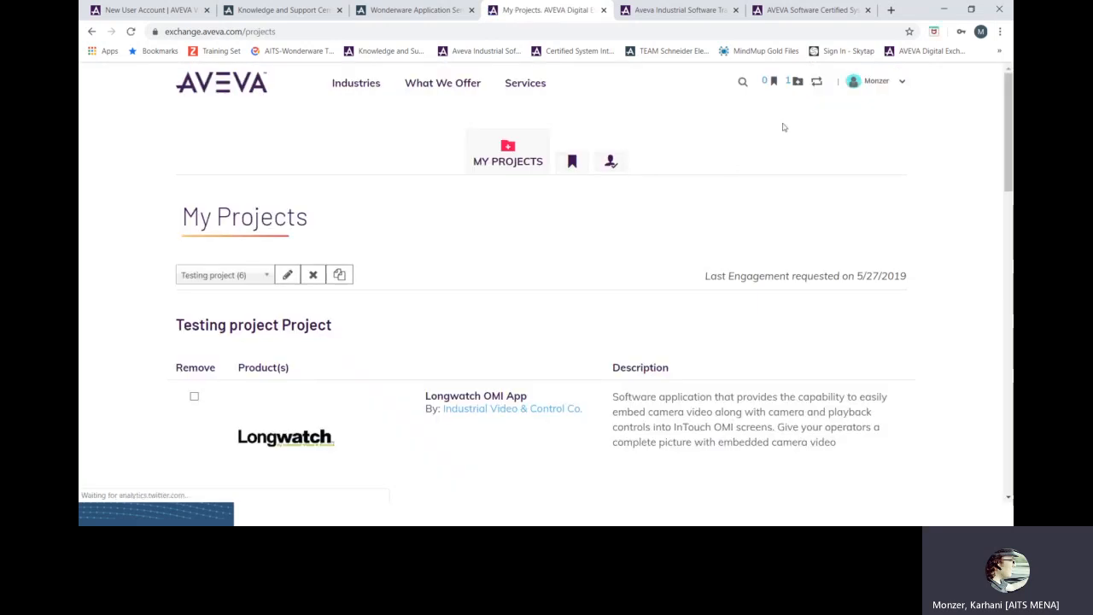
scroll(down, 3)
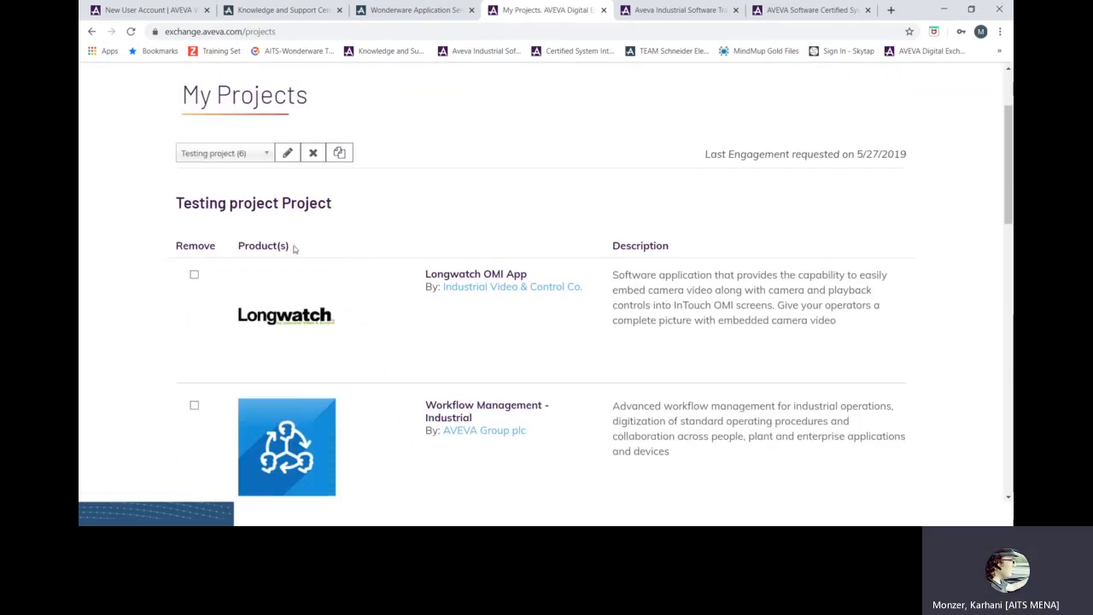
scroll(down, 3)
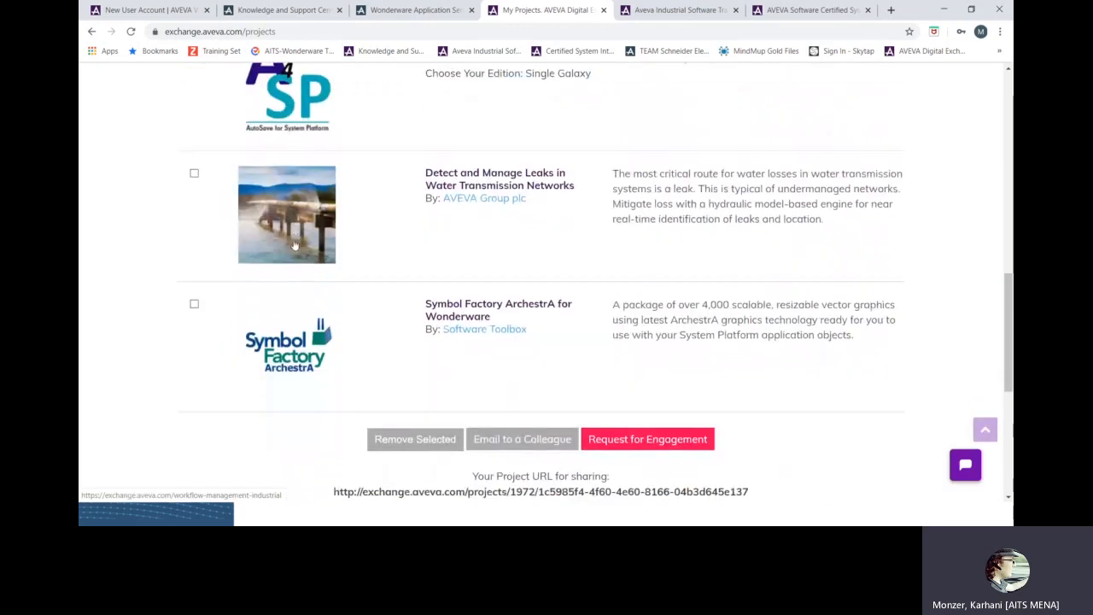
scroll(down, 3)
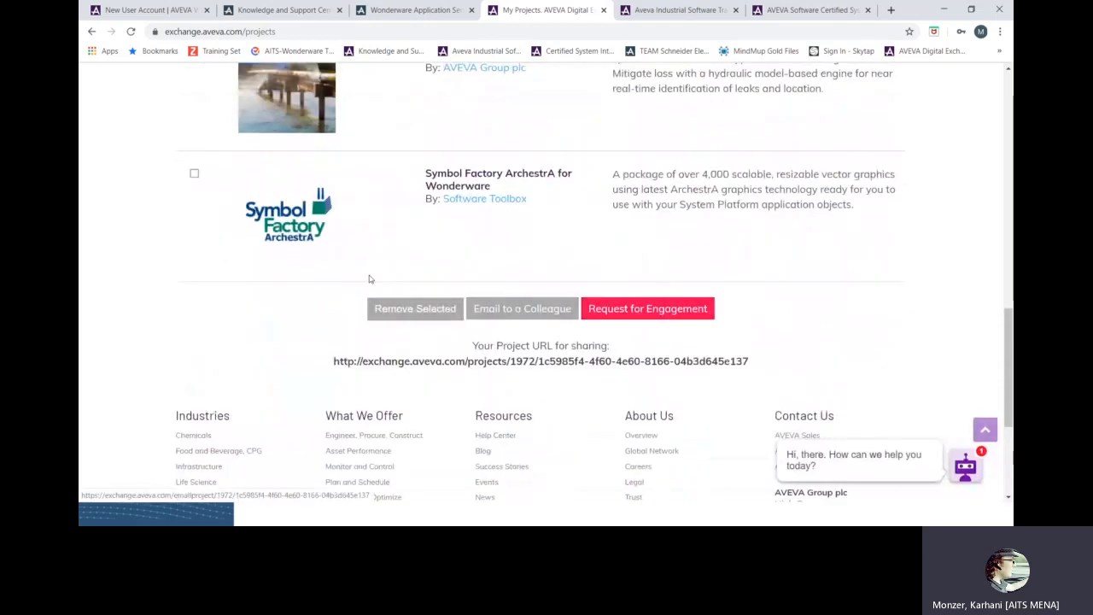
scroll(up, 3)
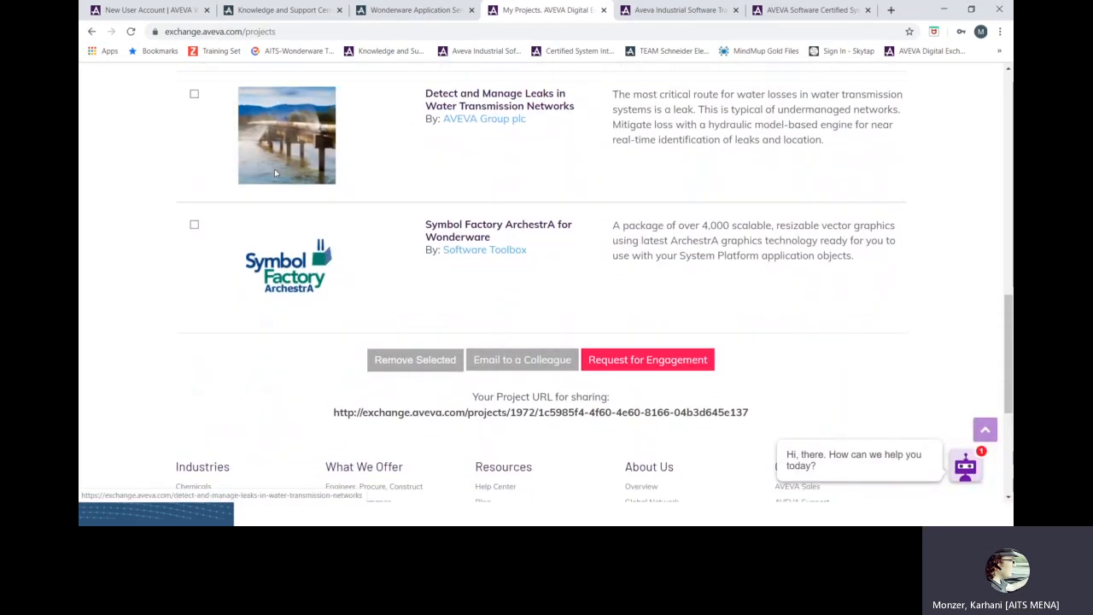
scroll(down, 3)
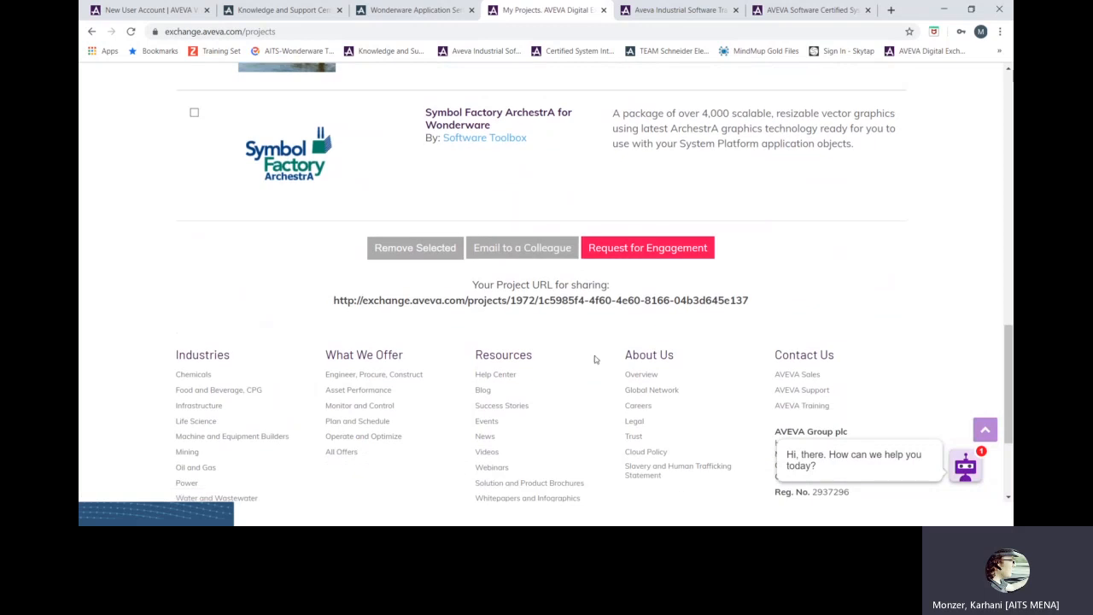
mouse_move(647, 248)
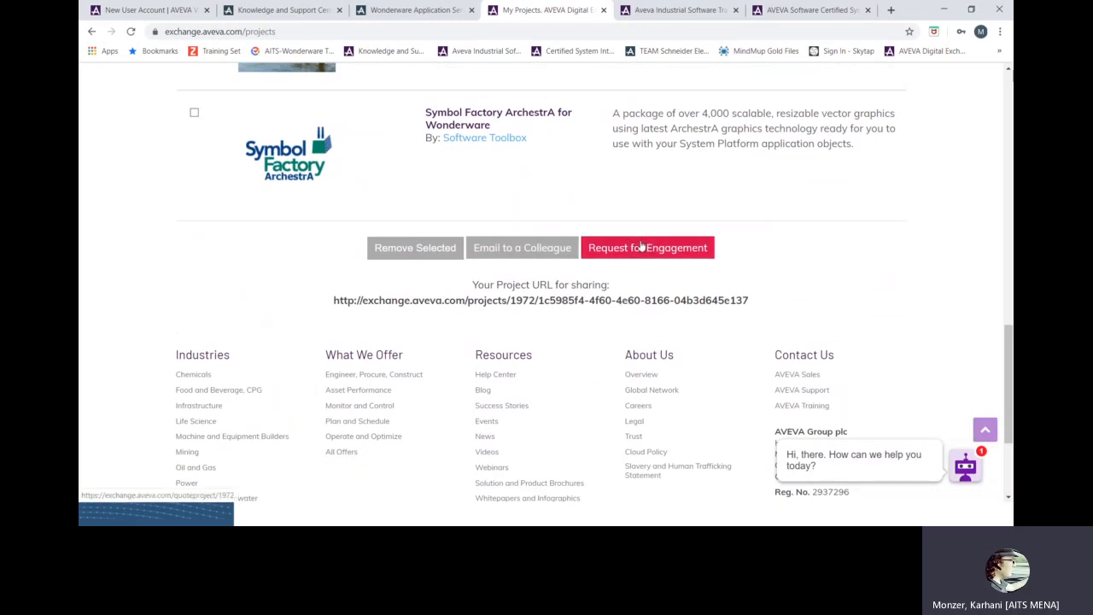
scroll(up, 3)
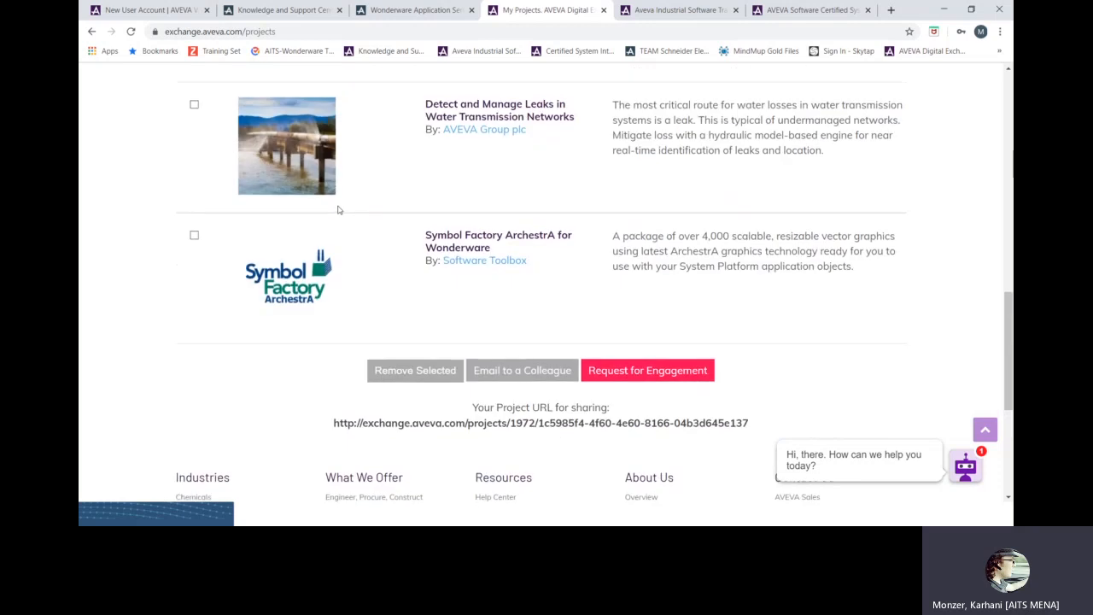
scroll(up, 3)
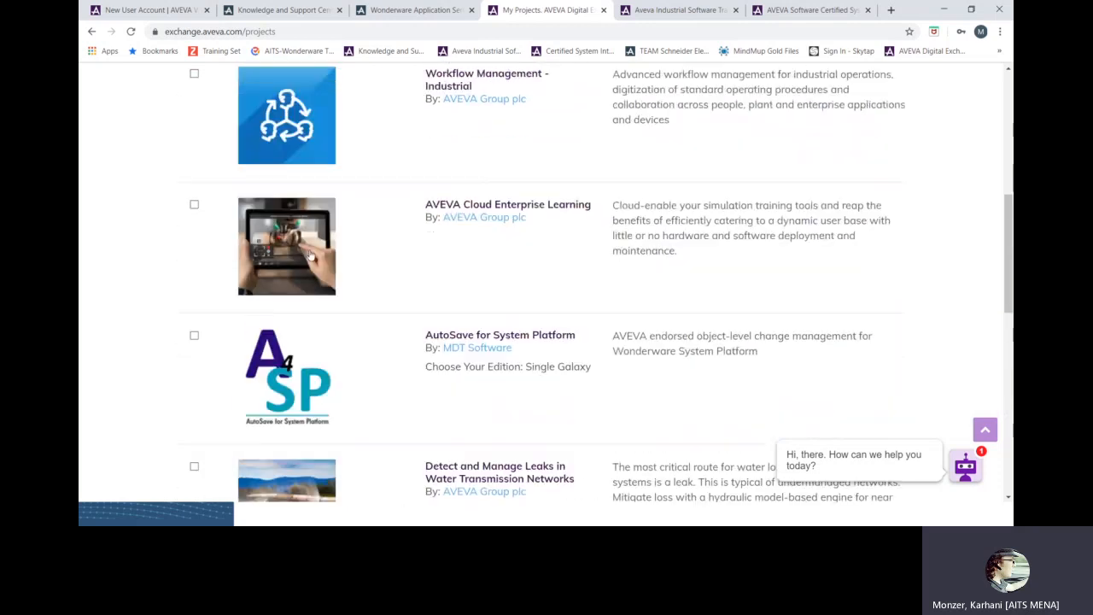
scroll(up, 3)
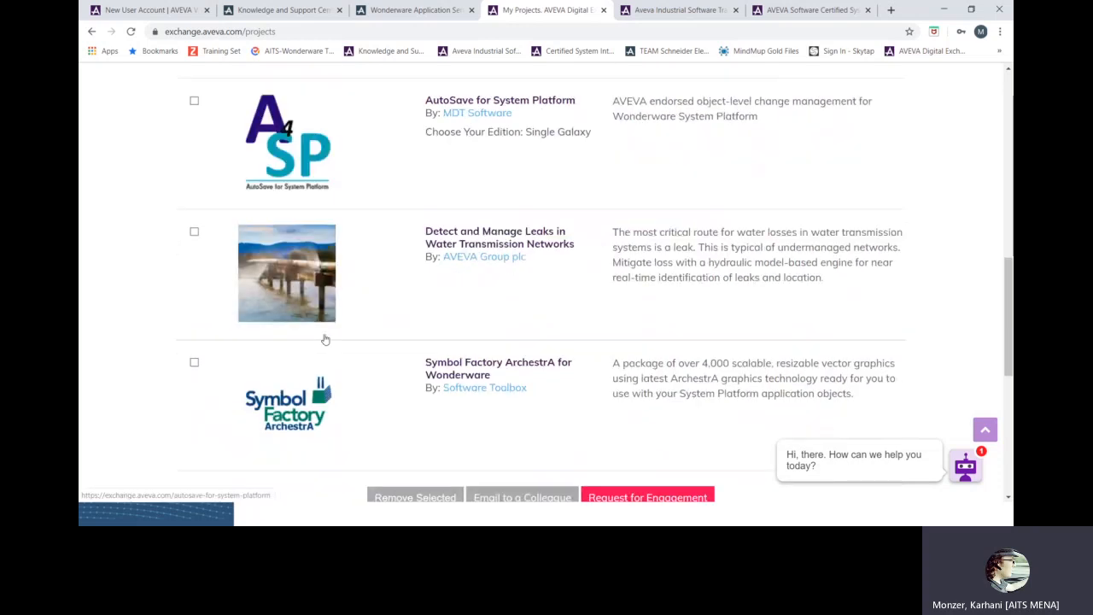
scroll(down, 3)
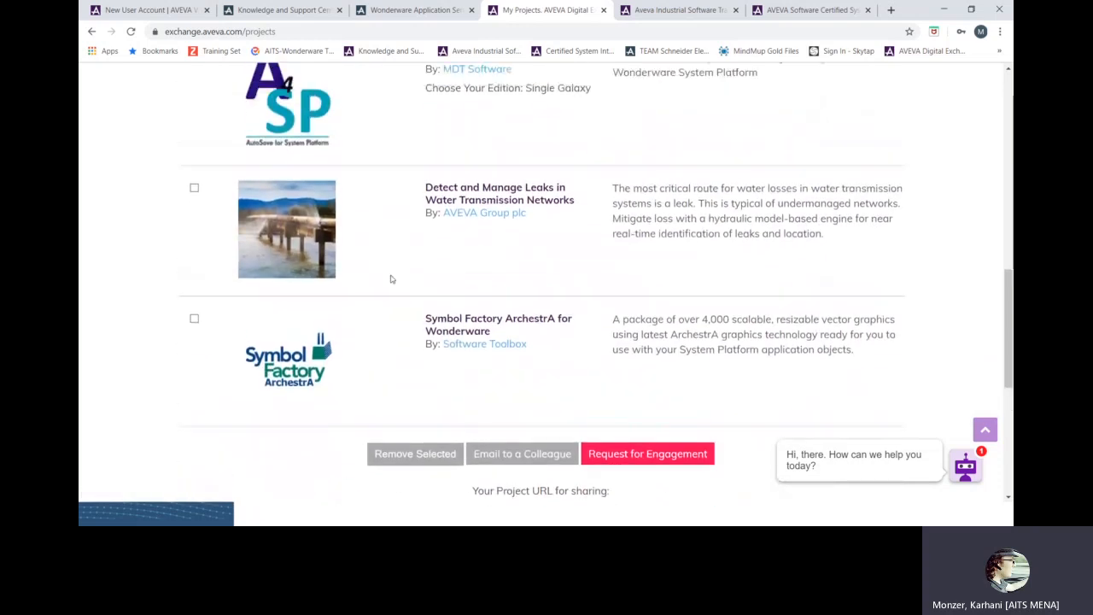
scroll(up, 3)
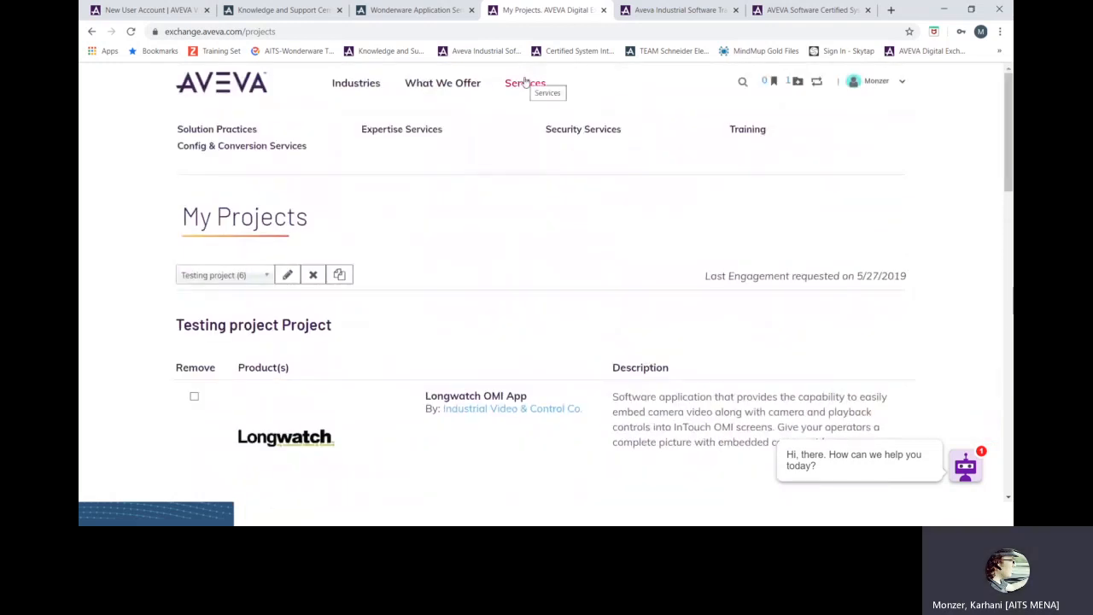
mouse_move(260, 133)
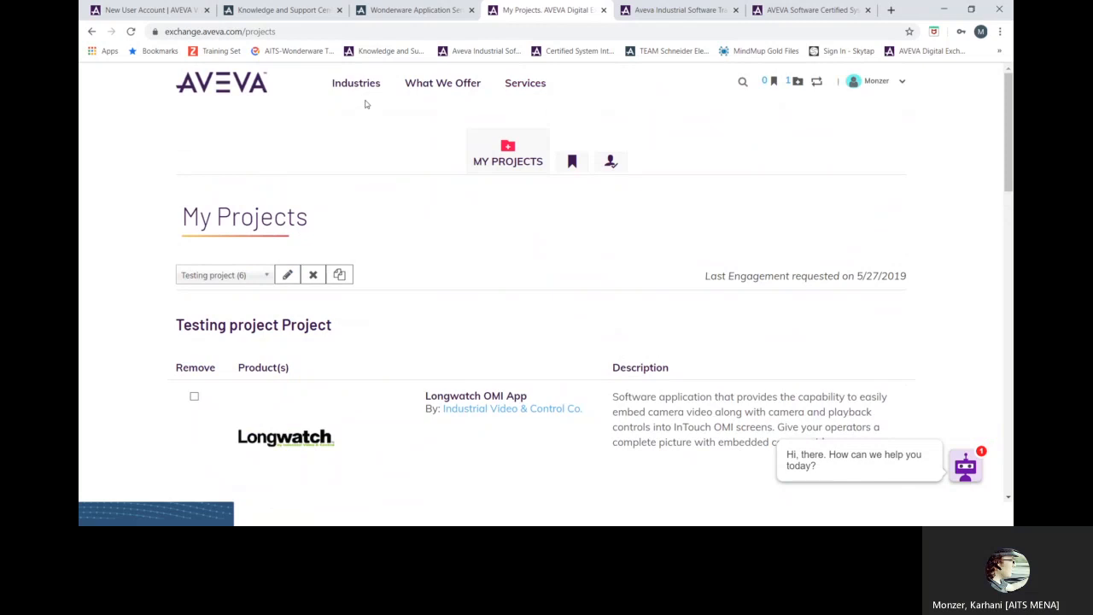
Return to the Digital Exchange home page and cycle through the featured partner banners.
click(221, 82)
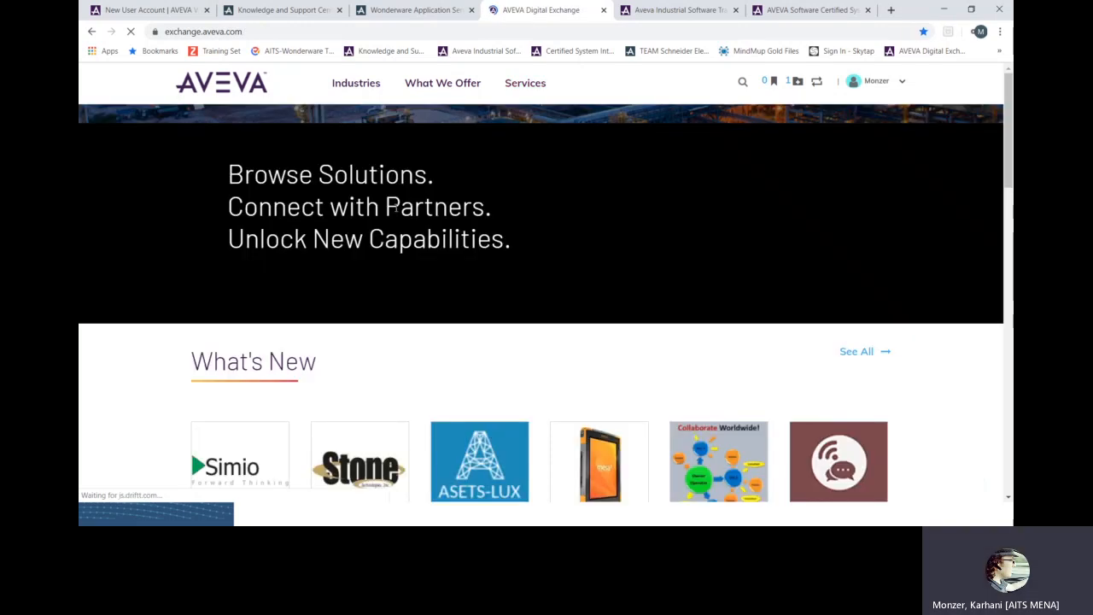
scroll(down, 3)
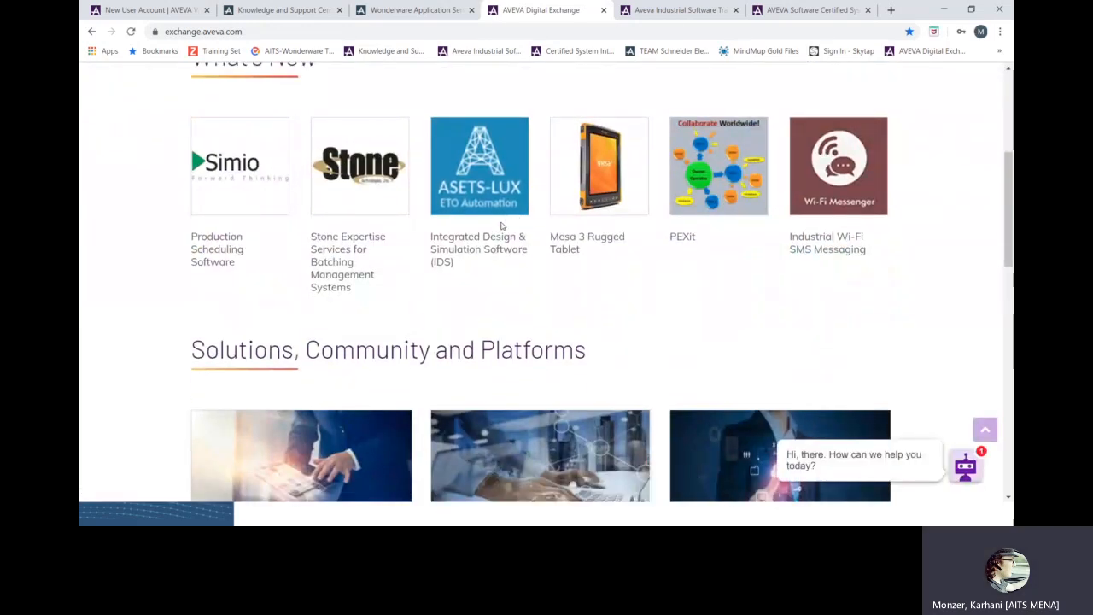
scroll(down, 3)
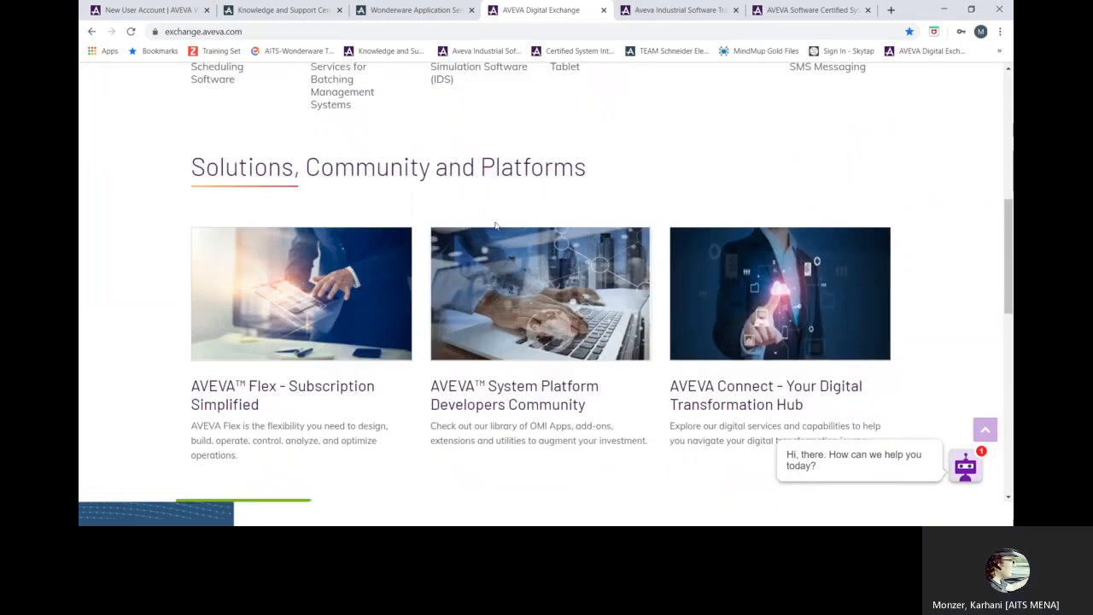
scroll(down, 3)
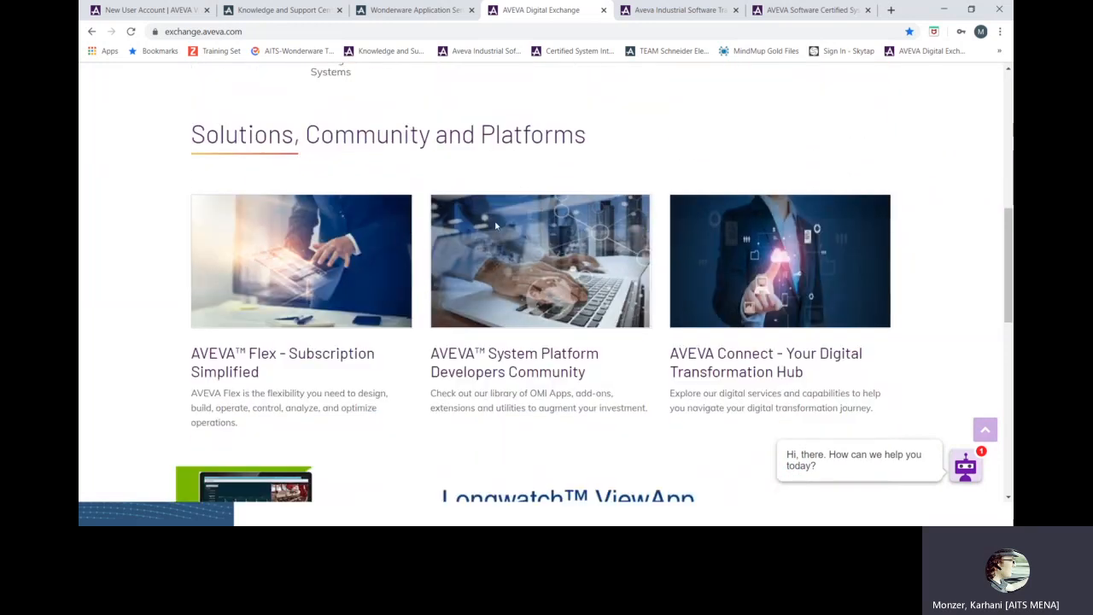
scroll(down, 3)
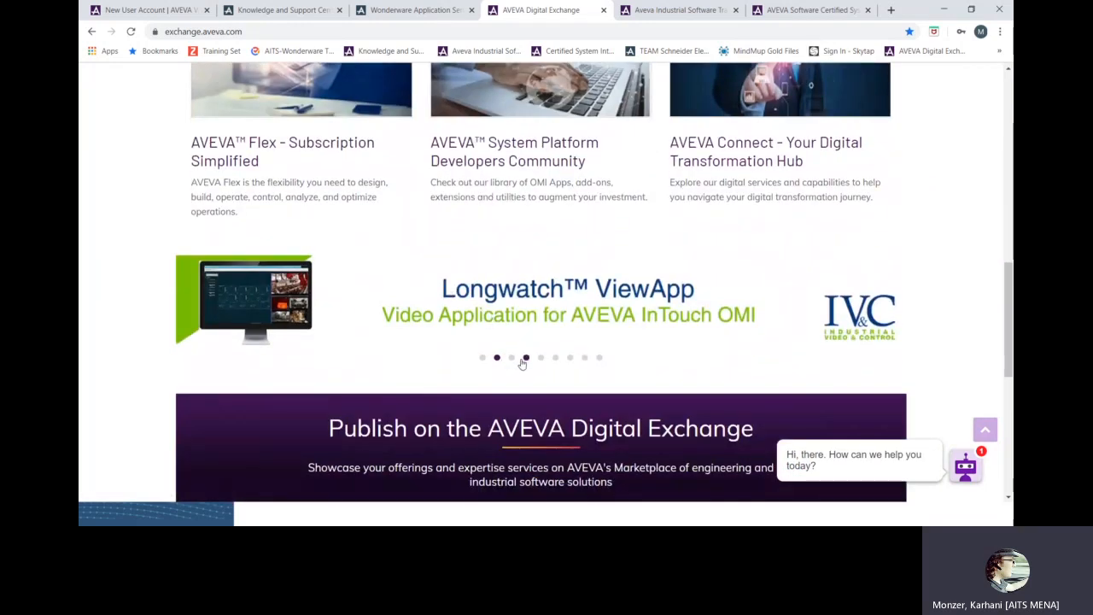
click(510, 357)
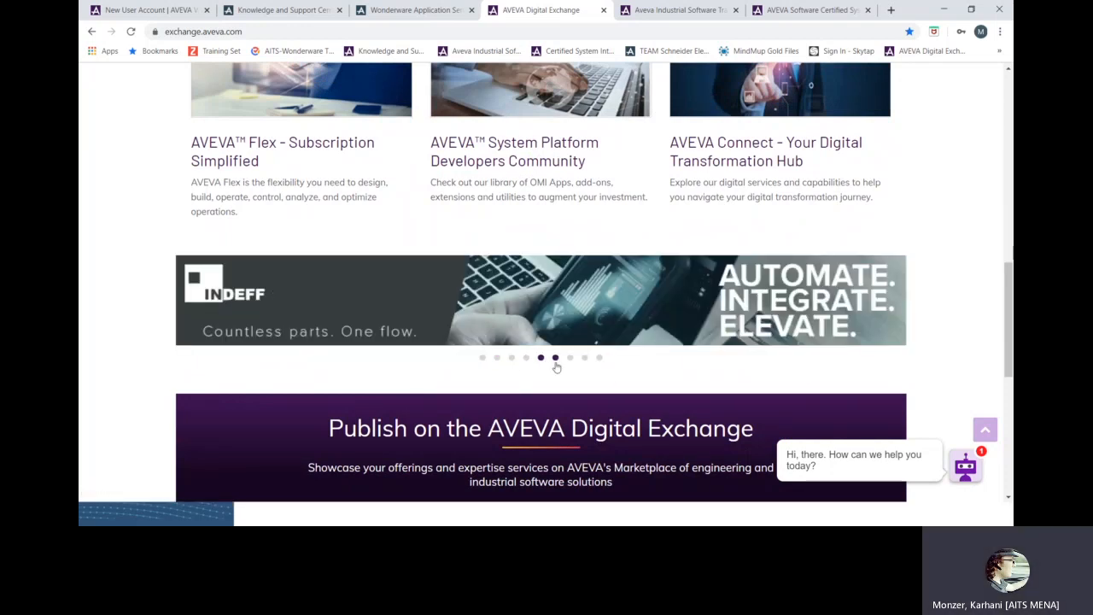
click(555, 357)
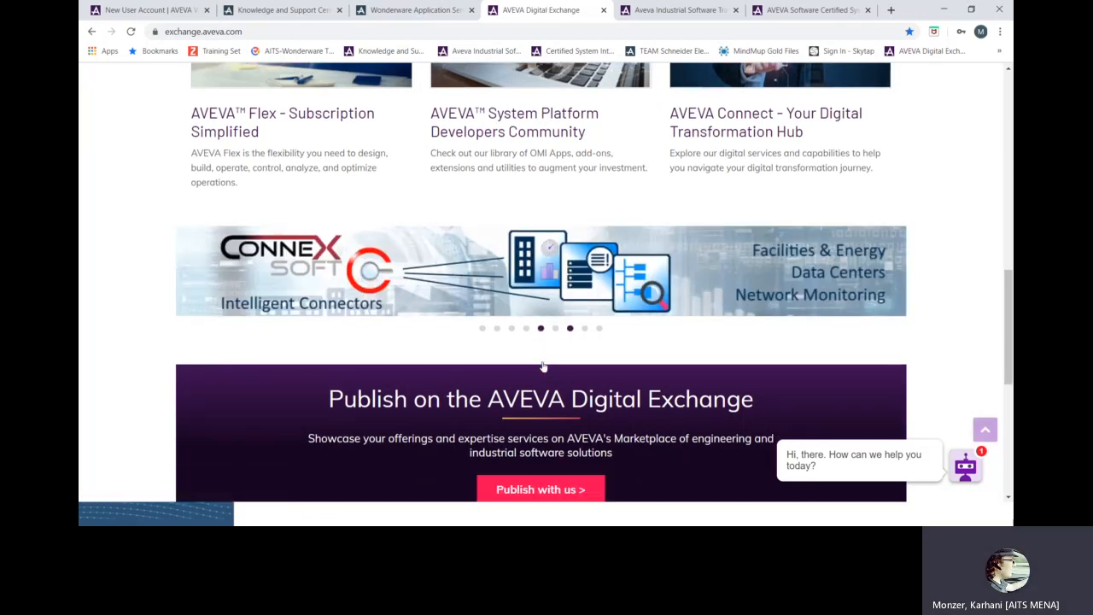
scroll(down, 3)
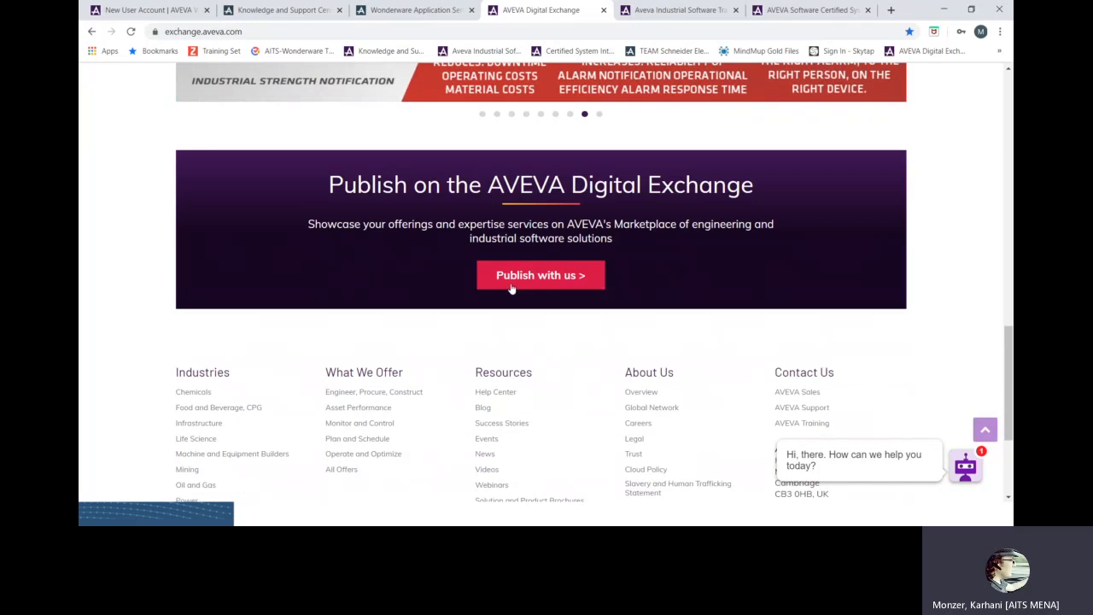
click(540, 275)
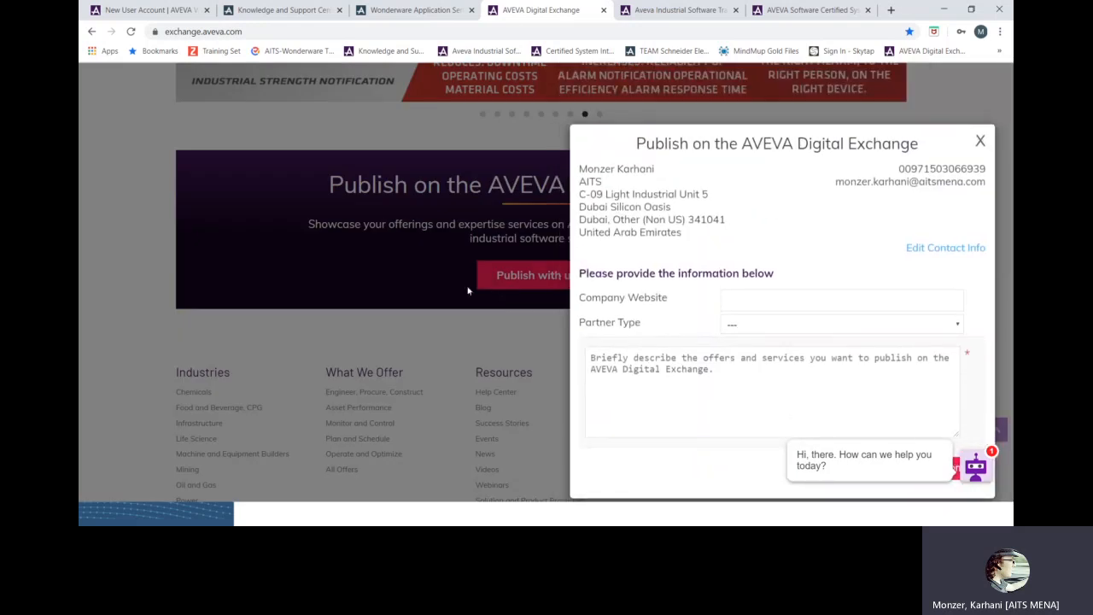
mouse_move(645, 175)
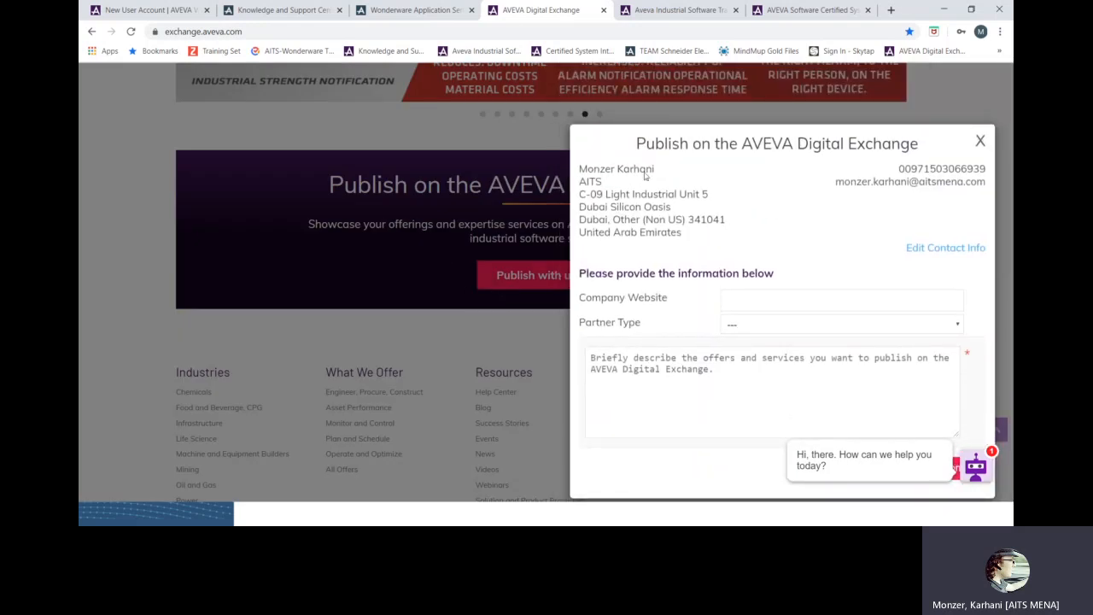
mouse_move(622, 307)
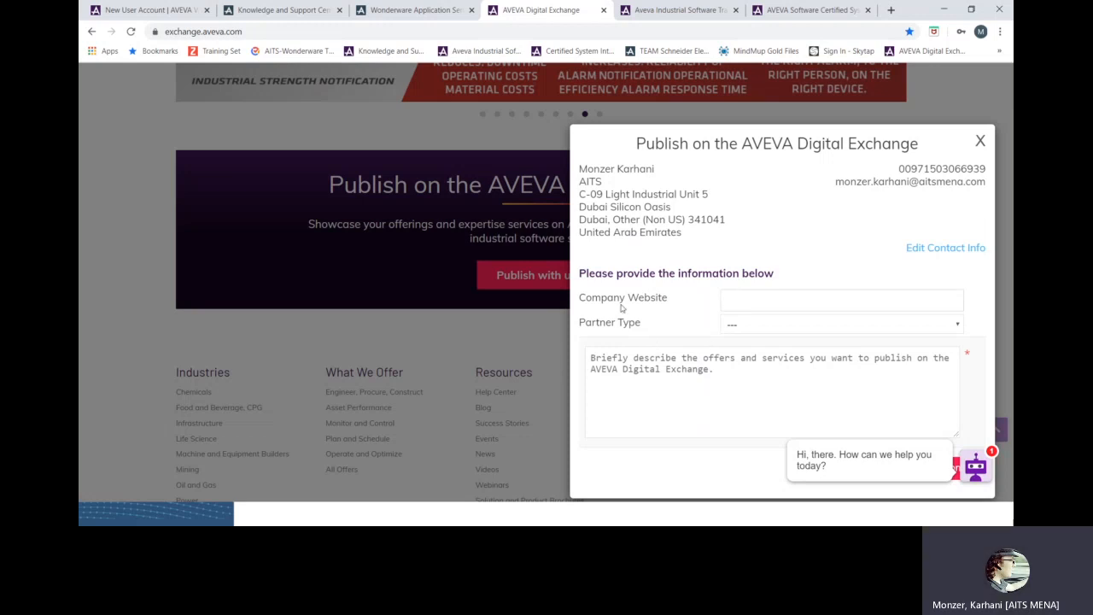
click(841, 323)
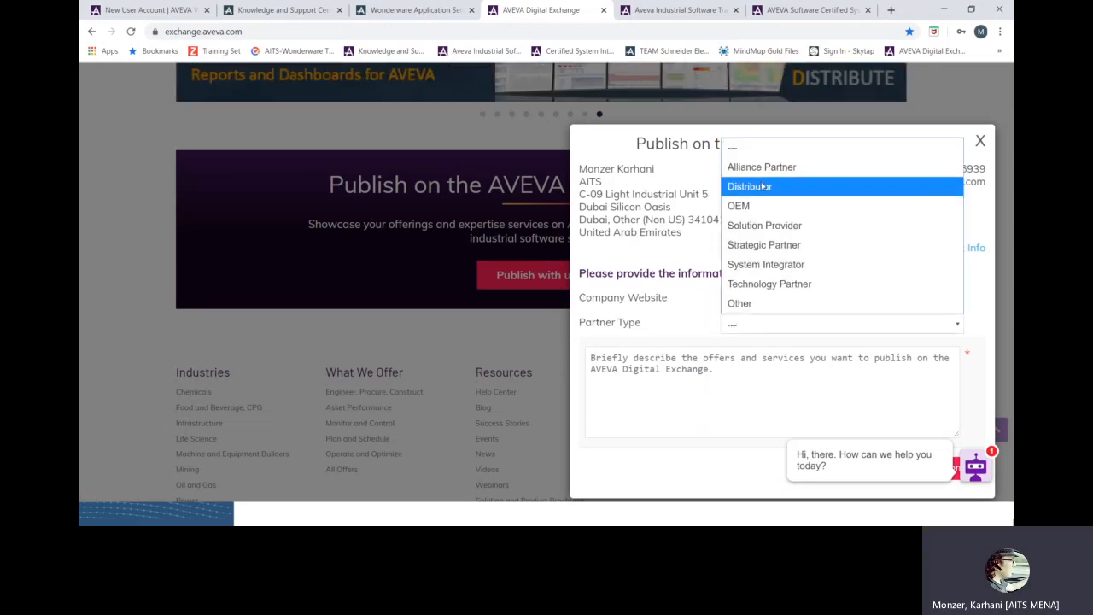
mouse_move(765, 264)
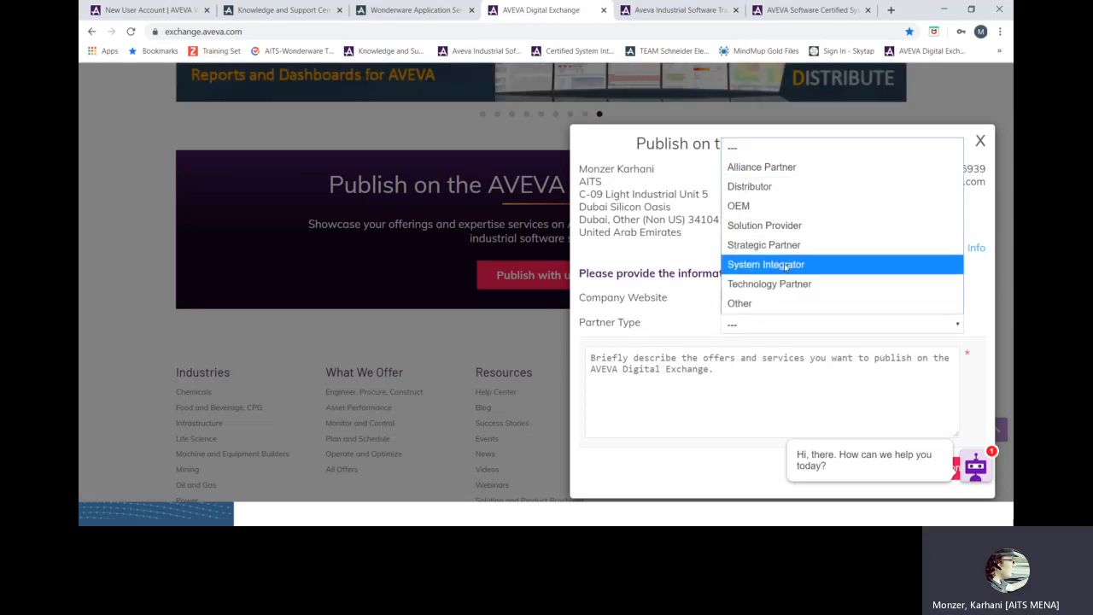
click(765, 264)
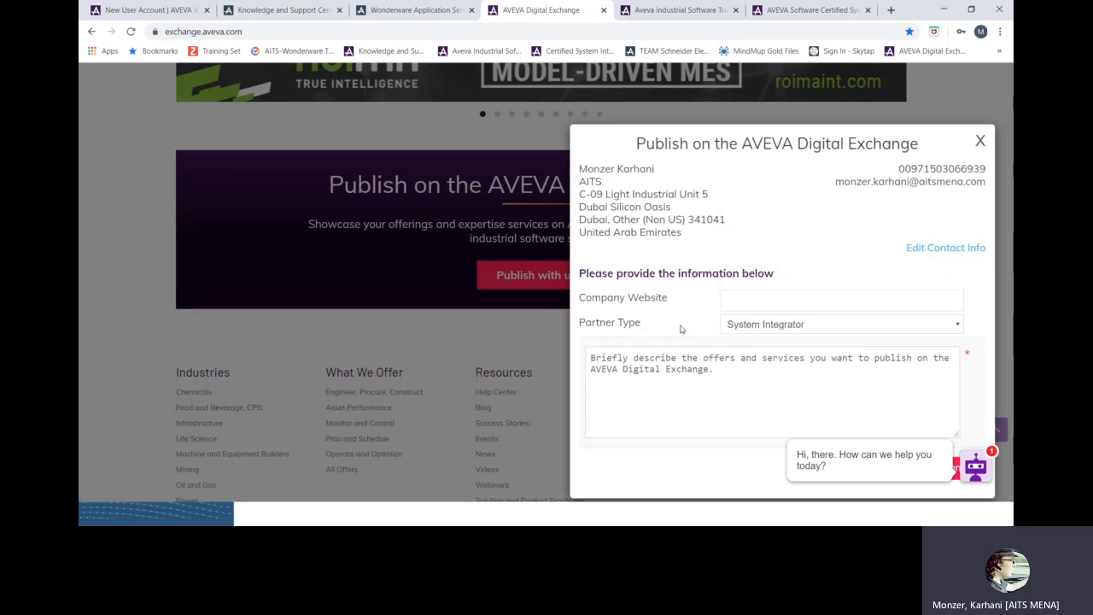
mouse_move(634, 329)
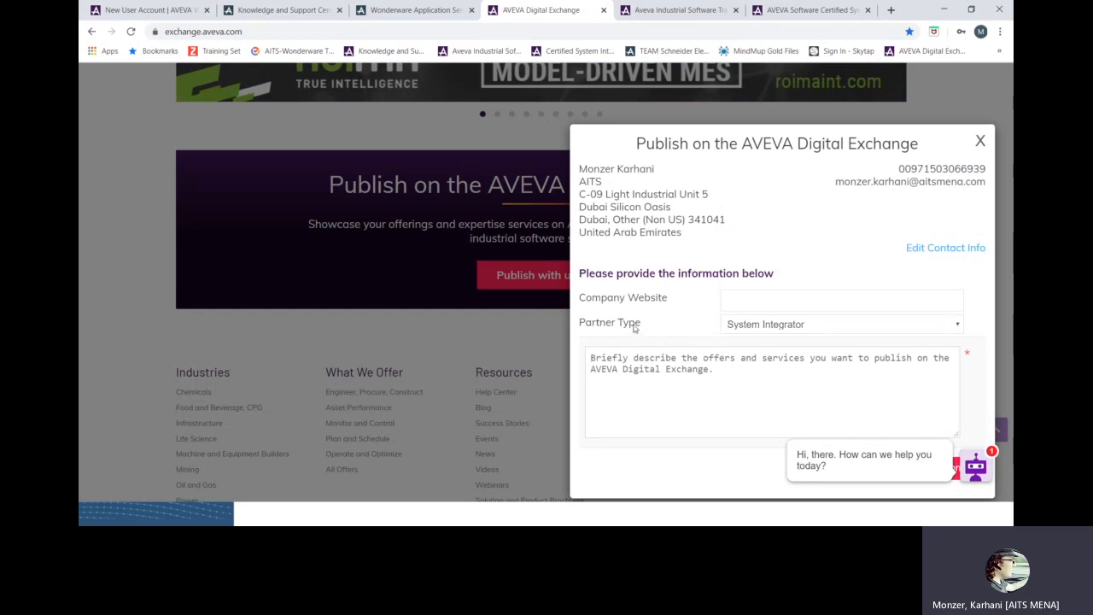
mouse_move(635, 328)
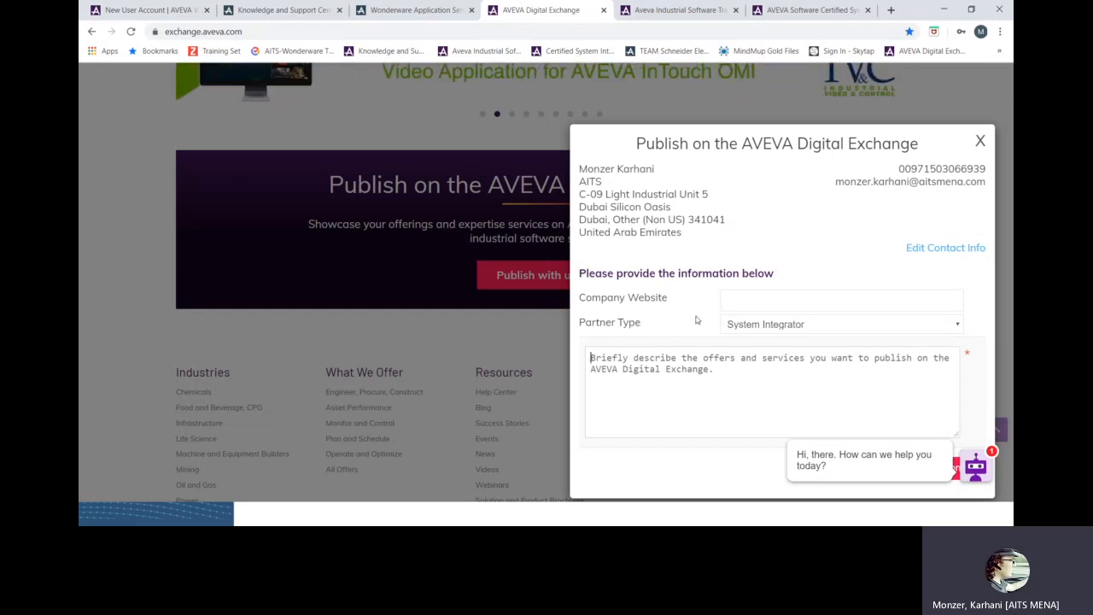
mouse_move(776, 317)
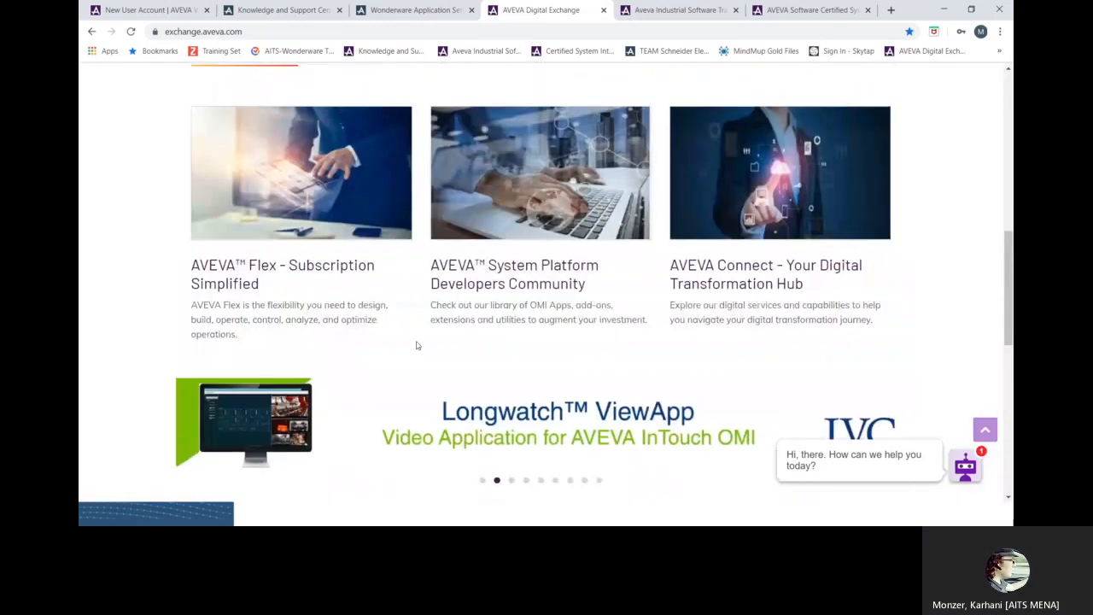
scroll(up, 3)
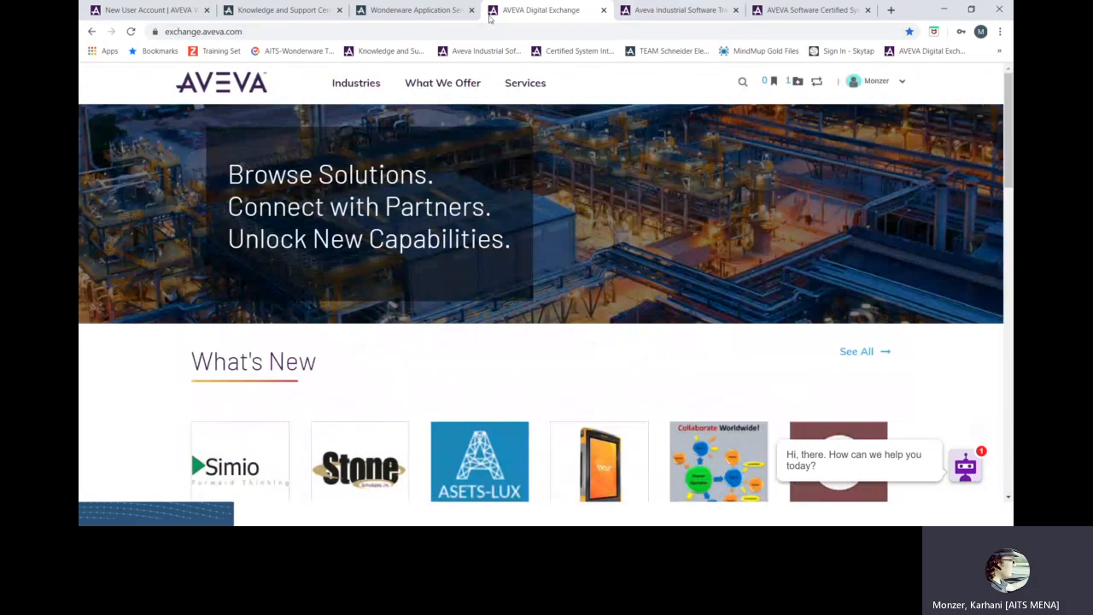
mouse_move(282, 9)
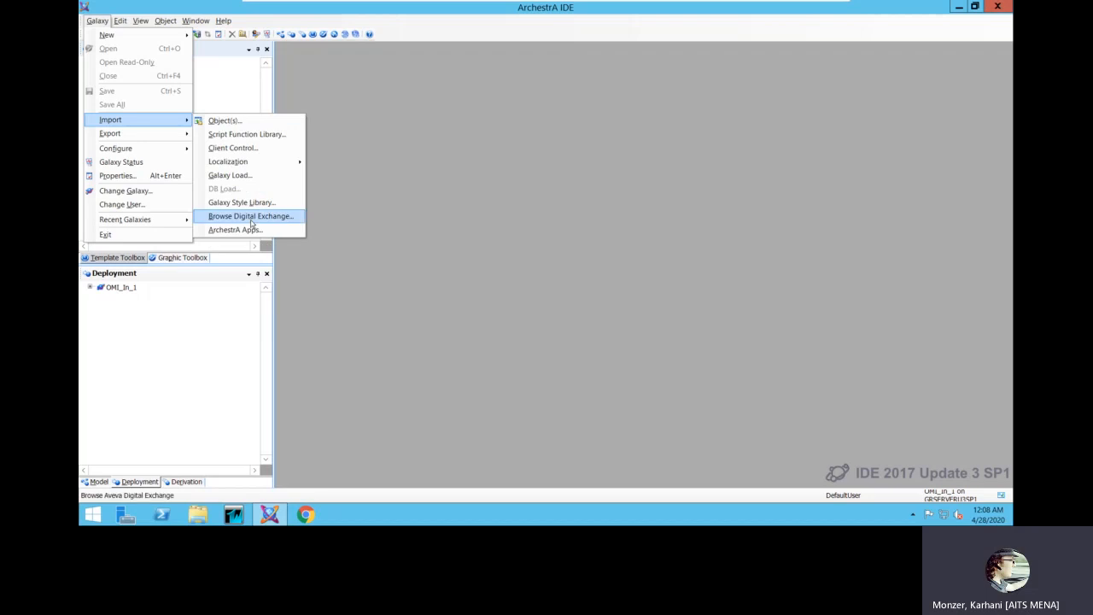
Launch the Digital Exchange from the development environment, then switch to the training portal.
click(251, 215)
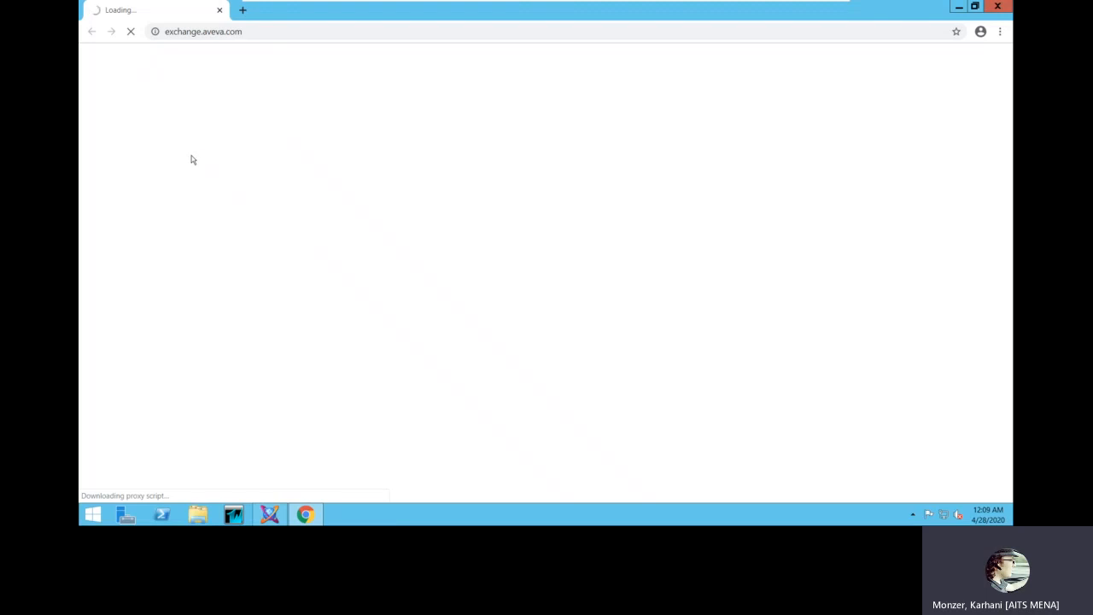
mouse_move(289, 111)
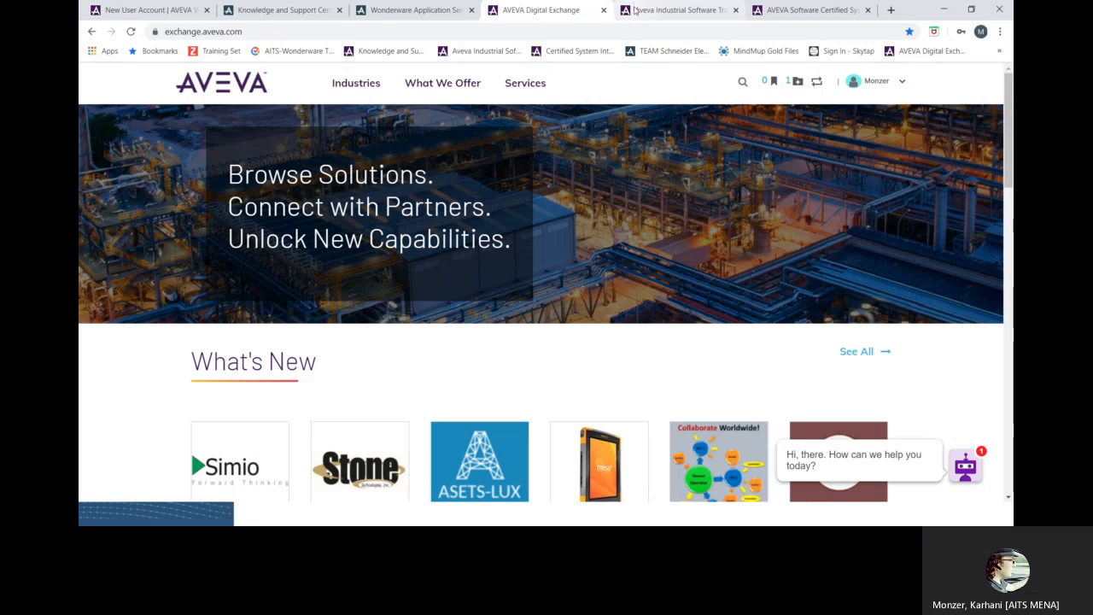
click(677, 9)
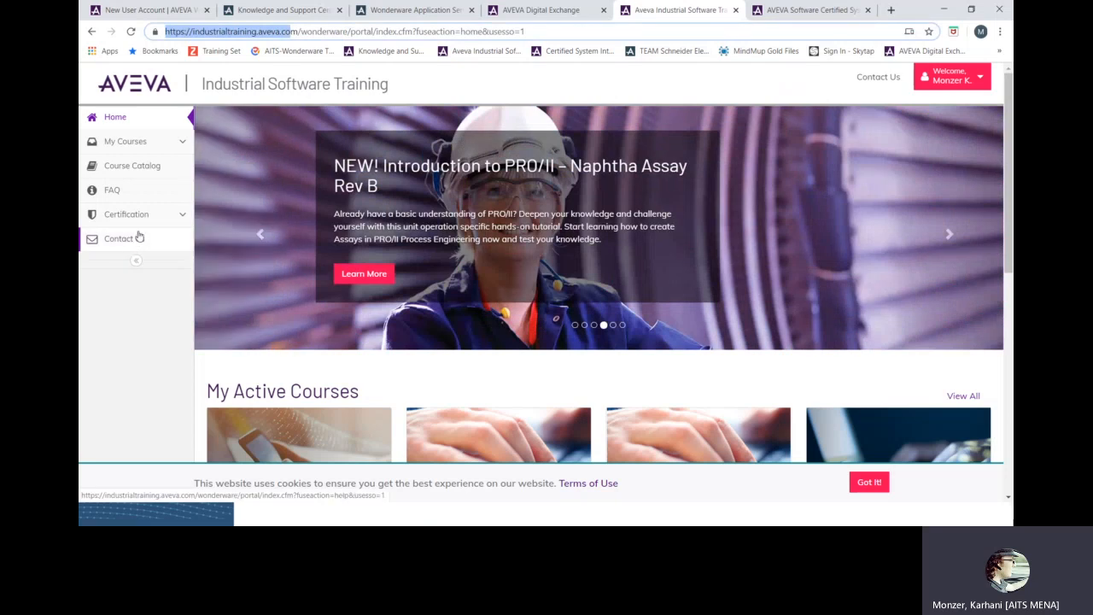
mouse_move(133, 308)
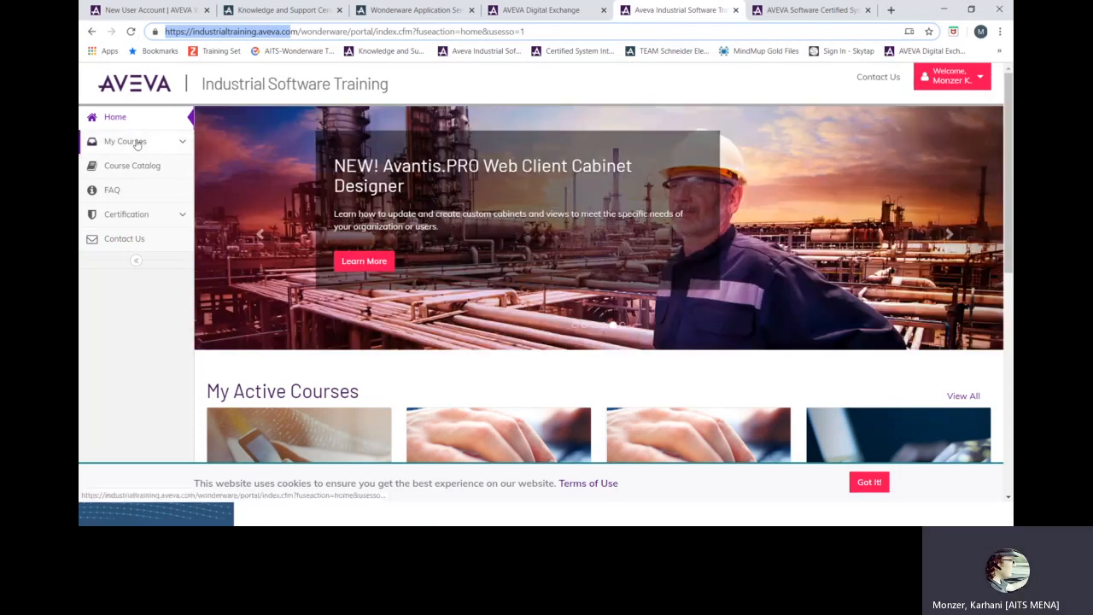
List Active courses under My Courses and highlight the CTP exam's 5/10/2020 expiry date.
click(126, 141)
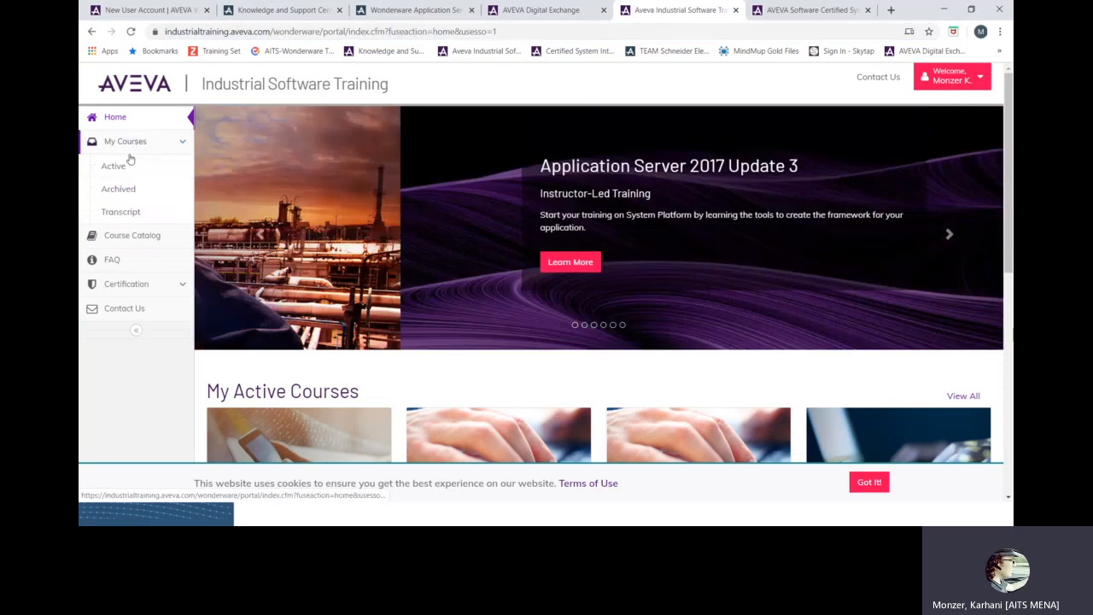
click(114, 166)
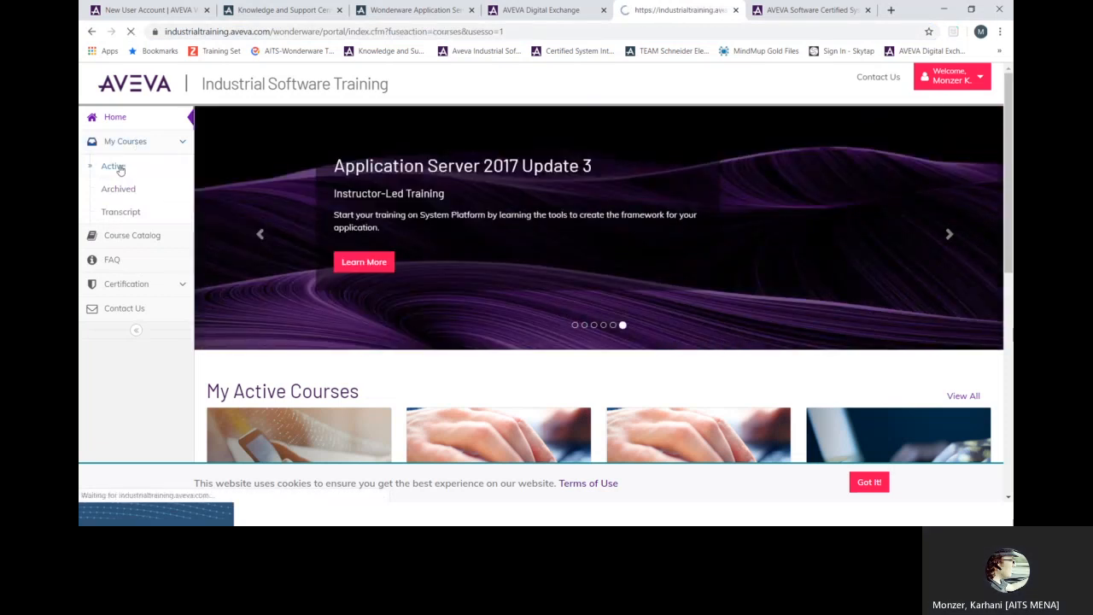
click(113, 165)
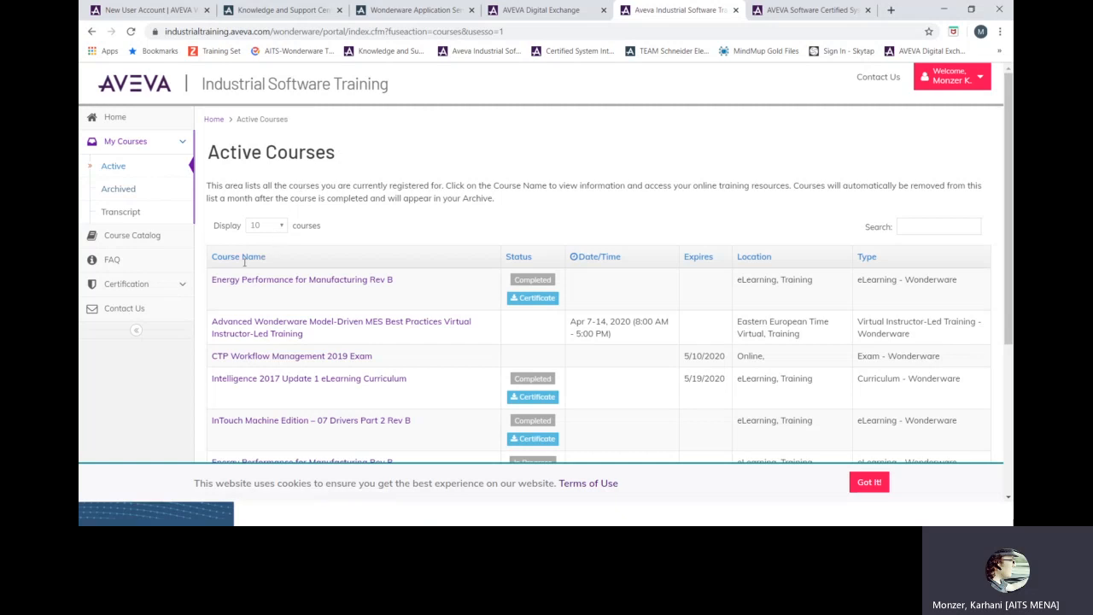
mouse_move(696, 358)
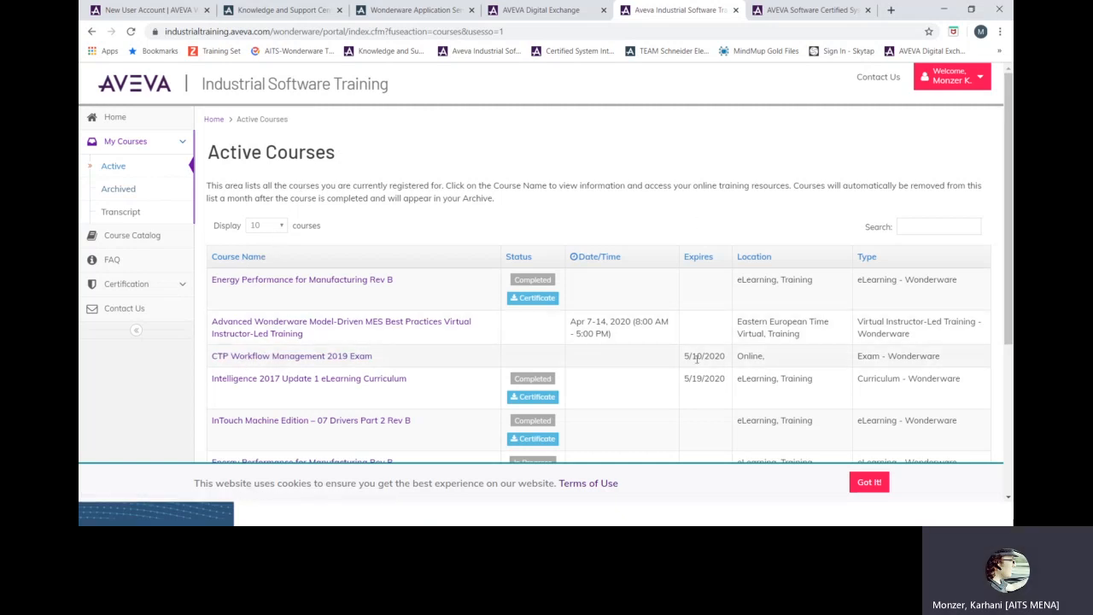
double_click(705, 356)
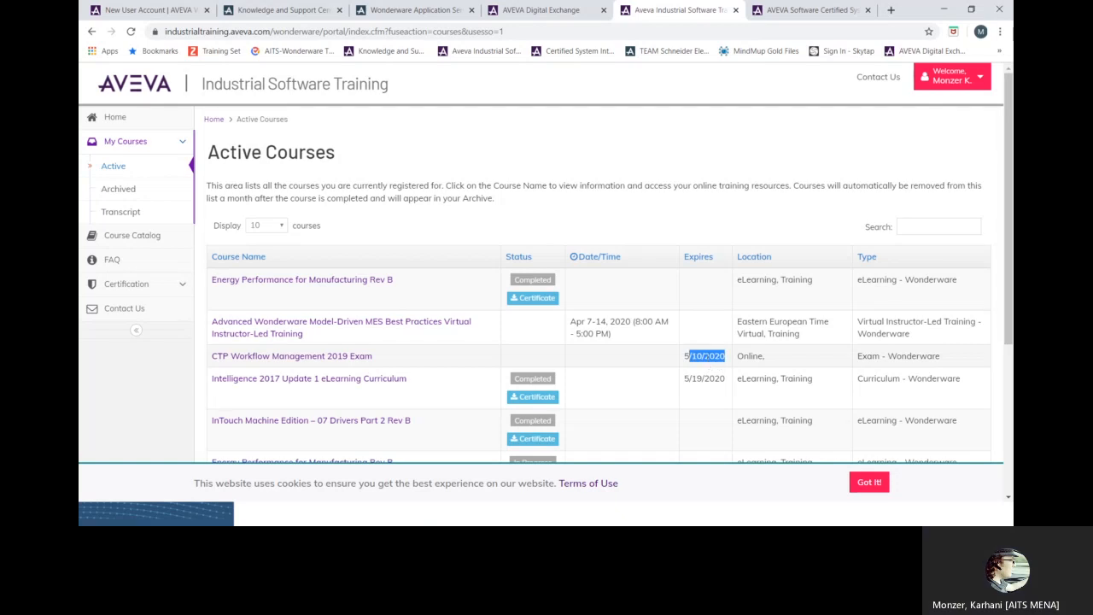
mouse_move(396, 344)
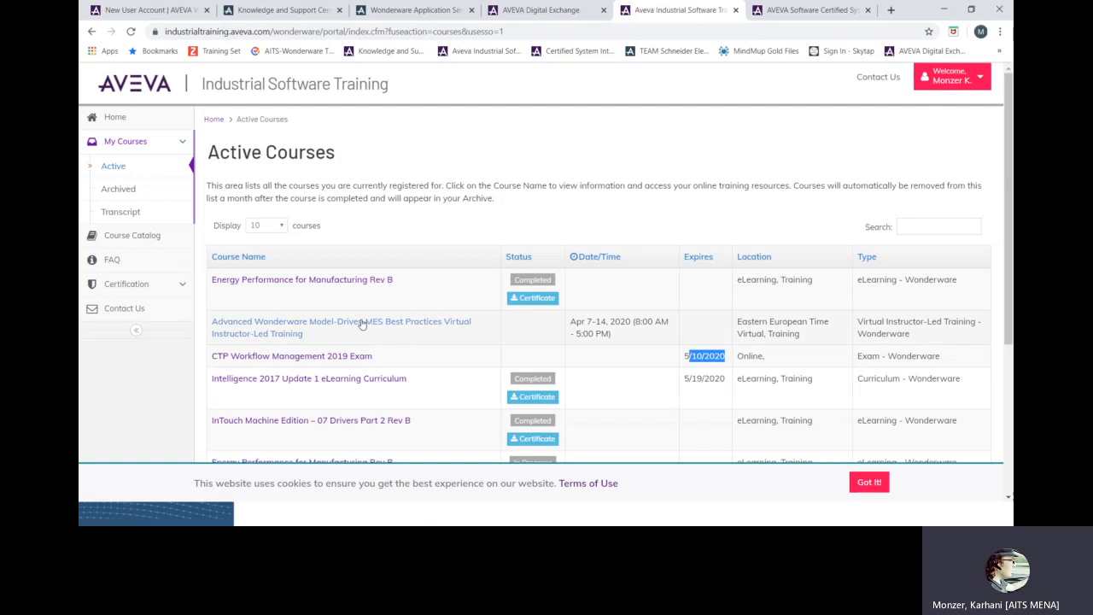
mouse_move(276, 364)
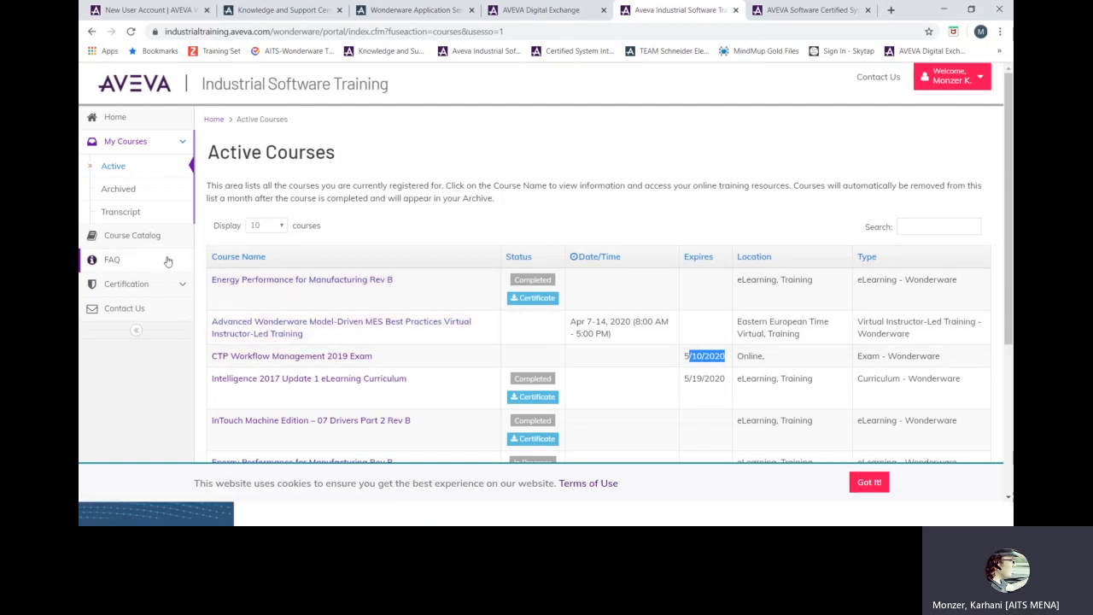
mouse_move(133, 235)
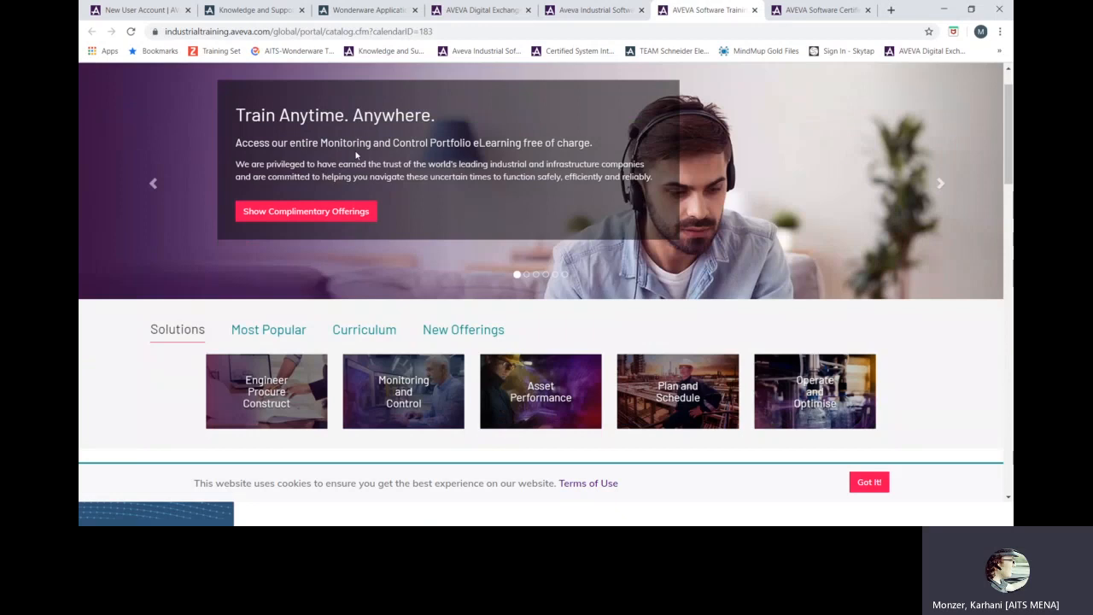
Scroll through the catalog's course listings beside the type and product filters.
scroll(down, 3)
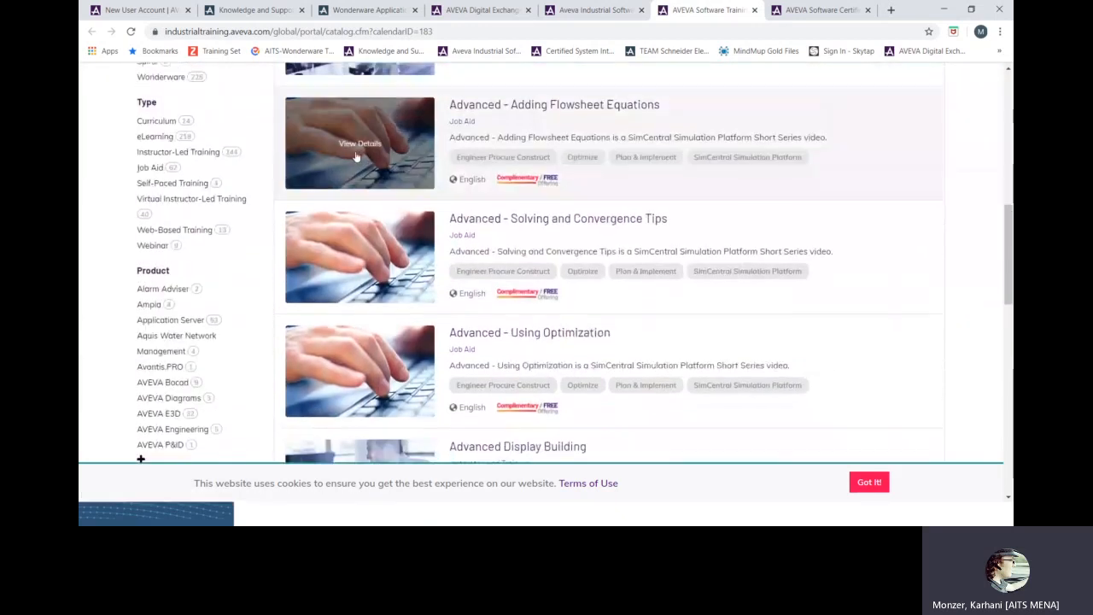
scroll(up, 3)
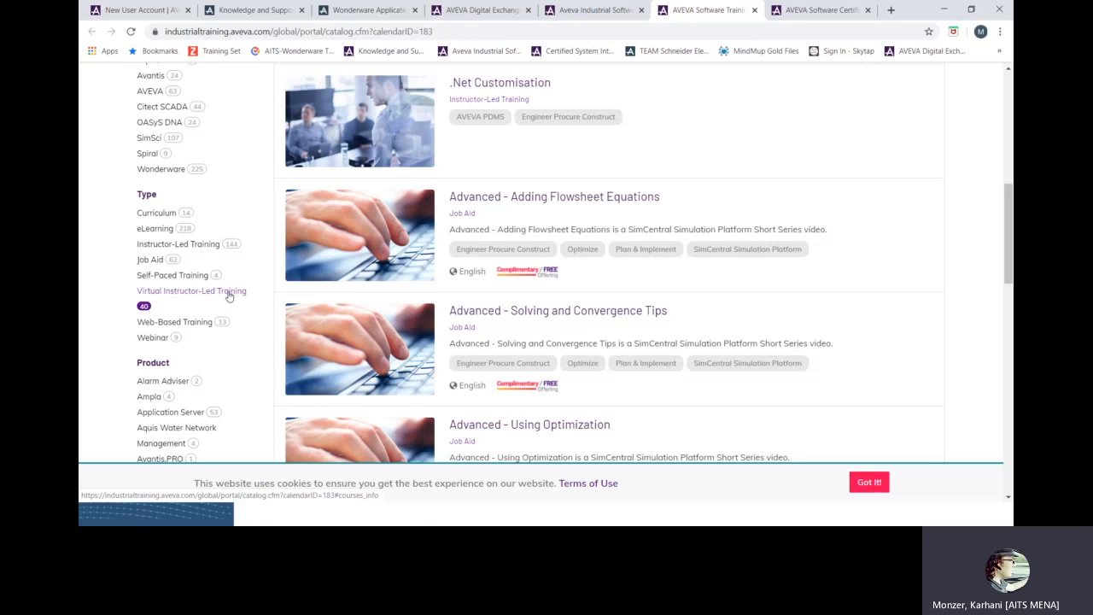
mouse_move(139, 296)
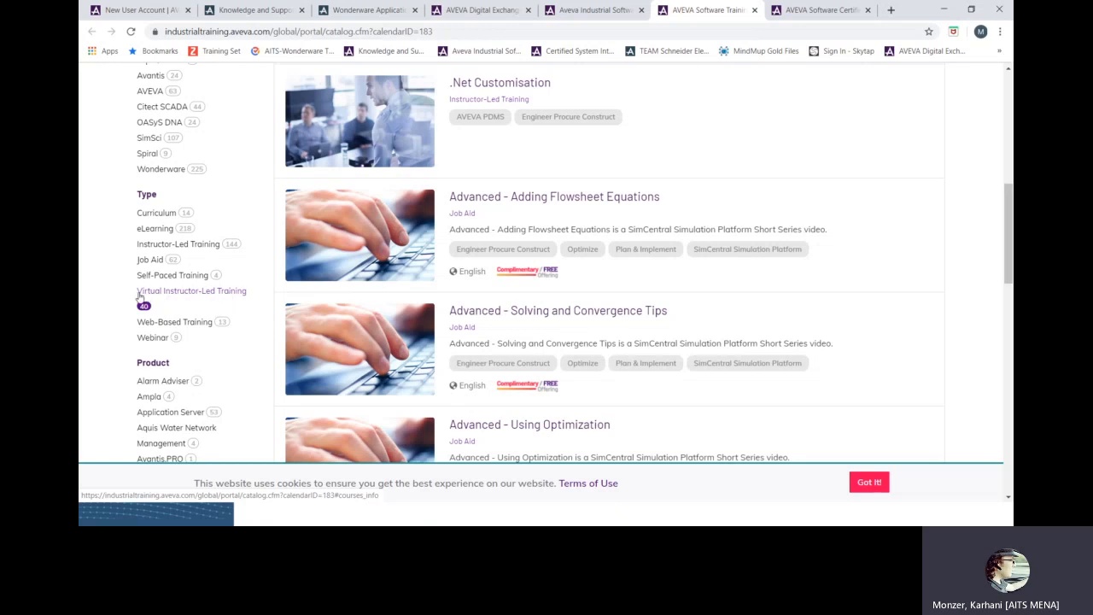
mouse_move(246, 295)
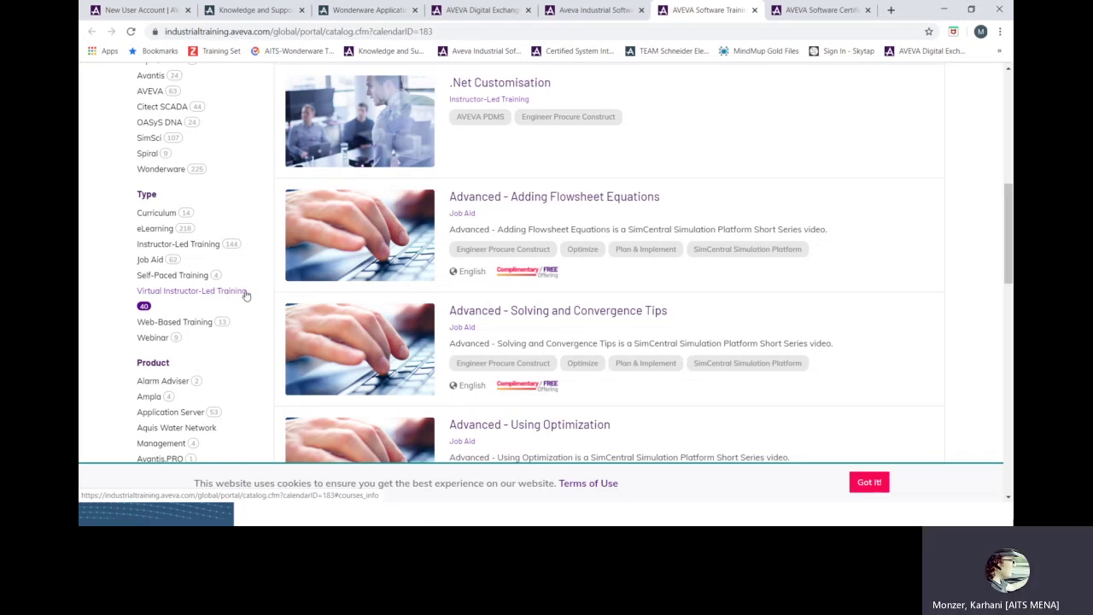
scroll(up, 3)
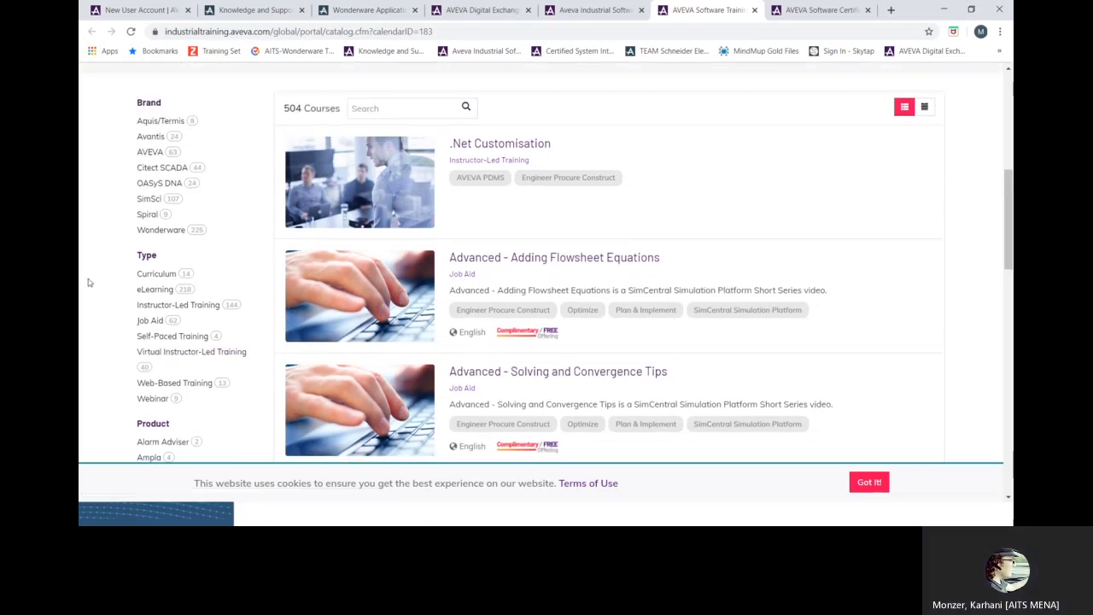
scroll(down, 3)
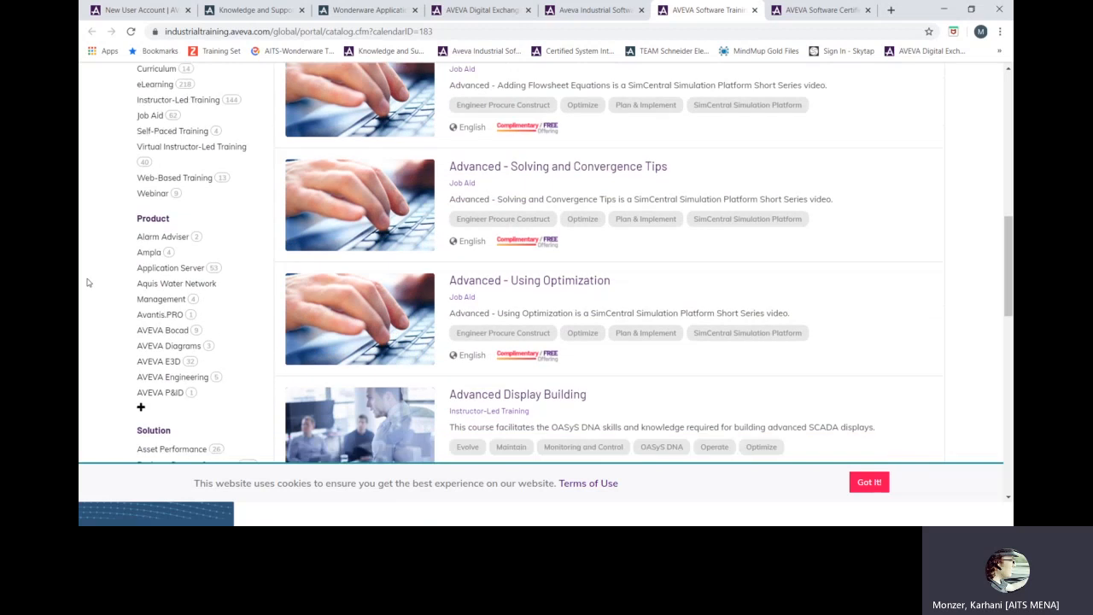
scroll(down, 3)
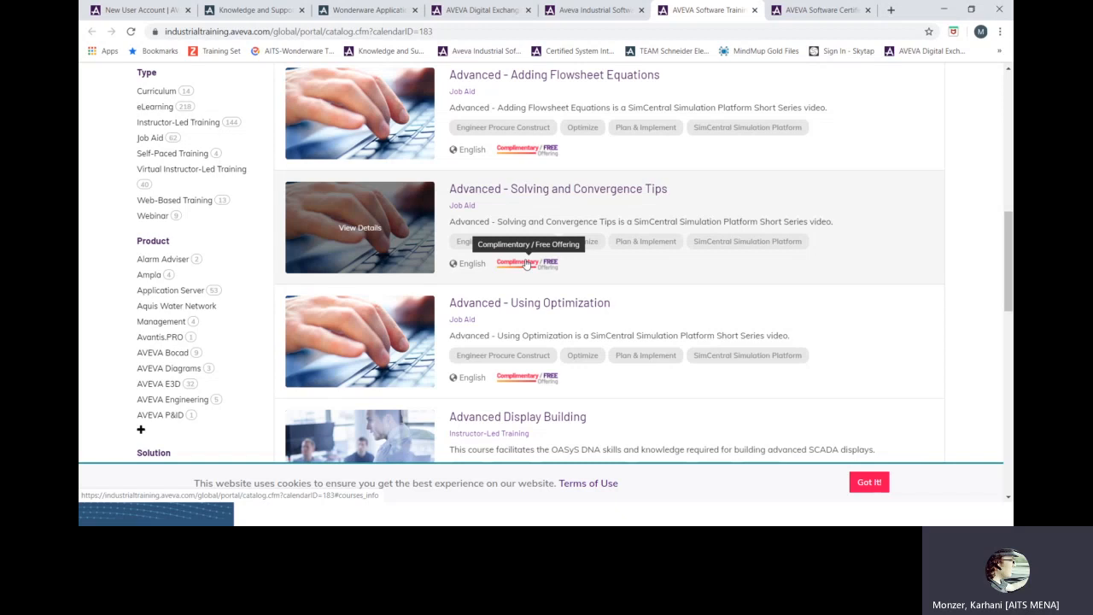
scroll(down, 3)
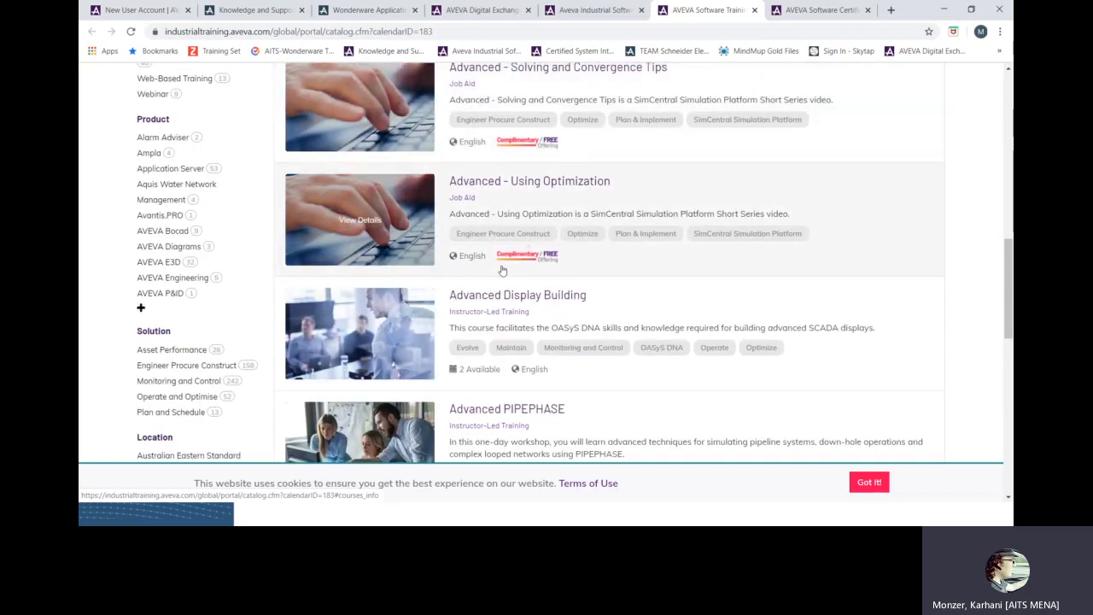
scroll(down, 3)
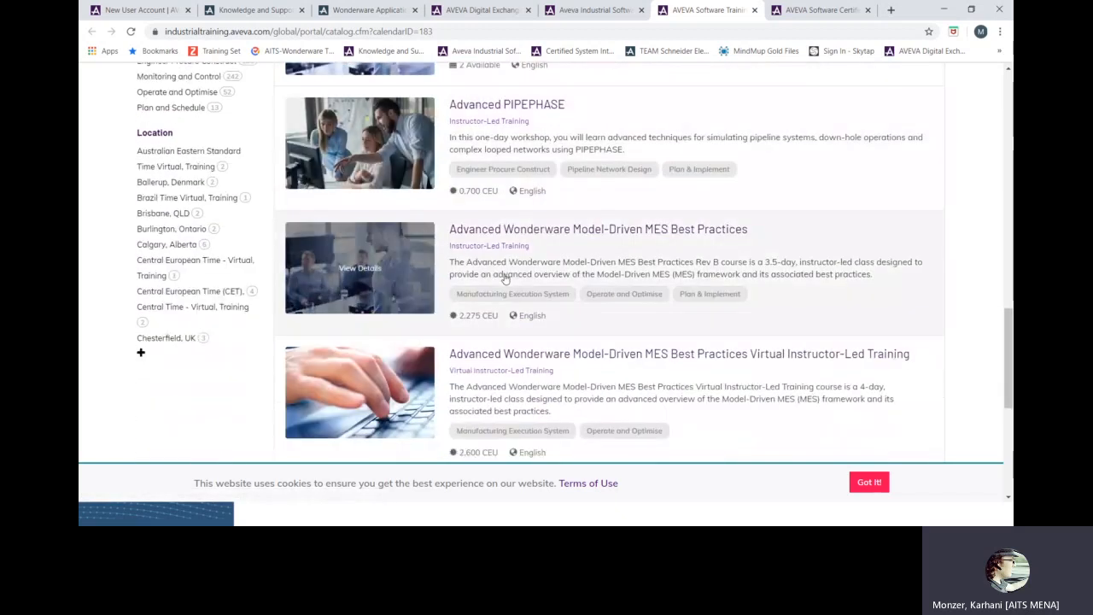
scroll(up, 3)
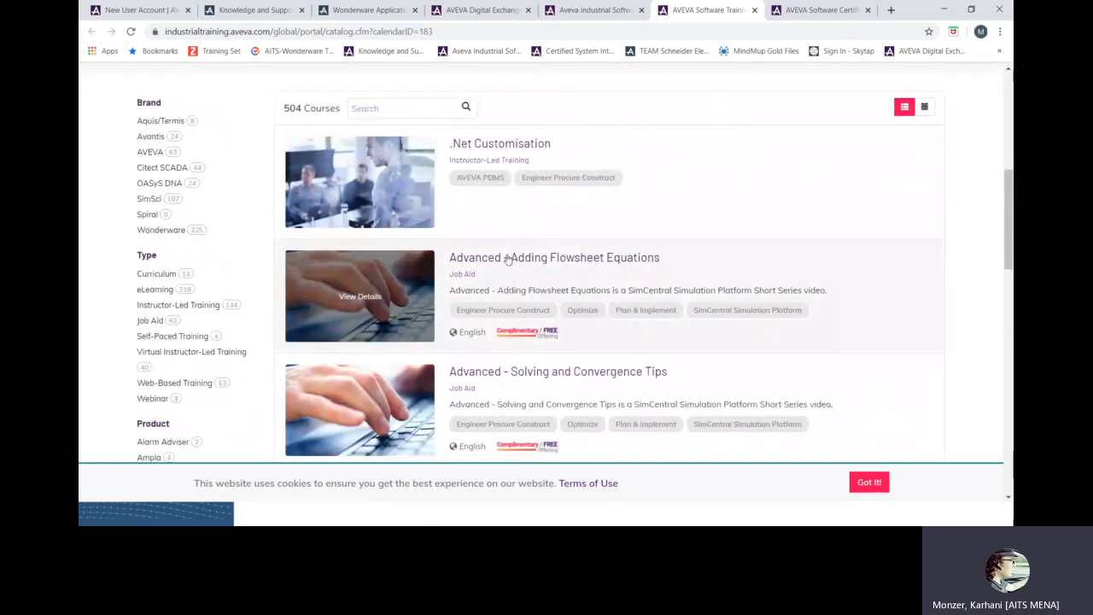
mouse_move(526, 332)
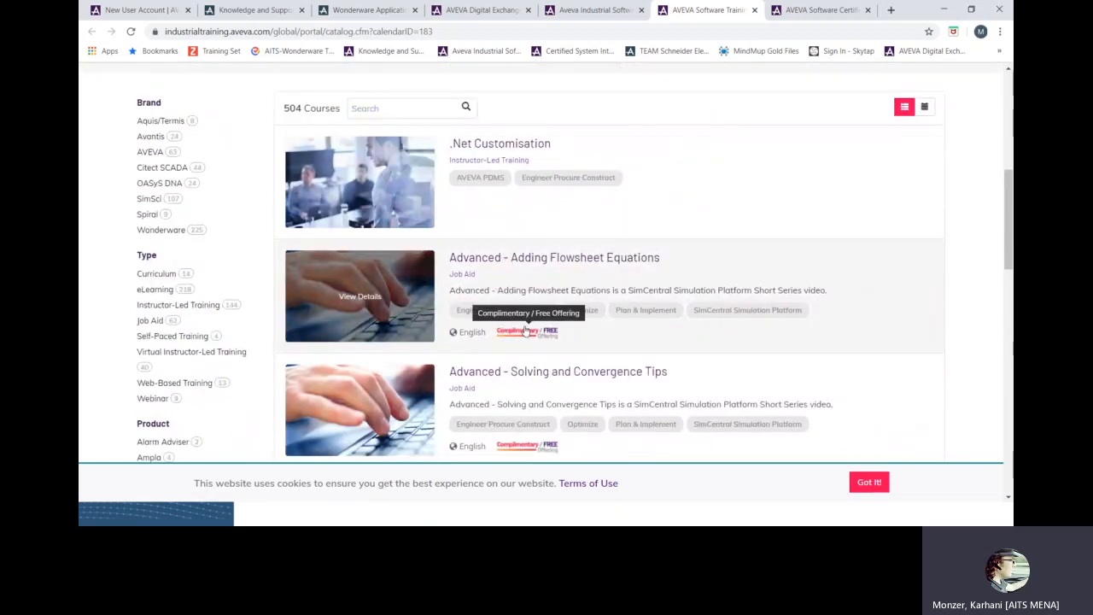
scroll(down, 3)
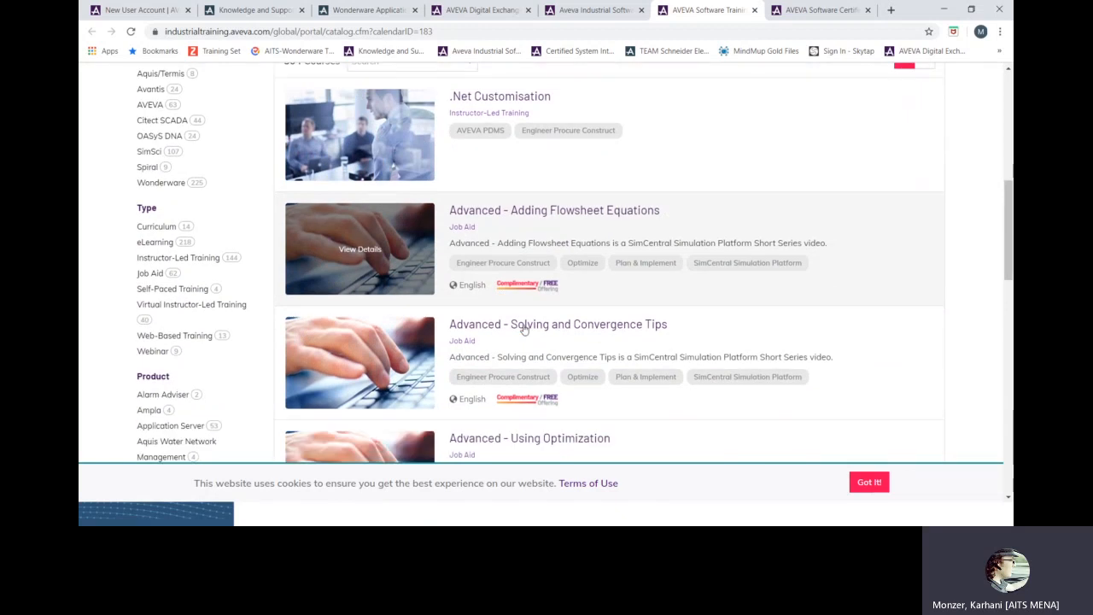
scroll(down, 3)
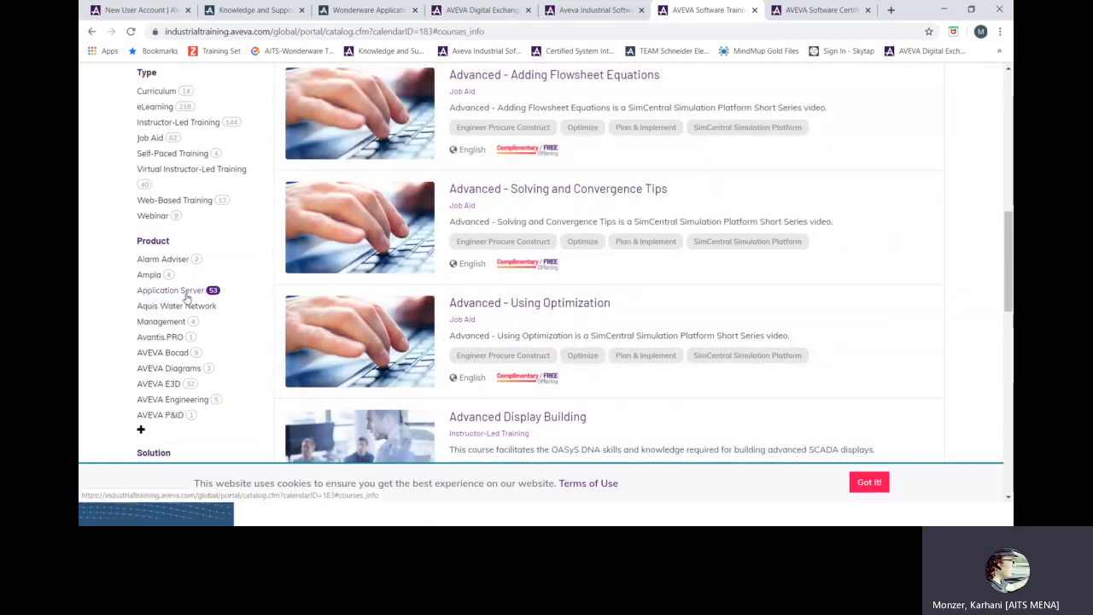
Filter the catalog to Application Server courses and search for 'redun'.
click(171, 290)
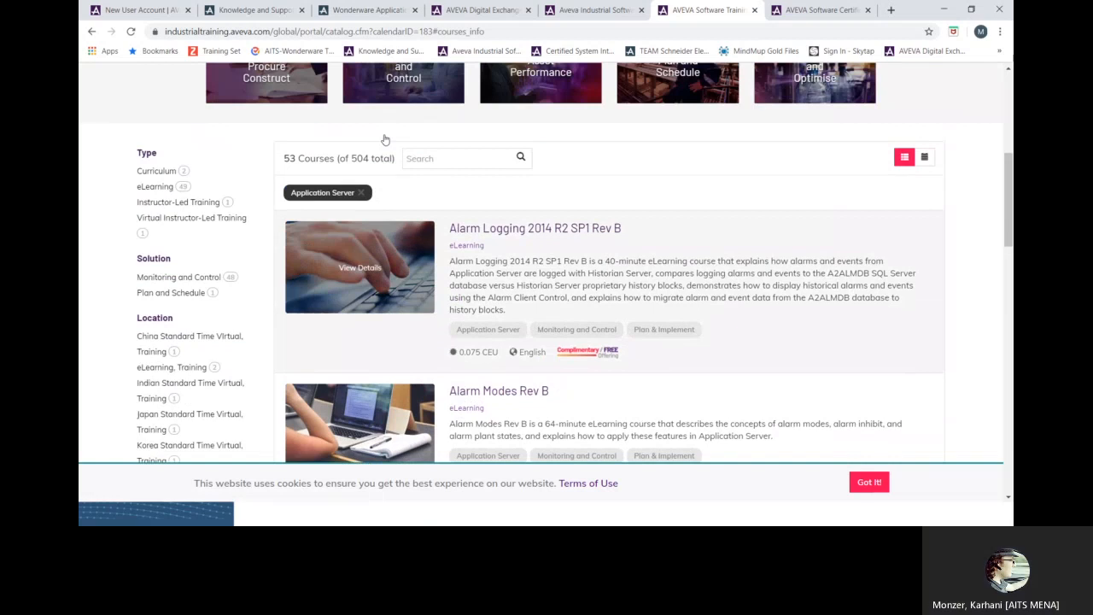
scroll(up, 3)
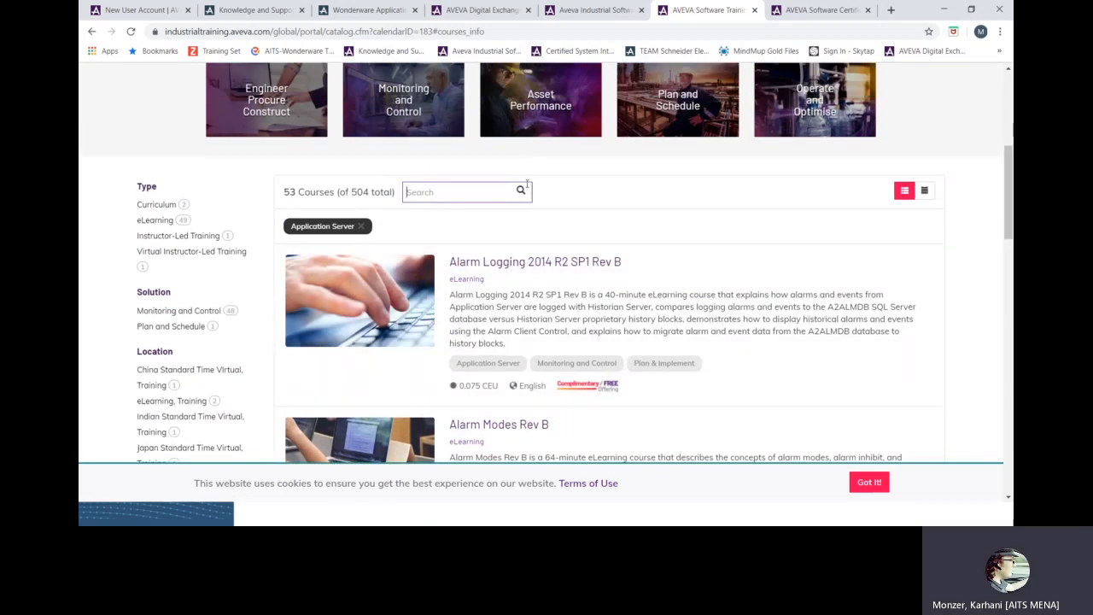
mouse_move(461, 182)
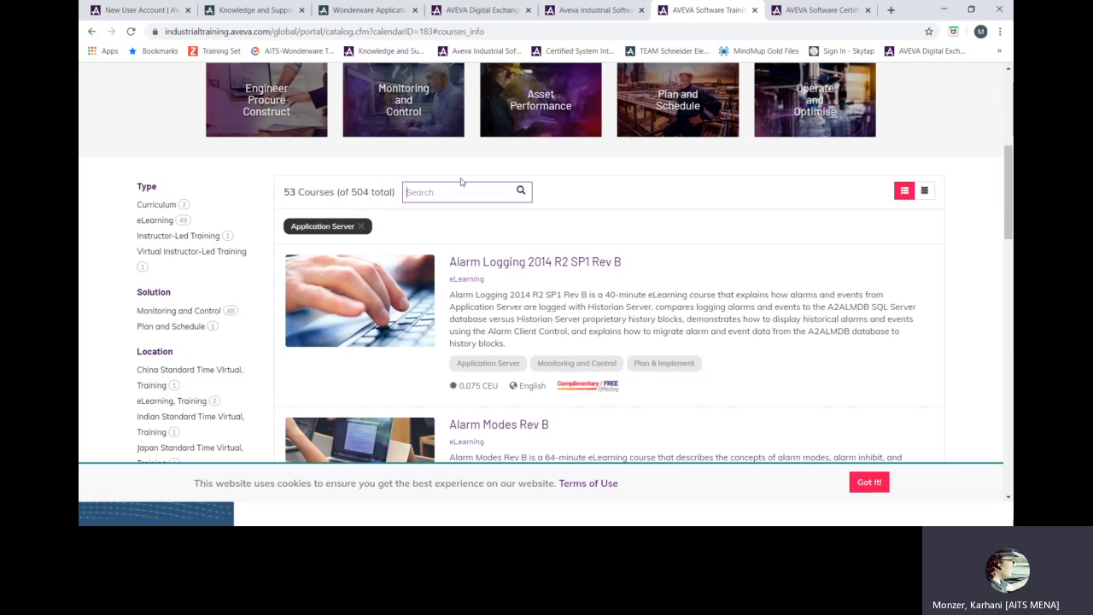
text(redun)
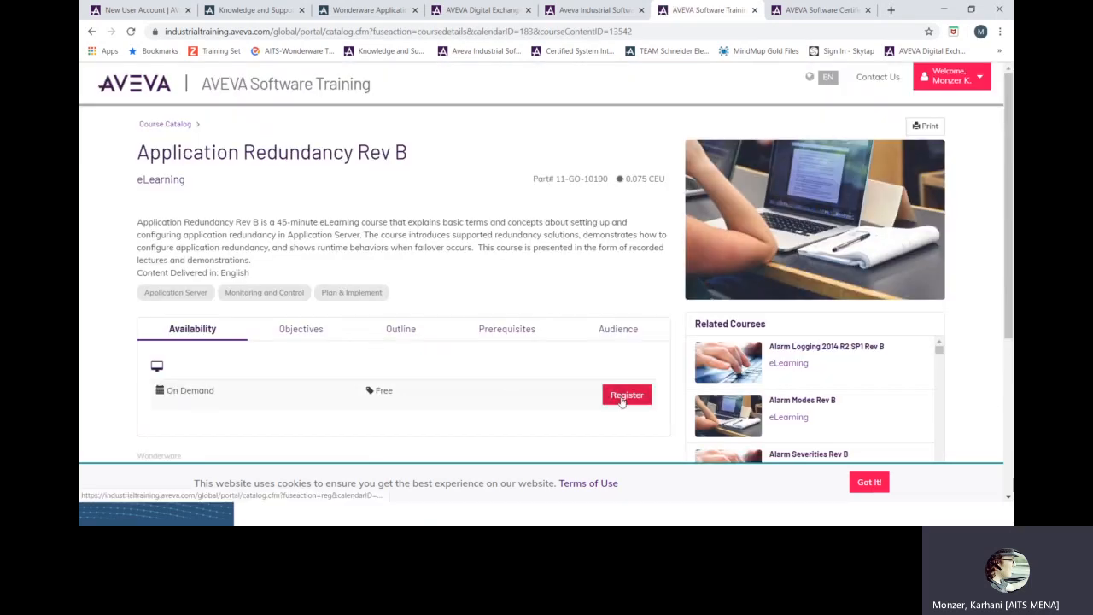
Start registering for Application Redundancy Rev B, then return to Active Courses.
click(627, 394)
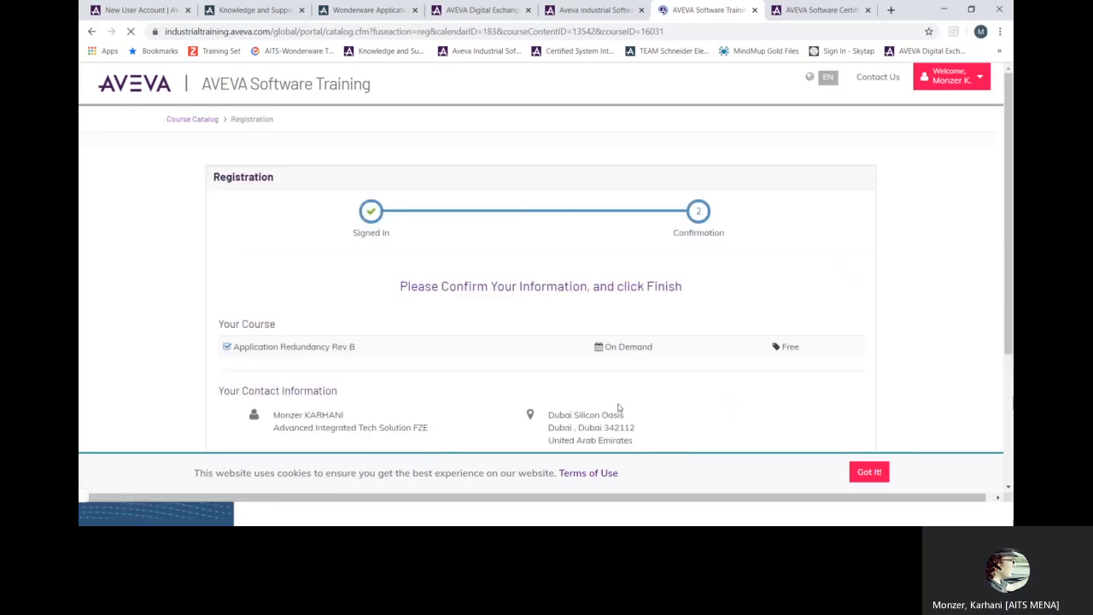
scroll(down, 3)
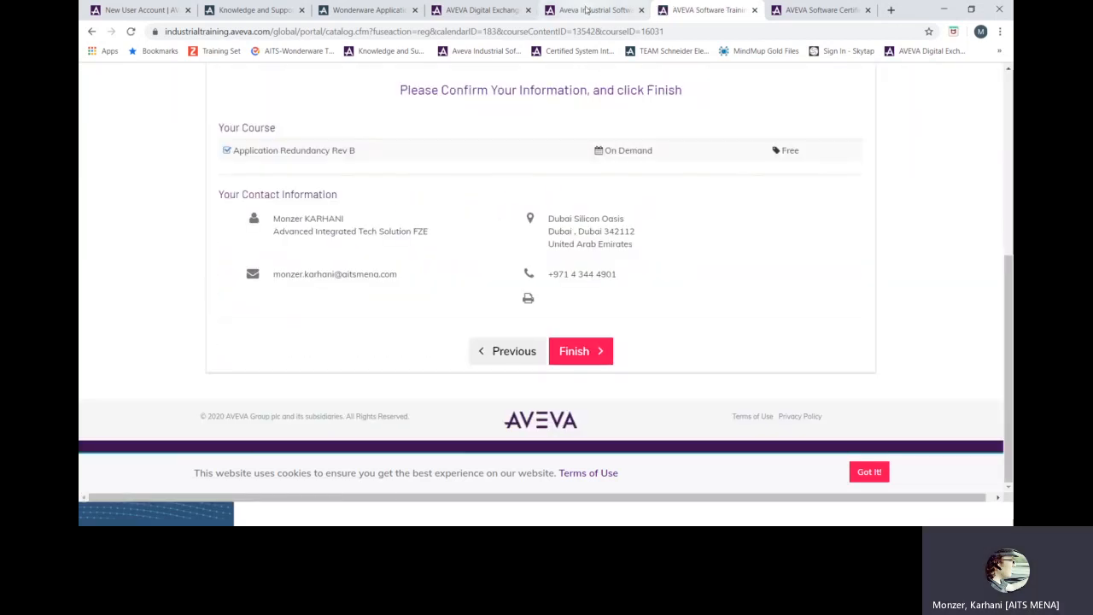
click(574, 351)
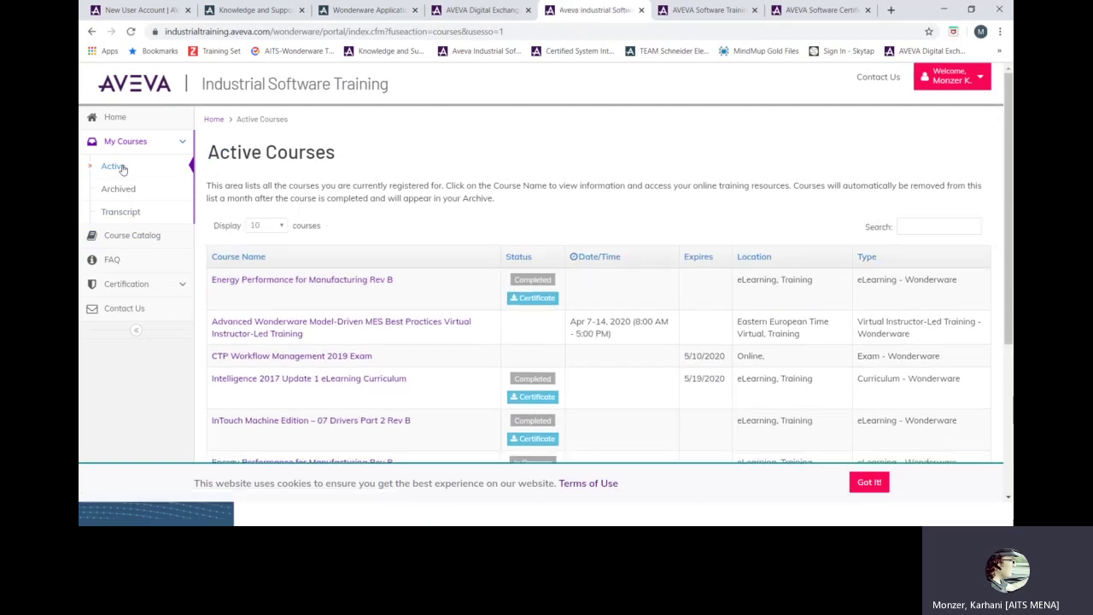
mouse_move(293, 286)
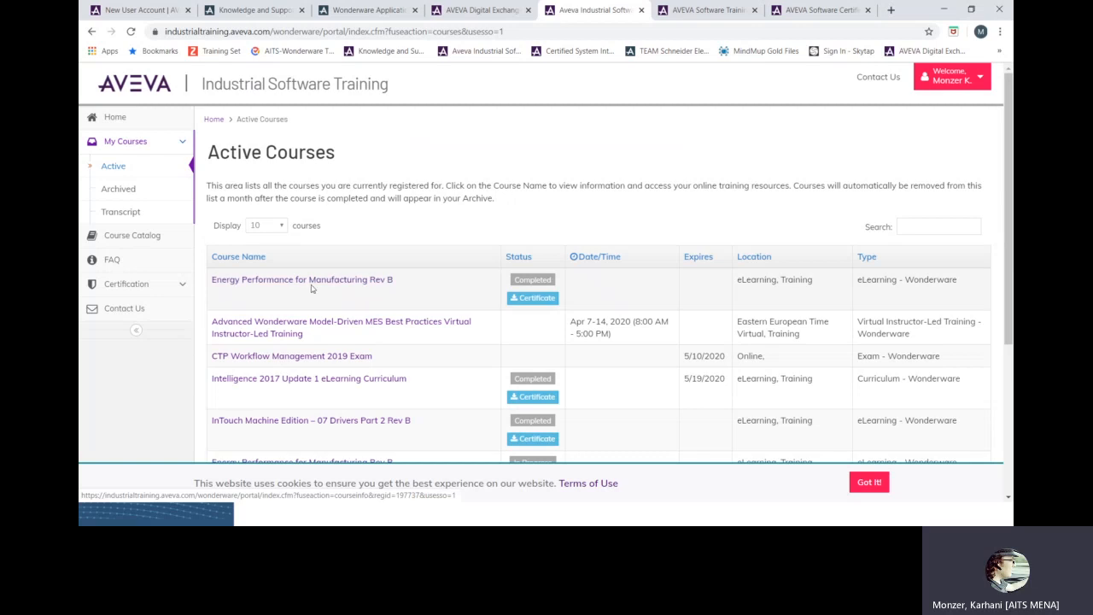
Open Energy Performance for Manufacturing Rev B's details and launch its eLearning course.
click(301, 279)
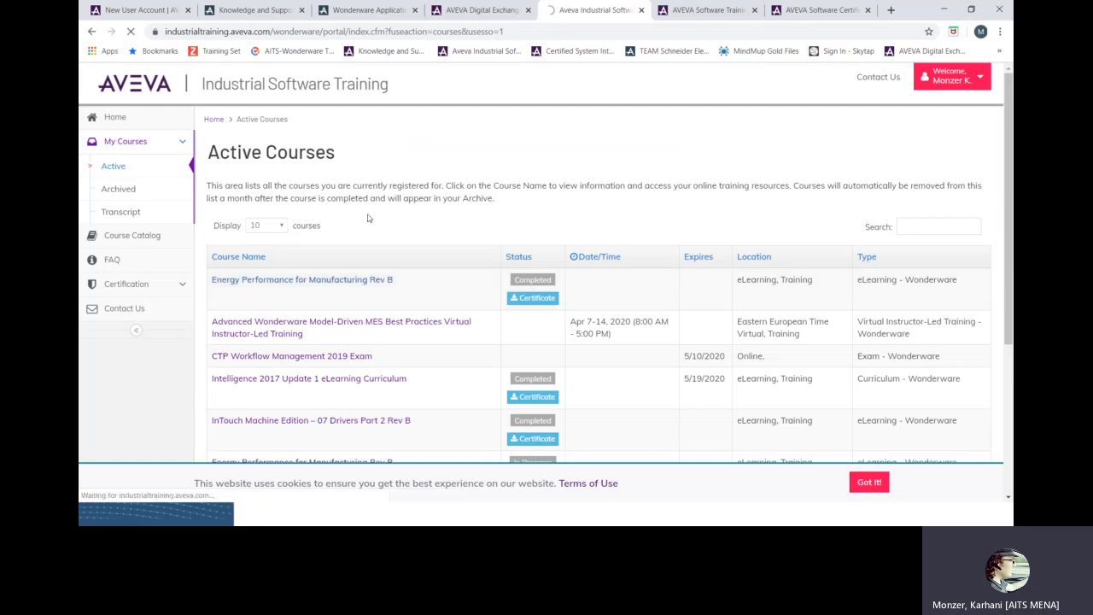
click(301, 280)
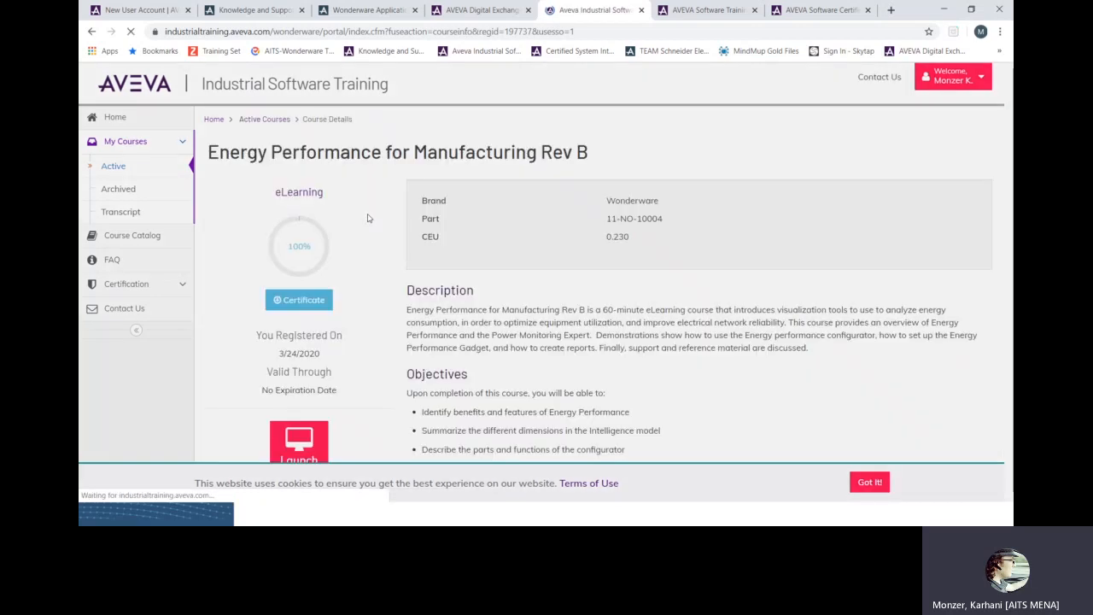
scroll(down, 3)
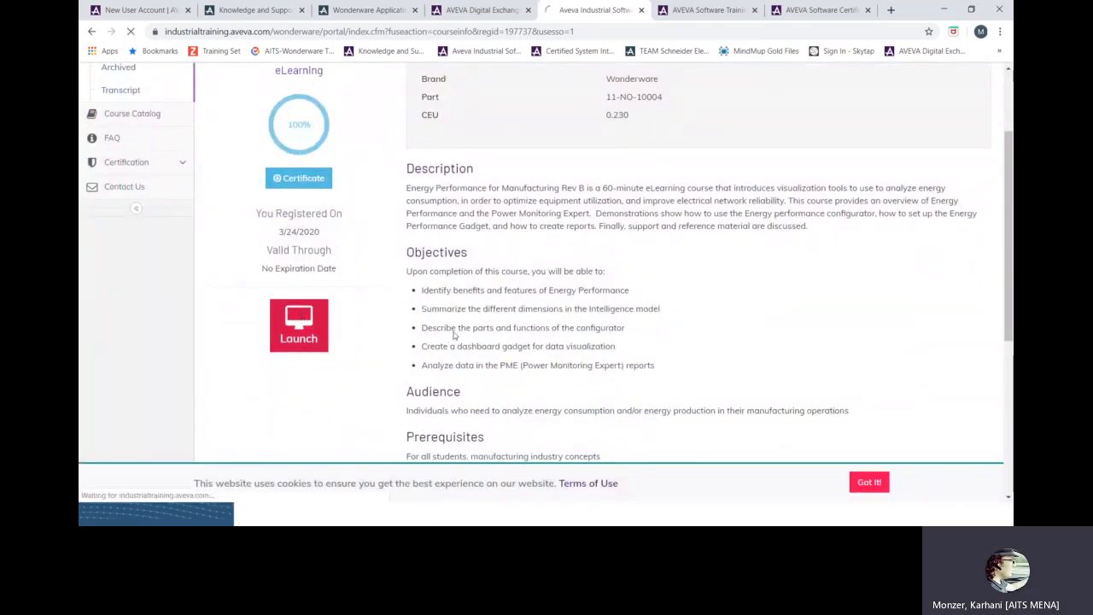
click(298, 326)
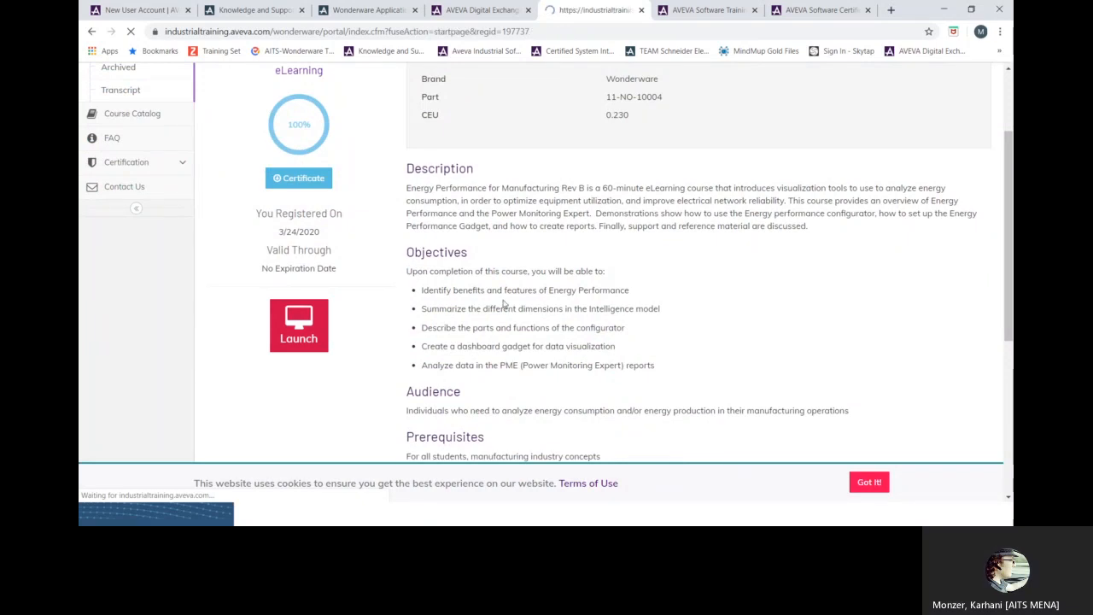
click(298, 325)
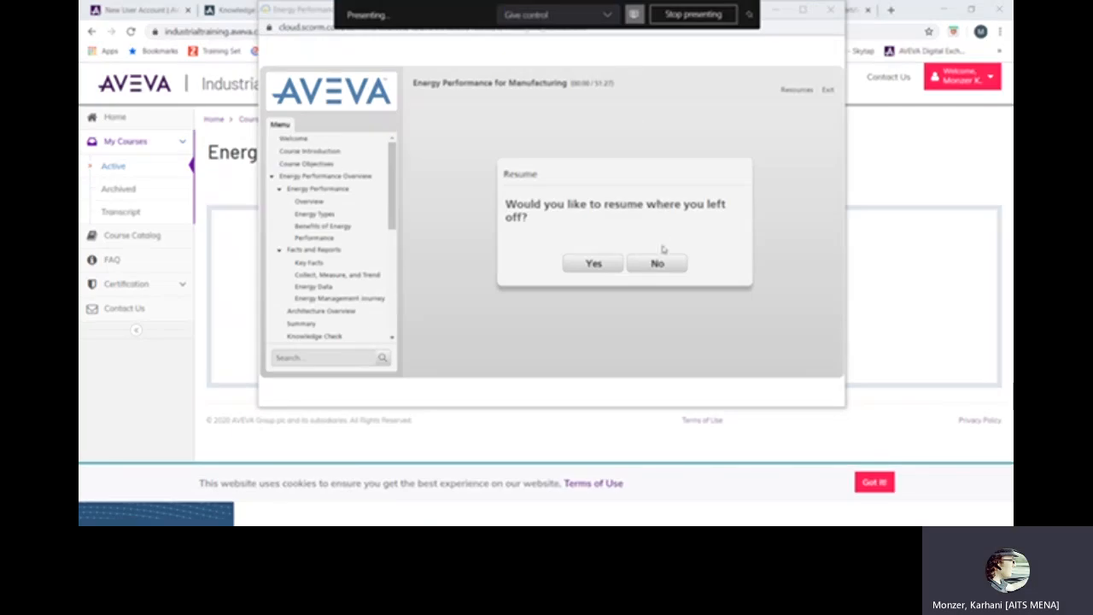
Start the course from the beginning, playing then pausing the Welcome slide.
click(657, 263)
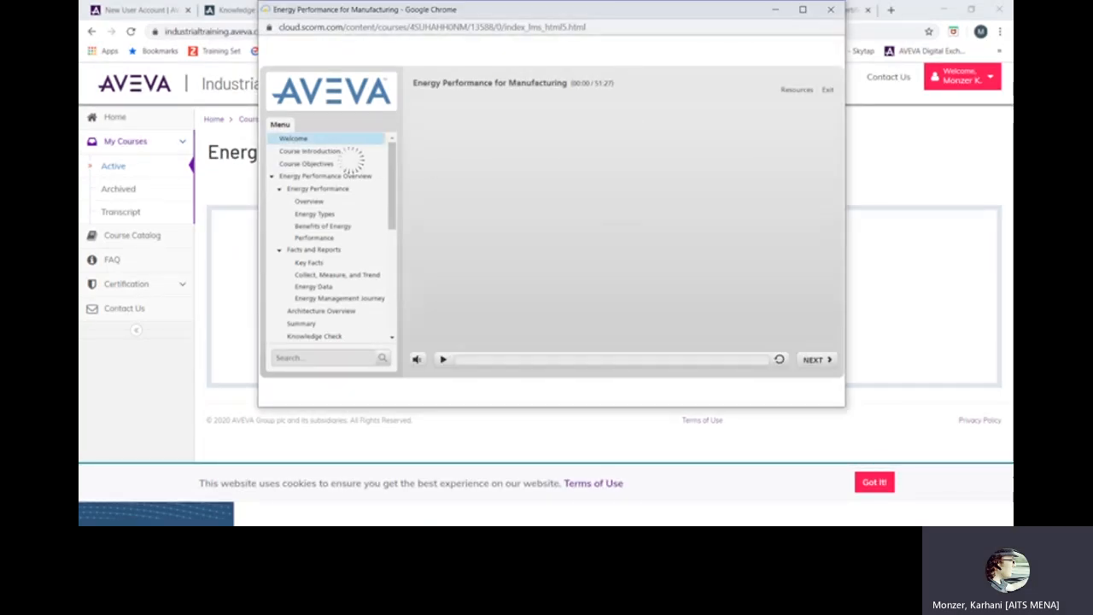
click(443, 359)
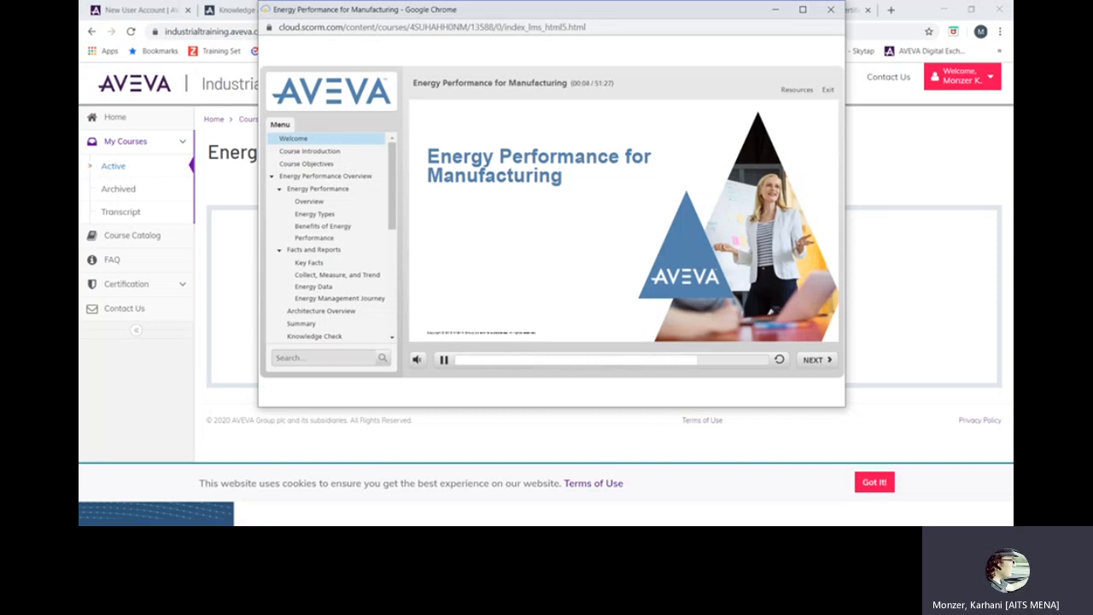
click(443, 358)
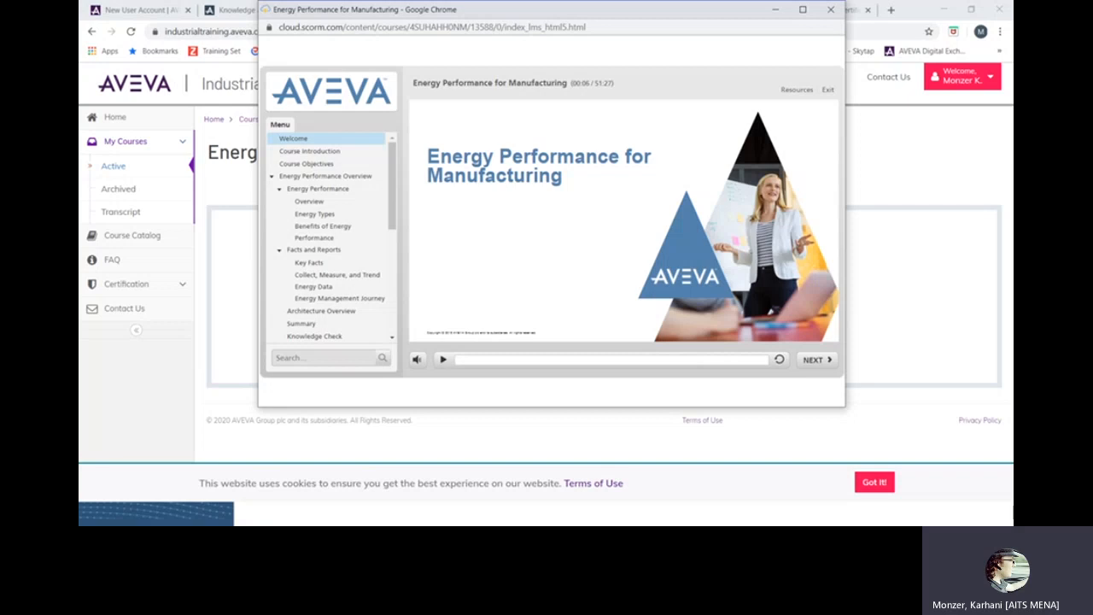
mouse_move(324, 139)
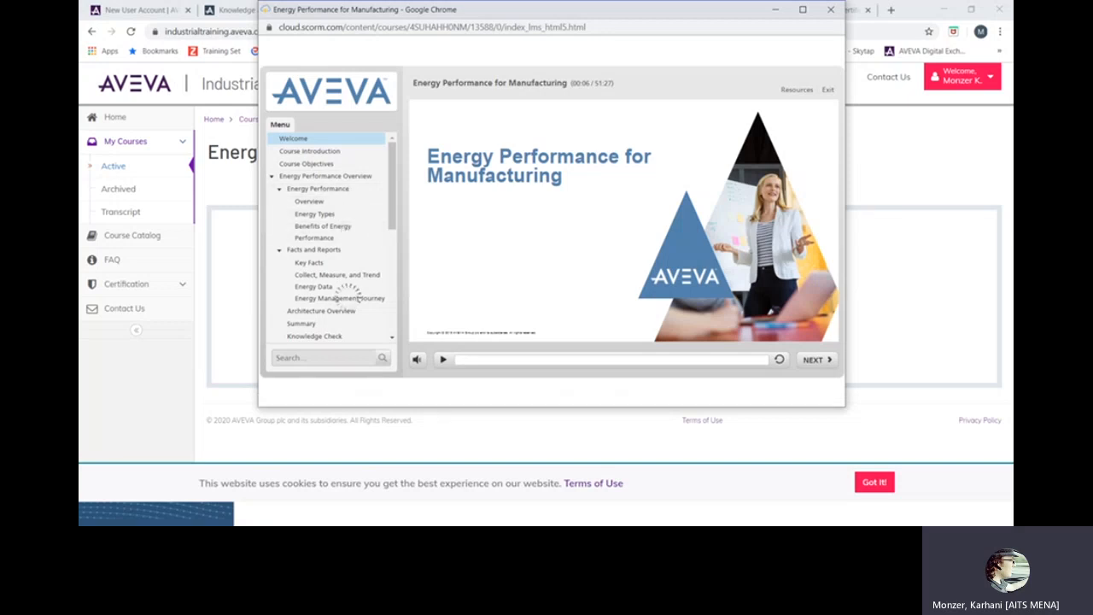
Visit Benefits of Energy Performance, Architecture Overview and Knowledge Check, then exit the player.
click(322, 225)
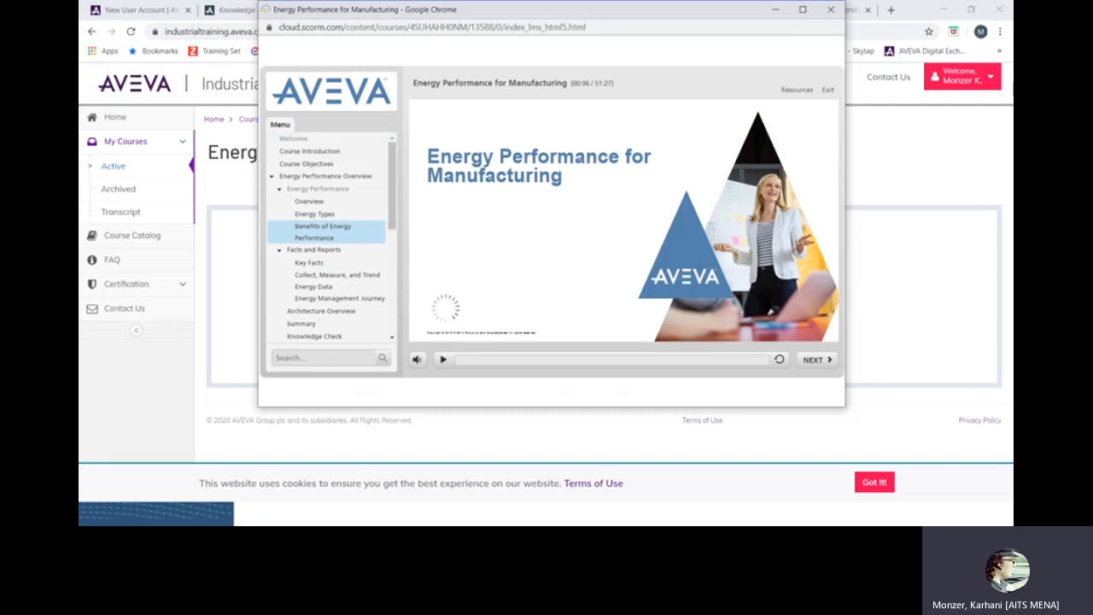
click(443, 359)
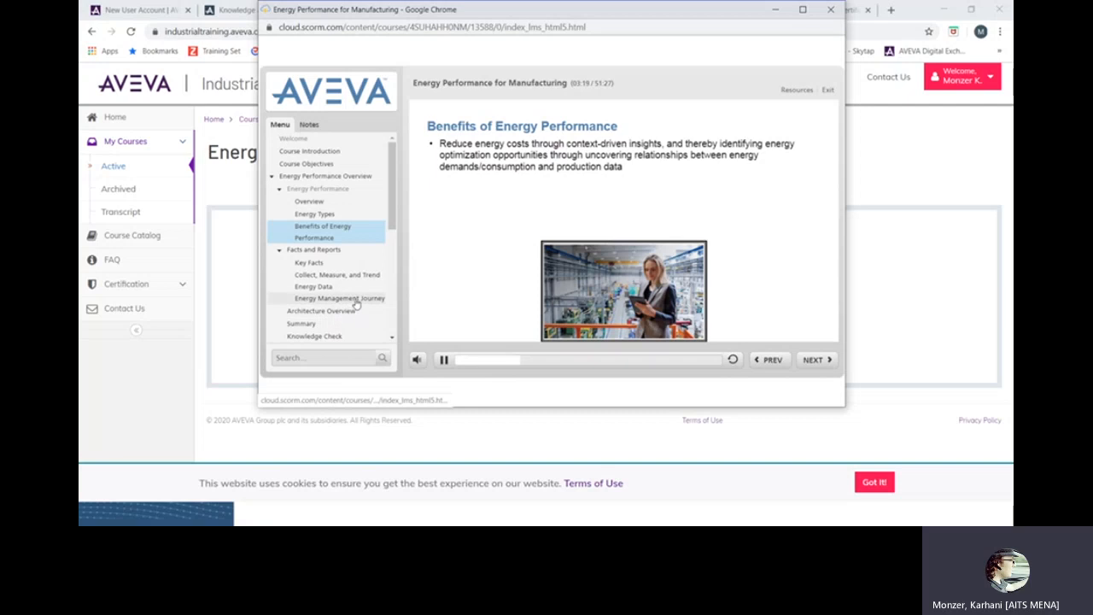
mouse_move(369, 304)
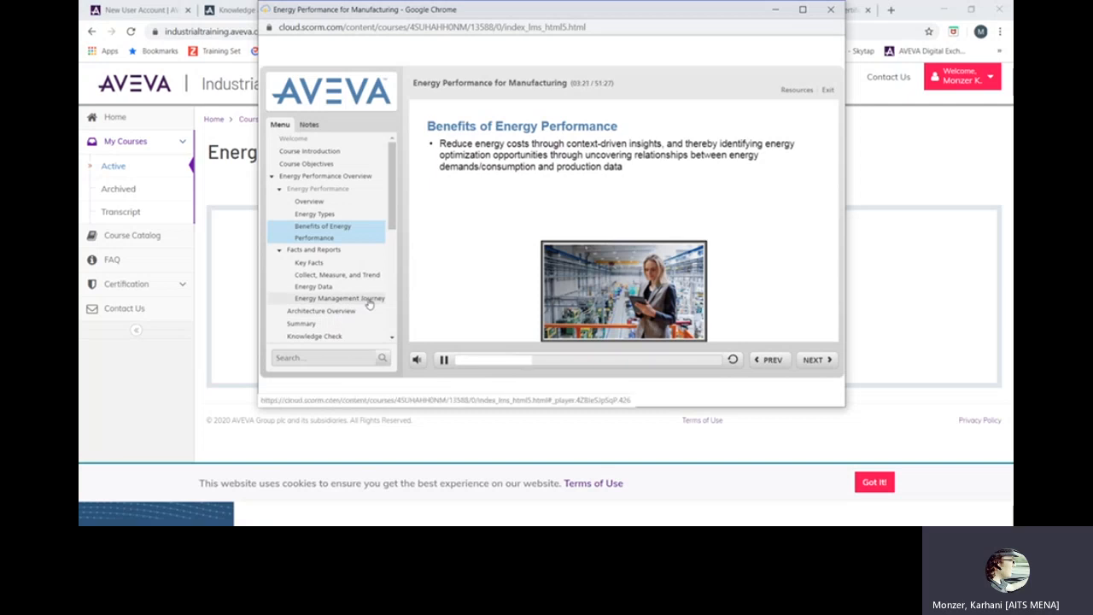
mouse_move(357, 315)
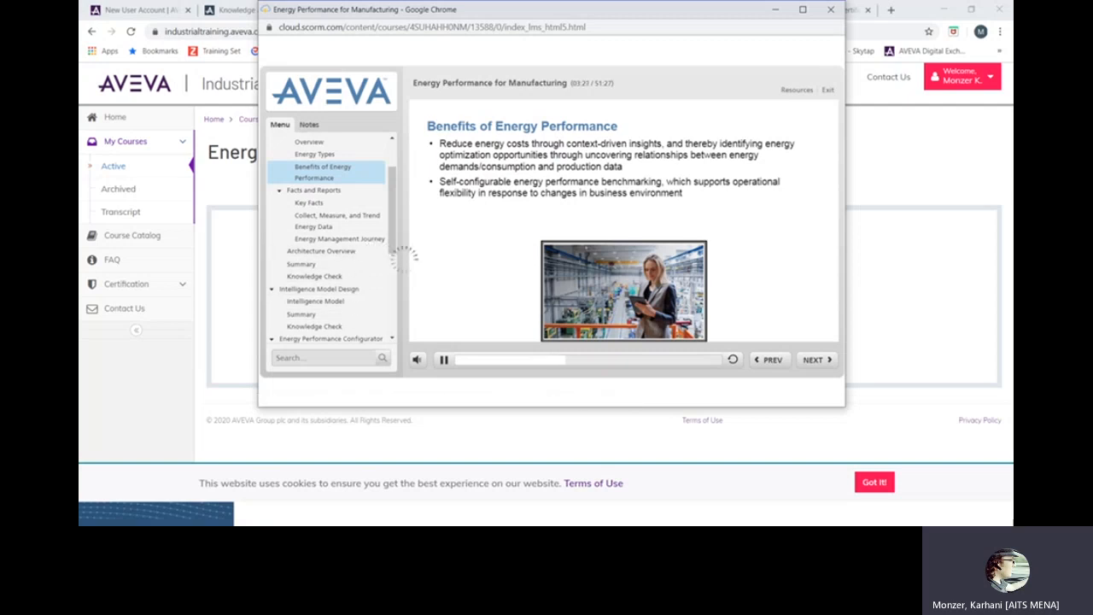
click(321, 251)
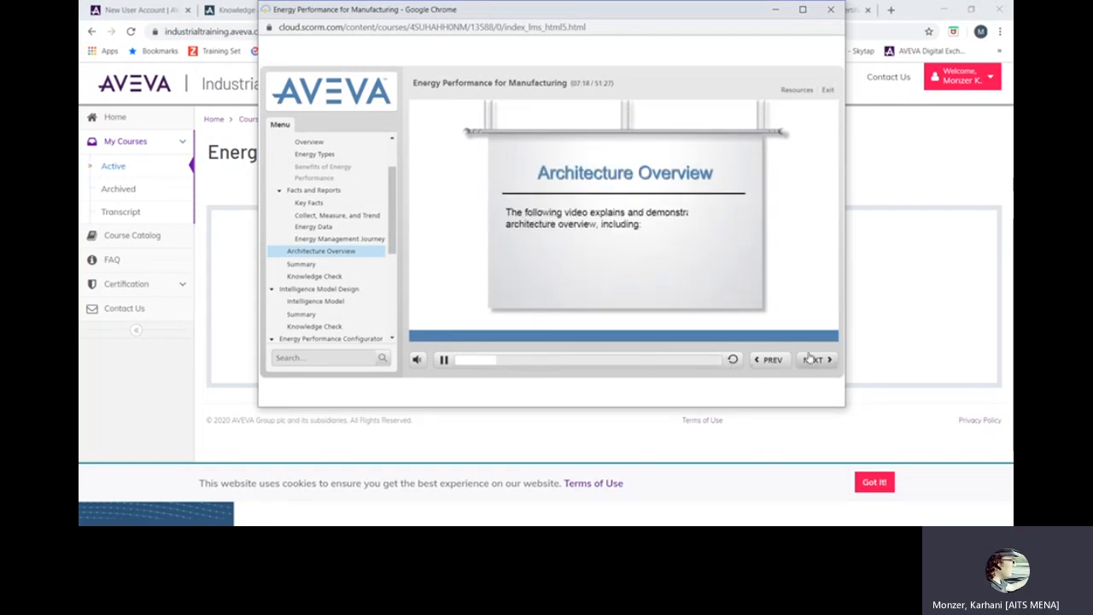
click(443, 358)
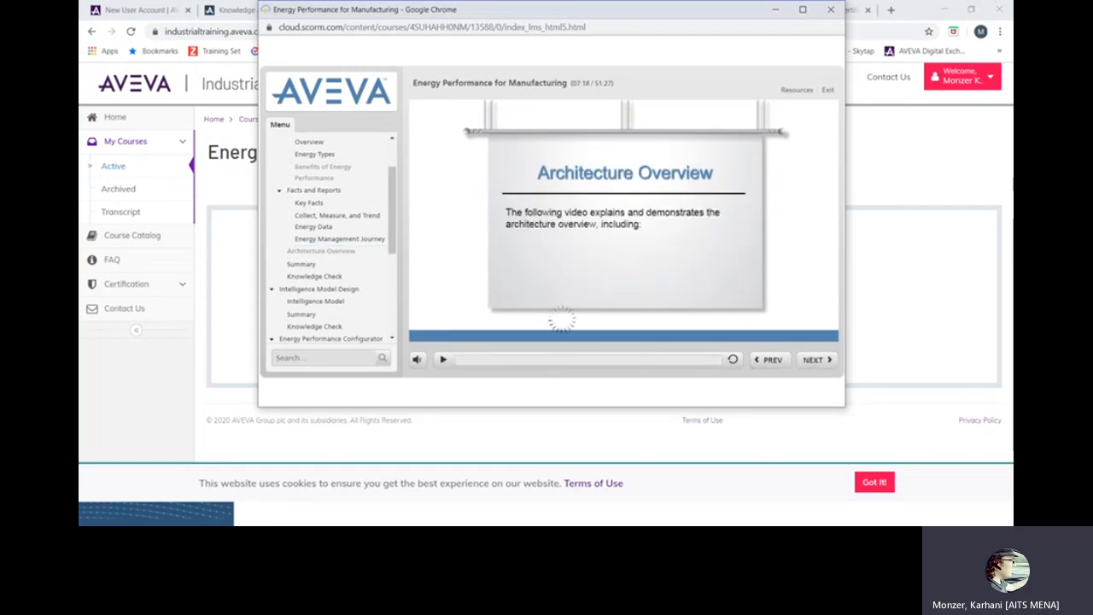
click(443, 358)
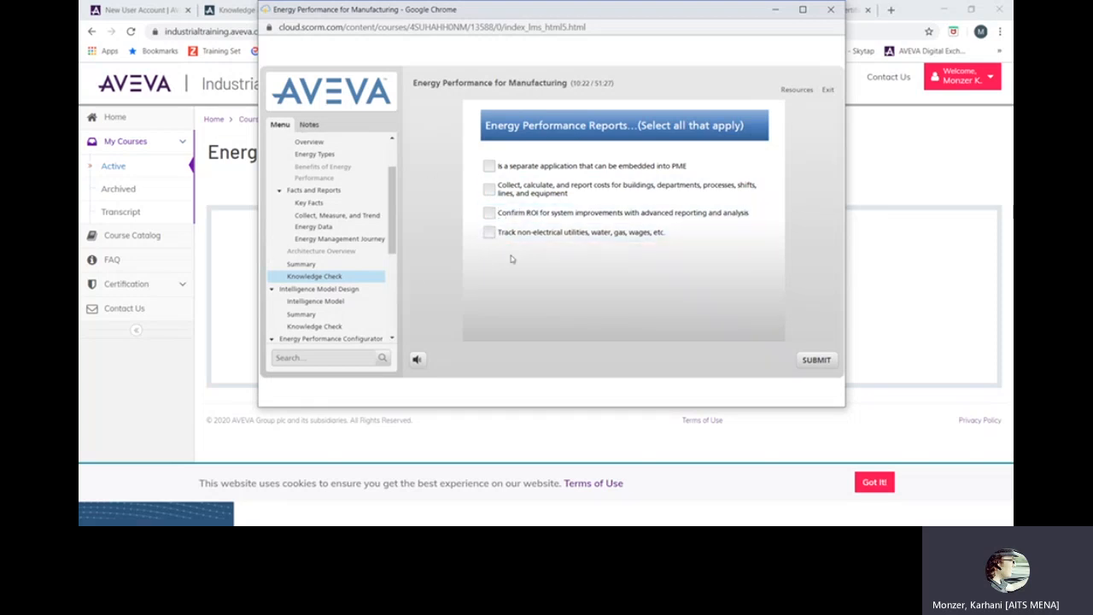
mouse_move(465, 168)
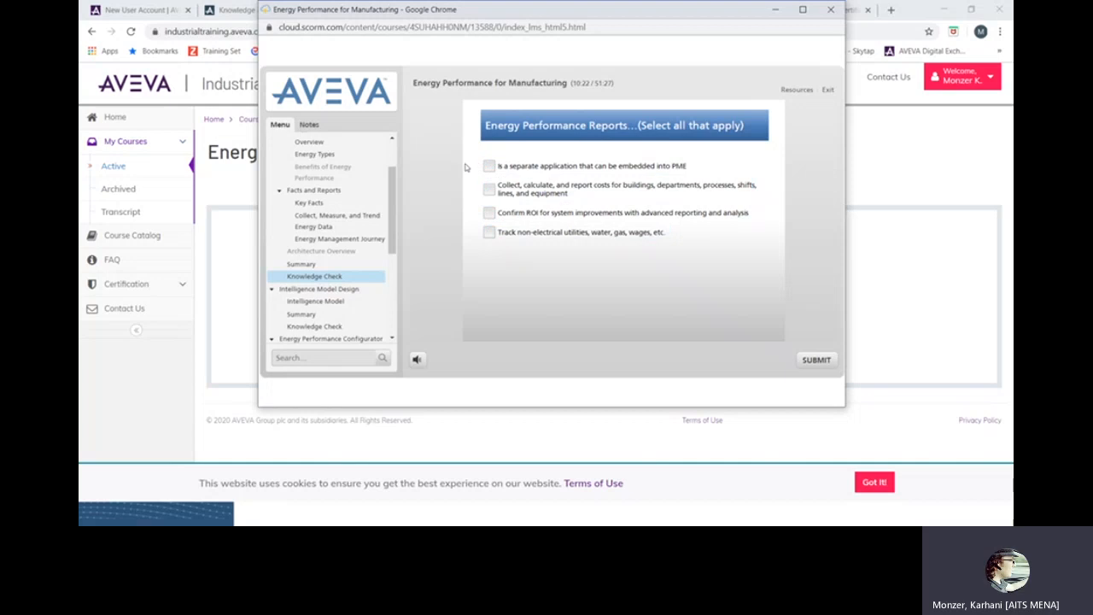
mouse_move(472, 259)
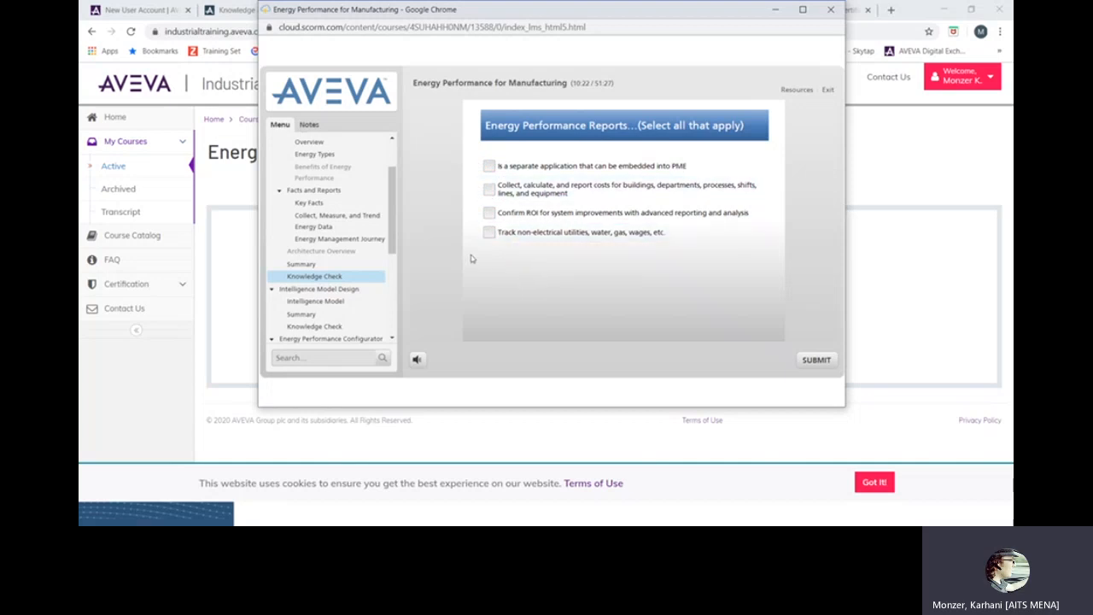
mouse_move(324, 295)
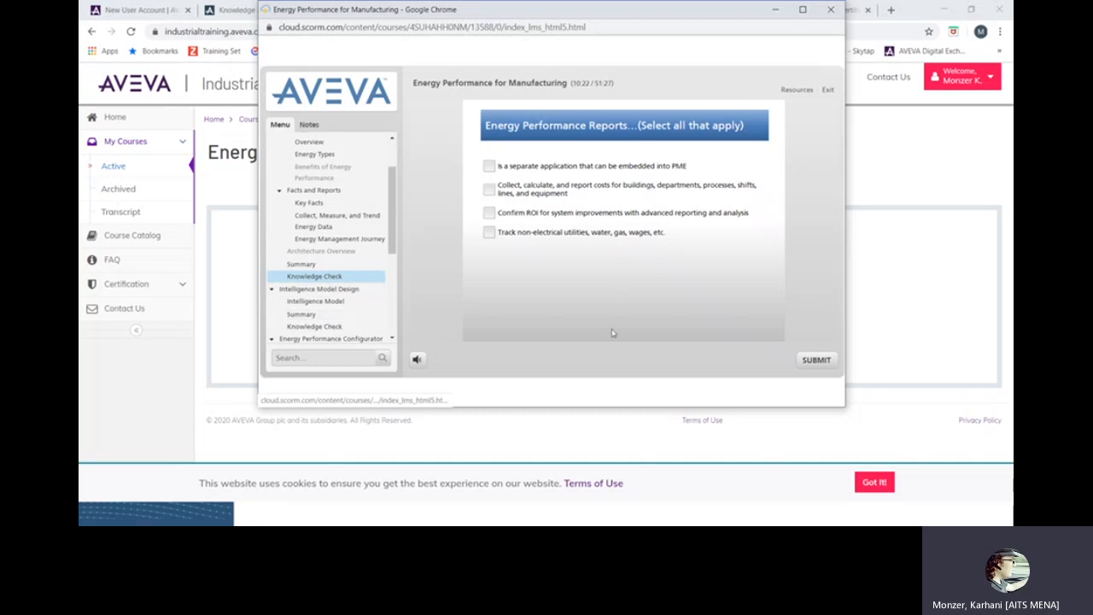
mouse_move(752, 276)
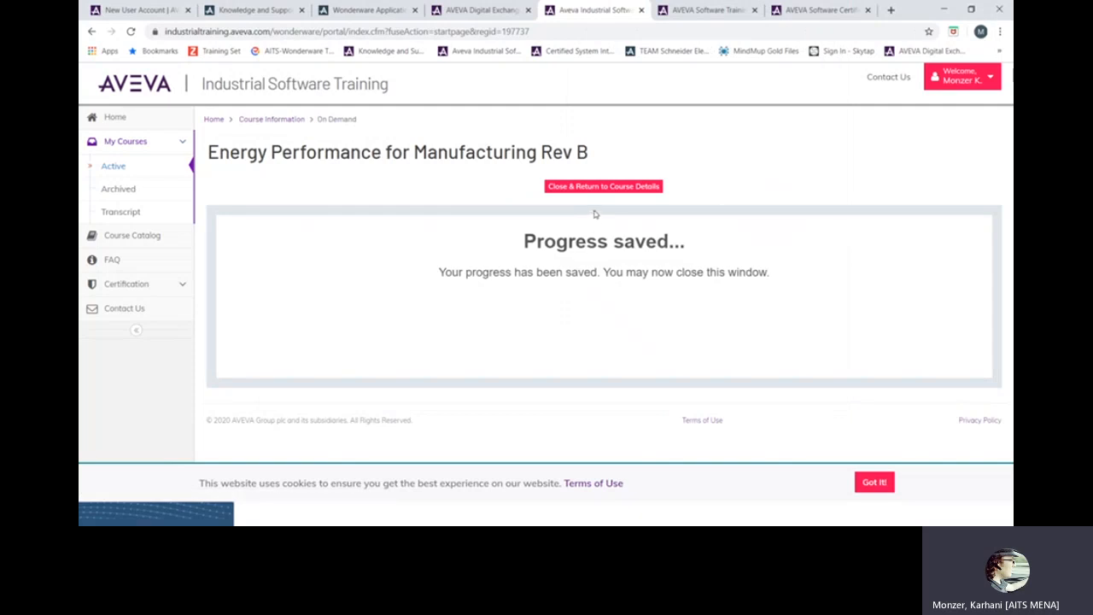
click(603, 186)
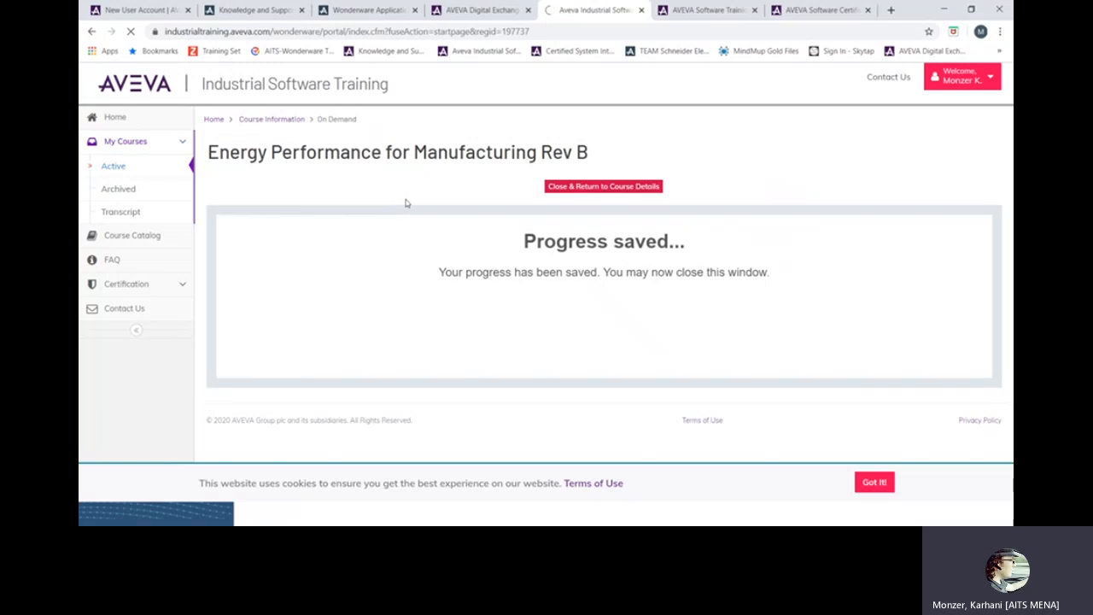
Close the Progress saved notice to reach the 100%-complete course details with certificate.
click(603, 186)
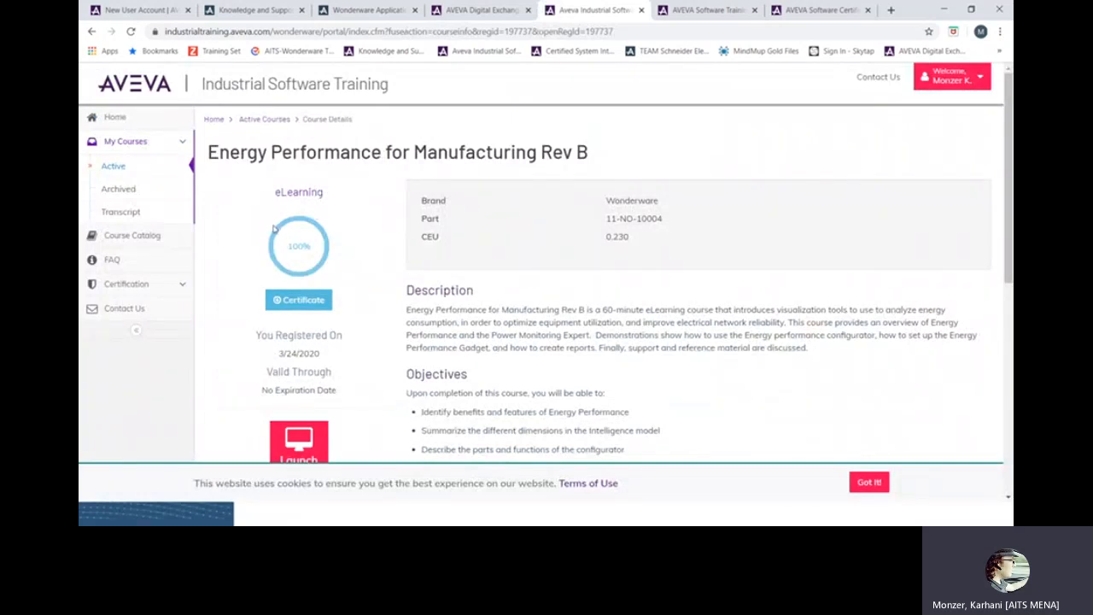
mouse_move(330, 247)
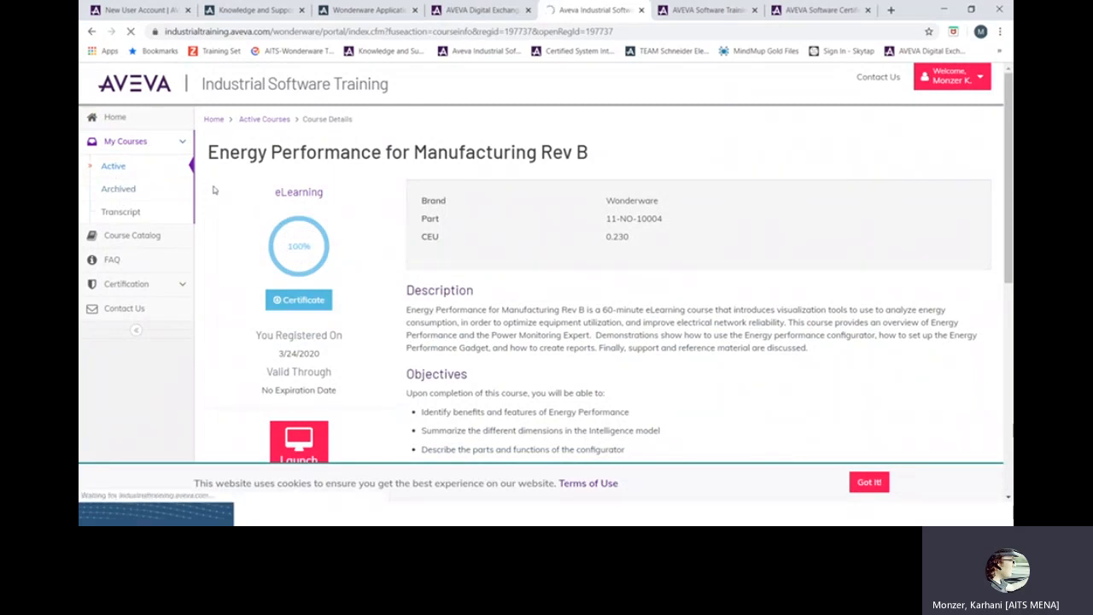
Open the archived courses list and scroll through its entries.
click(118, 180)
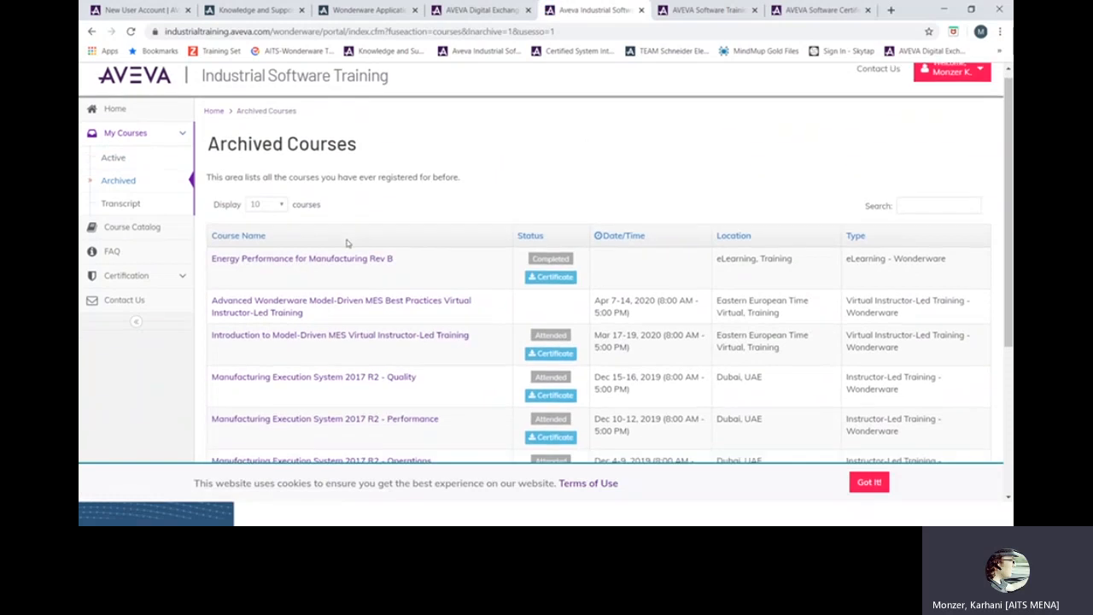
scroll(down, 3)
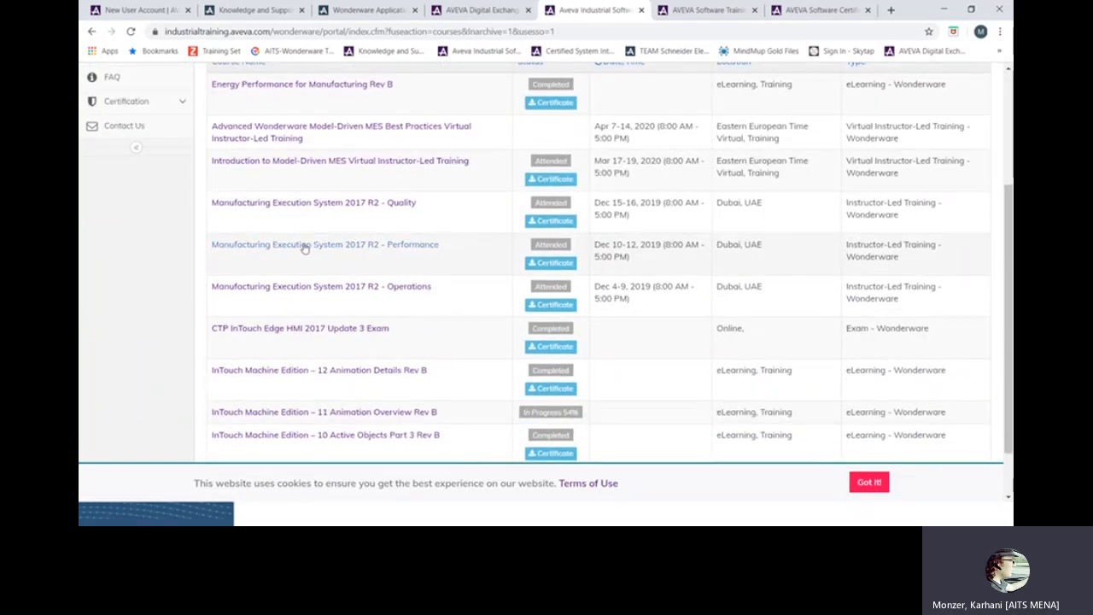
mouse_move(261, 252)
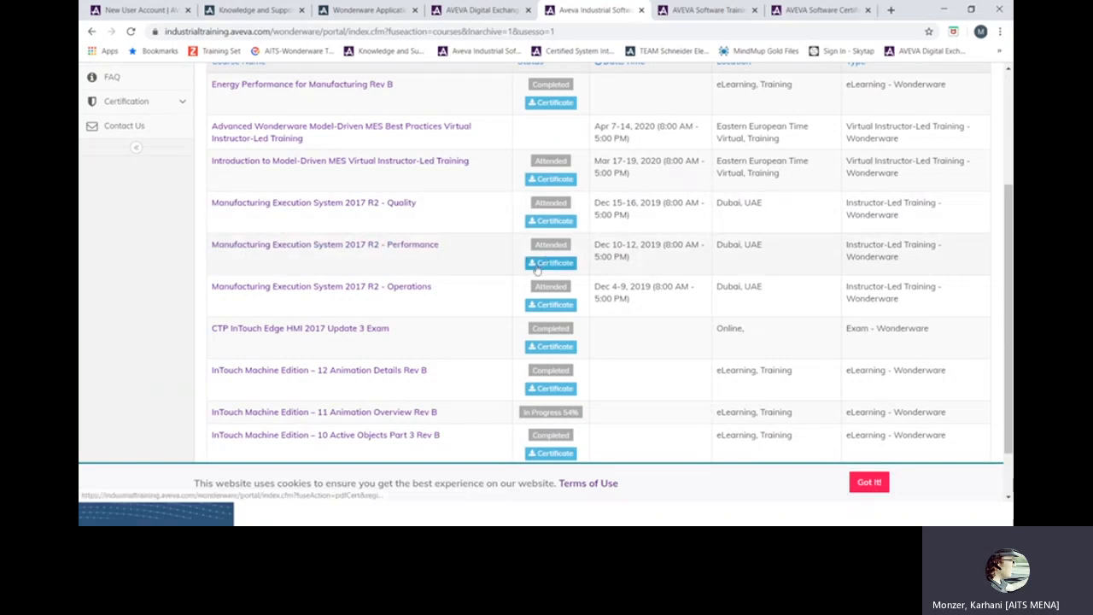
scroll(up, 3)
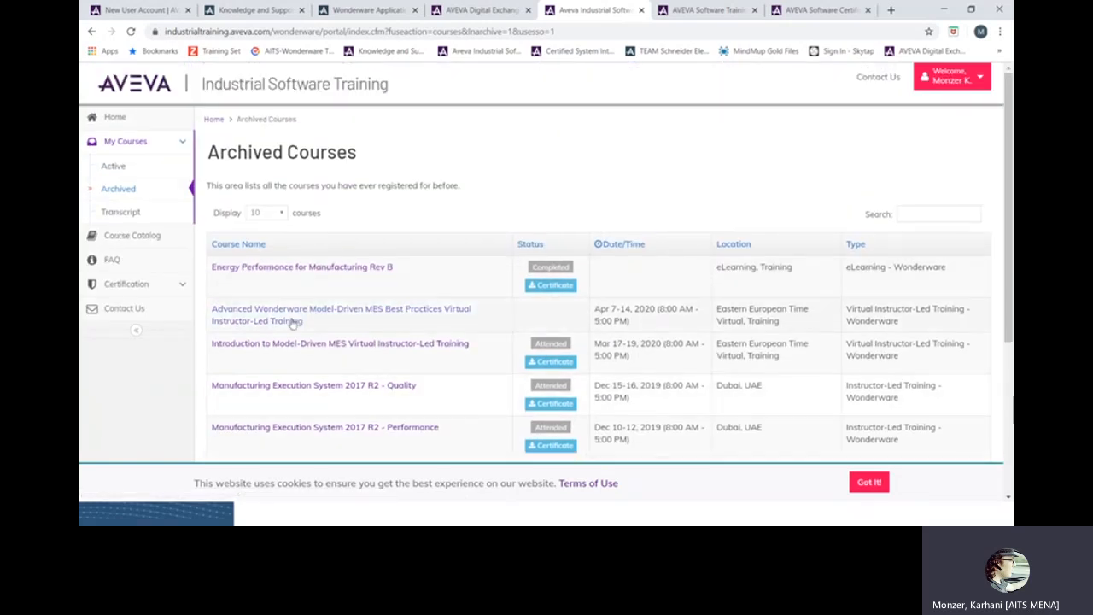
mouse_move(288, 348)
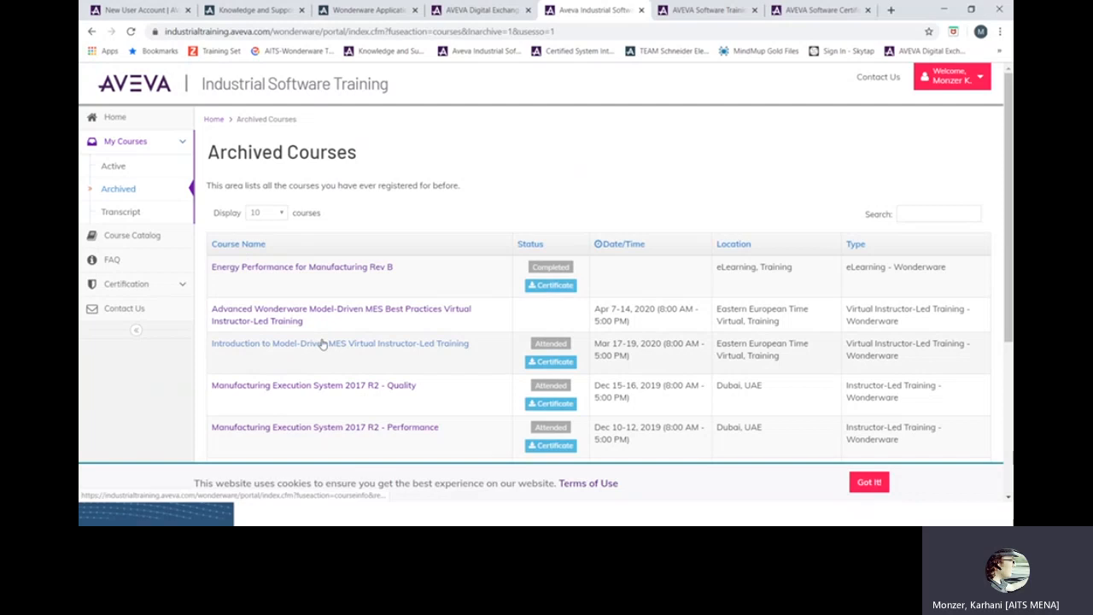
mouse_move(339, 342)
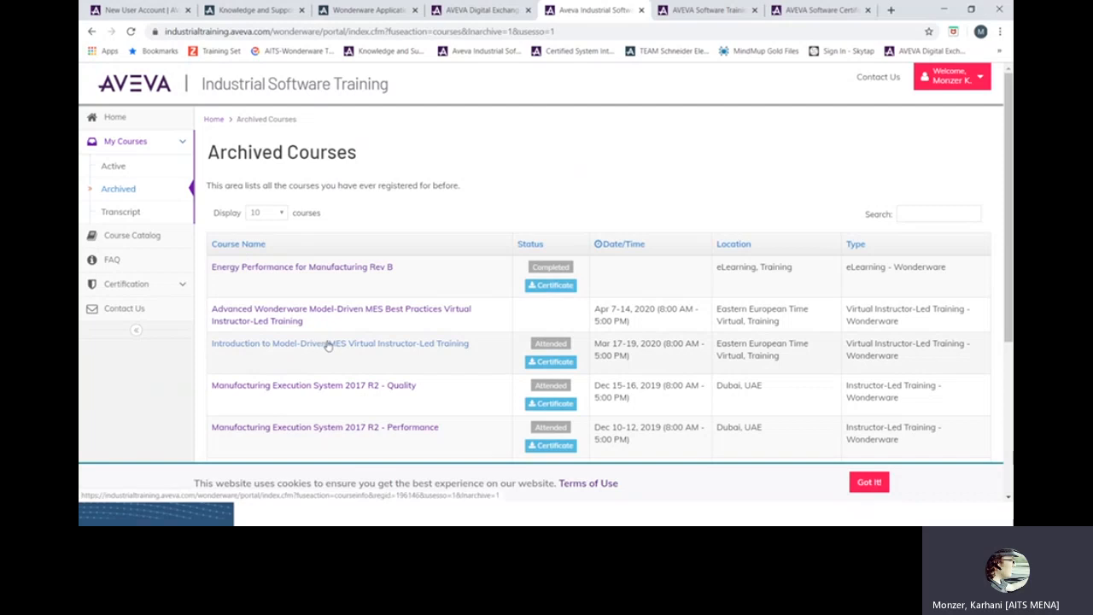
mouse_move(694, 21)
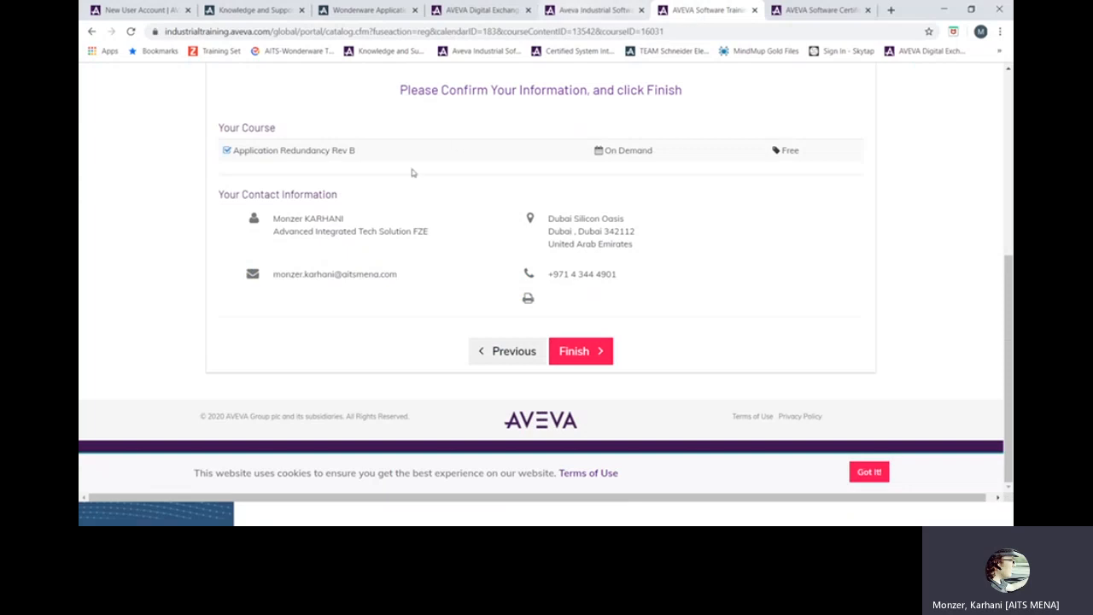
scroll(up, 3)
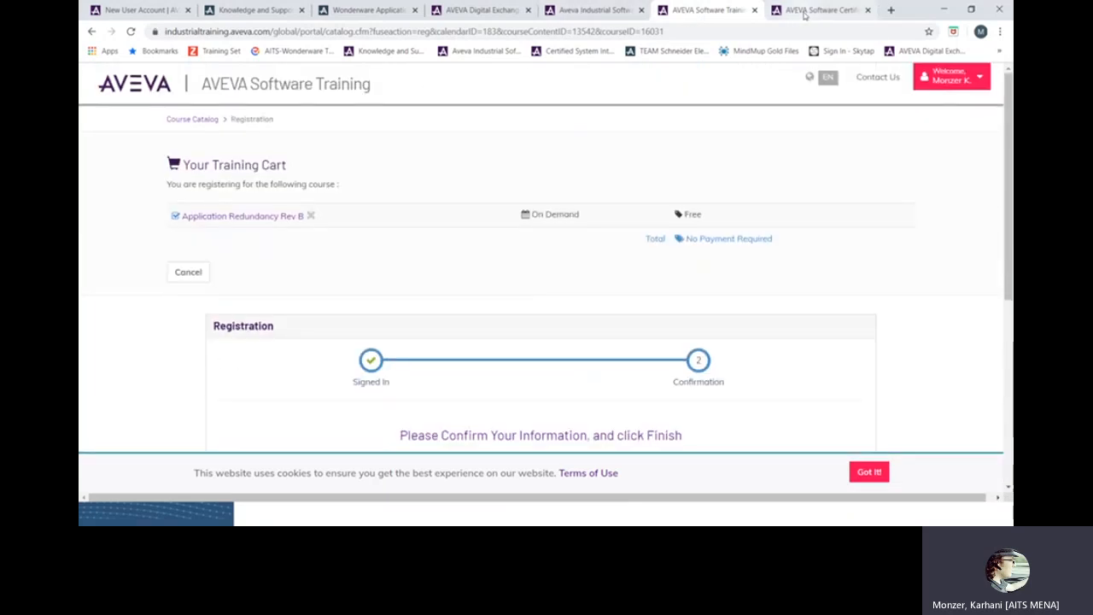
Switch to the Certified Systems Integrator exams catalog and scroll through it.
click(819, 9)
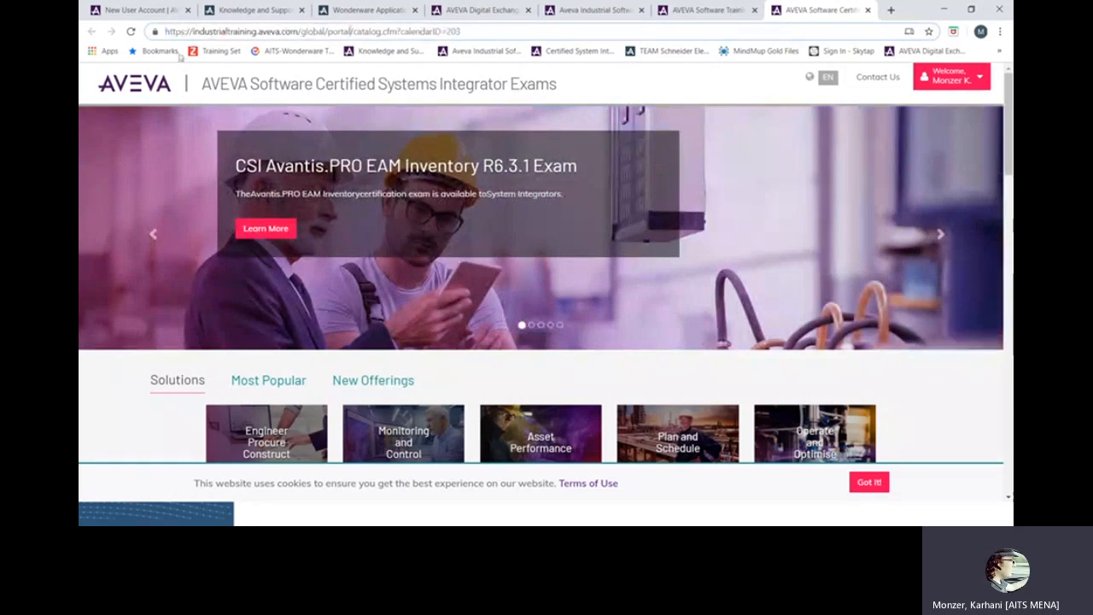
scroll(down, 3)
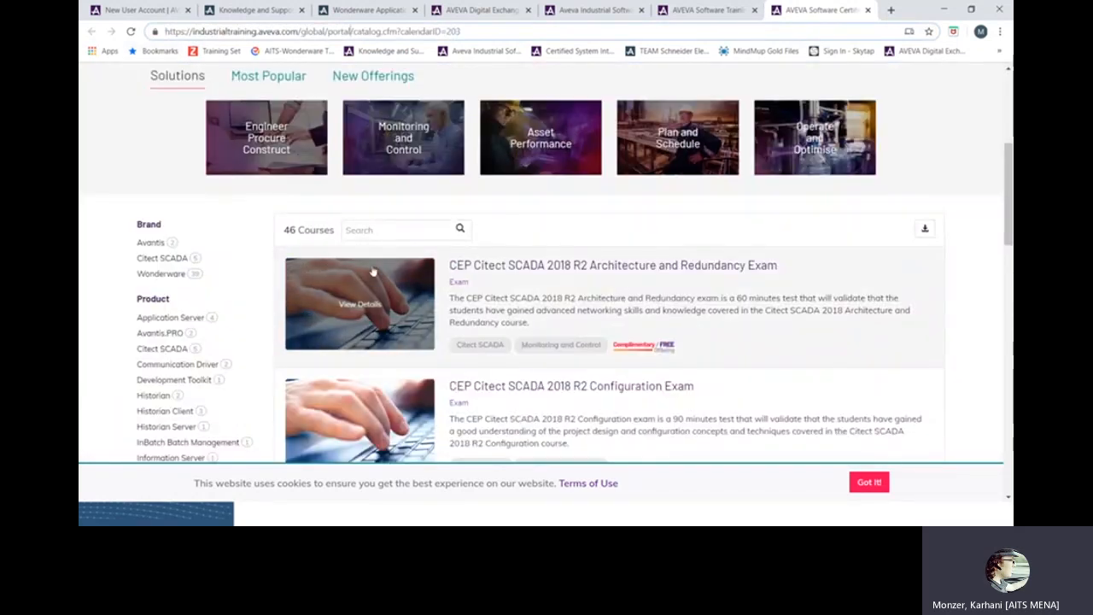
scroll(down, 3)
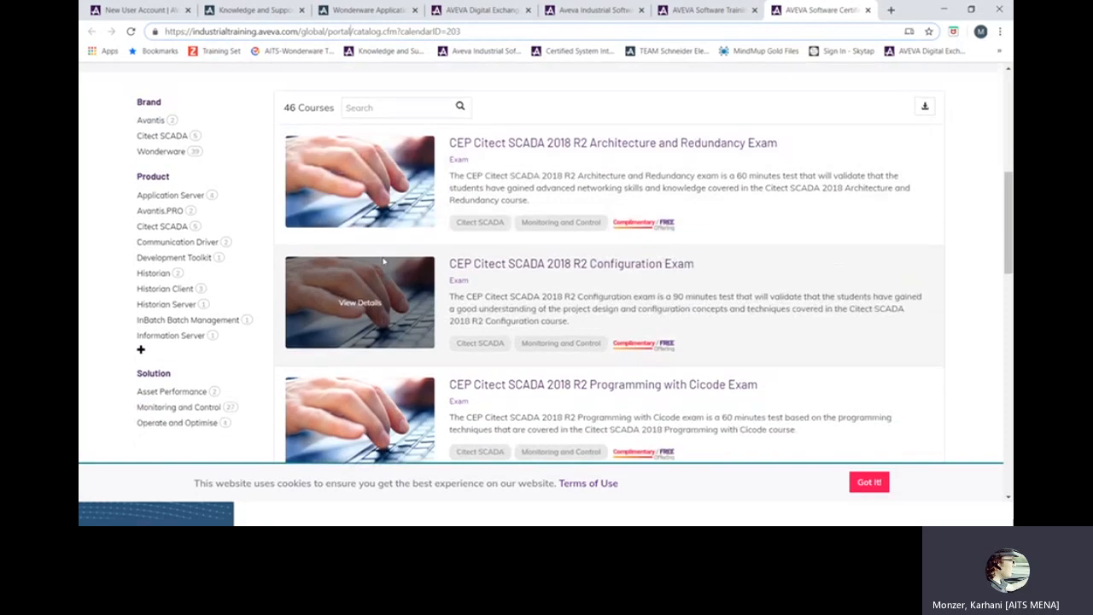
scroll(up, 3)
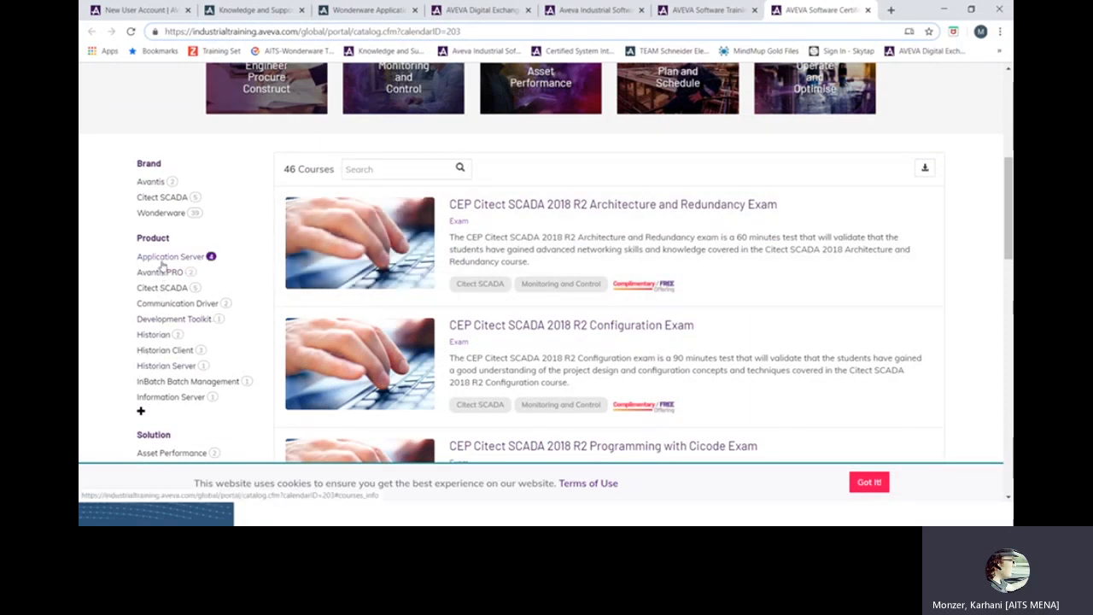
Filter the exams to Application Server and scroll through the four CSI exams.
click(171, 256)
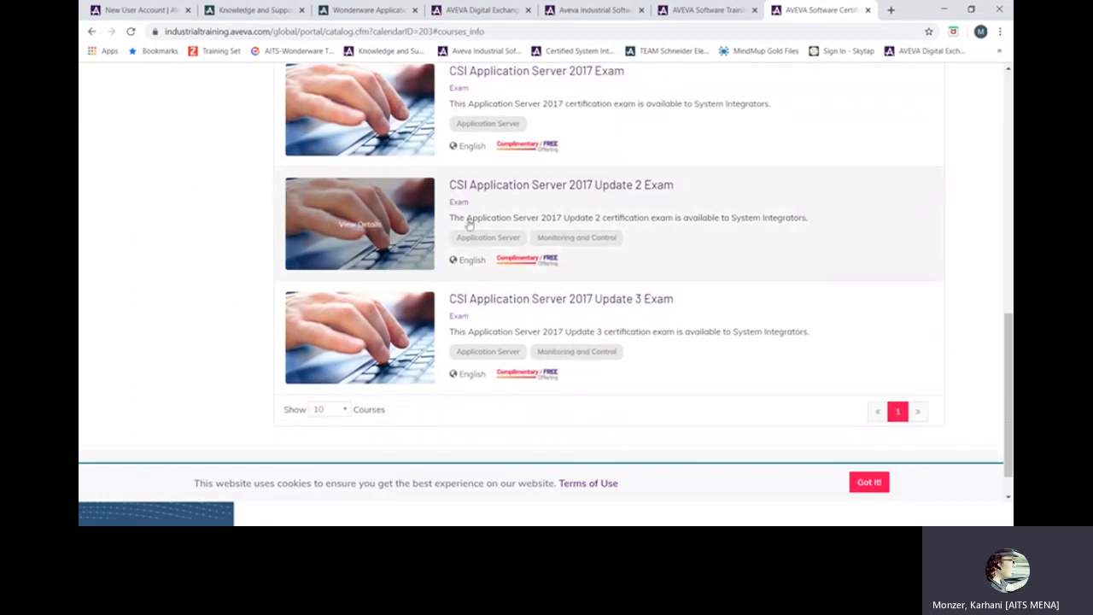
scroll(down, 3)
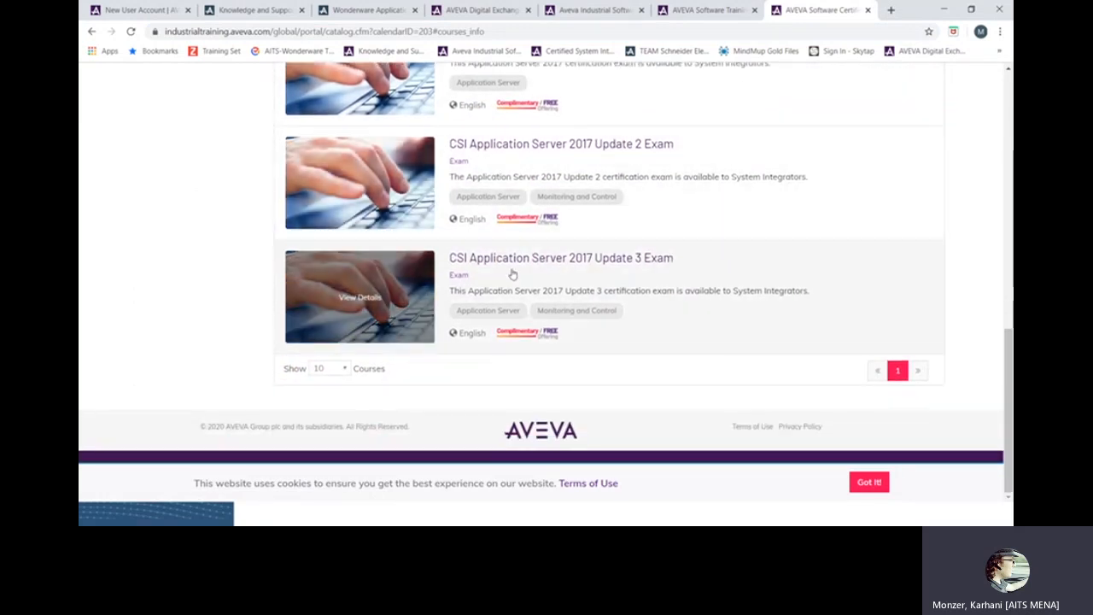
scroll(down, 3)
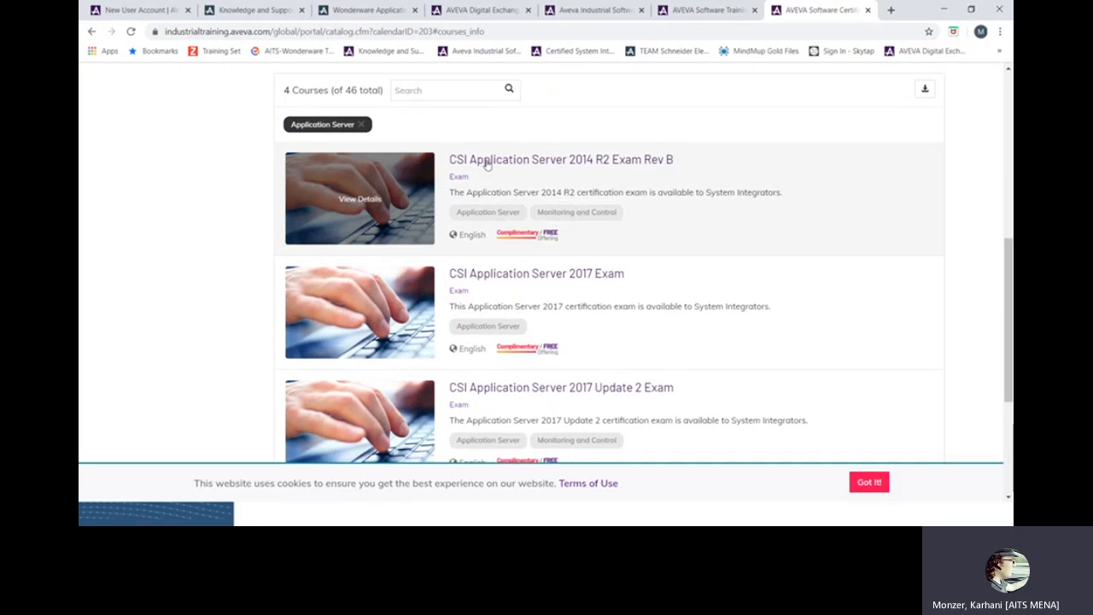
mouse_move(548, 166)
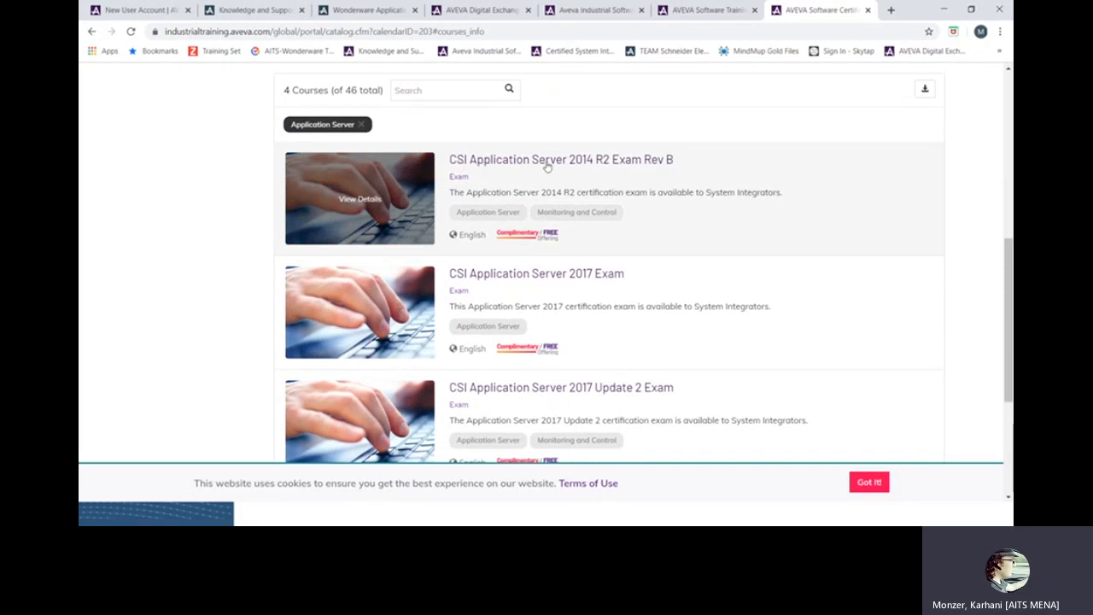
mouse_move(579, 169)
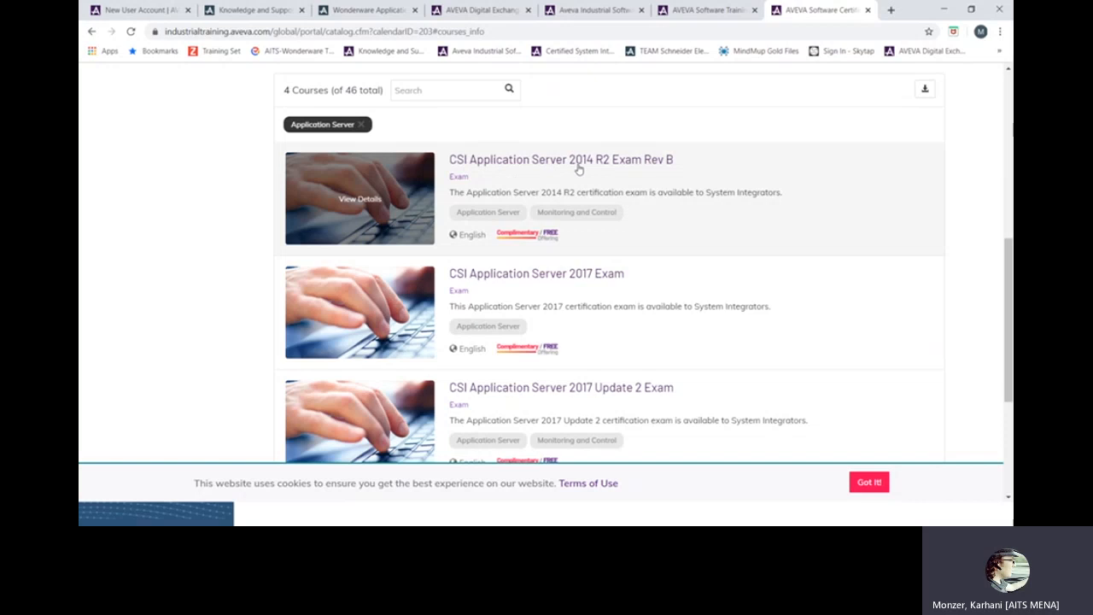
mouse_move(532, 191)
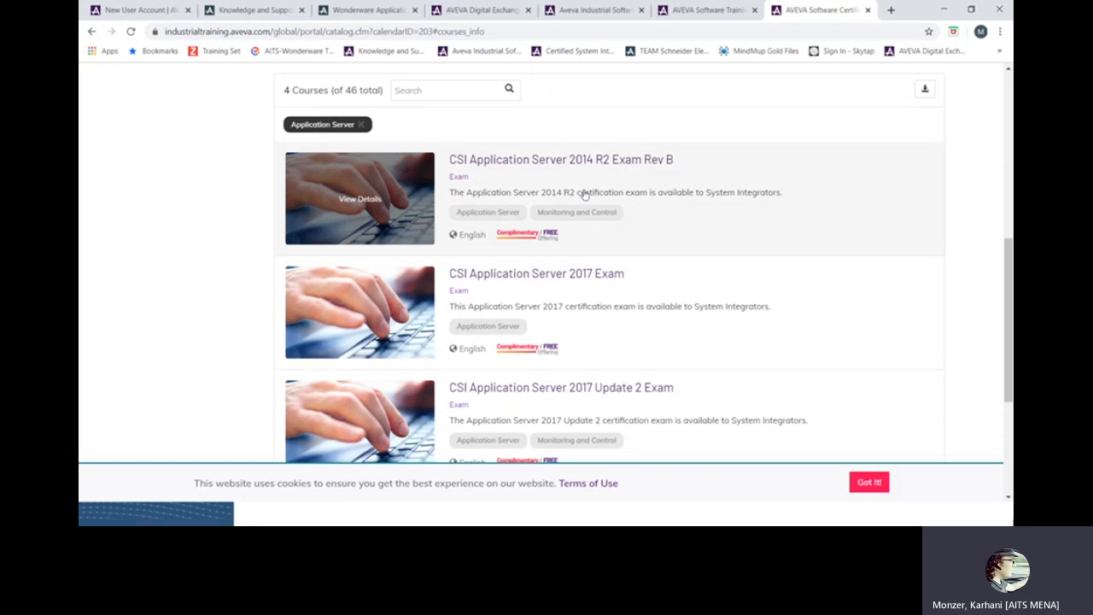
scroll(down, 3)
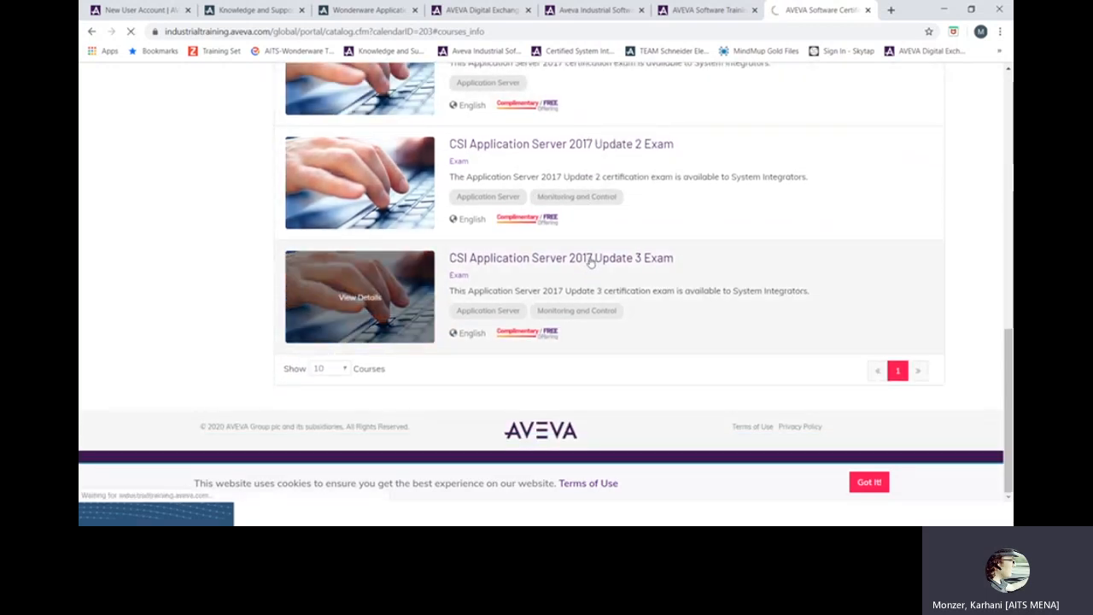
Add the CSI Application Server 2017 Update 3 Exam to the cart, then view archived courses.
click(561, 257)
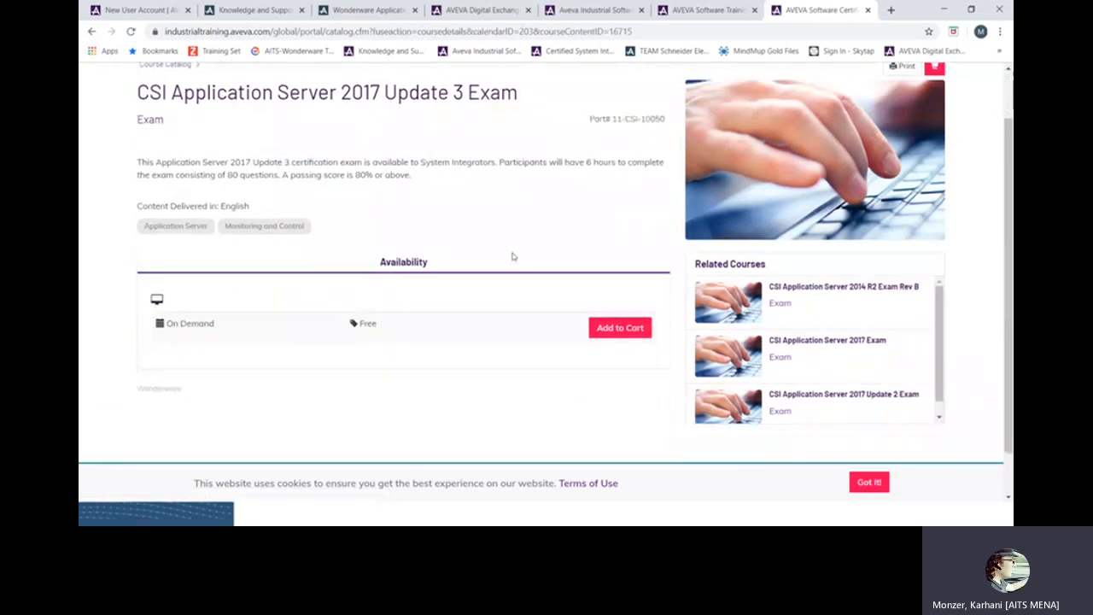
click(620, 327)
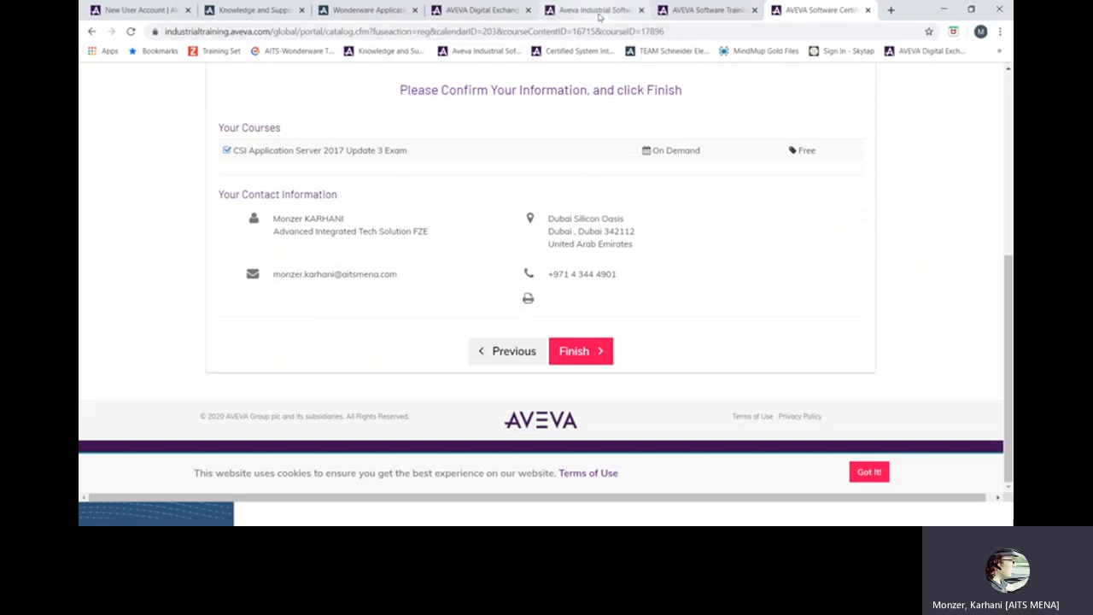
click(580, 351)
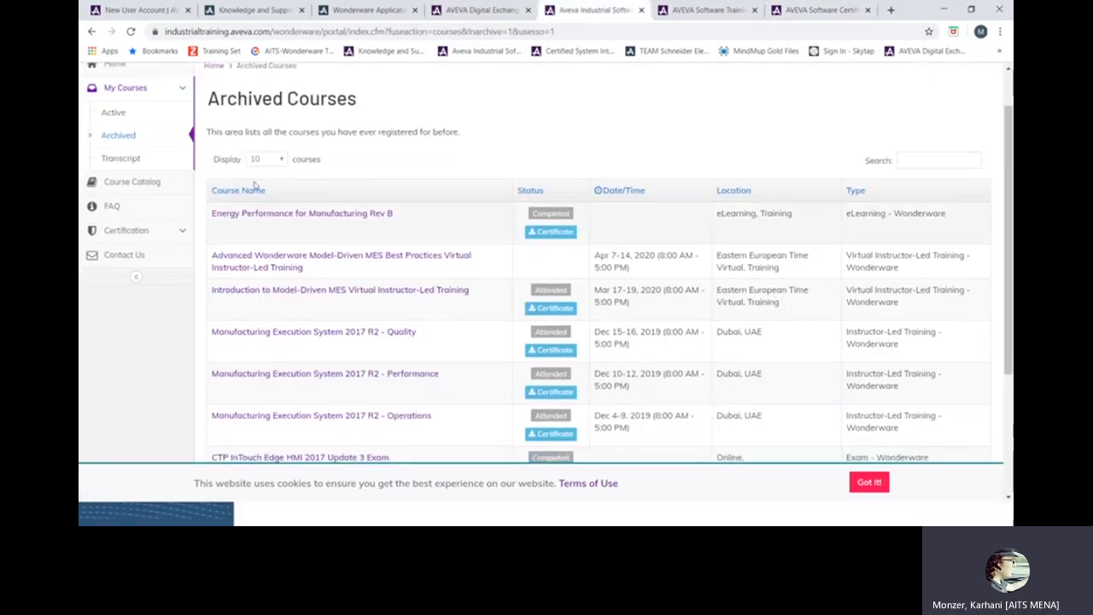
Open the active CTP Workflow Management 2019 Exam, then check the Update 3 exam's 80% passing score.
click(341, 260)
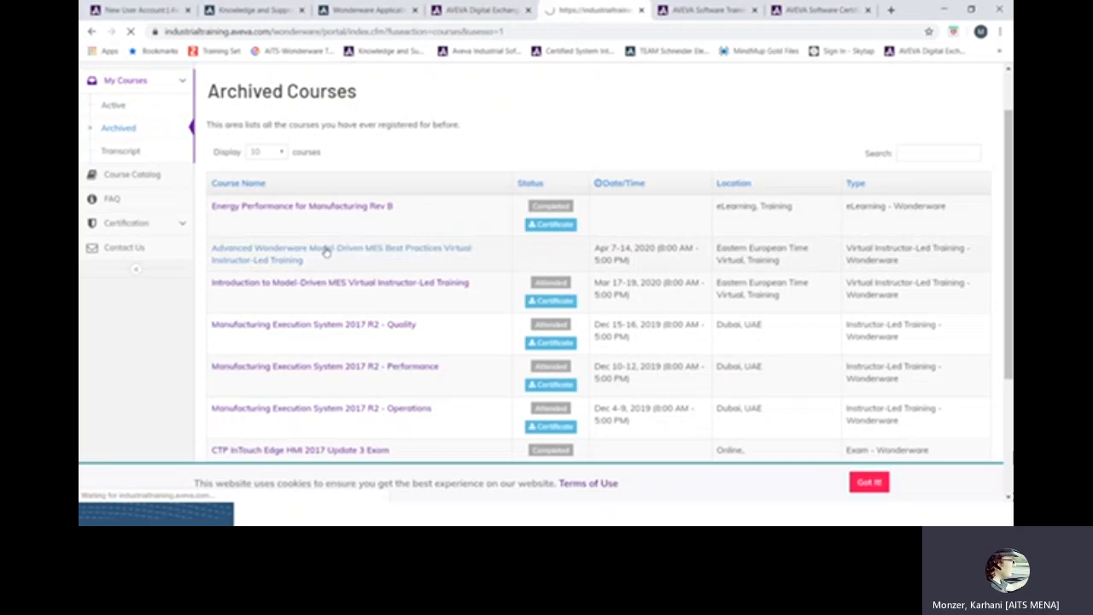
click(112, 105)
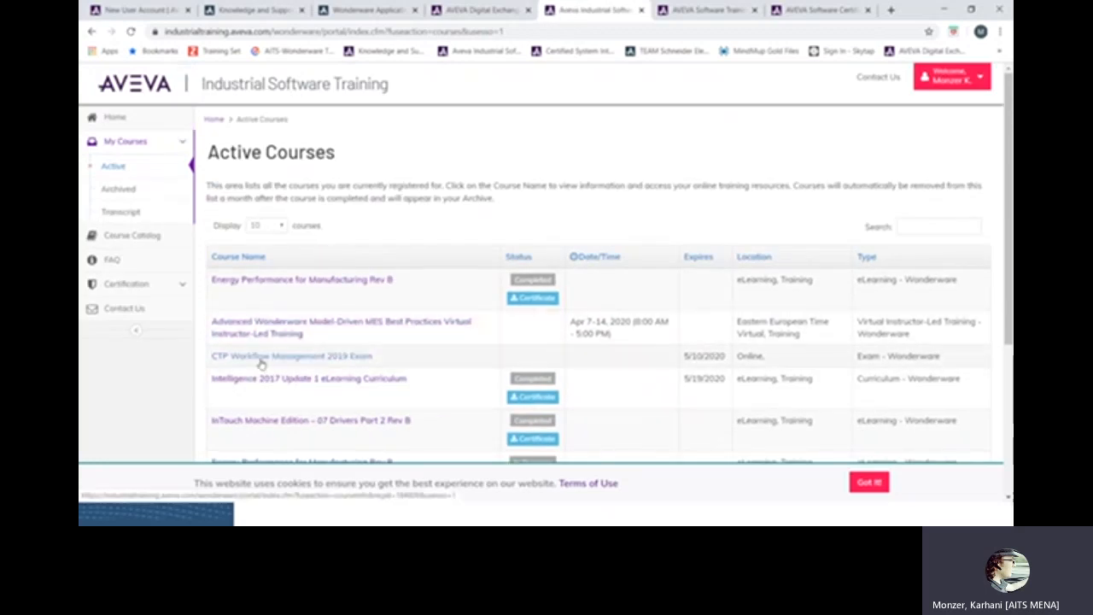
click(290, 356)
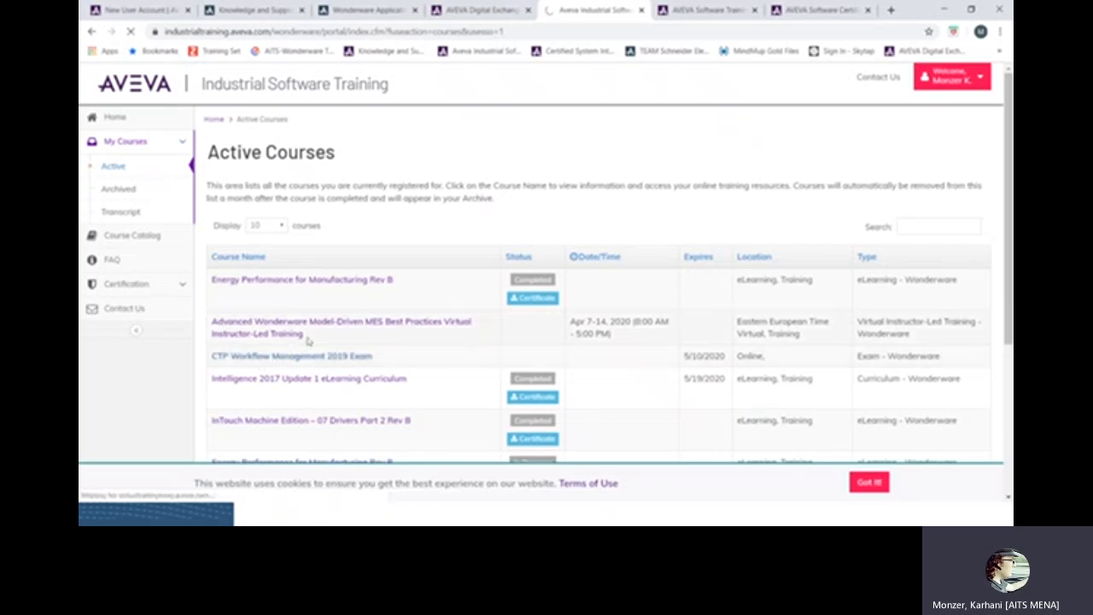
click(291, 356)
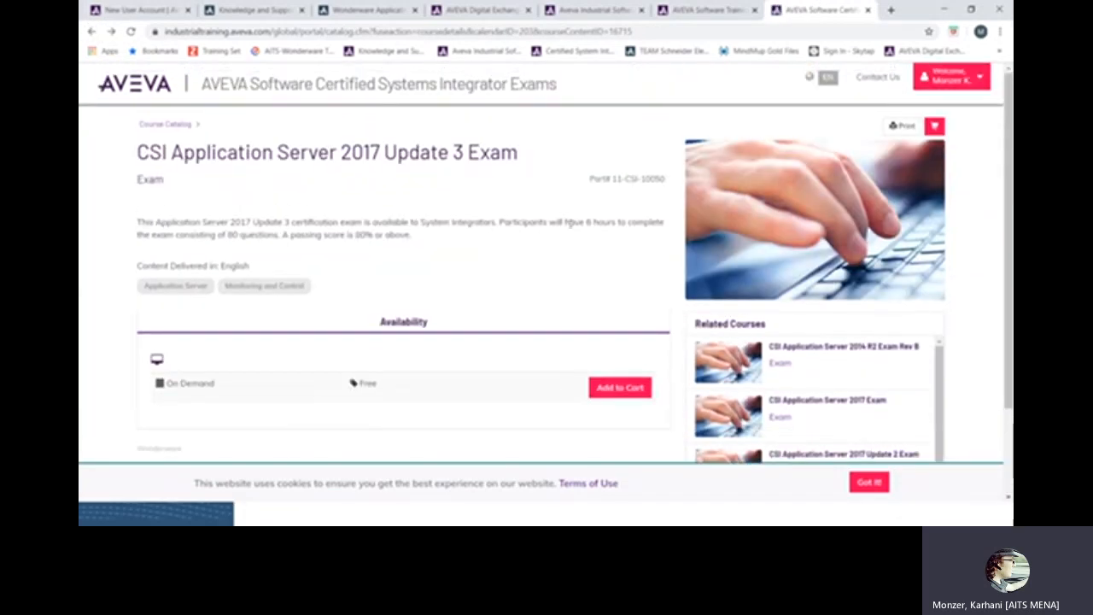
drag(230, 222, 265, 236)
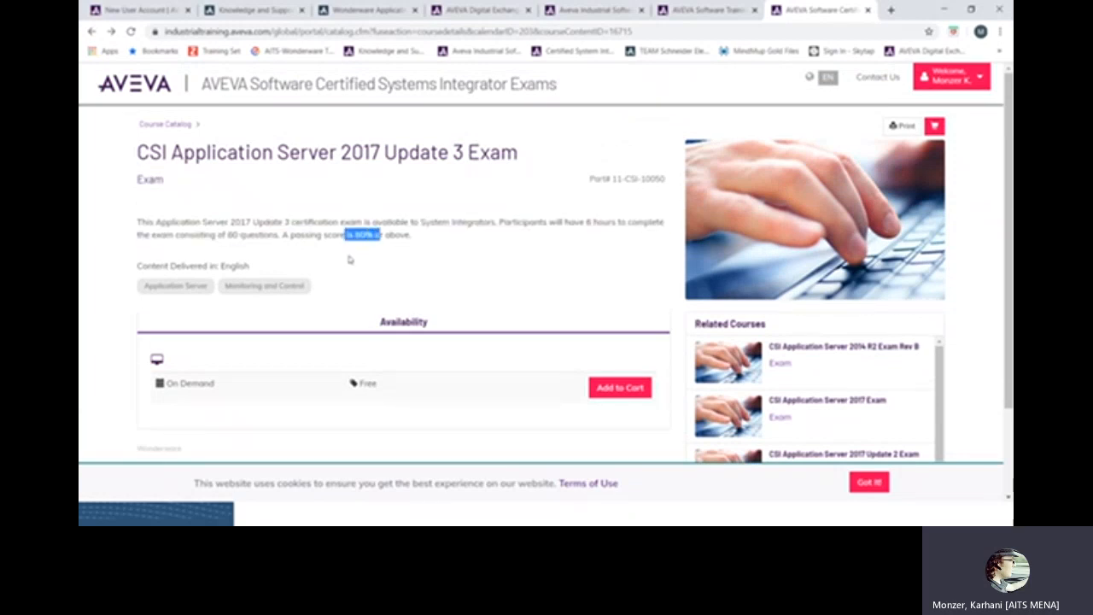
mouse_move(543, 232)
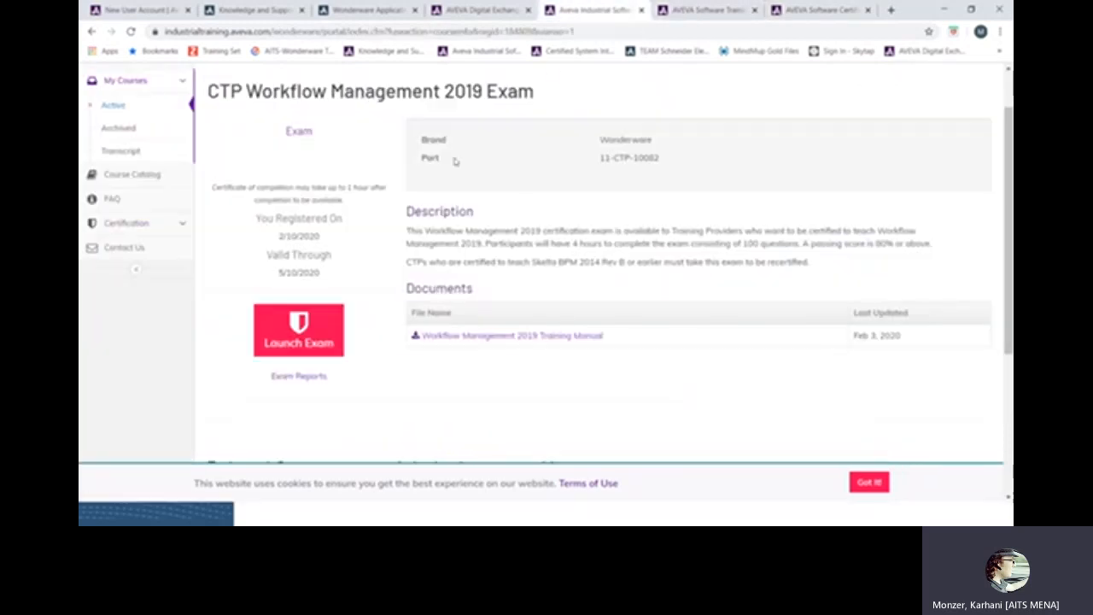
scroll(down, 3)
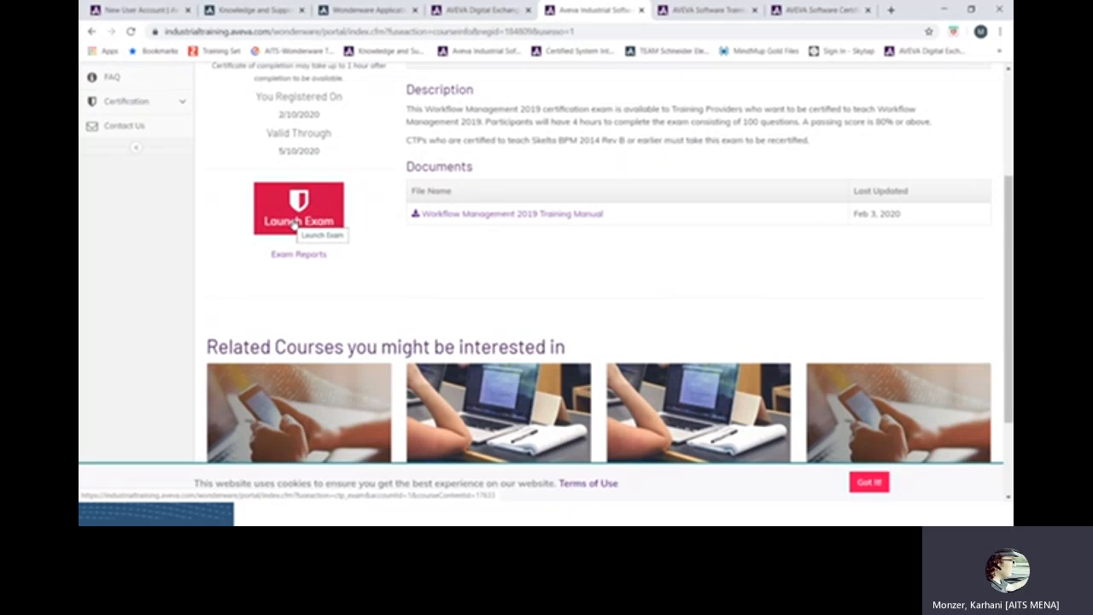
scroll(up, 3)
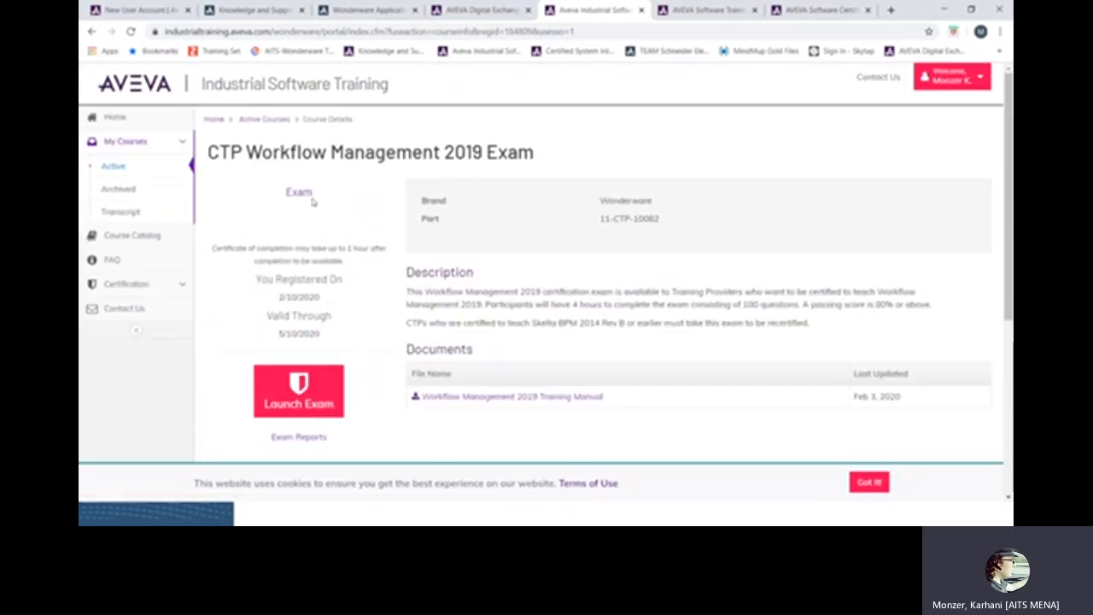
mouse_move(309, 223)
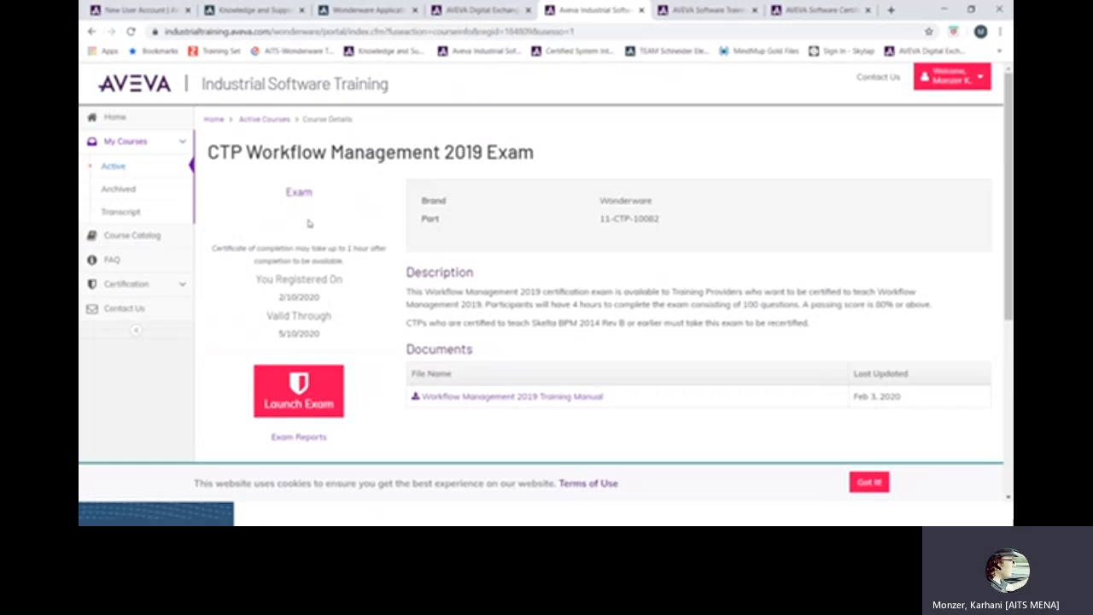
mouse_move(305, 224)
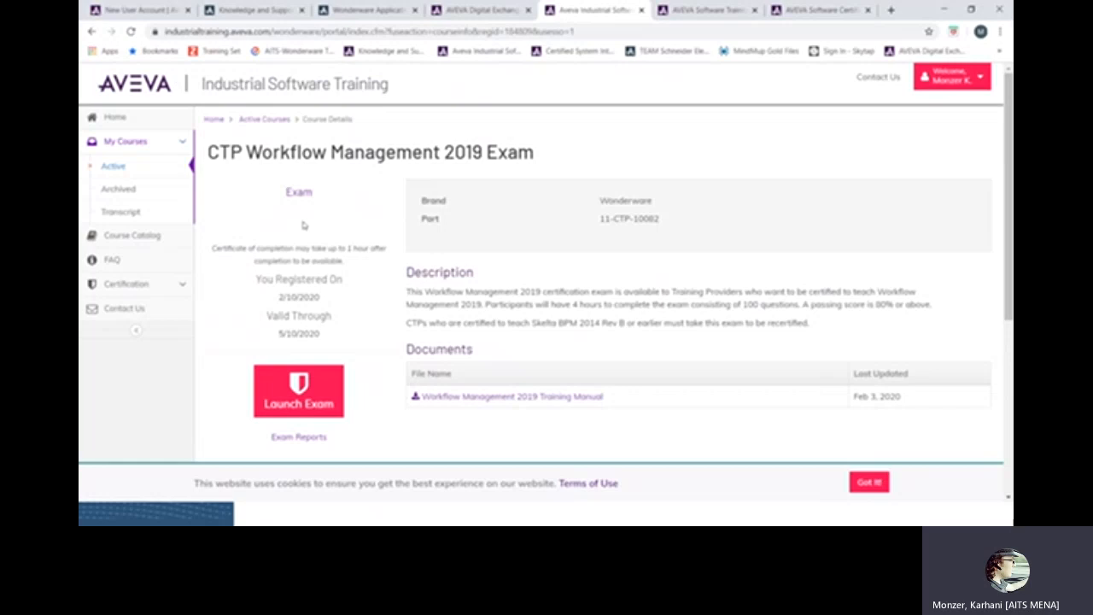
mouse_move(302, 206)
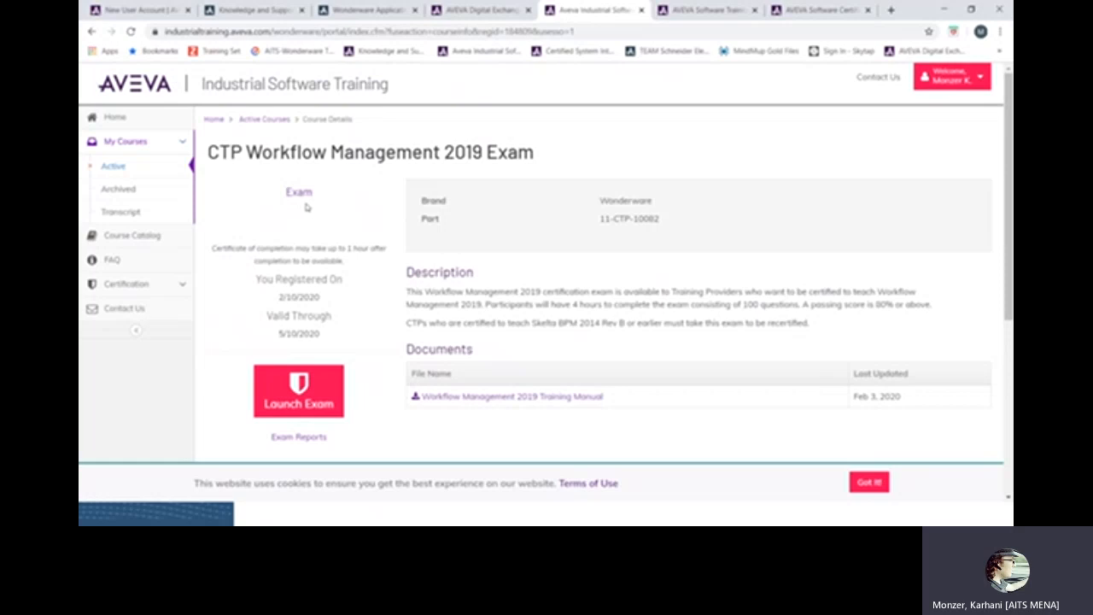
mouse_move(298, 186)
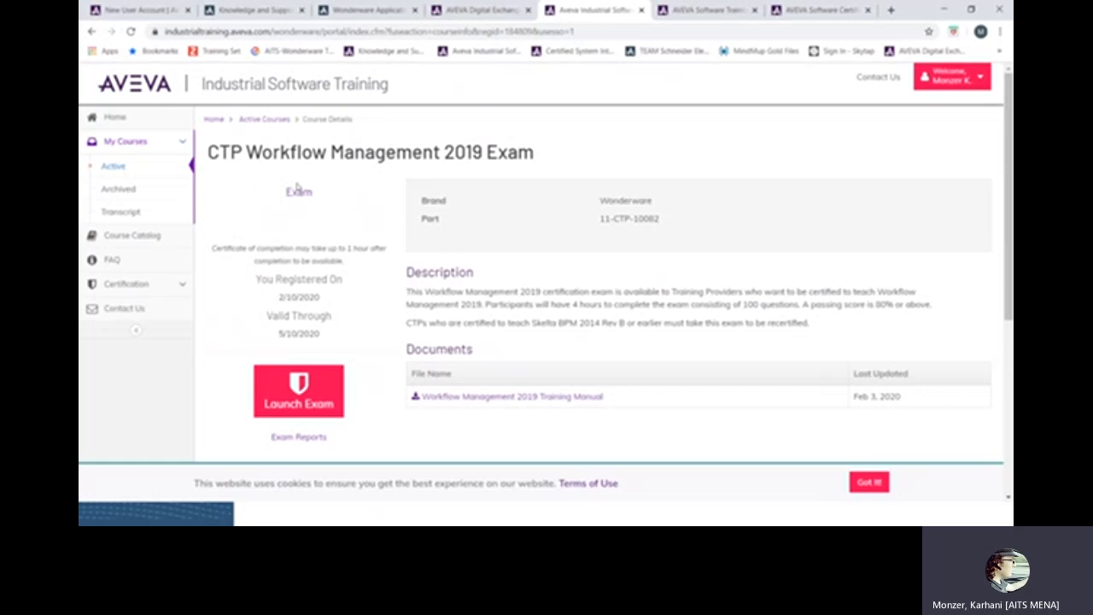
mouse_move(310, 174)
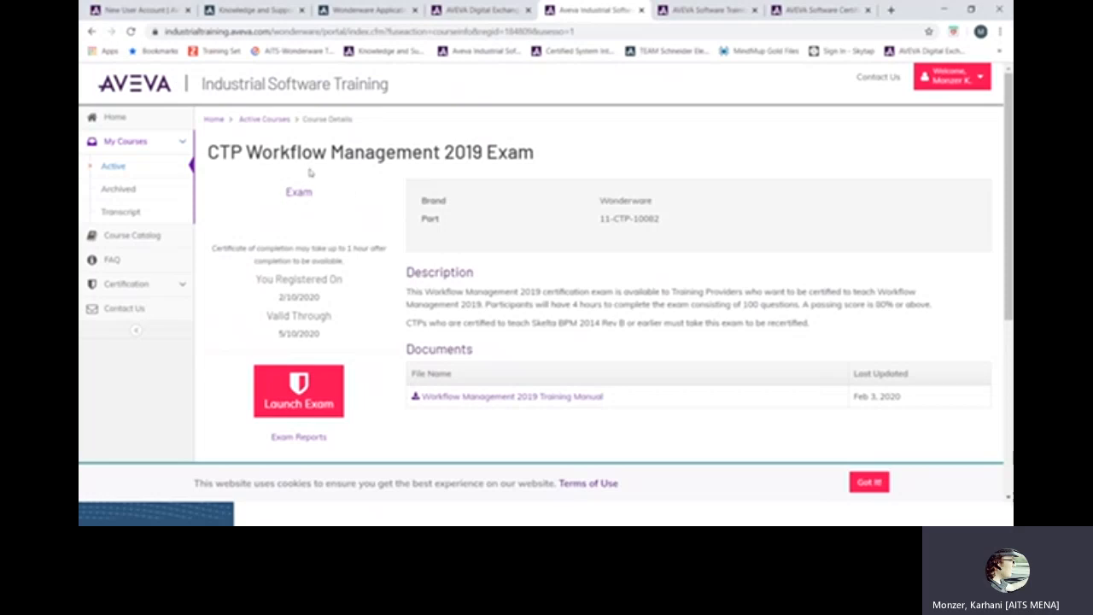
mouse_move(294, 195)
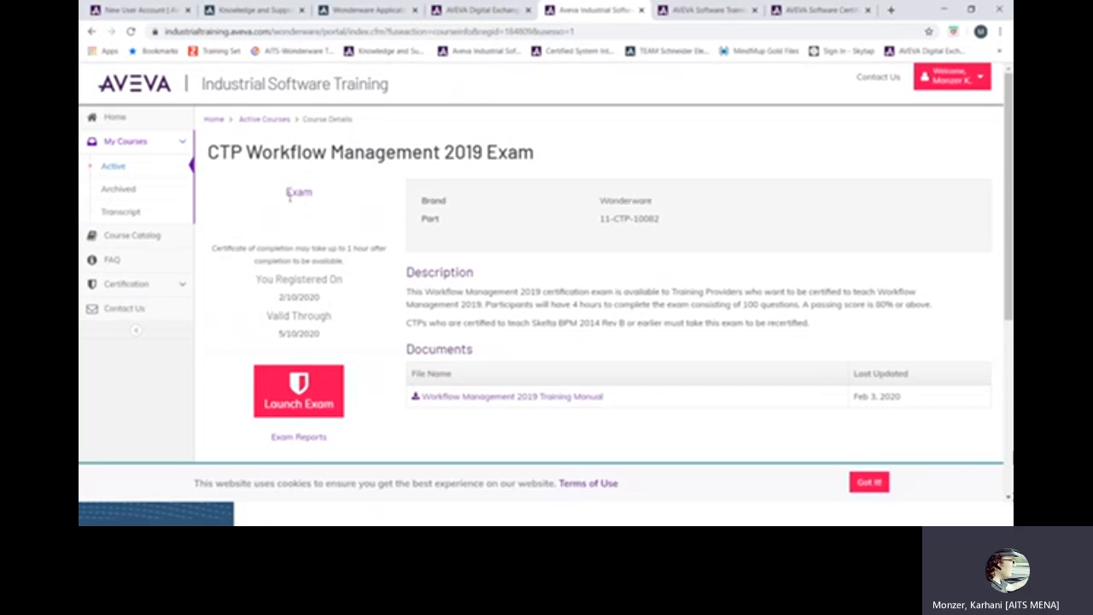
mouse_move(277, 205)
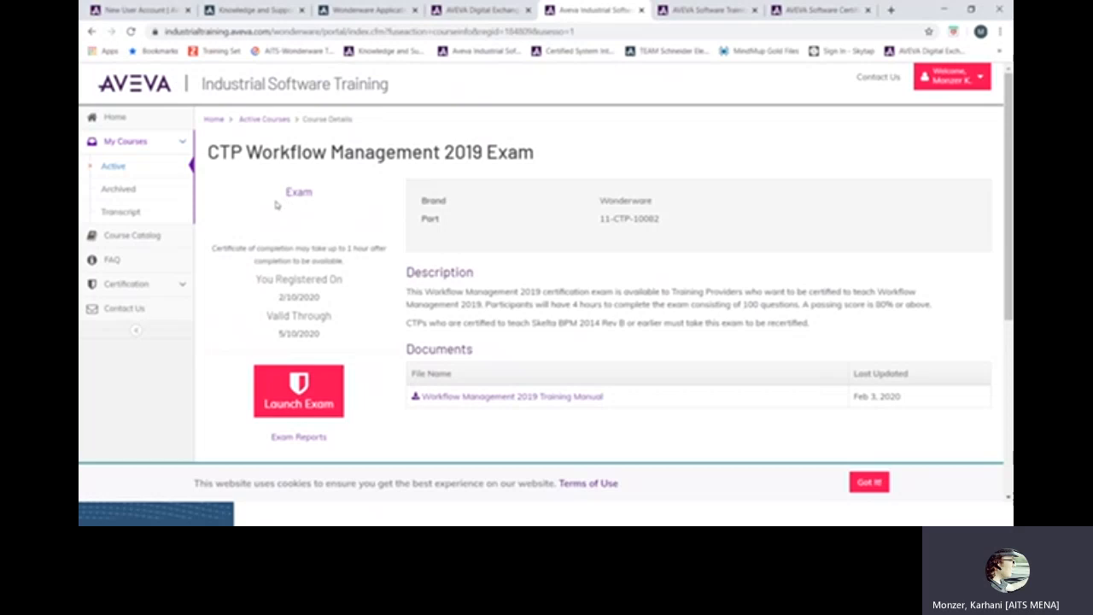
mouse_move(277, 204)
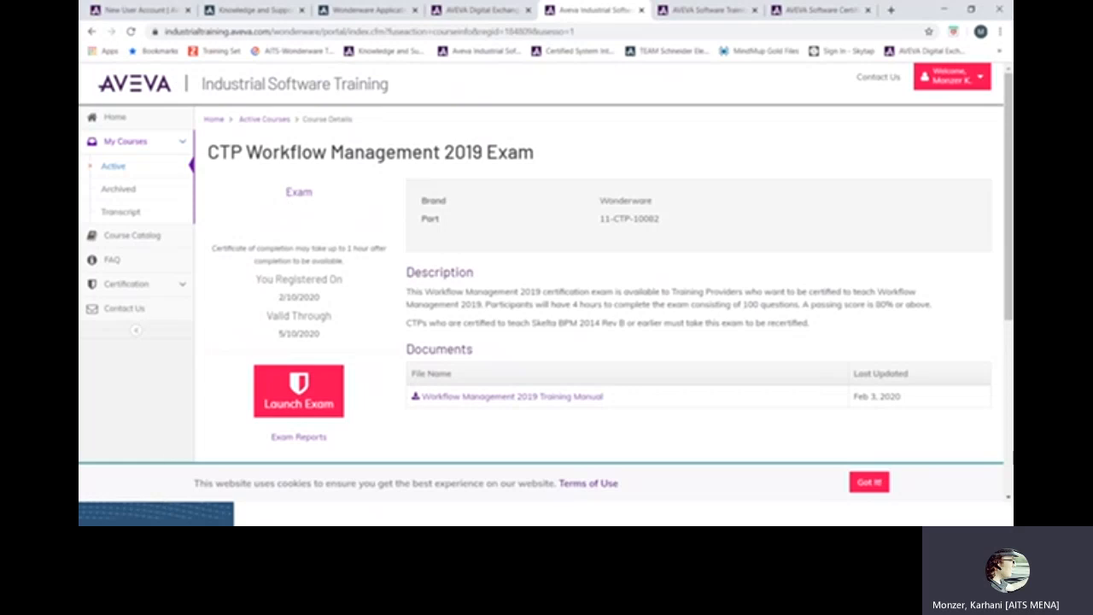